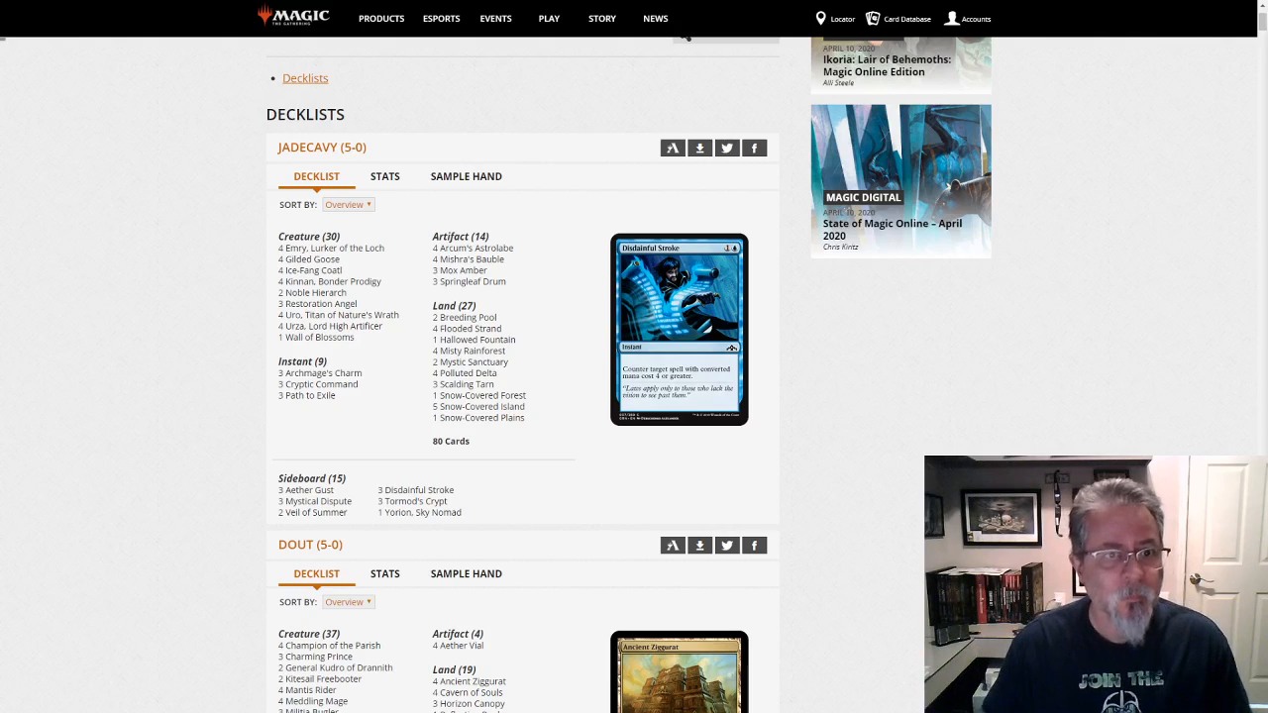
{"action": "mouse_move", "coordinate": [858, 347]}
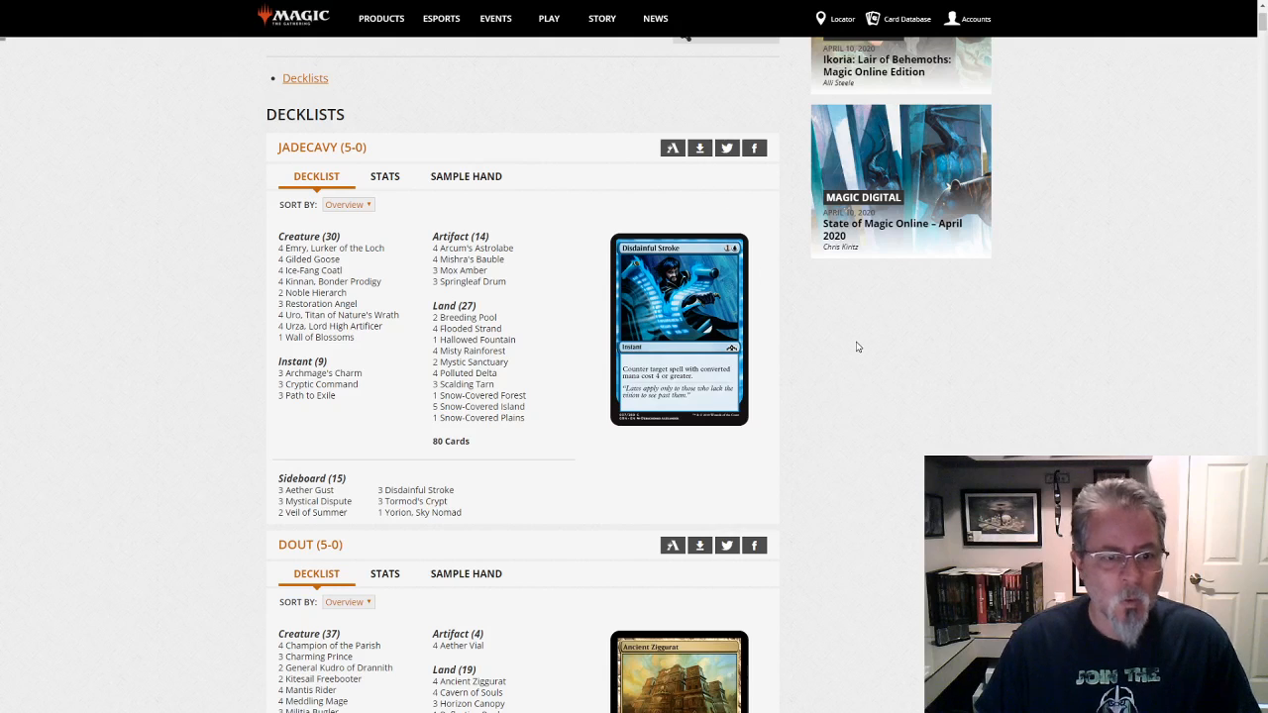
{"action": "scroll", "scroll_direction": "down", "scroll_amount": 3}
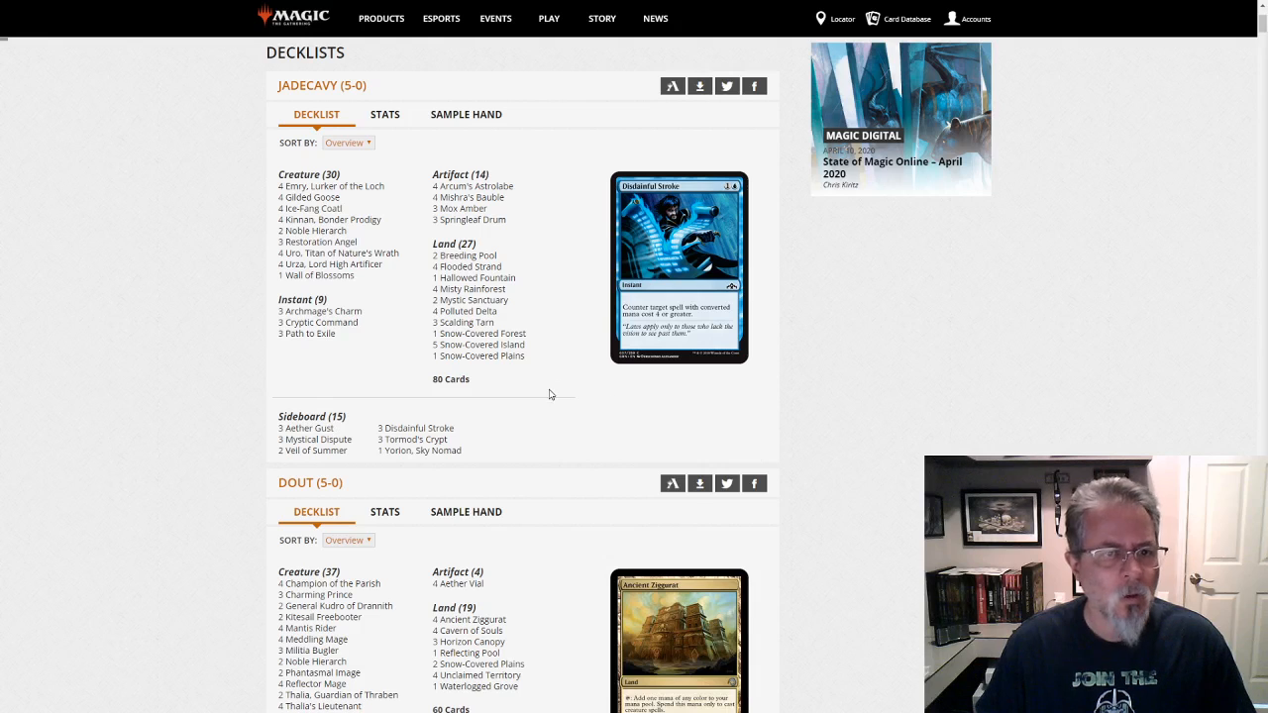
{"action": "mouse_move", "coordinate": [327, 263]}
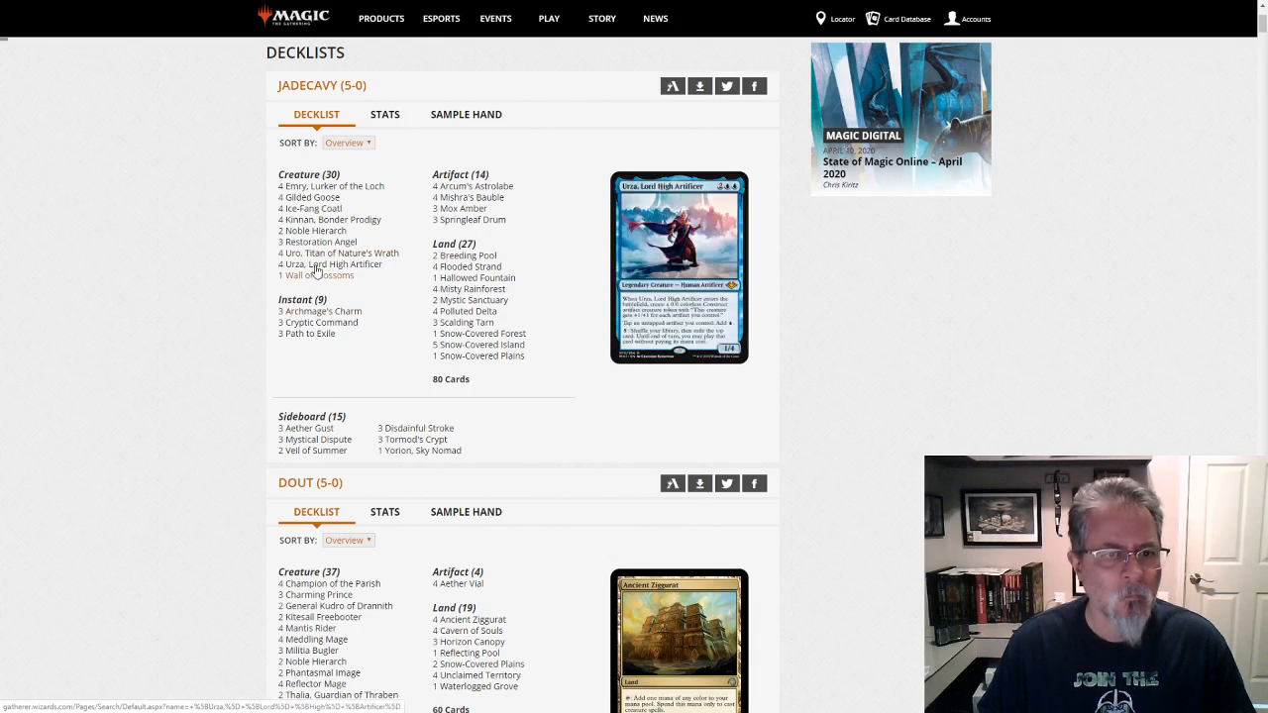
{"action": "mouse_move", "coordinate": [329, 218]}
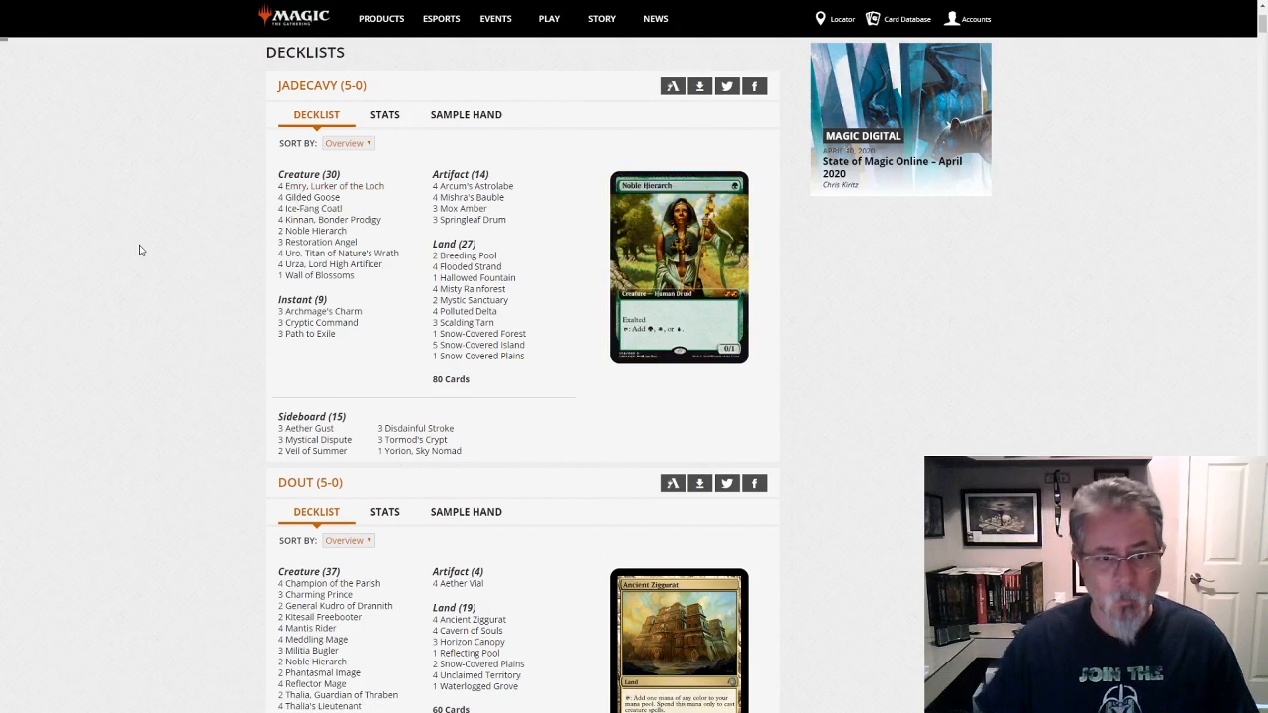
{"action": "mouse_move", "coordinate": [329, 218]}
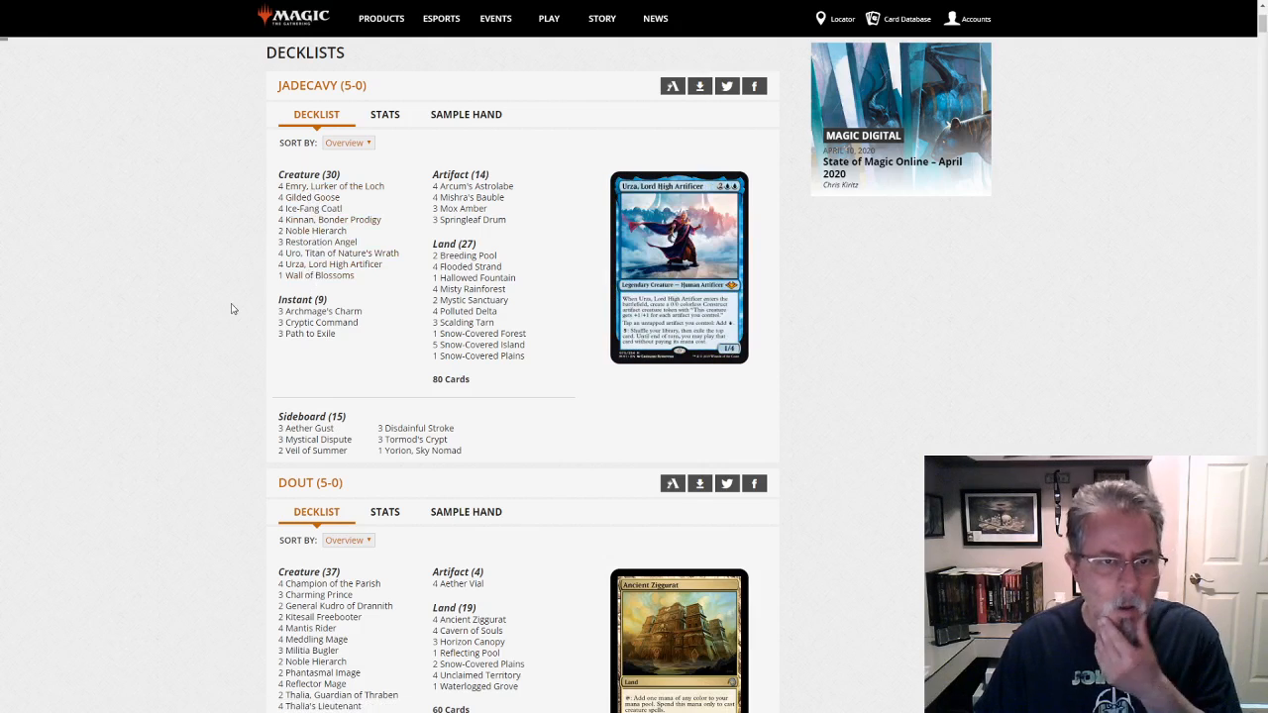
{"action": "mouse_move", "coordinate": [194, 357]}
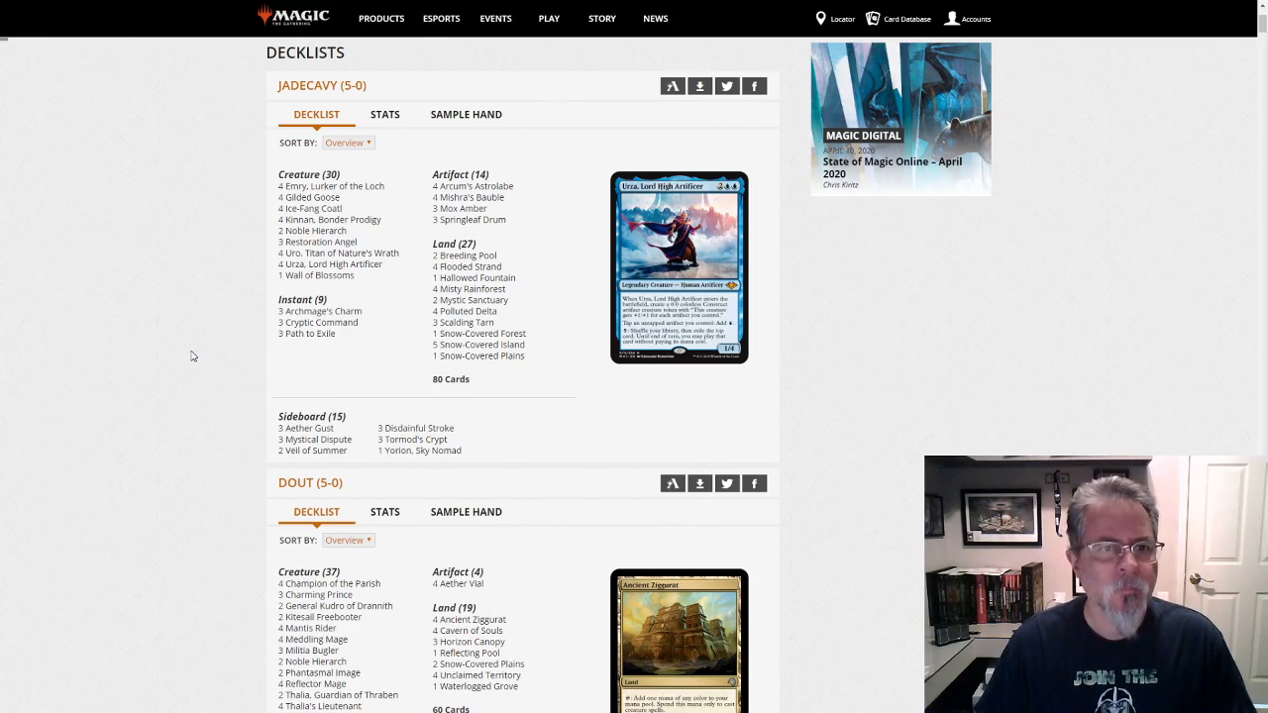
{"action": "mouse_move", "coordinate": [376, 380]}
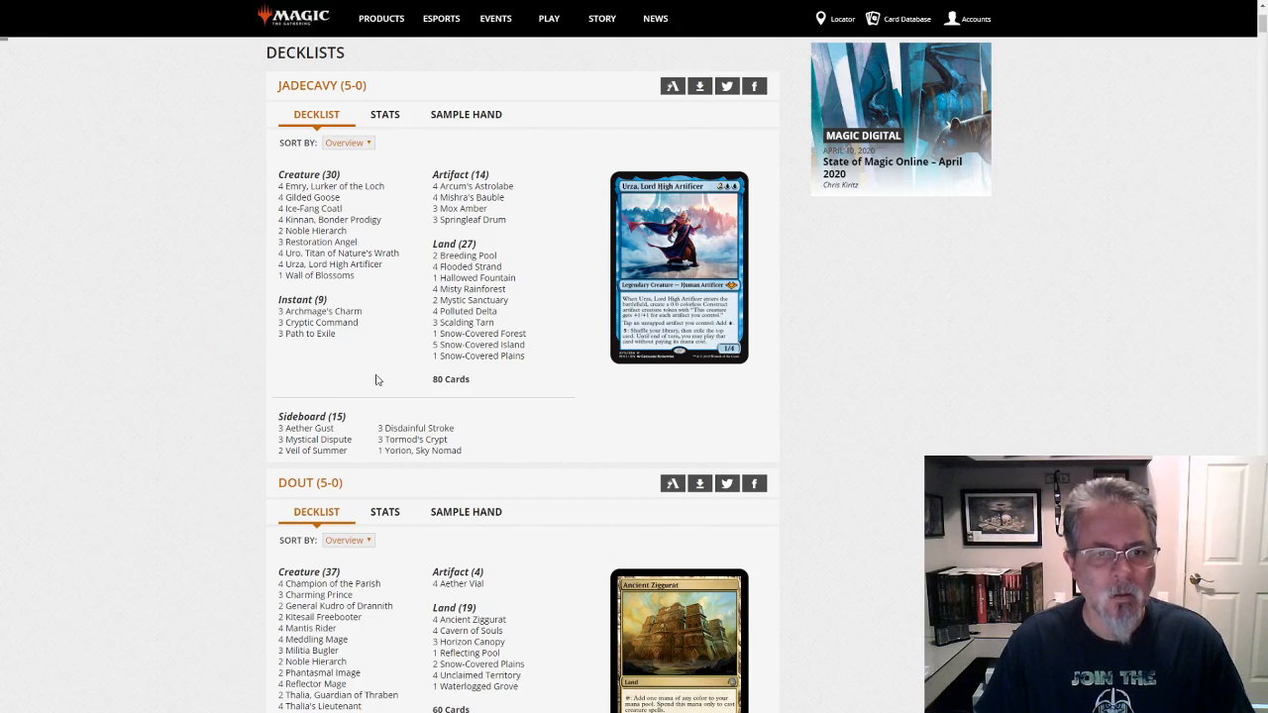
{"action": "scroll", "scroll_direction": "down", "scroll_amount": 3}
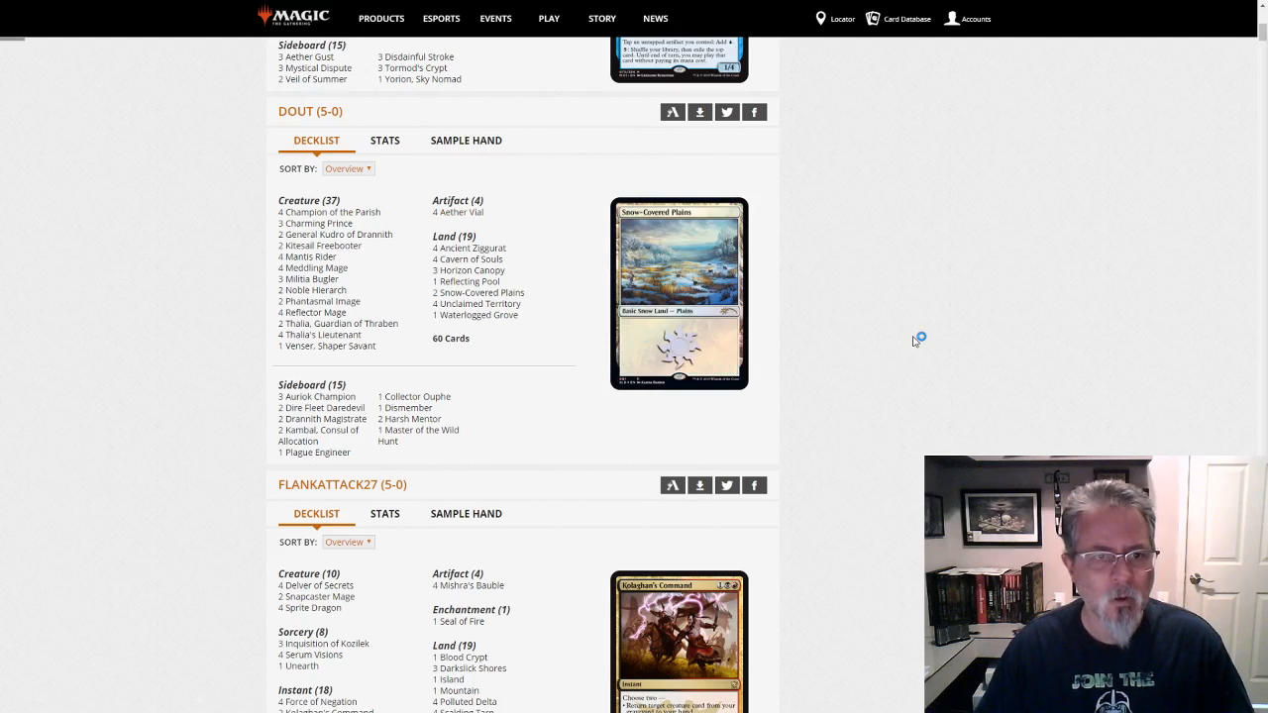
{"action": "scroll", "scroll_direction": "down", "scroll_amount": 3}
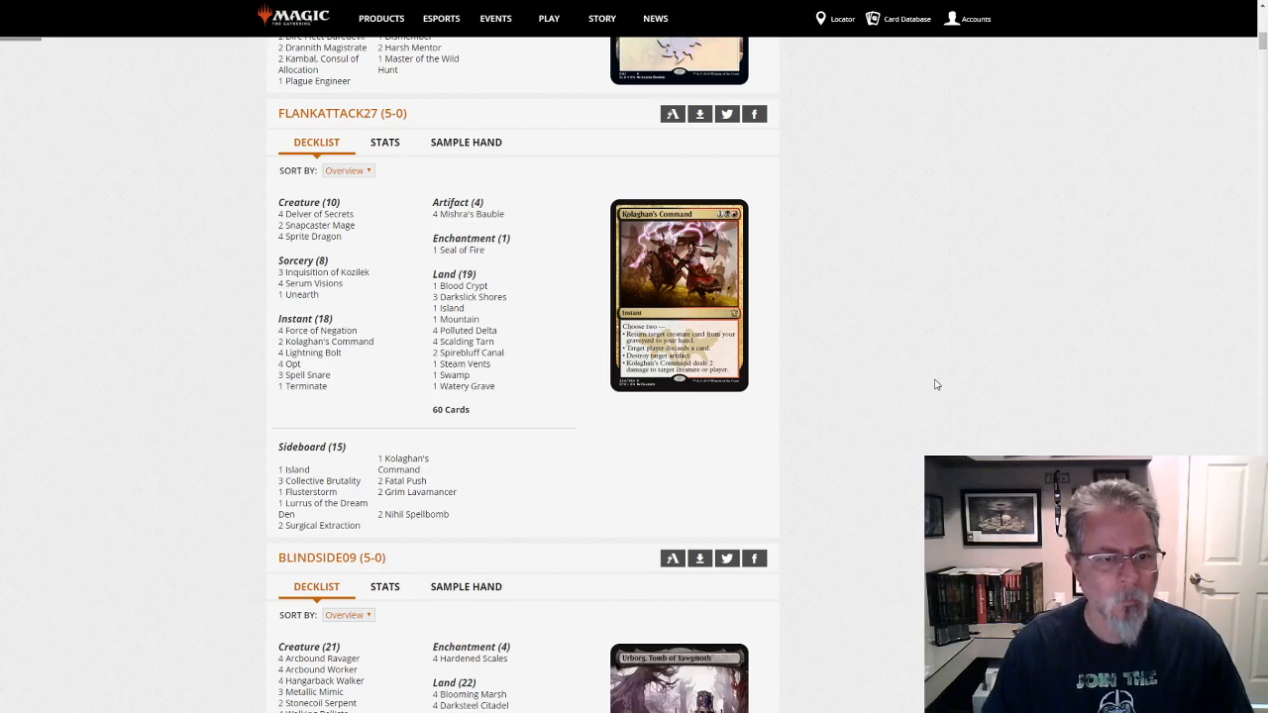
{"action": "mouse_move", "coordinate": [938, 313]}
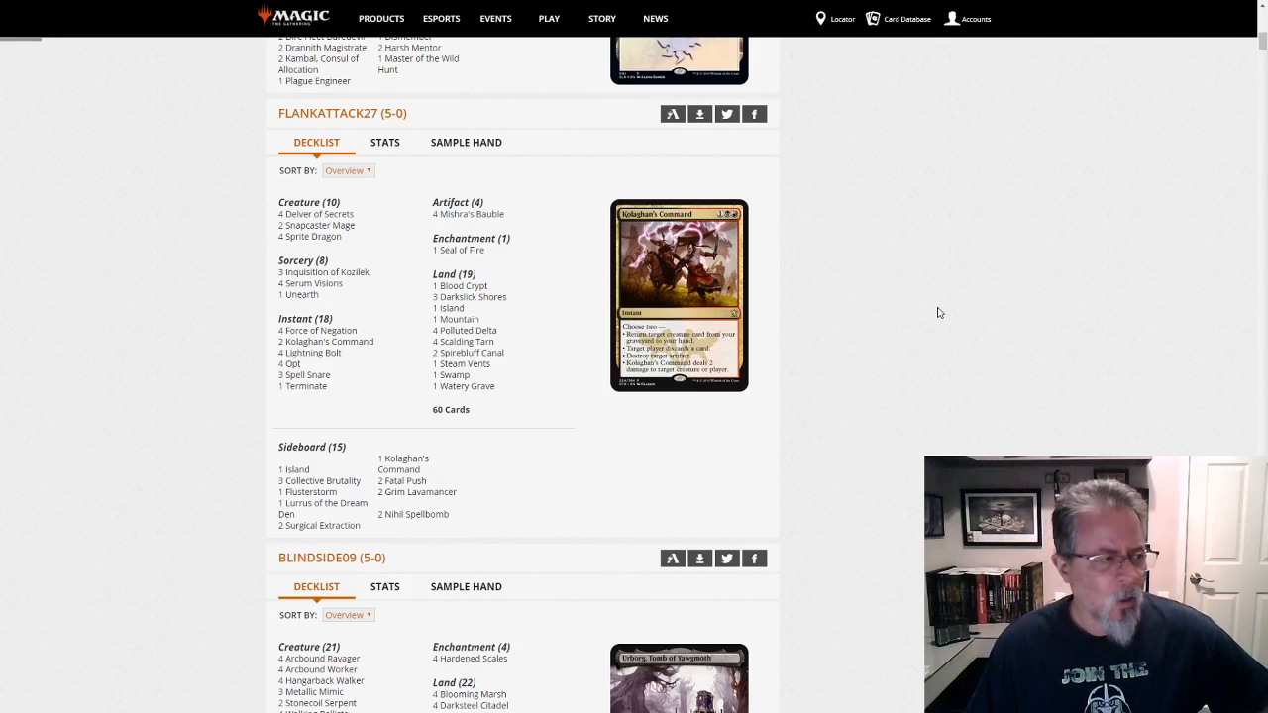
{"action": "mouse_move", "coordinate": [927, 401]}
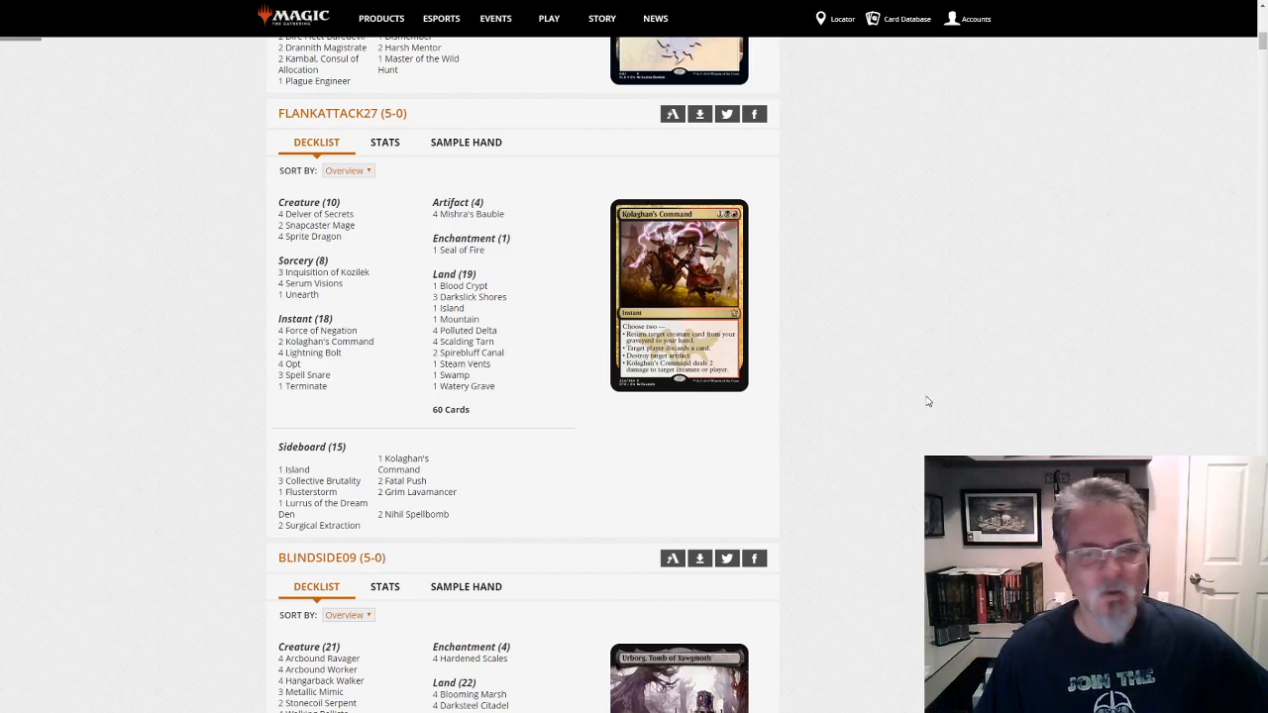
{"action": "mouse_move", "coordinate": [947, 389]}
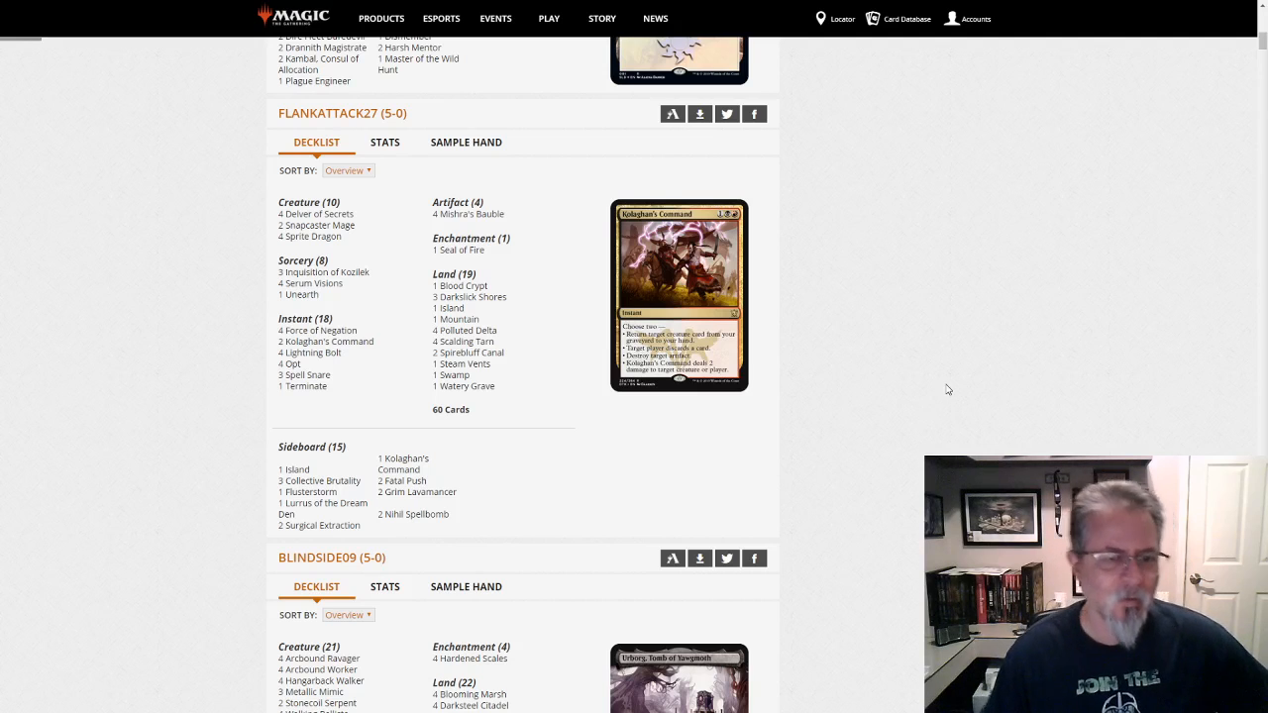
{"action": "mouse_move", "coordinate": [947, 400]}
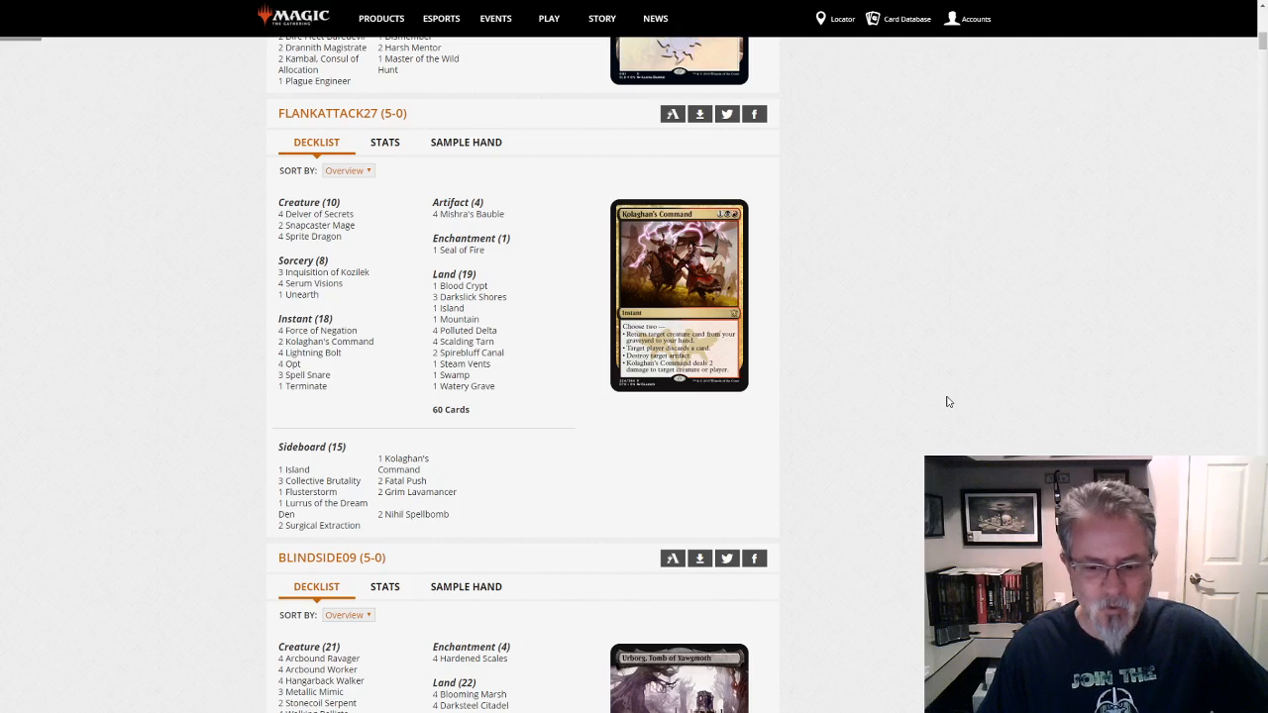
{"action": "mouse_move", "coordinate": [912, 388]}
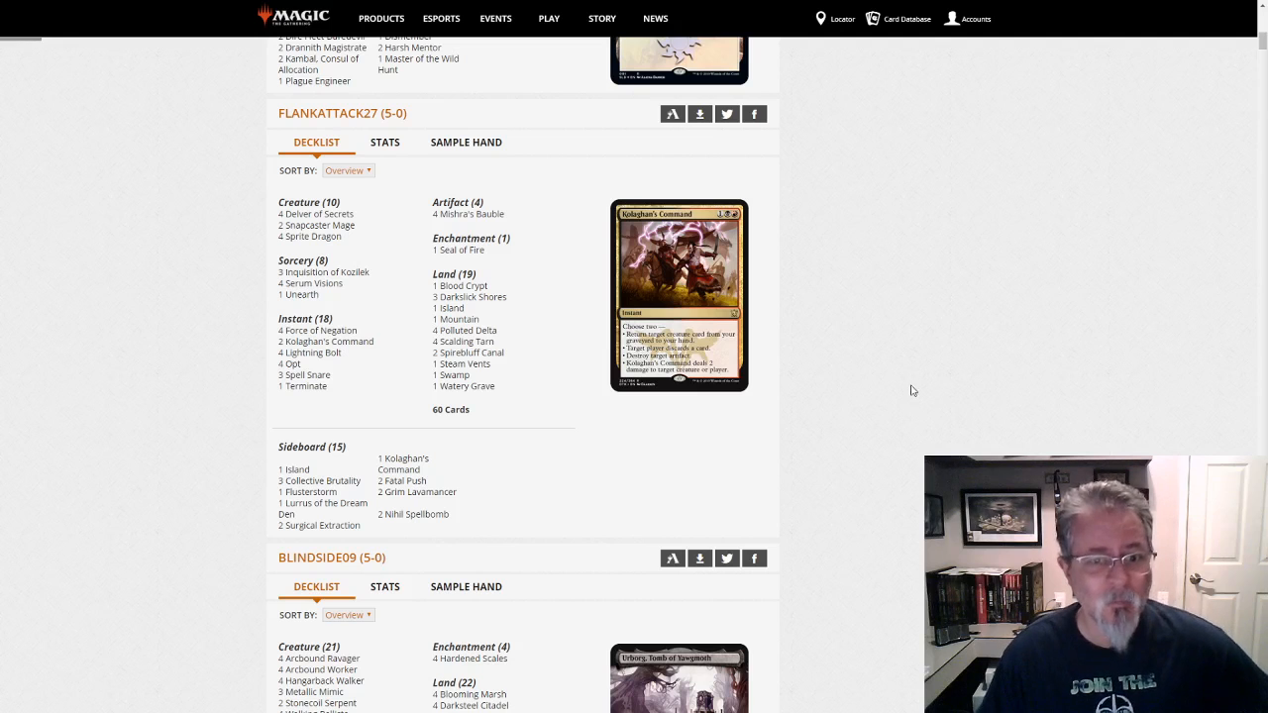
{"action": "scroll", "scroll_direction": "down", "scroll_amount": 3}
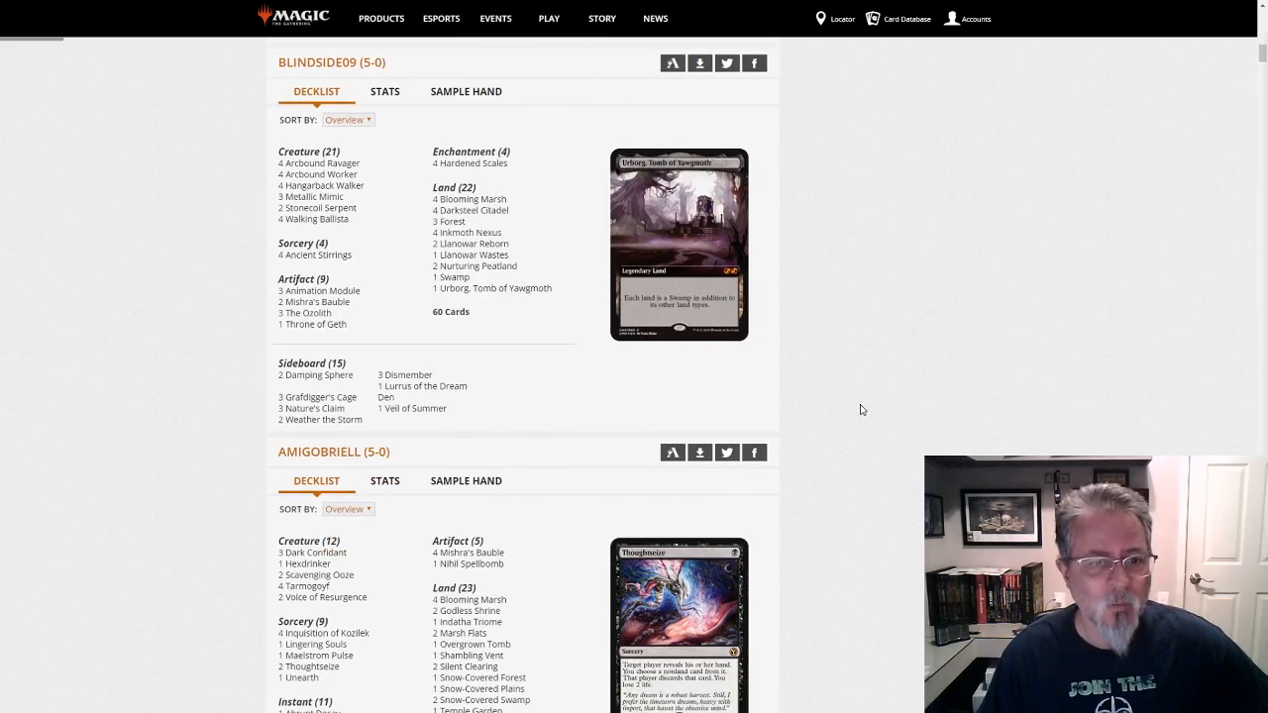
{"action": "mouse_move", "coordinate": [854, 446]}
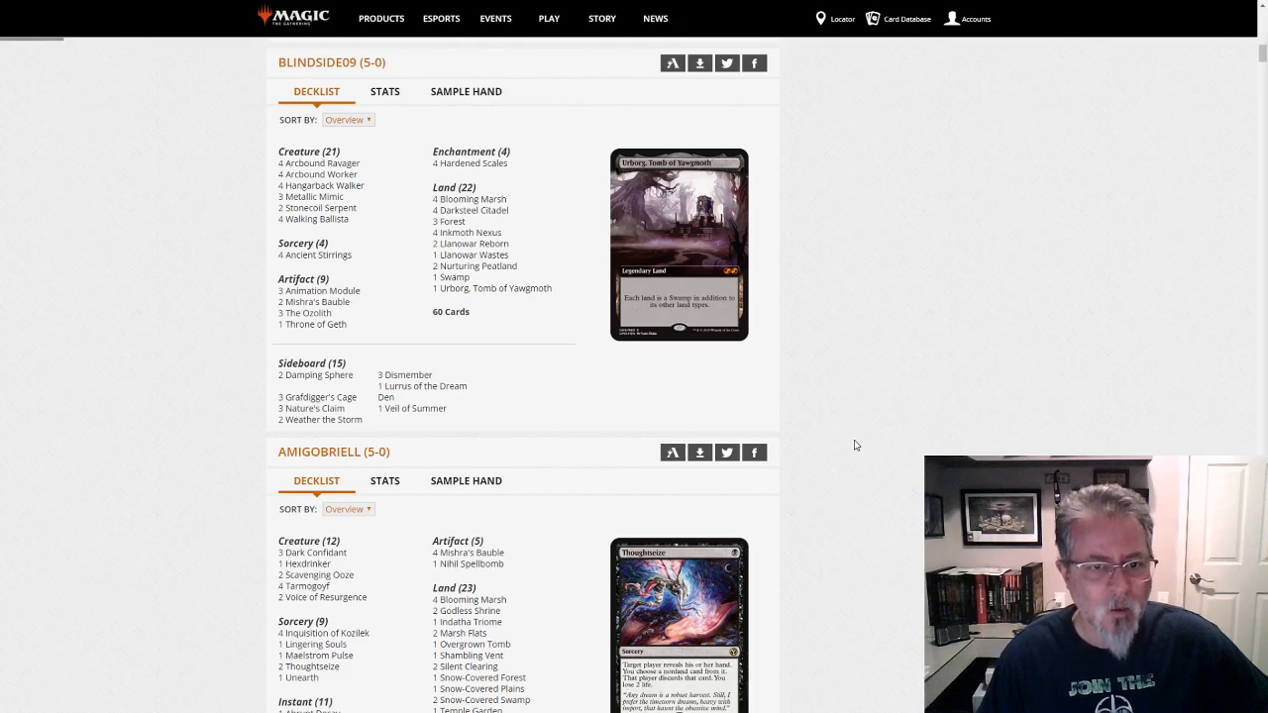
{"action": "mouse_move", "coordinate": [416, 333]}
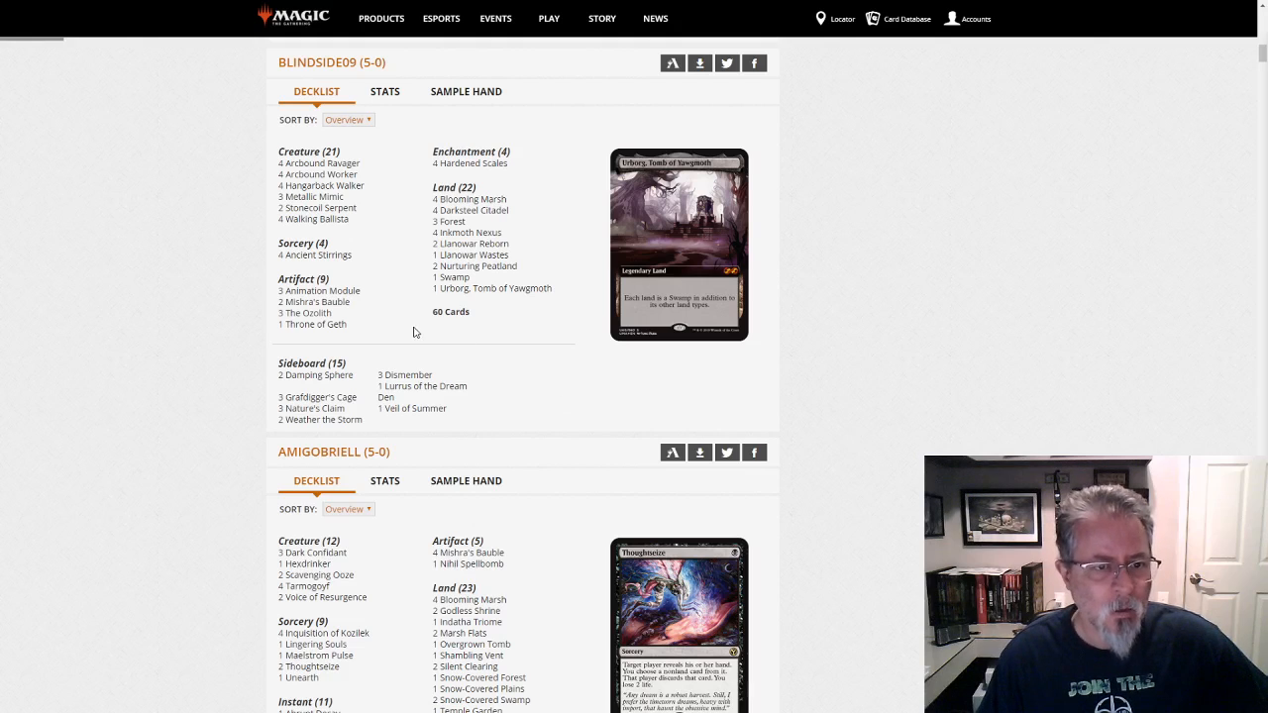
{"action": "mouse_move", "coordinate": [309, 313]}
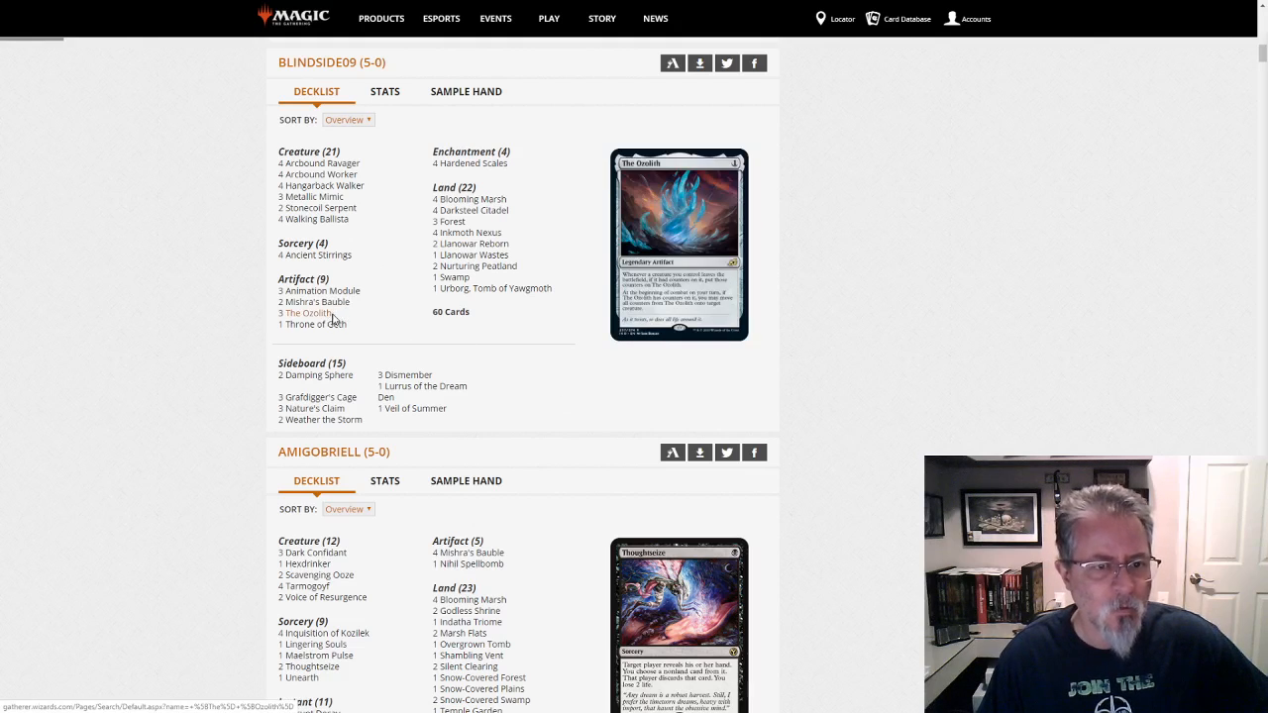
{"action": "mouse_move", "coordinate": [840, 386]}
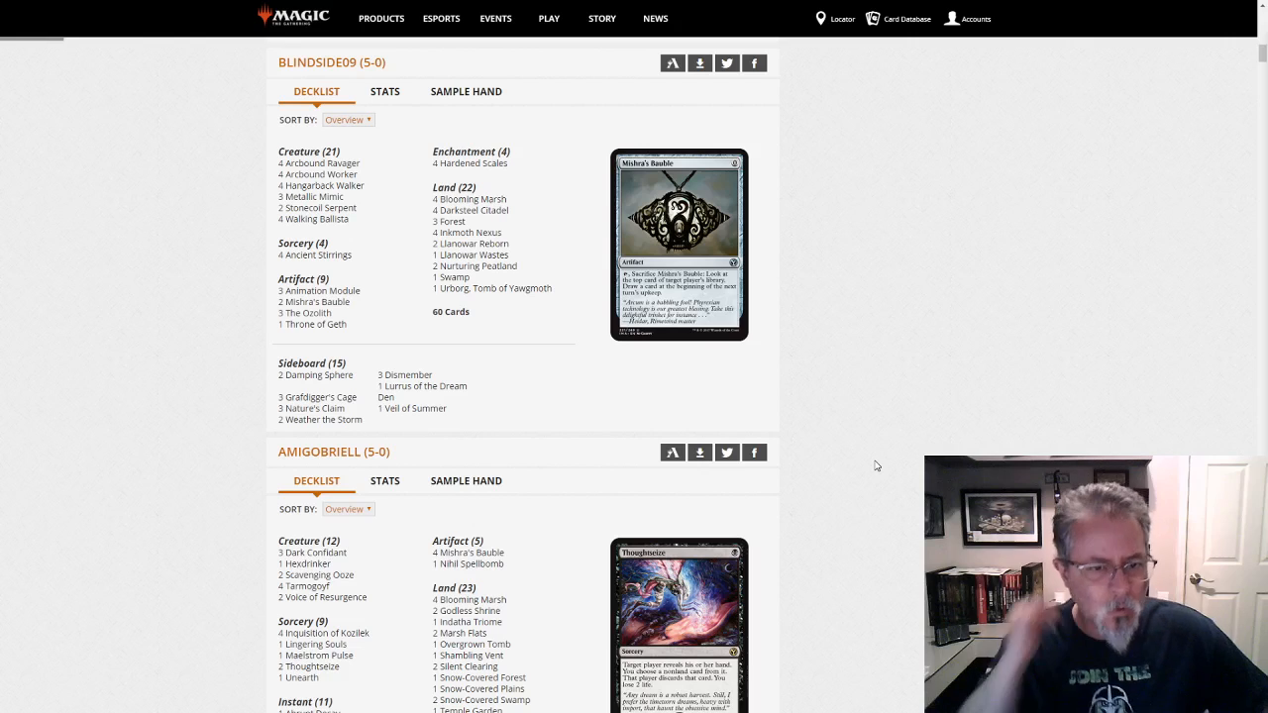
{"action": "mouse_move", "coordinate": [896, 438]}
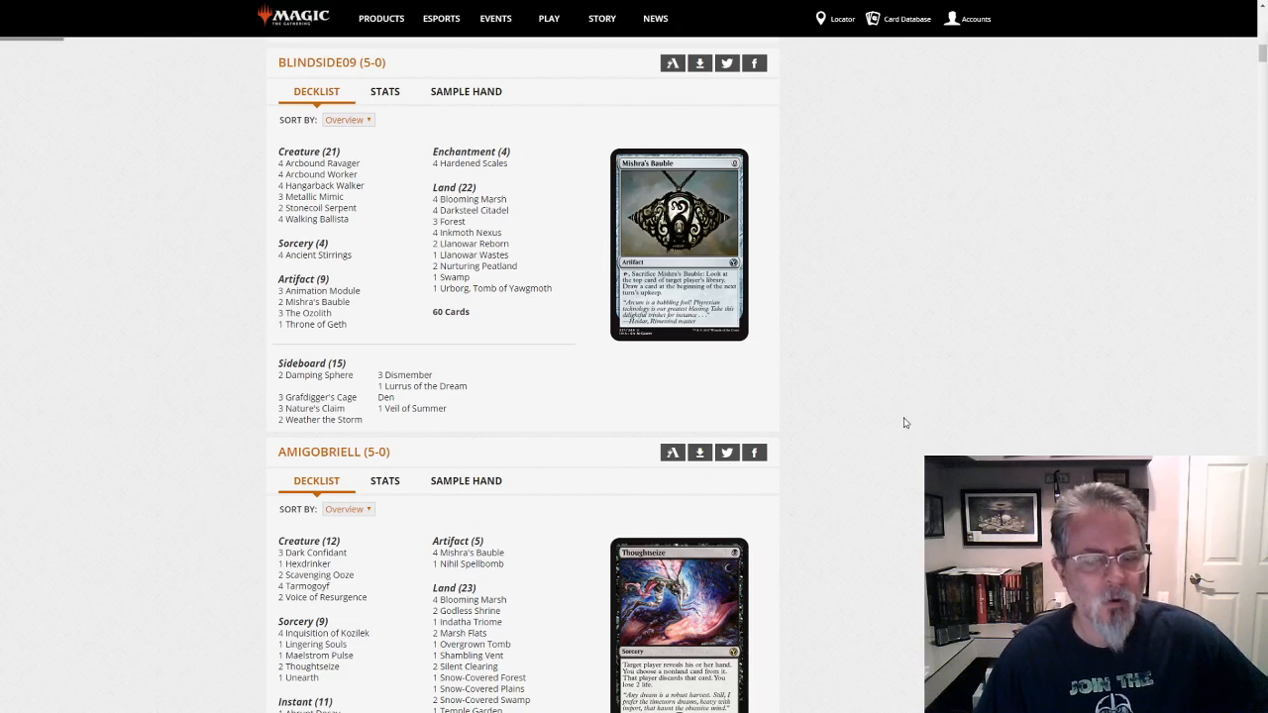
{"action": "scroll", "scroll_direction": "down", "scroll_amount": 3}
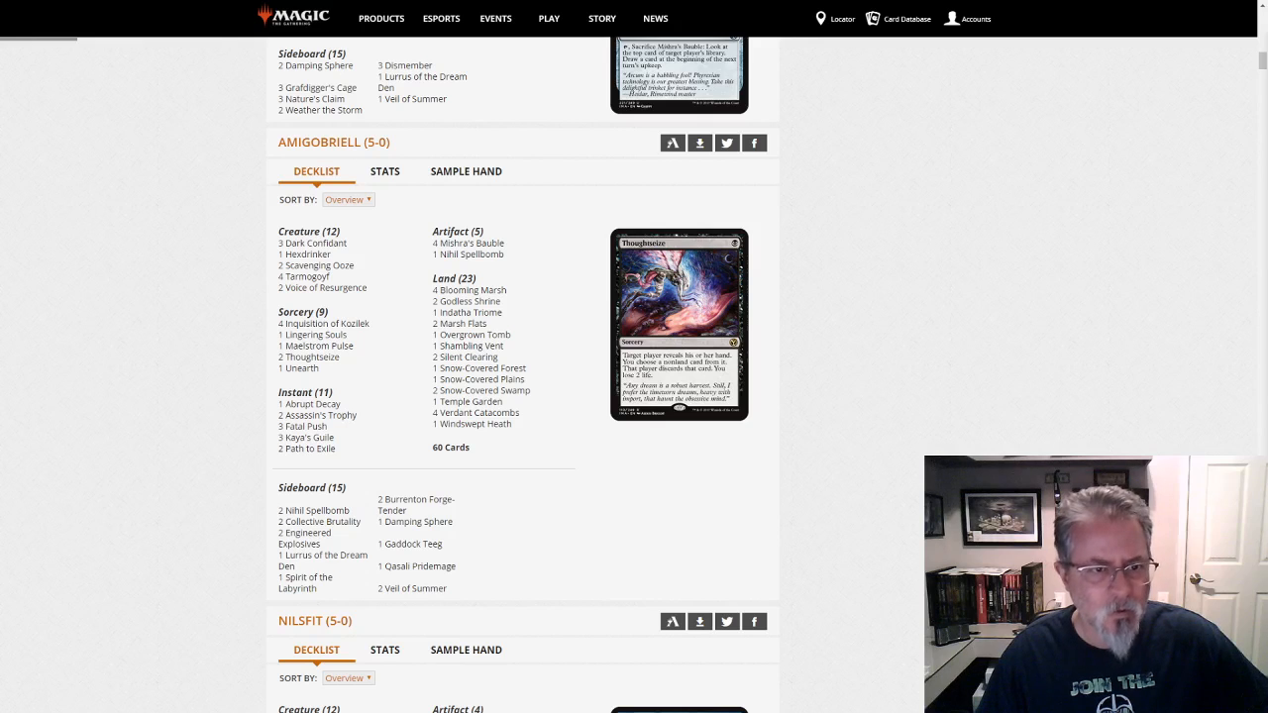
{"action": "mouse_move", "coordinate": [313, 265]}
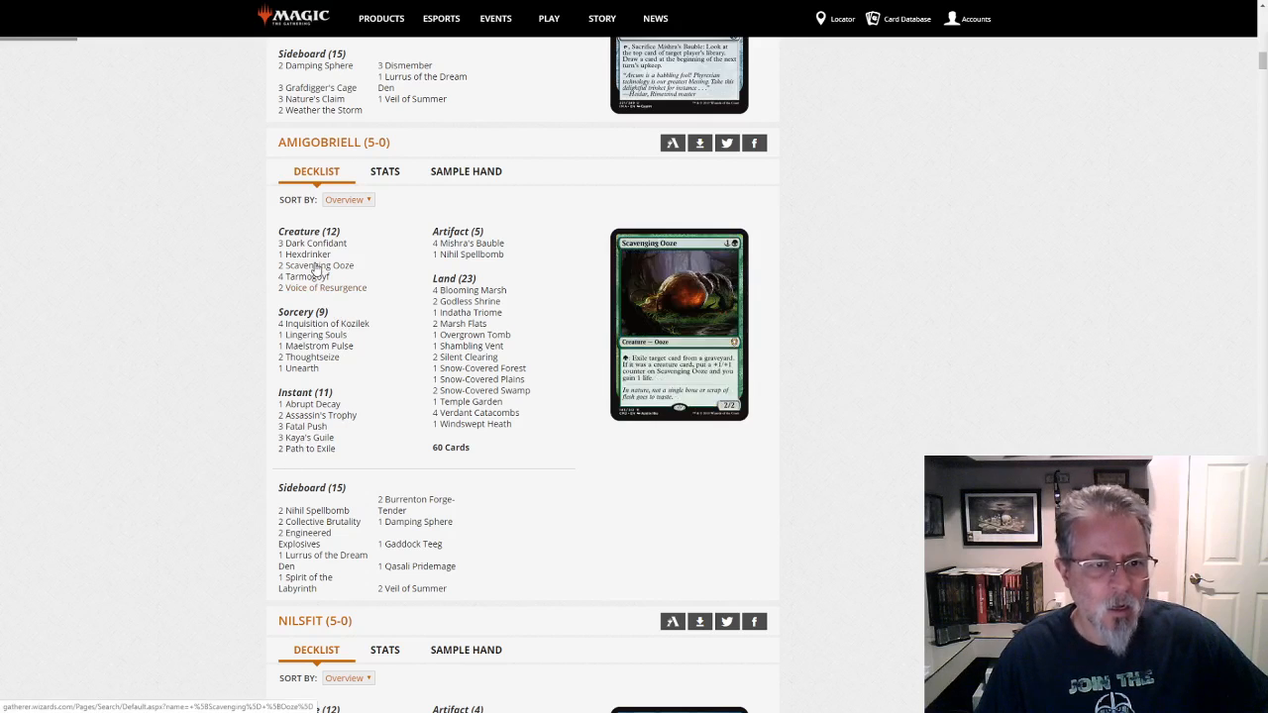
{"action": "mouse_move", "coordinate": [315, 344]}
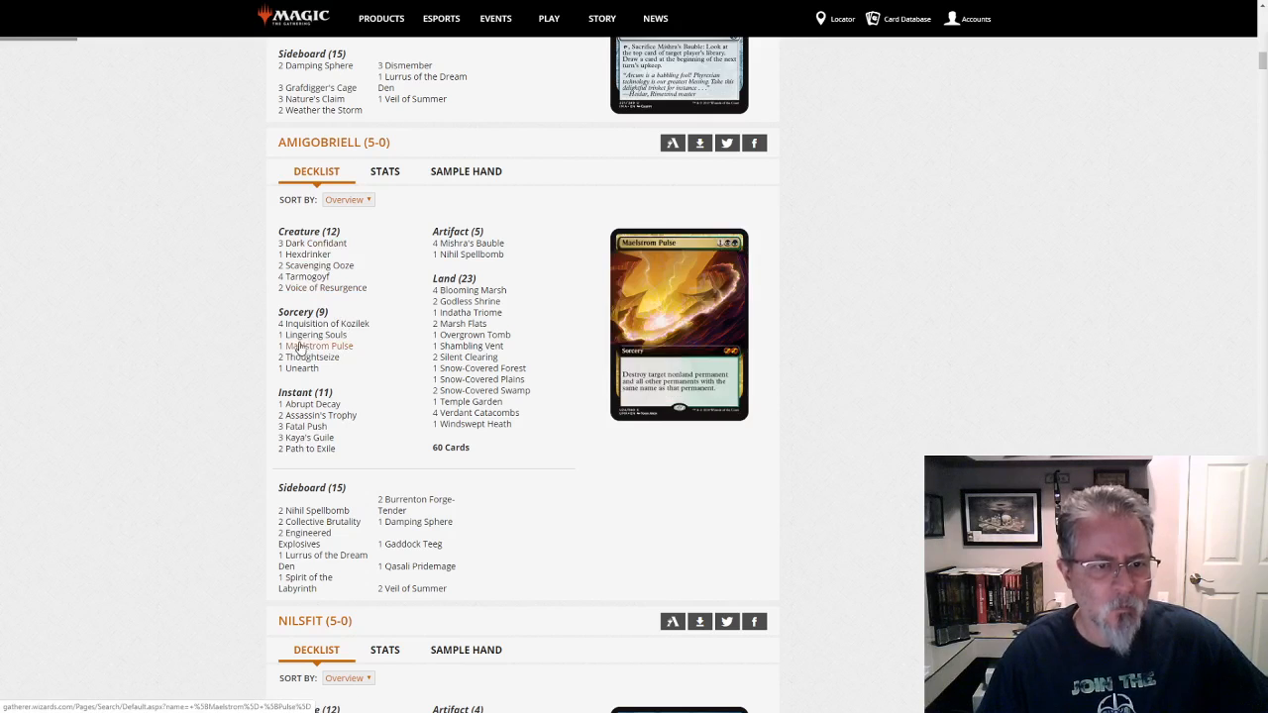
{"action": "mouse_move", "coordinate": [325, 323]}
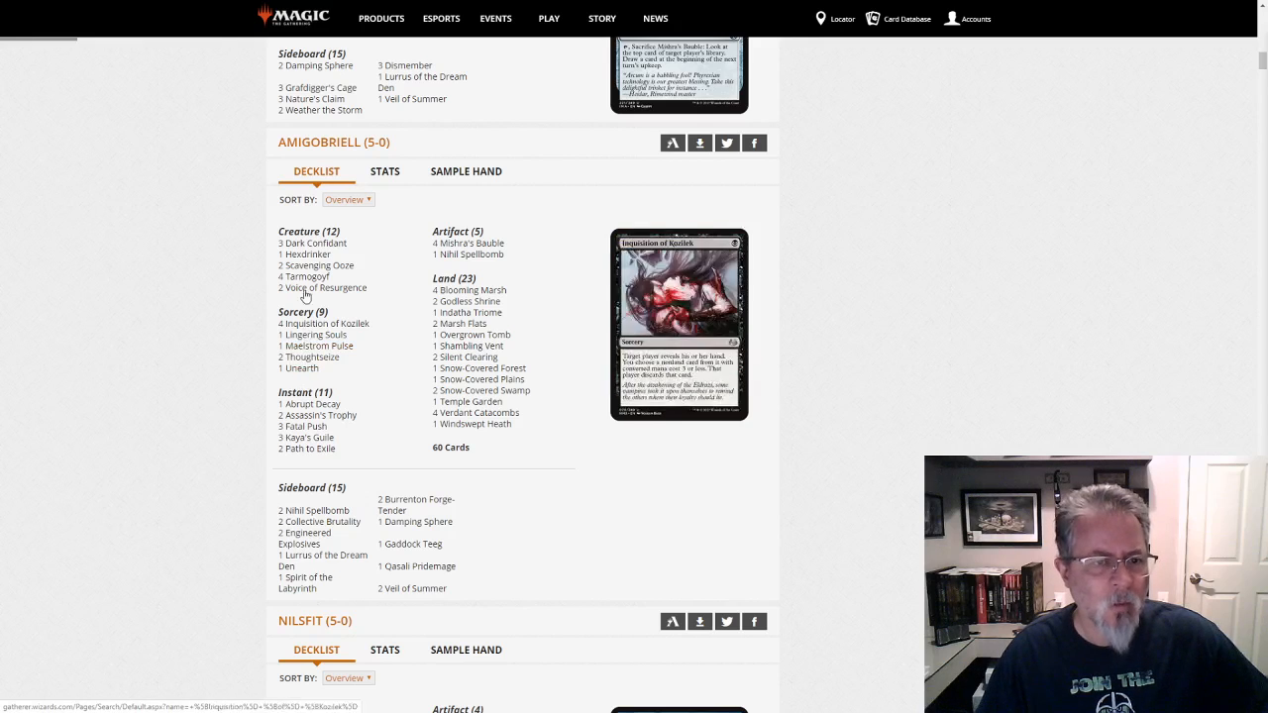
{"action": "mouse_move", "coordinate": [302, 356]}
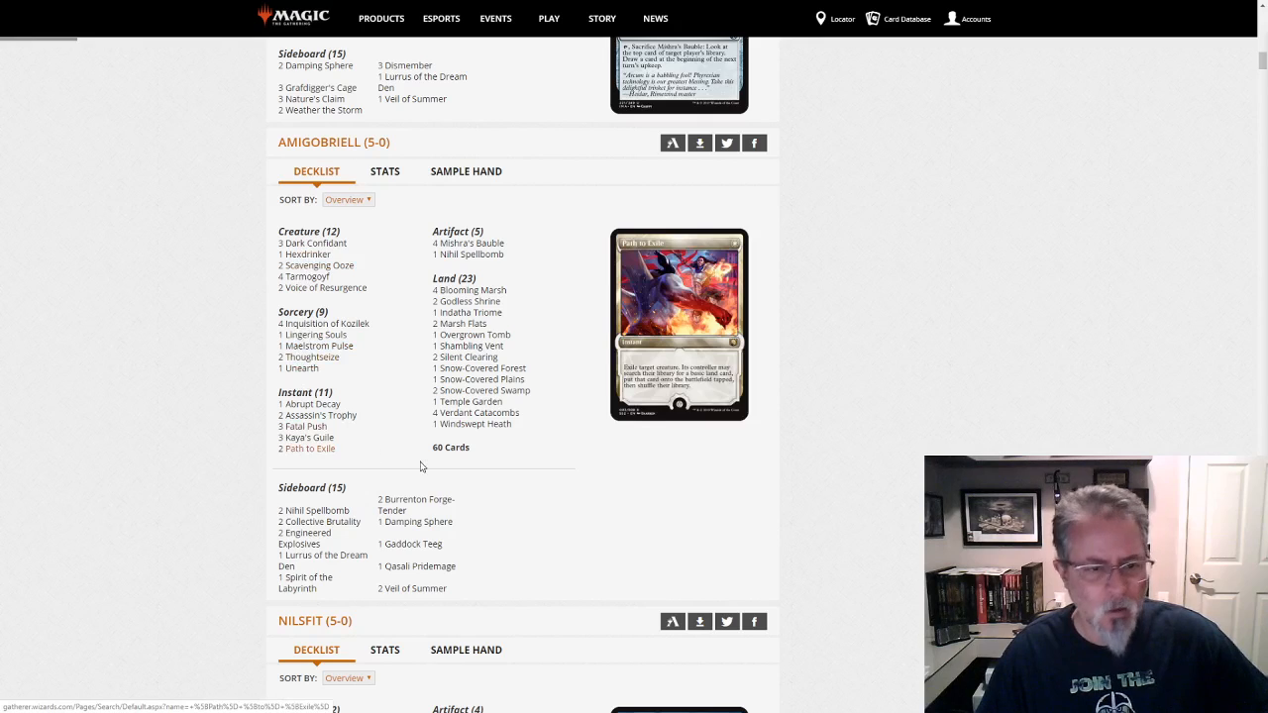
{"action": "mouse_move", "coordinate": [313, 332]}
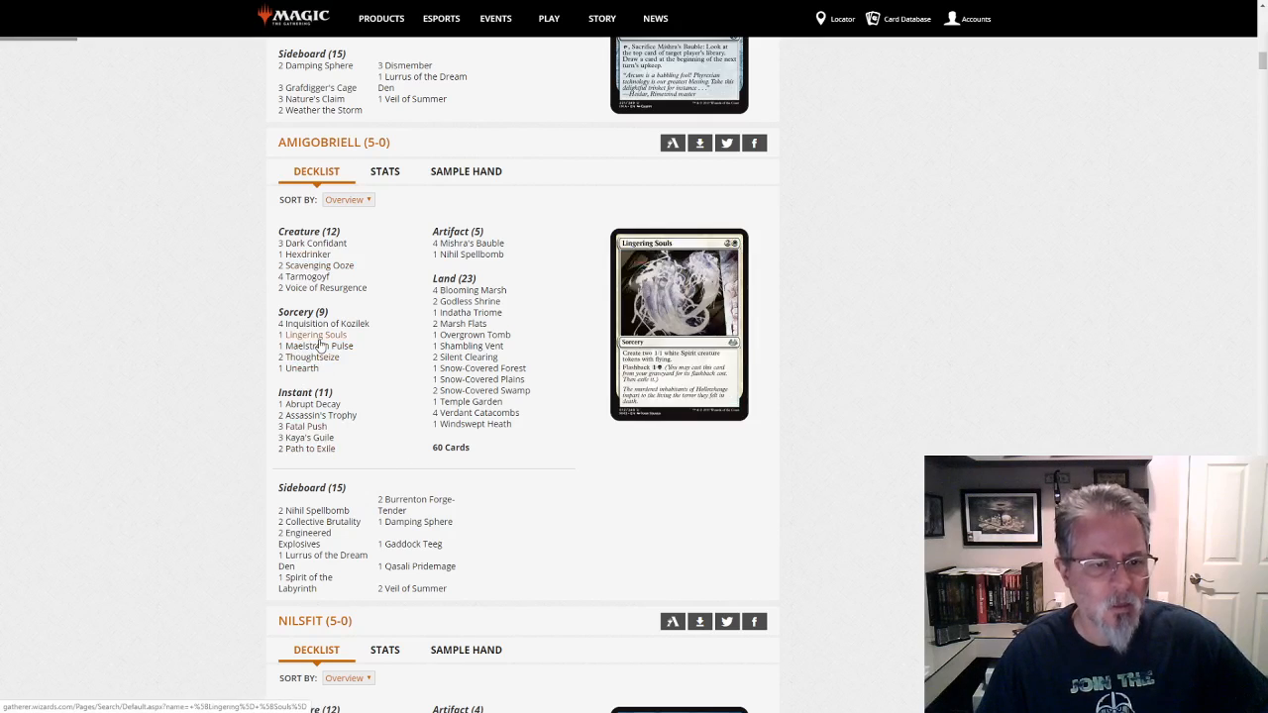
{"action": "mouse_move", "coordinate": [303, 426]}
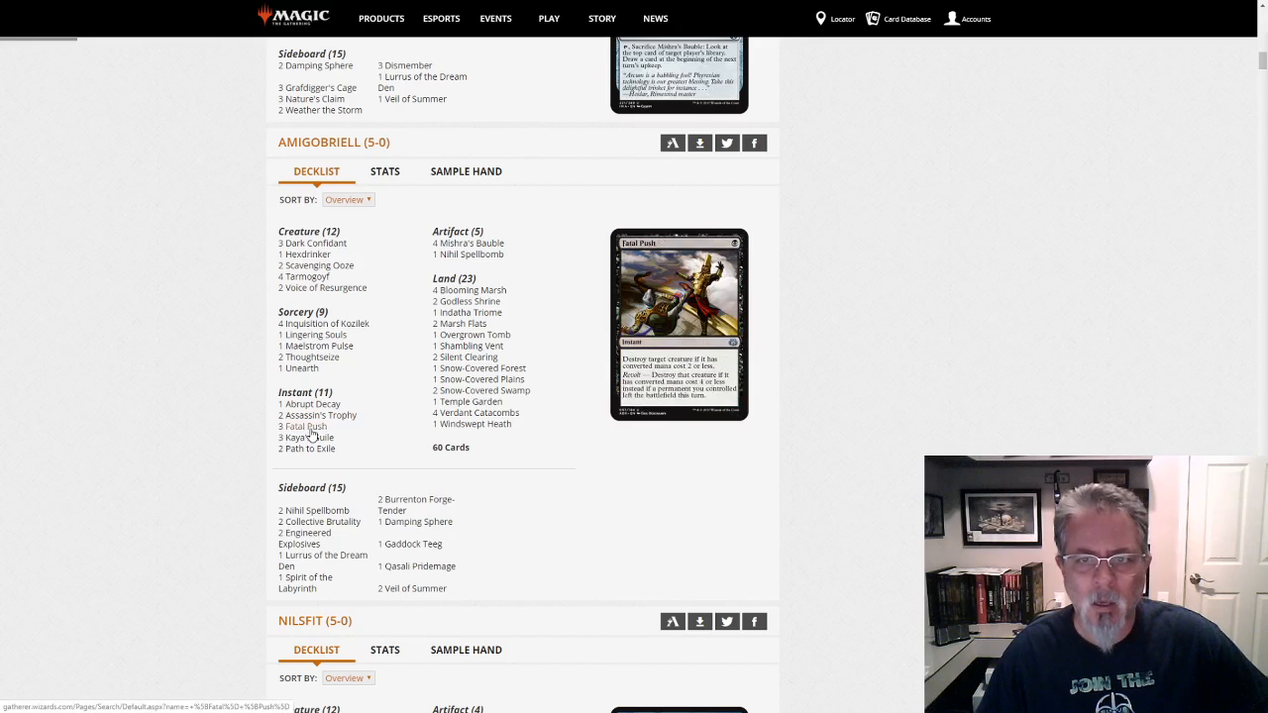
{"action": "mouse_move", "coordinate": [307, 438]}
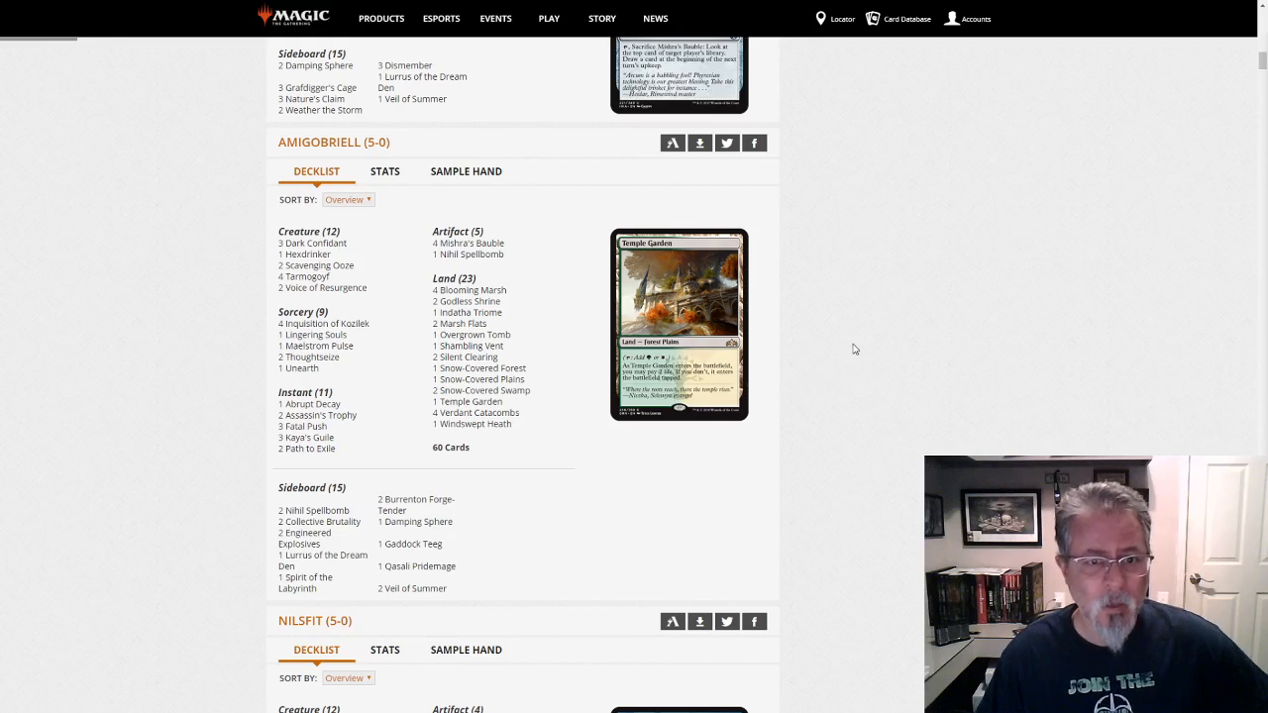
{"action": "mouse_move", "coordinate": [479, 543]}
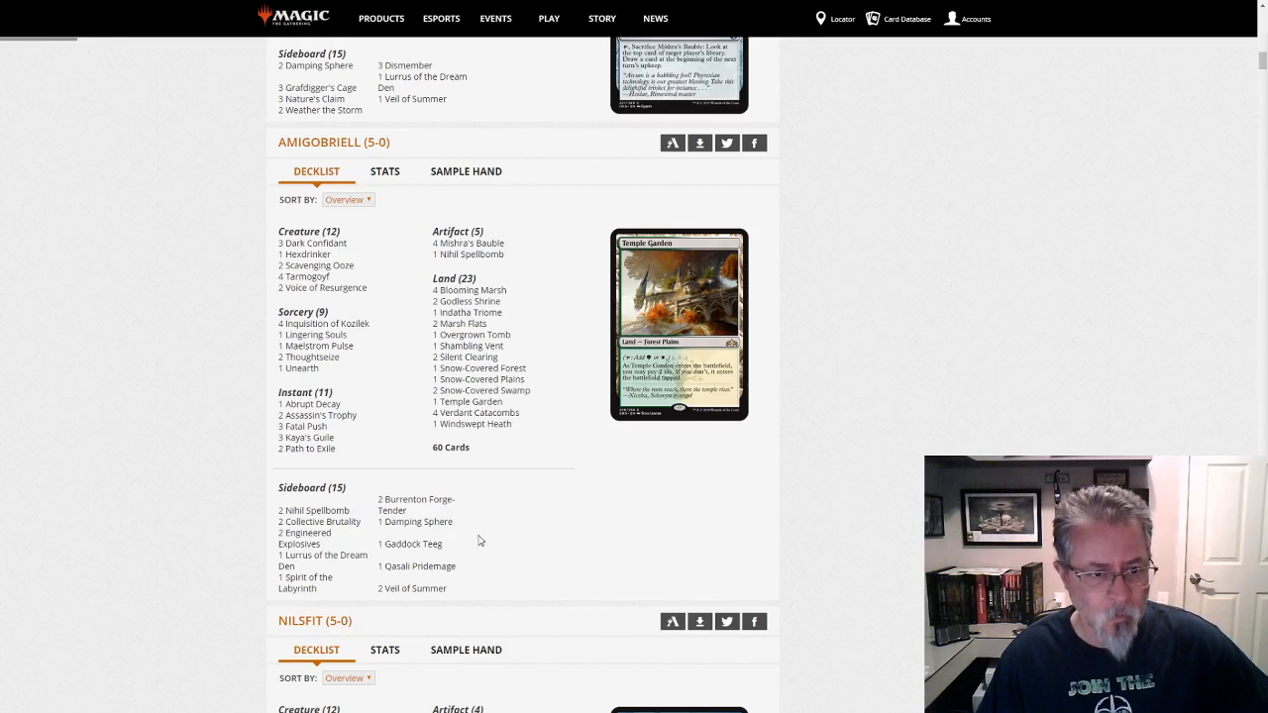
{"action": "mouse_move", "coordinate": [305, 437]}
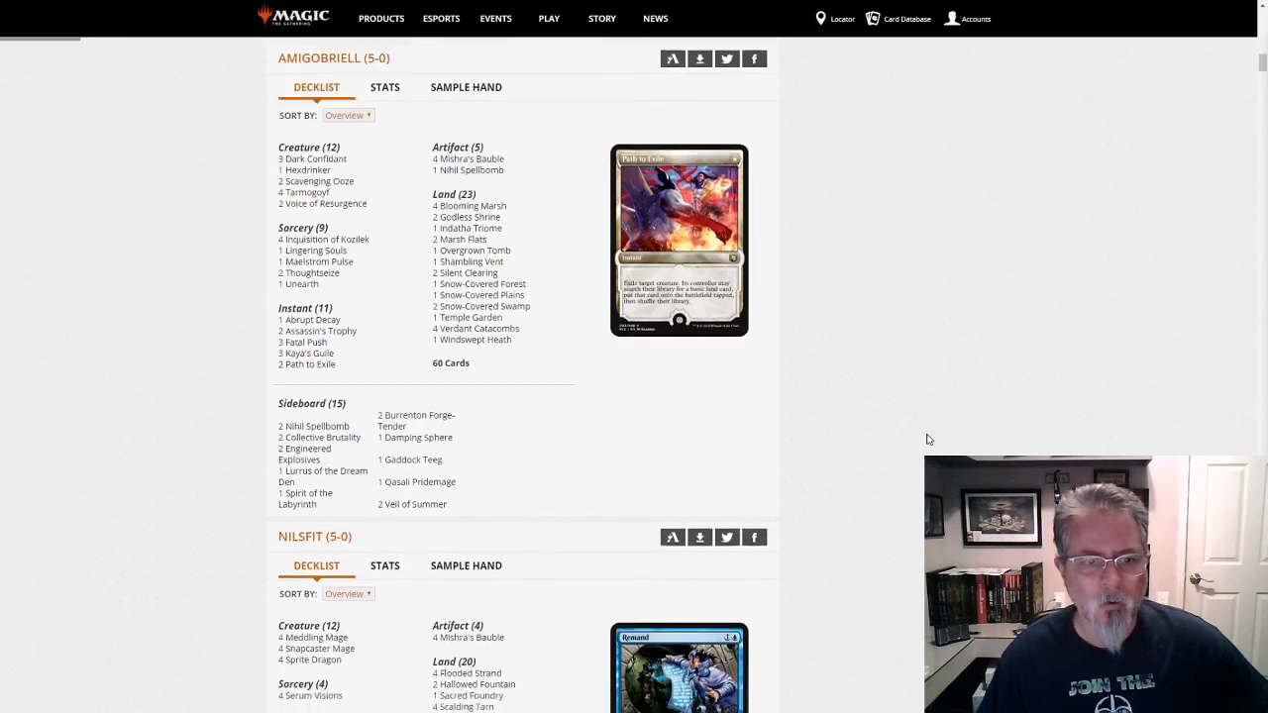
{"action": "scroll", "scroll_direction": "down", "scroll_amount": 3}
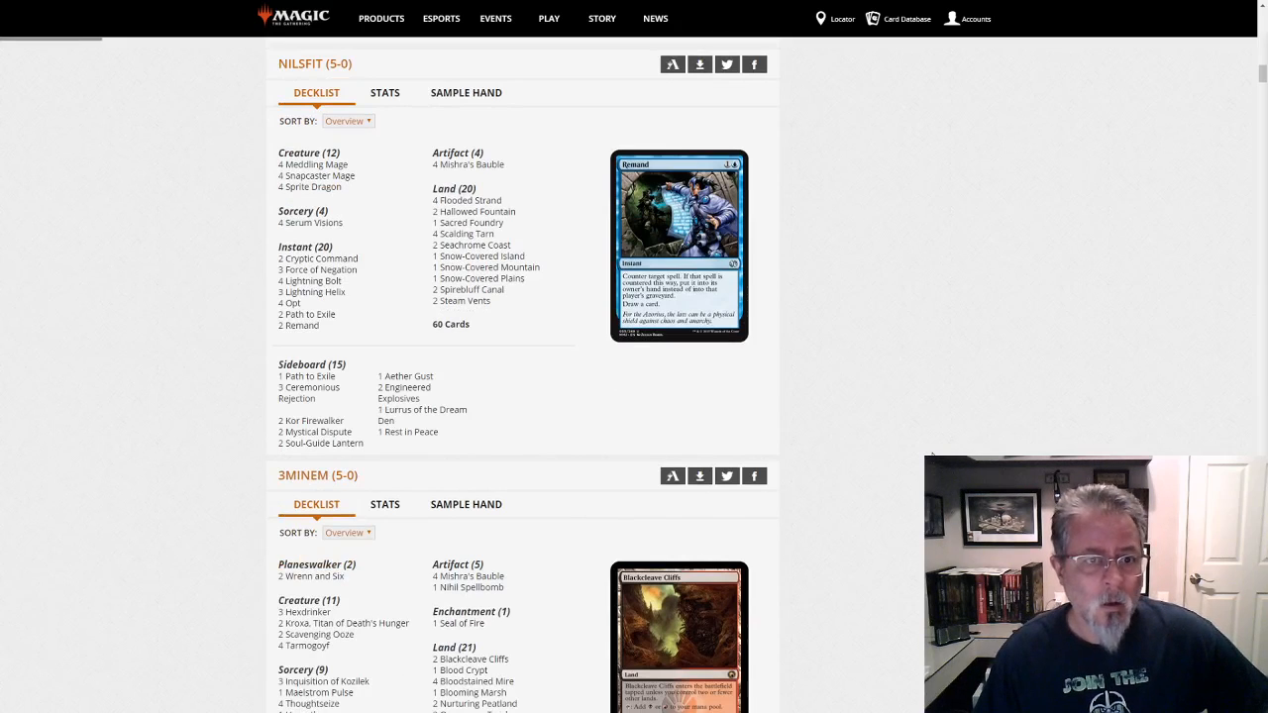
{"action": "mouse_move", "coordinate": [519, 424]}
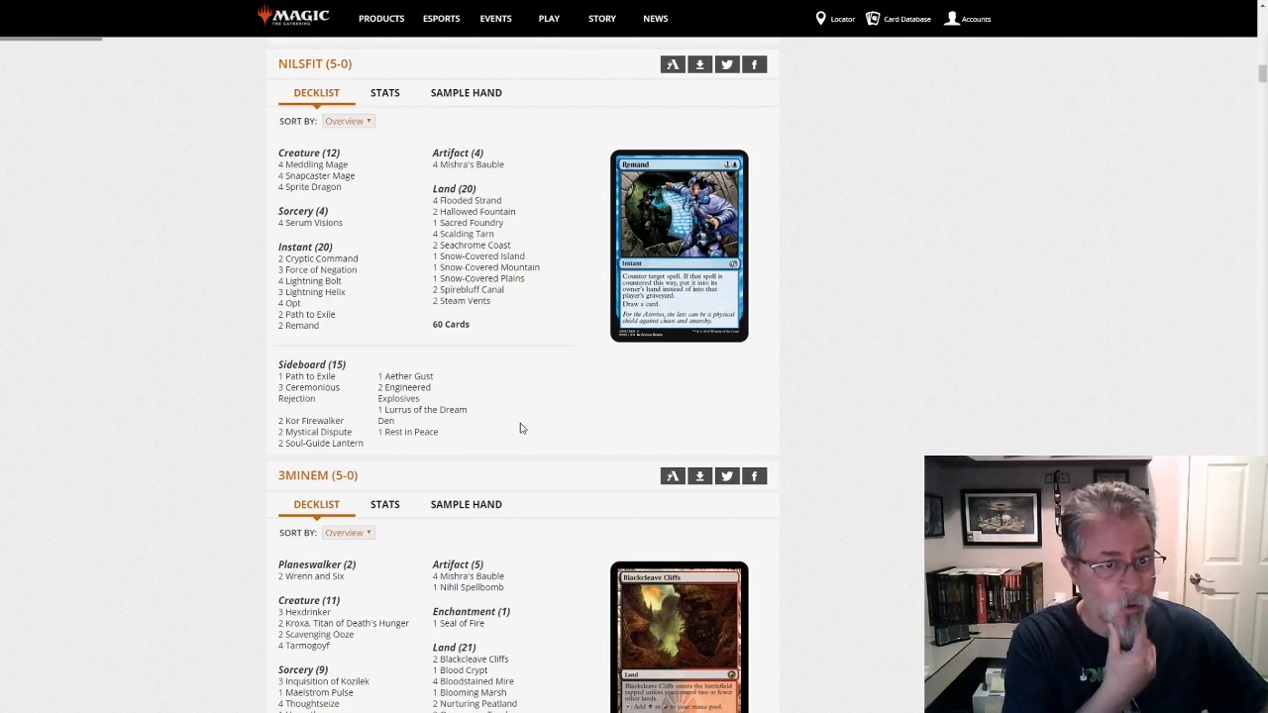
{"action": "mouse_move", "coordinate": [523, 408]}
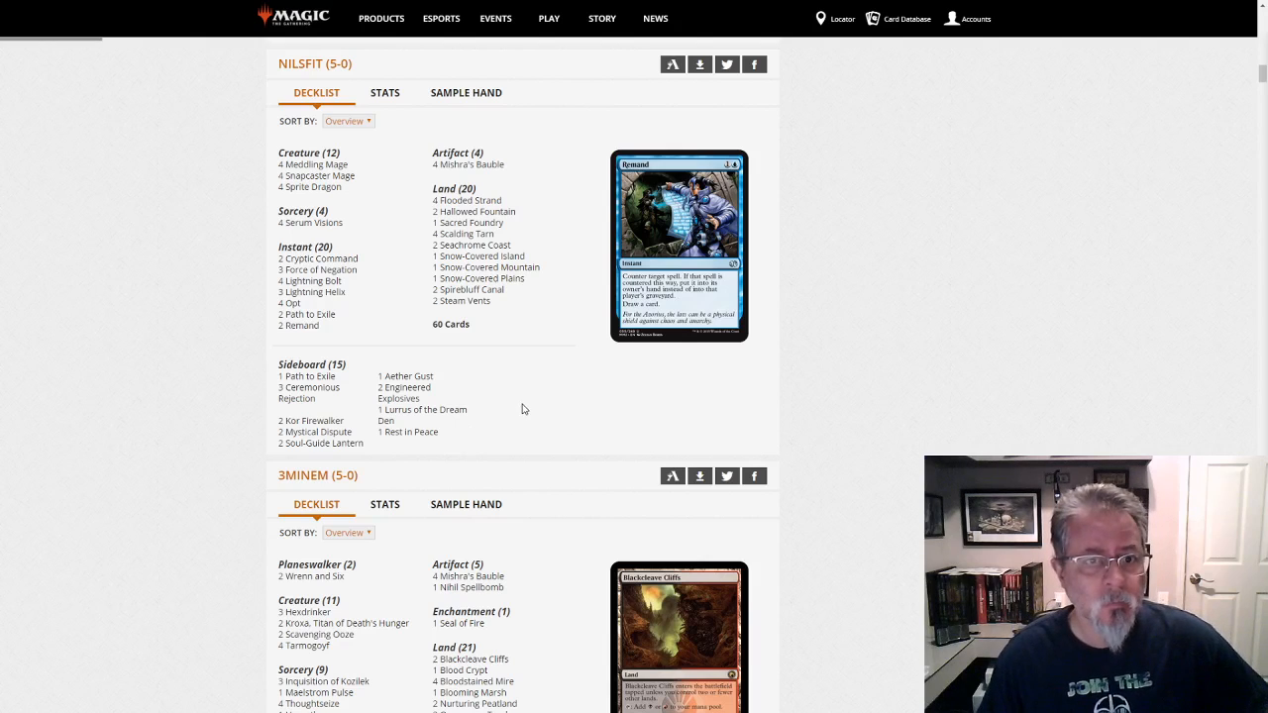
{"action": "mouse_move", "coordinate": [317, 174]}
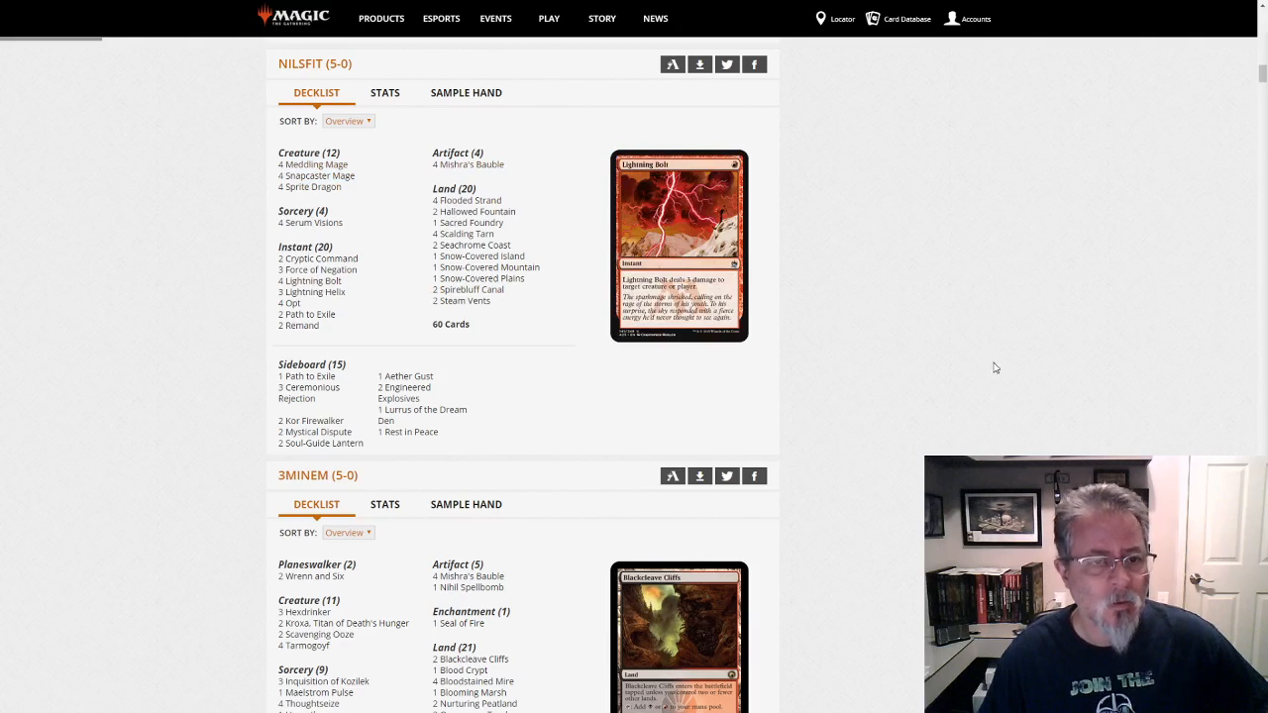
{"action": "mouse_move", "coordinate": [994, 335]}
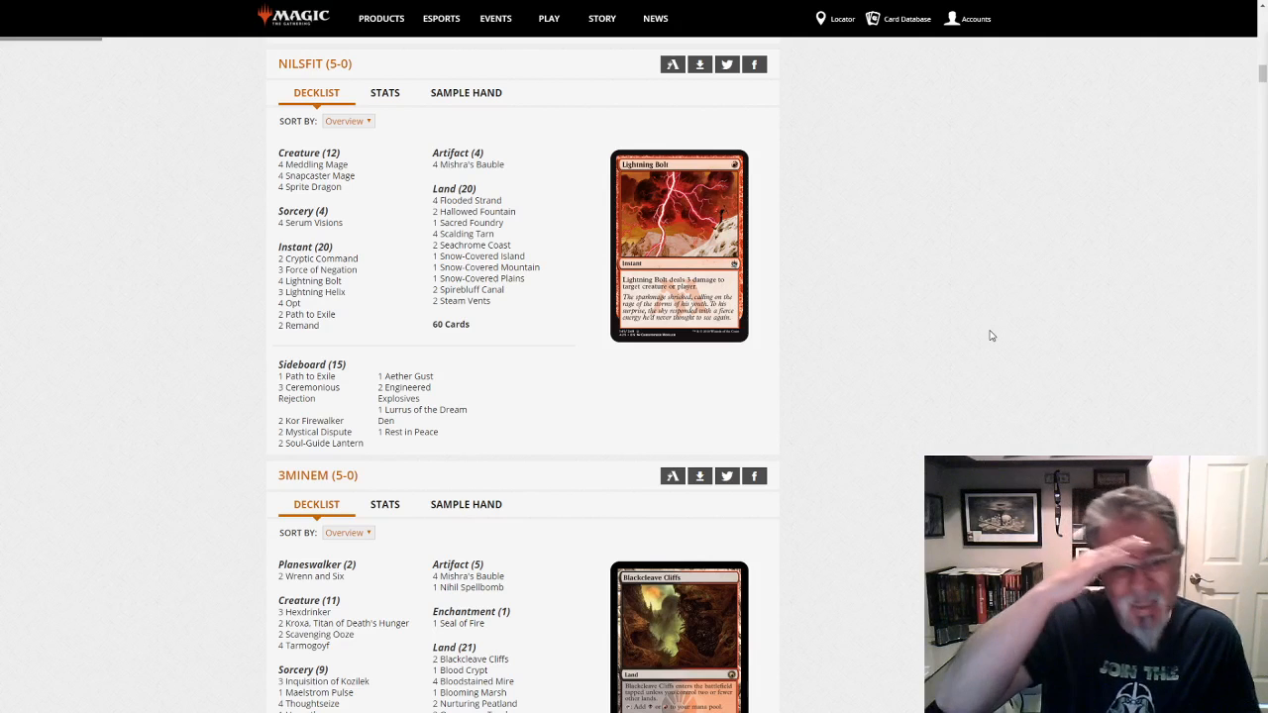
{"action": "mouse_move", "coordinate": [1026, 317]}
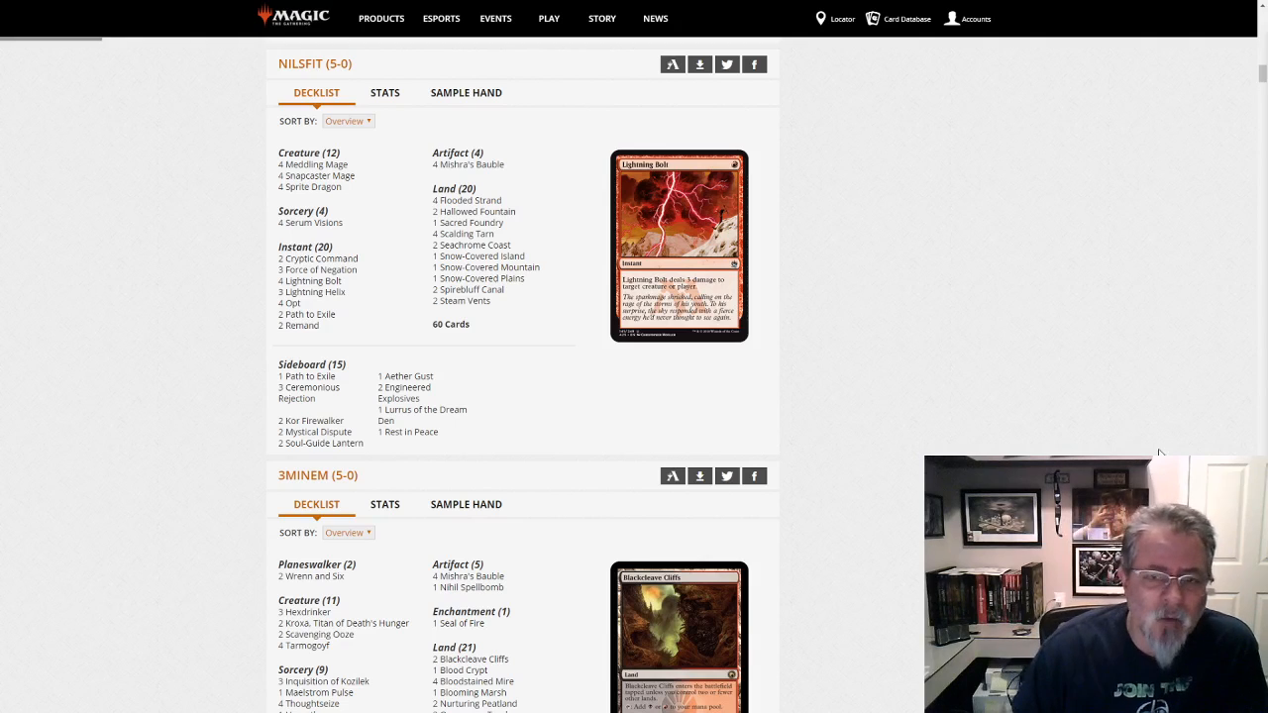
{"action": "mouse_move", "coordinate": [975, 370]}
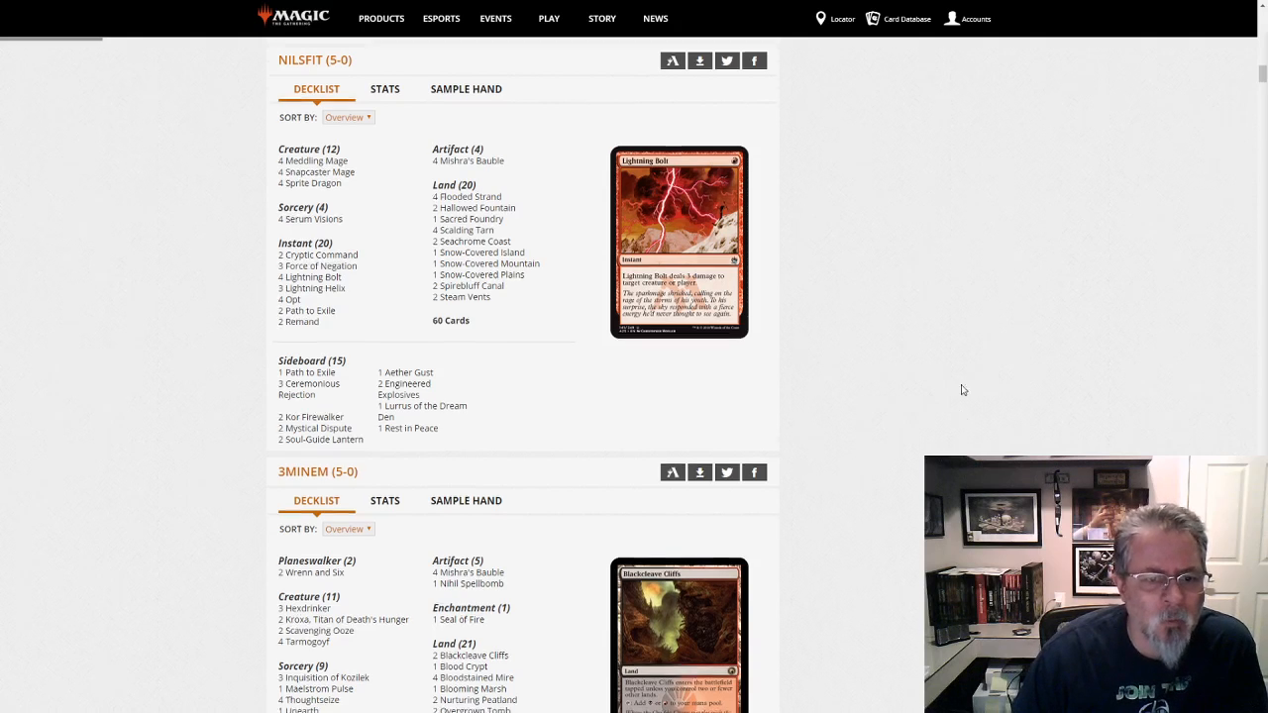
{"action": "scroll", "scroll_direction": "down", "scroll_amount": 3}
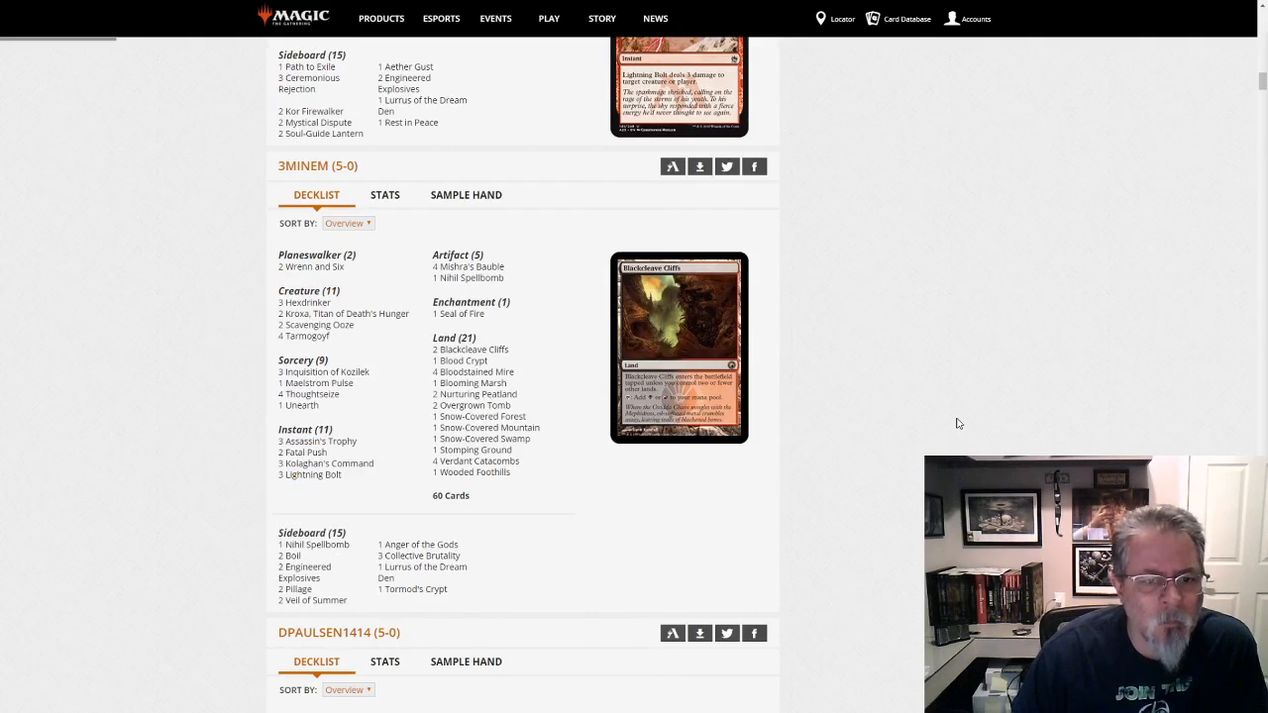
{"action": "mouse_move", "coordinate": [875, 285]}
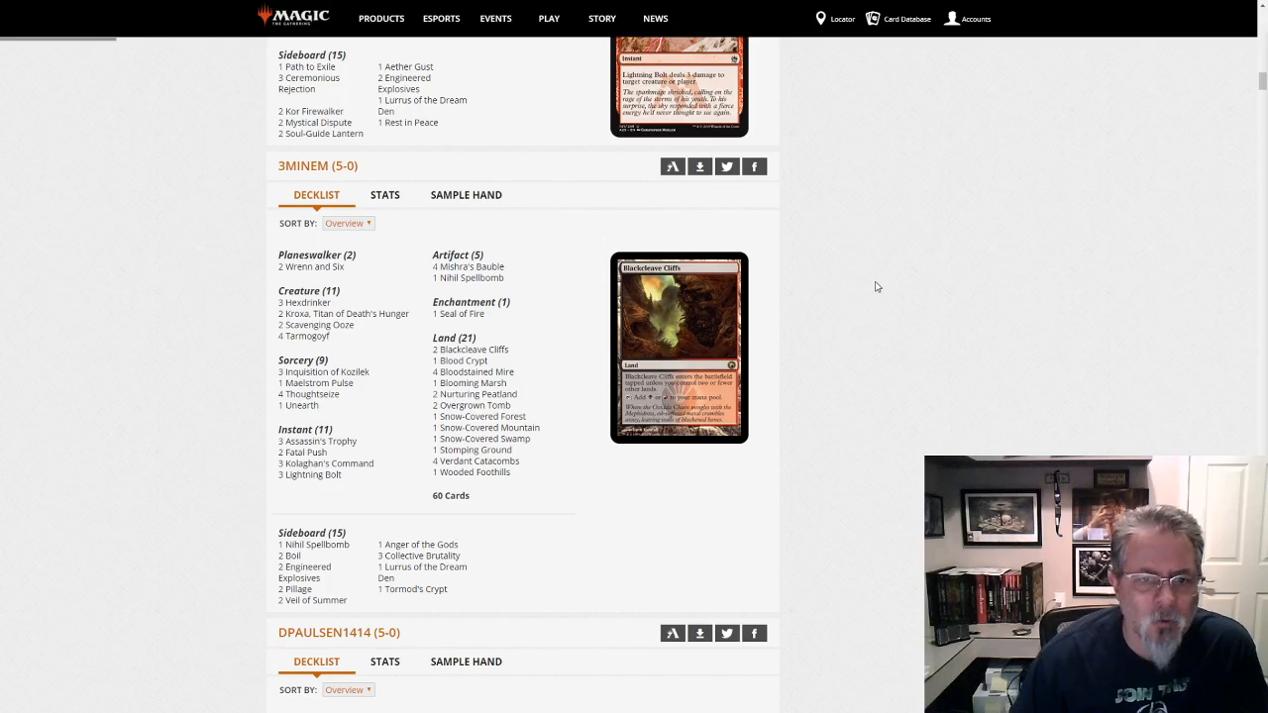
{"action": "mouse_move", "coordinate": [460, 313]}
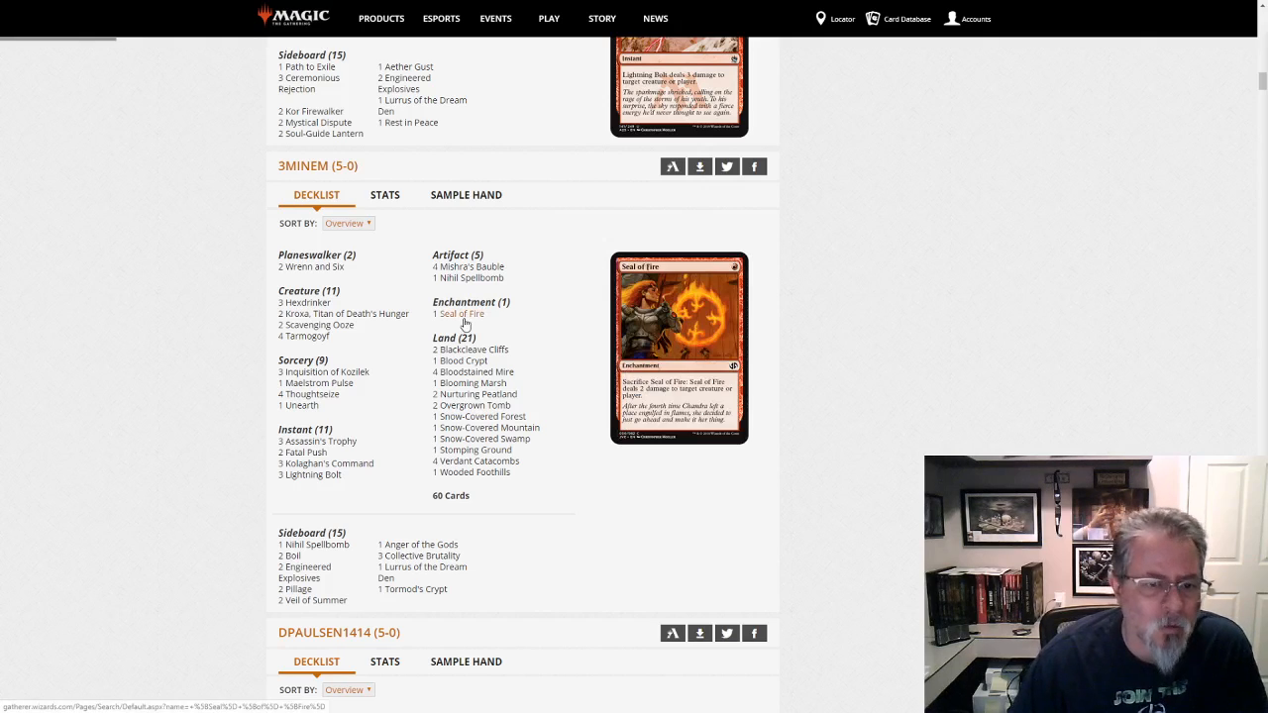
{"action": "mouse_move", "coordinate": [876, 297]}
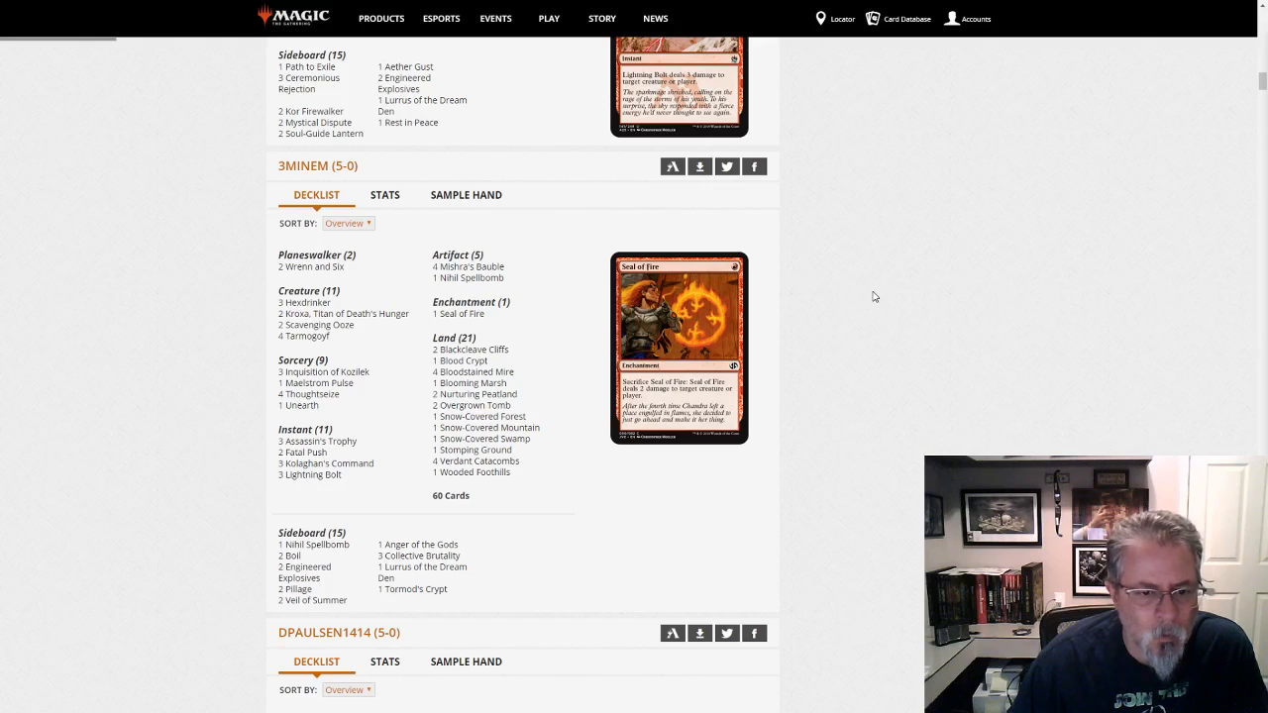
{"action": "scroll", "scroll_direction": "down", "scroll_amount": 3}
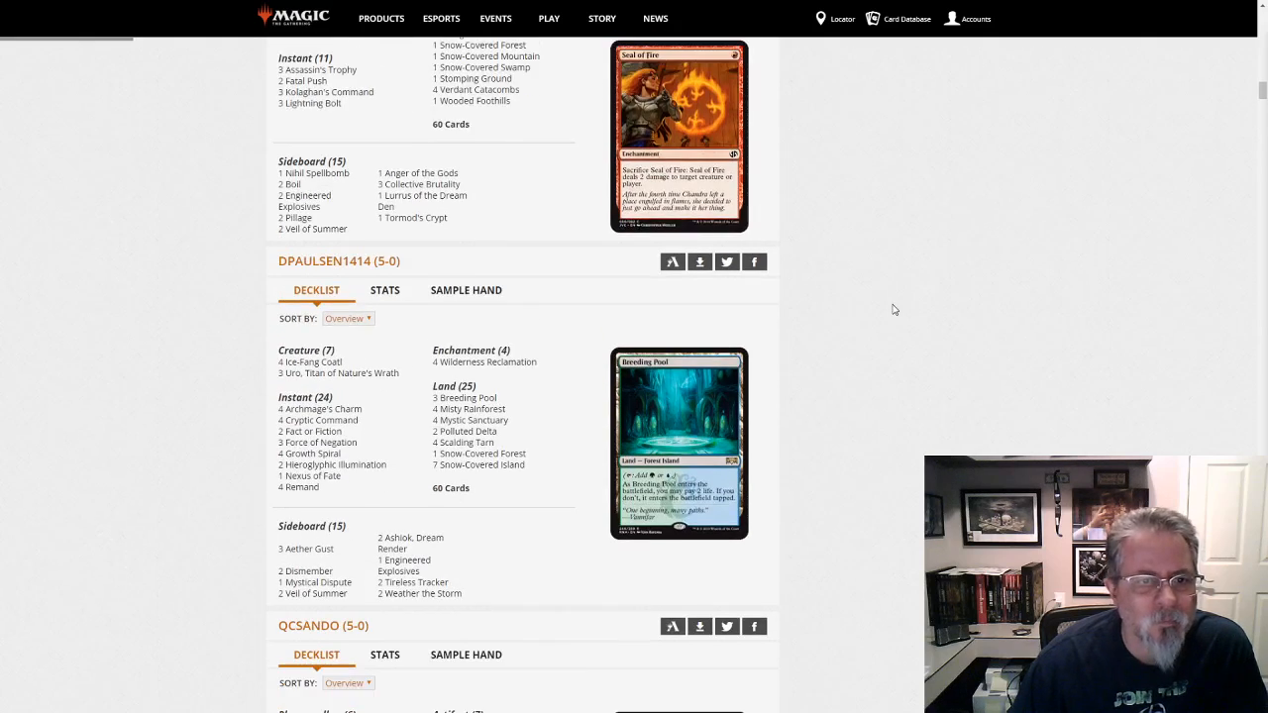
{"action": "scroll", "scroll_direction": "down", "scroll_amount": 3}
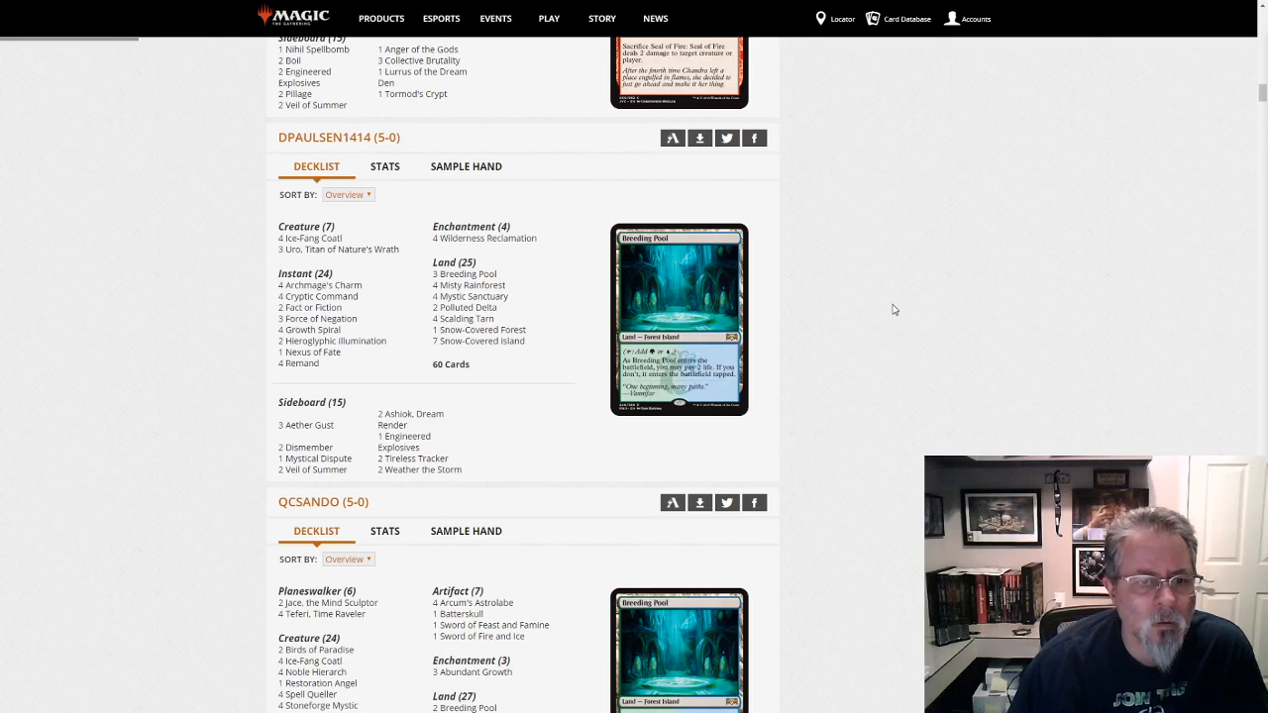
{"action": "mouse_move", "coordinate": [879, 321]}
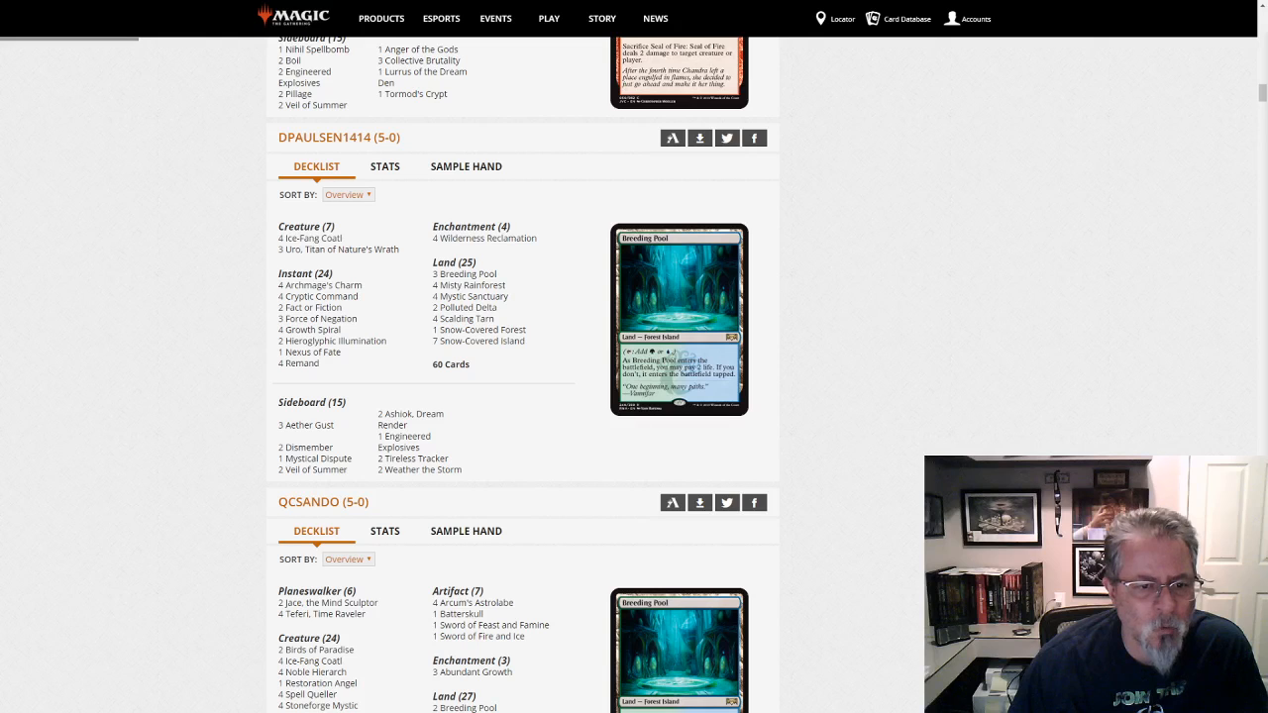
{"action": "mouse_move", "coordinate": [578, 505]}
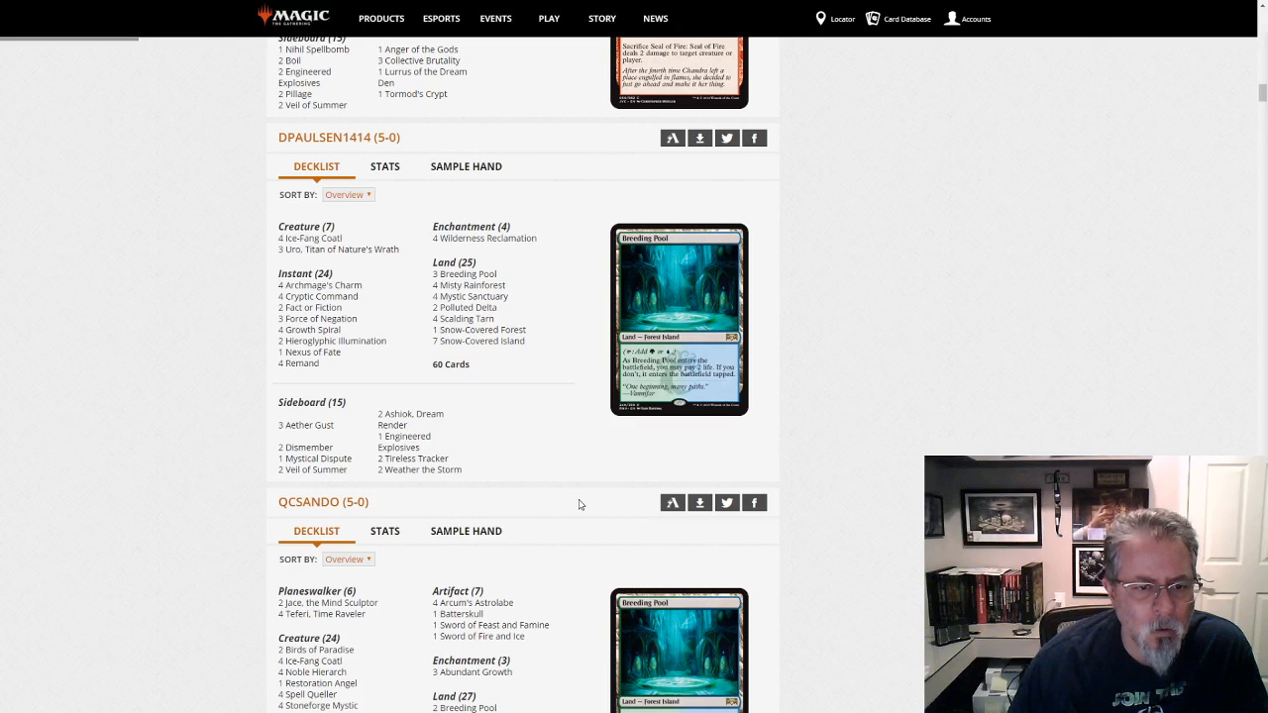
{"action": "scroll", "scroll_direction": "down", "scroll_amount": 3}
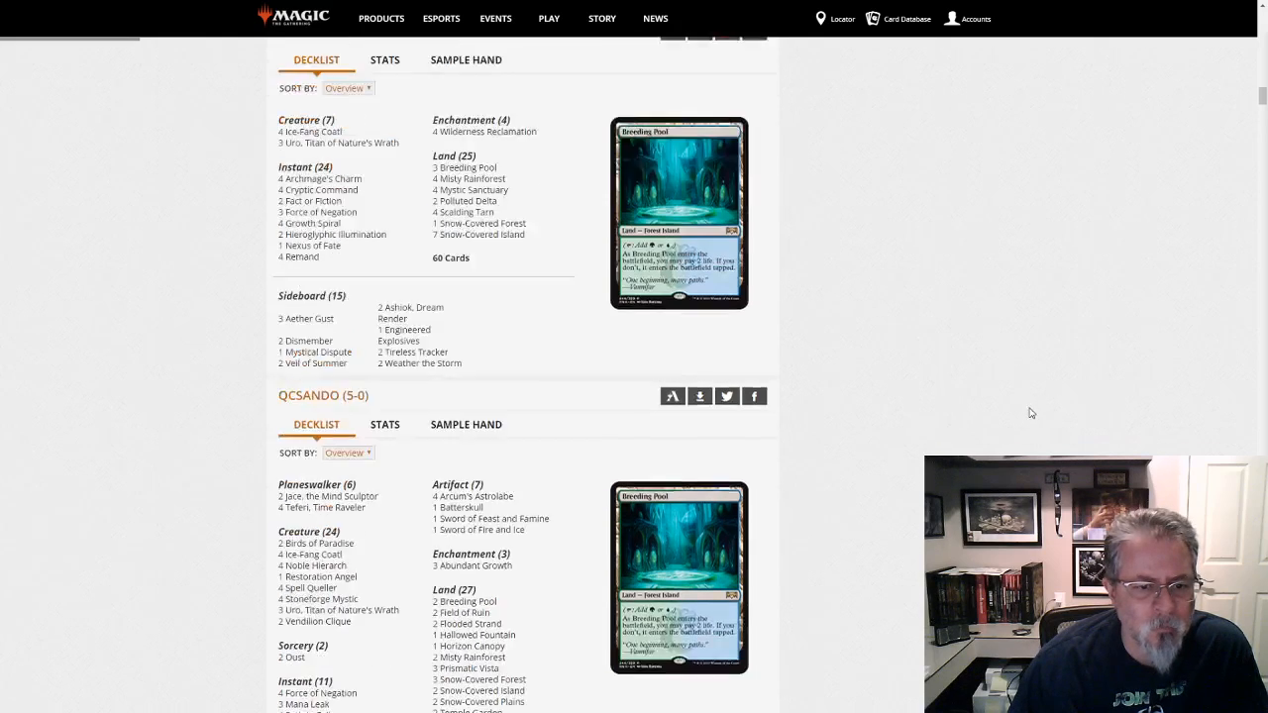
{"action": "scroll", "scroll_direction": "down", "scroll_amount": 3}
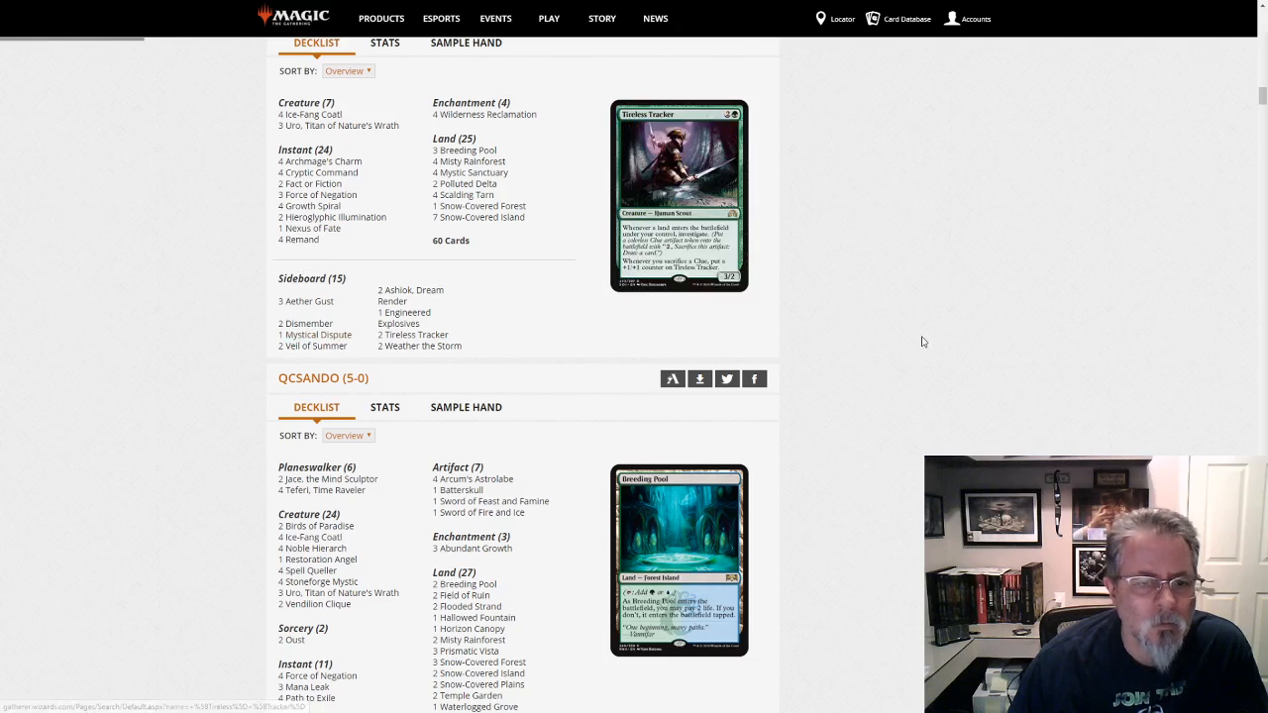
{"action": "scroll", "scroll_direction": "down", "scroll_amount": 3}
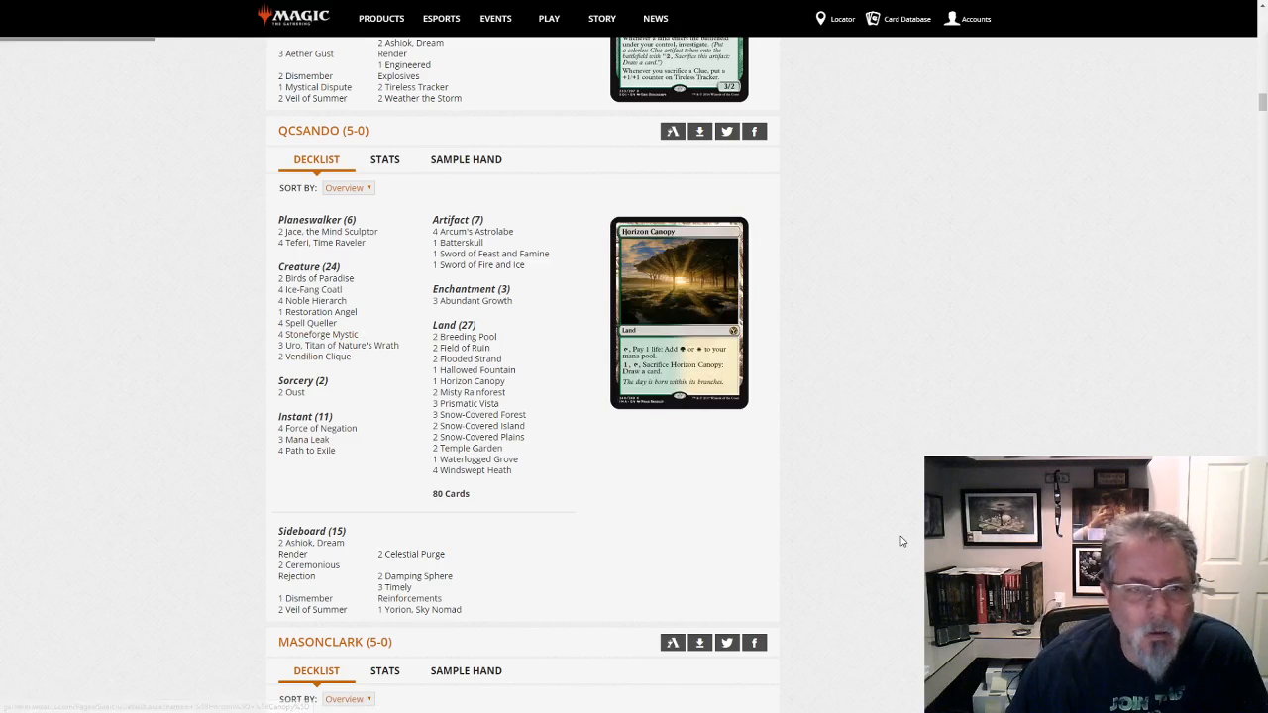
{"action": "scroll", "scroll_direction": "down", "scroll_amount": 3}
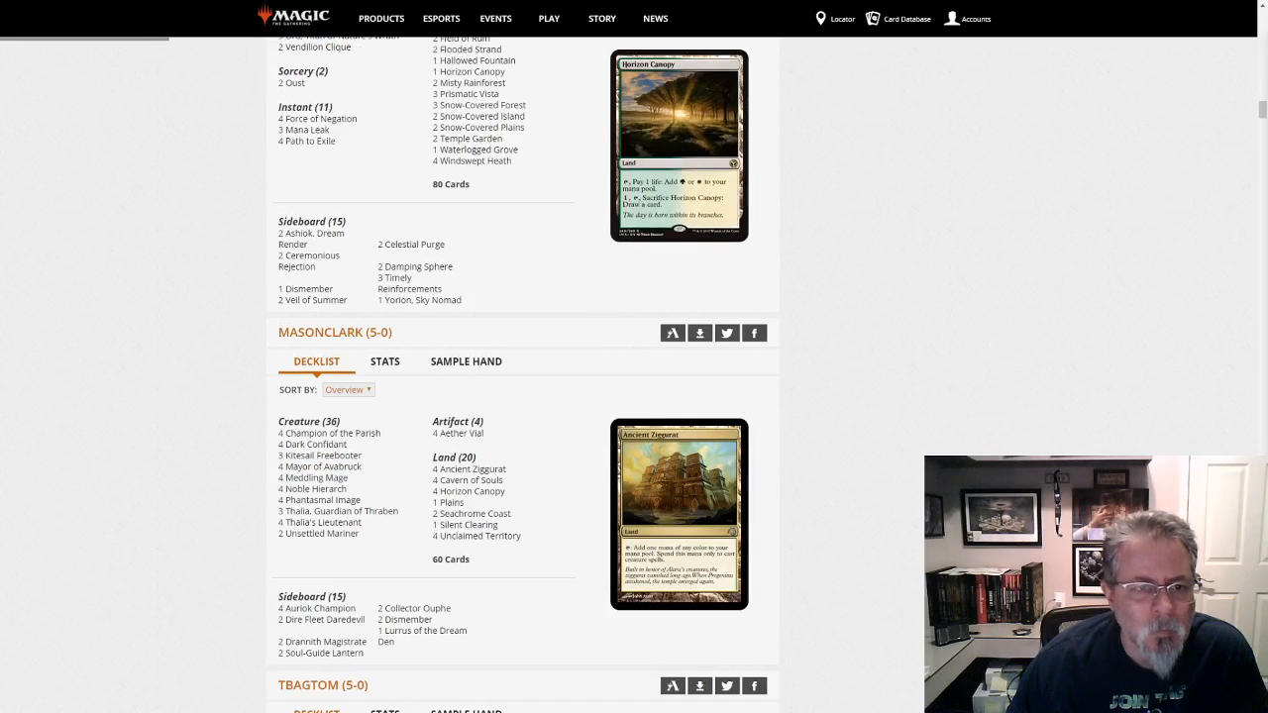
{"action": "scroll", "scroll_direction": "up", "scroll_amount": 3}
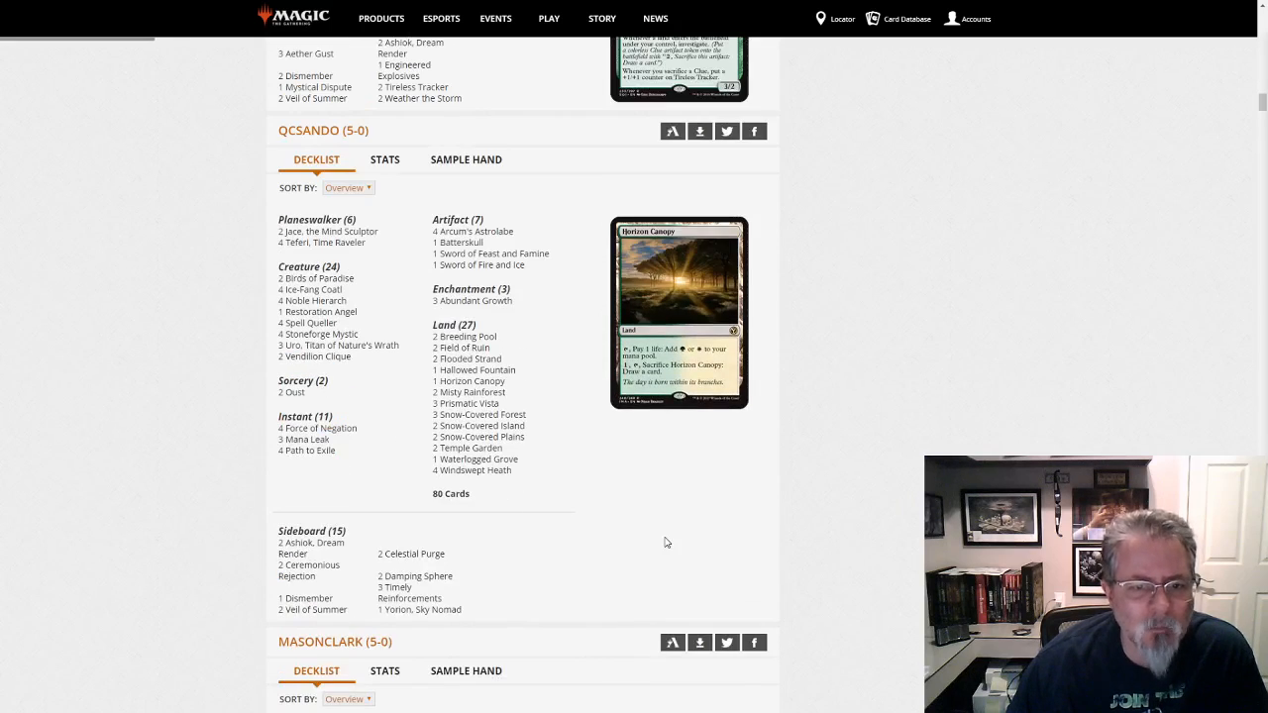
{"action": "mouse_move", "coordinate": [626, 531]}
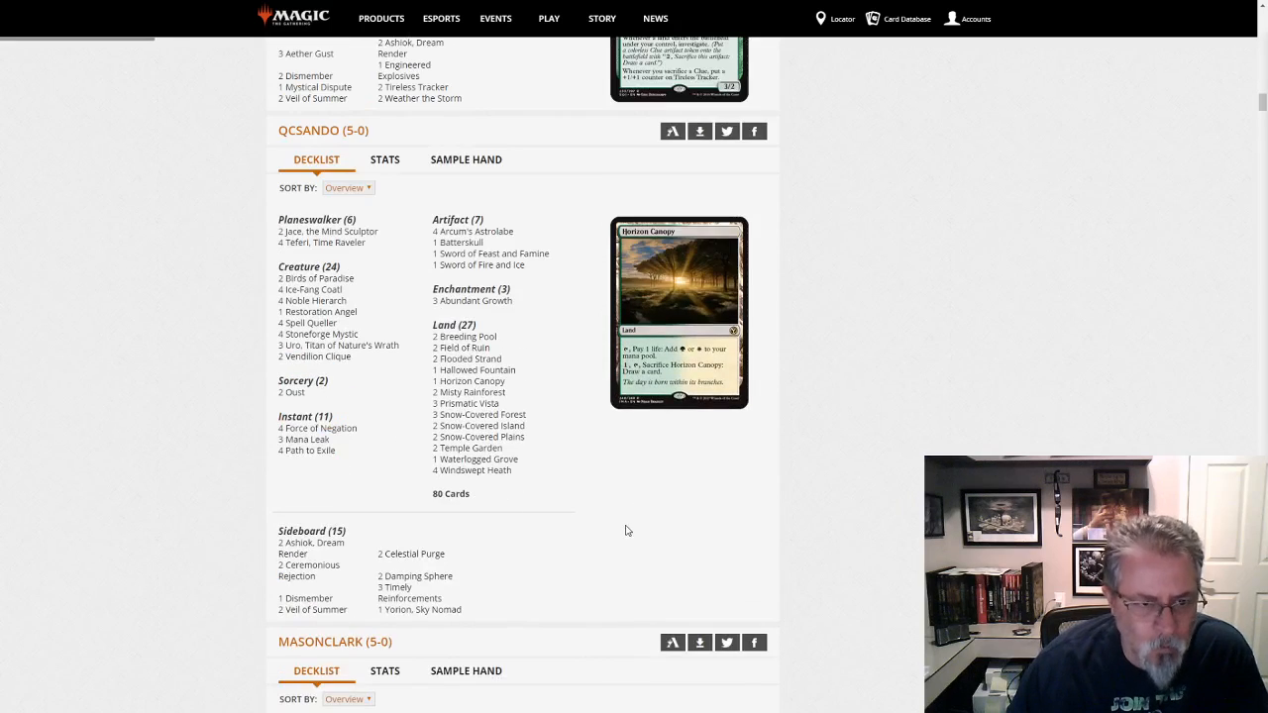
{"action": "mouse_move", "coordinate": [915, 396]}
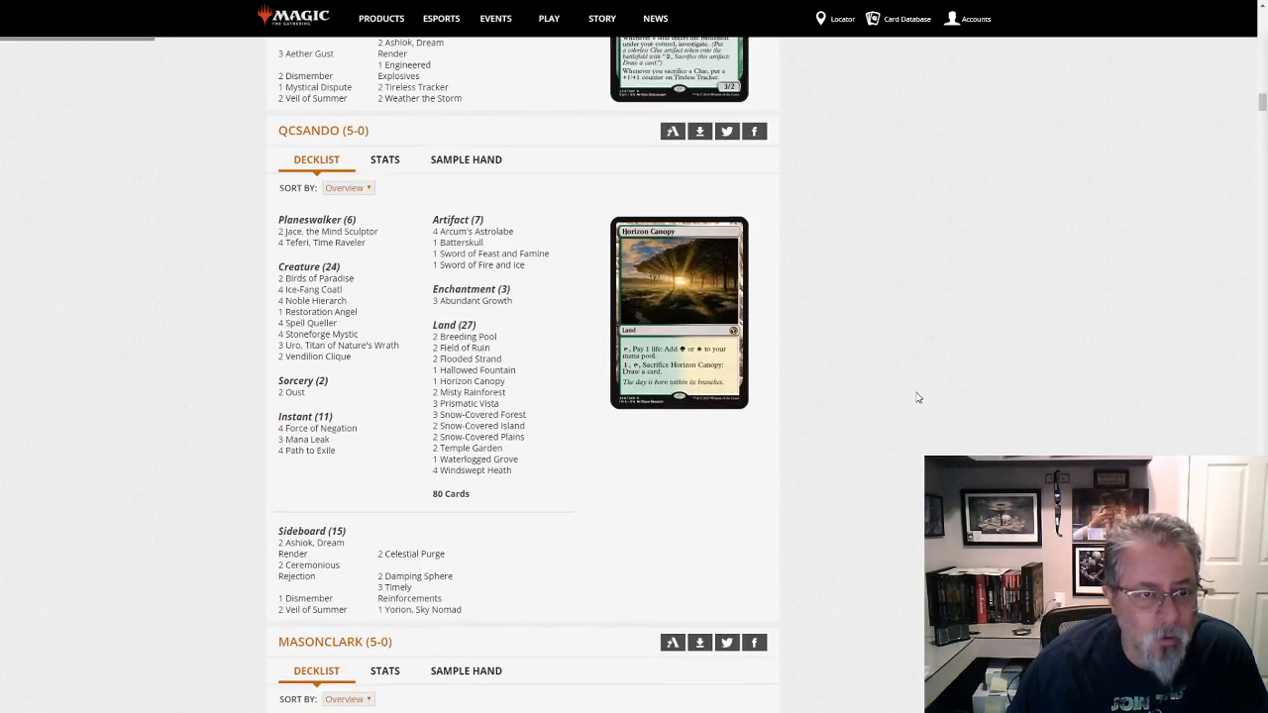
{"action": "scroll", "scroll_direction": "down", "scroll_amount": 3}
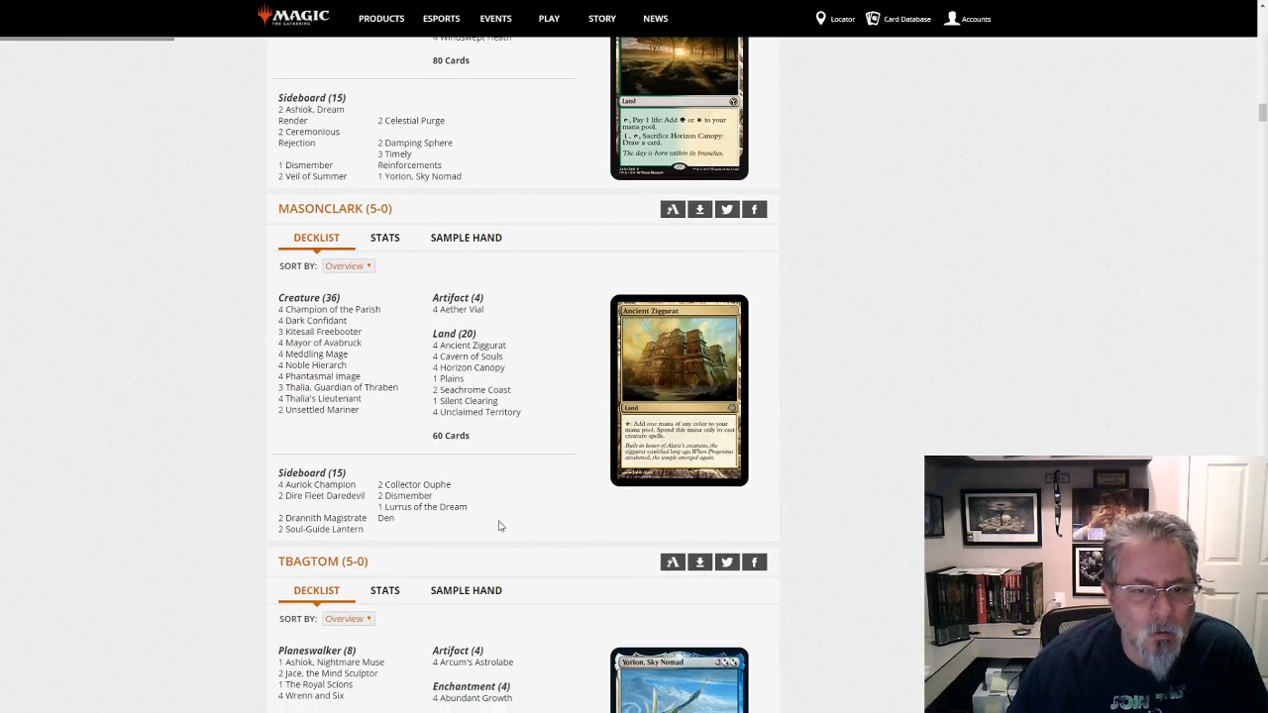
{"action": "mouse_move", "coordinate": [521, 465]}
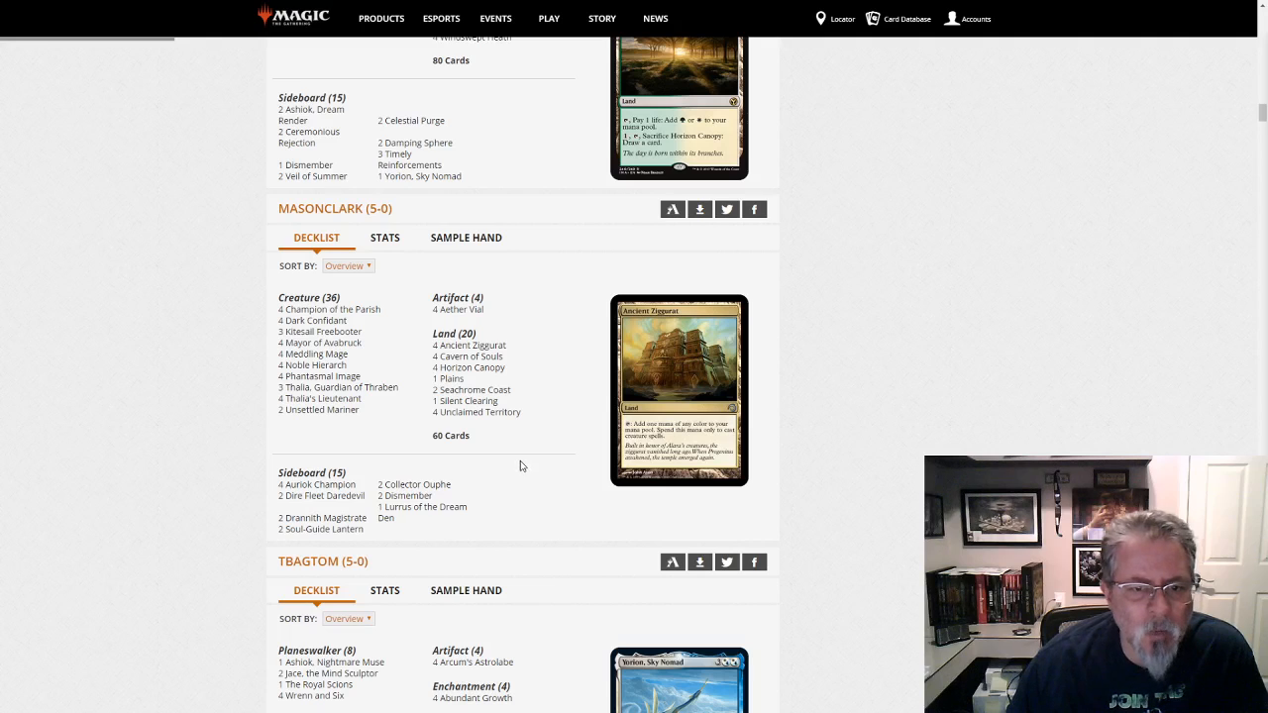
{"action": "mouse_move", "coordinate": [372, 448]}
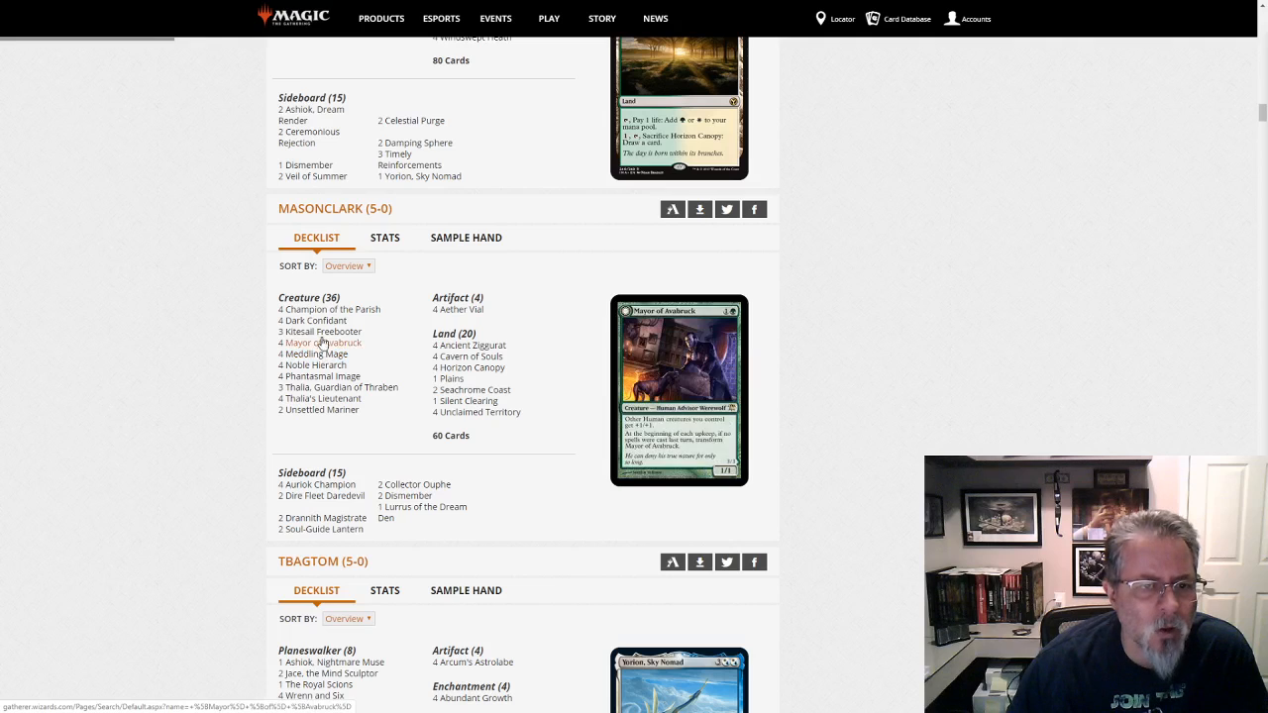
{"action": "mouse_move", "coordinate": [313, 321]}
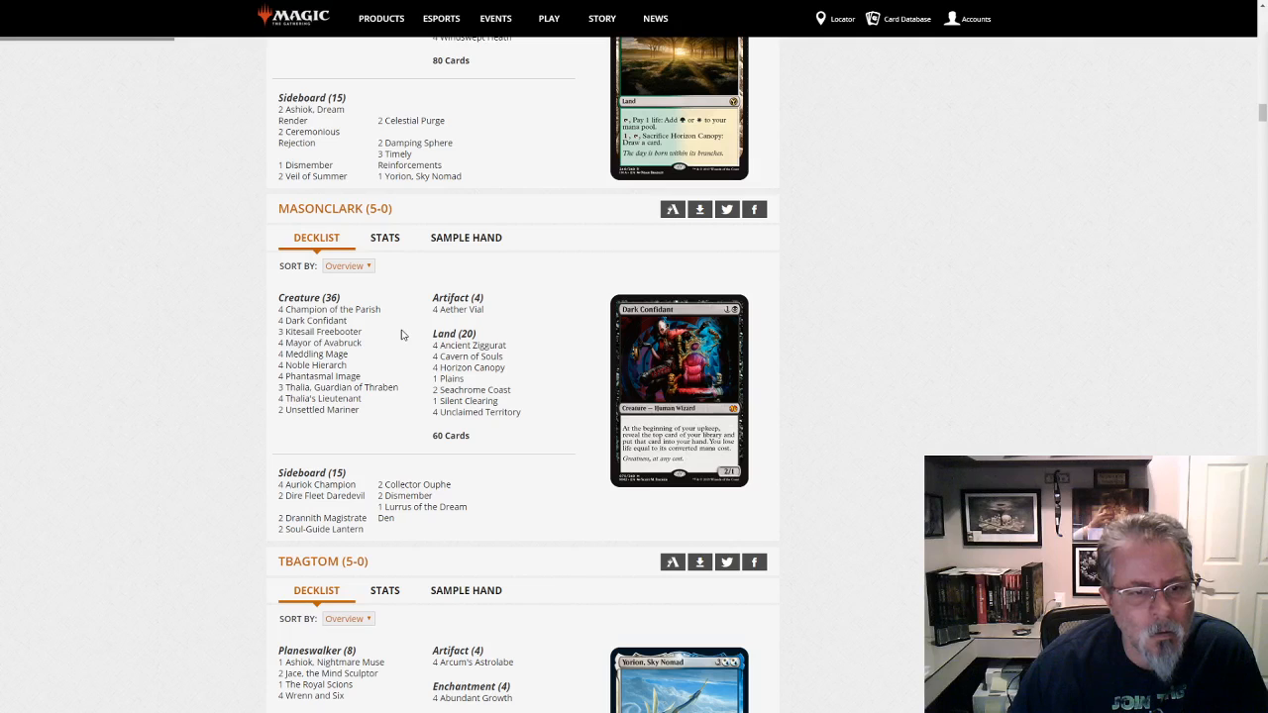
{"action": "mouse_move", "coordinate": [321, 333]}
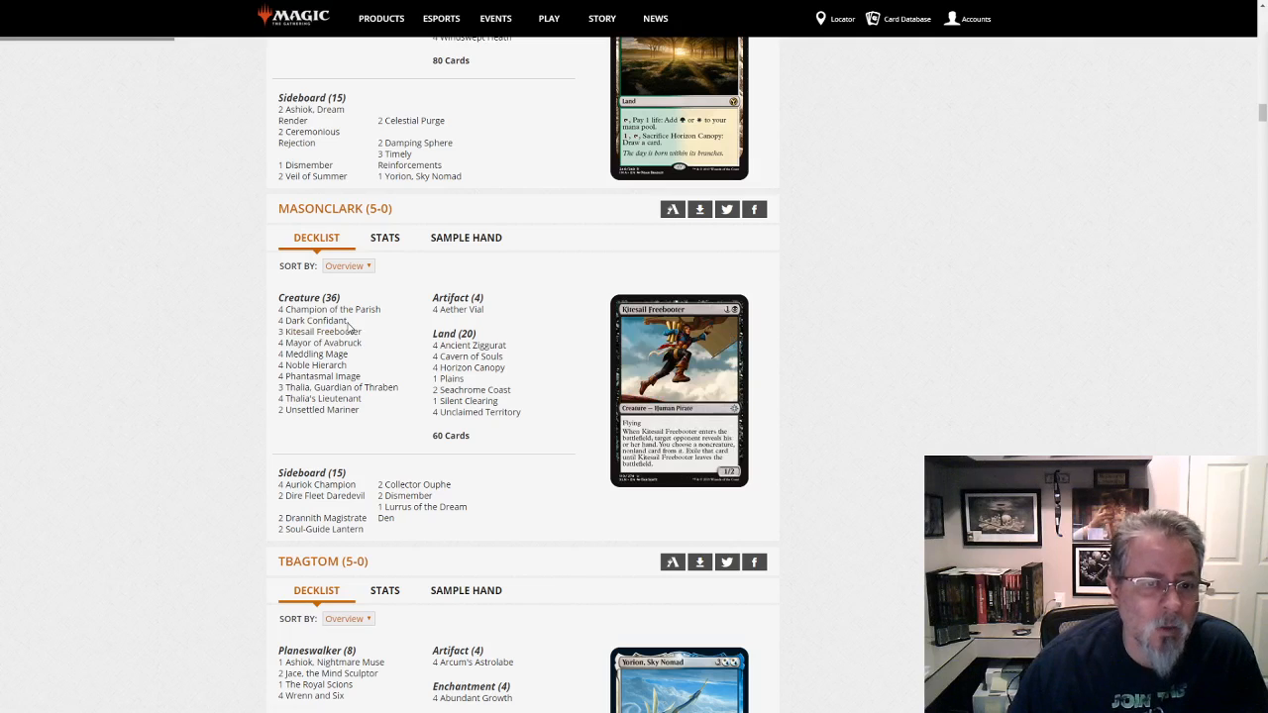
{"action": "mouse_move", "coordinate": [313, 321]}
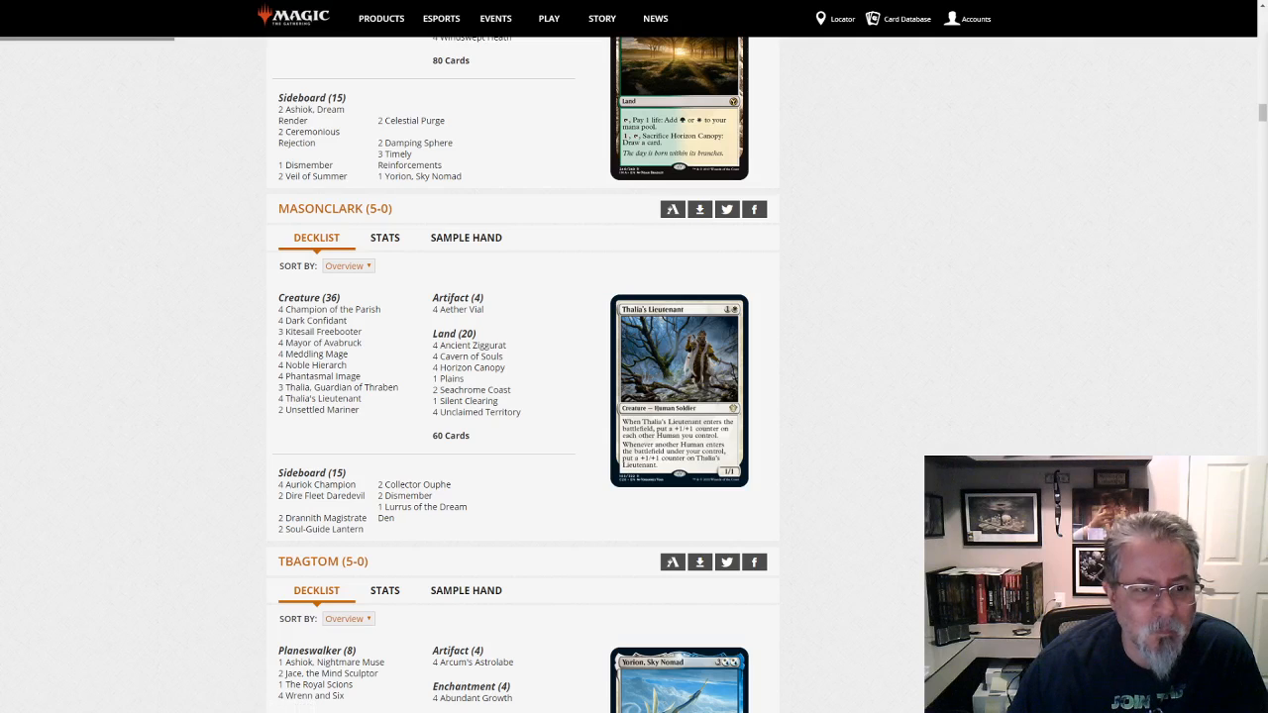
{"action": "mouse_move", "coordinate": [562, 317]}
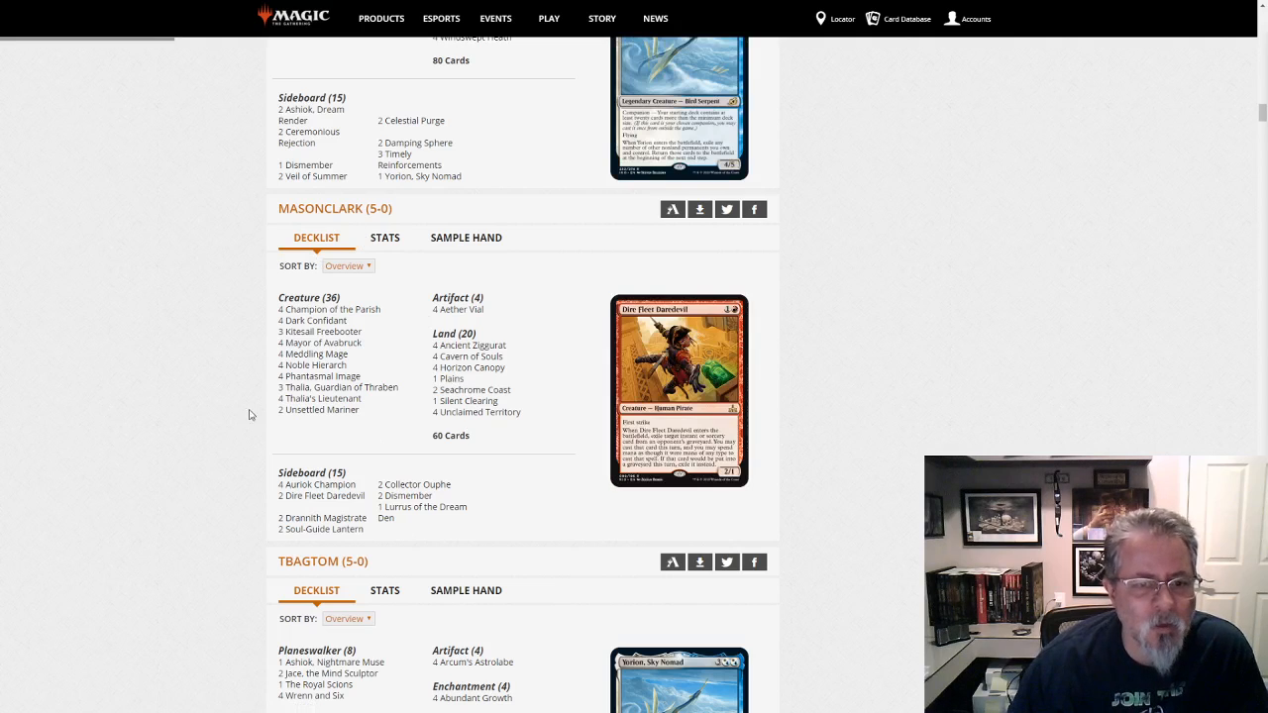
{"action": "scroll", "scroll_direction": "down", "scroll_amount": 3}
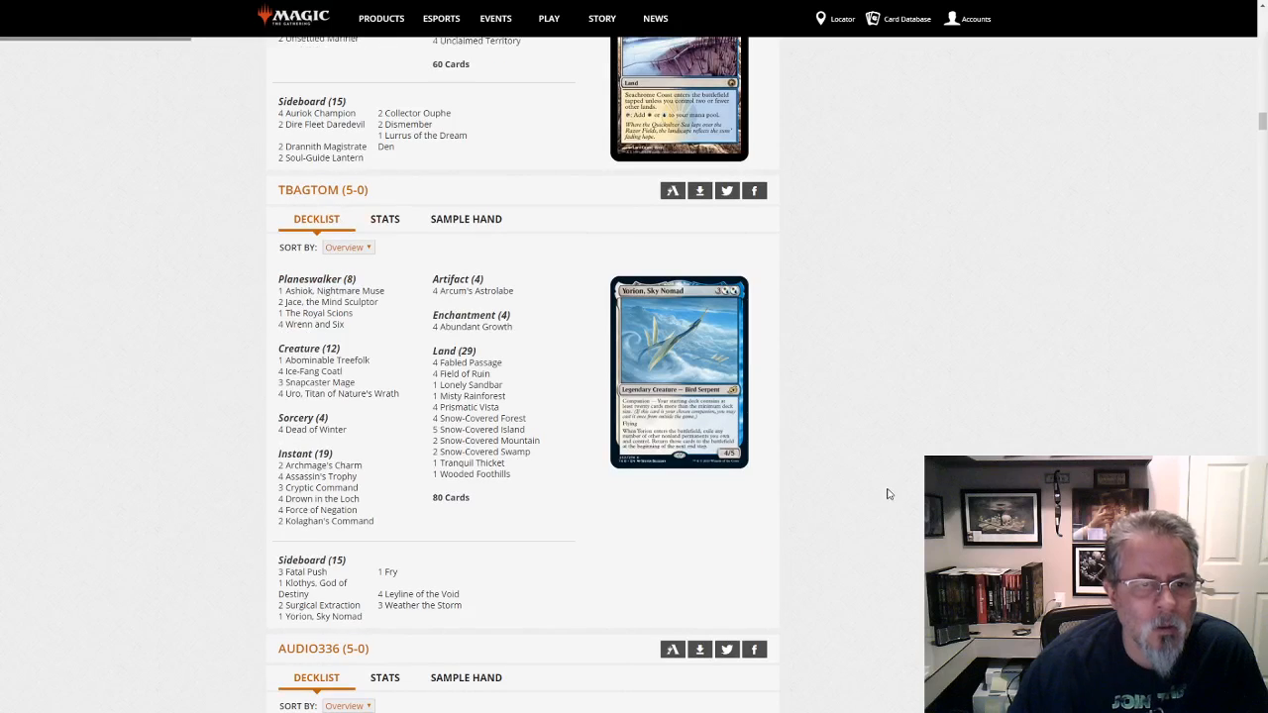
{"action": "mouse_move", "coordinate": [872, 622]}
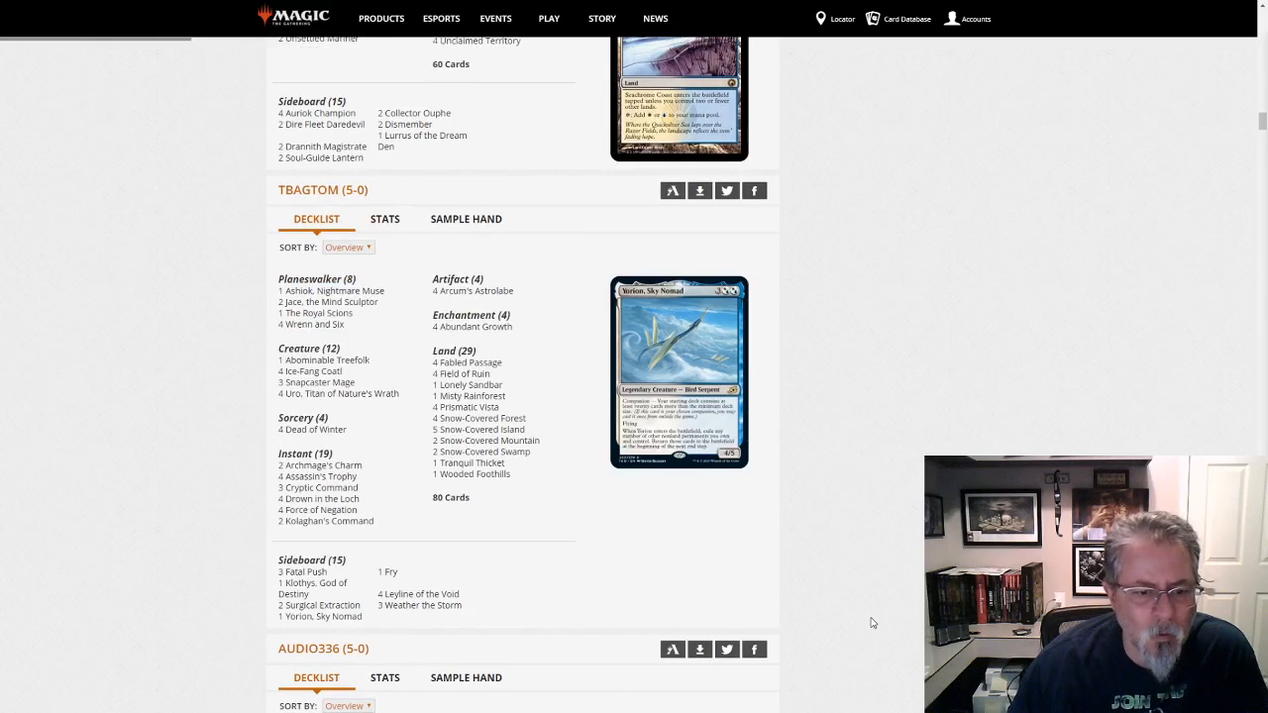
{"action": "mouse_move", "coordinate": [771, 636]}
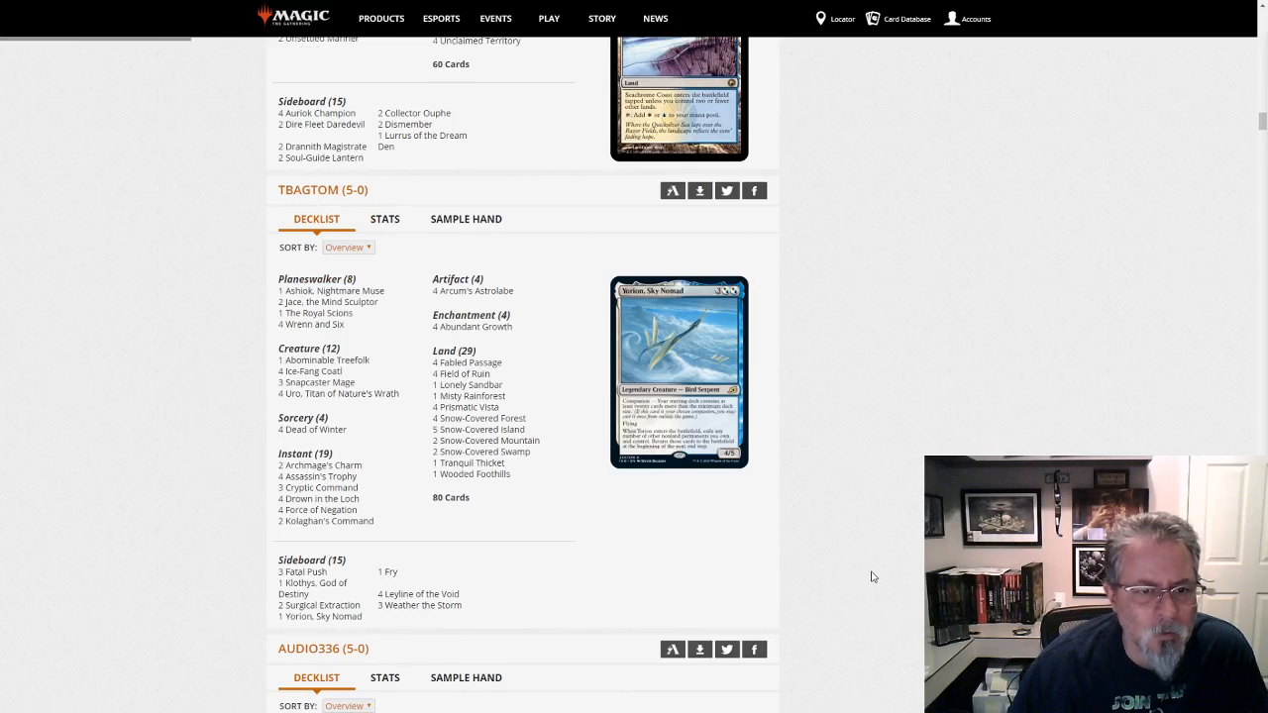
{"action": "mouse_move", "coordinate": [324, 361]}
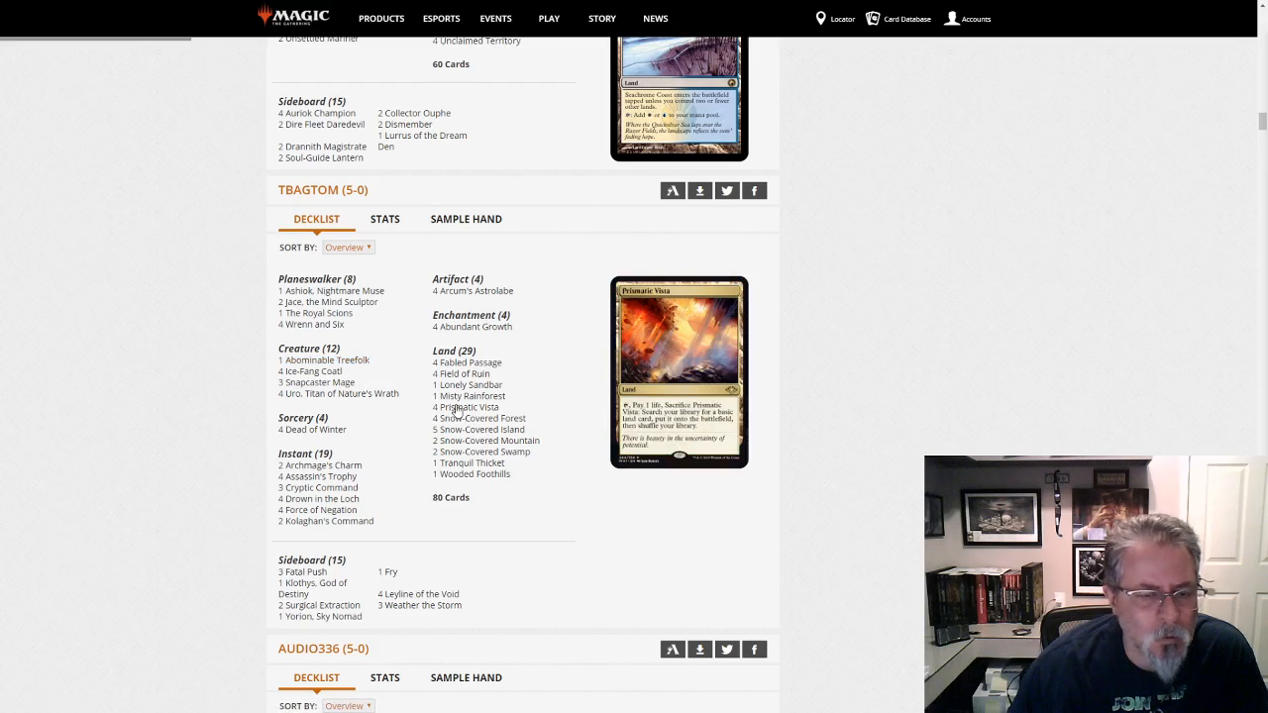
{"action": "mouse_move", "coordinate": [325, 361]}
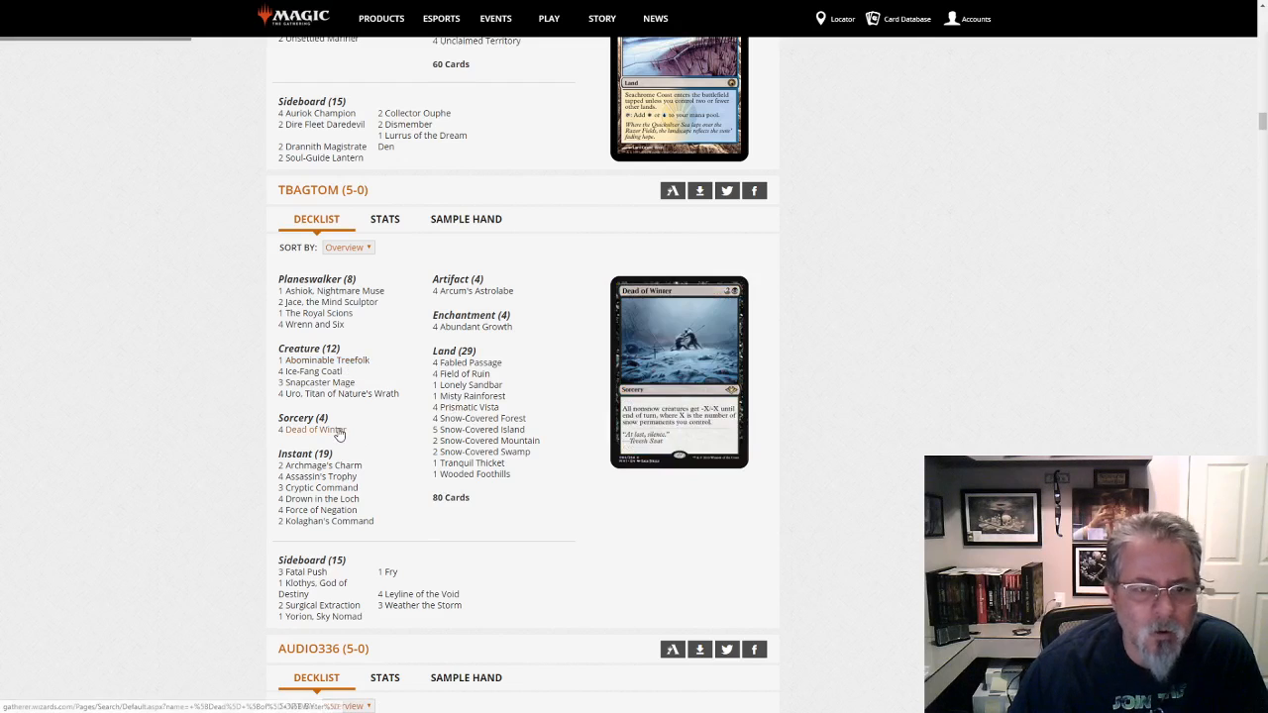
{"action": "mouse_move", "coordinate": [822, 515]}
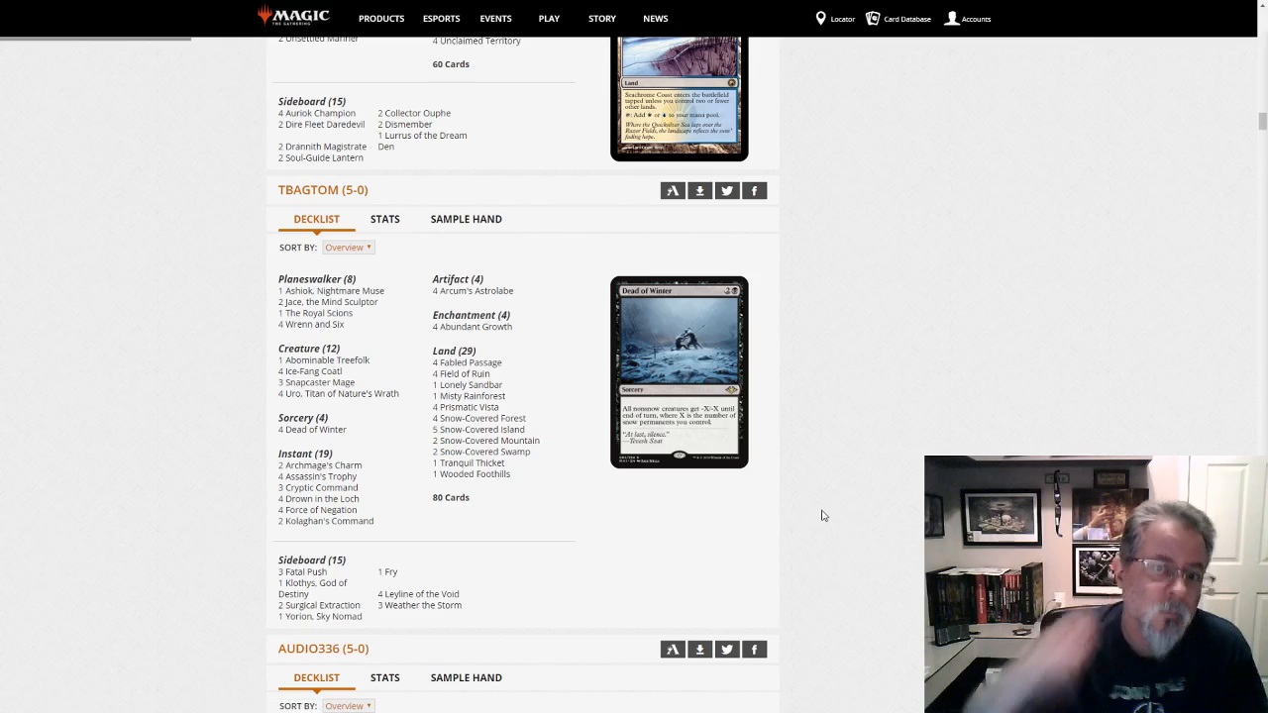
{"action": "scroll", "scroll_direction": "down", "scroll_amount": 3}
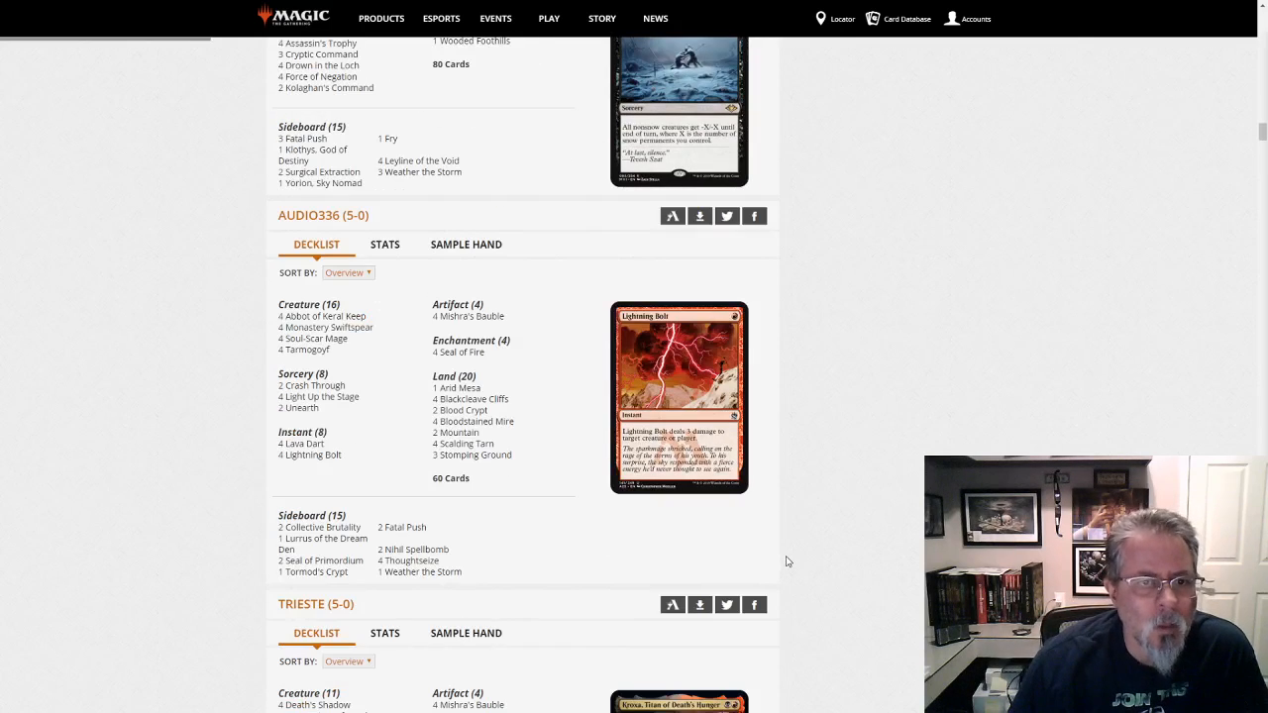
{"action": "mouse_move", "coordinate": [464, 574]}
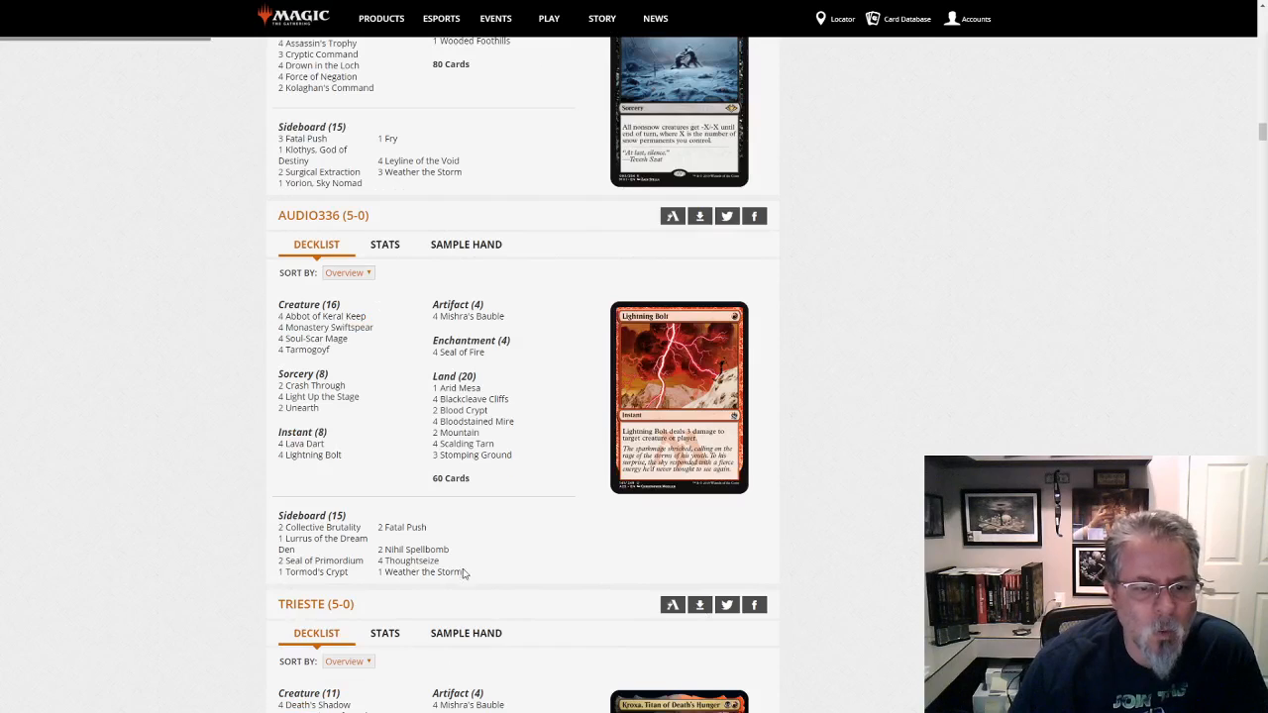
{"action": "mouse_move", "coordinate": [396, 493]}
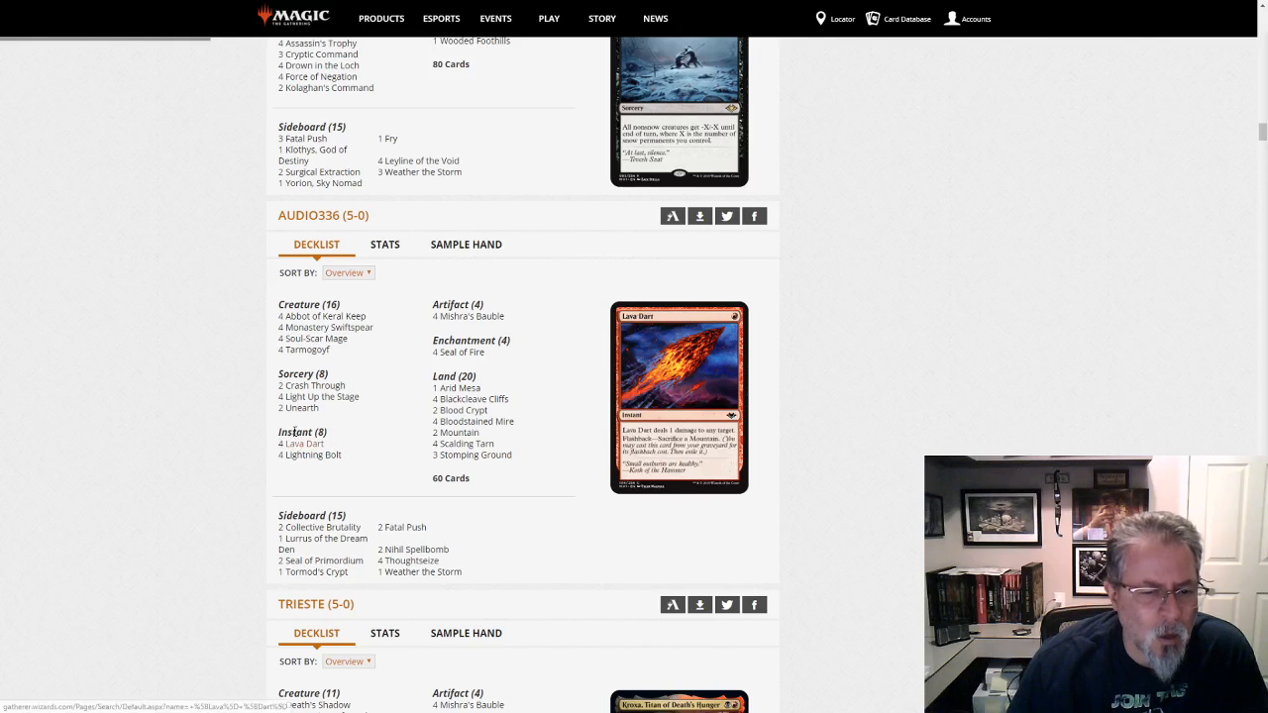
{"action": "mouse_move", "coordinate": [327, 326]}
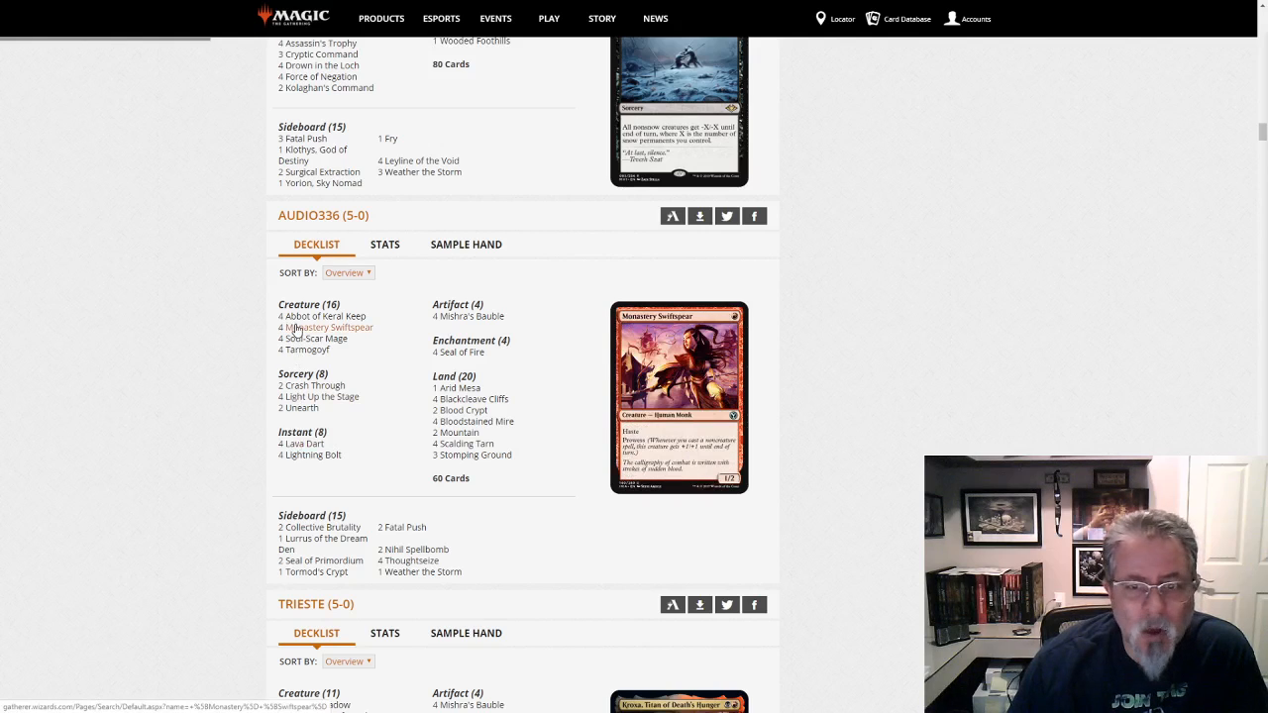
{"action": "mouse_move", "coordinate": [313, 337]}
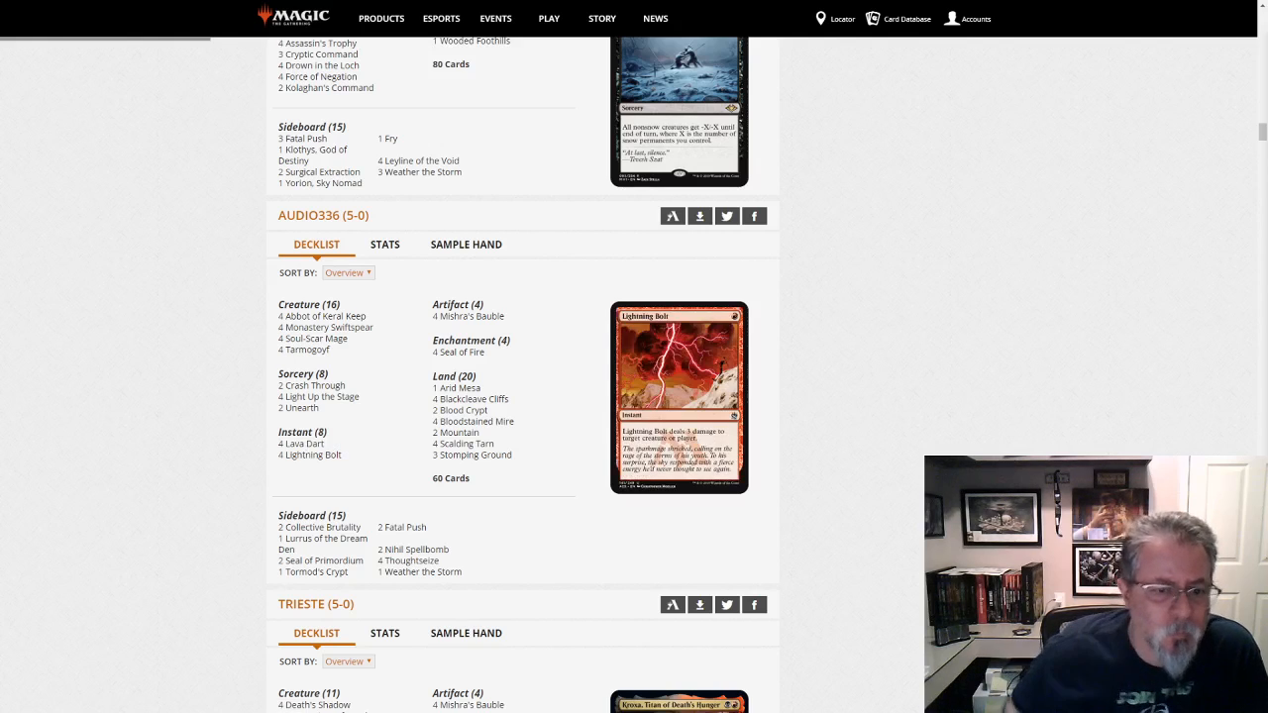
{"action": "mouse_move", "coordinate": [856, 448]}
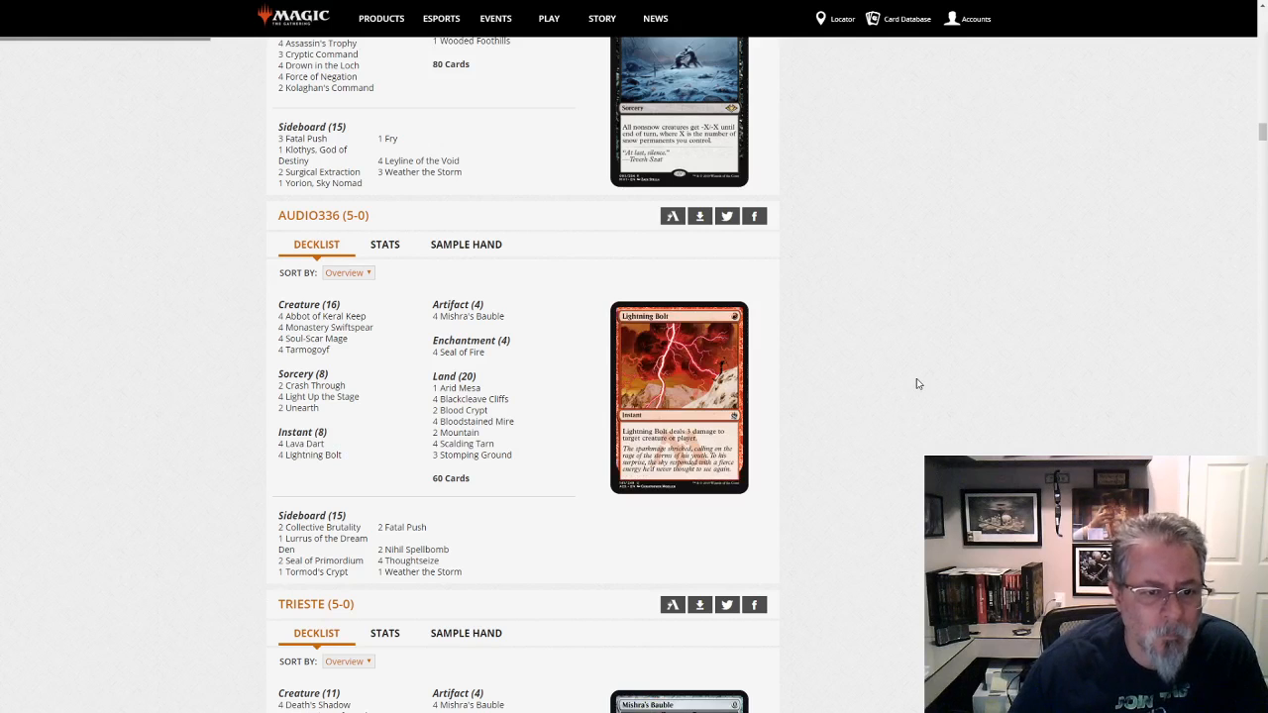
{"action": "scroll", "scroll_direction": "down", "scroll_amount": 3}
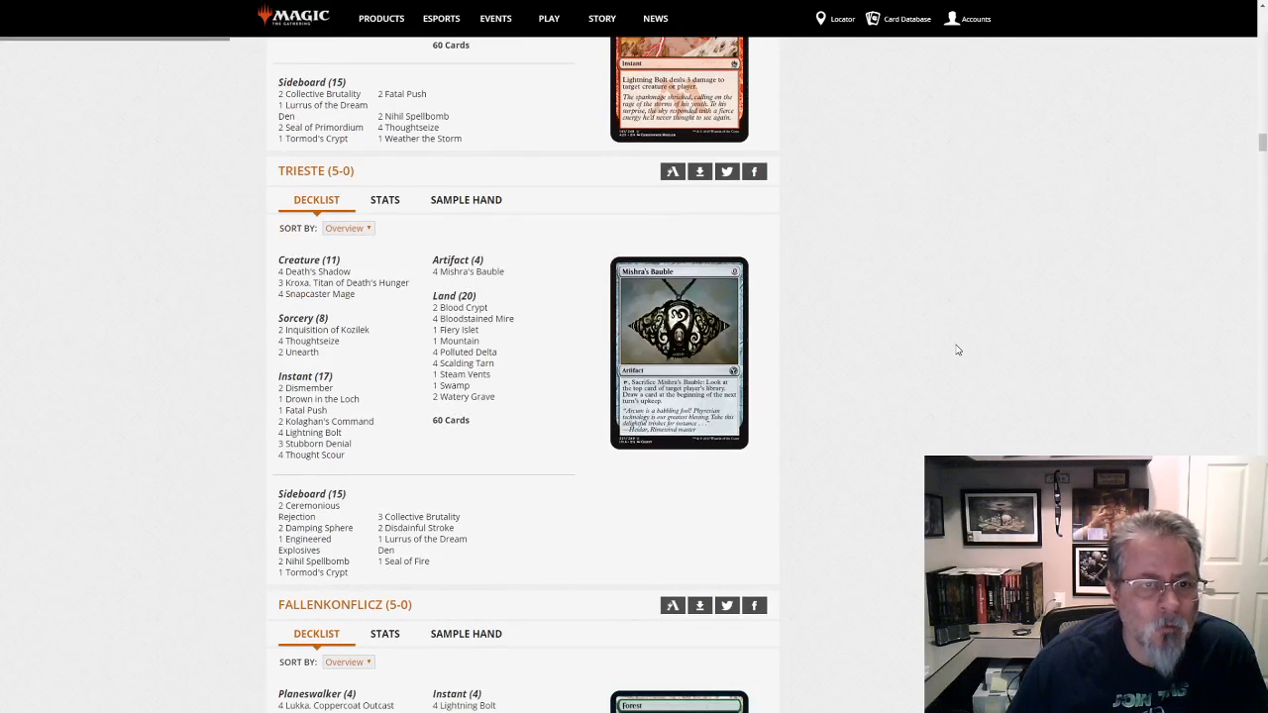
{"action": "mouse_move", "coordinate": [558, 470]}
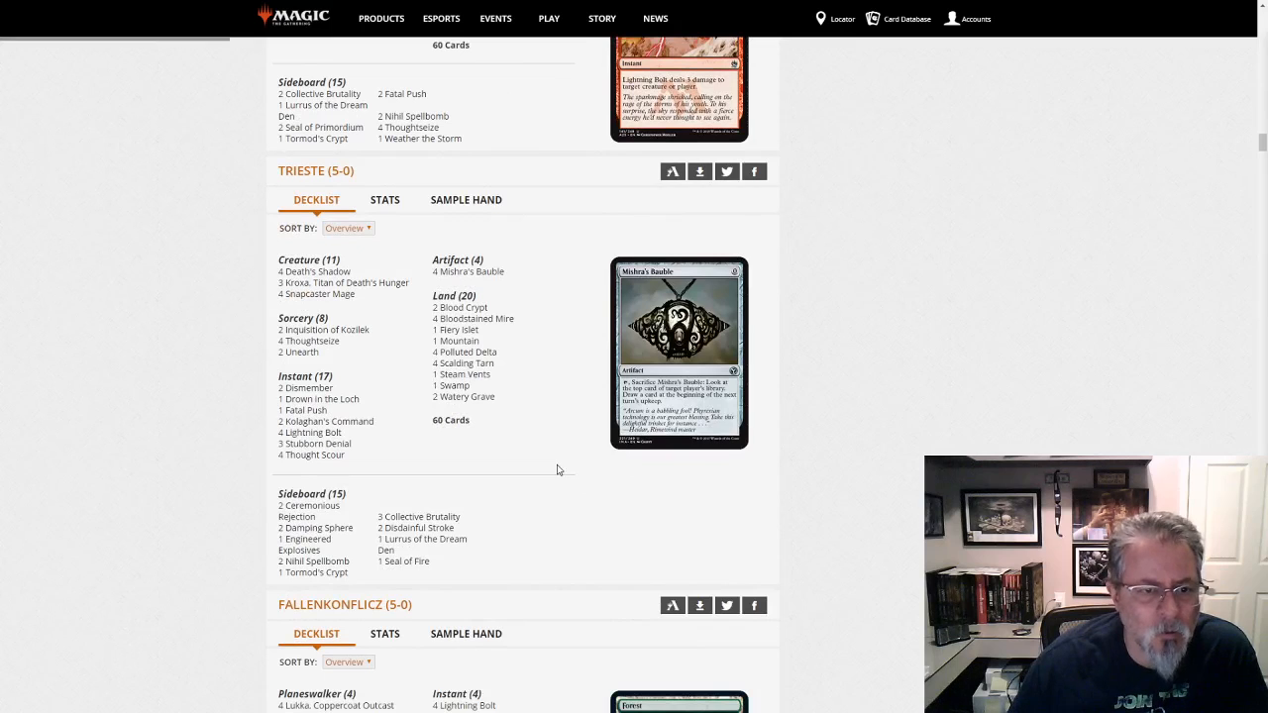
{"action": "mouse_move", "coordinate": [348, 451]}
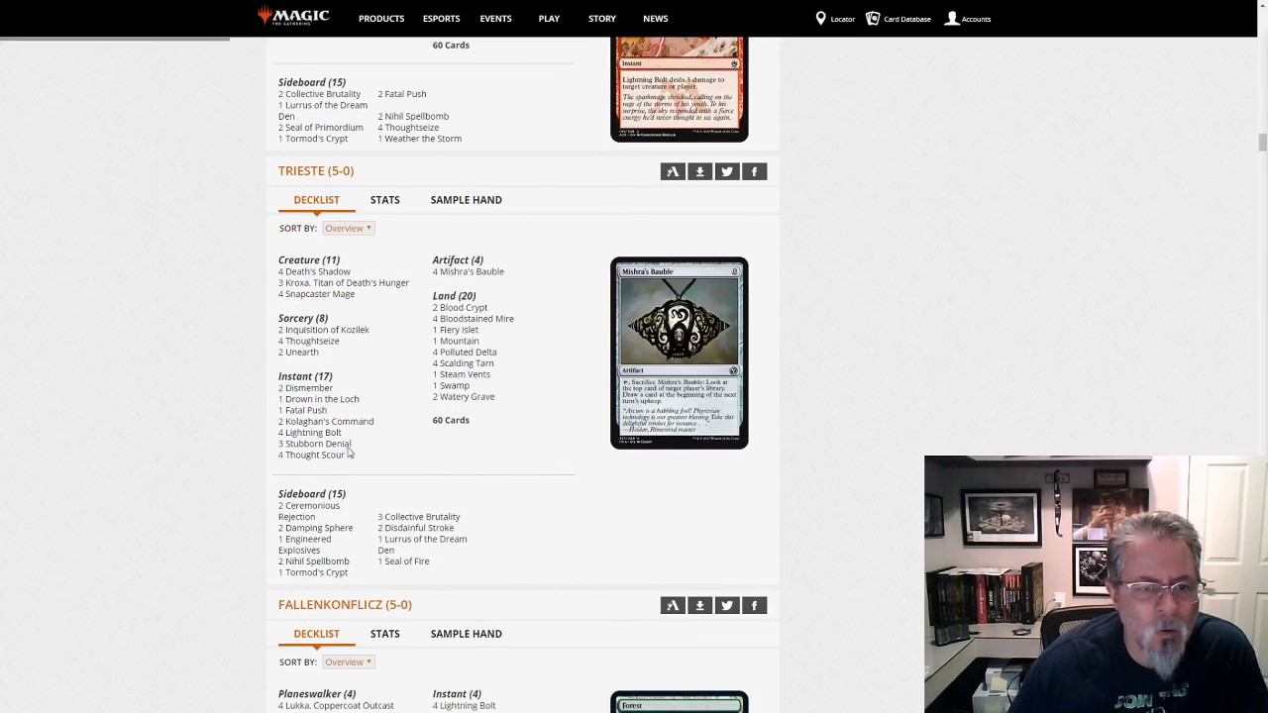
{"action": "mouse_move", "coordinate": [327, 420]}
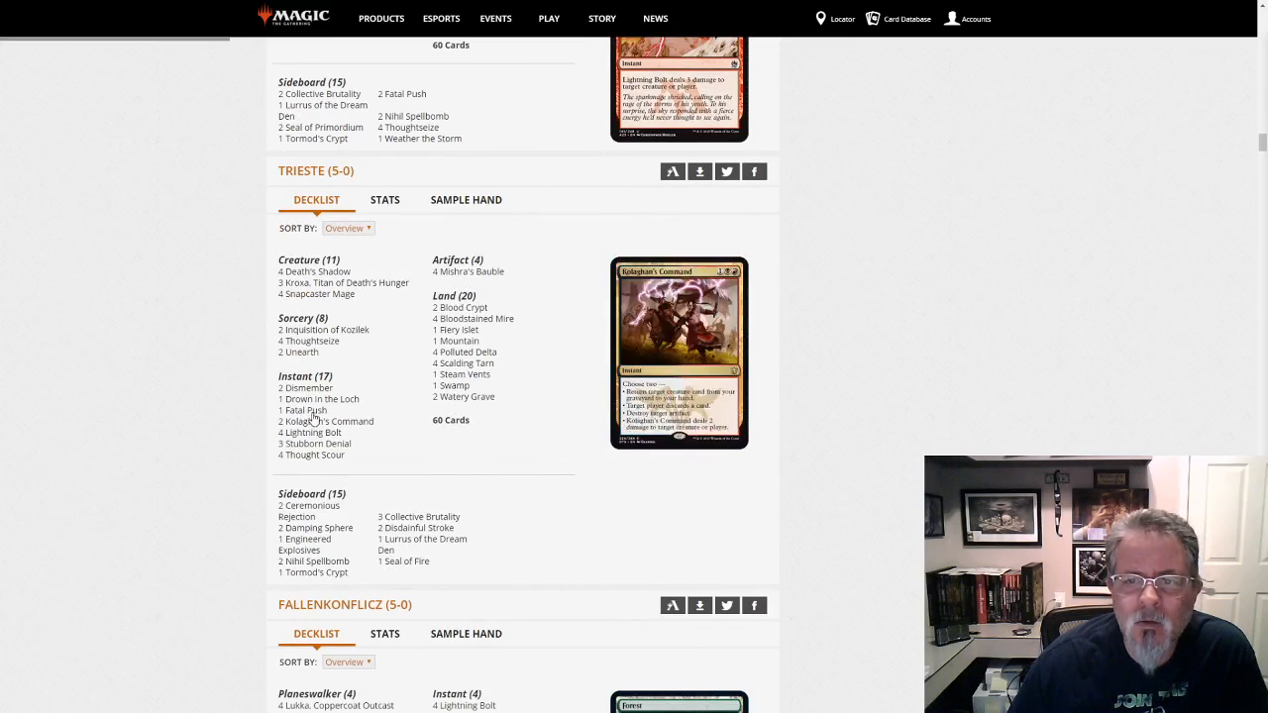
{"action": "mouse_move", "coordinate": [313, 341]}
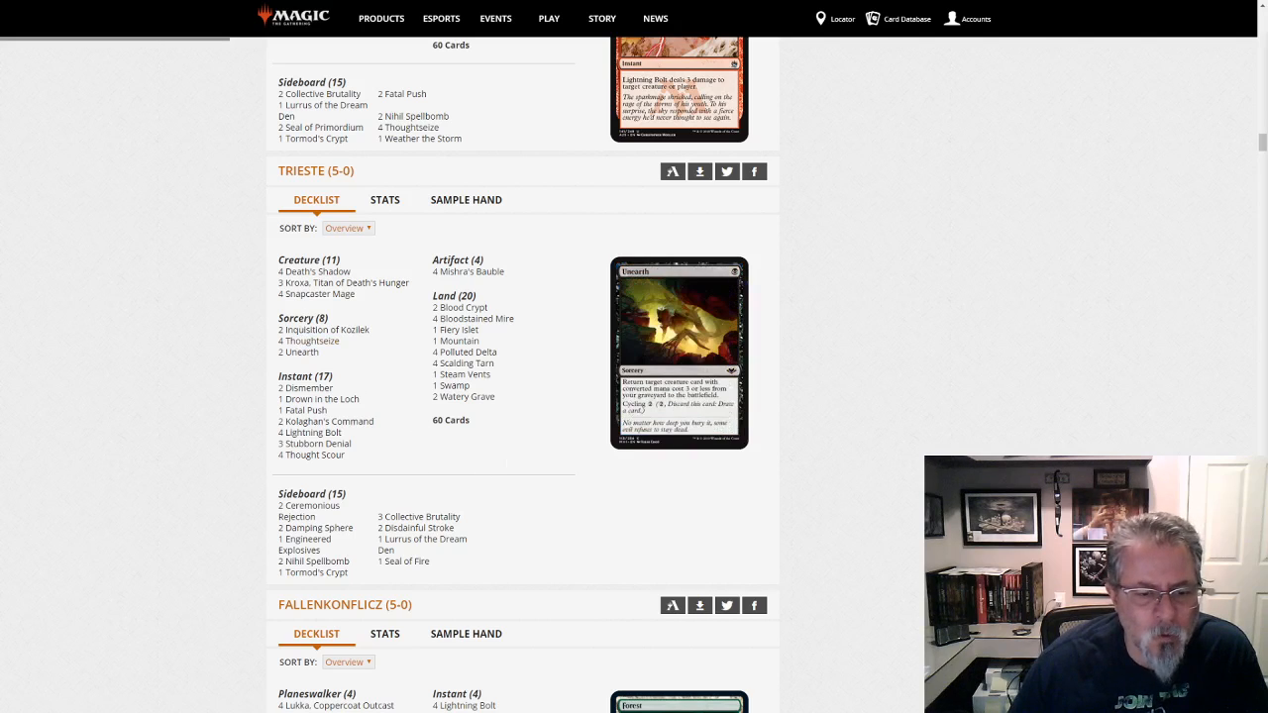
{"action": "scroll", "scroll_direction": "down", "scroll_amount": 3}
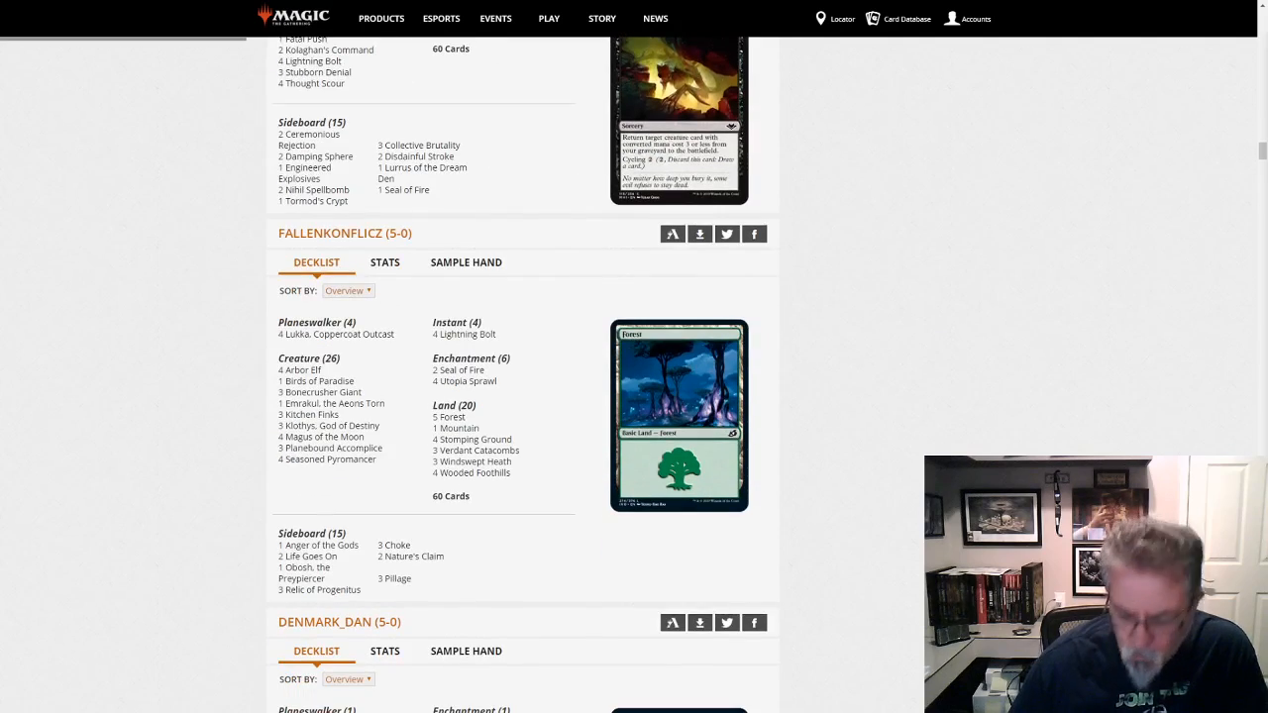
{"action": "scroll", "scroll_direction": "down", "scroll_amount": 3}
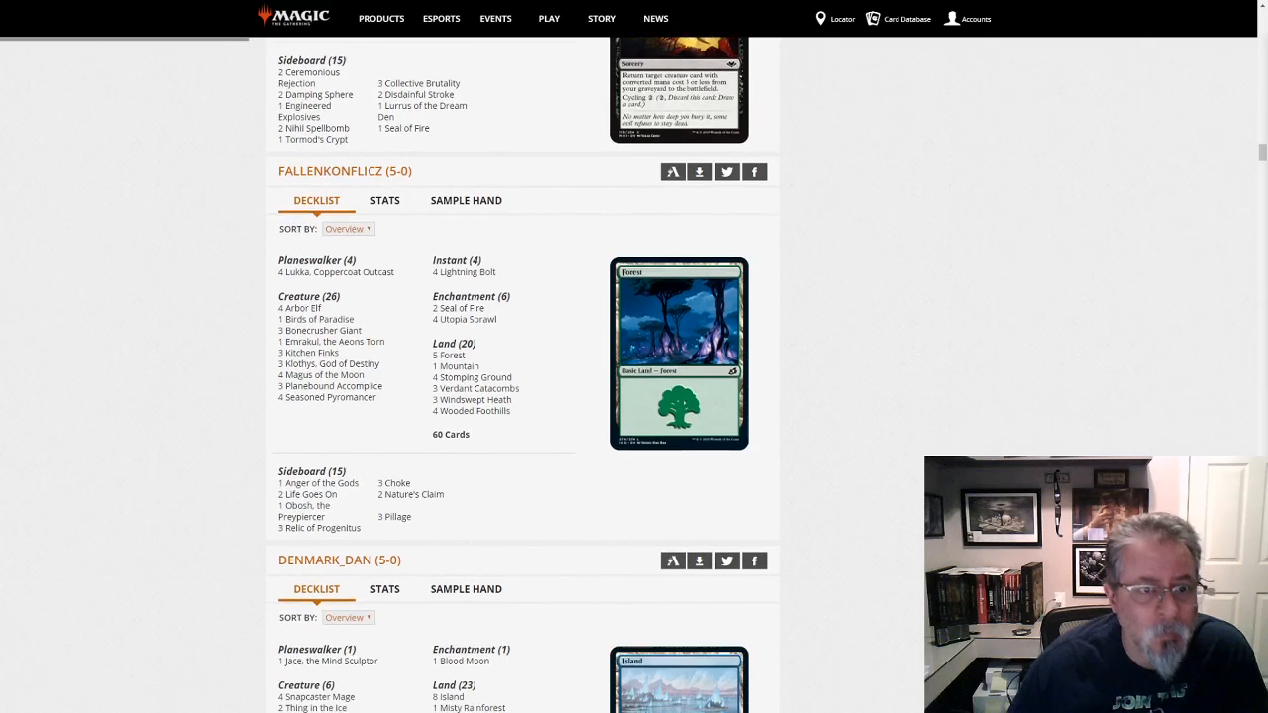
{"action": "mouse_move", "coordinate": [876, 452]}
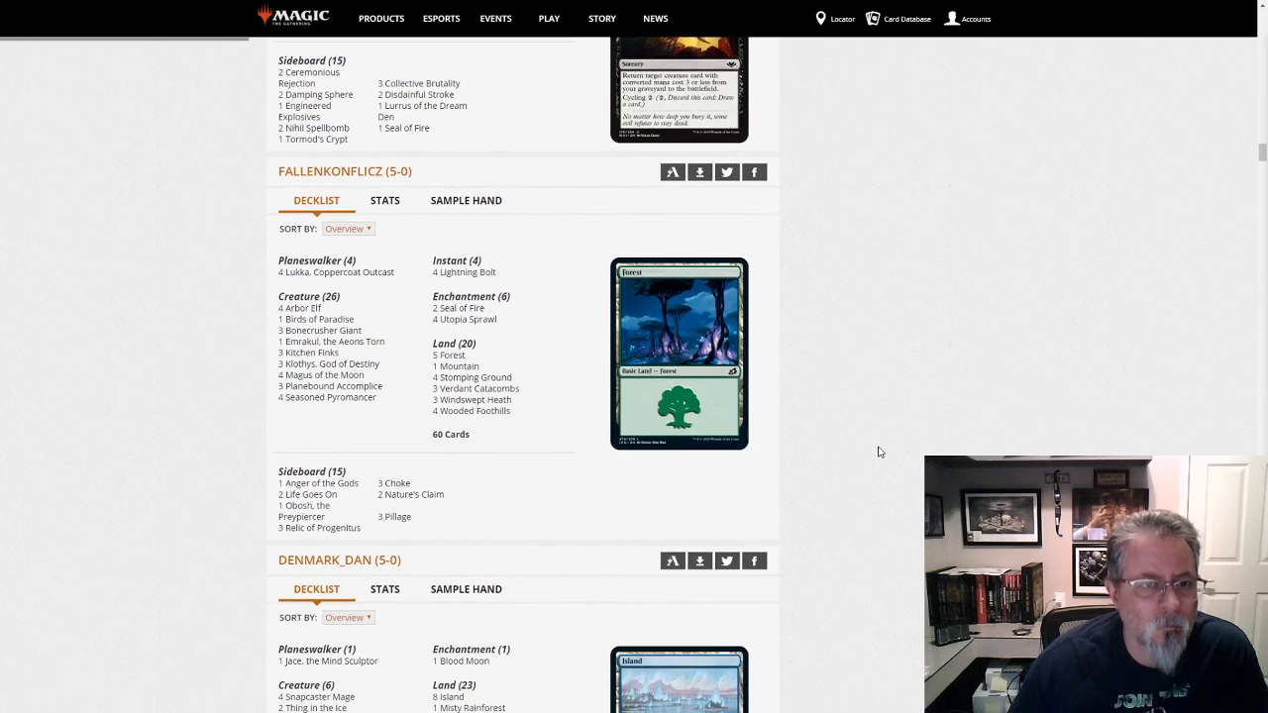
{"action": "mouse_move", "coordinate": [872, 440]}
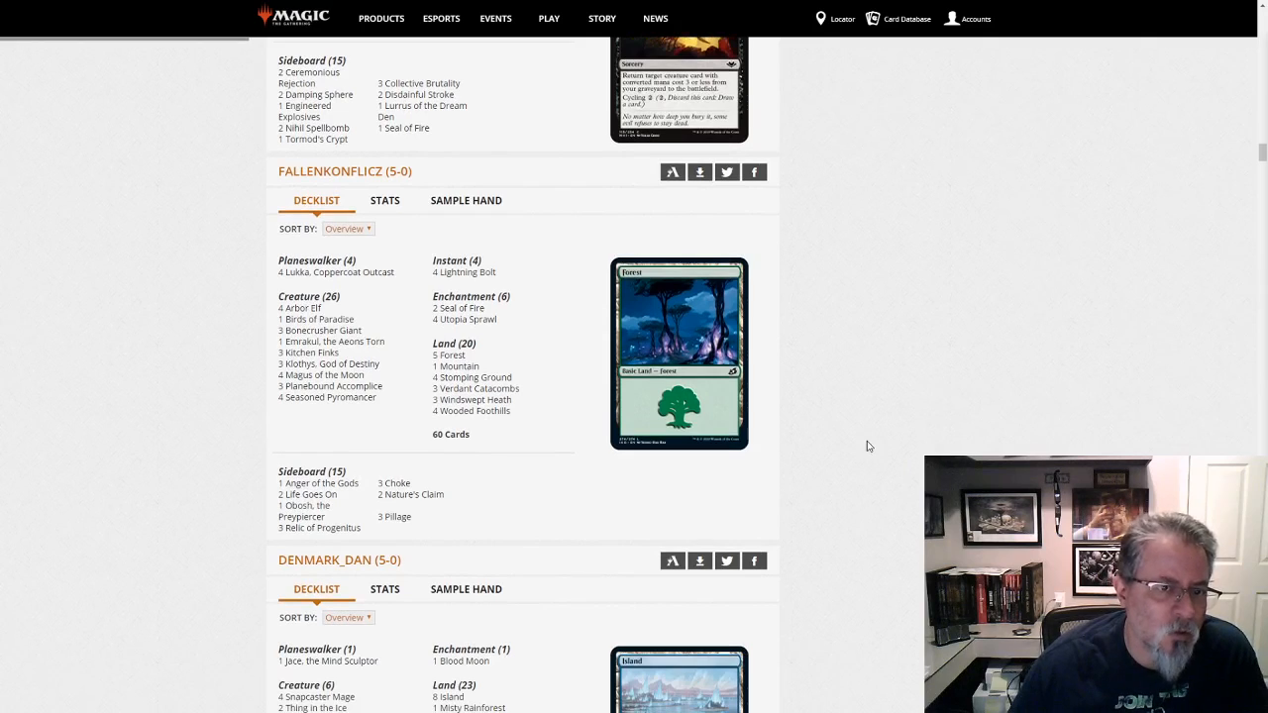
{"action": "mouse_move", "coordinate": [872, 420]}
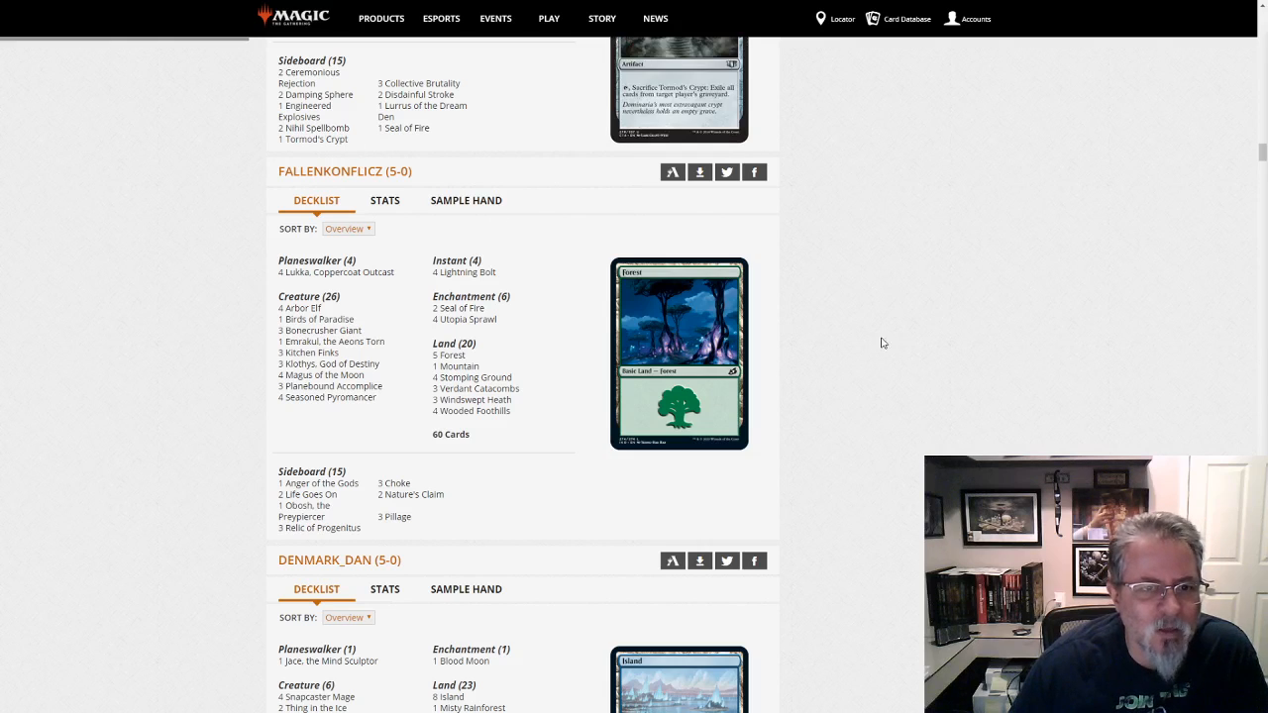
{"action": "mouse_move", "coordinate": [875, 349]}
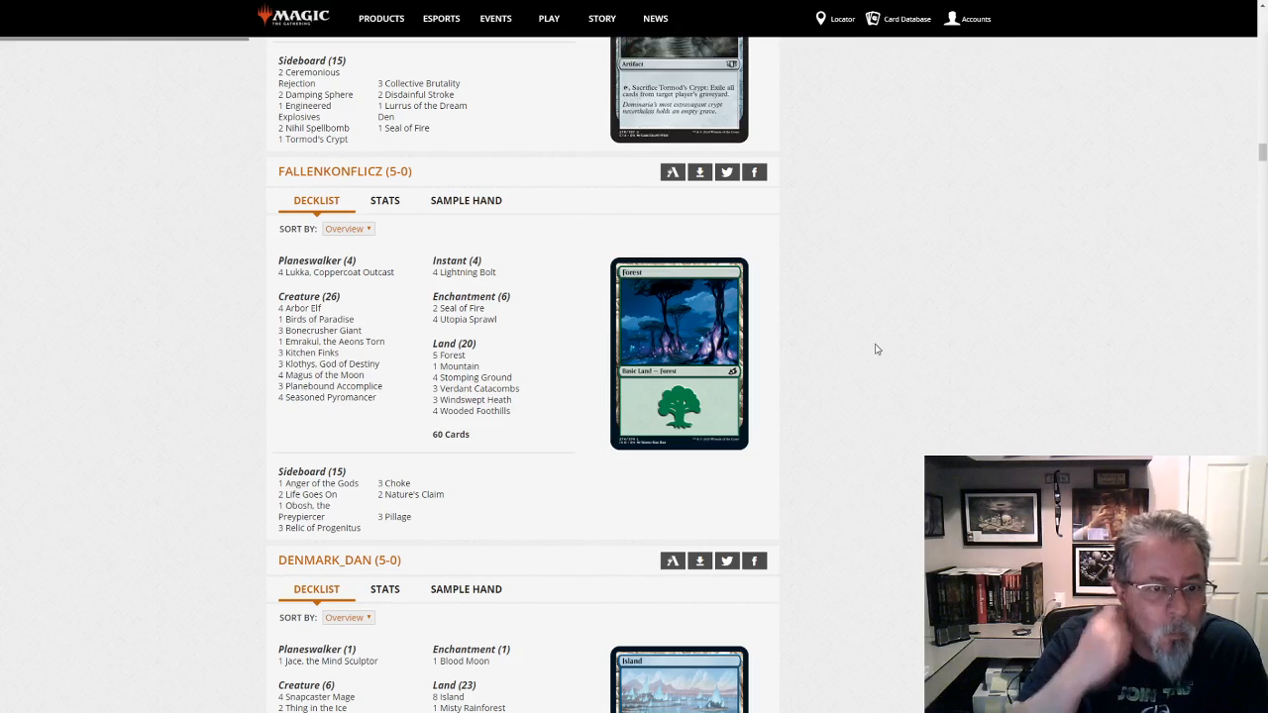
{"action": "mouse_move", "coordinate": [331, 386]}
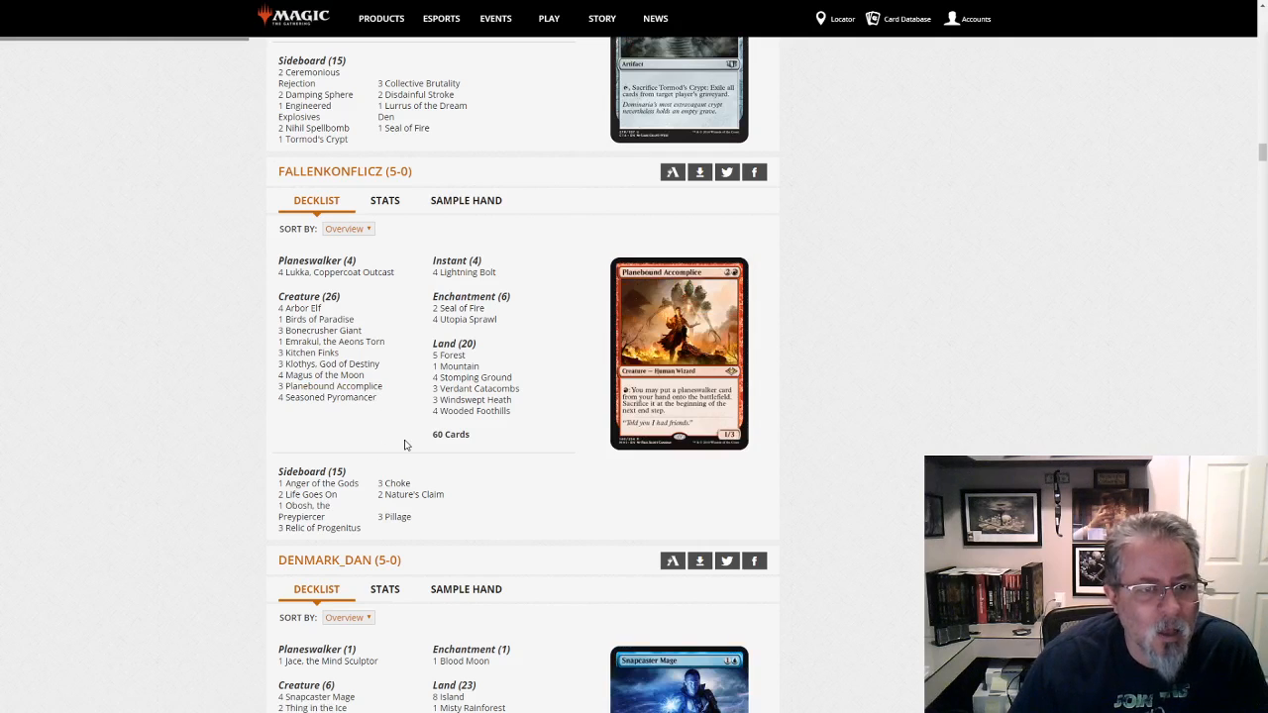
{"action": "mouse_move", "coordinate": [335, 386]}
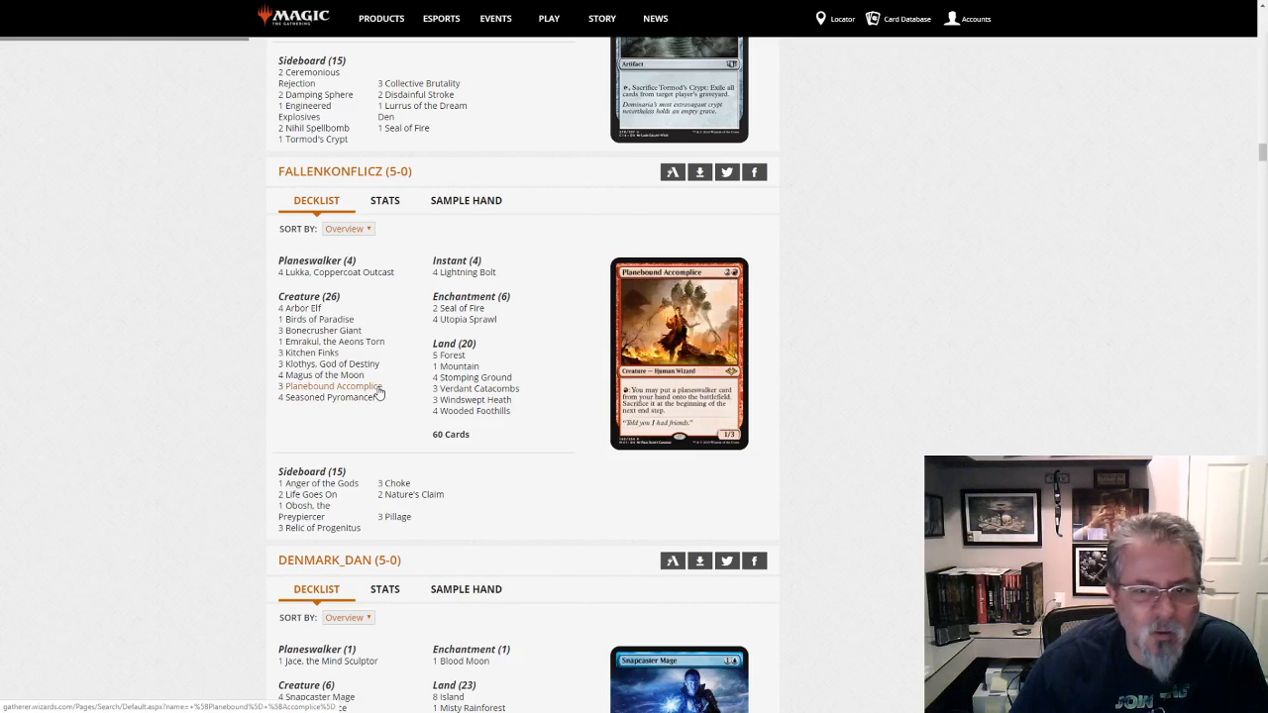
{"action": "mouse_move", "coordinate": [333, 271]}
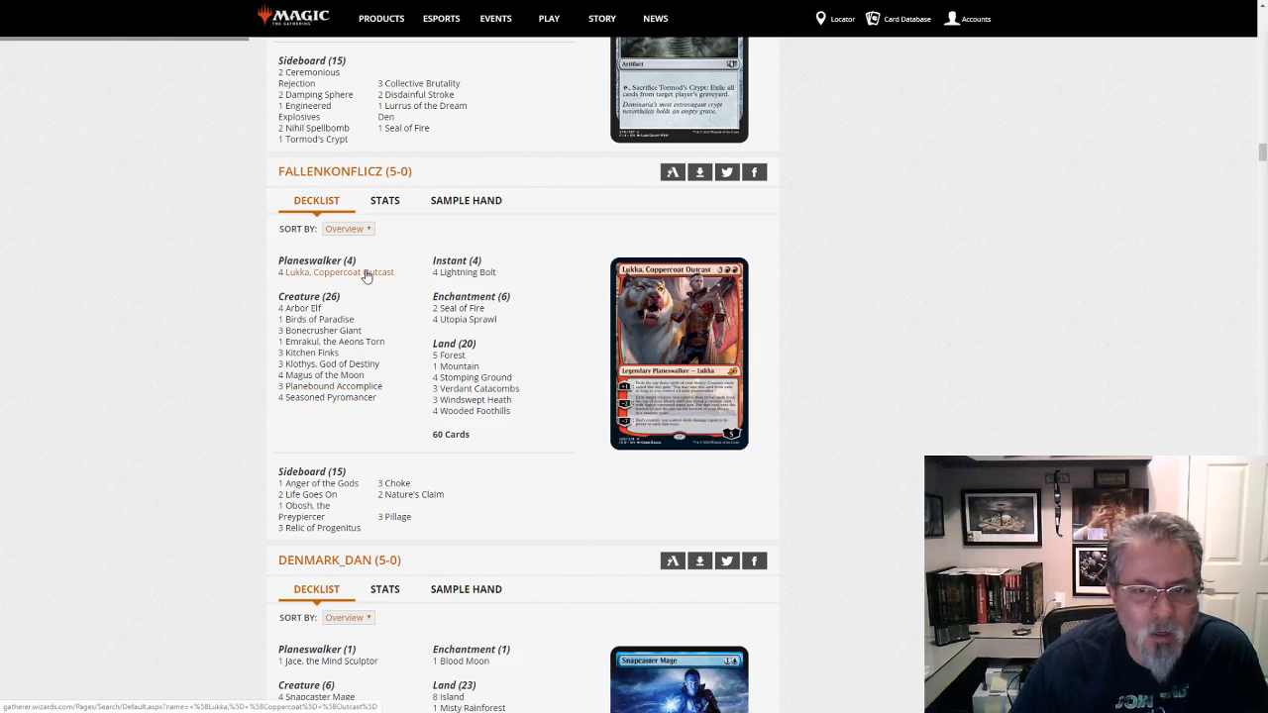
{"action": "mouse_move", "coordinate": [361, 307]}
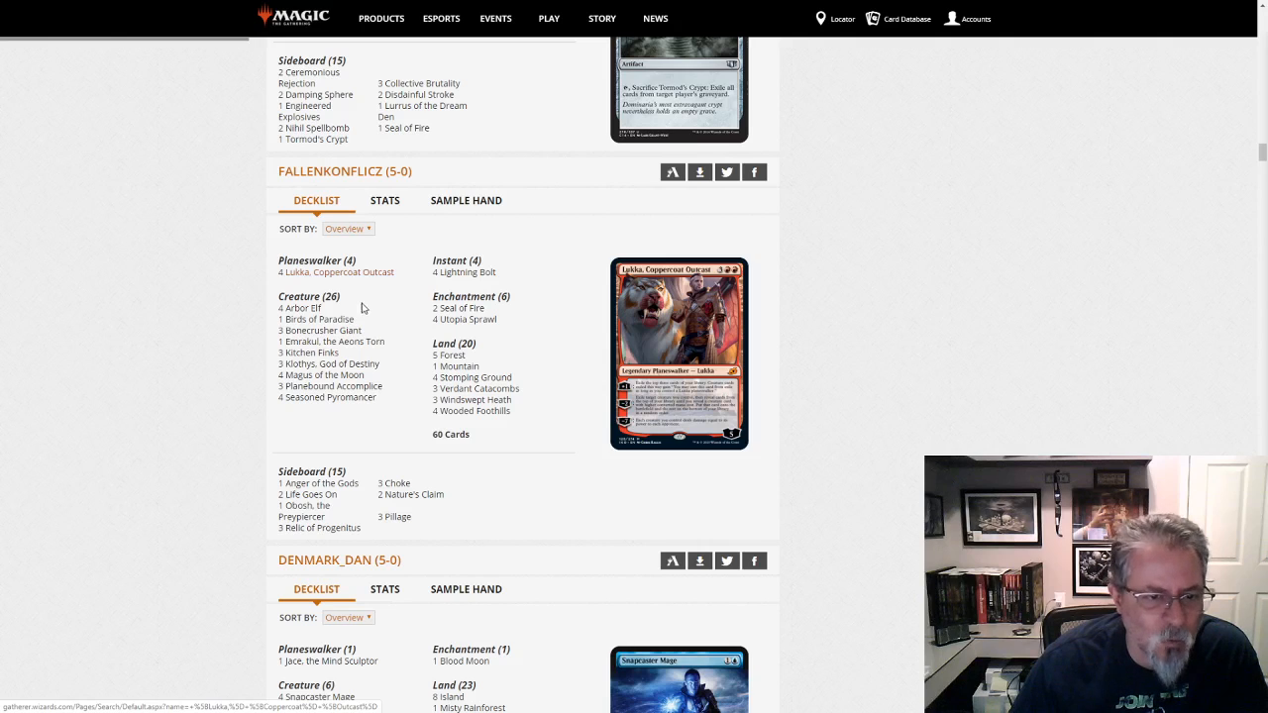
{"action": "mouse_move", "coordinate": [345, 340]}
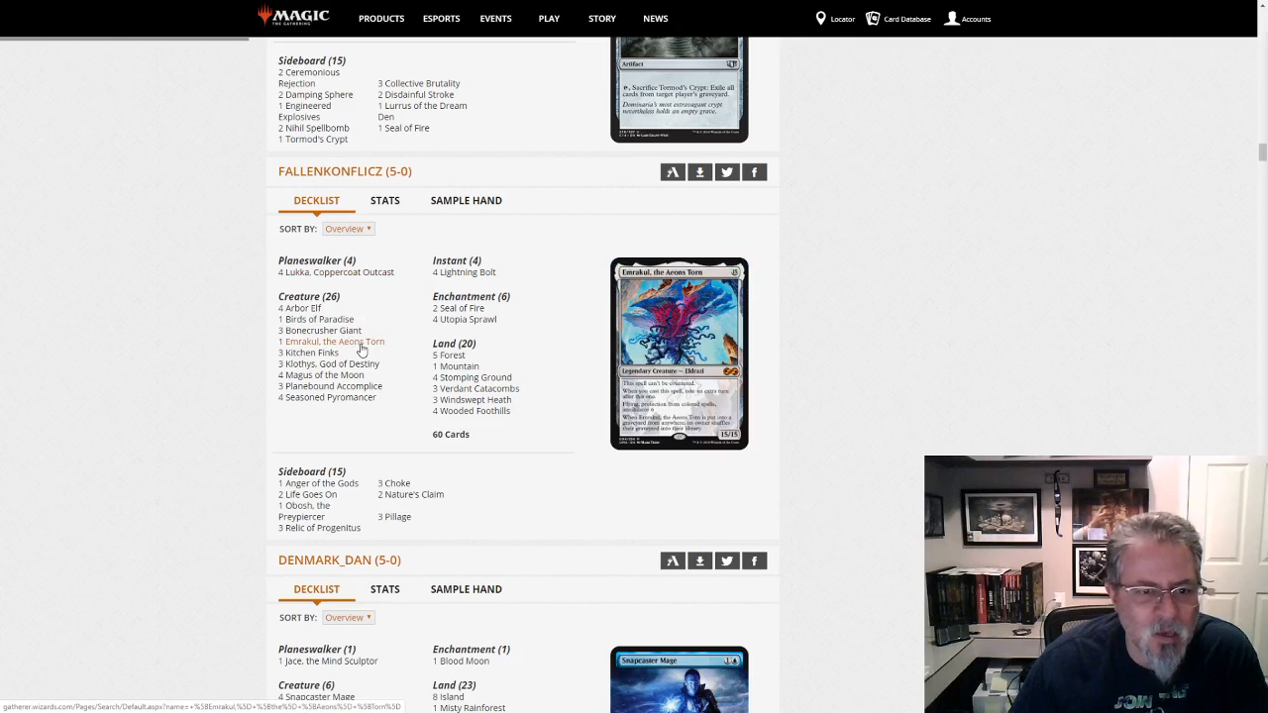
{"action": "mouse_move", "coordinate": [327, 397]}
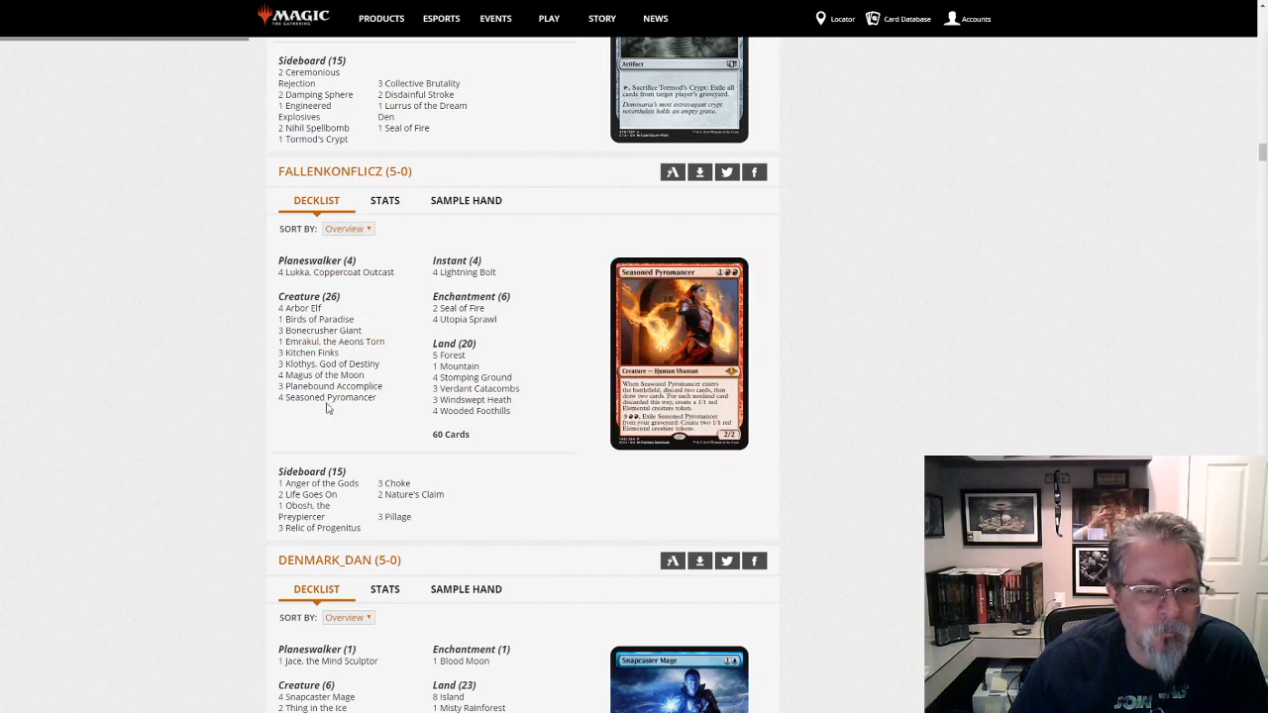
{"action": "mouse_move", "coordinate": [309, 352]}
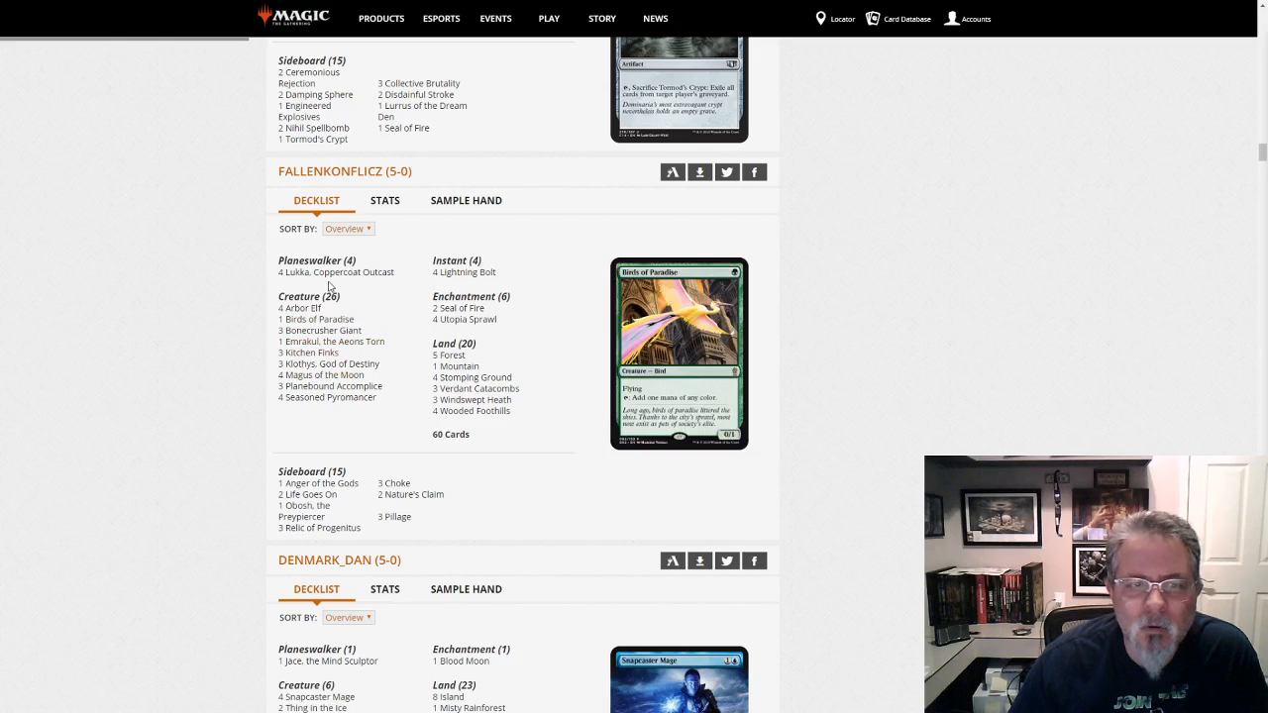
{"action": "mouse_move", "coordinate": [321, 329]}
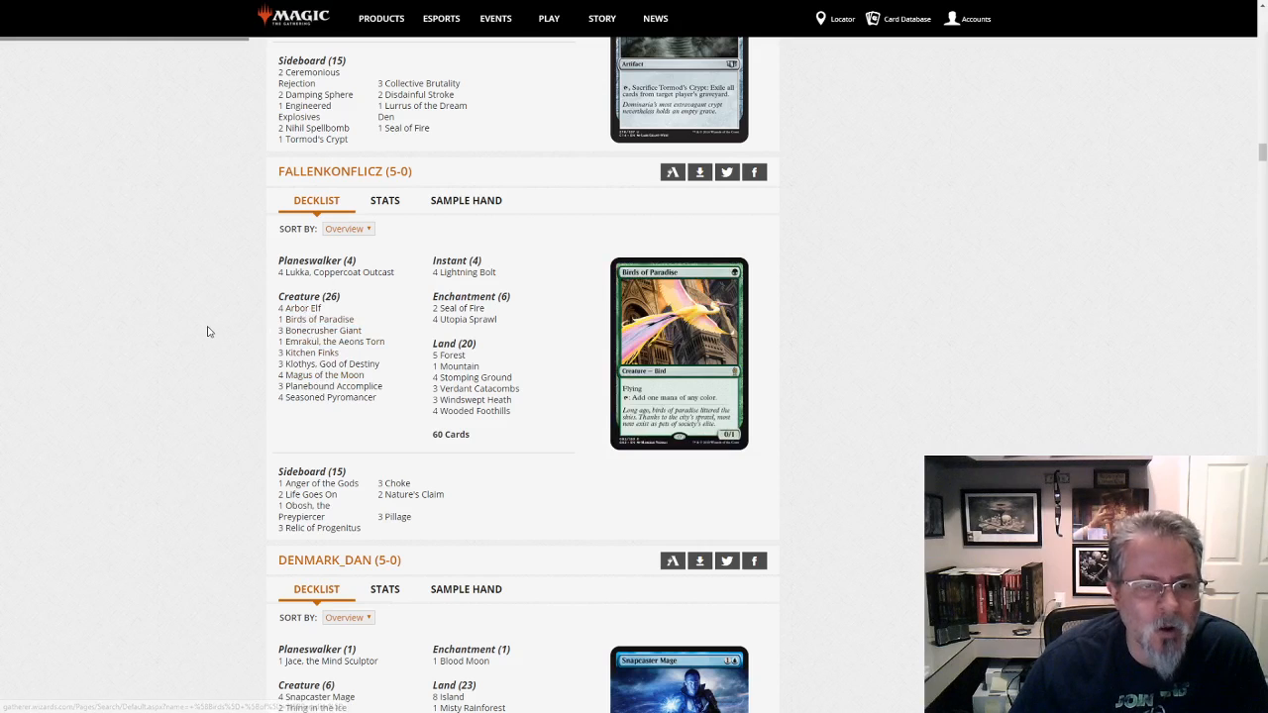
{"action": "mouse_move", "coordinate": [323, 375]}
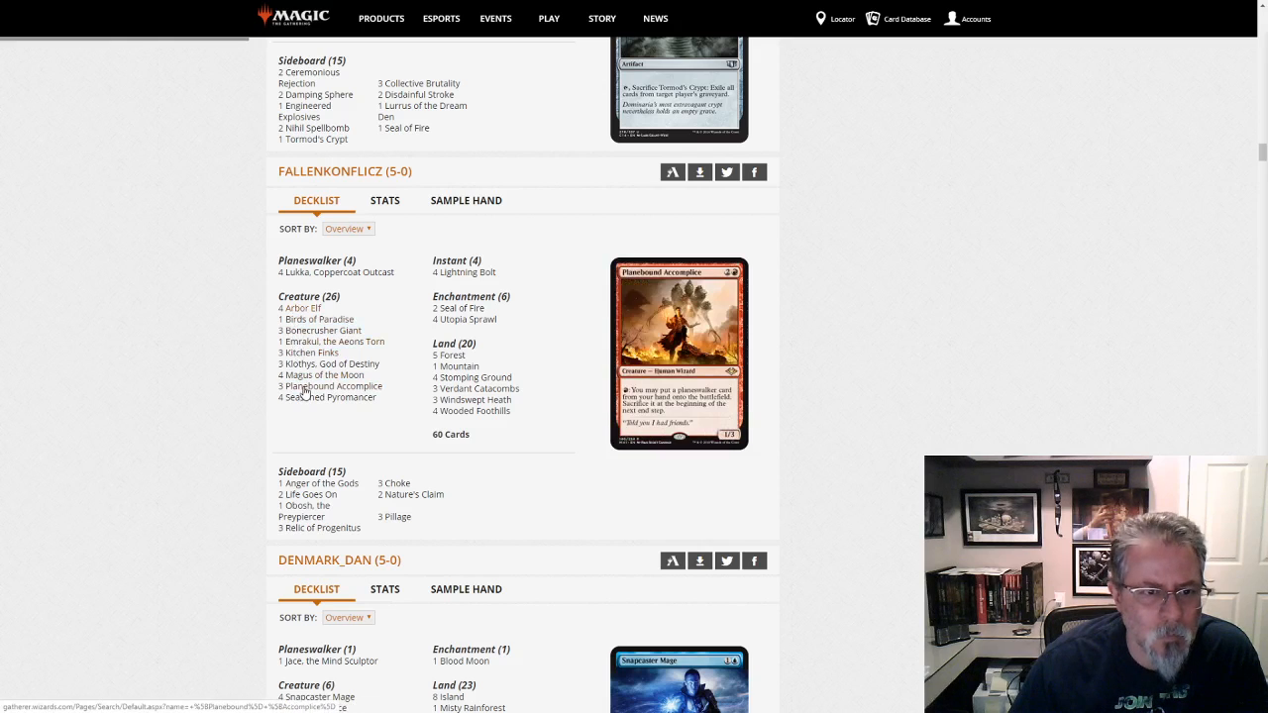
{"action": "mouse_move", "coordinate": [300, 309]}
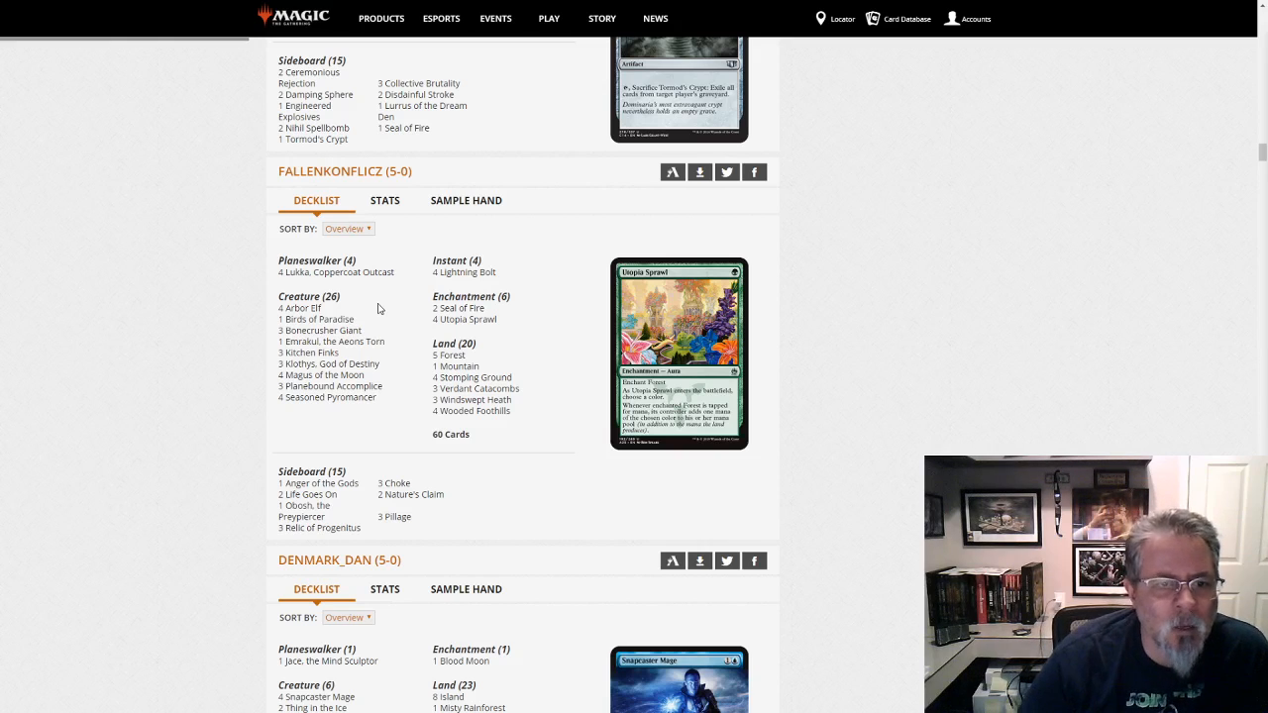
{"action": "mouse_move", "coordinate": [333, 386]}
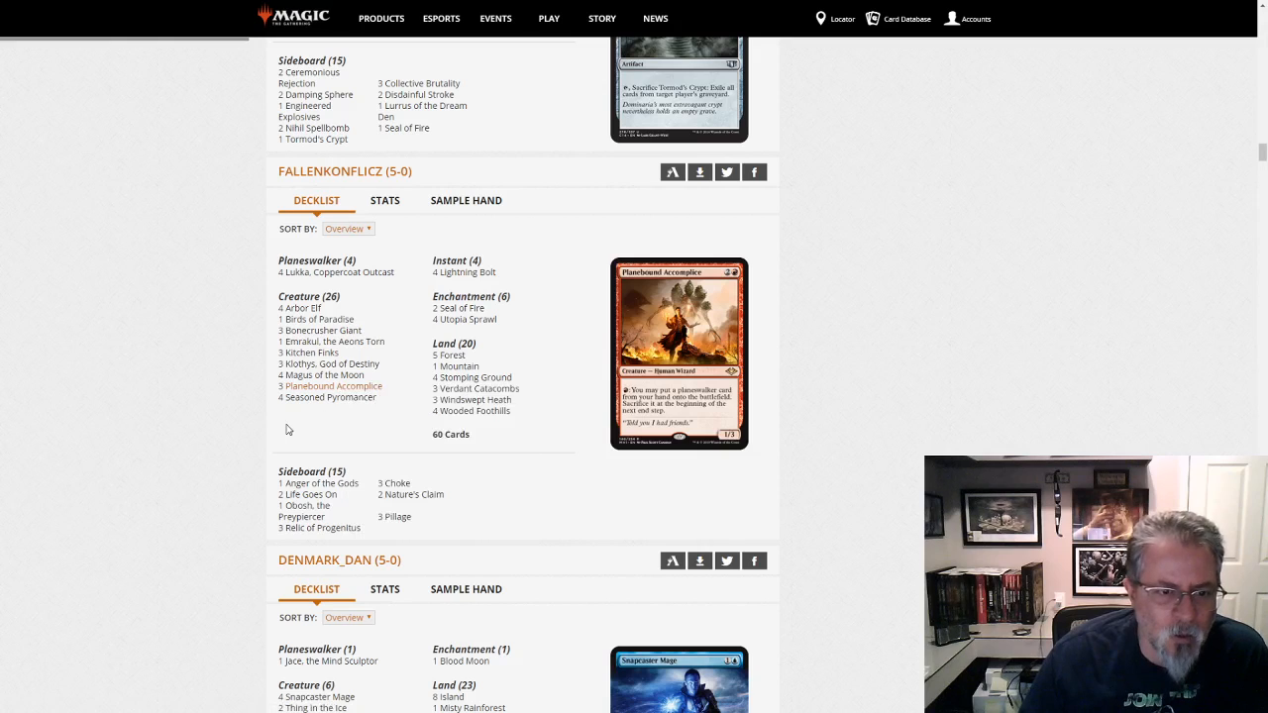
{"action": "mouse_move", "coordinate": [307, 274]}
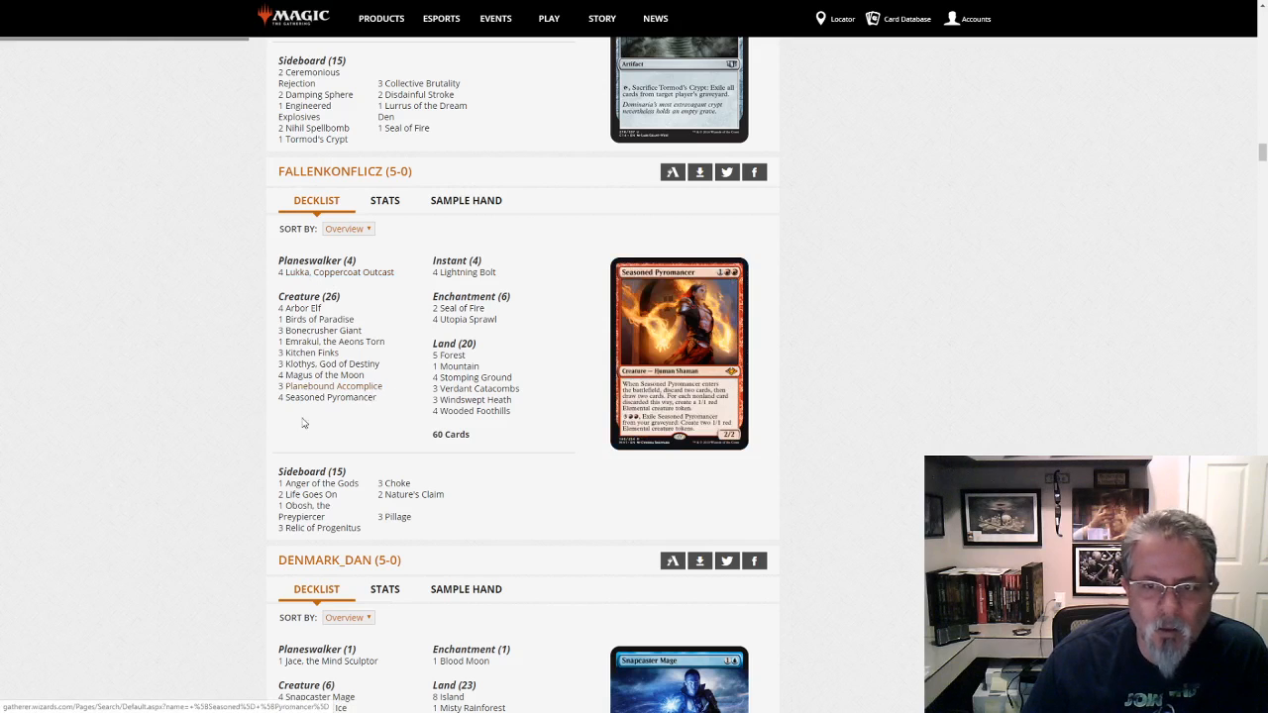
{"action": "mouse_move", "coordinate": [309, 353]}
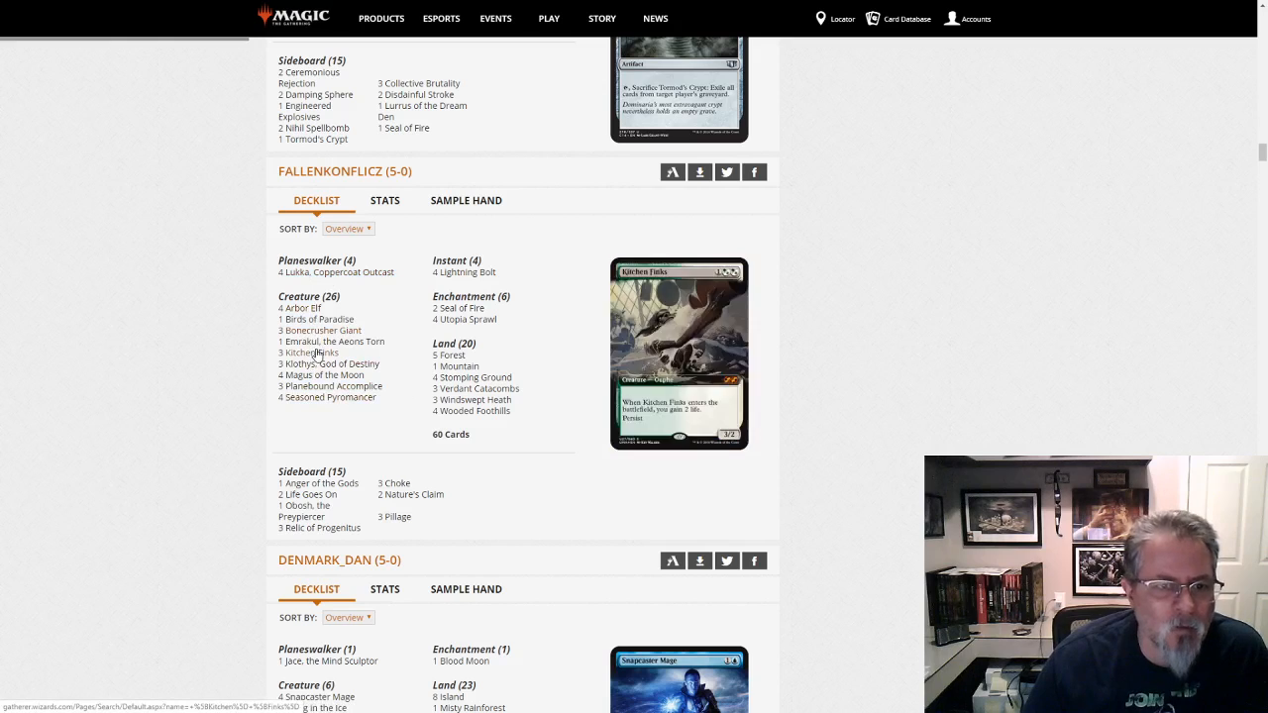
{"action": "mouse_move", "coordinate": [317, 273]}
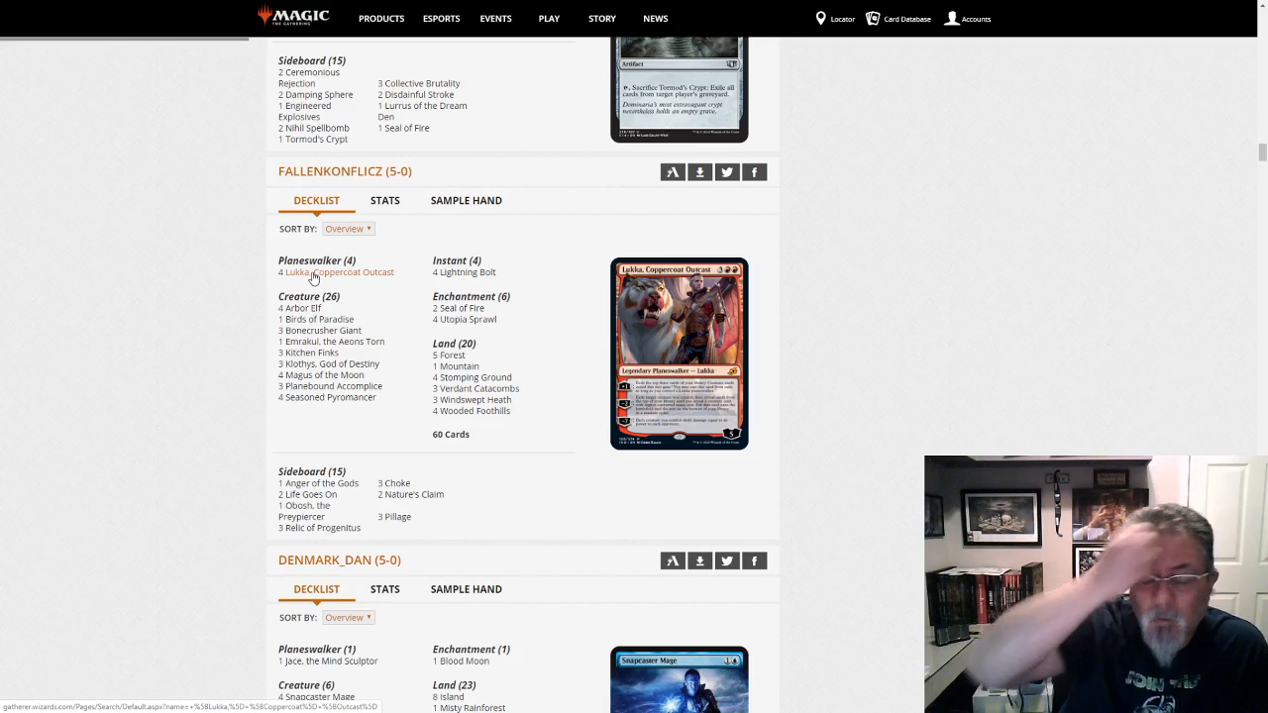
{"action": "mouse_move", "coordinate": [374, 166]}
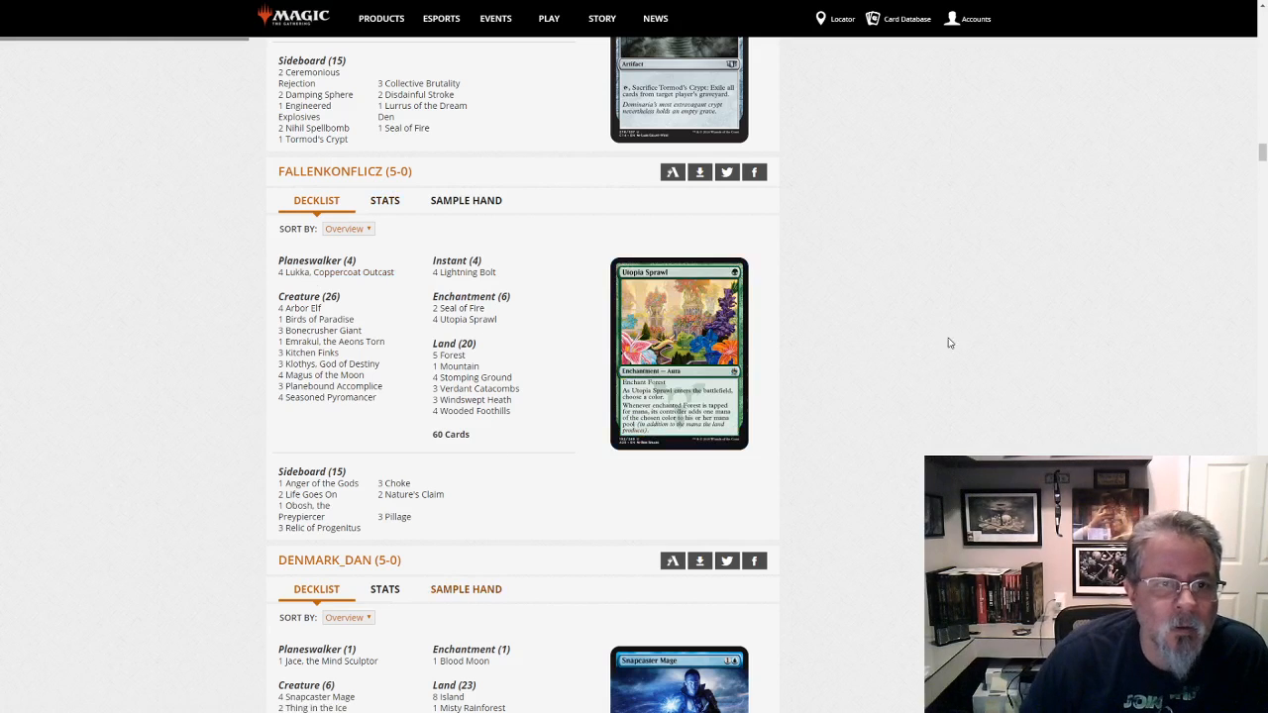
{"action": "scroll", "scroll_direction": "down", "scroll_amount": 3}
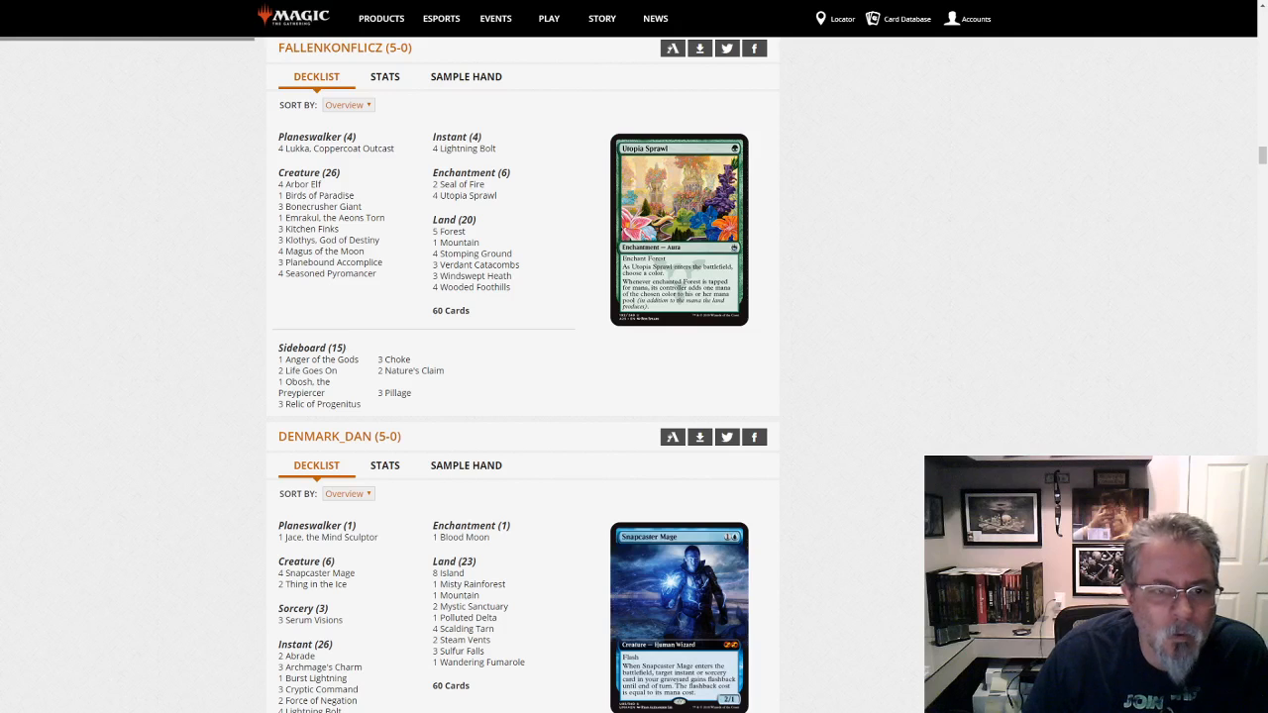
{"action": "scroll", "scroll_direction": "down", "scroll_amount": 3}
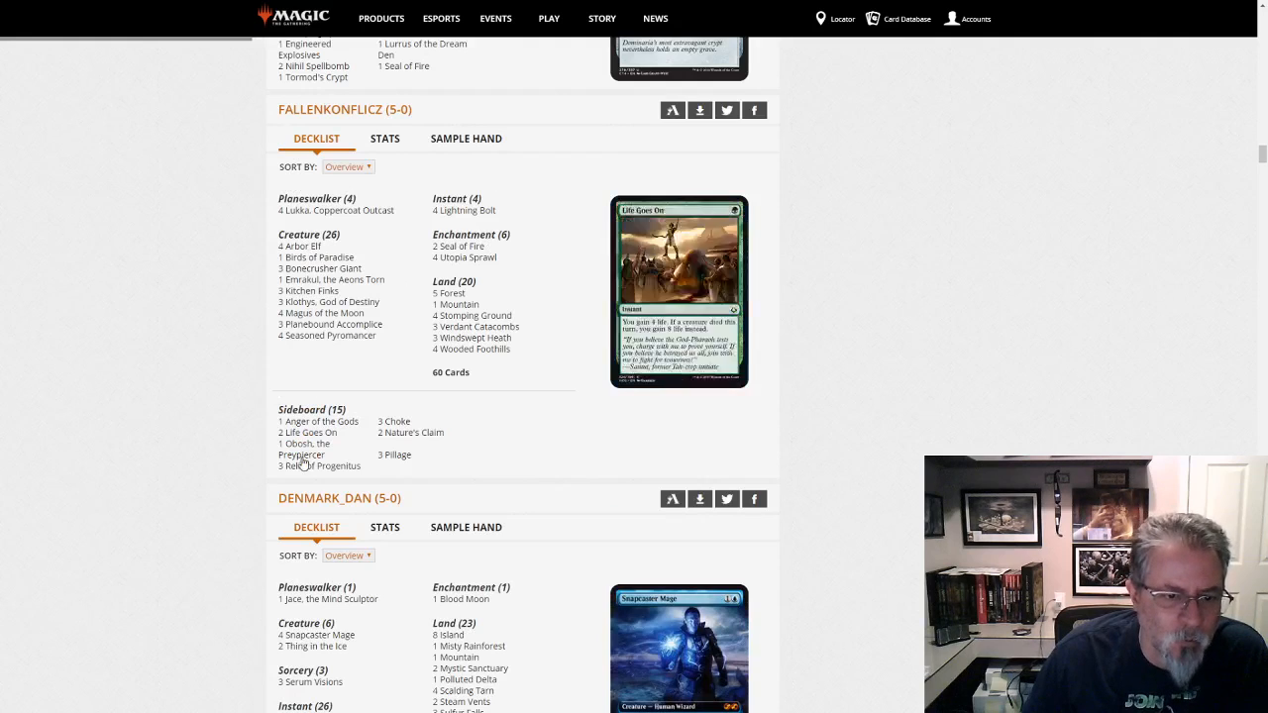
{"action": "scroll", "scroll_direction": "down", "scroll_amount": 3}
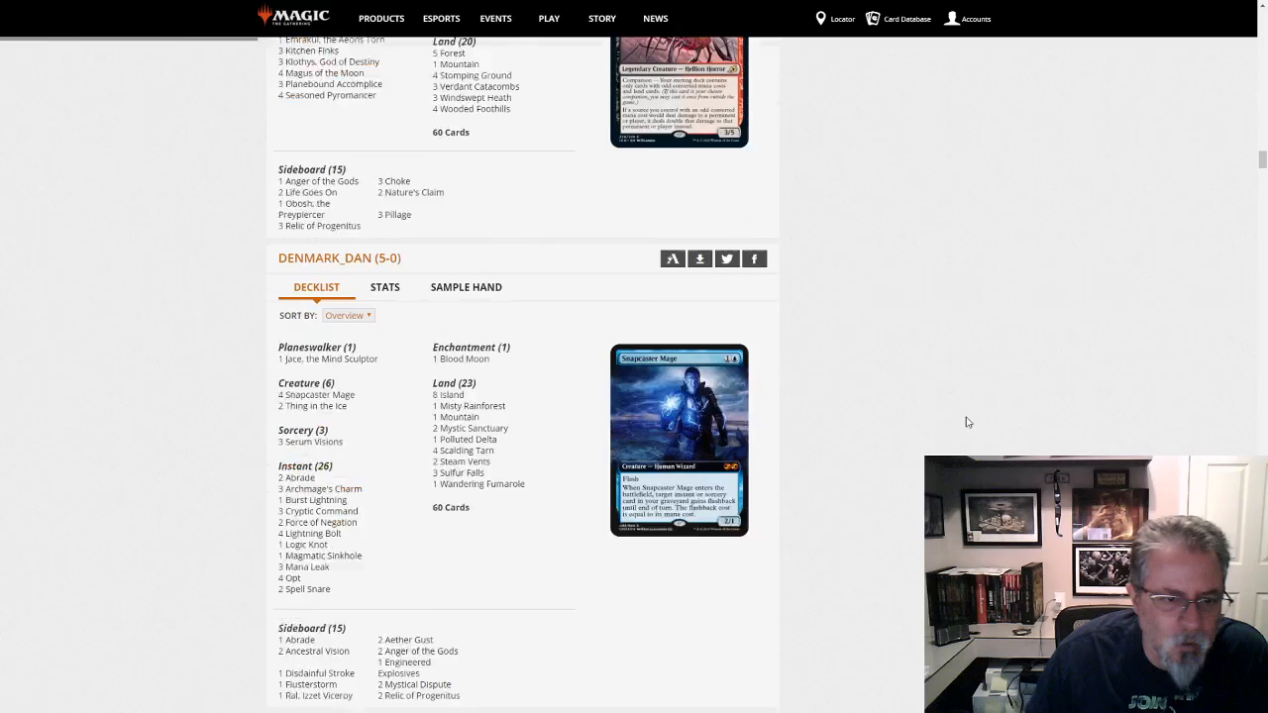
{"action": "scroll", "scroll_direction": "down", "scroll_amount": 3}
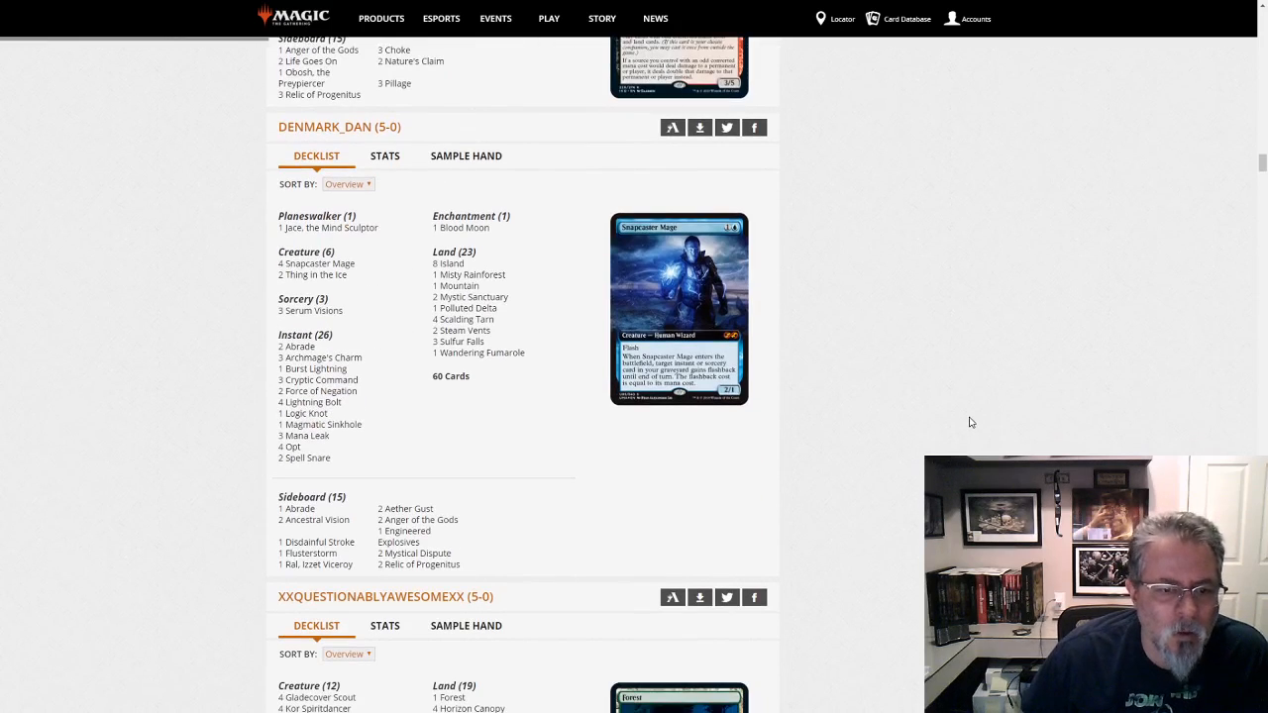
{"action": "mouse_move", "coordinate": [961, 414]}
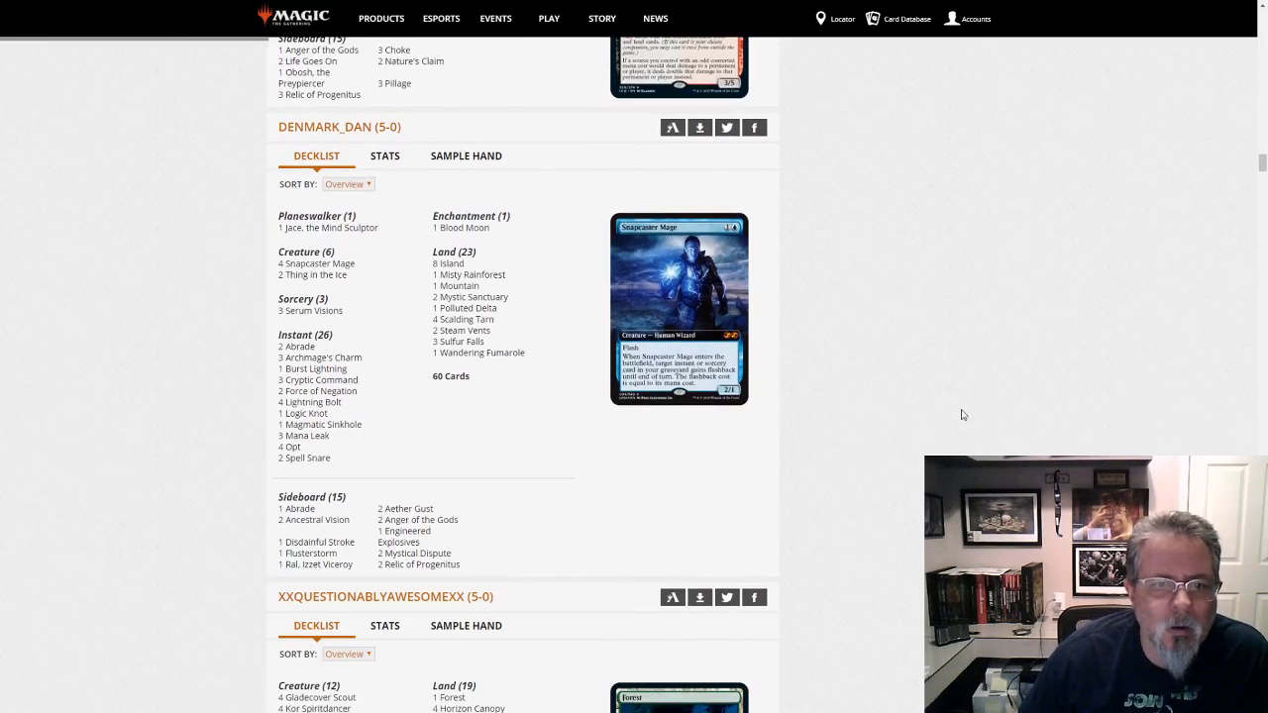
{"action": "mouse_move", "coordinate": [309, 317]}
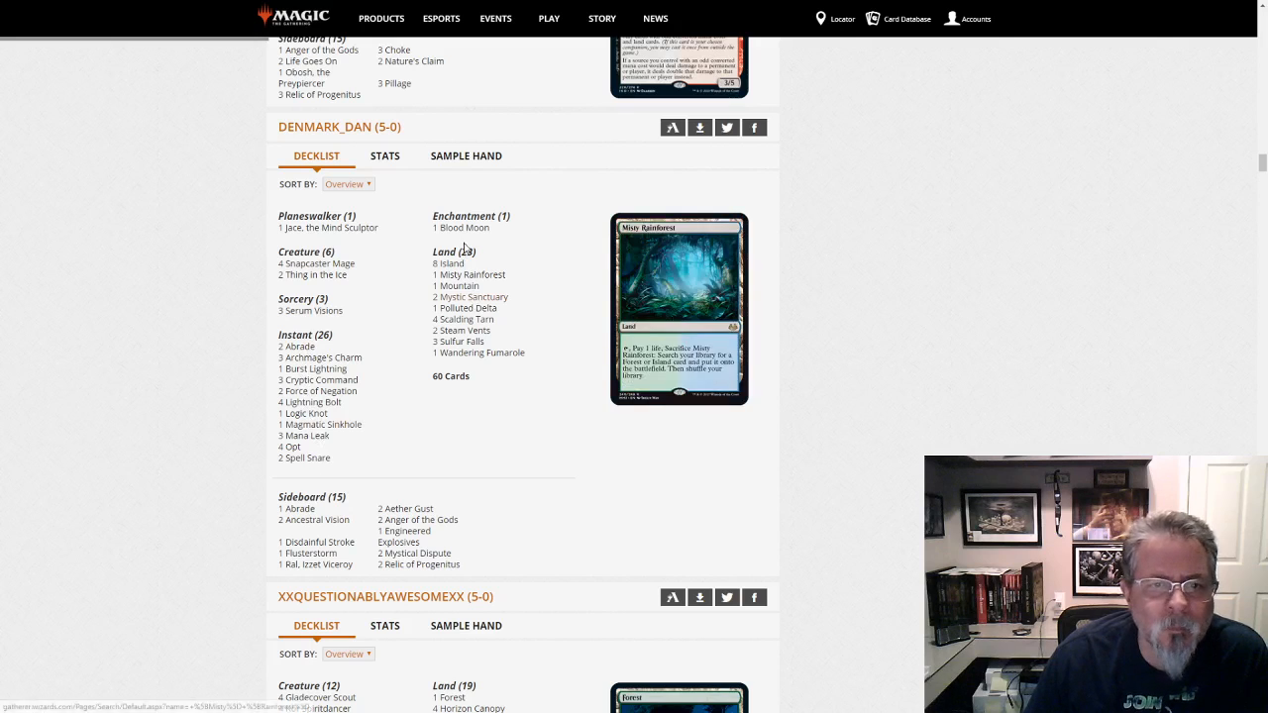
{"action": "mouse_move", "coordinate": [460, 226]}
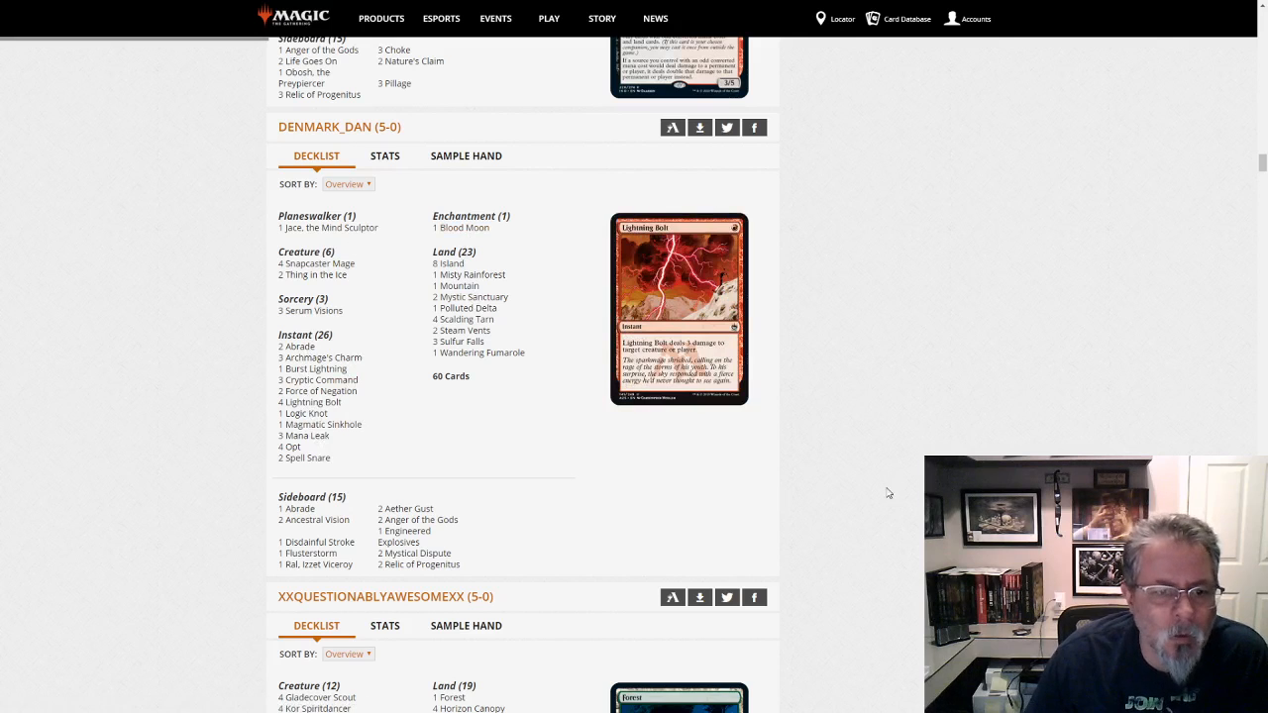
{"action": "scroll", "scroll_direction": "down", "scroll_amount": 3}
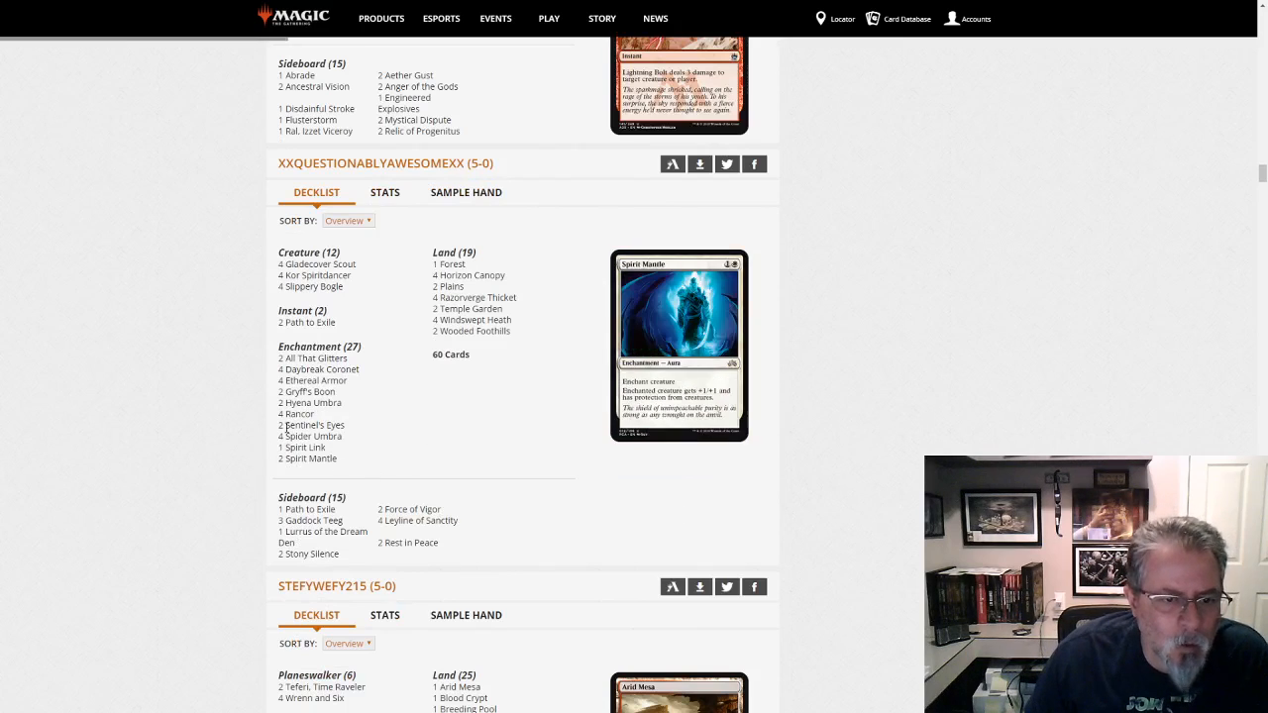
{"action": "mouse_move", "coordinate": [321, 371]}
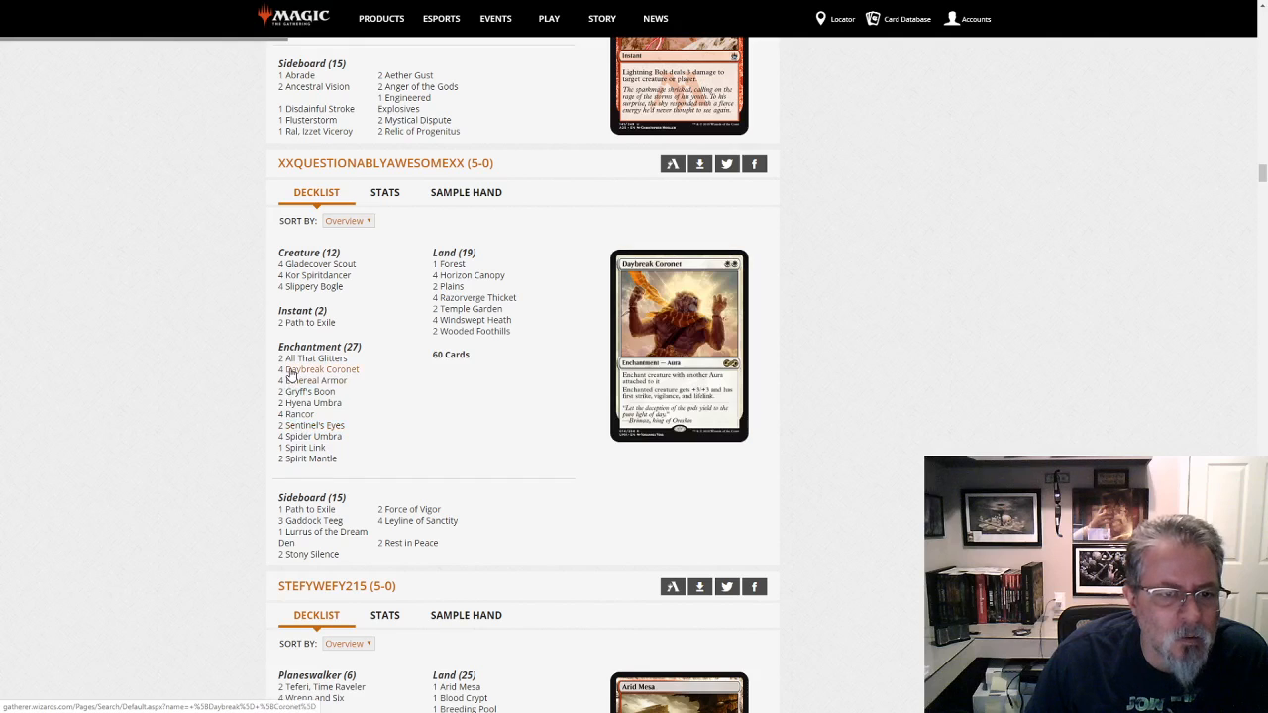
{"action": "mouse_move", "coordinate": [317, 380]}
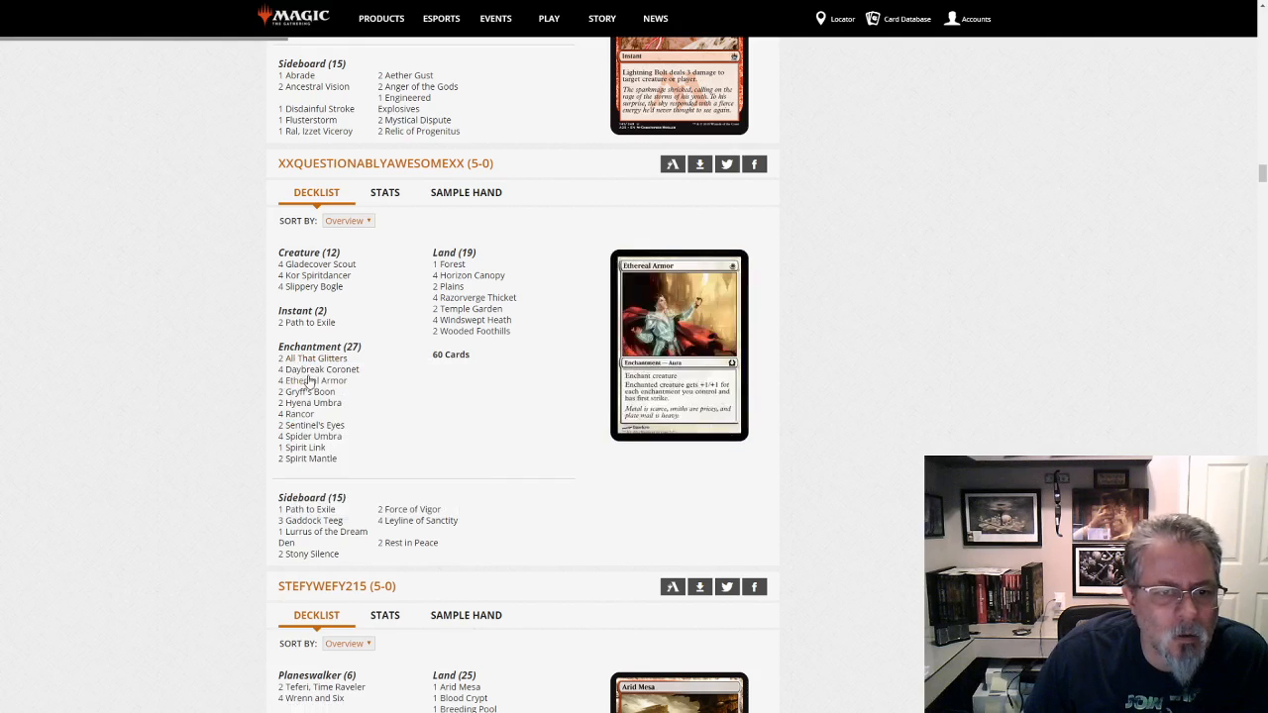
{"action": "mouse_move", "coordinate": [311, 457]}
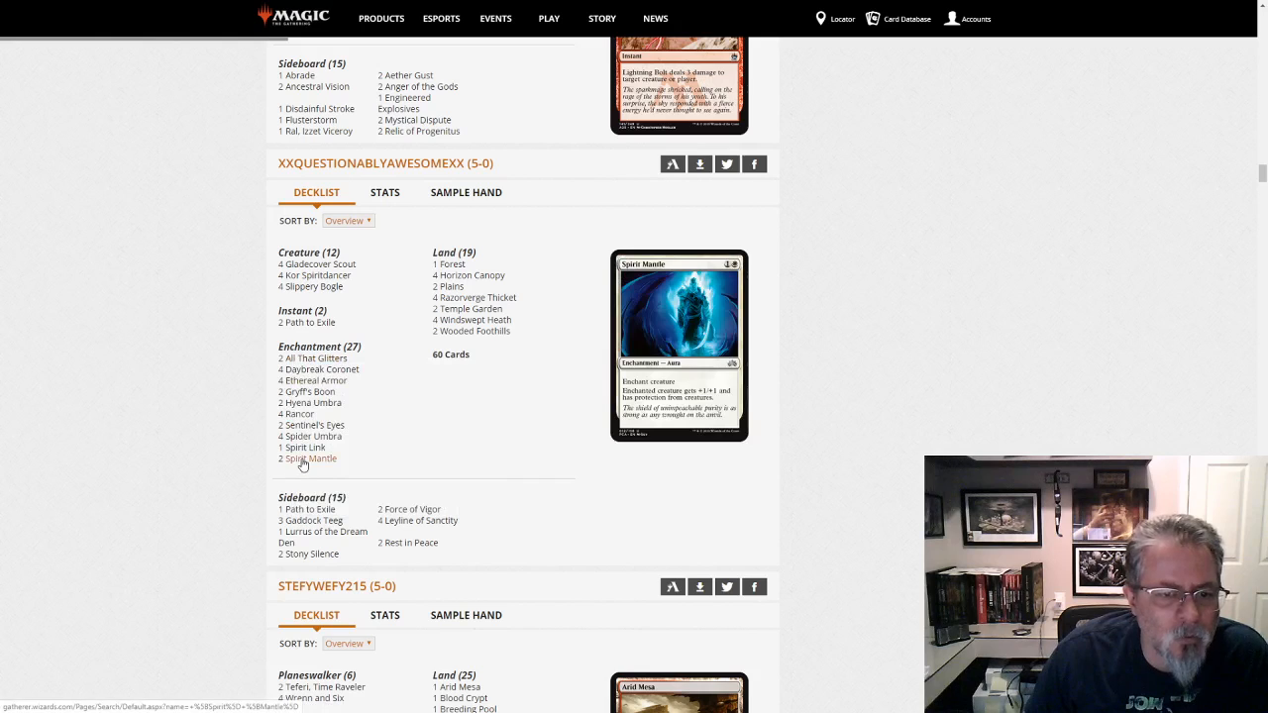
{"action": "mouse_move", "coordinate": [313, 403]}
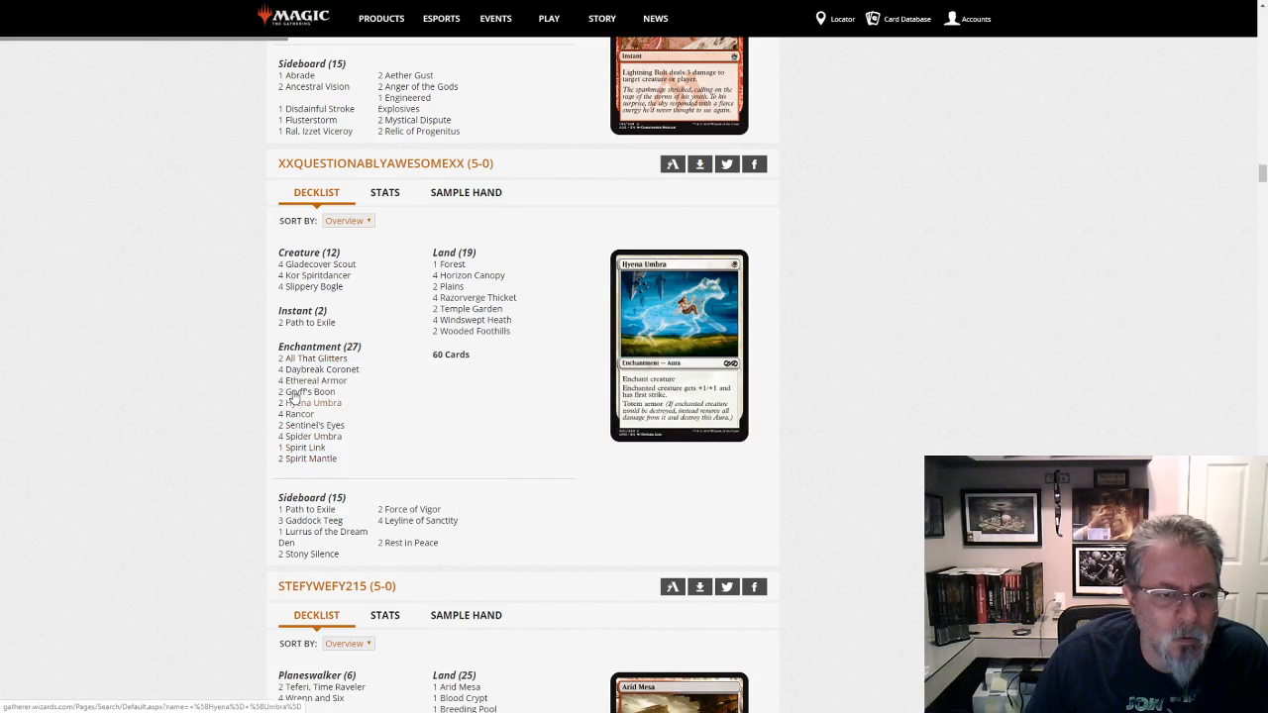
{"action": "mouse_move", "coordinate": [313, 356]}
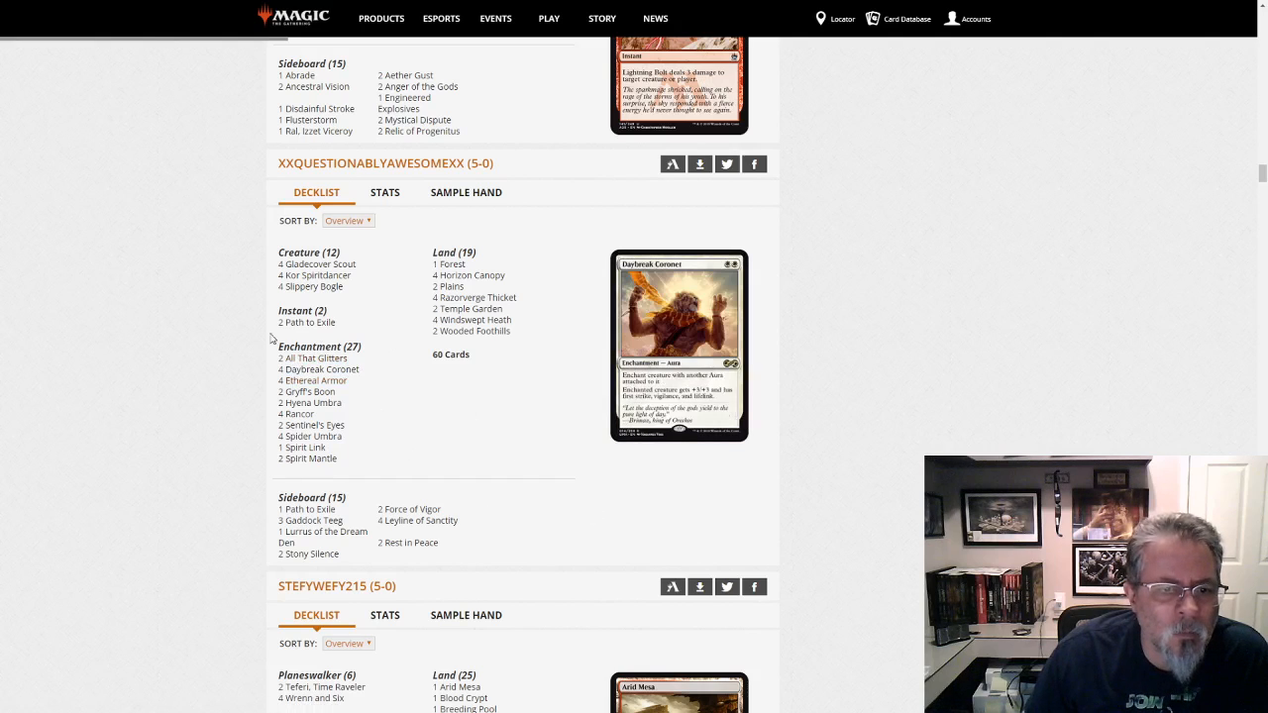
{"action": "mouse_move", "coordinate": [307, 458]}
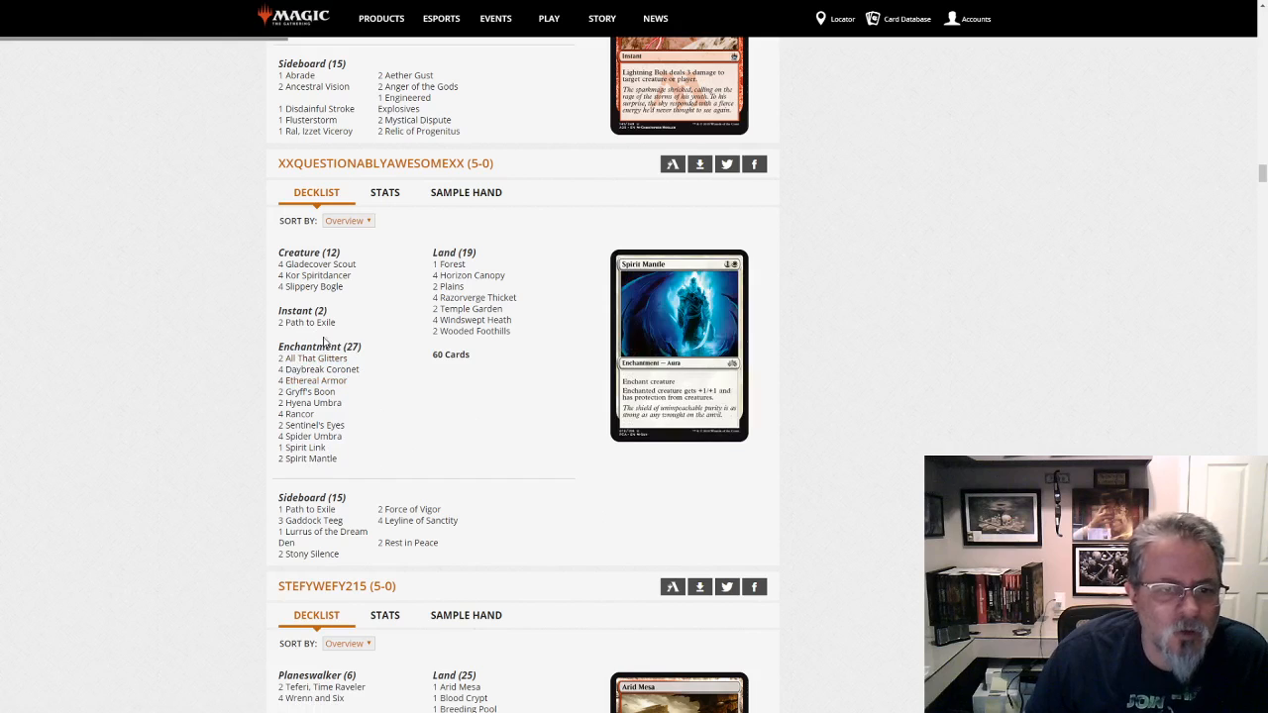
{"action": "mouse_move", "coordinate": [430, 465]}
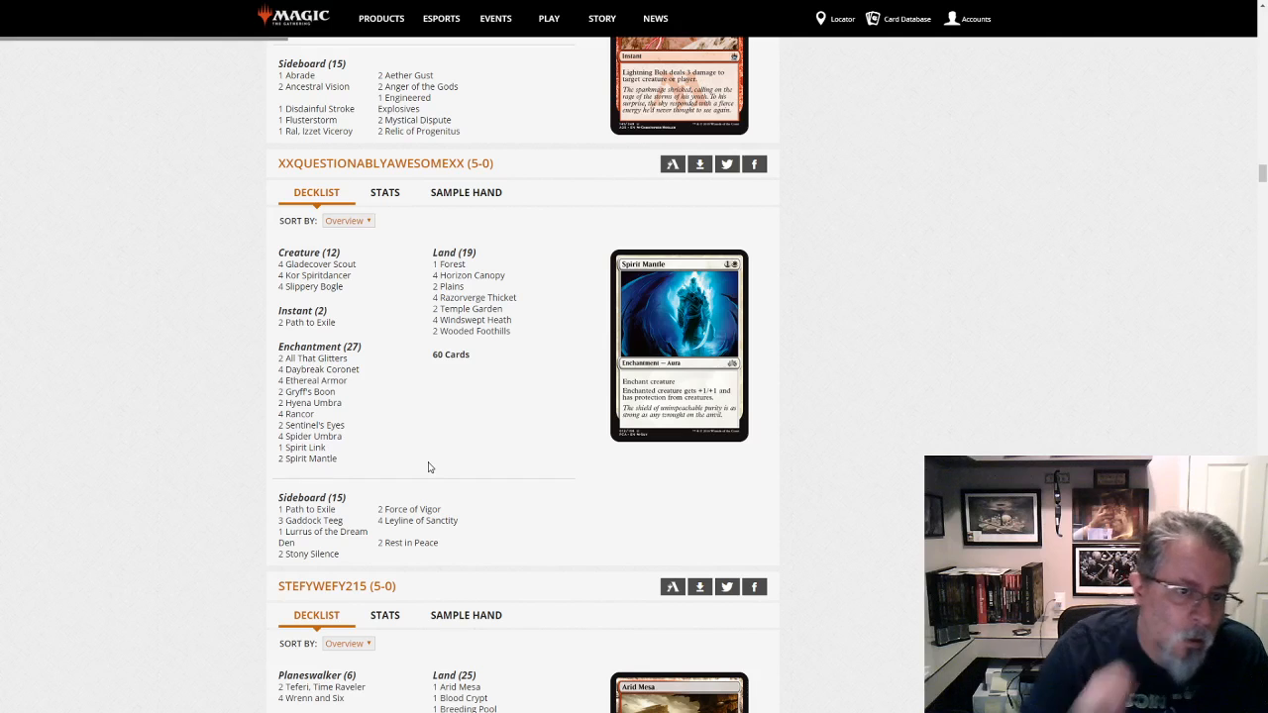
{"action": "mouse_move", "coordinate": [440, 476]}
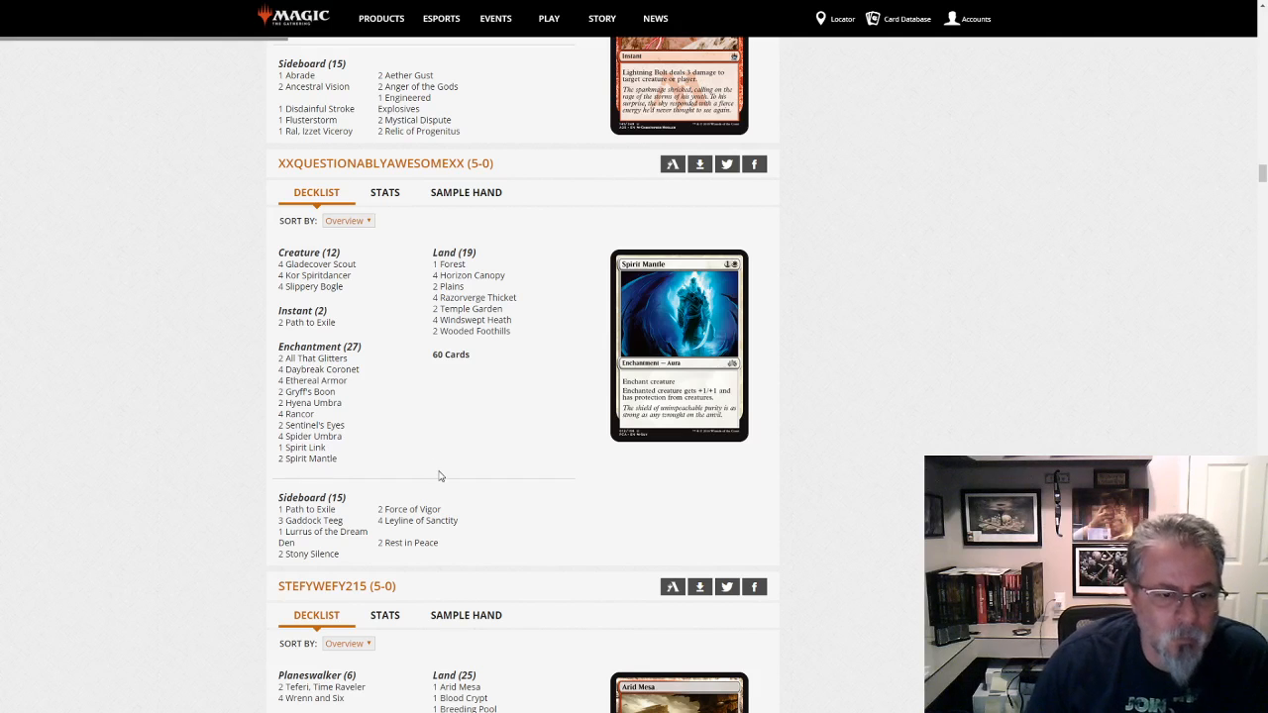
{"action": "scroll", "scroll_direction": "down", "scroll_amount": 3}
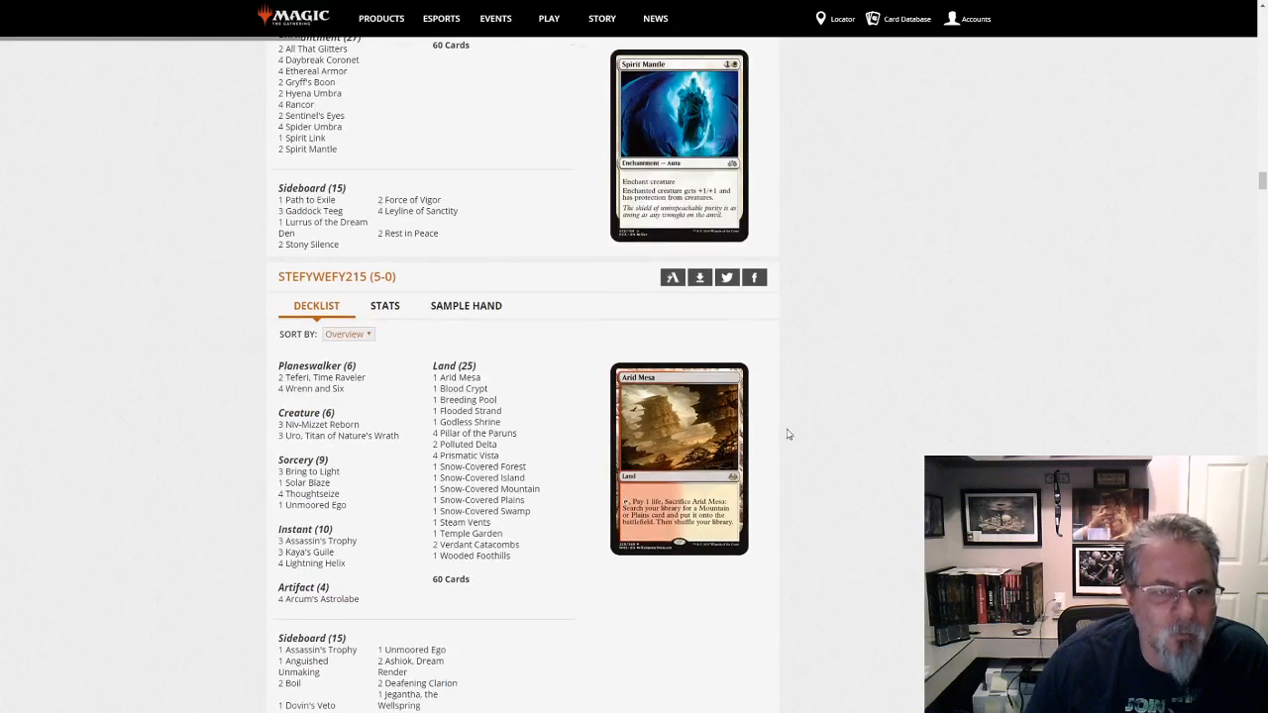
{"action": "scroll", "scroll_direction": "down", "scroll_amount": 3}
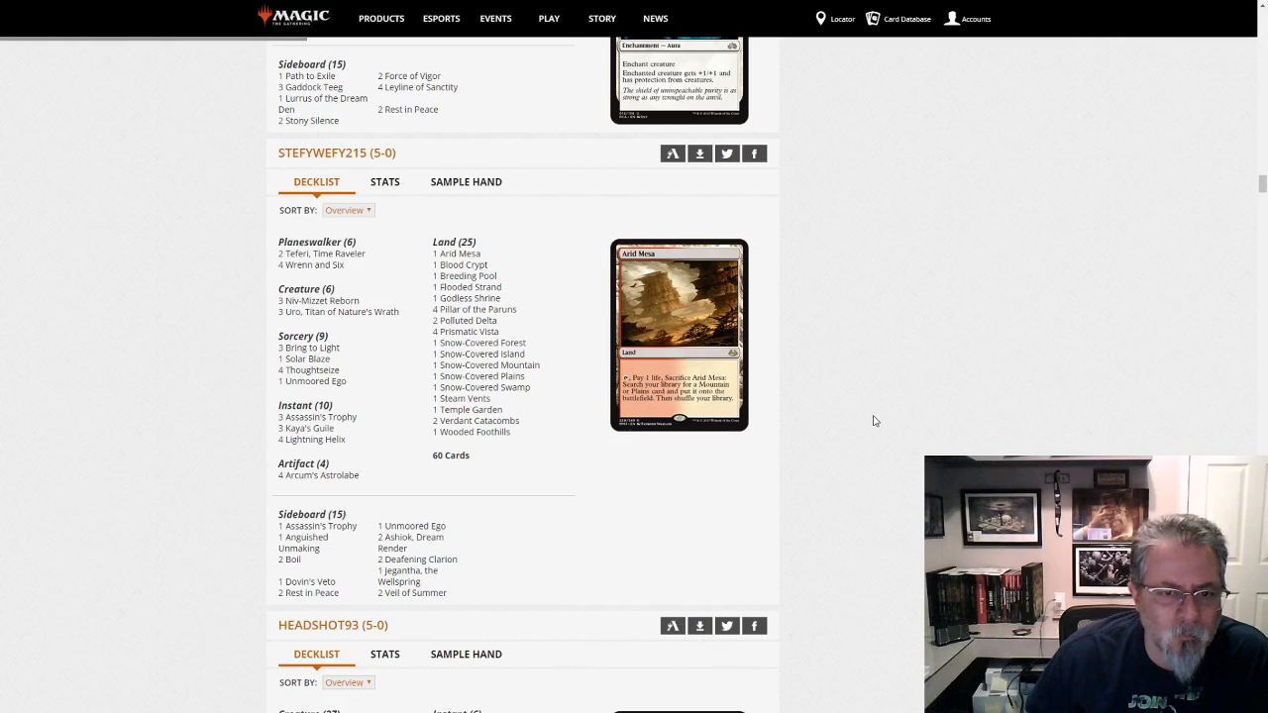
{"action": "mouse_move", "coordinate": [986, 397]}
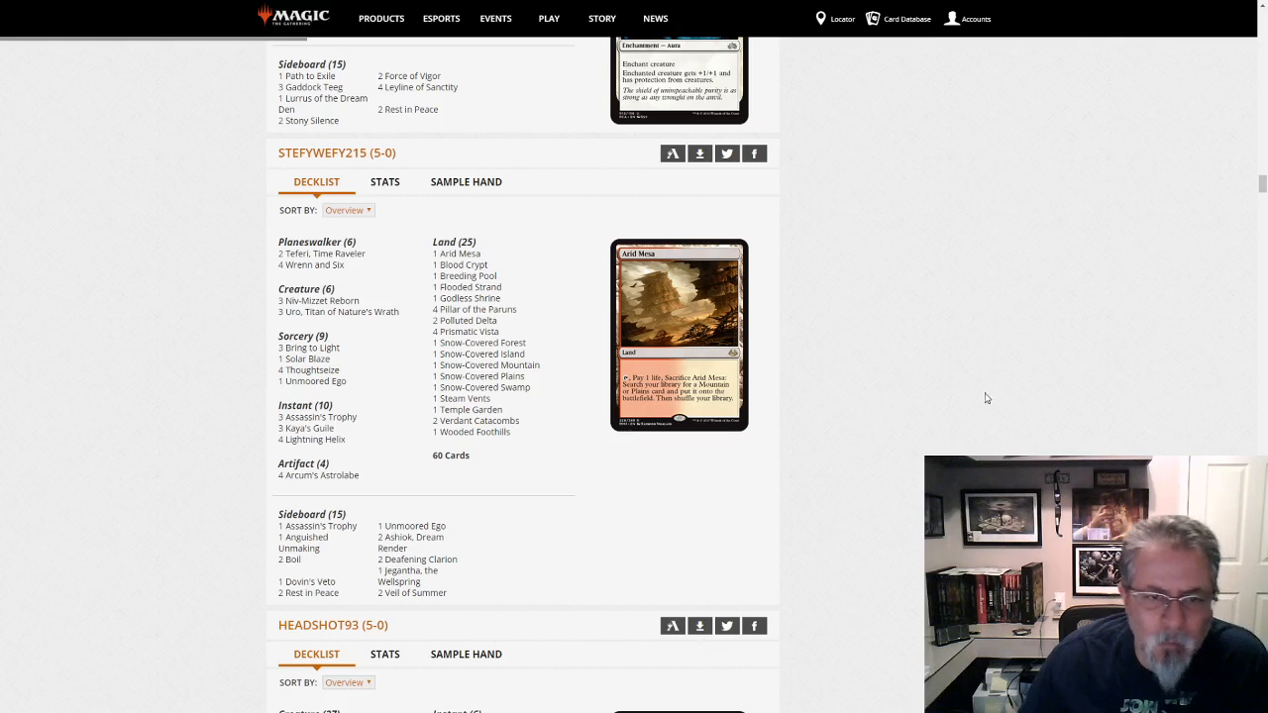
{"action": "scroll", "scroll_direction": "down", "scroll_amount": 3}
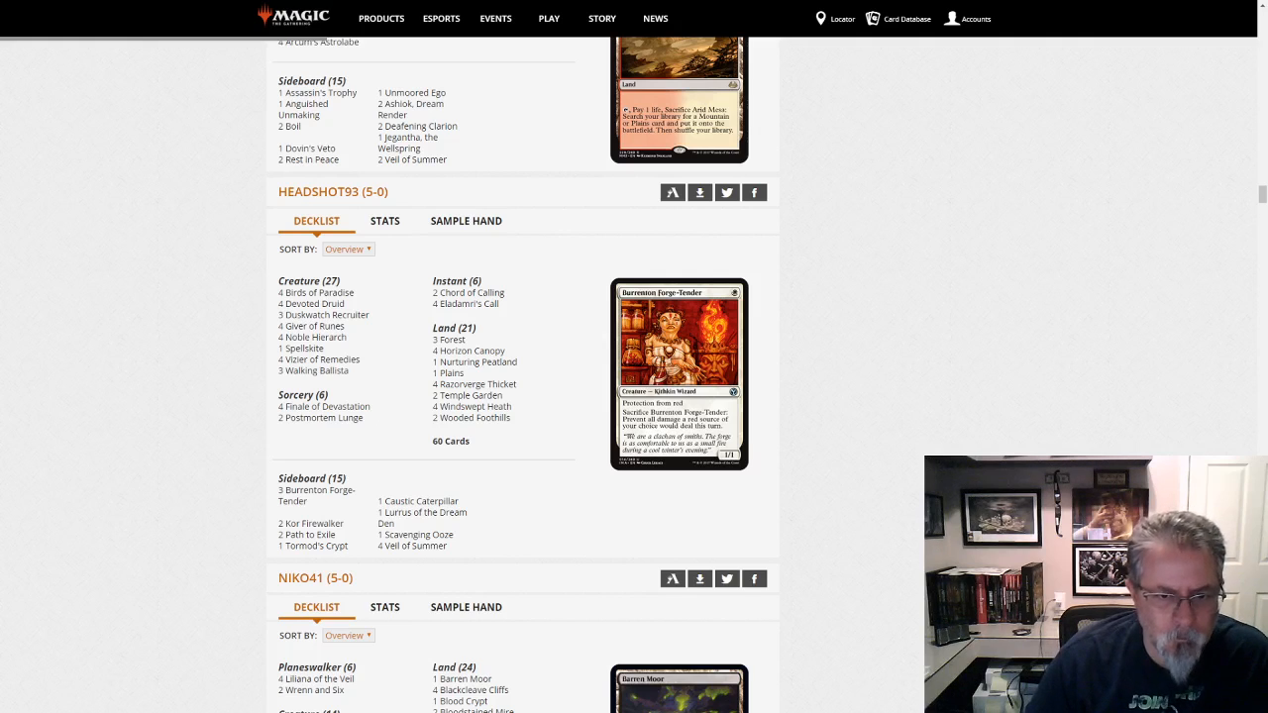
{"action": "mouse_move", "coordinate": [842, 428]}
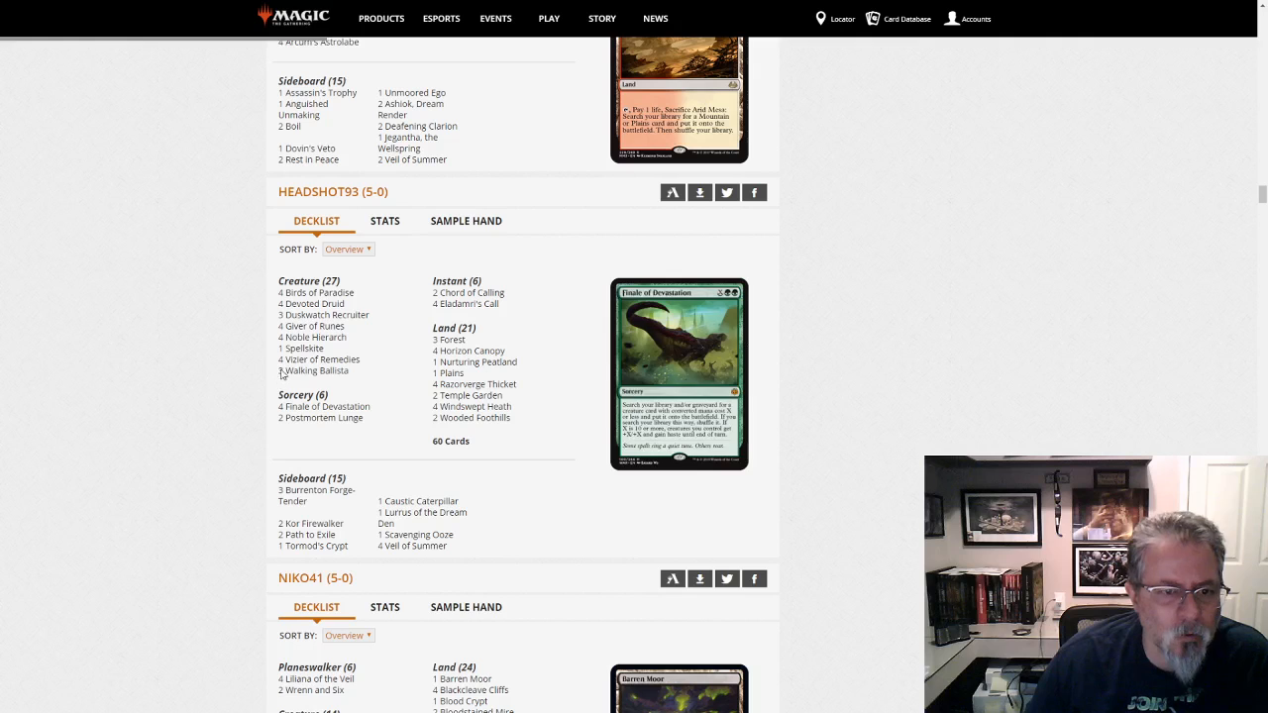
{"action": "mouse_move", "coordinate": [325, 406]}
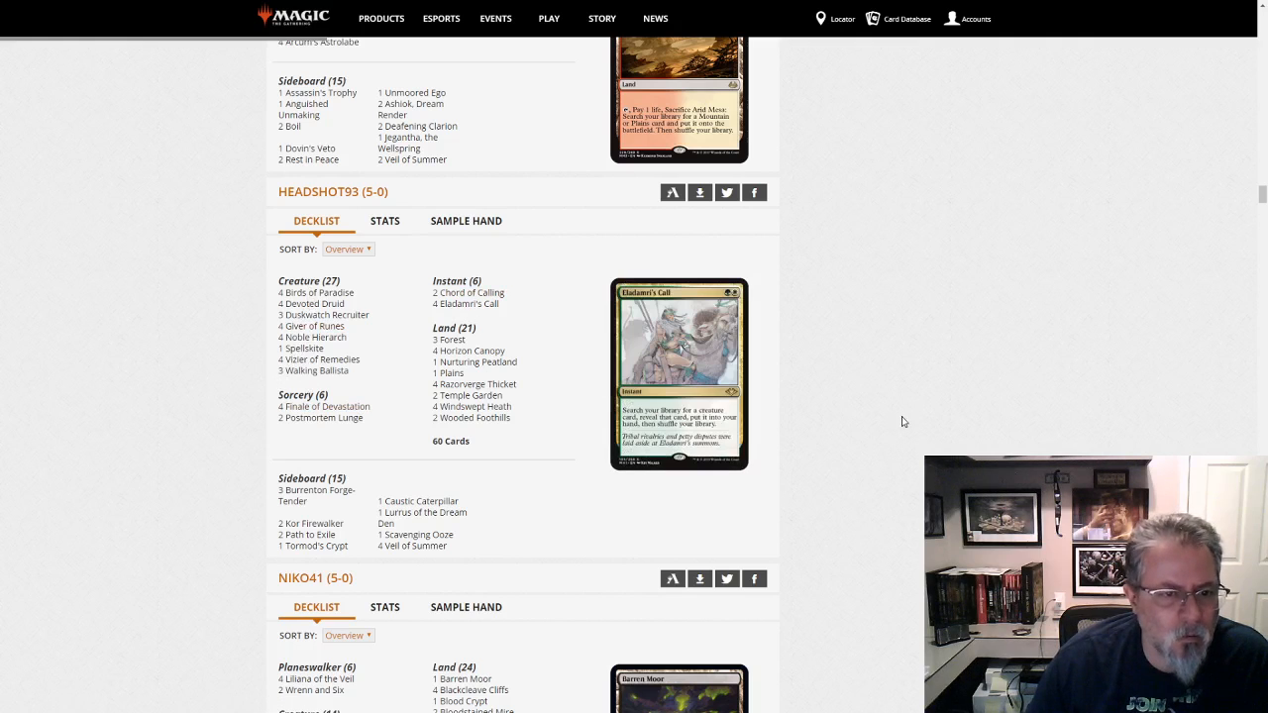
{"action": "mouse_move", "coordinate": [939, 432]}
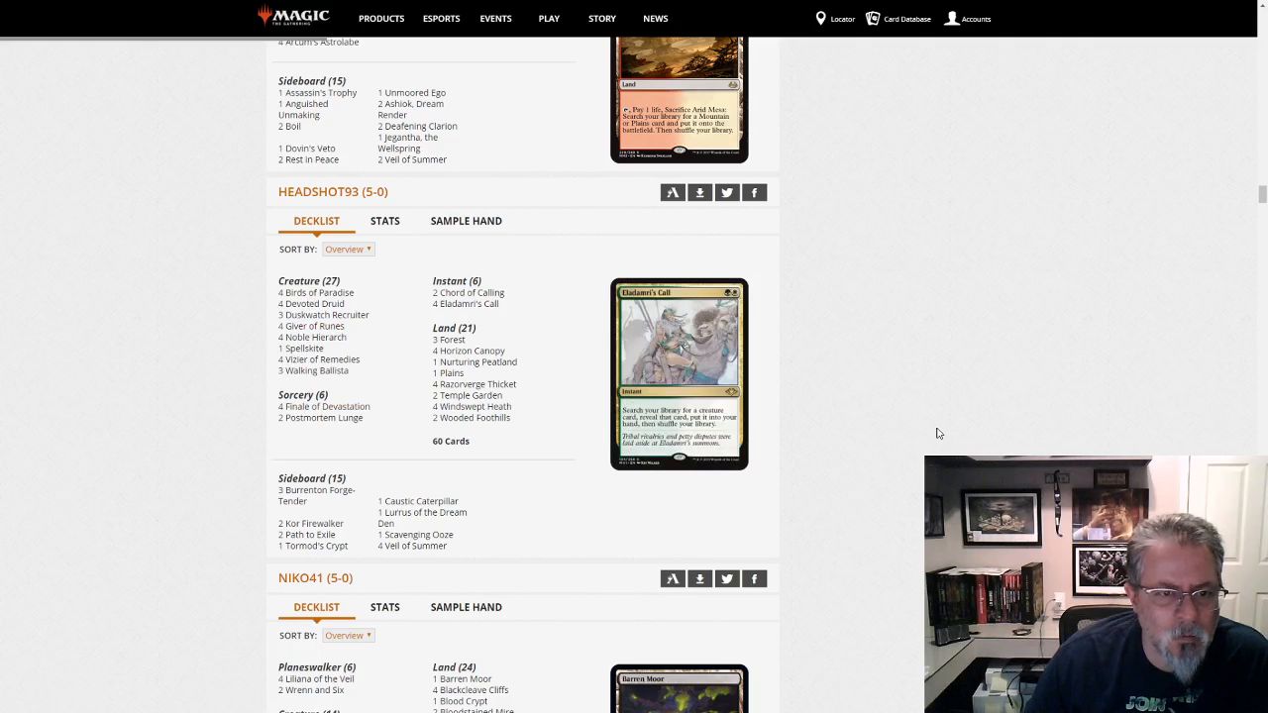
{"action": "scroll", "scroll_direction": "down", "scroll_amount": 3}
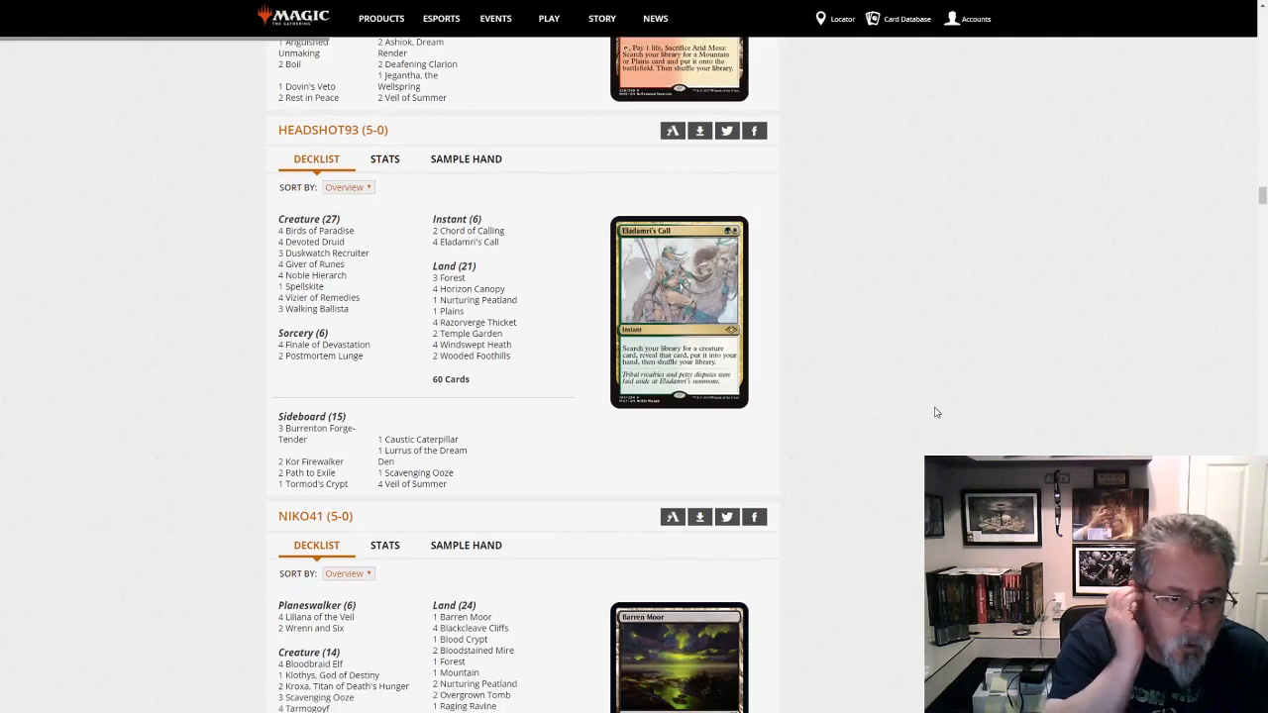
{"action": "mouse_move", "coordinate": [1046, 297]}
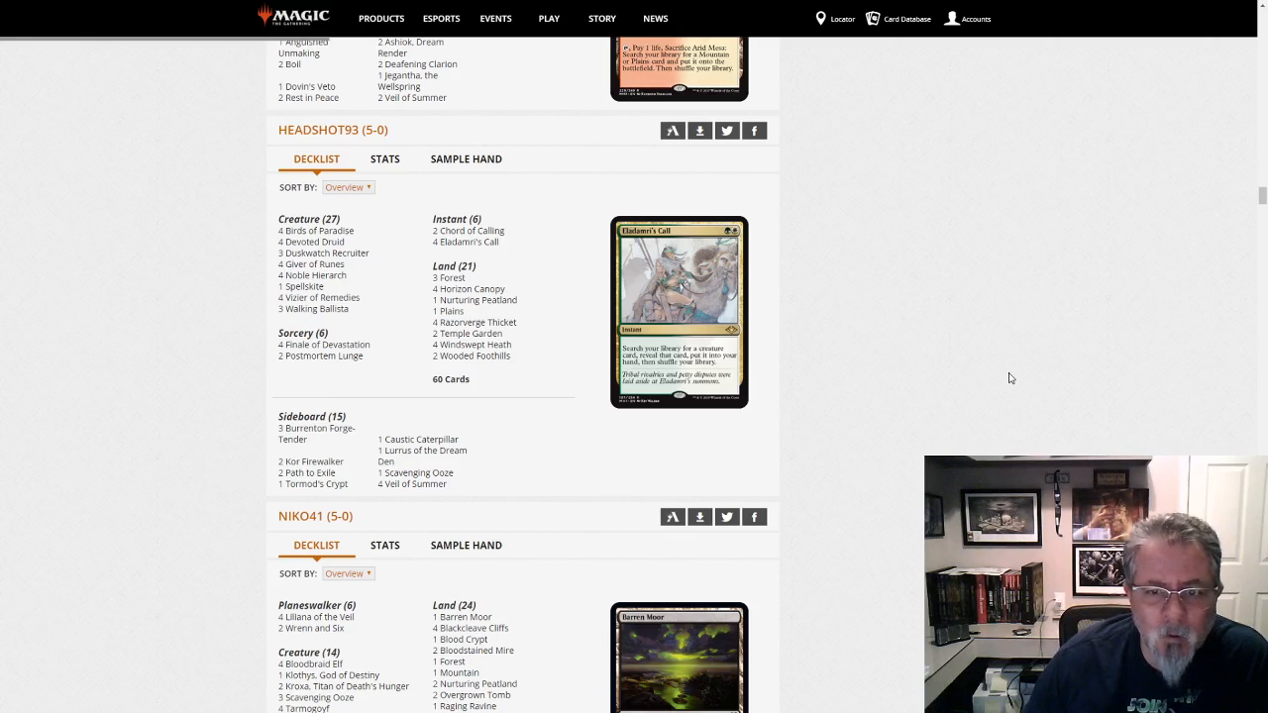
{"action": "scroll", "scroll_direction": "down", "scroll_amount": 3}
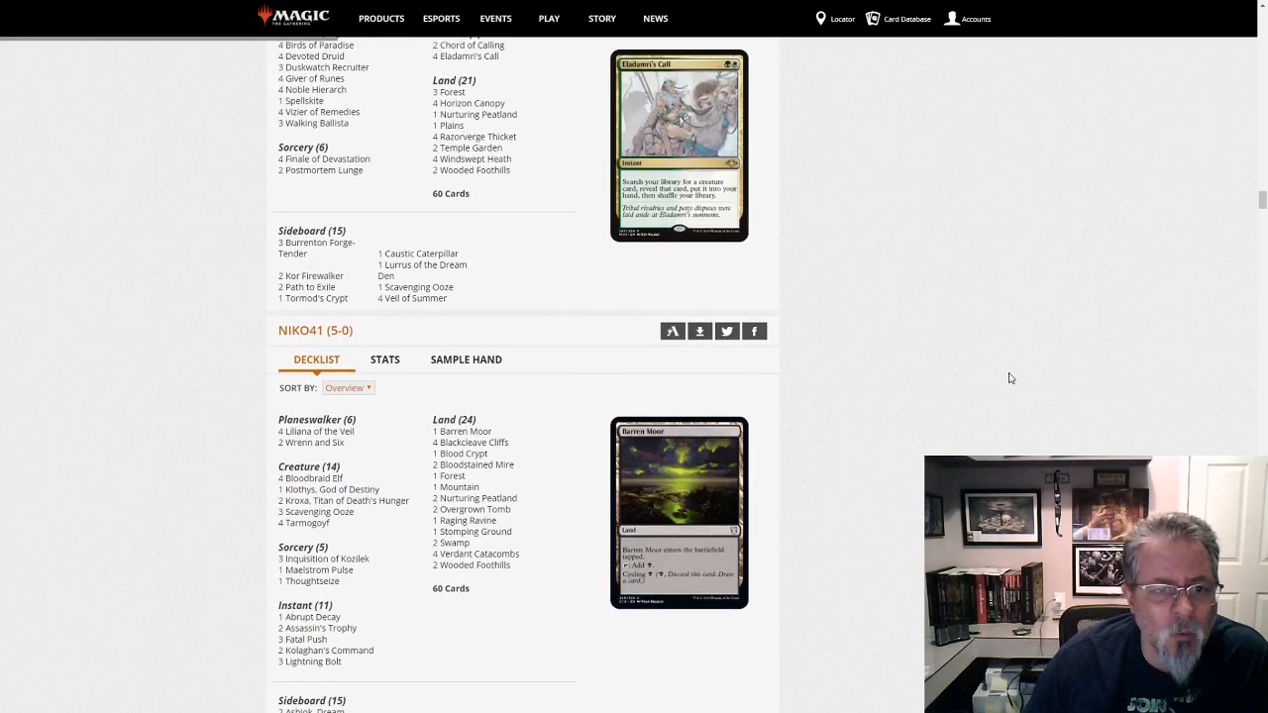
{"action": "scroll", "scroll_direction": "down", "scroll_amount": 3}
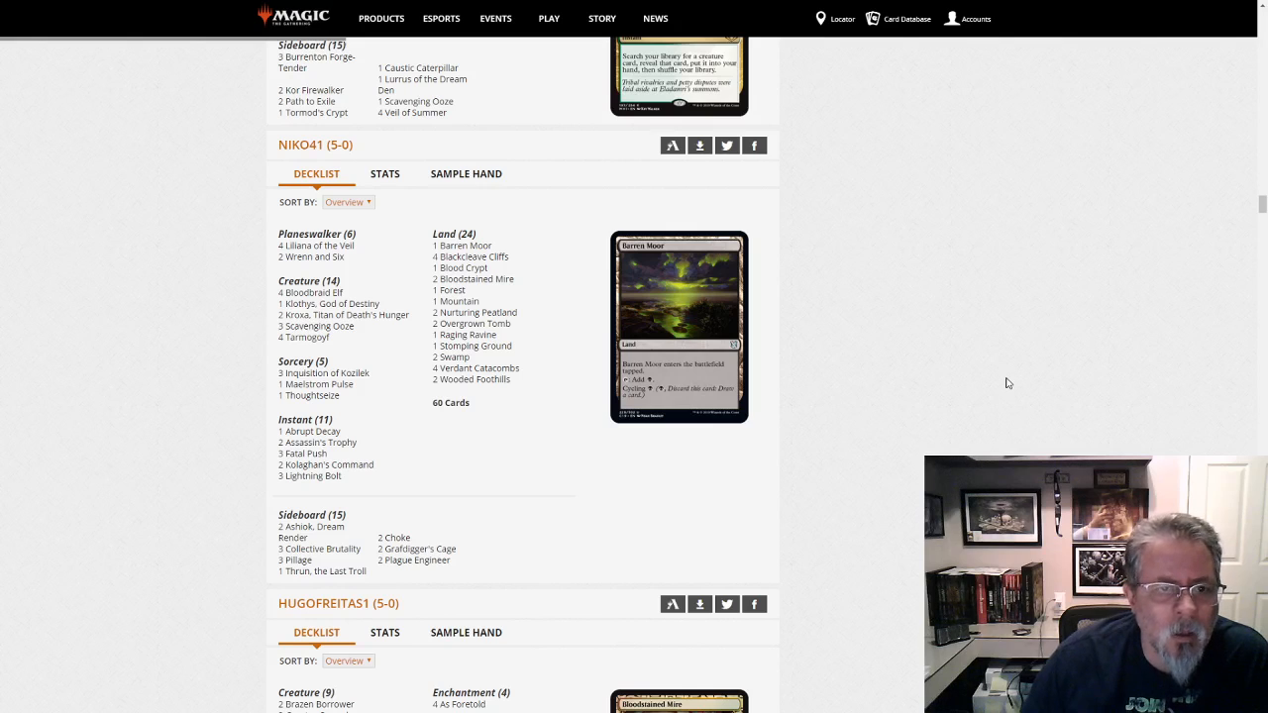
{"action": "mouse_move", "coordinate": [927, 445]}
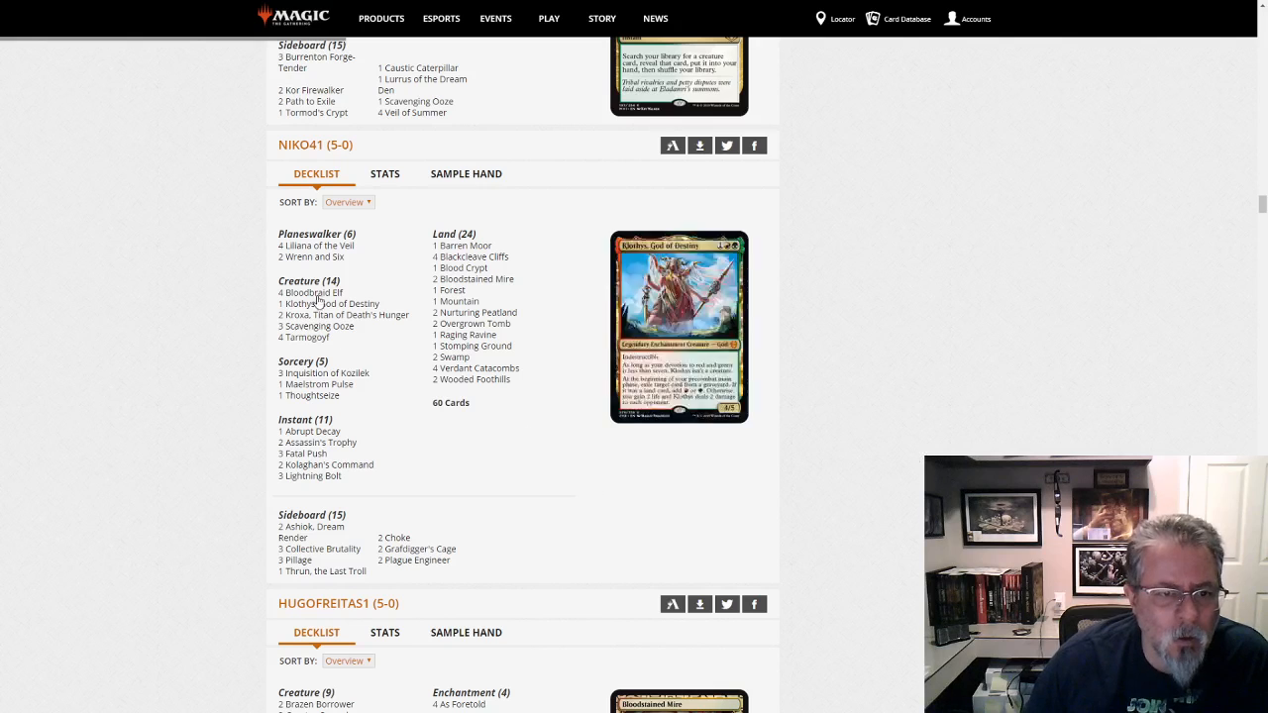
{"action": "mouse_move", "coordinate": [325, 373]}
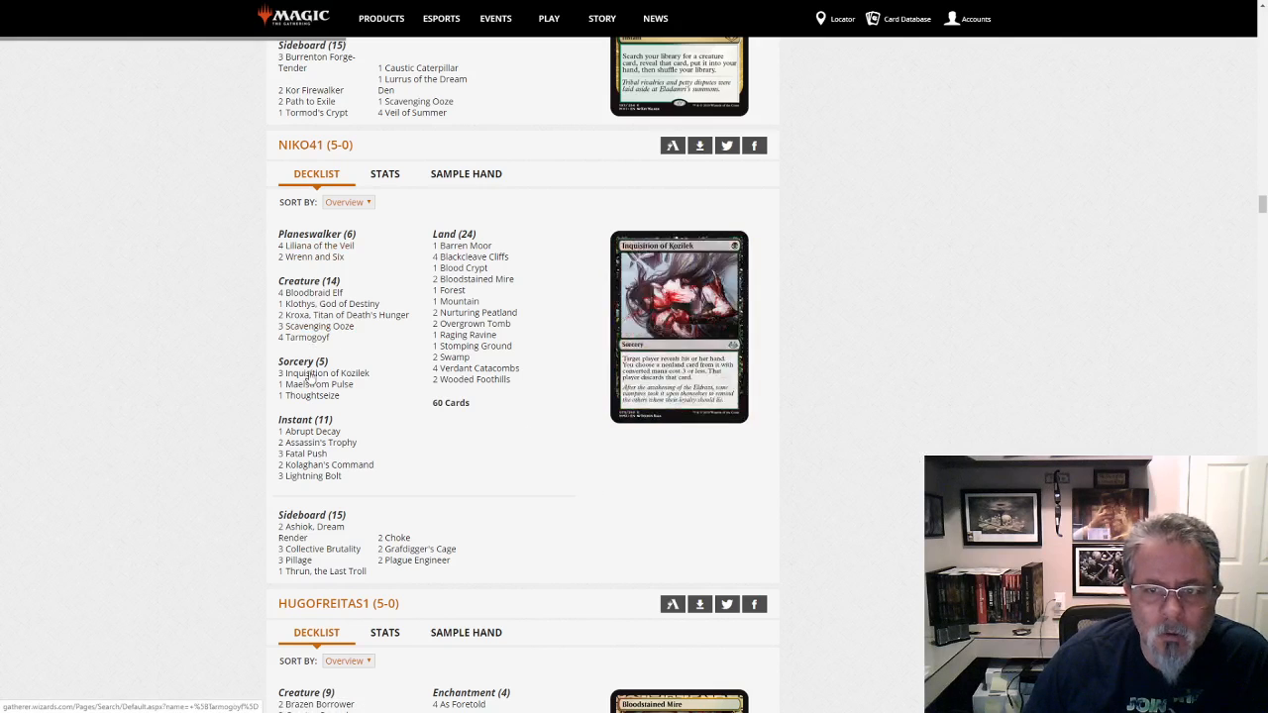
{"action": "mouse_move", "coordinate": [313, 476]}
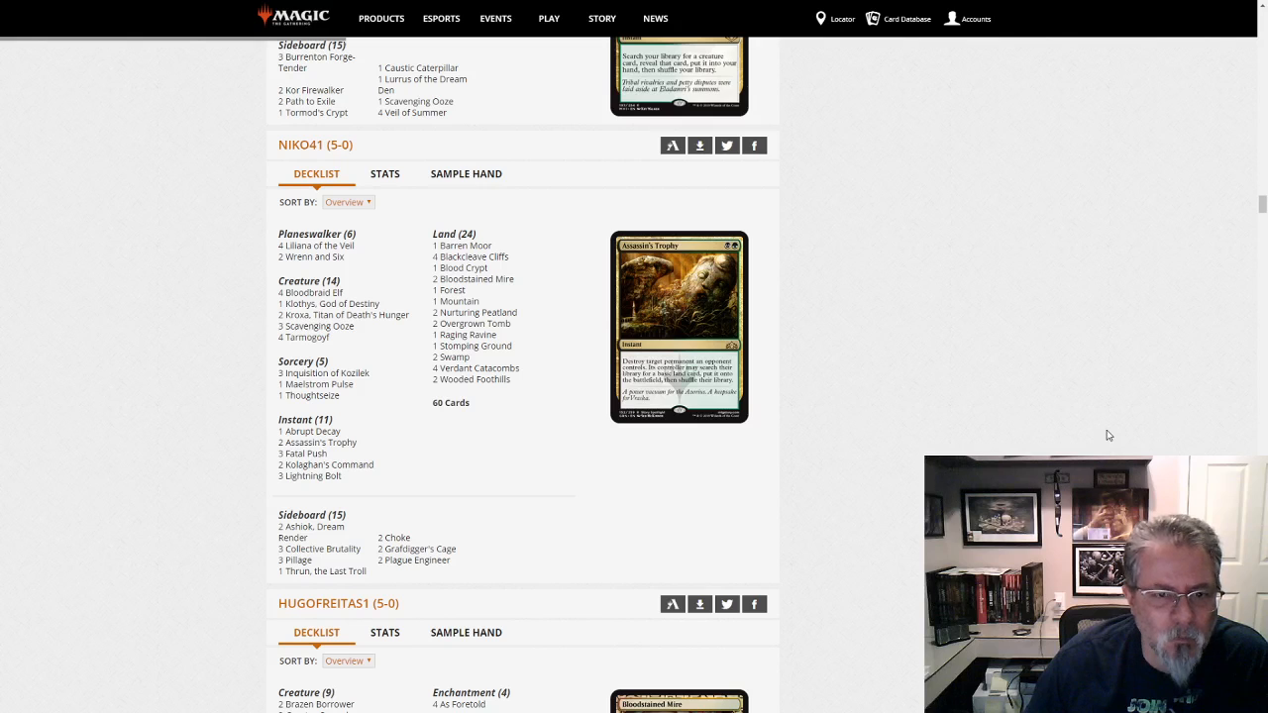
{"action": "scroll", "scroll_direction": "down", "scroll_amount": 3}
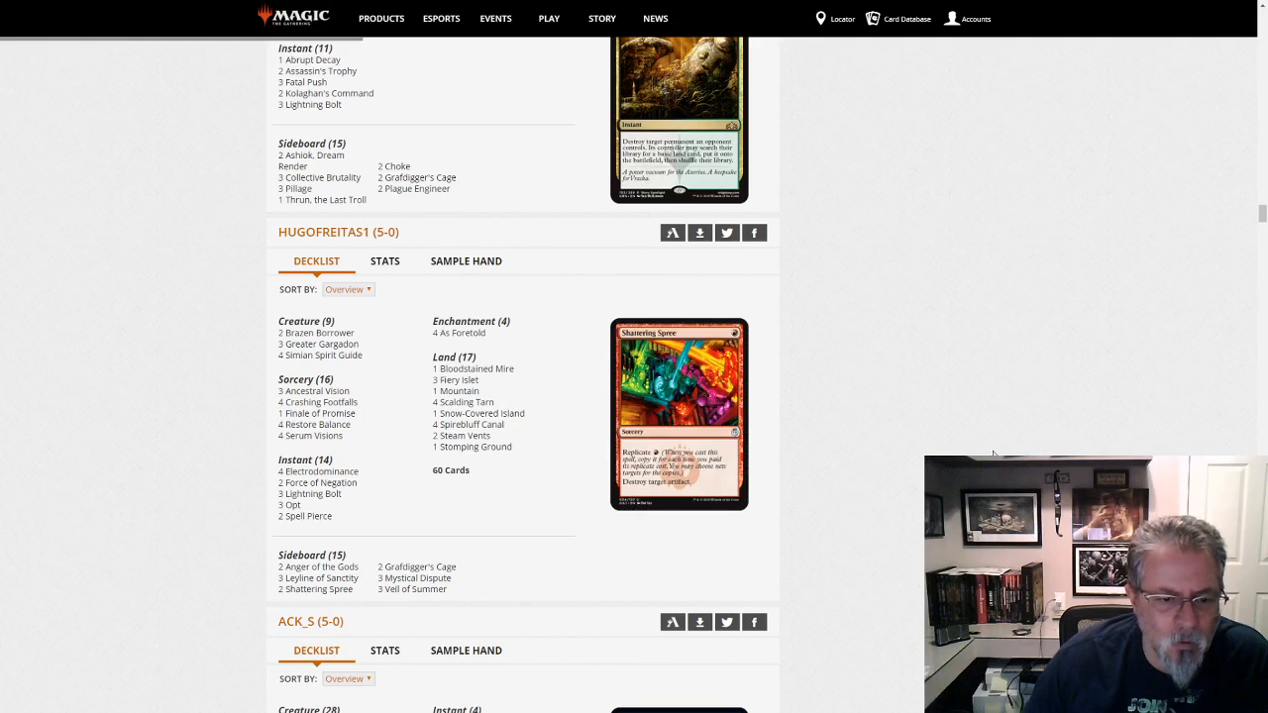
{"action": "mouse_move", "coordinate": [480, 485]}
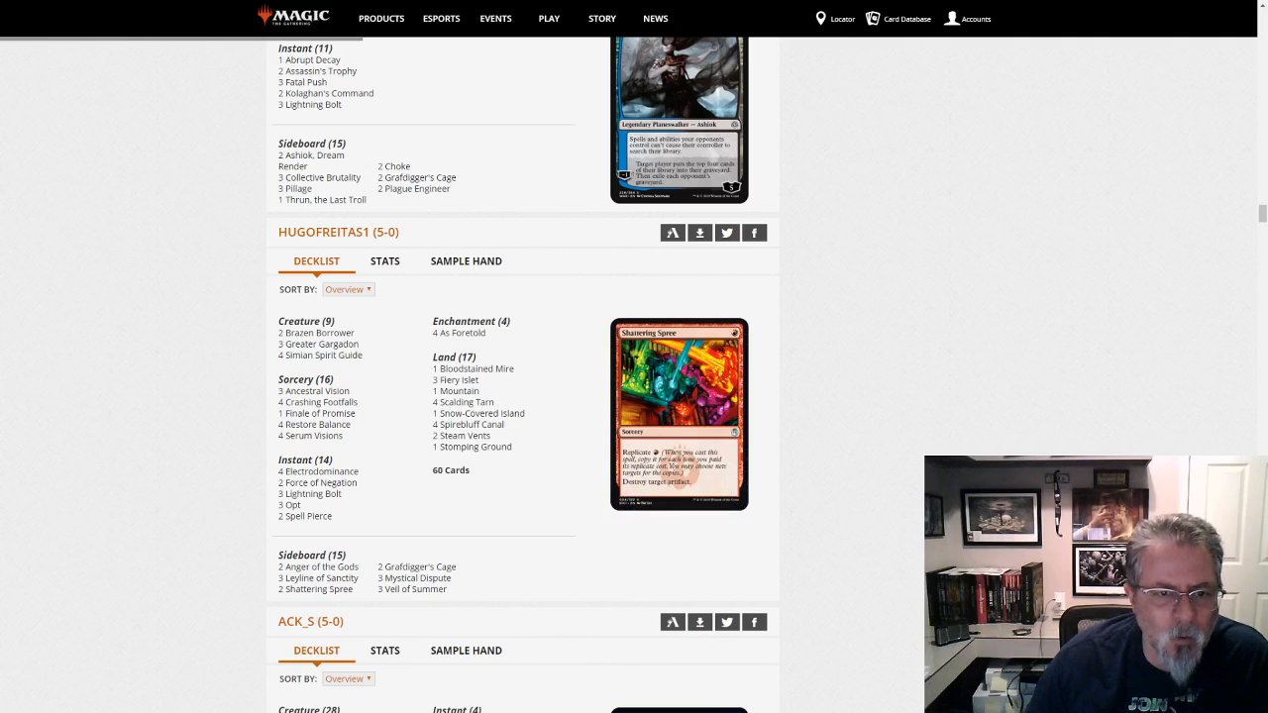
{"action": "scroll", "scroll_direction": "down", "scroll_amount": 3}
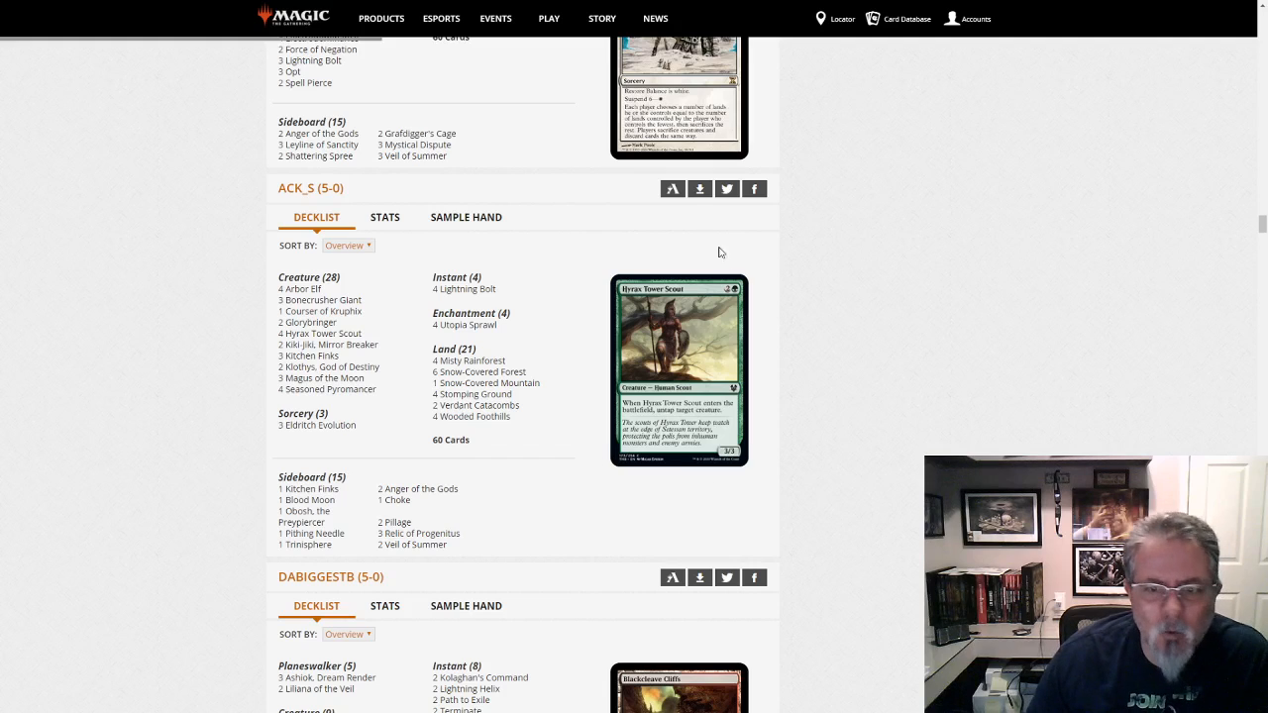
{"action": "mouse_move", "coordinate": [768, 444]}
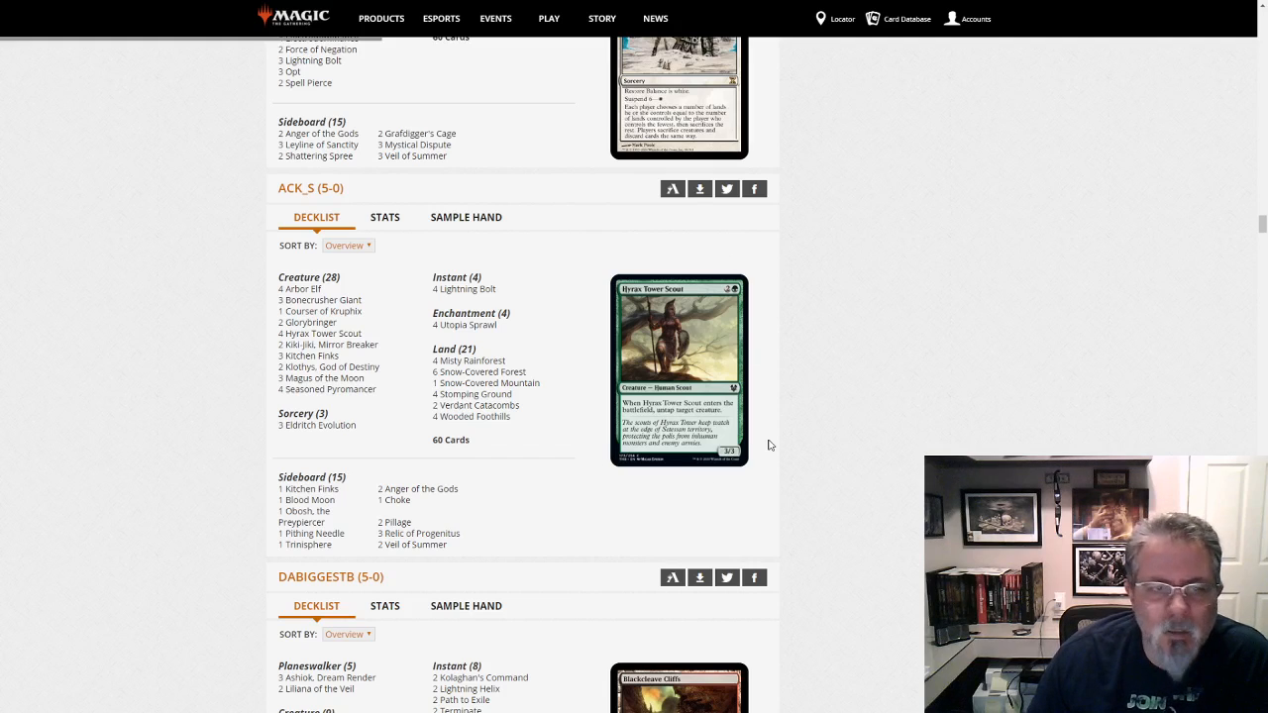
{"action": "mouse_move", "coordinate": [576, 499]}
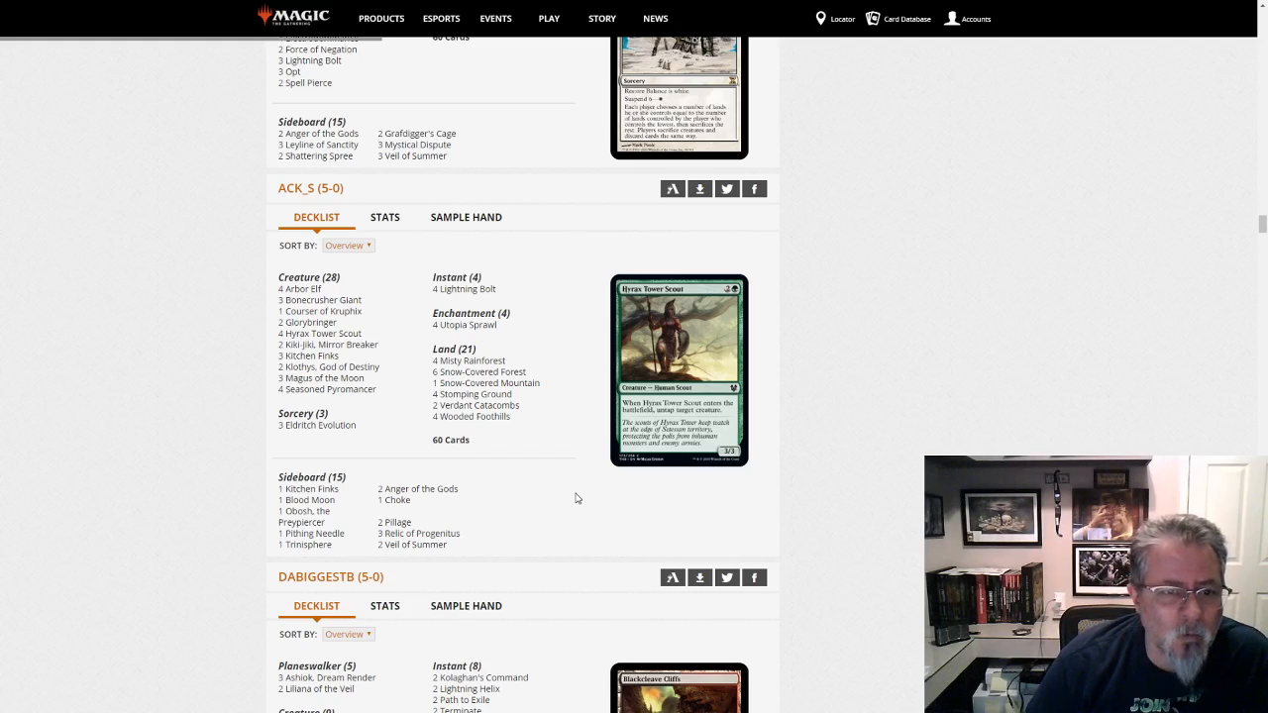
{"action": "mouse_move", "coordinate": [606, 496]}
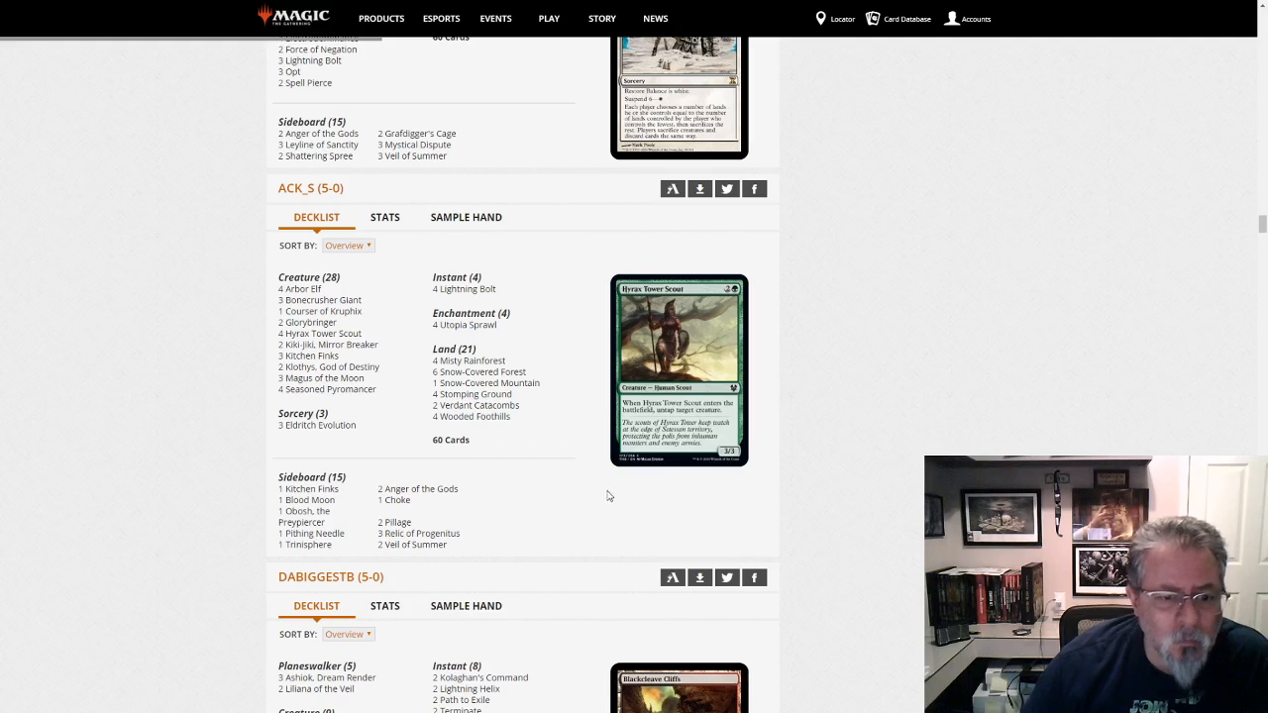
{"action": "scroll", "scroll_direction": "down", "scroll_amount": 3}
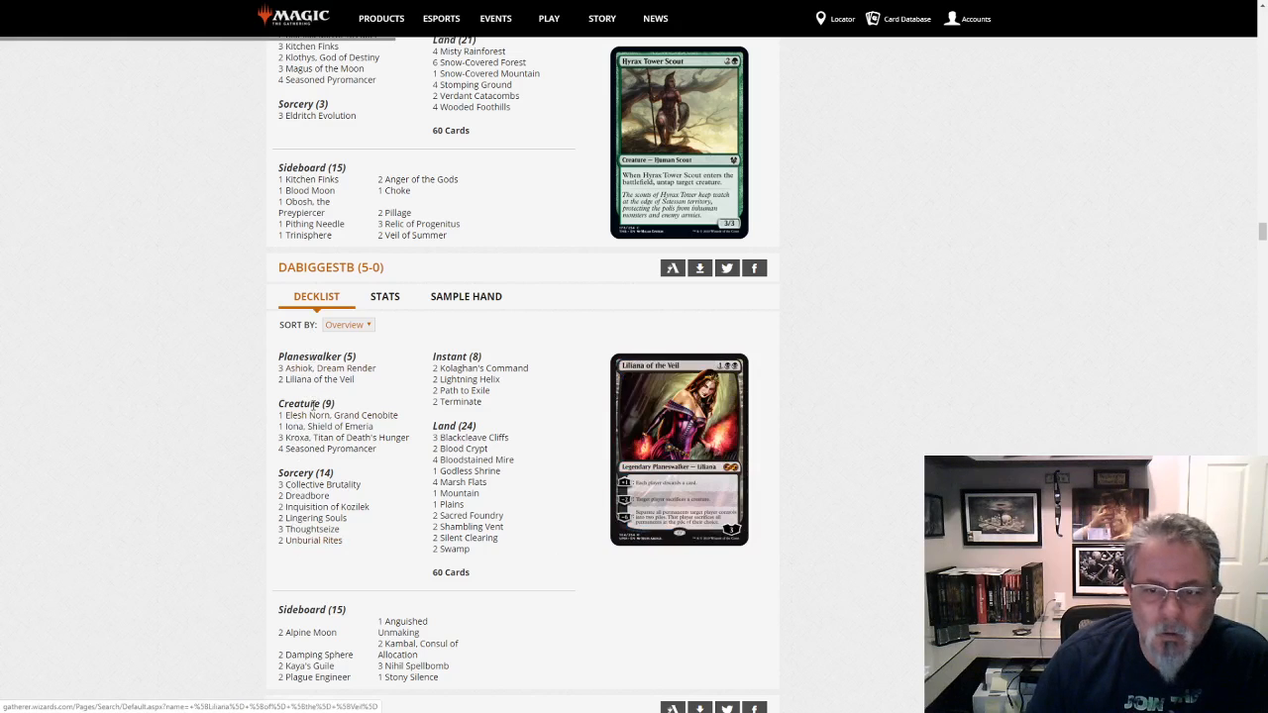
{"action": "mouse_move", "coordinate": [325, 426]}
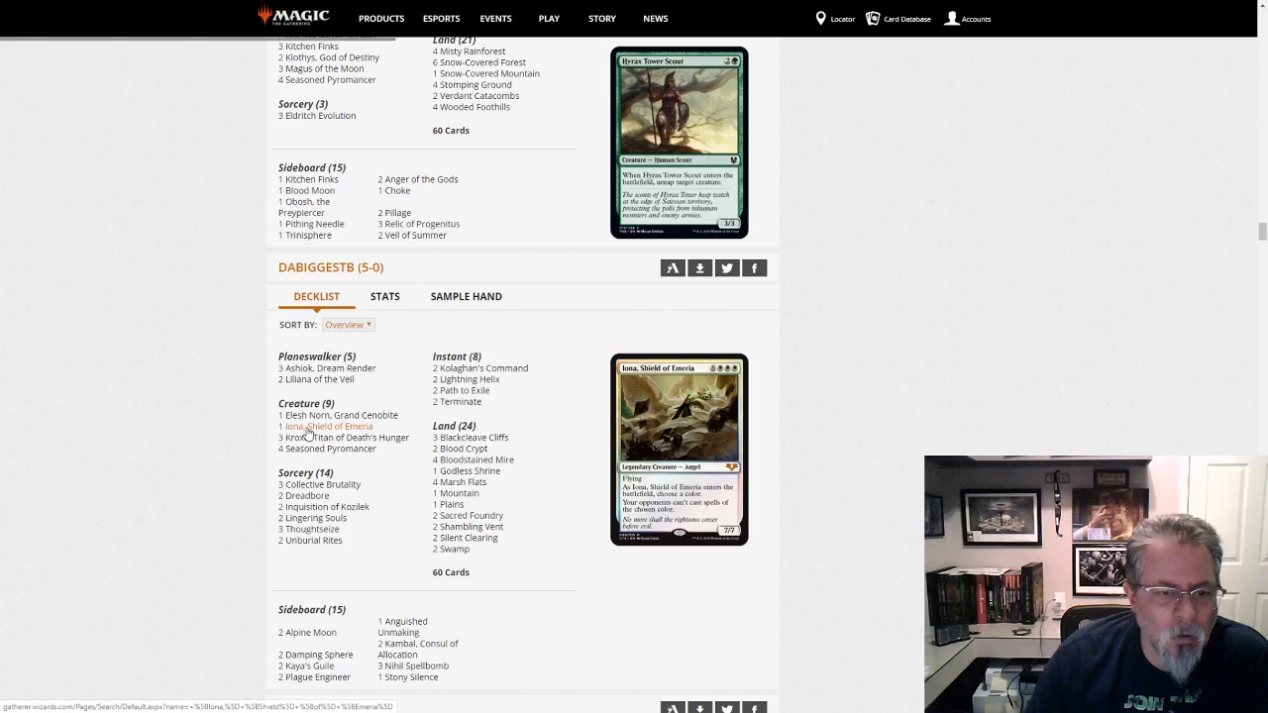
{"action": "mouse_move", "coordinate": [311, 539]}
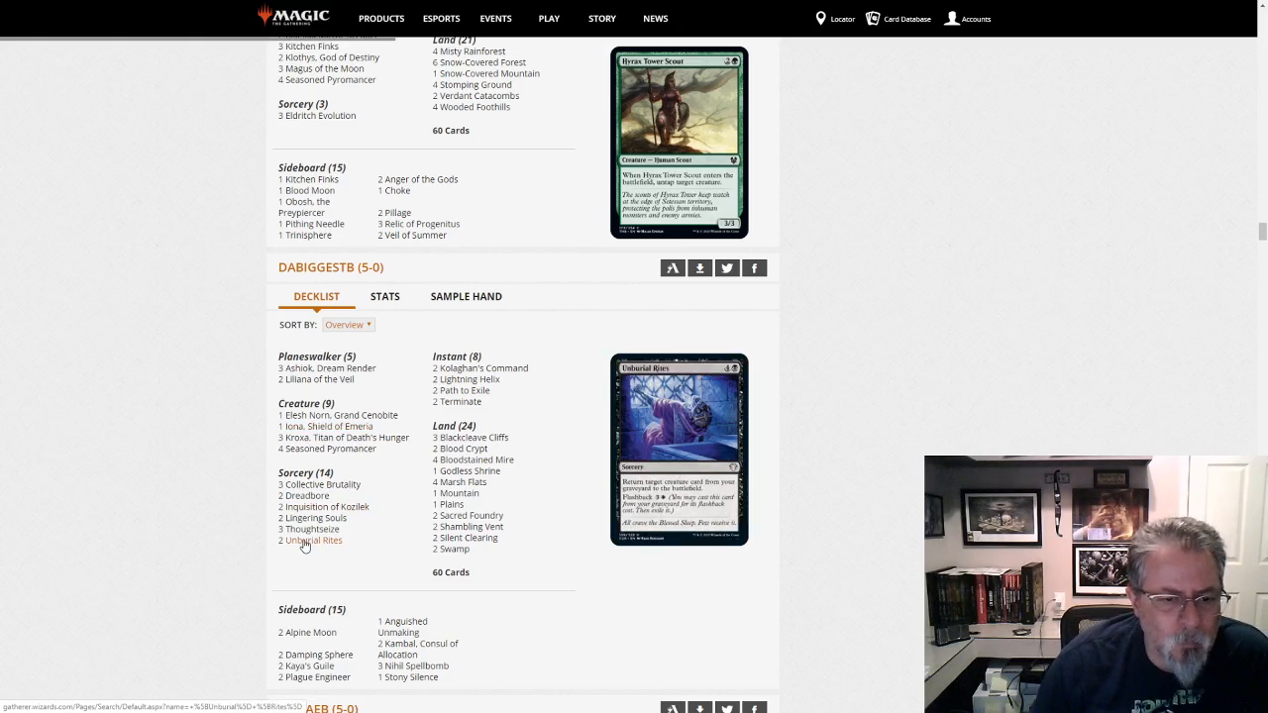
{"action": "mouse_move", "coordinate": [327, 484]}
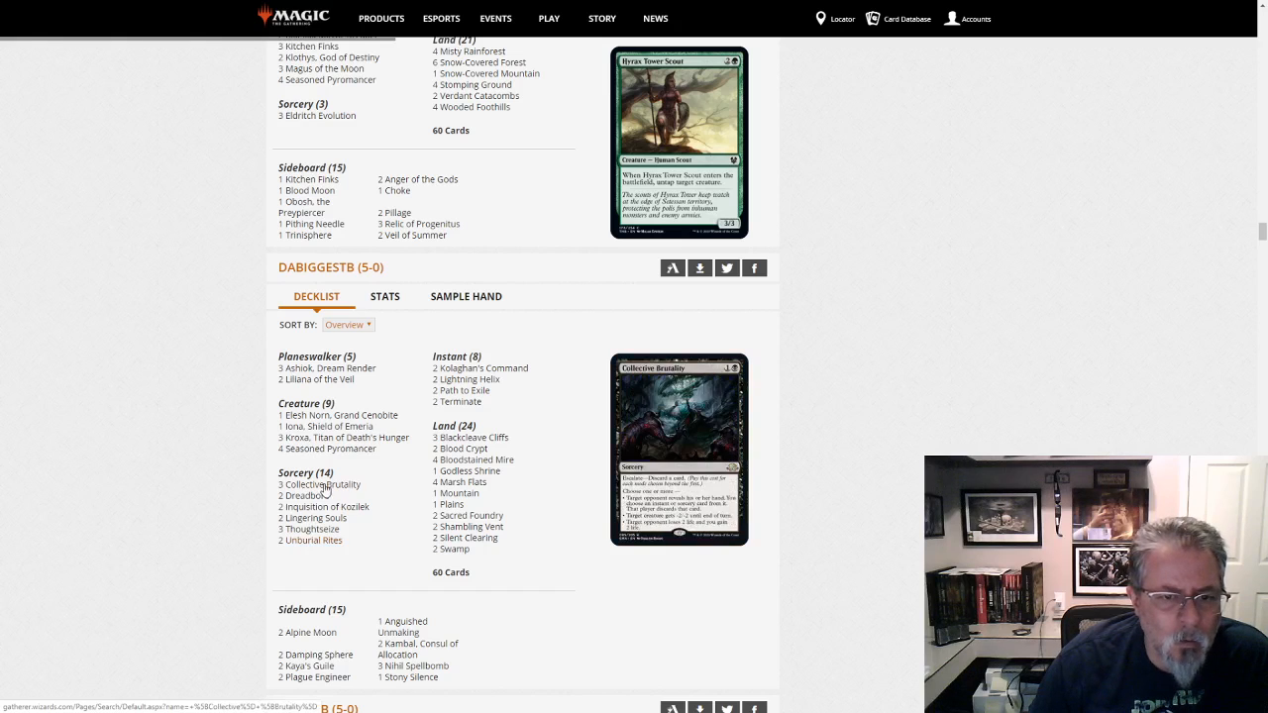
{"action": "mouse_move", "coordinate": [313, 517]}
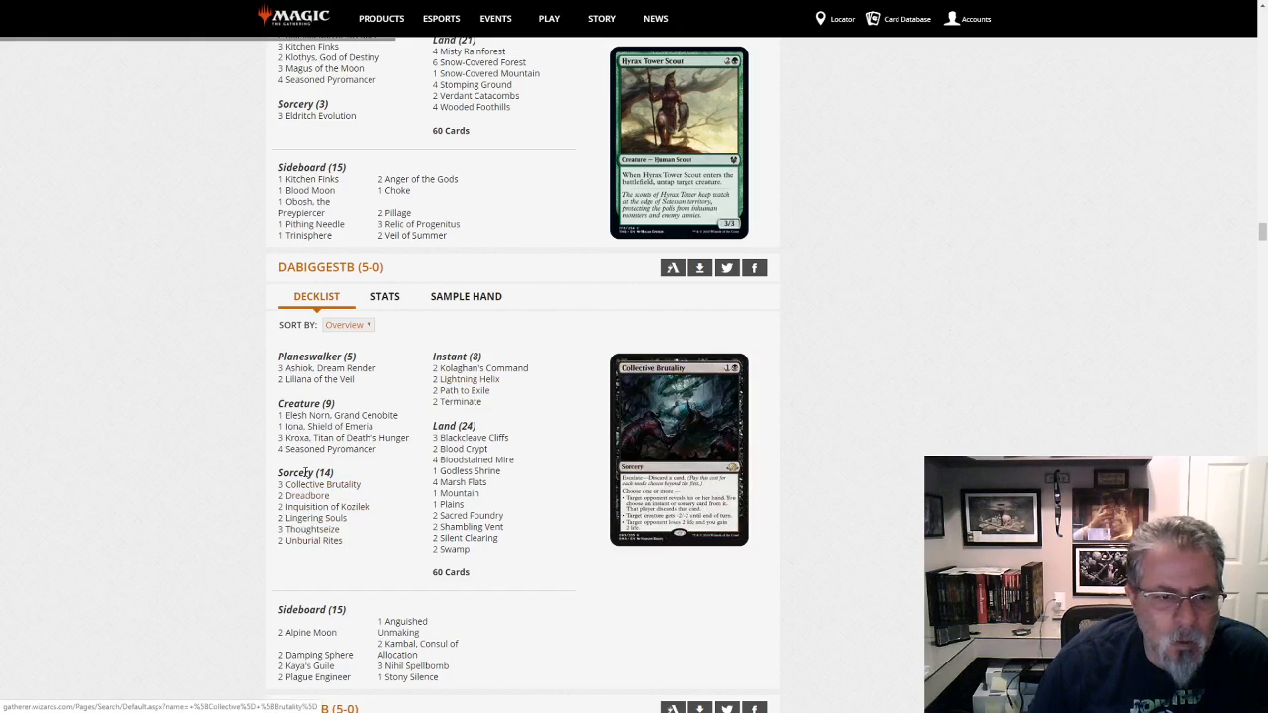
{"action": "mouse_move", "coordinate": [327, 448]}
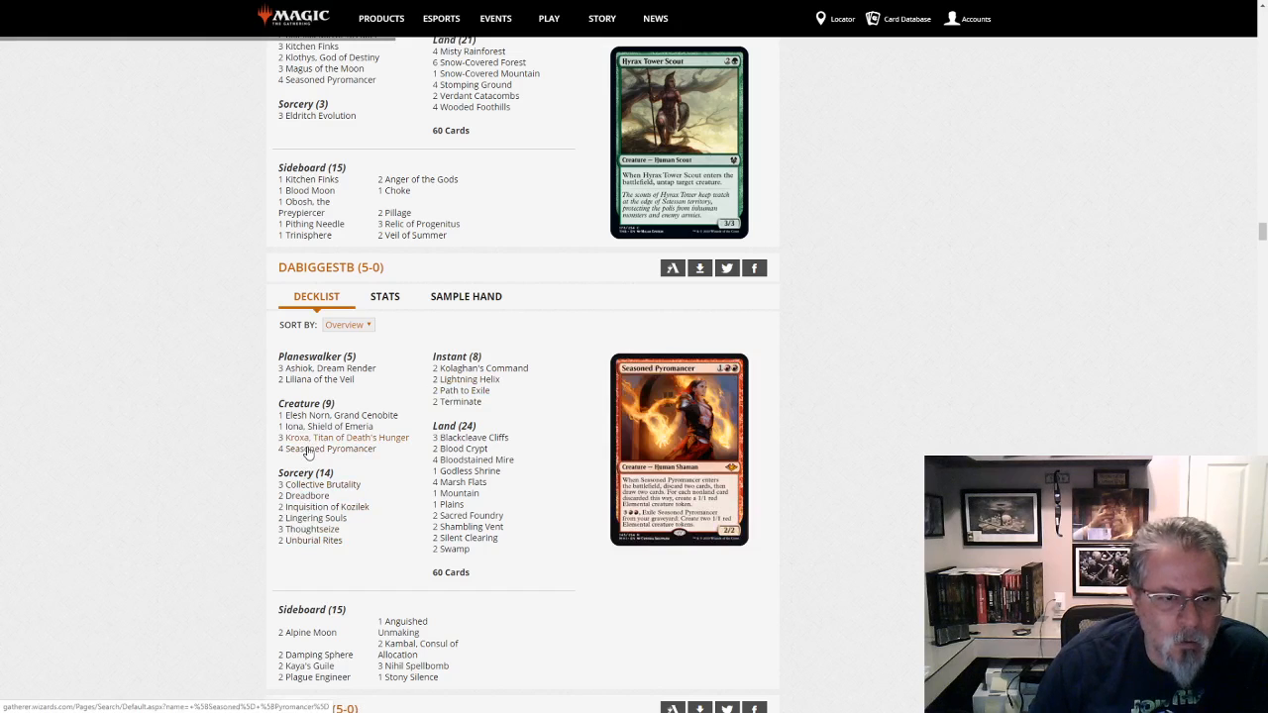
{"action": "mouse_move", "coordinate": [327, 367]}
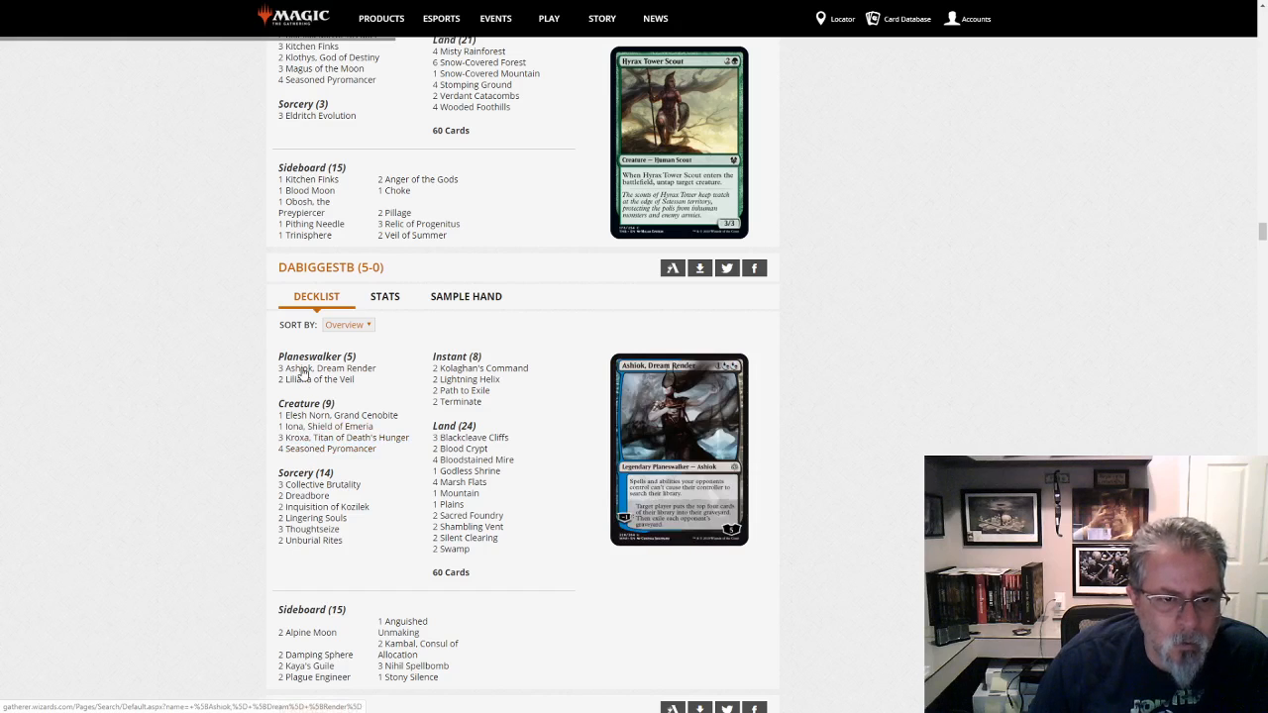
{"action": "mouse_move", "coordinate": [313, 517]}
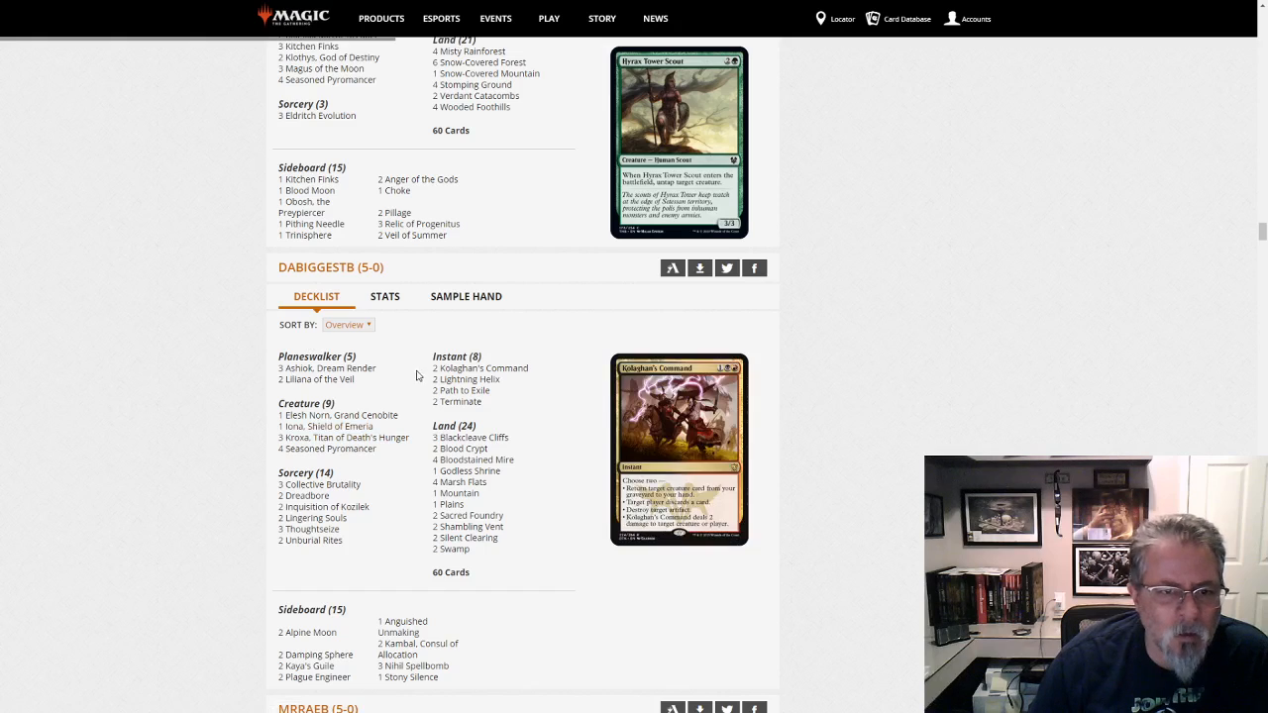
{"action": "scroll", "scroll_direction": "down", "scroll_amount": 3}
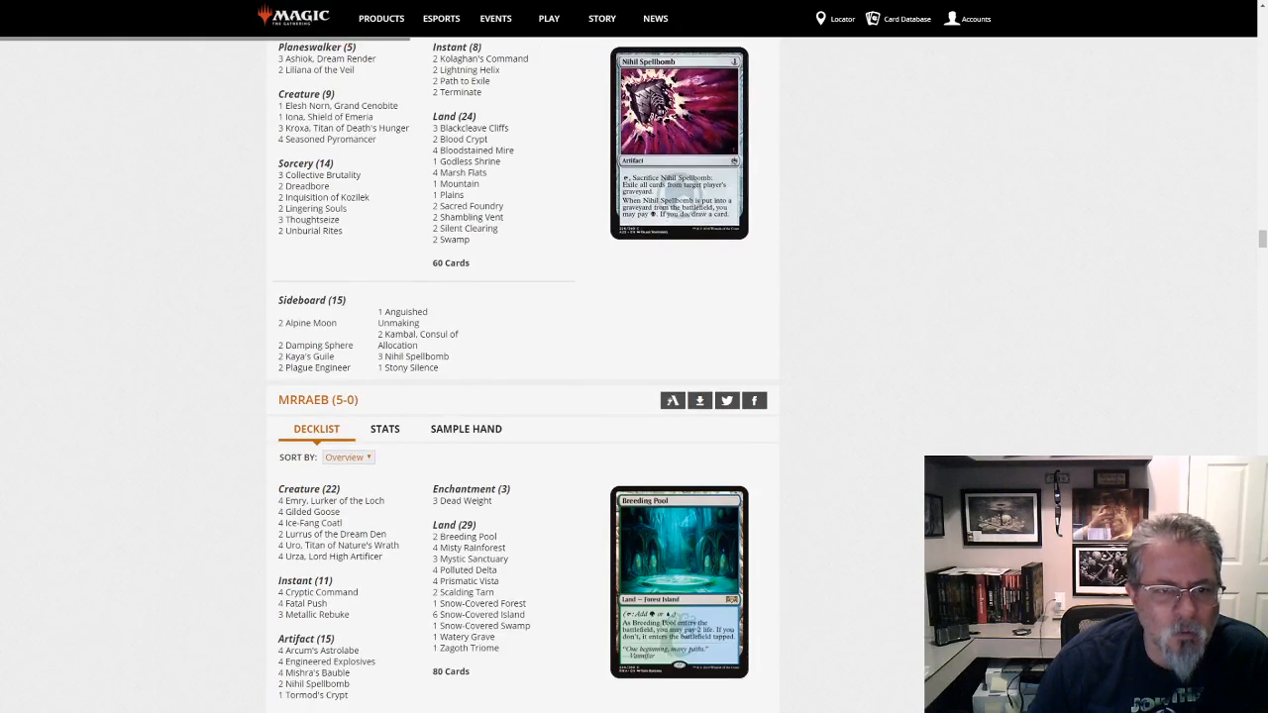
{"action": "scroll", "scroll_direction": "down", "scroll_amount": 3}
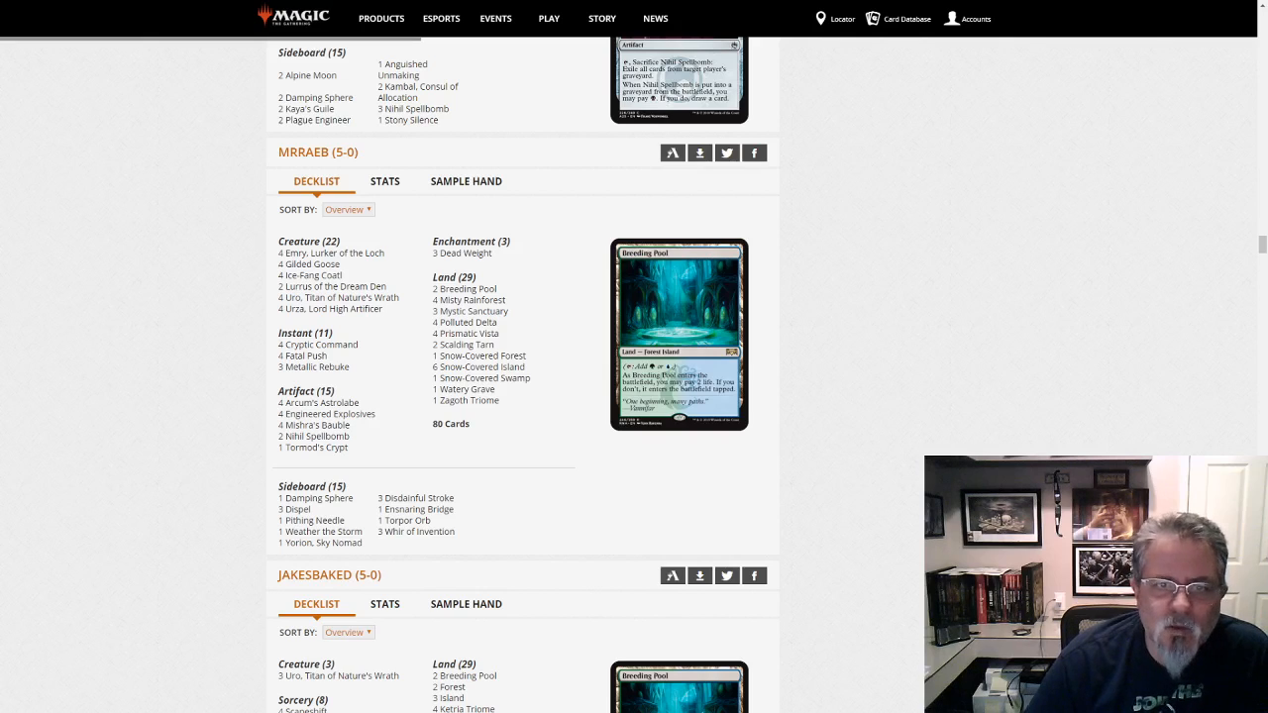
{"action": "mouse_move", "coordinate": [838, 285]}
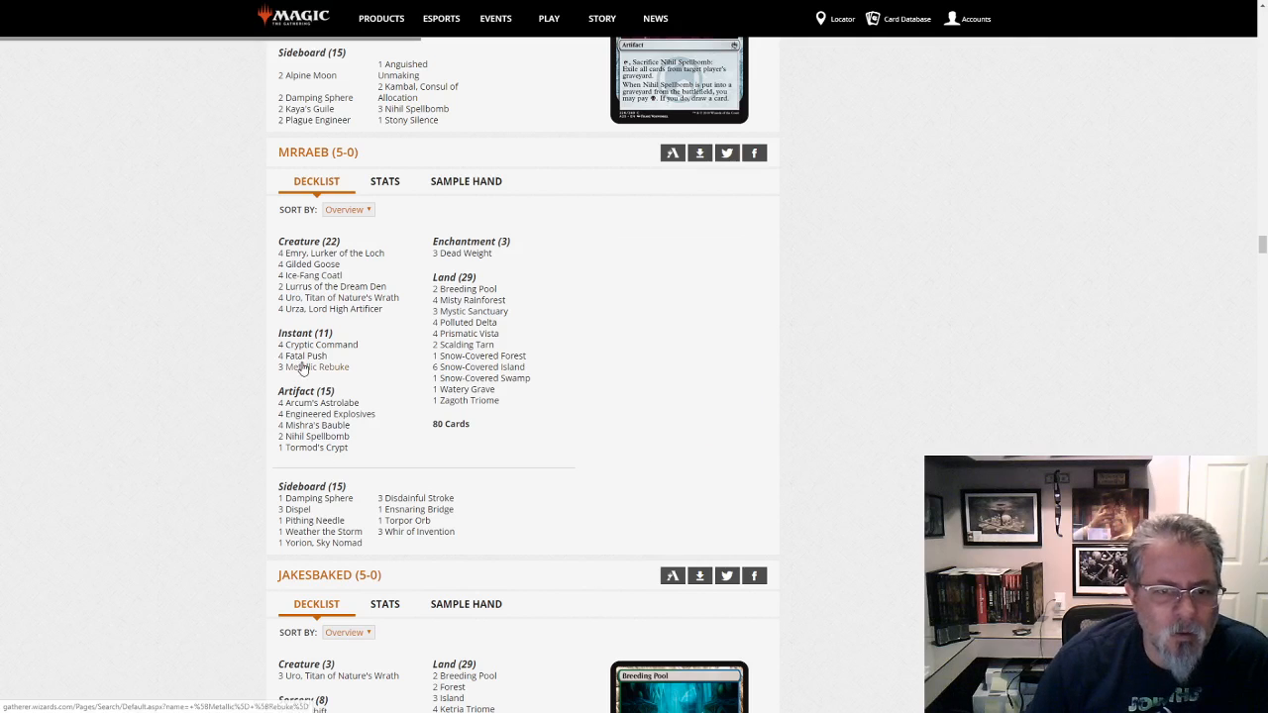
{"action": "mouse_move", "coordinate": [479, 366]}
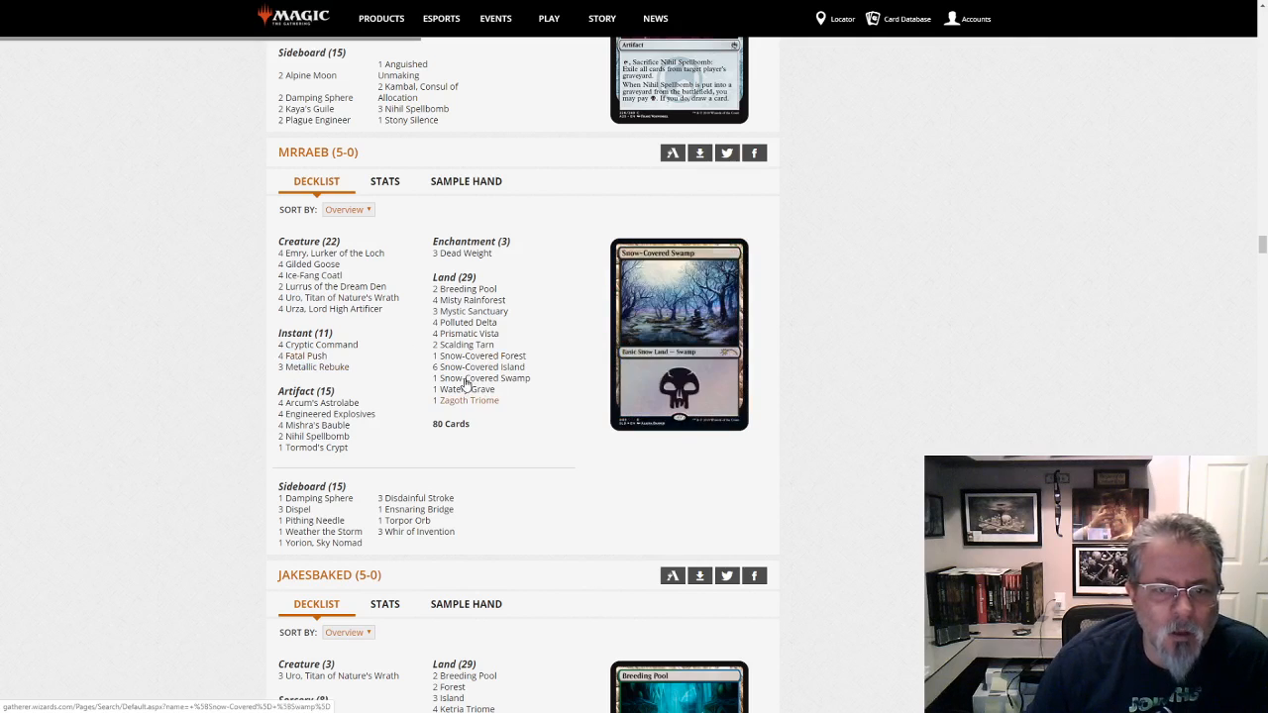
{"action": "mouse_move", "coordinate": [467, 400]}
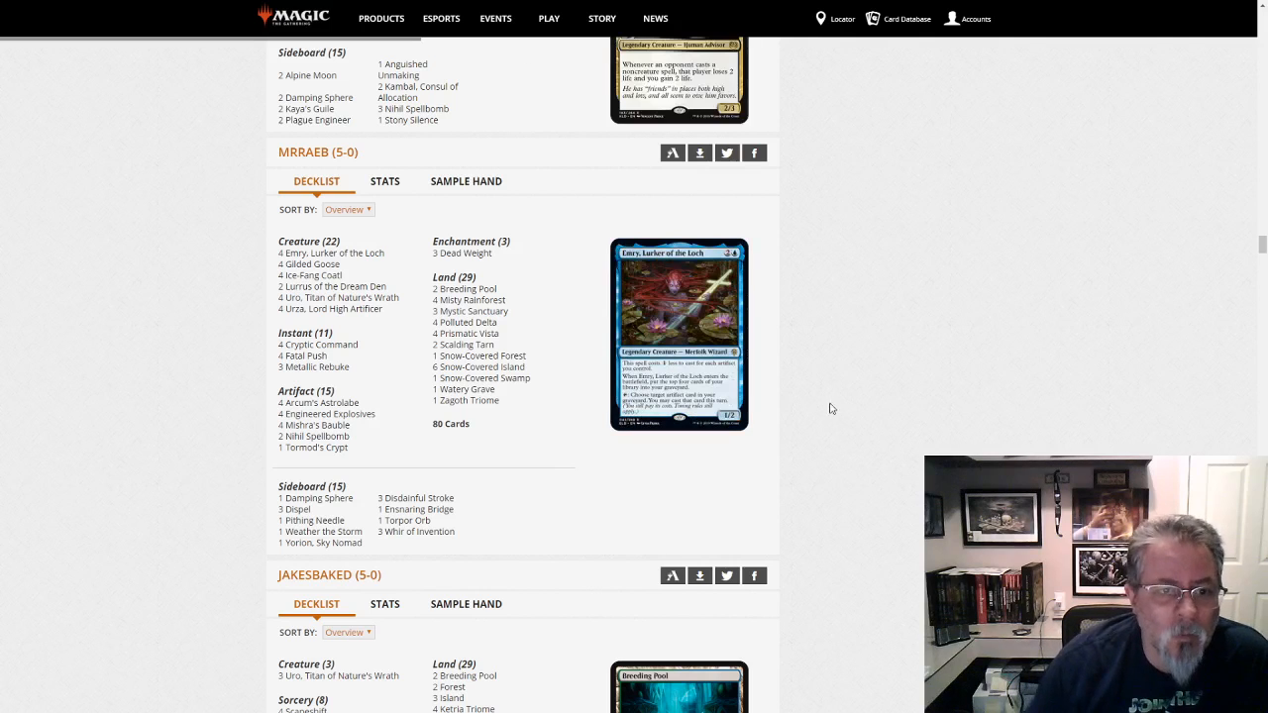
{"action": "scroll", "scroll_direction": "down", "scroll_amount": 3}
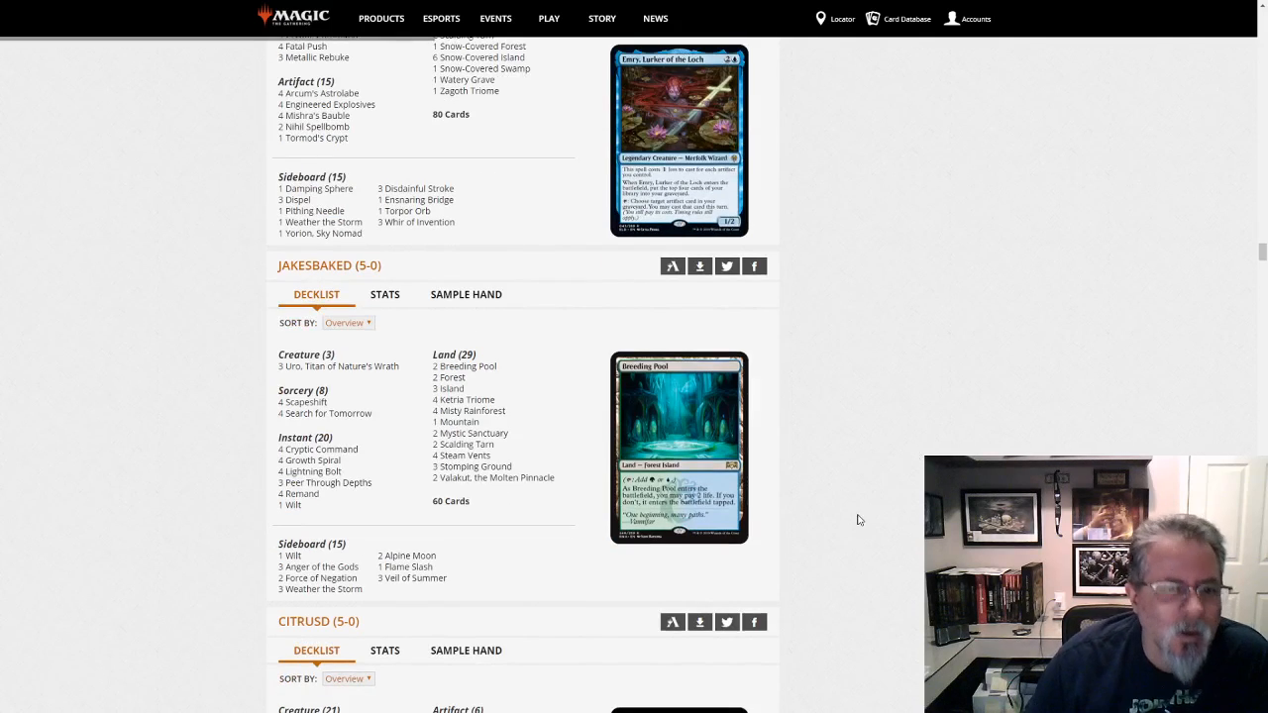
{"action": "scroll", "scroll_direction": "down", "scroll_amount": 3}
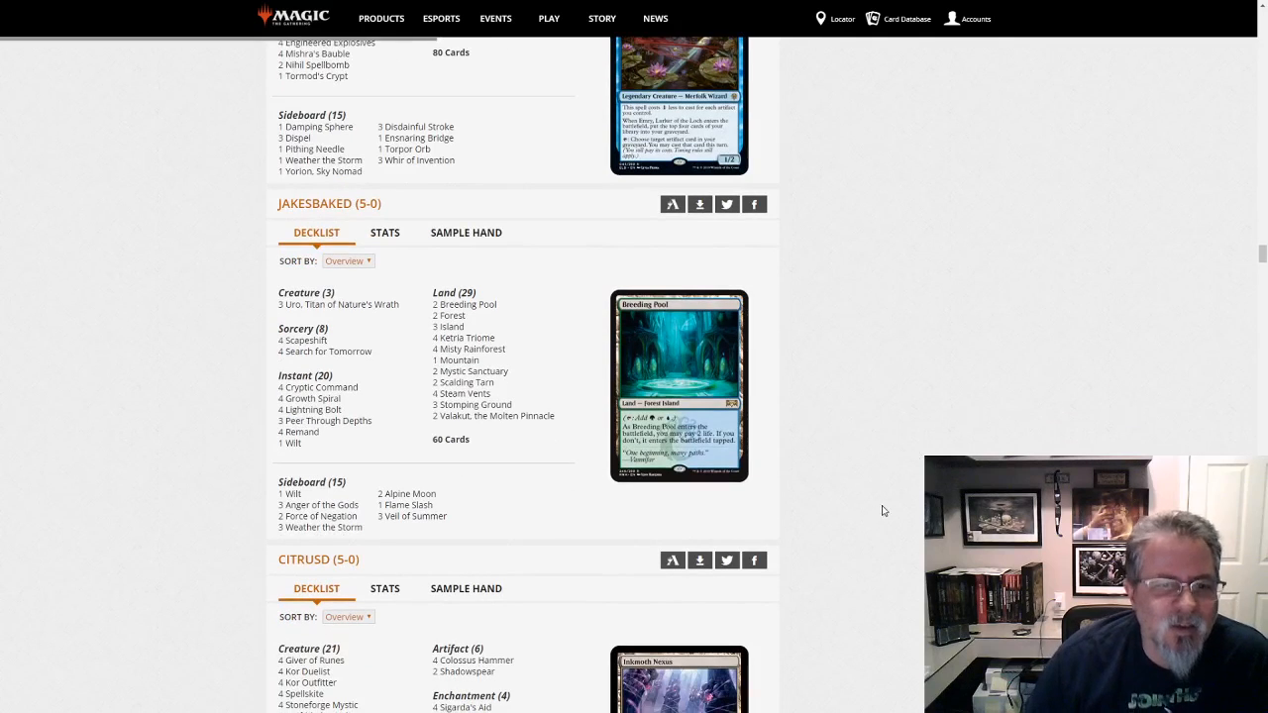
{"action": "mouse_move", "coordinate": [499, 519]}
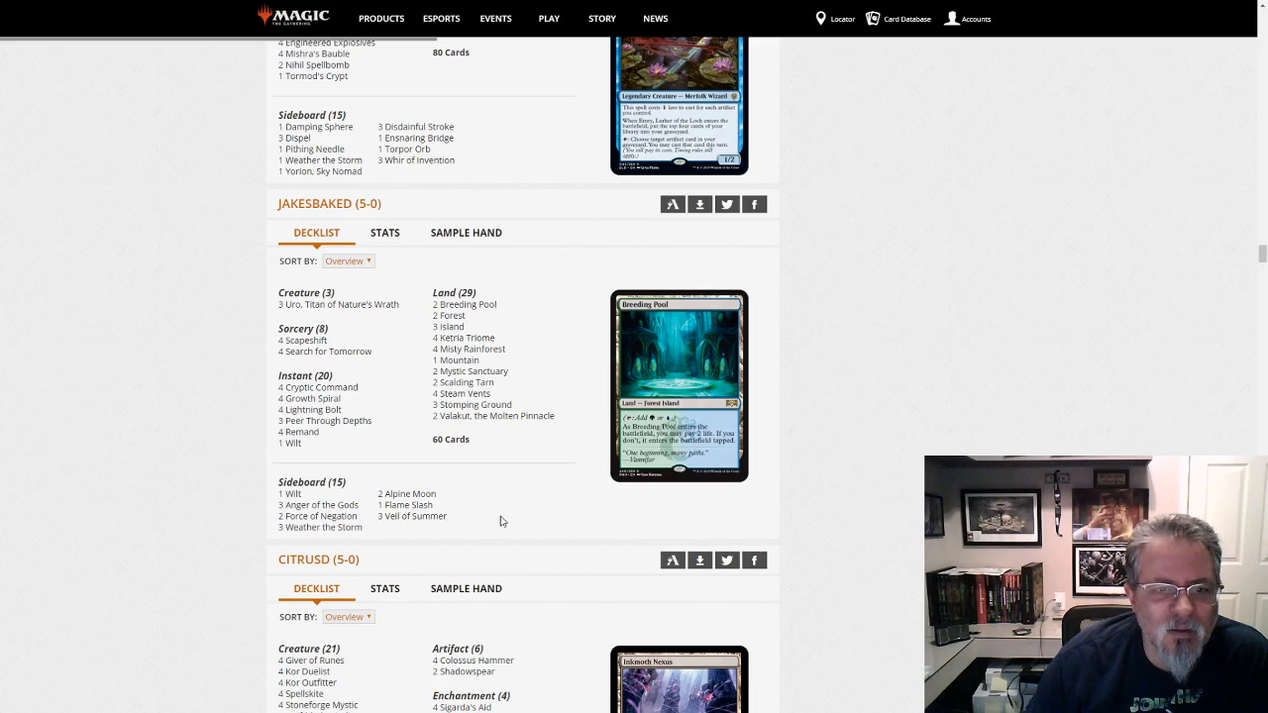
{"action": "mouse_move", "coordinate": [348, 448]}
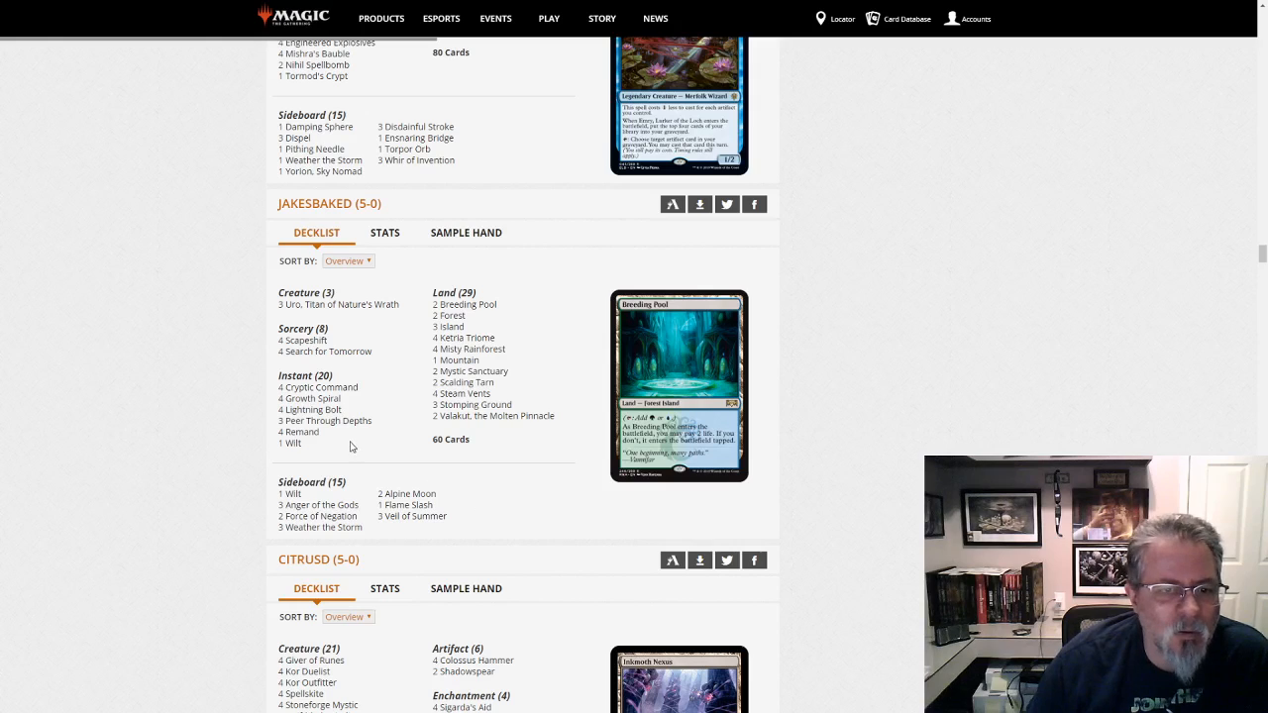
{"action": "mouse_move", "coordinate": [400, 382]}
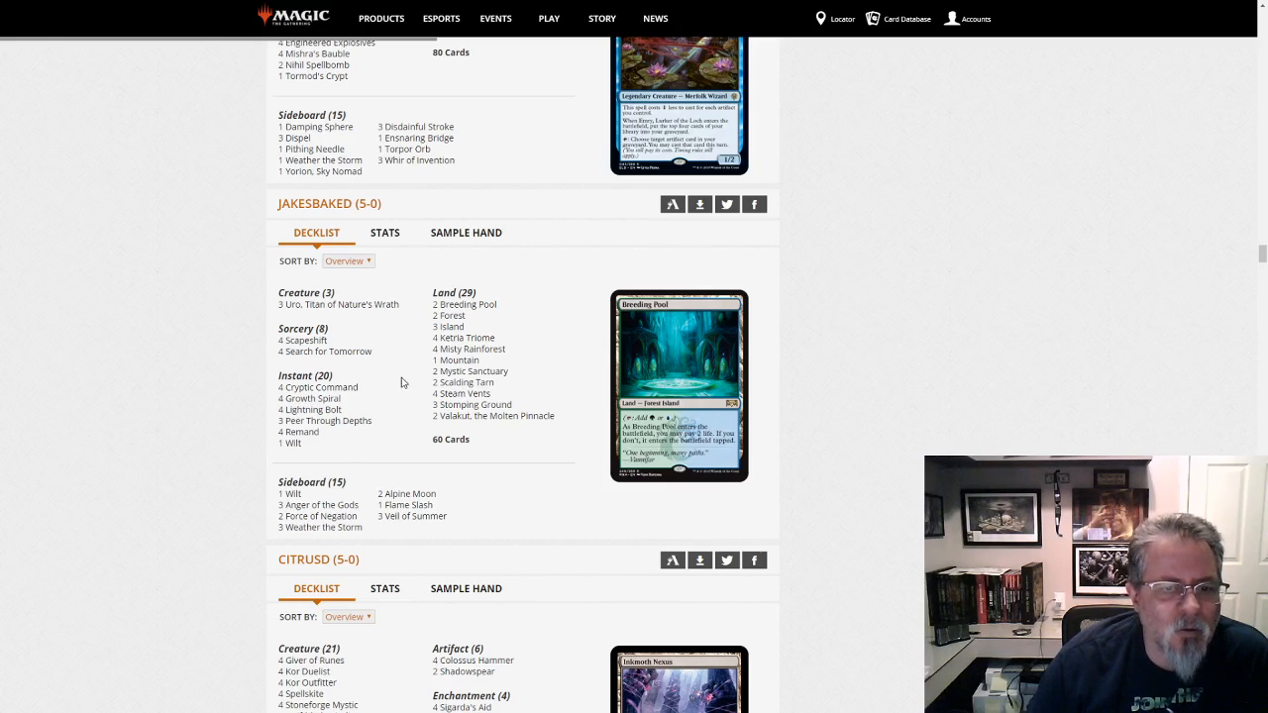
{"action": "mouse_move", "coordinate": [904, 269]}
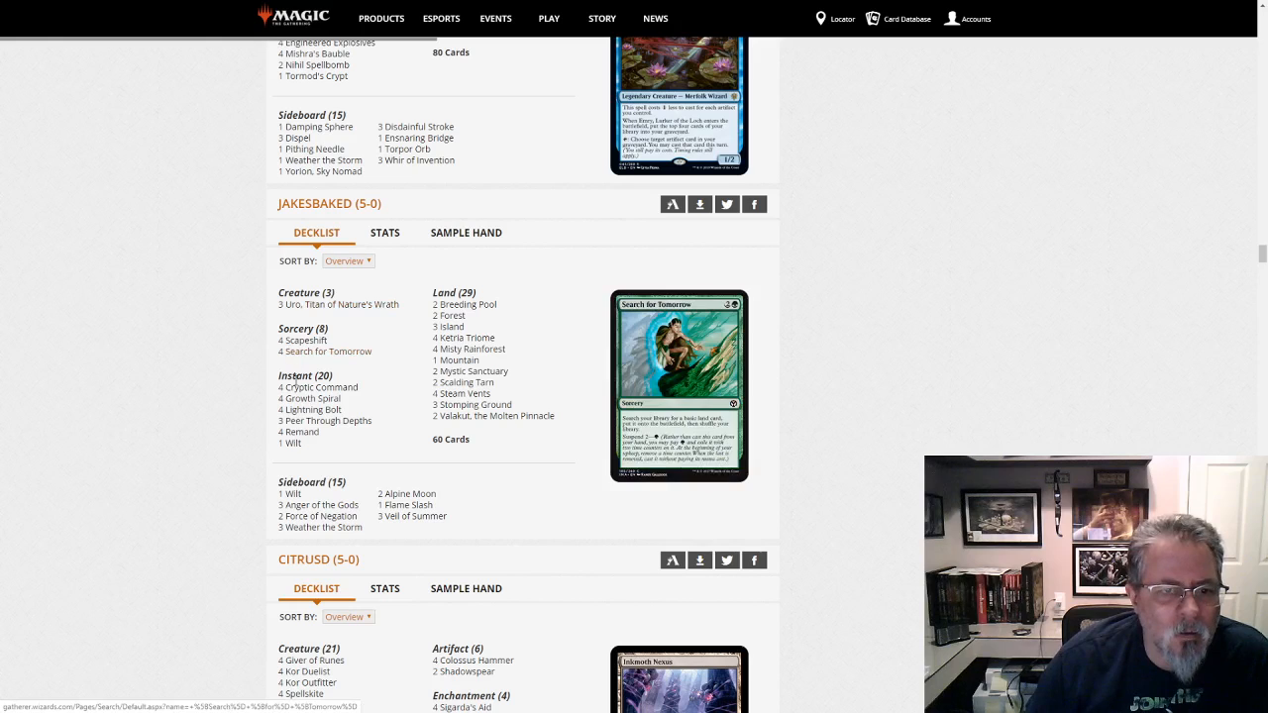
{"action": "mouse_move", "coordinate": [468, 371]}
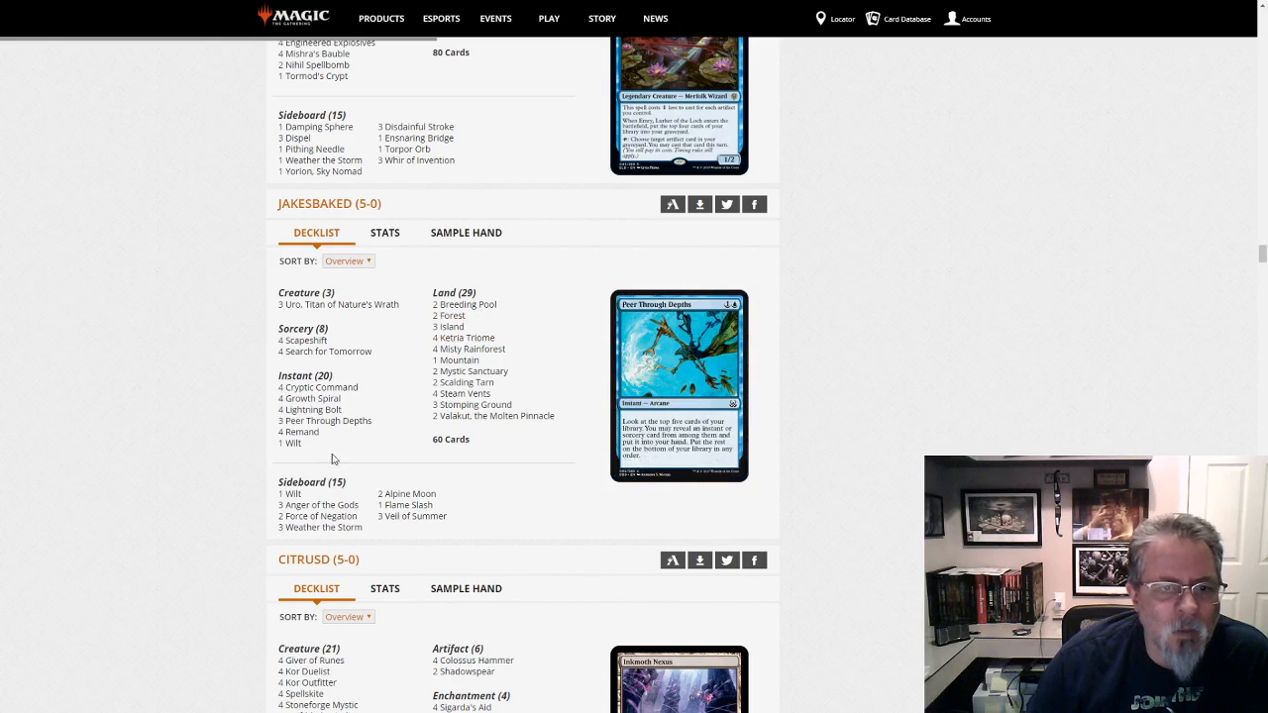
{"action": "scroll", "scroll_direction": "down", "scroll_amount": 3}
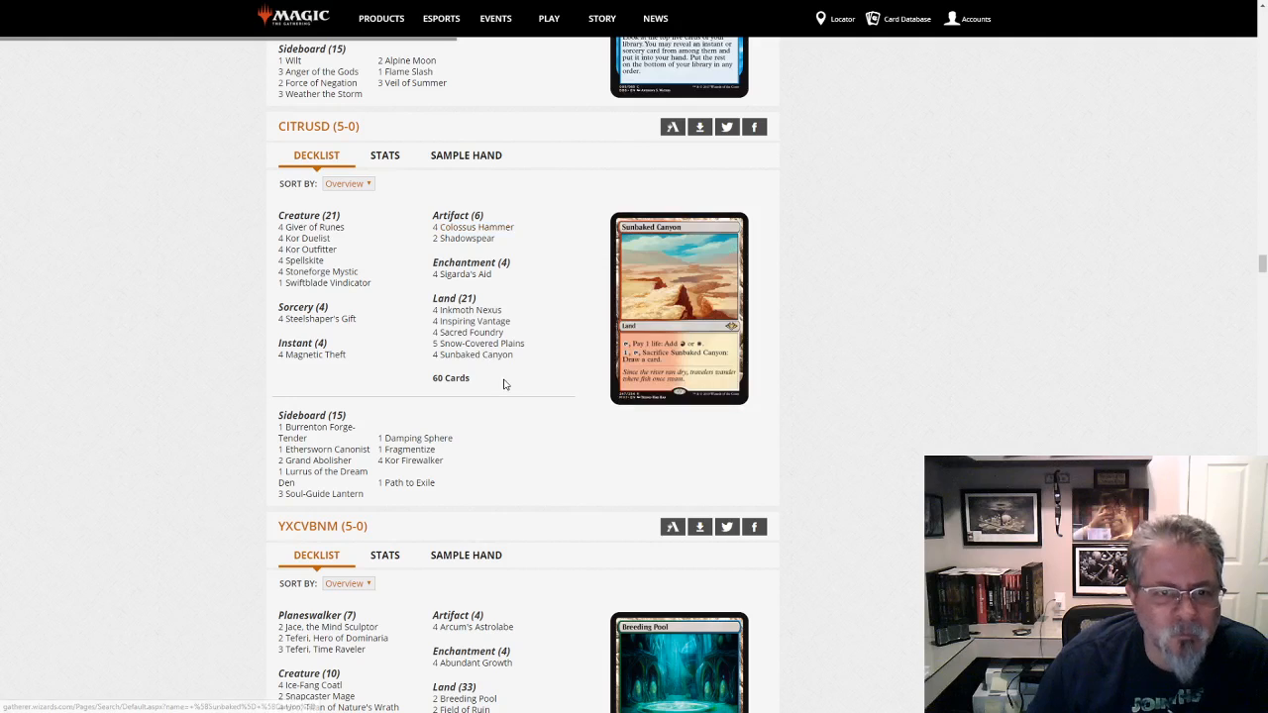
{"action": "mouse_move", "coordinate": [479, 226]}
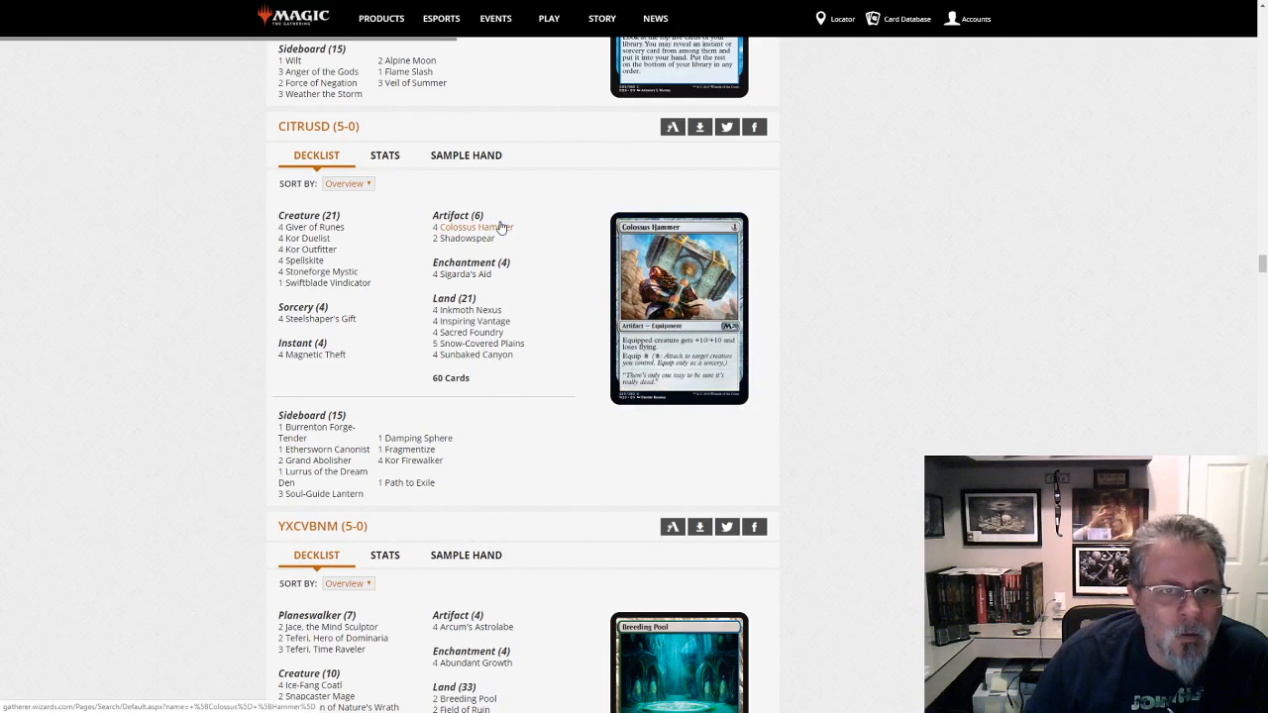
{"action": "mouse_move", "coordinate": [511, 230]}
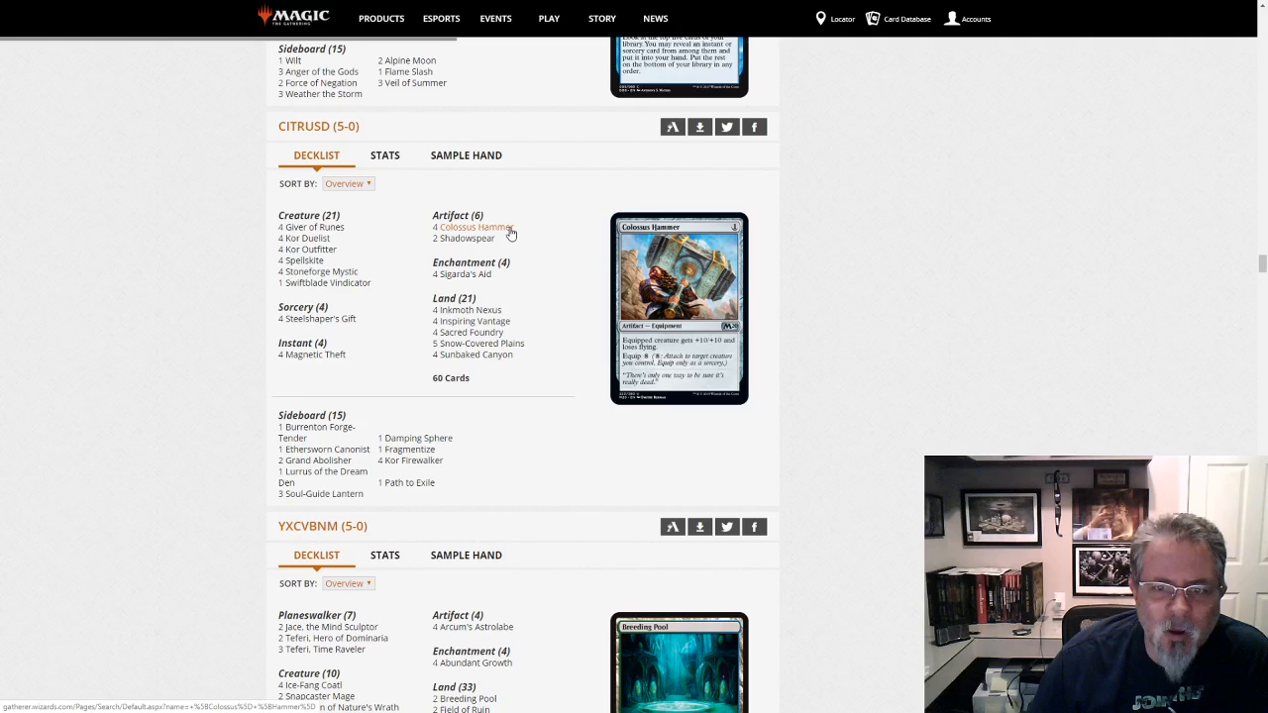
{"action": "mouse_move", "coordinate": [353, 242]}
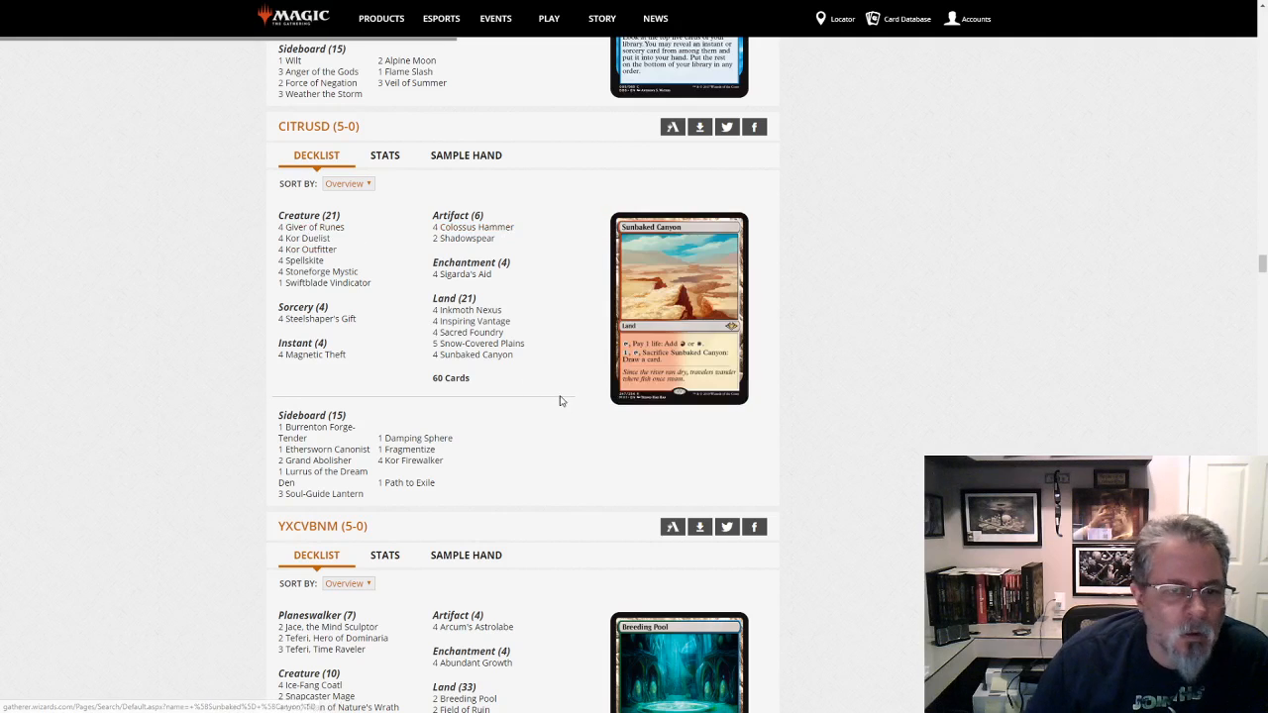
{"action": "scroll", "scroll_direction": "down", "scroll_amount": 3}
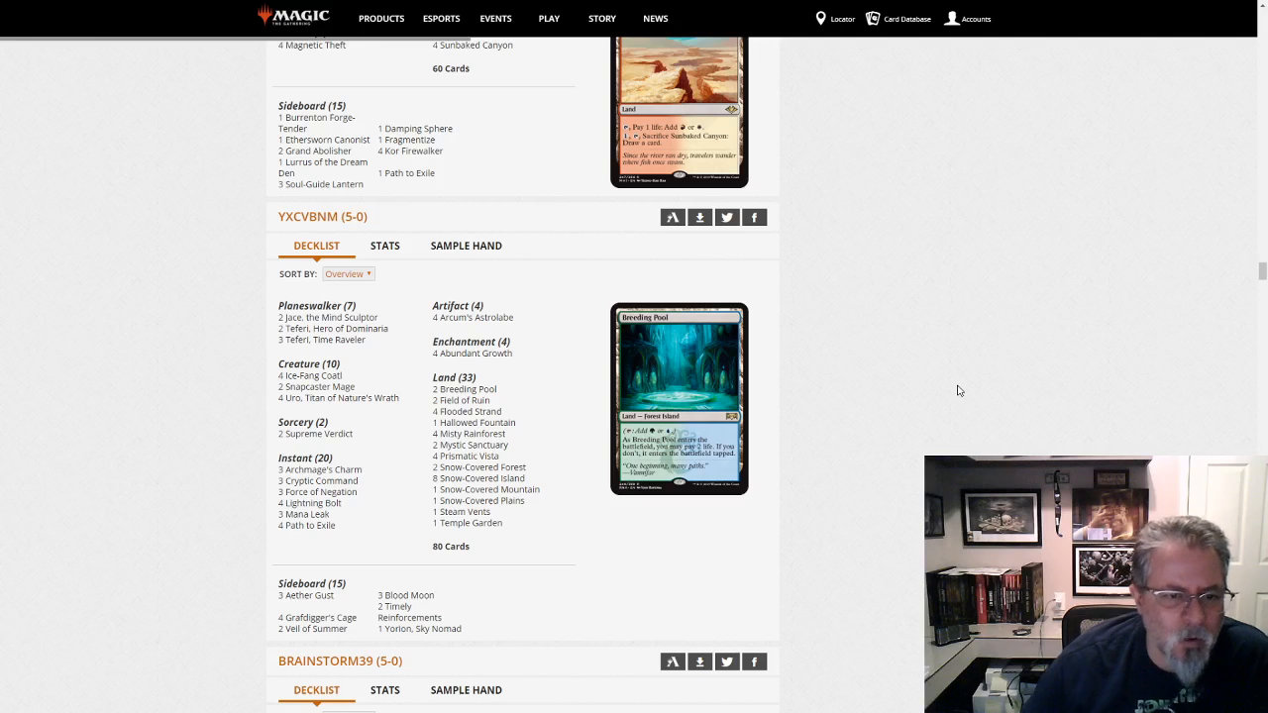
{"action": "scroll", "scroll_direction": "down", "scroll_amount": 3}
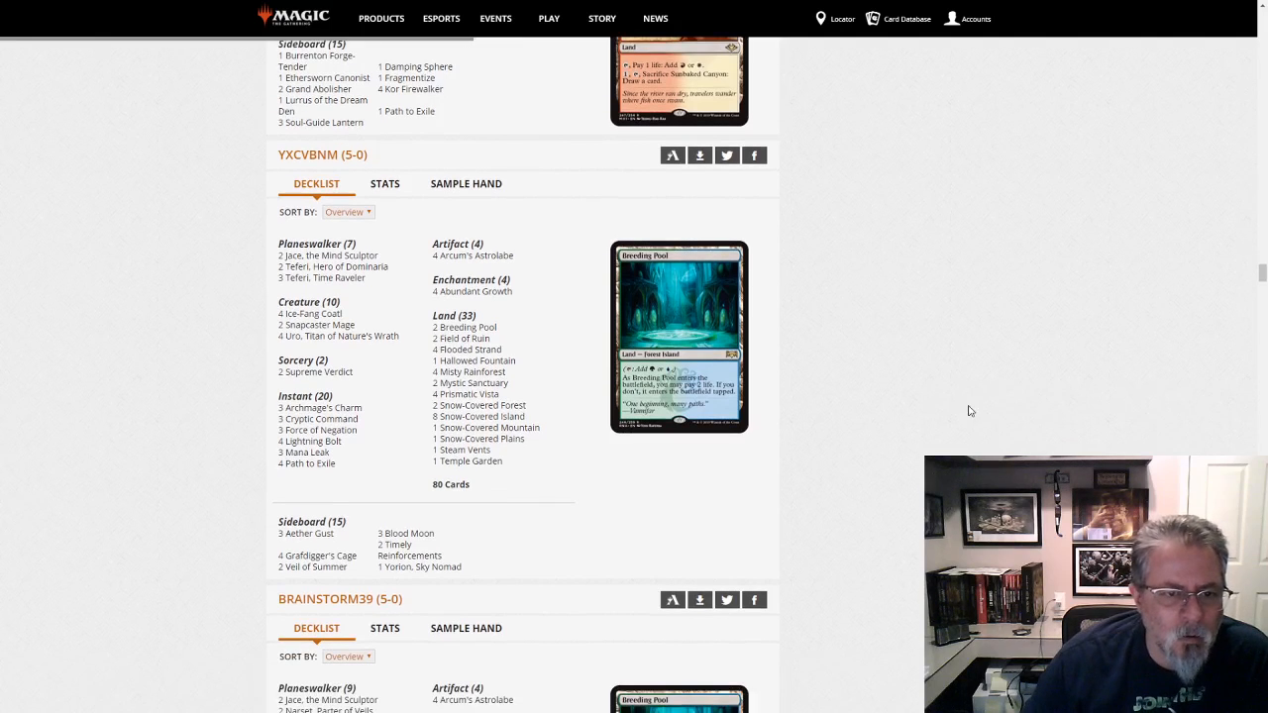
{"action": "scroll", "scroll_direction": "down", "scroll_amount": 3}
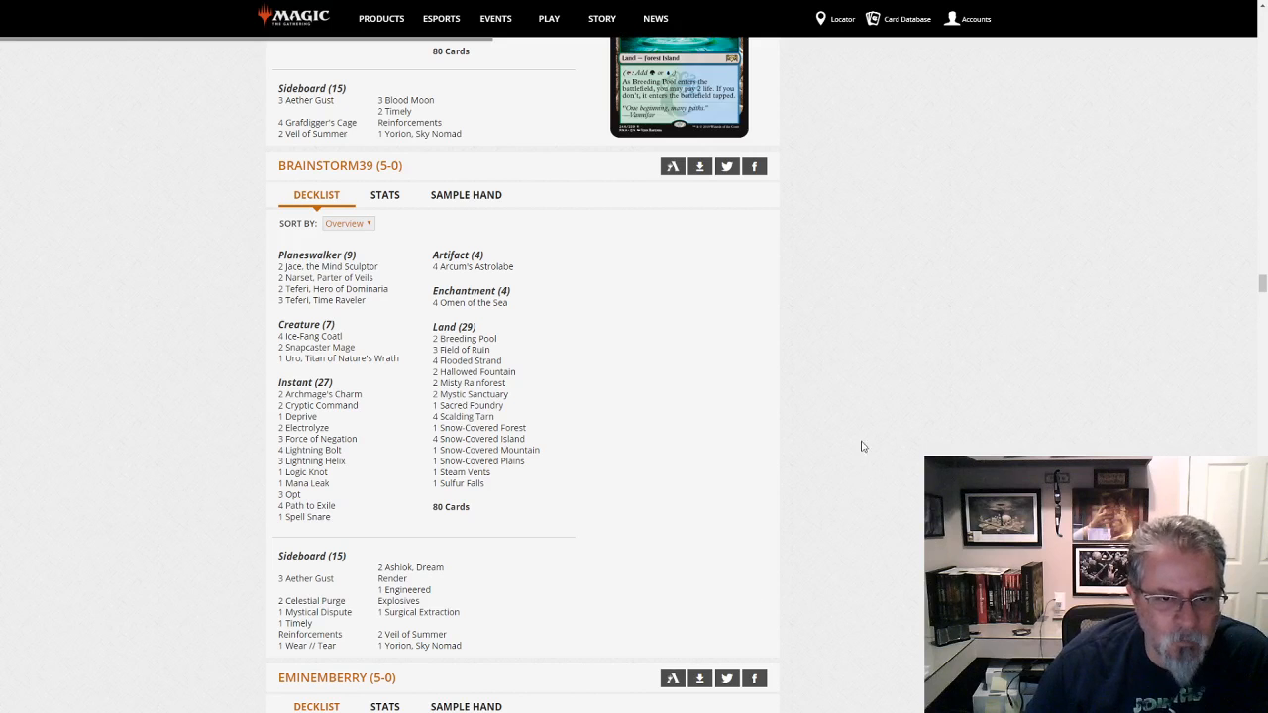
{"action": "scroll", "scroll_direction": "down", "scroll_amount": 3}
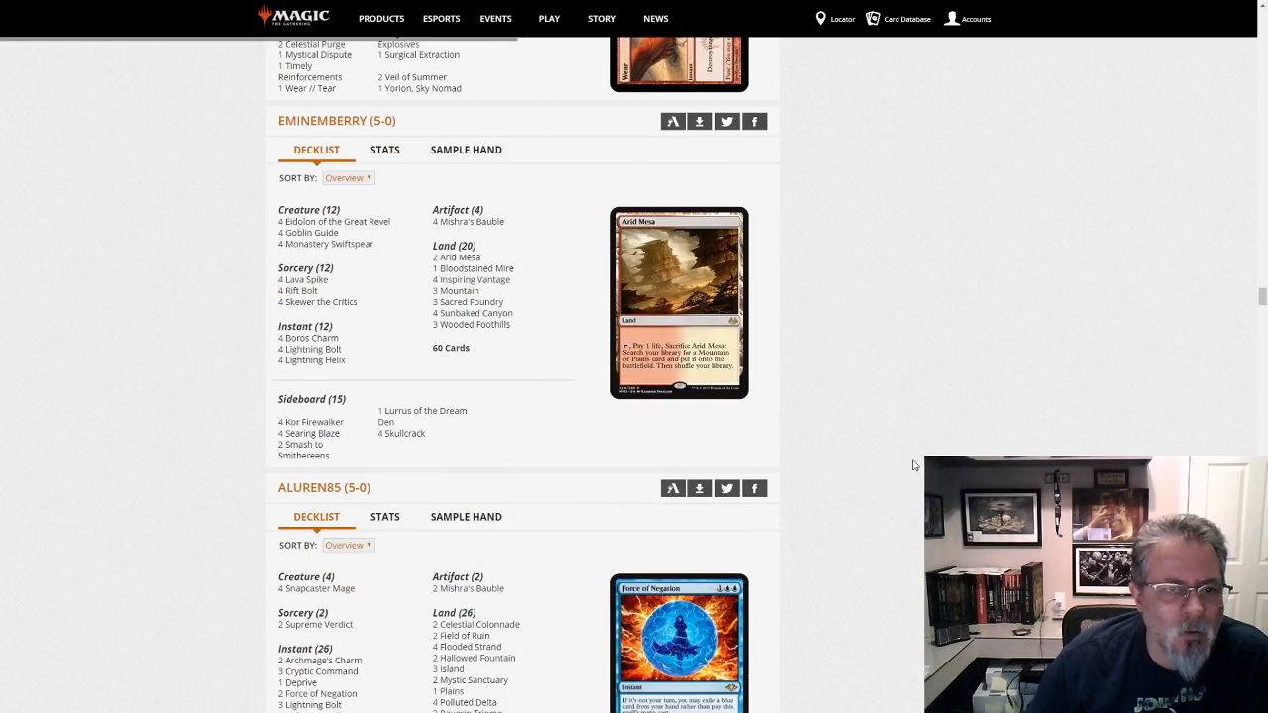
{"action": "mouse_move", "coordinate": [966, 404]}
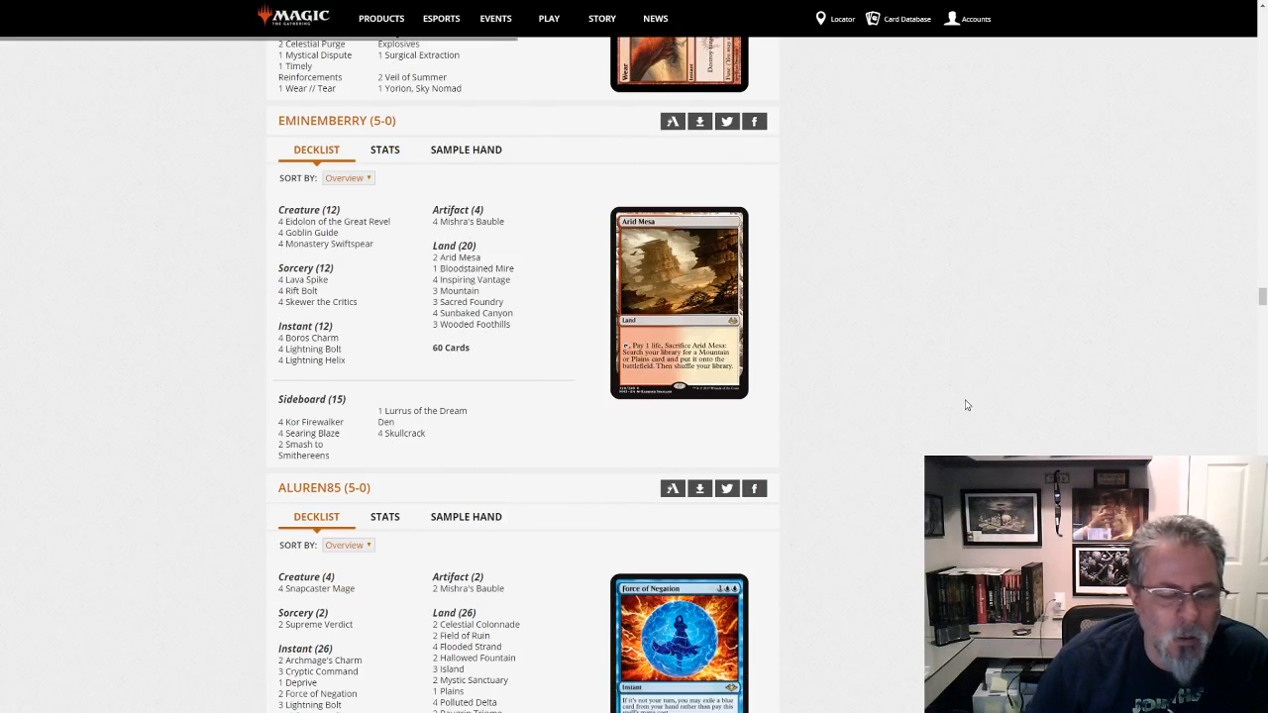
{"action": "scroll", "scroll_direction": "down", "scroll_amount": 3}
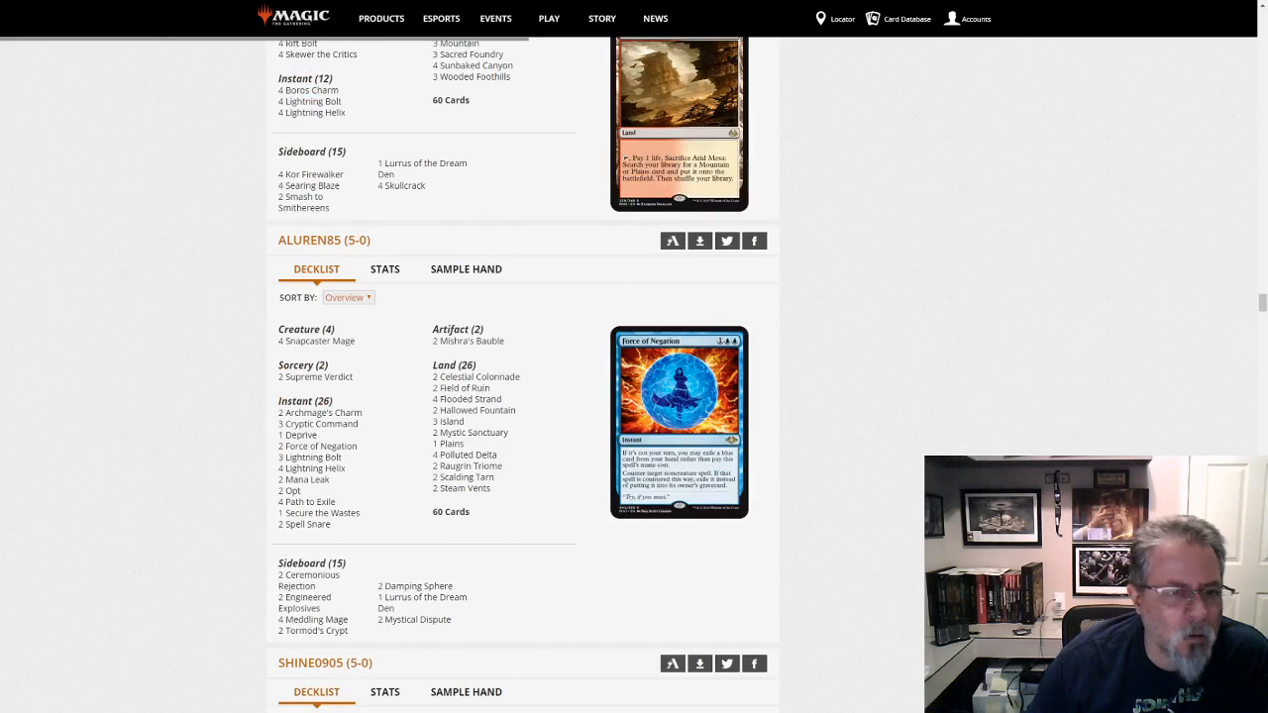
{"action": "scroll", "scroll_direction": "down", "scroll_amount": 3}
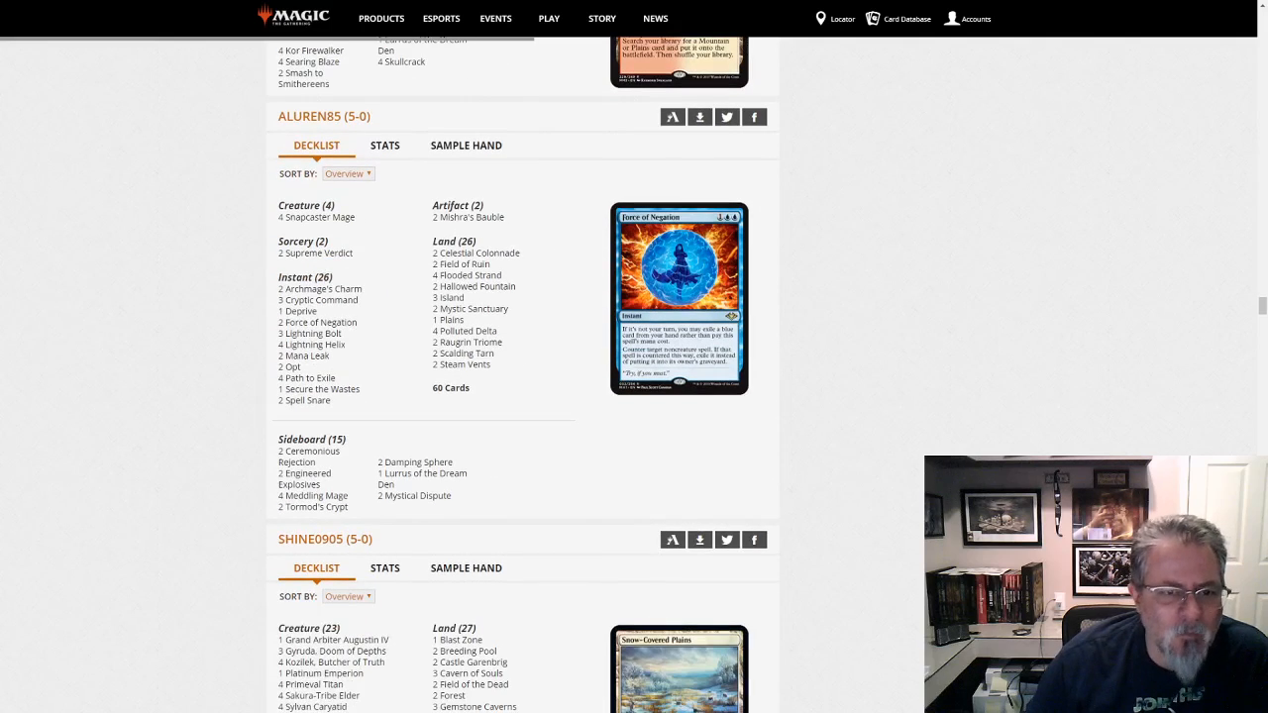
{"action": "mouse_move", "coordinate": [483, 400]}
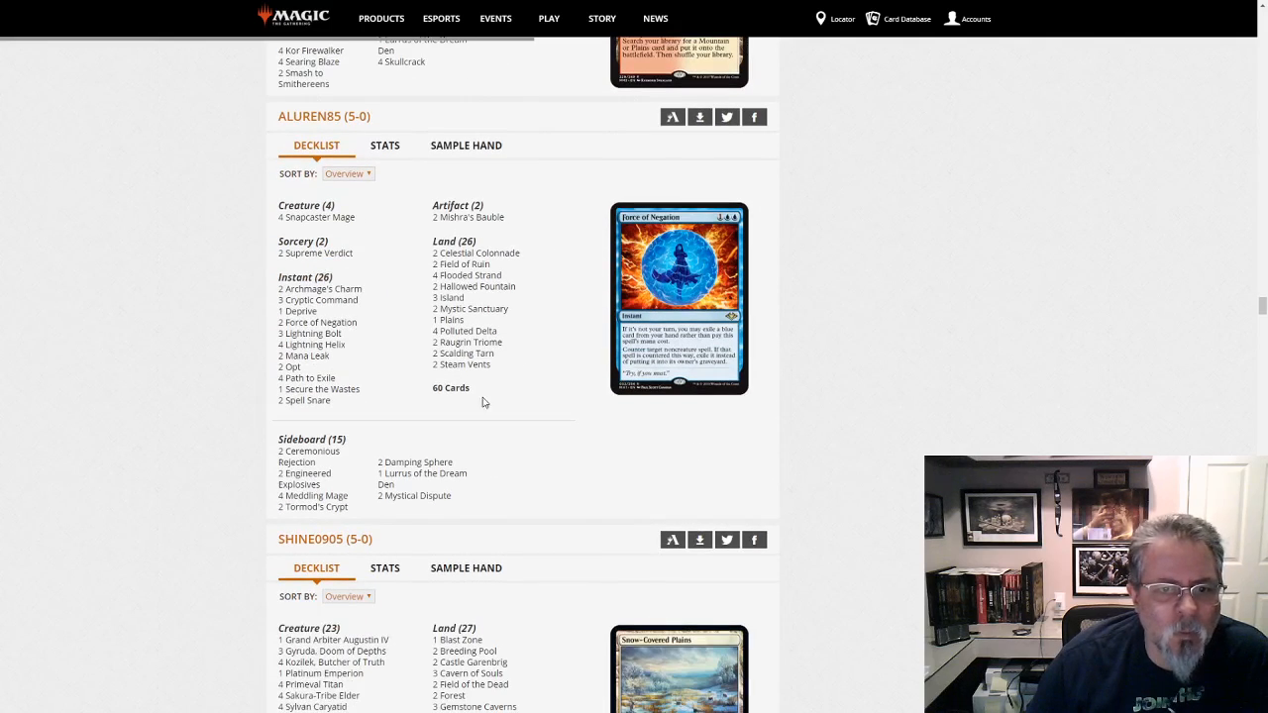
{"action": "mouse_move", "coordinate": [323, 313]}
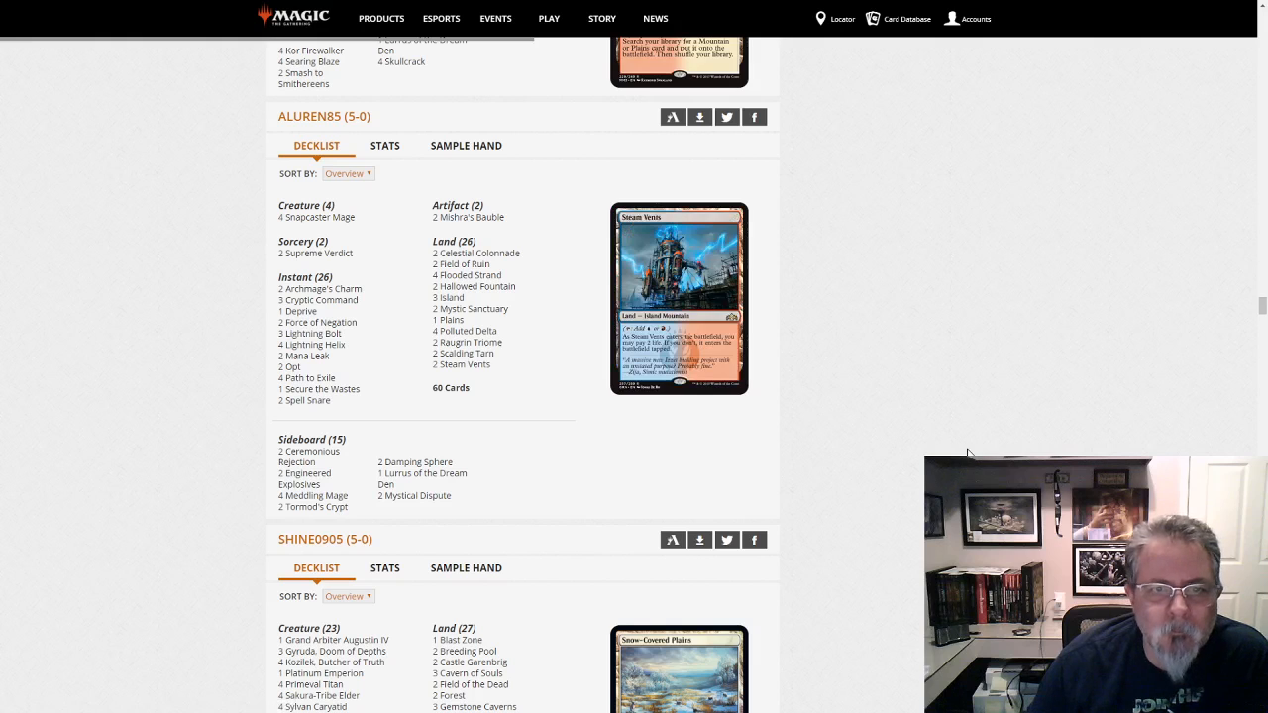
{"action": "scroll", "scroll_direction": "down", "scroll_amount": 3}
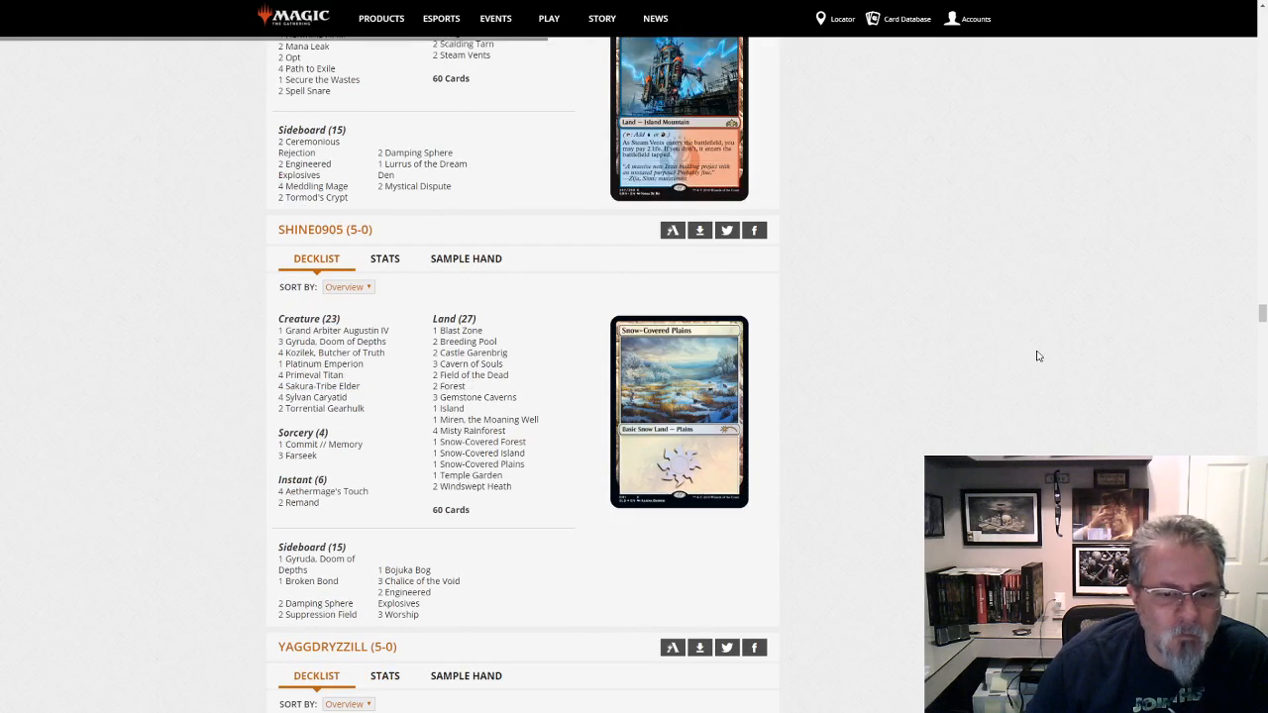
{"action": "mouse_move", "coordinate": [1042, 345]}
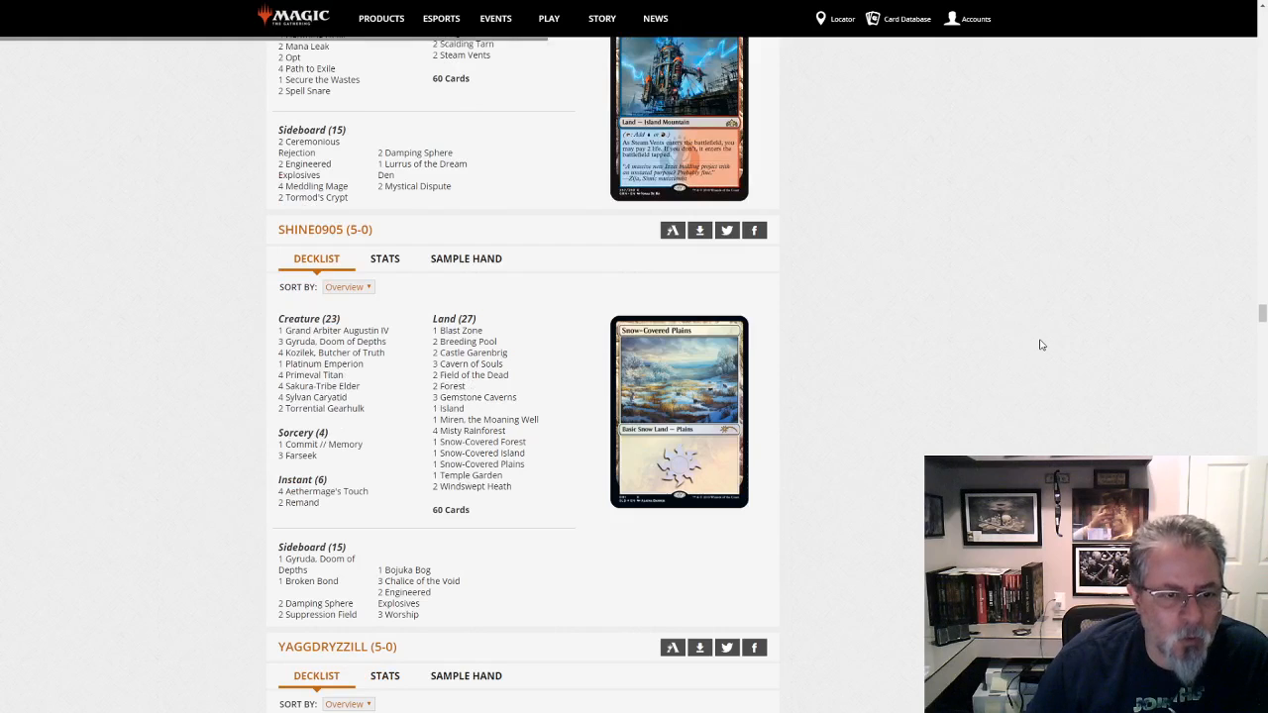
{"action": "mouse_move", "coordinate": [1042, 337]}
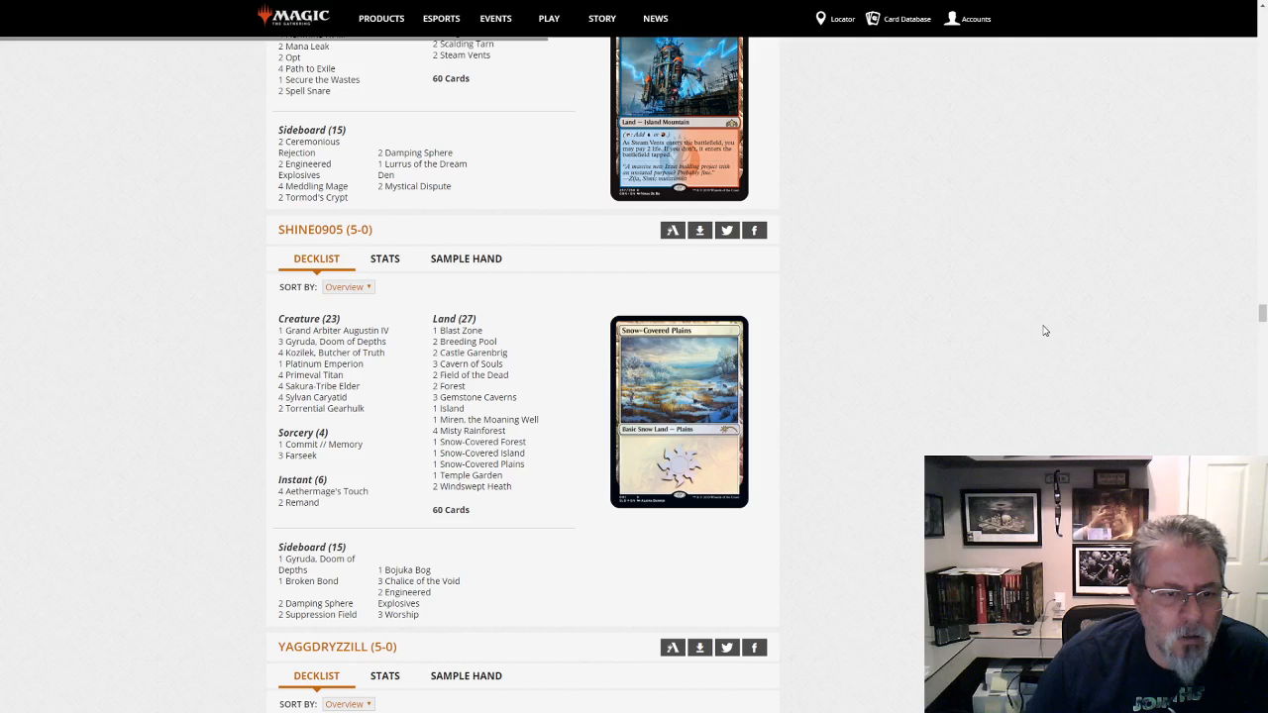
{"action": "mouse_move", "coordinate": [1038, 329]}
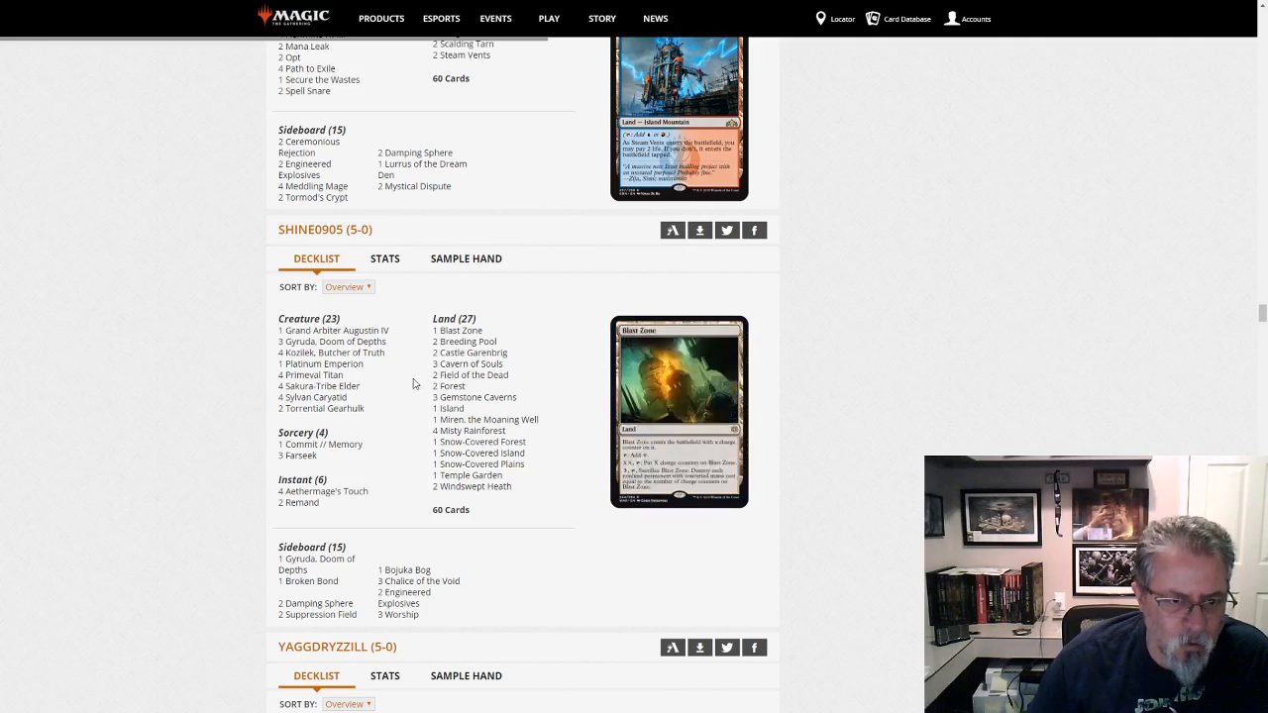
{"action": "mouse_move", "coordinate": [473, 374]}
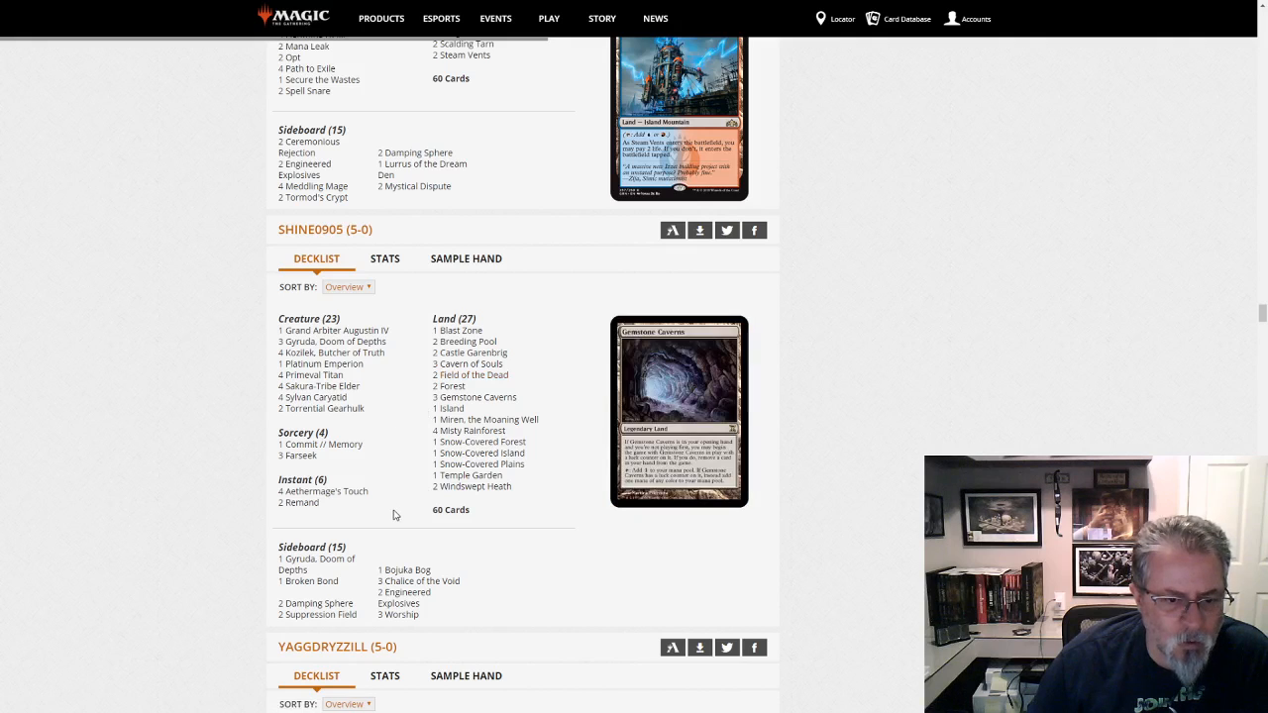
{"action": "mouse_move", "coordinate": [394, 451]}
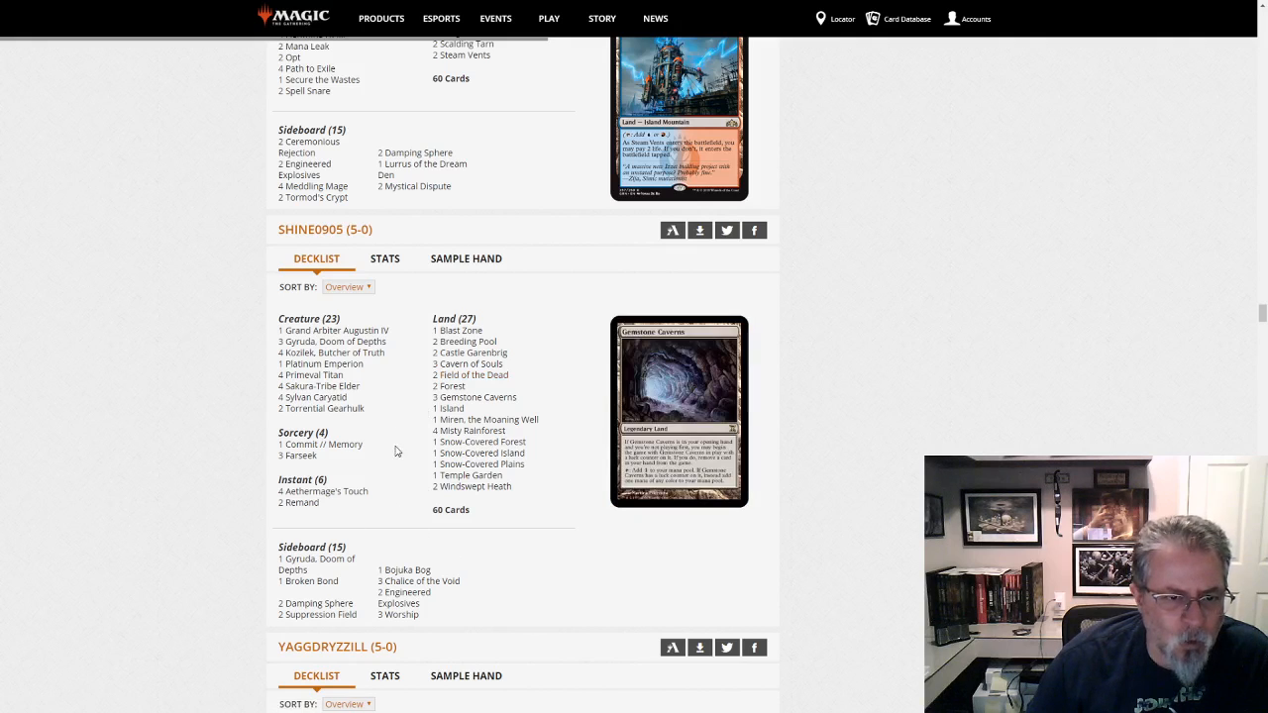
{"action": "mouse_move", "coordinate": [313, 374]}
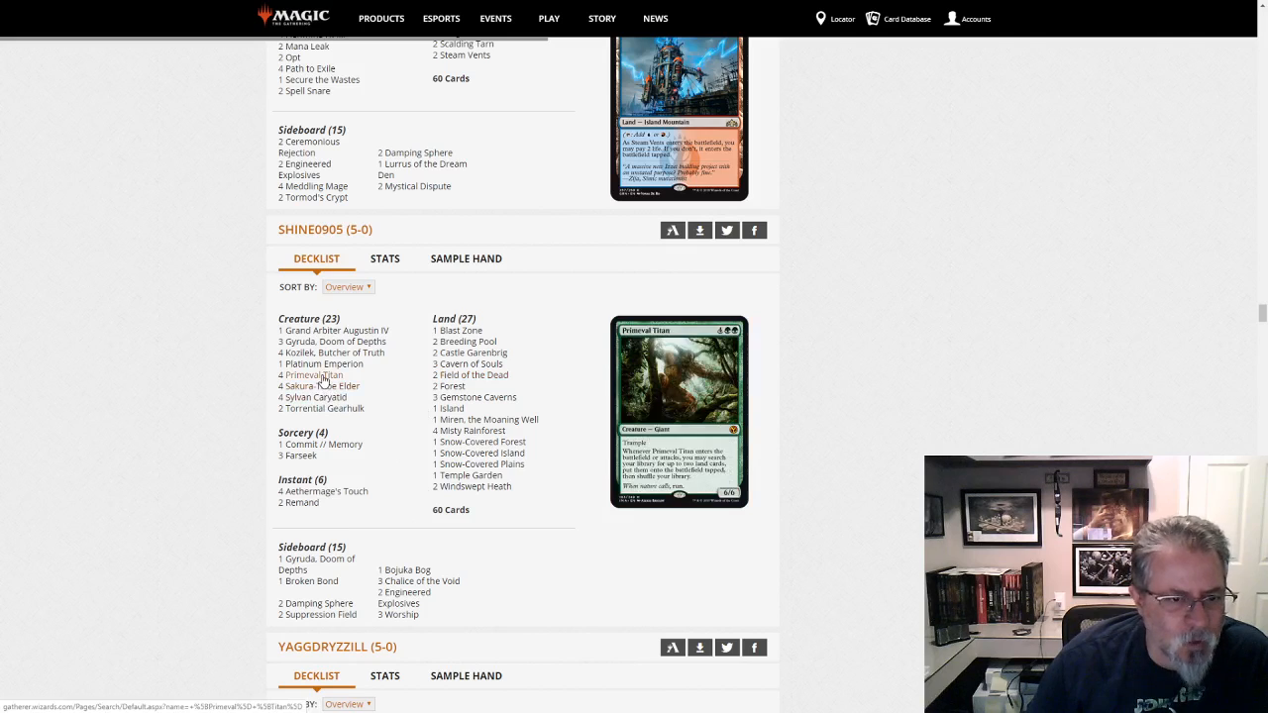
{"action": "mouse_move", "coordinate": [333, 353]}
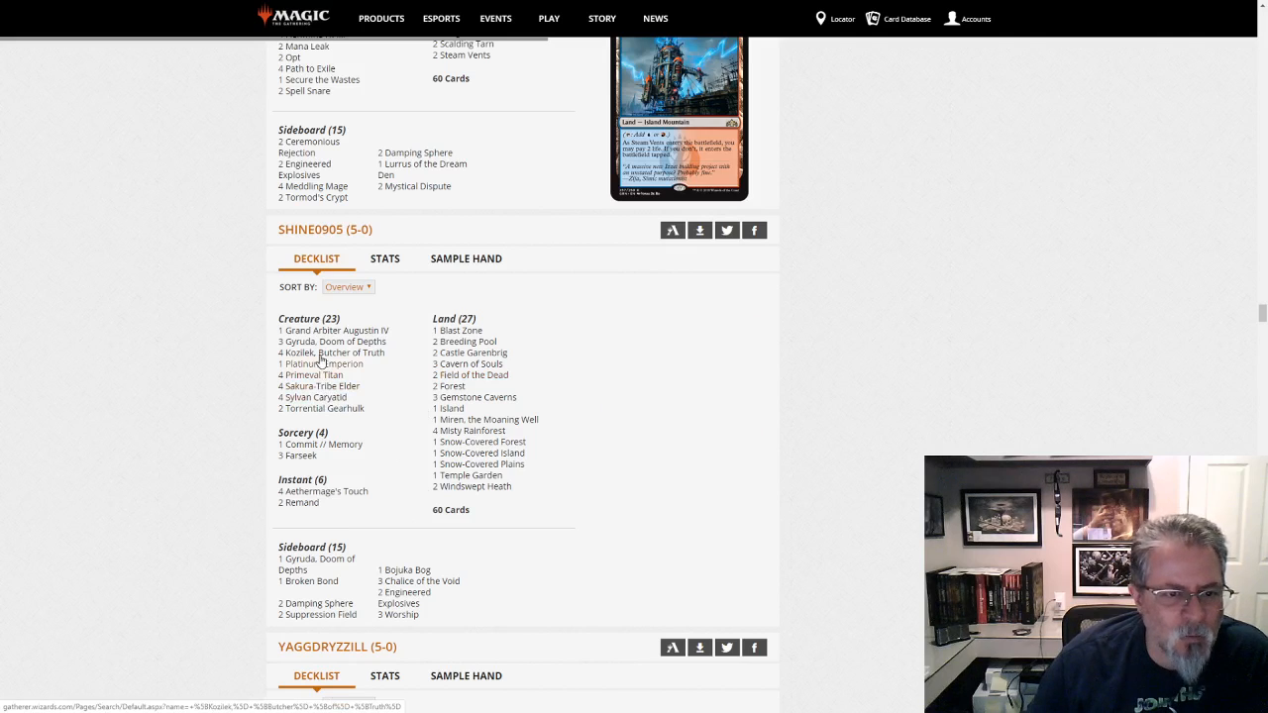
{"action": "mouse_move", "coordinate": [333, 353]}
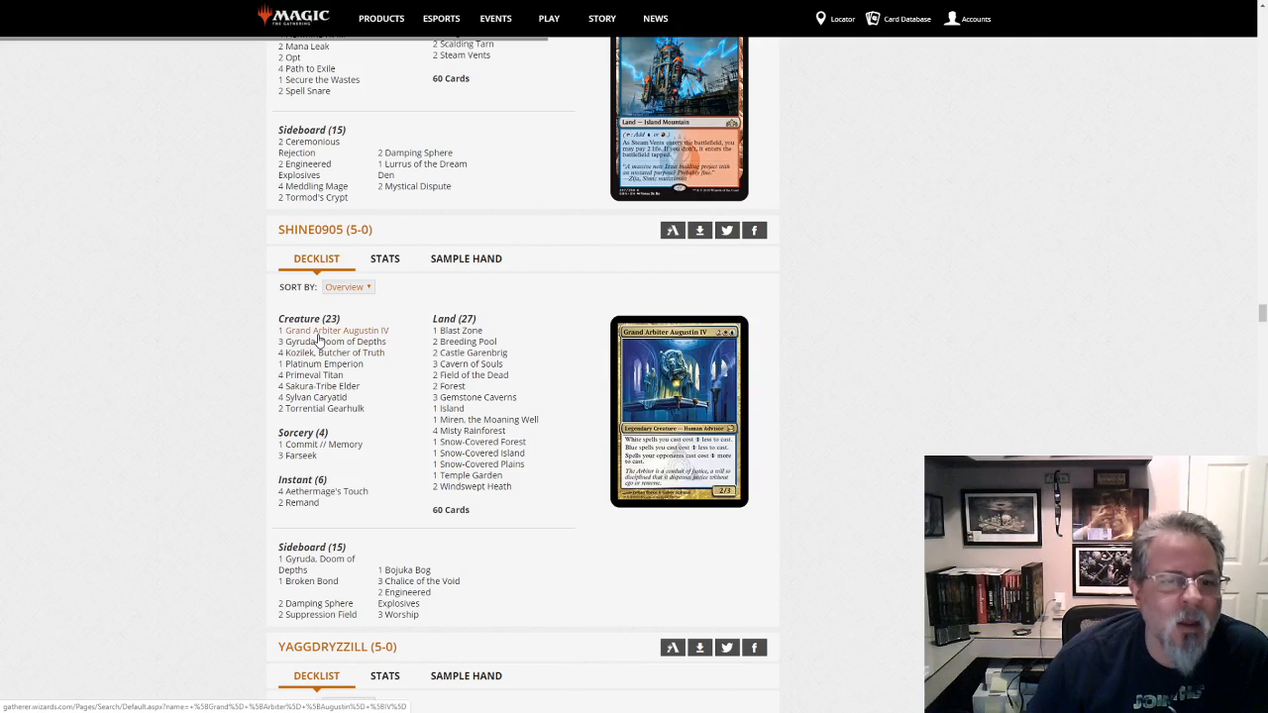
{"action": "mouse_move", "coordinate": [321, 408]}
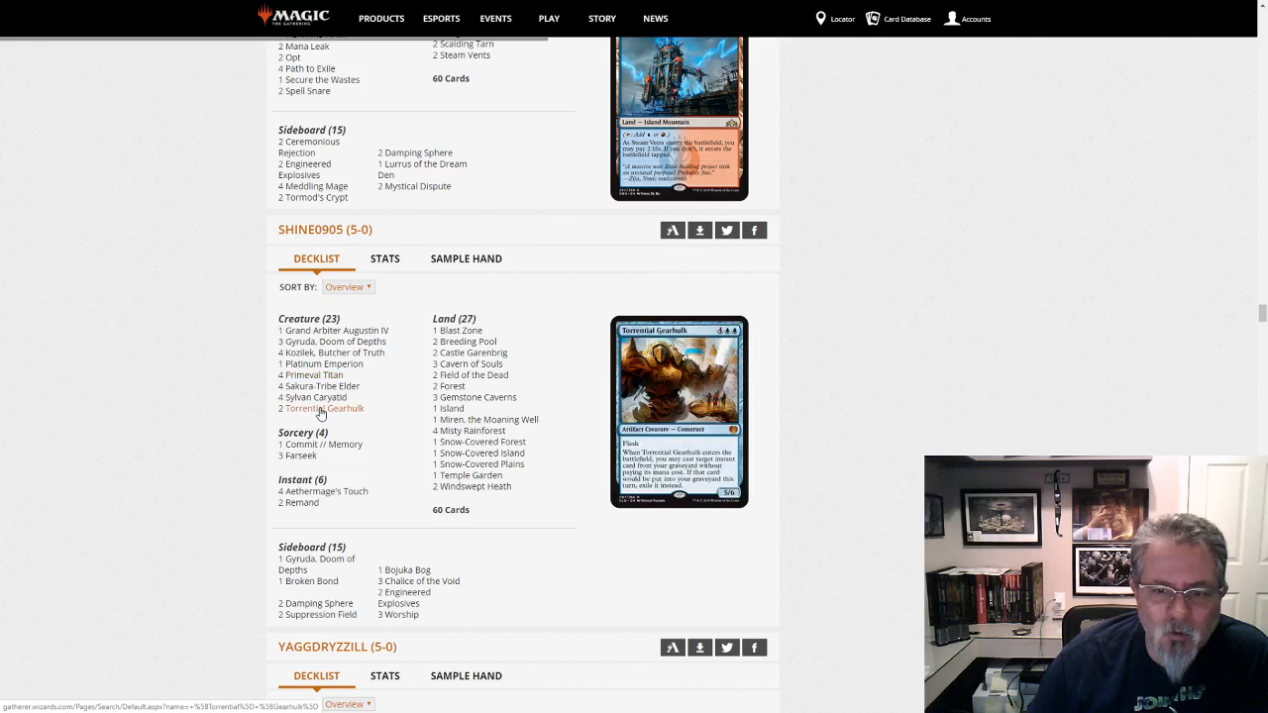
{"action": "mouse_move", "coordinate": [313, 396]}
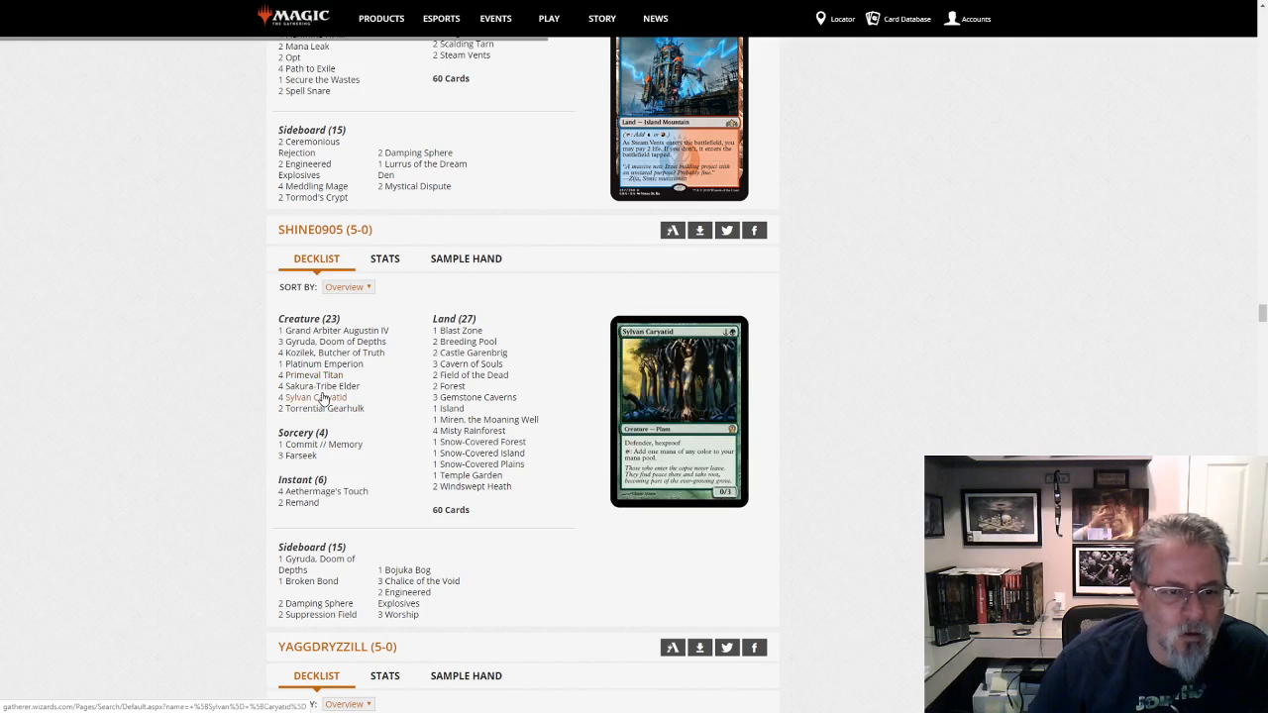
{"action": "mouse_move", "coordinate": [321, 364]}
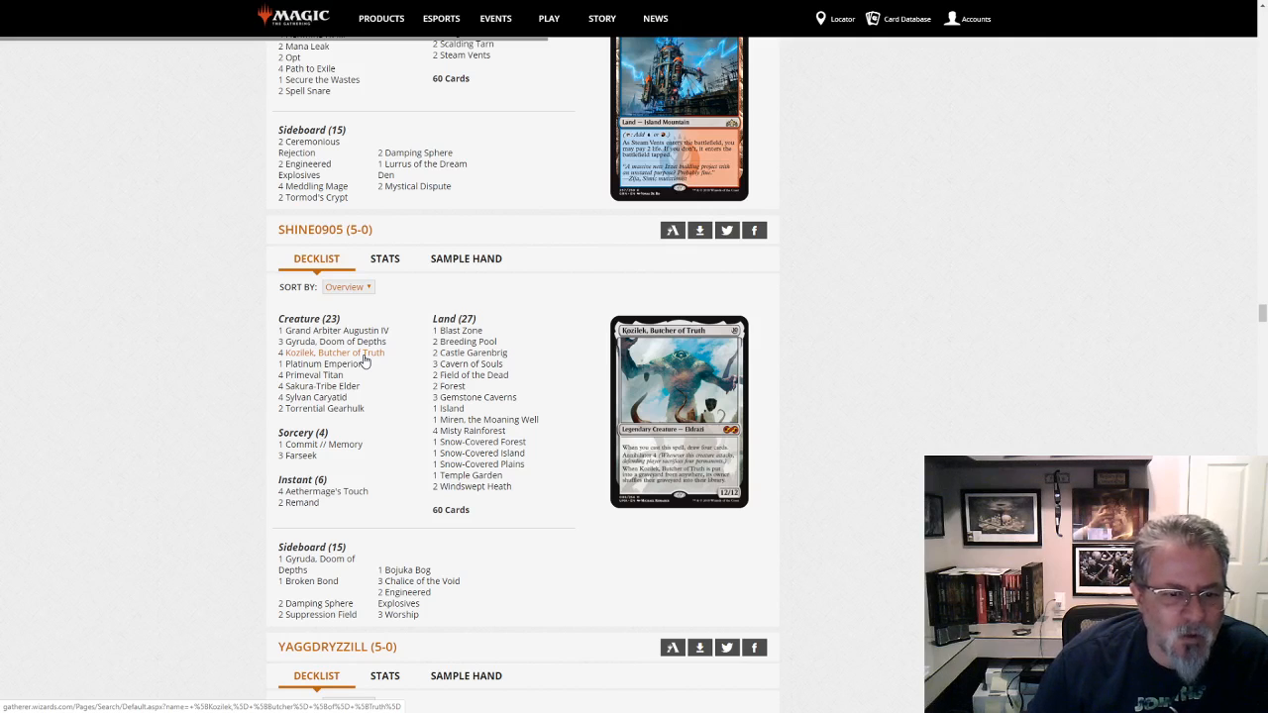
{"action": "mouse_move", "coordinate": [321, 492]}
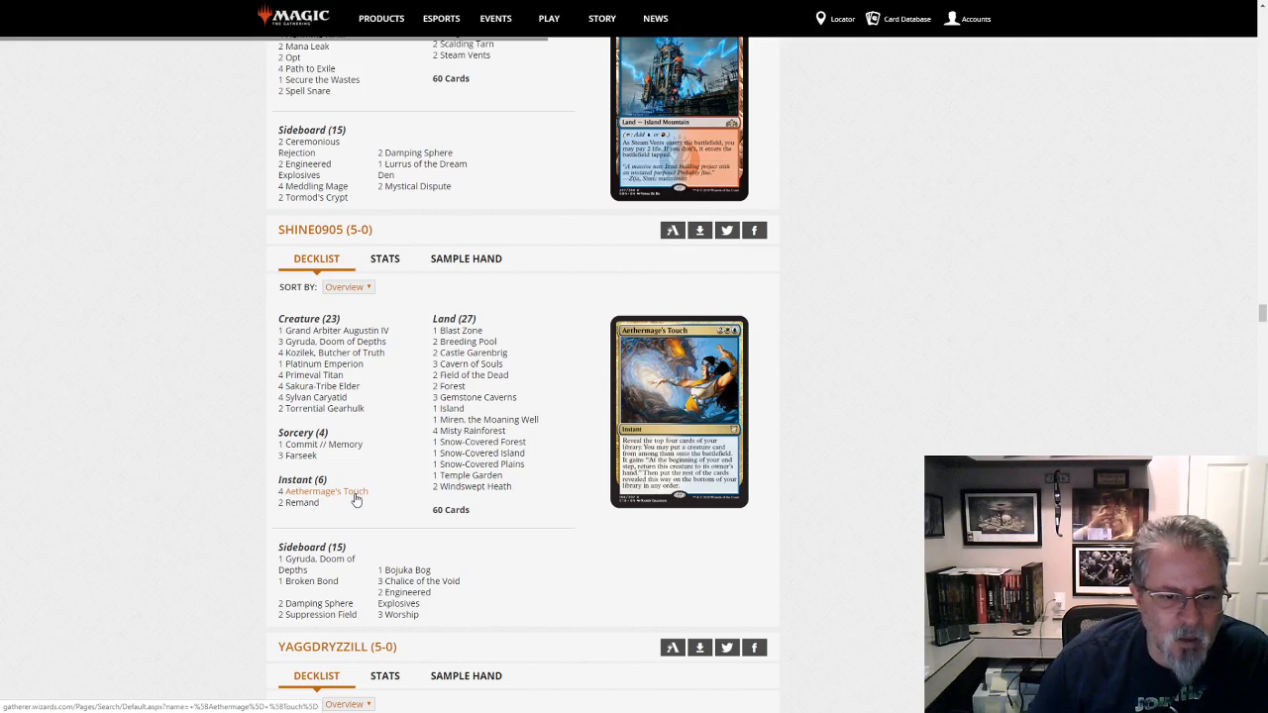
{"action": "scroll", "scroll_direction": "down", "scroll_amount": 3}
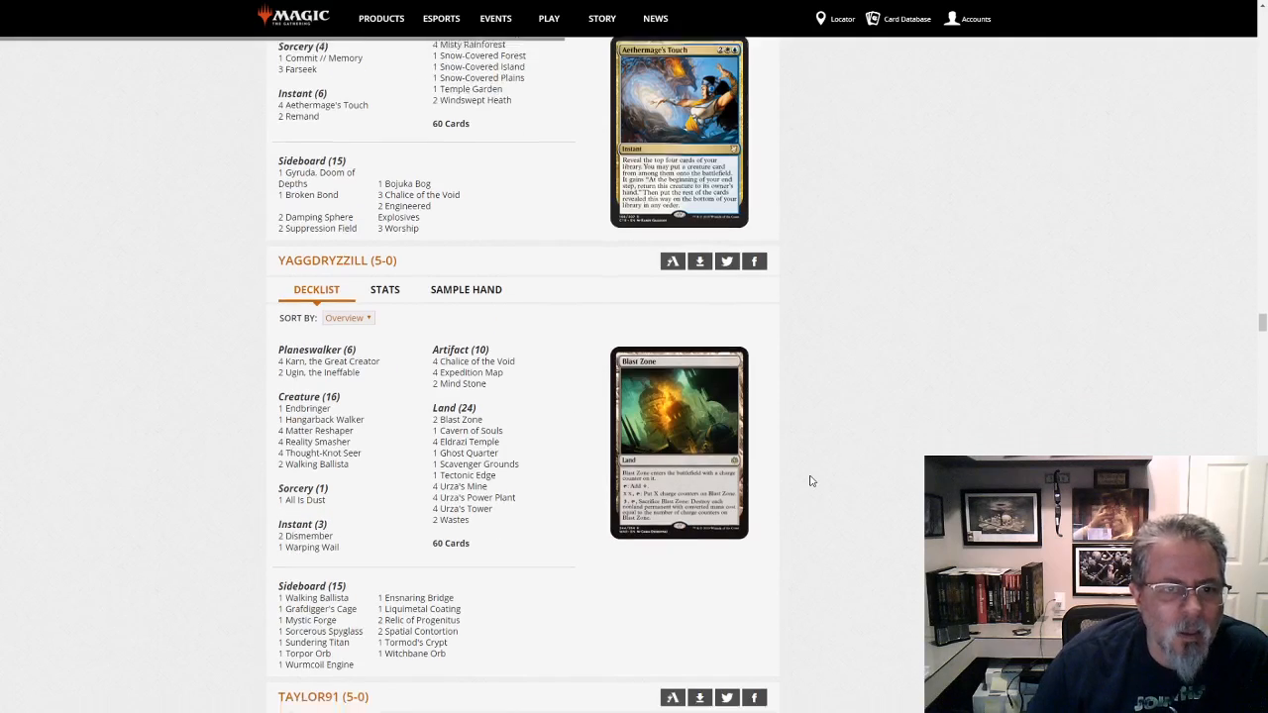
{"action": "scroll", "scroll_direction": "down", "scroll_amount": 3}
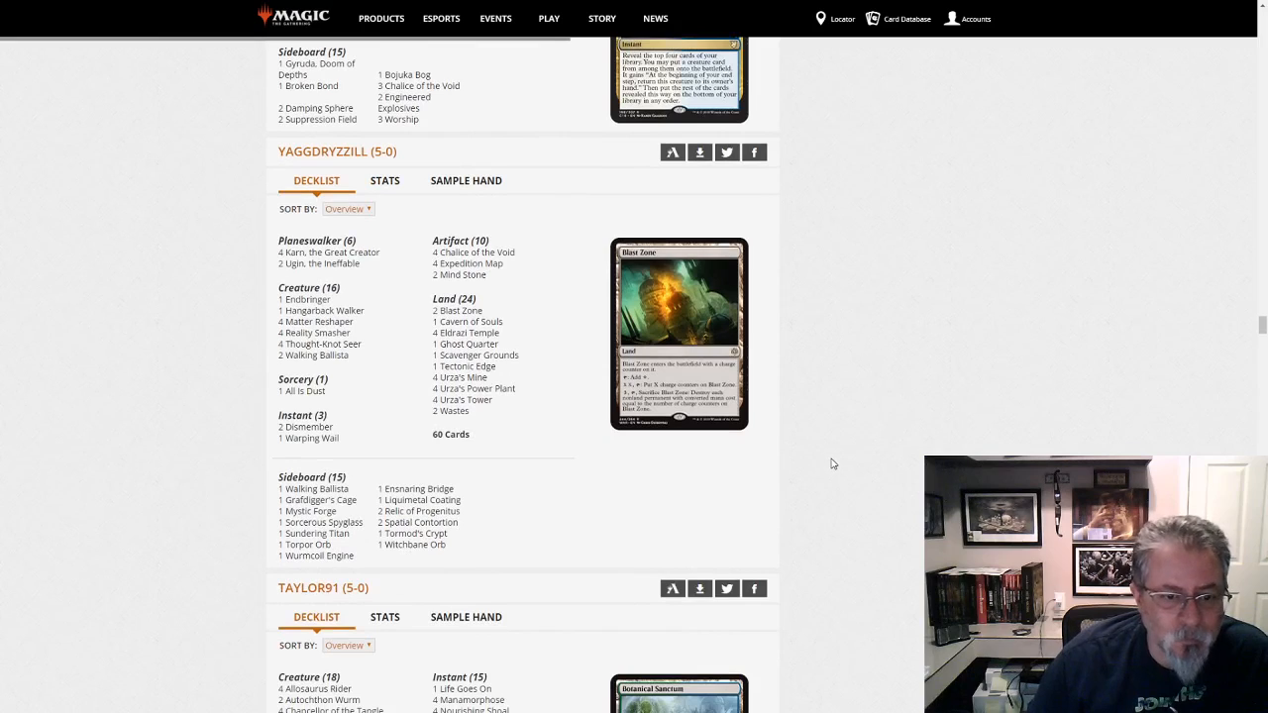
{"action": "mouse_move", "coordinate": [828, 454]}
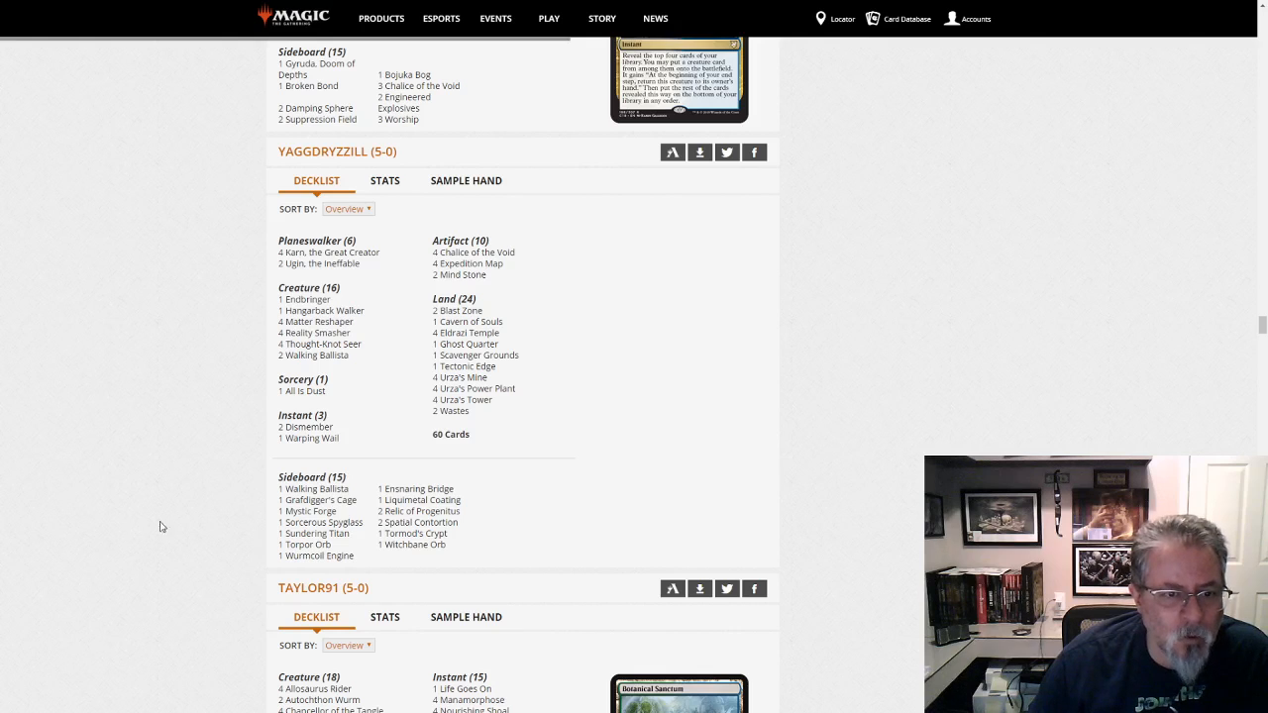
{"action": "mouse_move", "coordinate": [325, 309]}
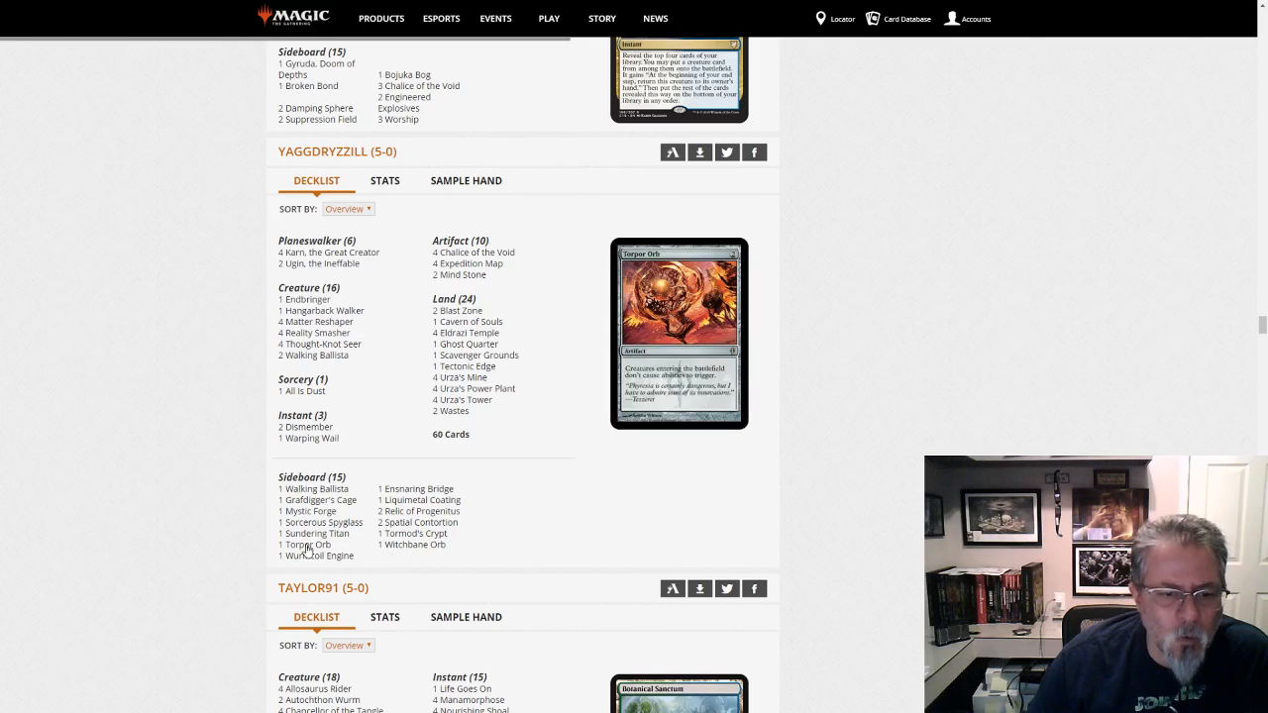
{"action": "mouse_move", "coordinate": [309, 555]}
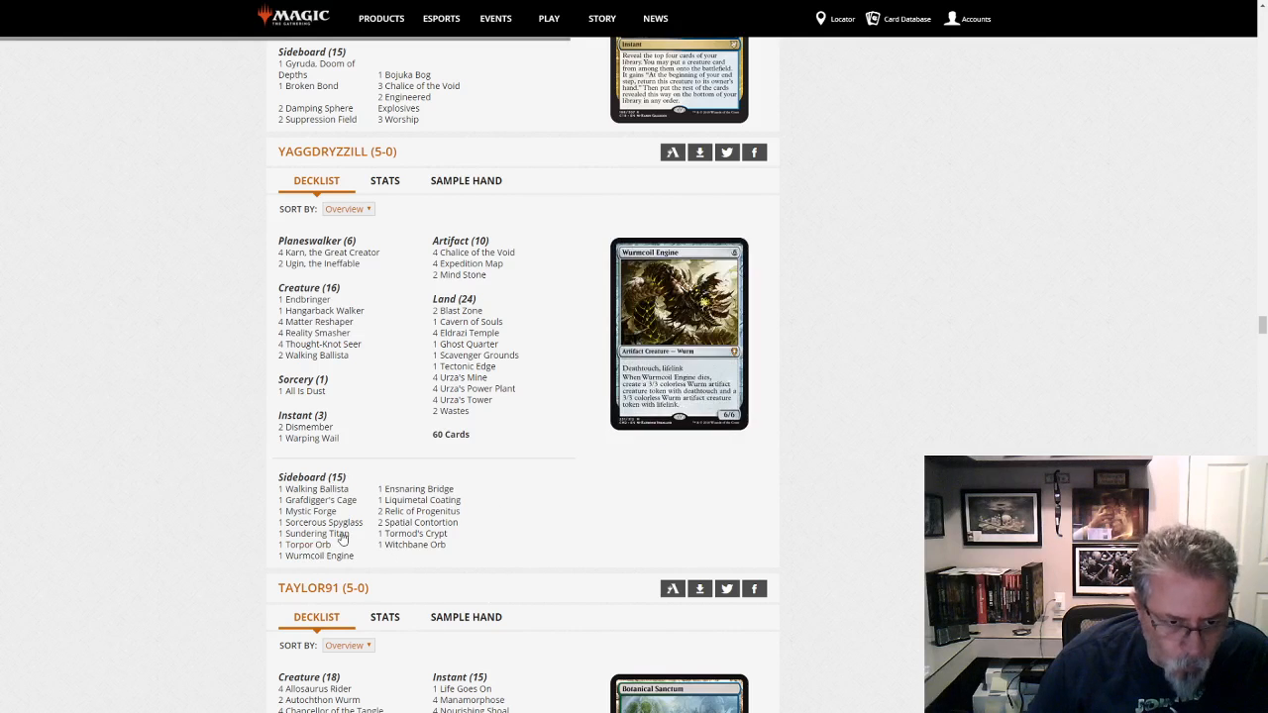
{"action": "mouse_move", "coordinate": [452, 588]}
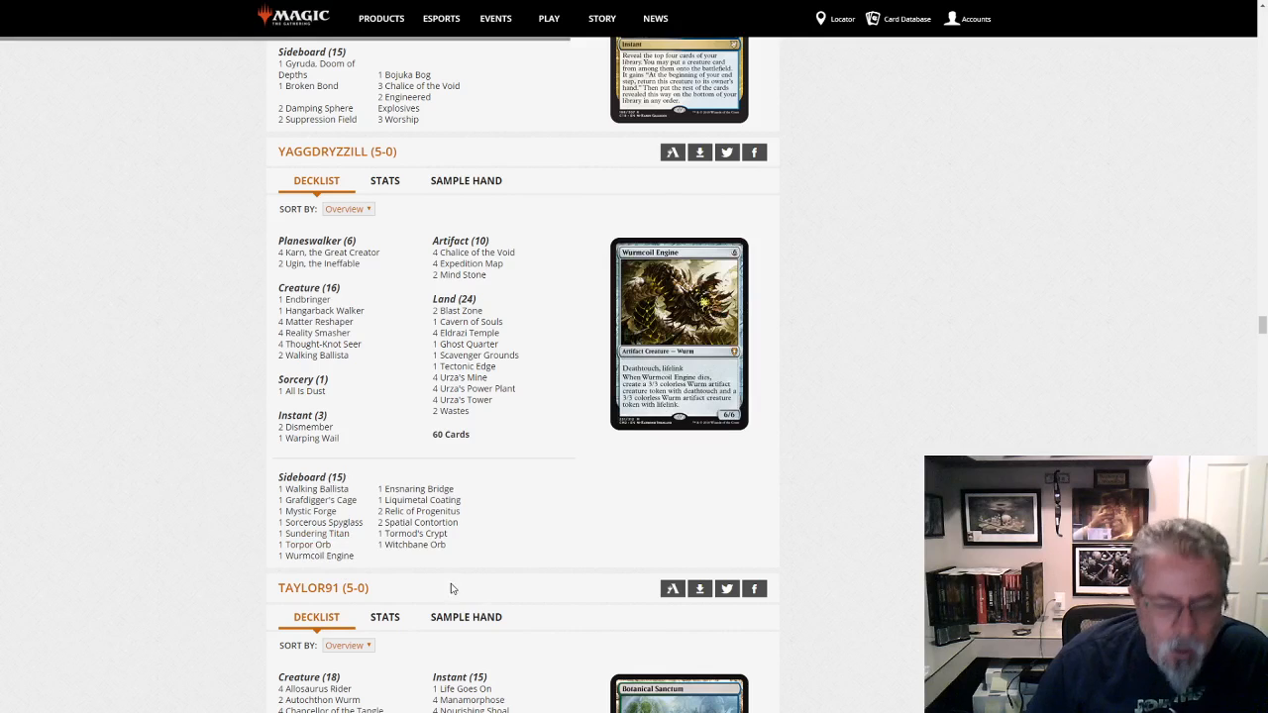
{"action": "mouse_move", "coordinate": [313, 533]}
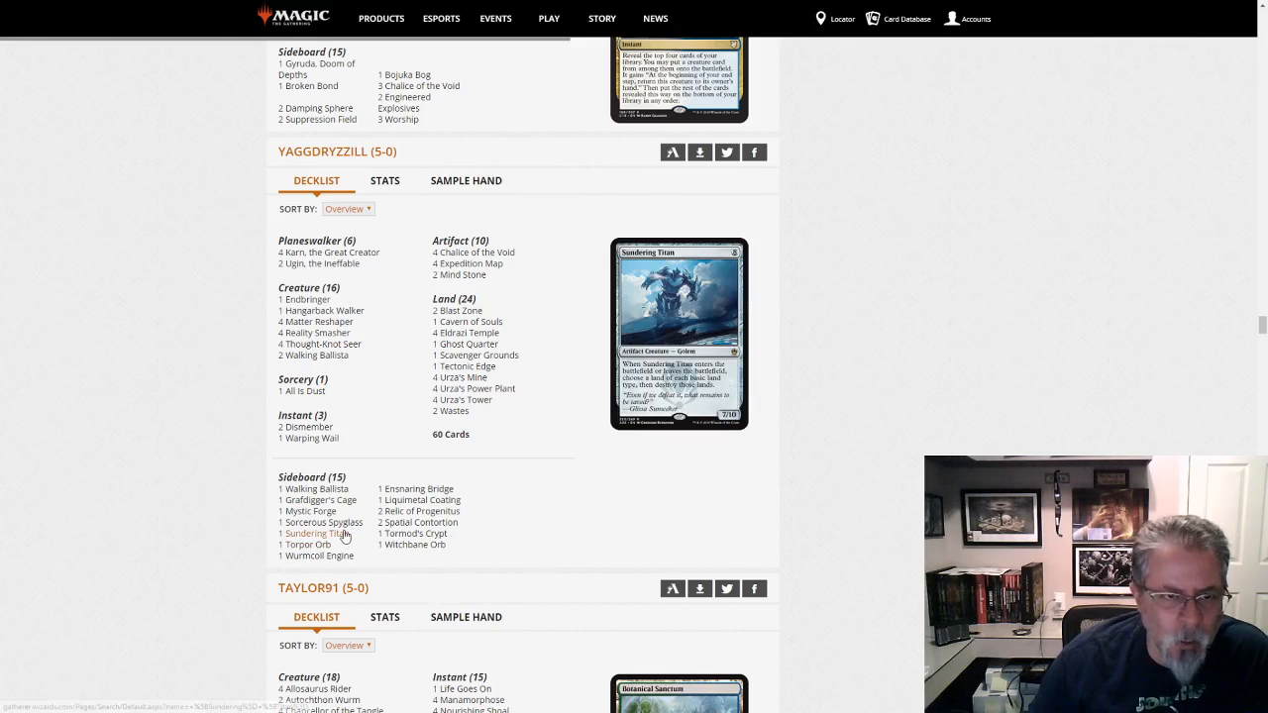
{"action": "mouse_move", "coordinate": [301, 543]}
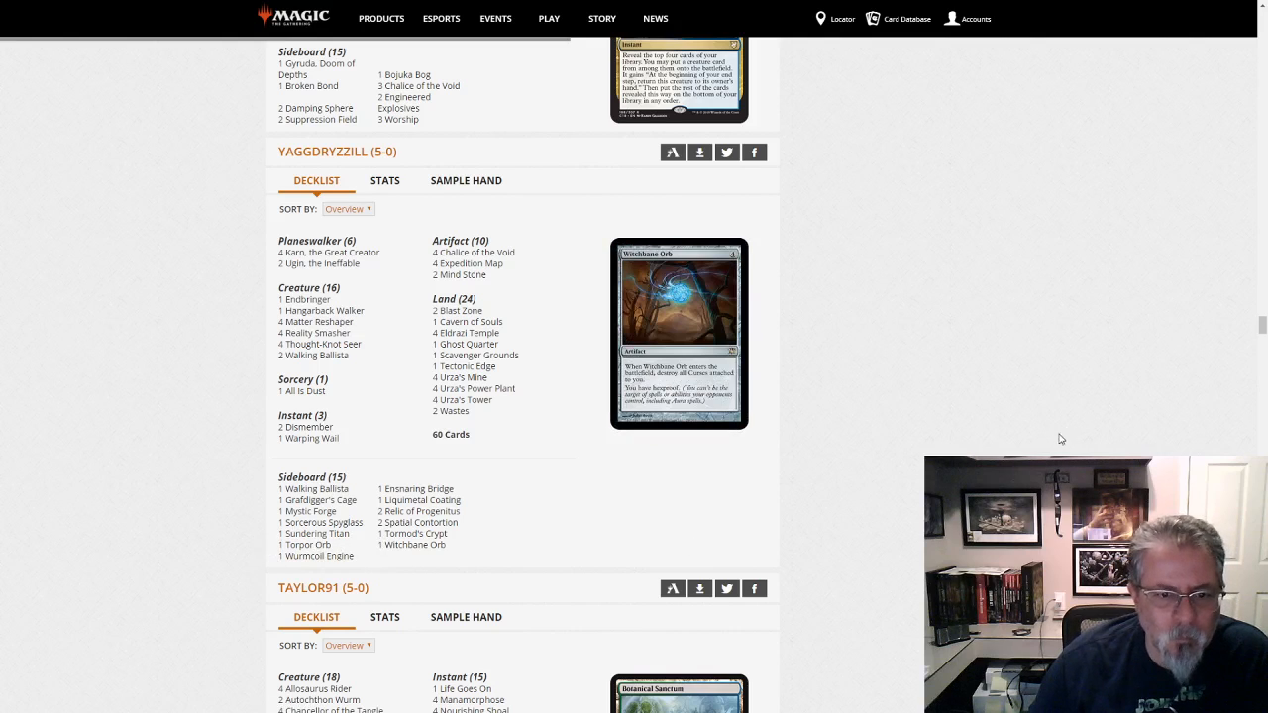
{"action": "scroll", "scroll_direction": "down", "scroll_amount": 3}
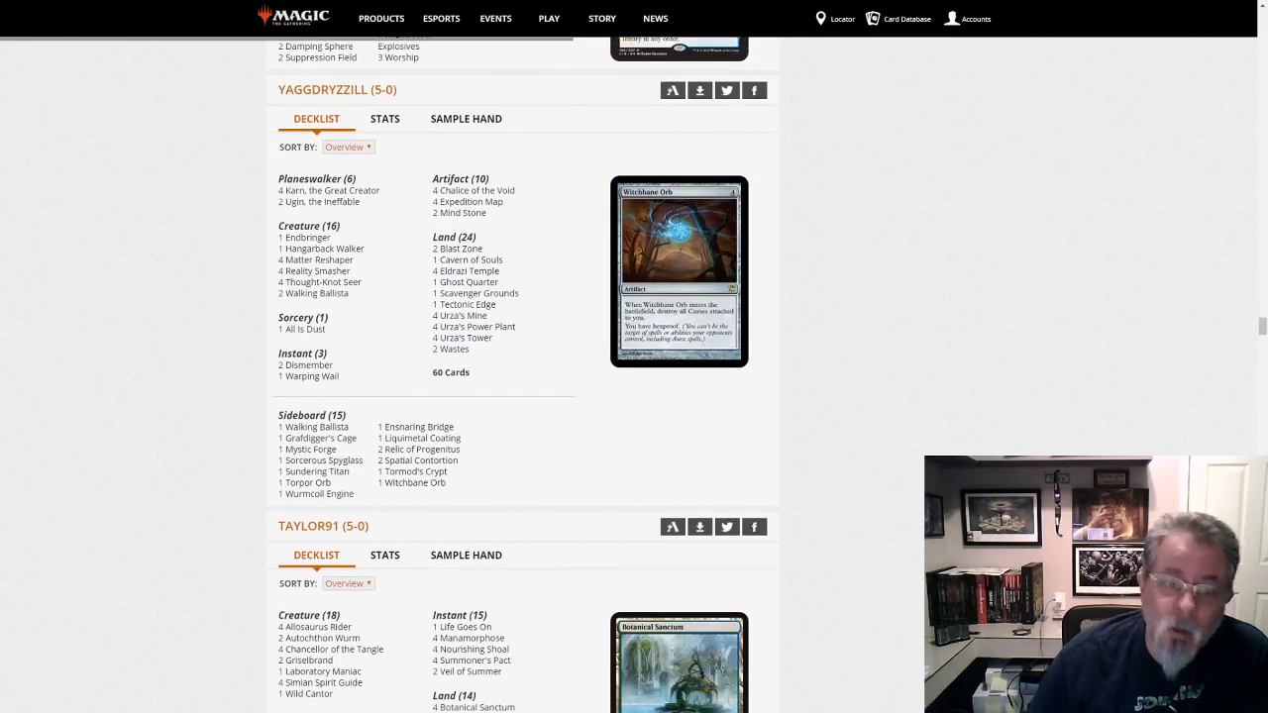
{"action": "scroll", "scroll_direction": "down", "scroll_amount": 3}
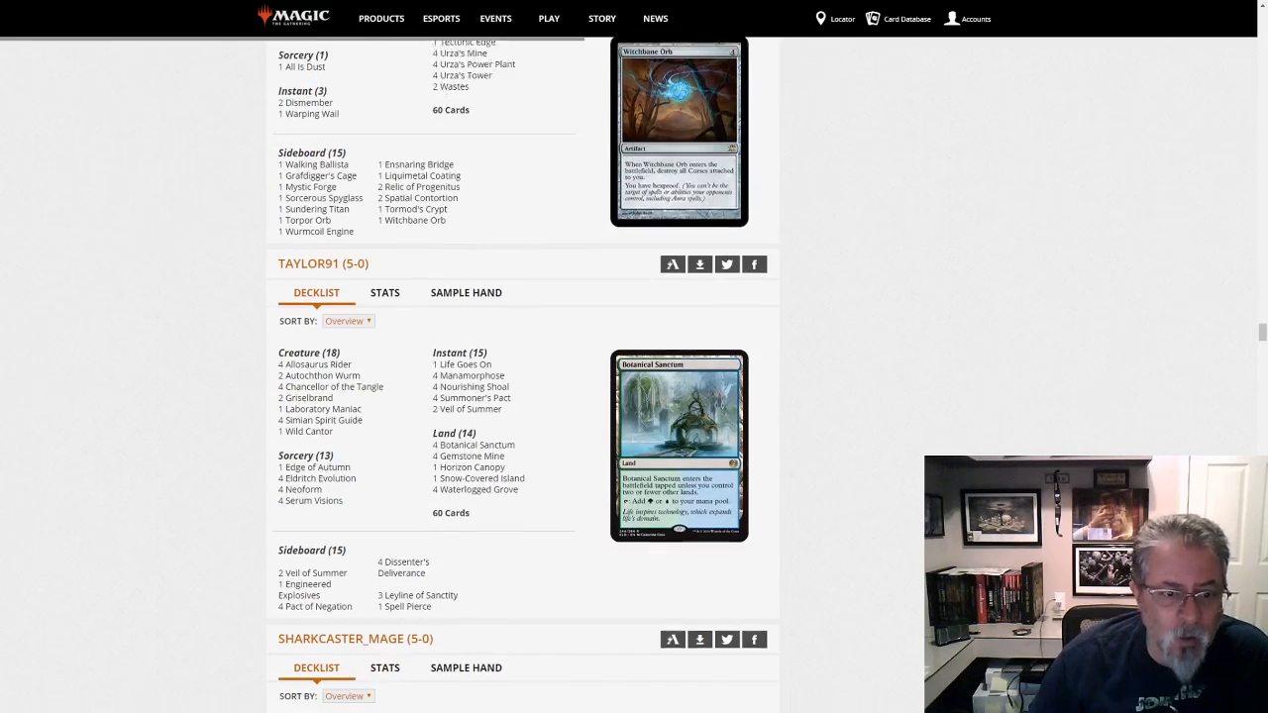
{"action": "scroll", "scroll_direction": "down", "scroll_amount": 3}
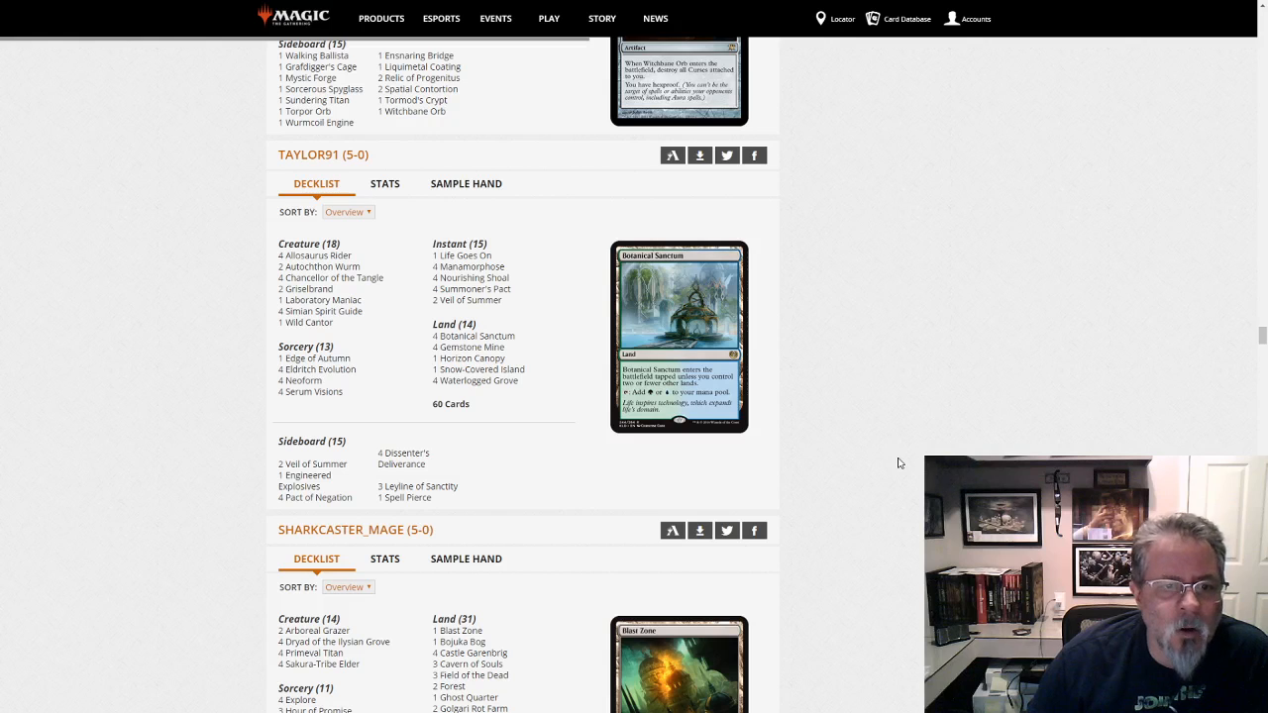
{"action": "scroll", "scroll_direction": "down", "scroll_amount": 3}
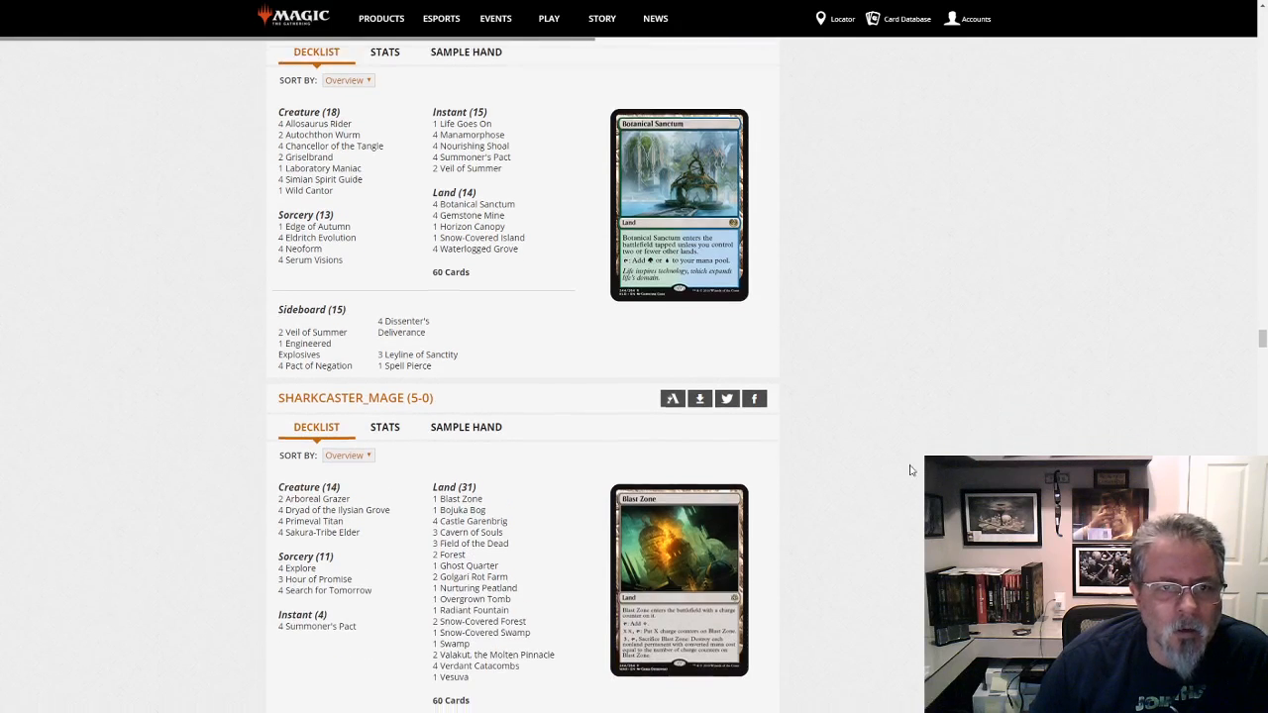
{"action": "scroll", "scroll_direction": "down", "scroll_amount": 3}
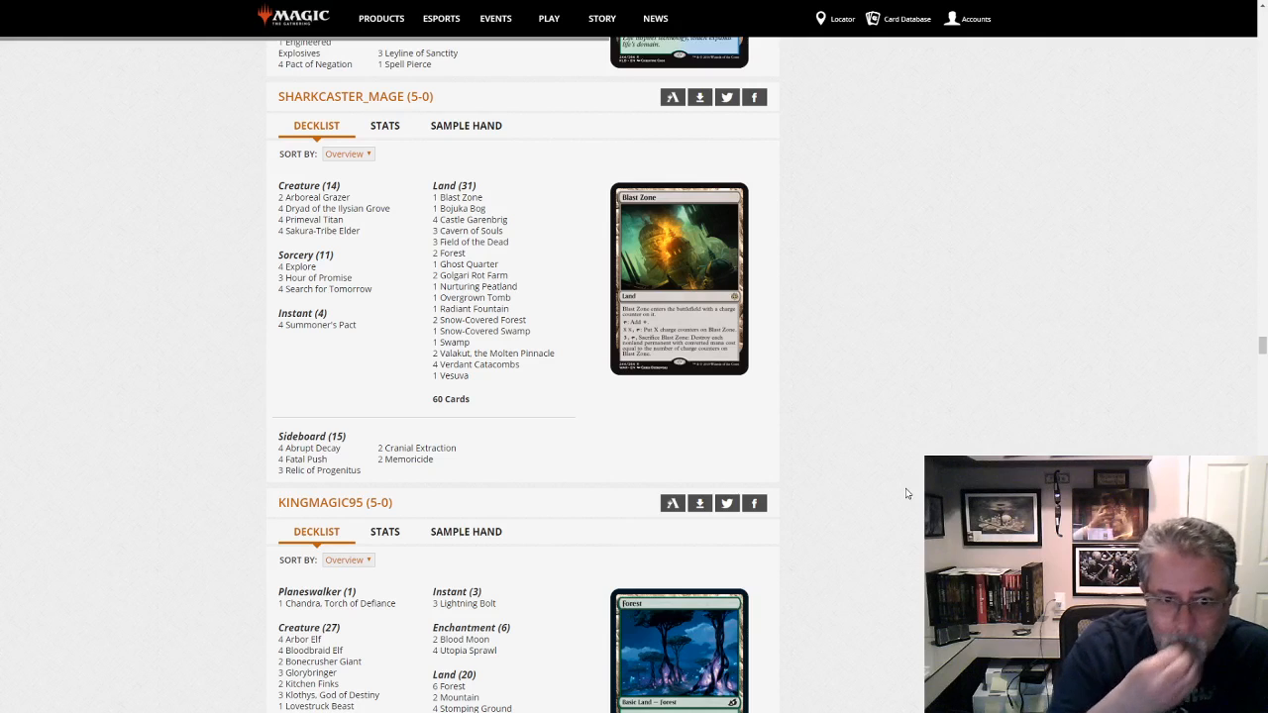
{"action": "mouse_move", "coordinate": [725, 329]}
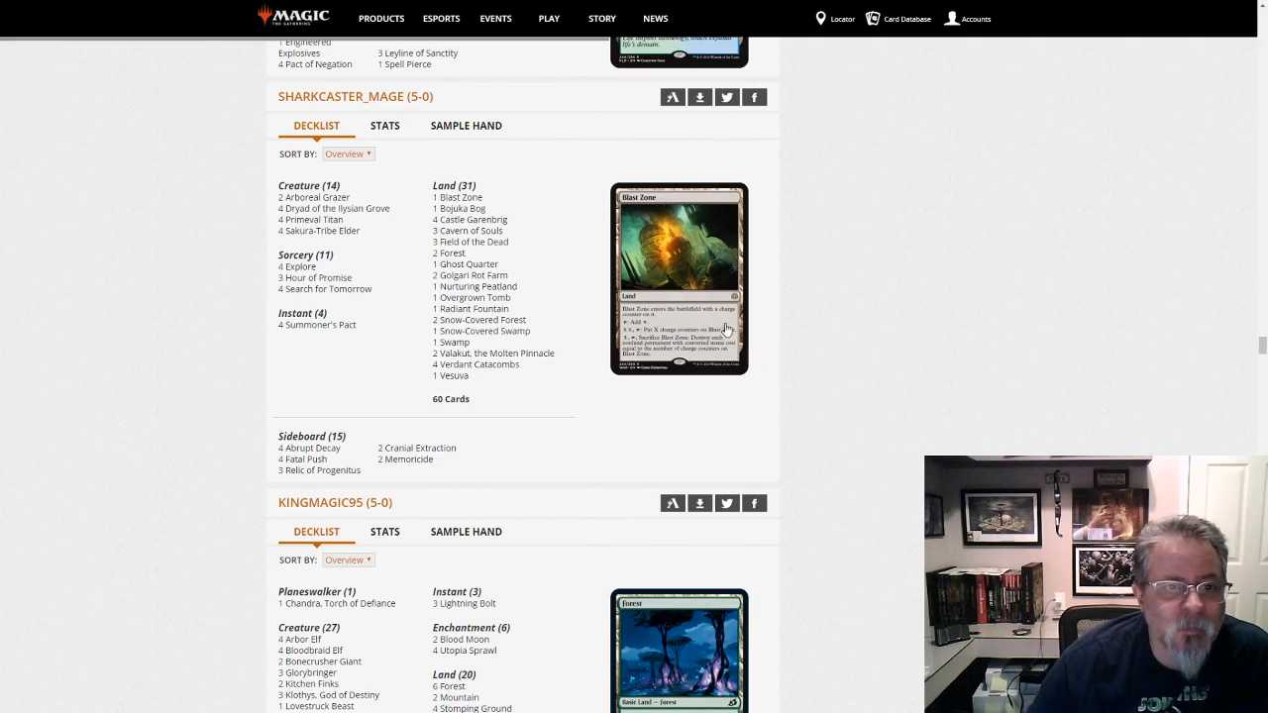
{"action": "mouse_move", "coordinate": [317, 208]}
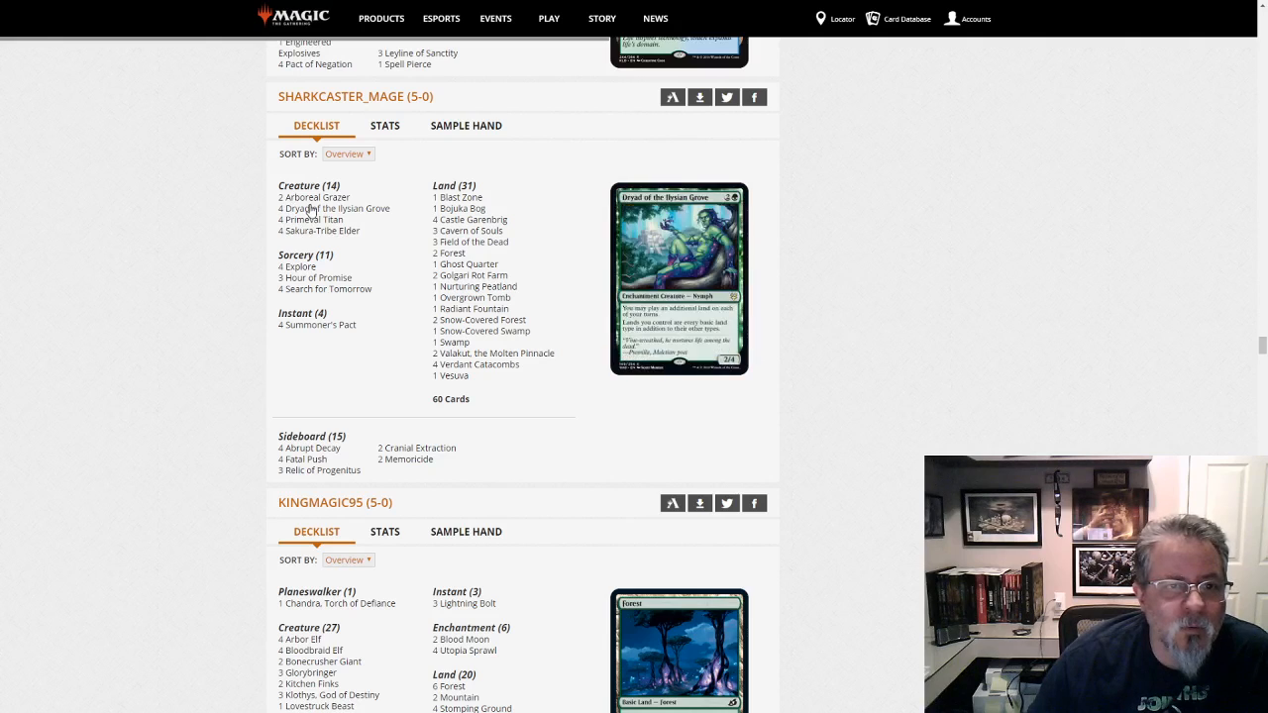
{"action": "mouse_move", "coordinate": [317, 198]}
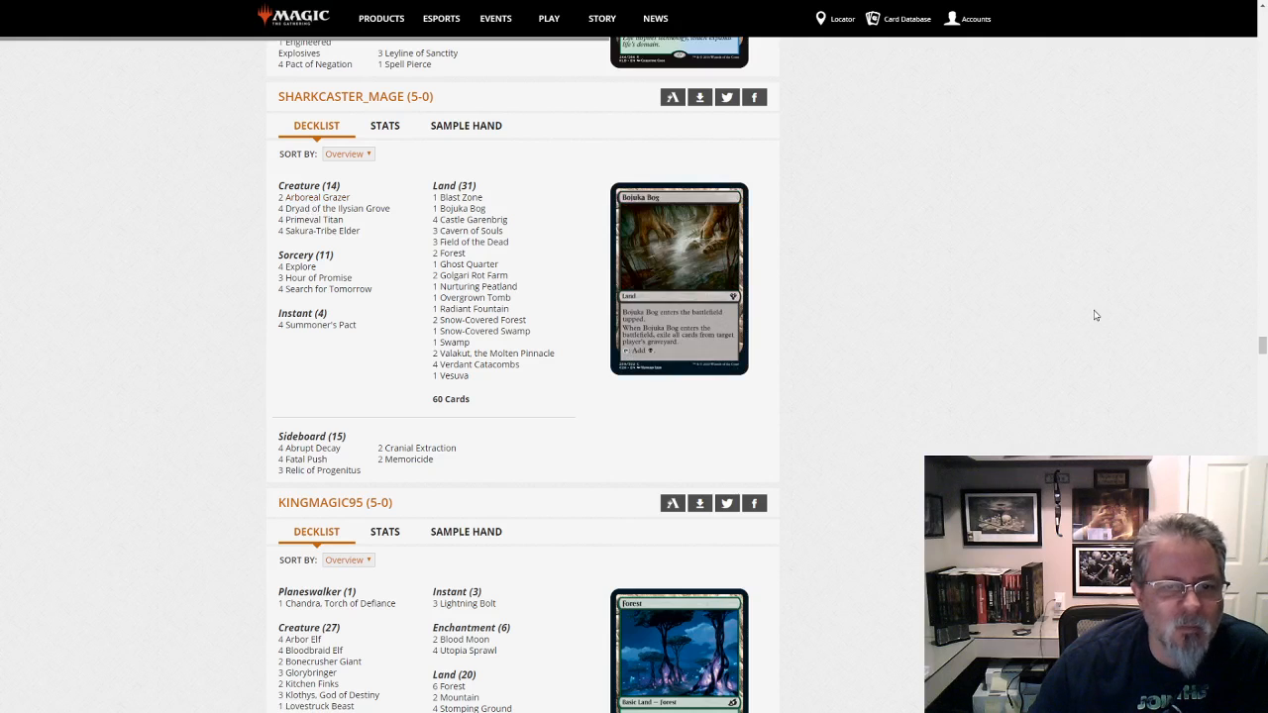
{"action": "scroll", "scroll_direction": "down", "scroll_amount": 3}
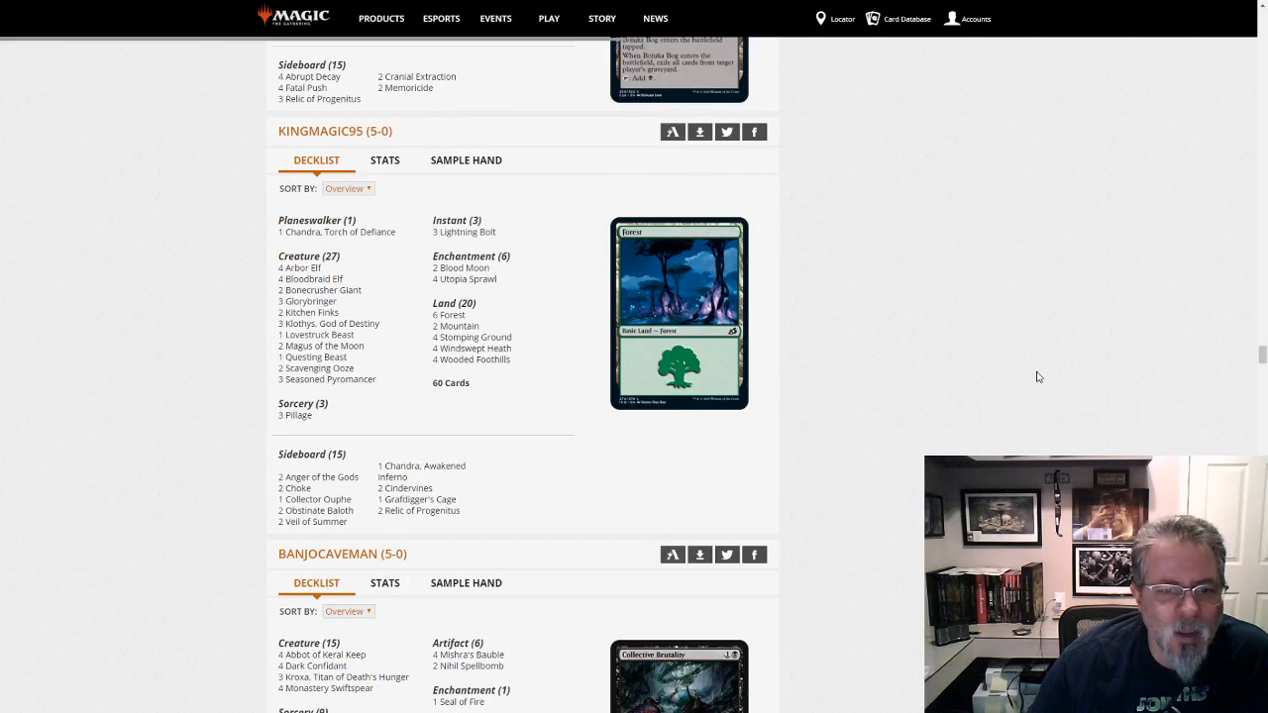
{"action": "mouse_move", "coordinate": [503, 467]}
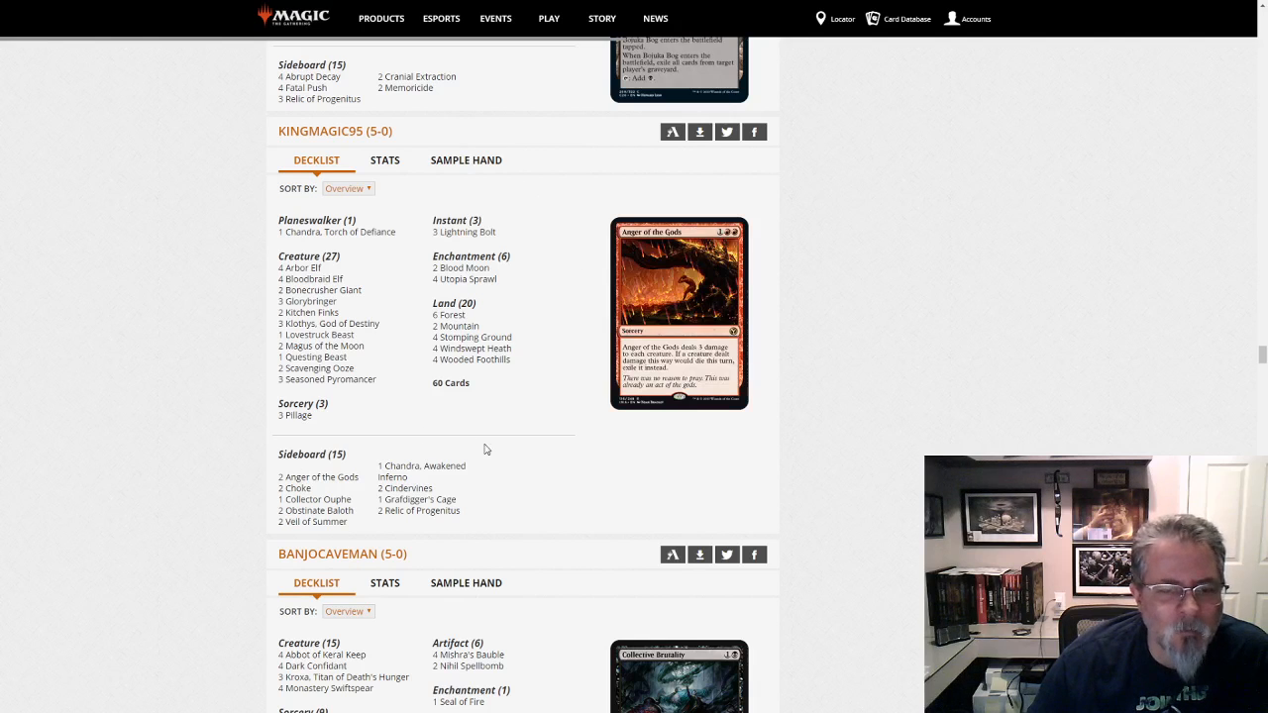
{"action": "mouse_move", "coordinate": [531, 467]}
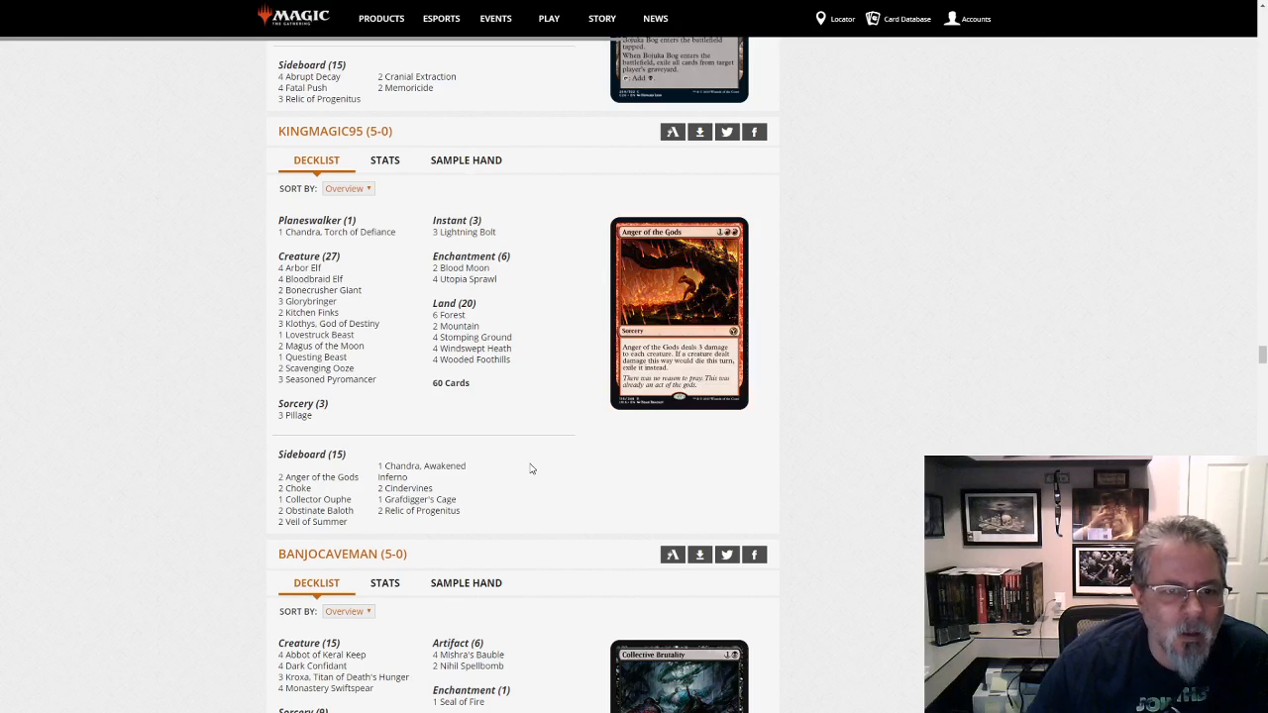
{"action": "mouse_move", "coordinate": [400, 440]}
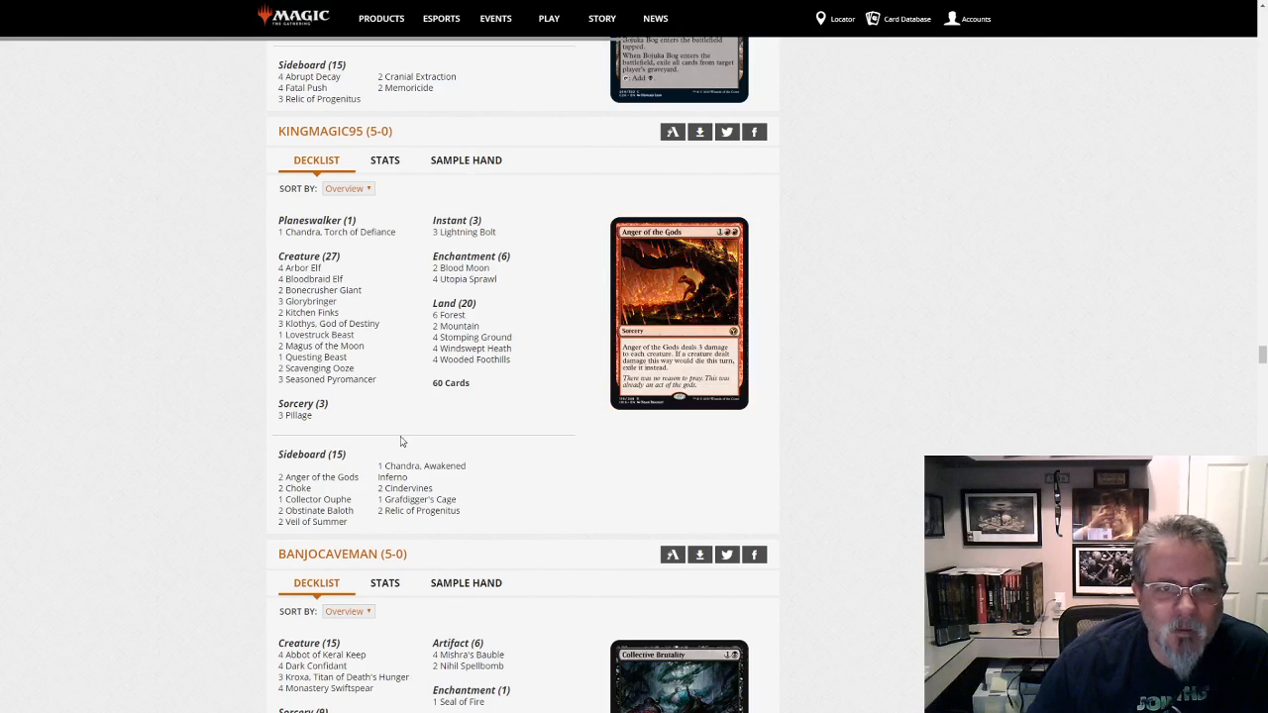
{"action": "mouse_move", "coordinate": [228, 424]}
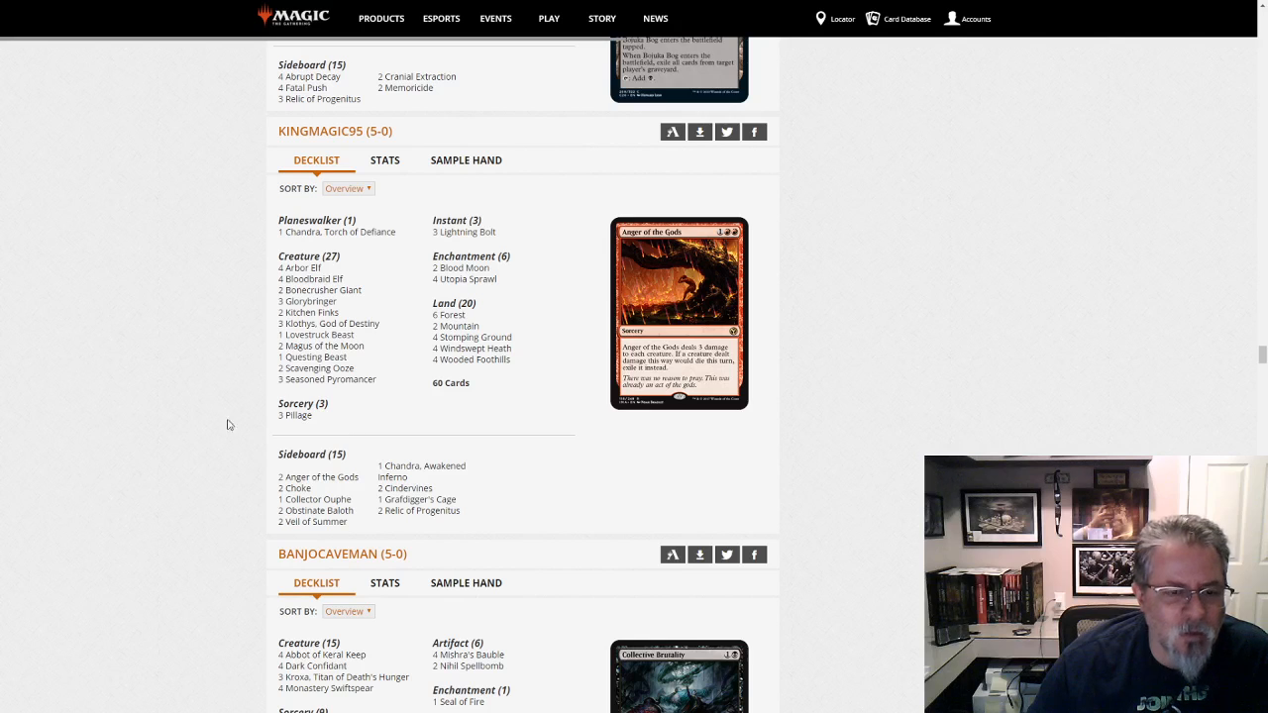
{"action": "mouse_move", "coordinate": [333, 430]}
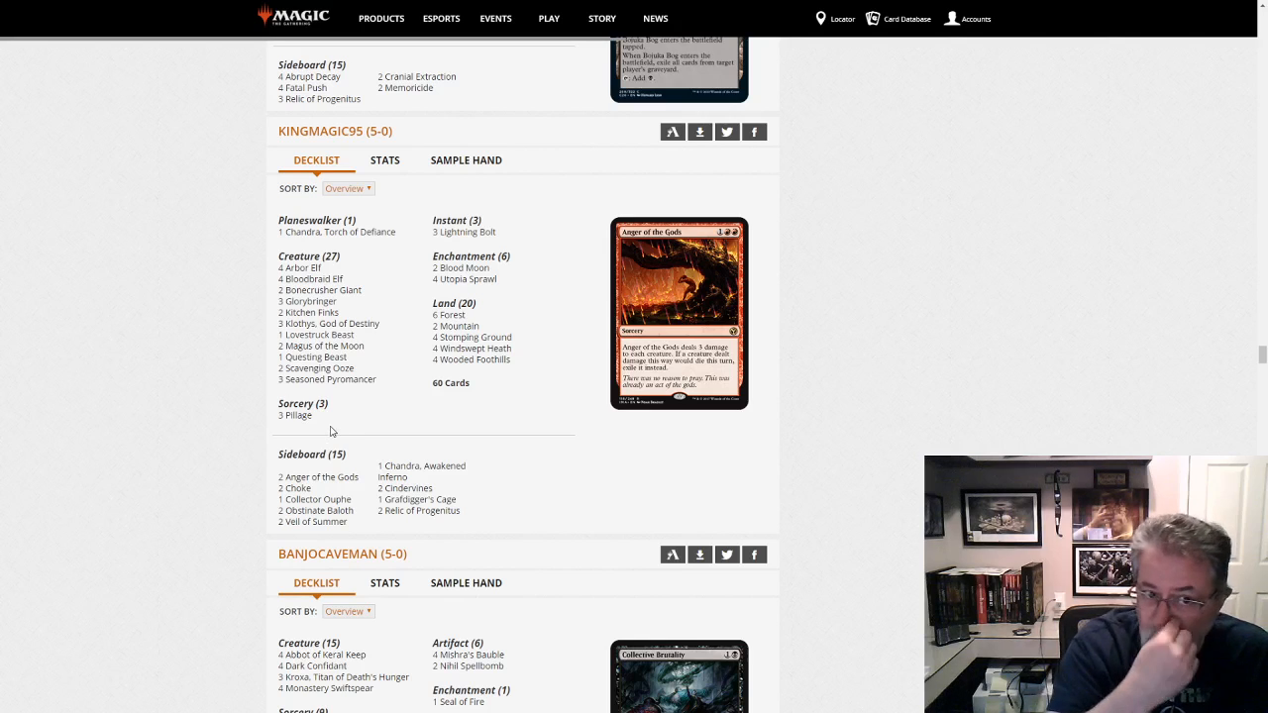
{"action": "mouse_move", "coordinate": [365, 488]}
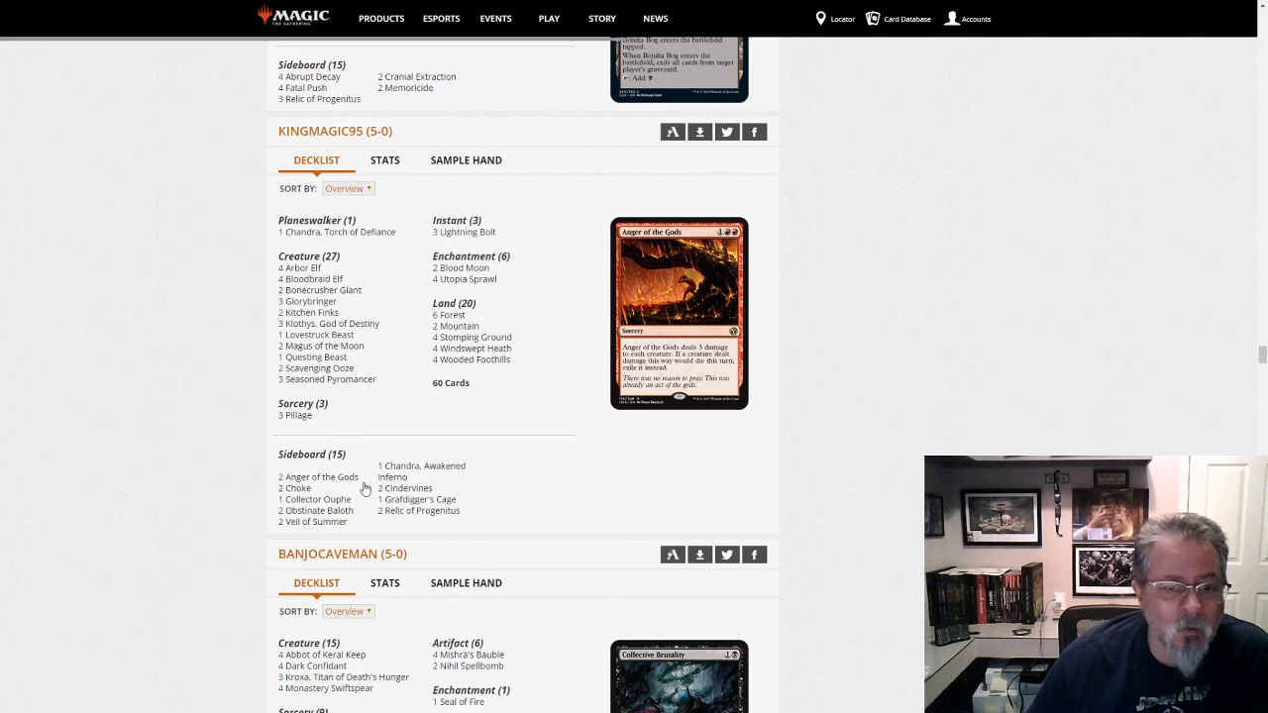
{"action": "mouse_move", "coordinate": [418, 471]}
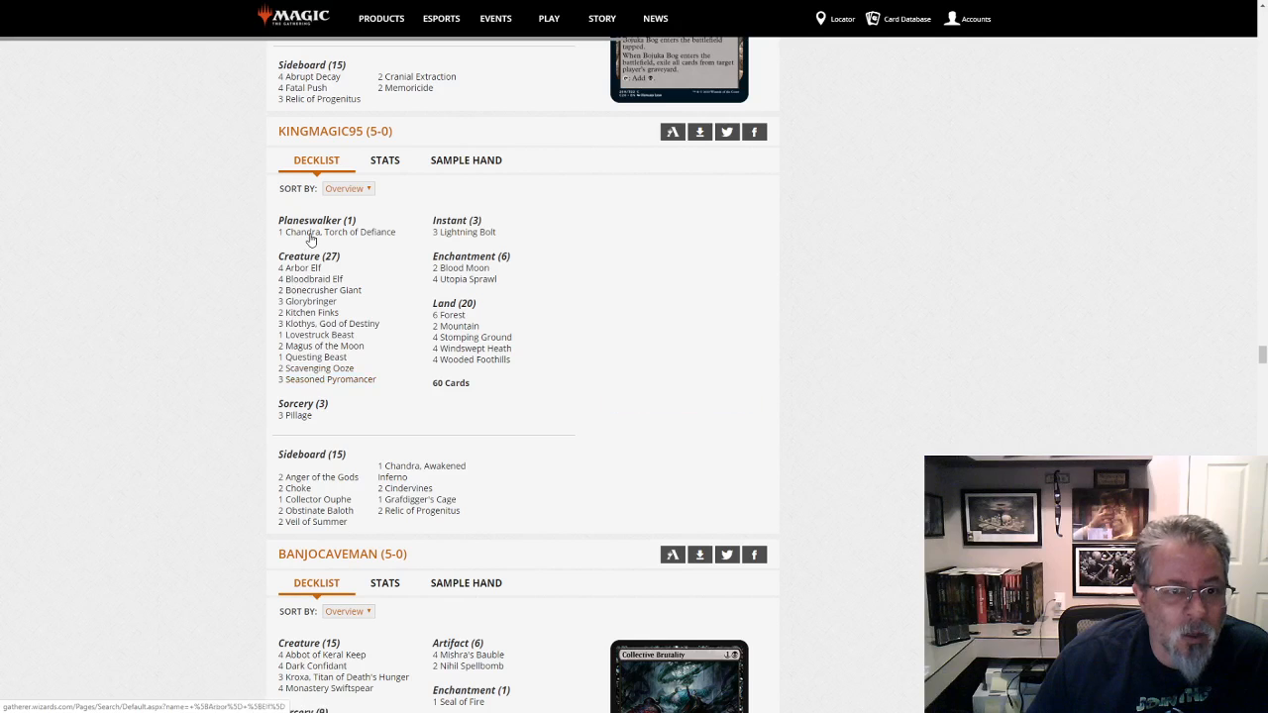
{"action": "mouse_move", "coordinate": [317, 325]}
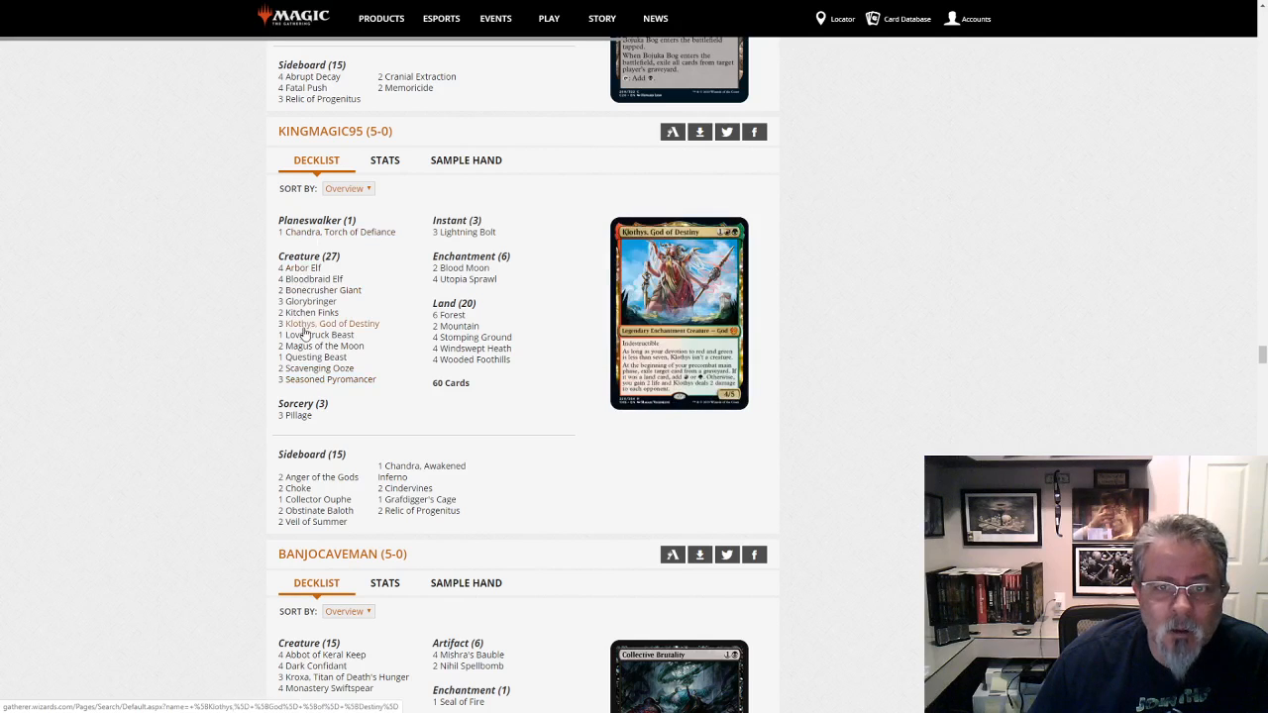
{"action": "mouse_move", "coordinate": [329, 380]}
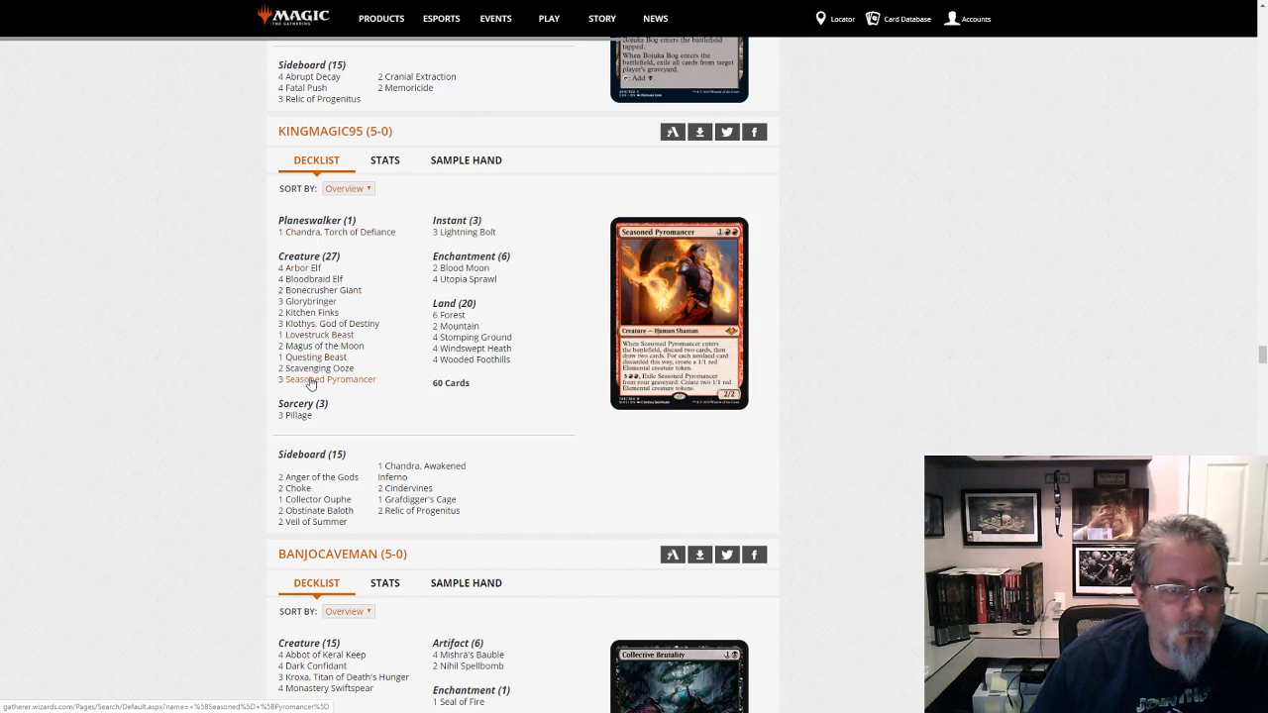
{"action": "scroll", "scroll_direction": "down", "scroll_amount": 3}
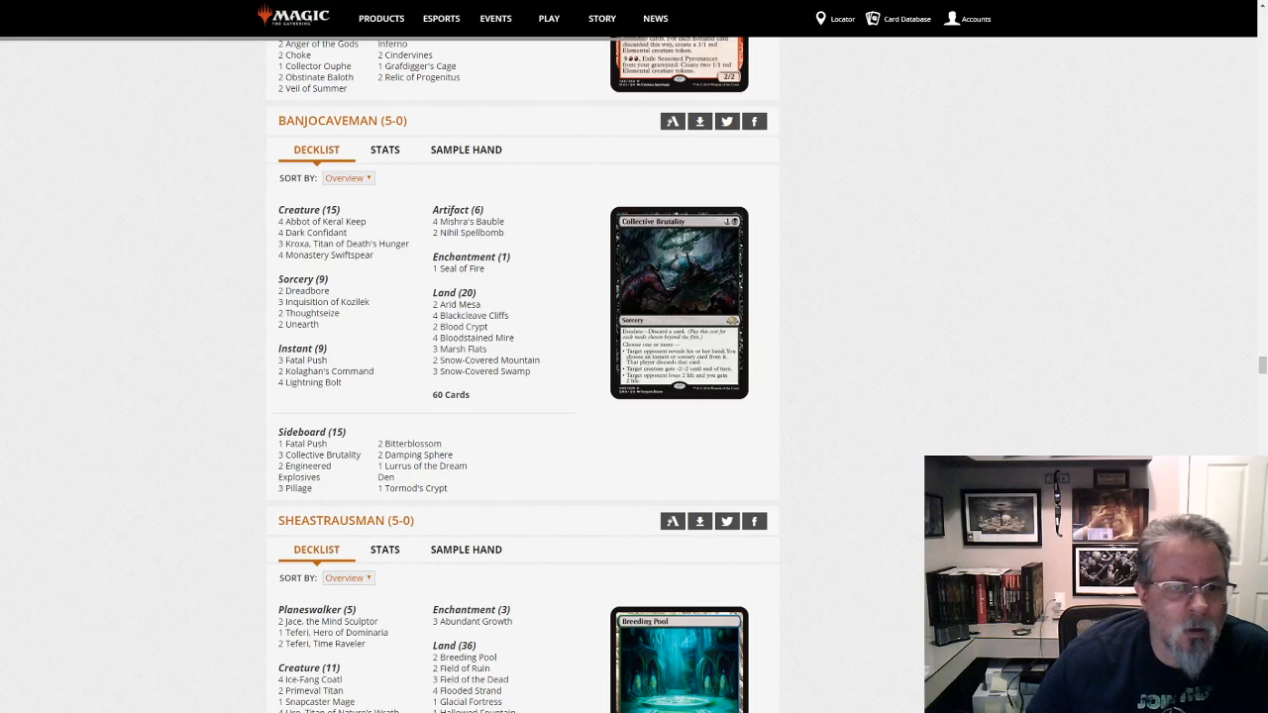
{"action": "mouse_move", "coordinate": [301, 325]}
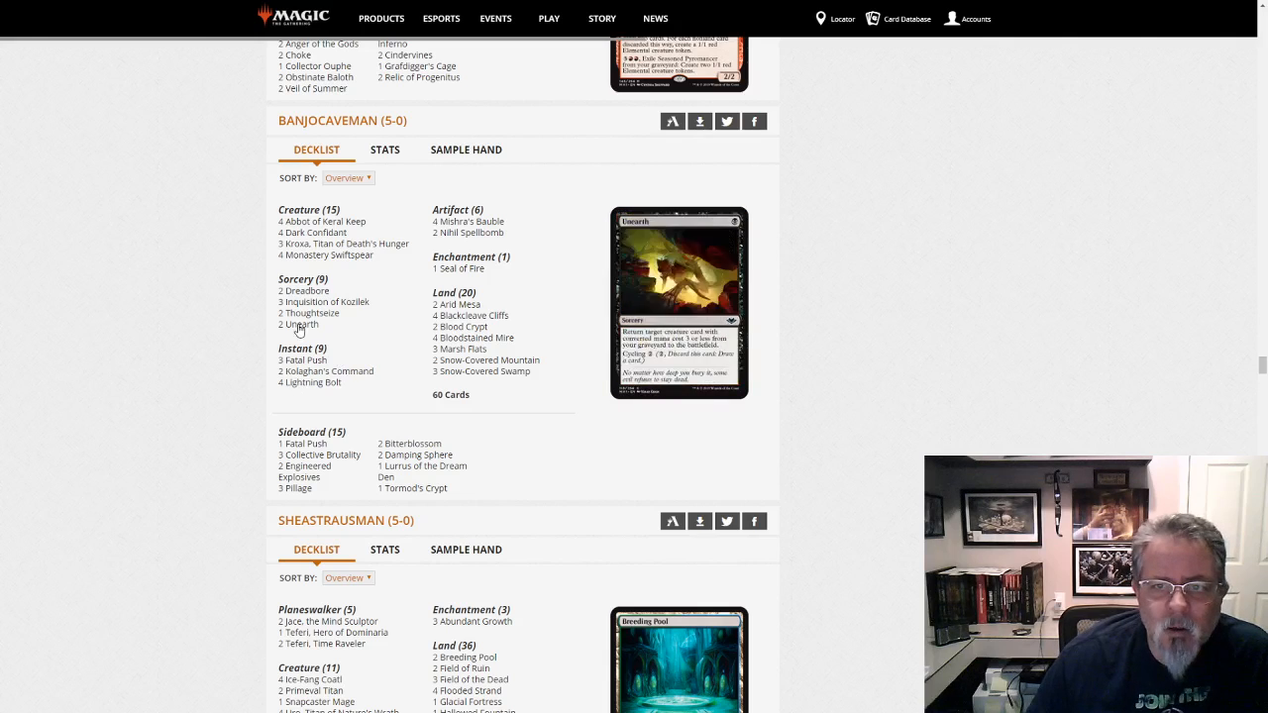
{"action": "mouse_move", "coordinate": [321, 222]}
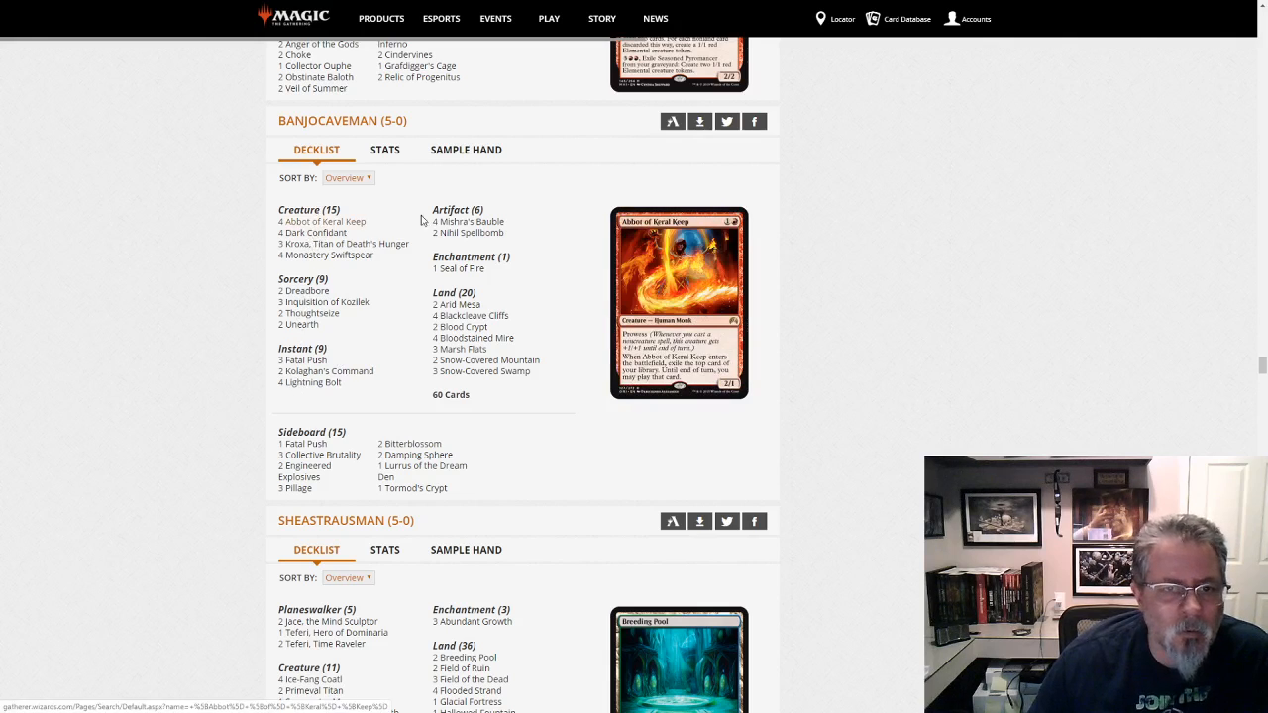
{"action": "mouse_move", "coordinate": [325, 371]}
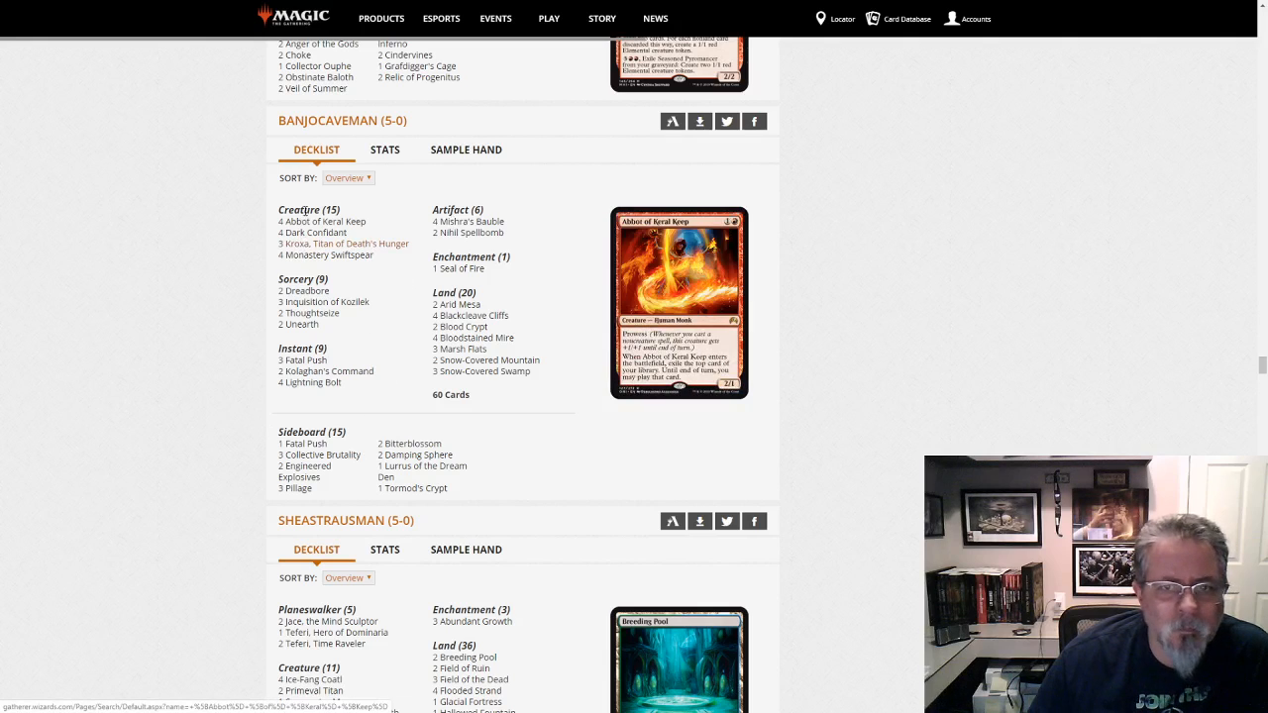
{"action": "mouse_move", "coordinate": [345, 243]}
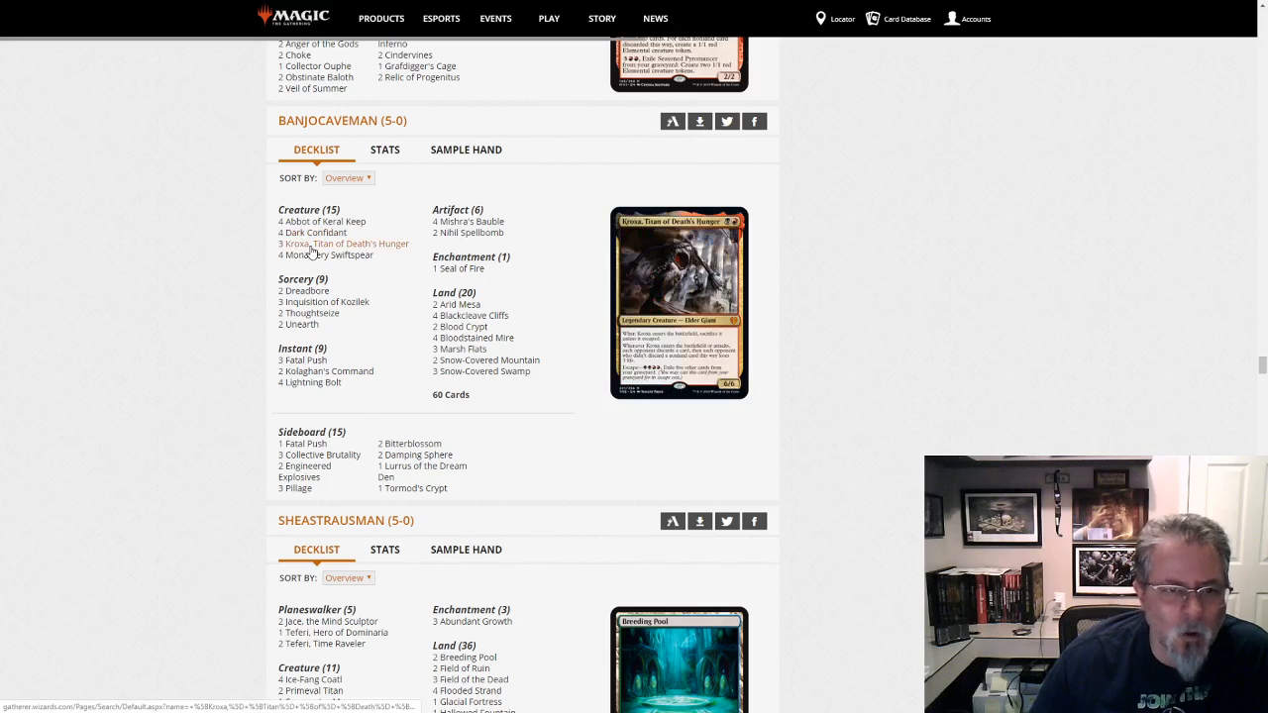
{"action": "scroll", "scroll_direction": "down", "scroll_amount": 3}
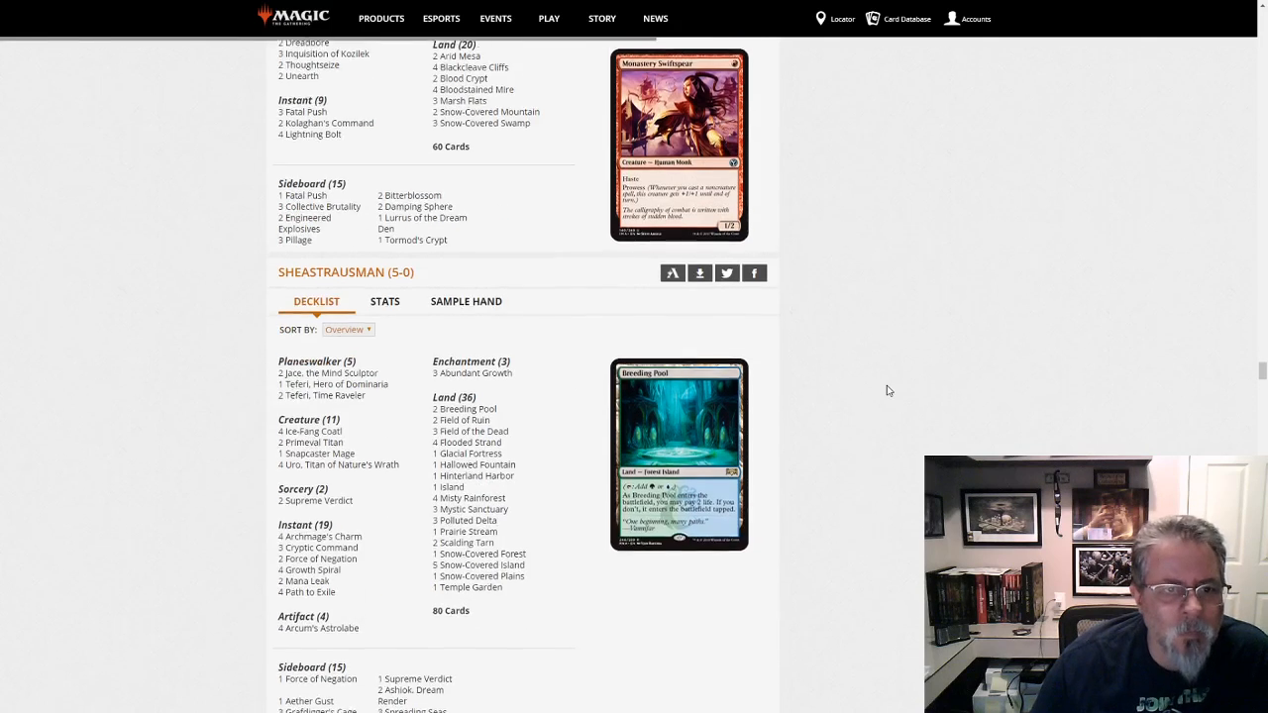
{"action": "scroll", "scroll_direction": "down", "scroll_amount": 3}
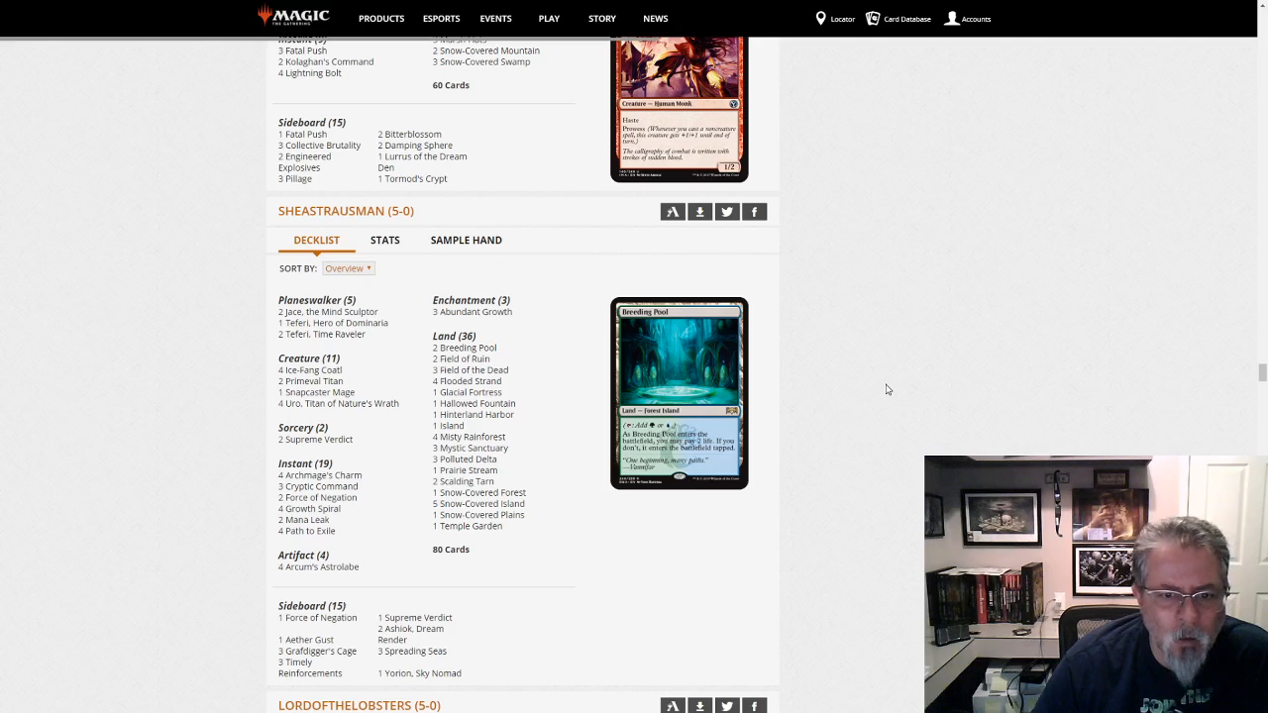
{"action": "mouse_move", "coordinate": [511, 559]}
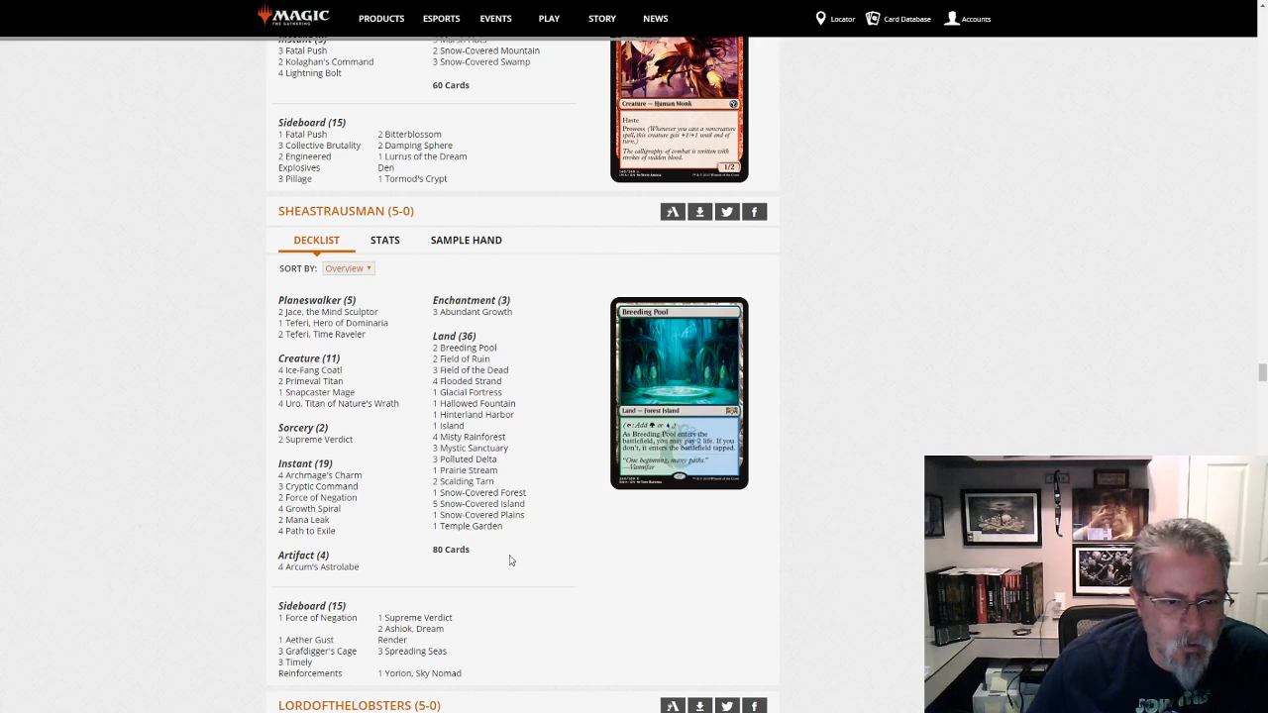
{"action": "mouse_move", "coordinate": [315, 313]}
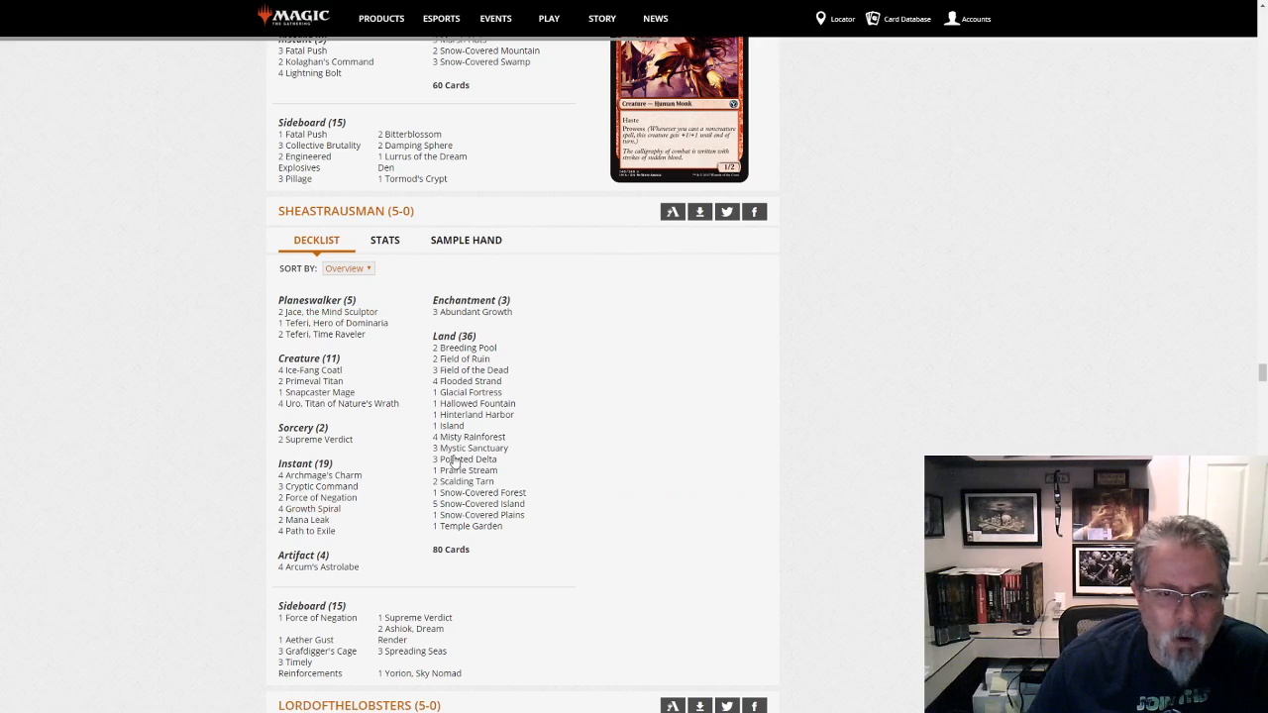
{"action": "mouse_move", "coordinate": [476, 404]}
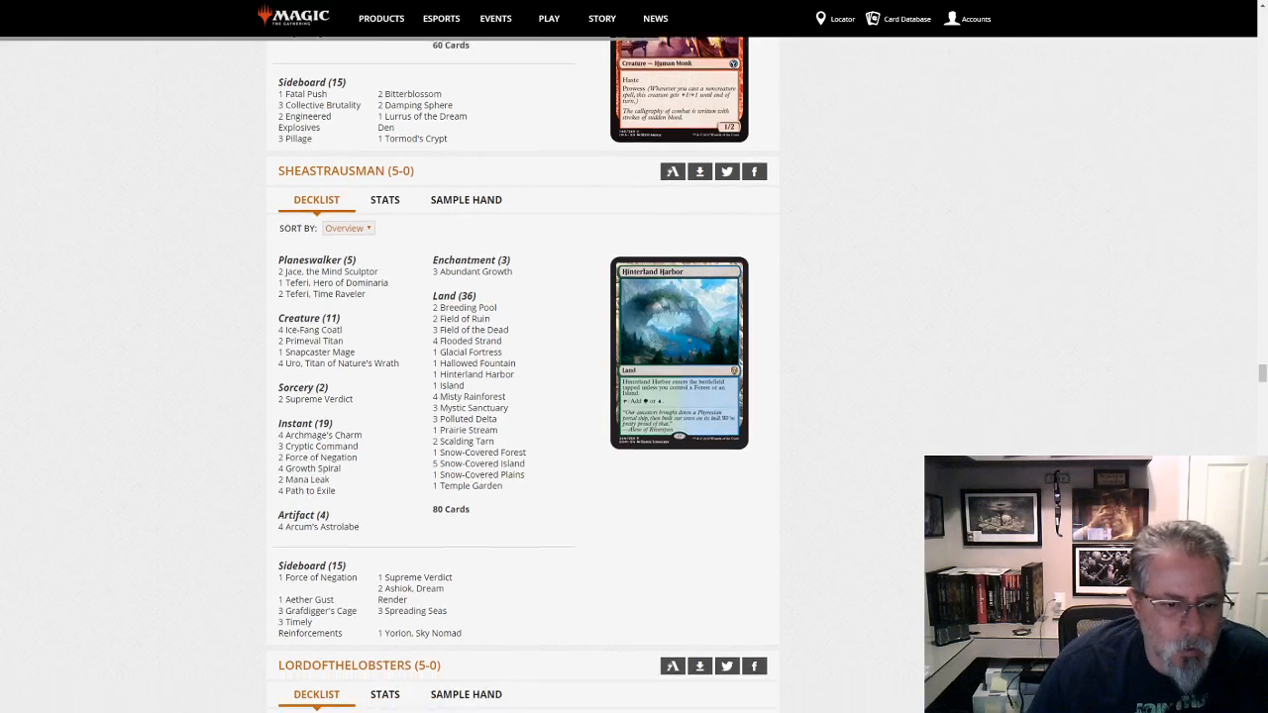
{"action": "scroll", "scroll_direction": "down", "scroll_amount": 3}
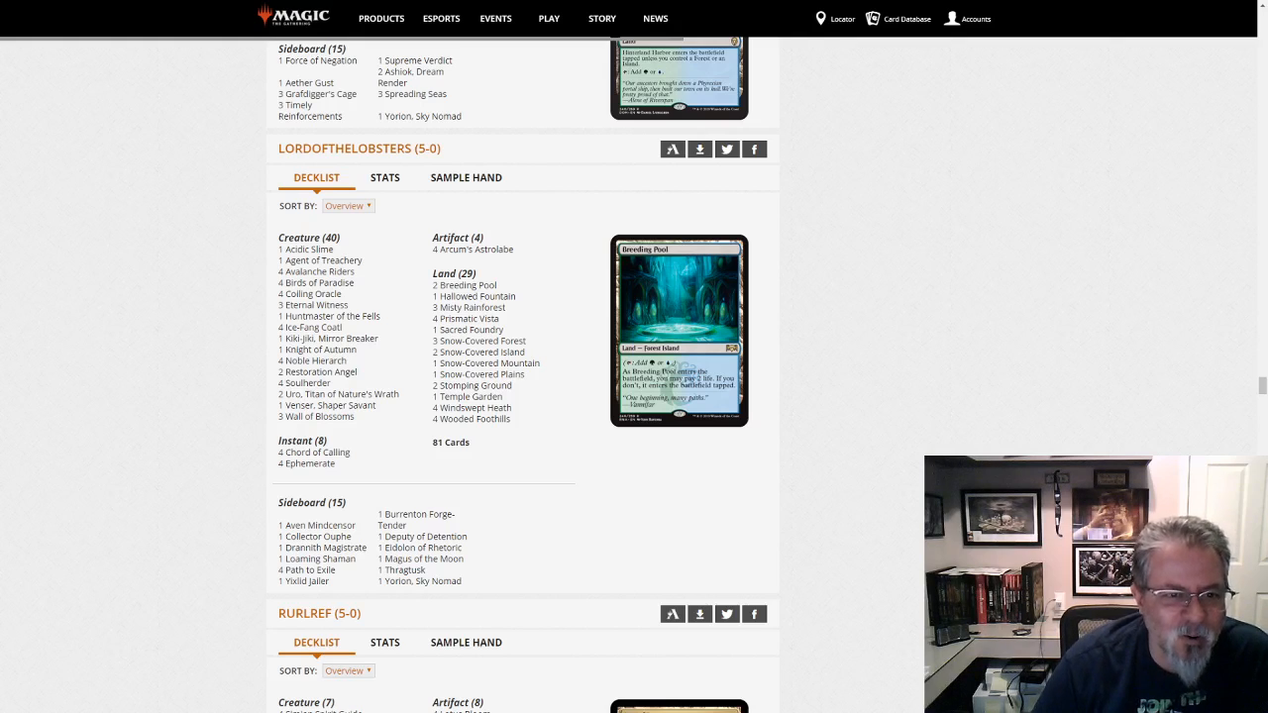
{"action": "scroll", "scroll_direction": "down", "scroll_amount": 3}
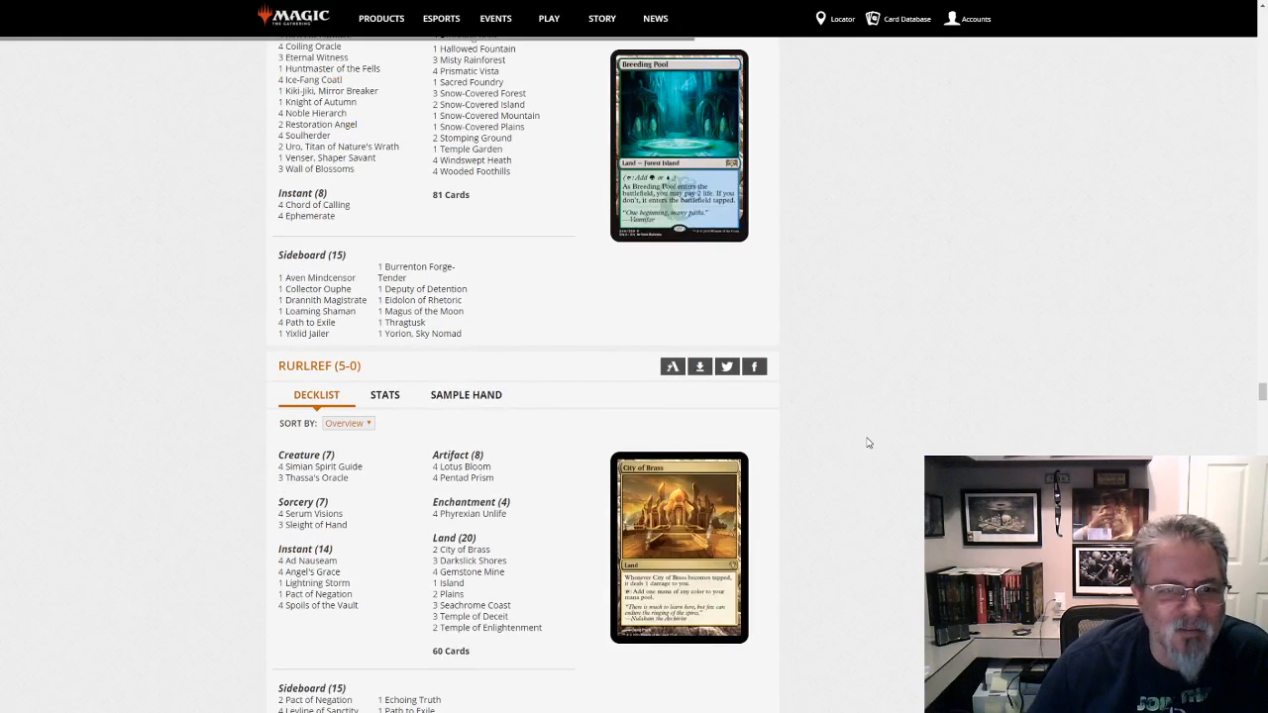
{"action": "scroll", "scroll_direction": "down", "scroll_amount": 3}
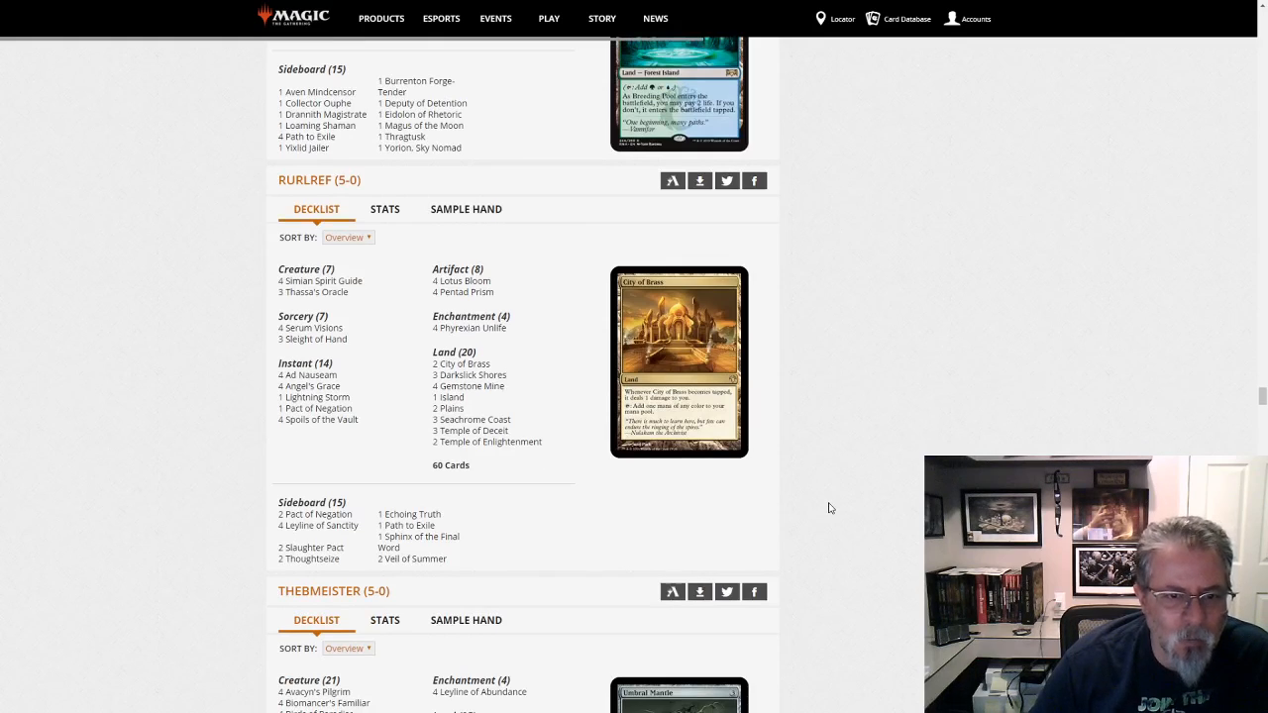
{"action": "mouse_move", "coordinate": [820, 523]}
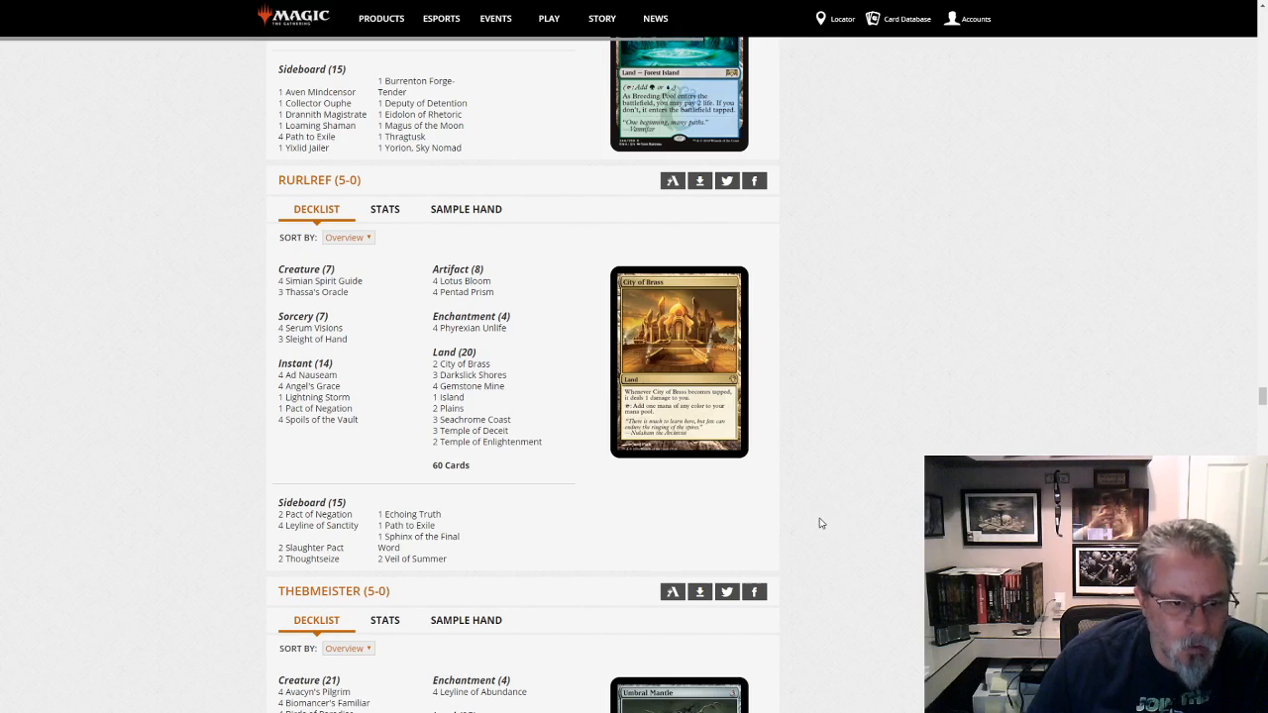
{"action": "scroll", "scroll_direction": "down", "scroll_amount": 3}
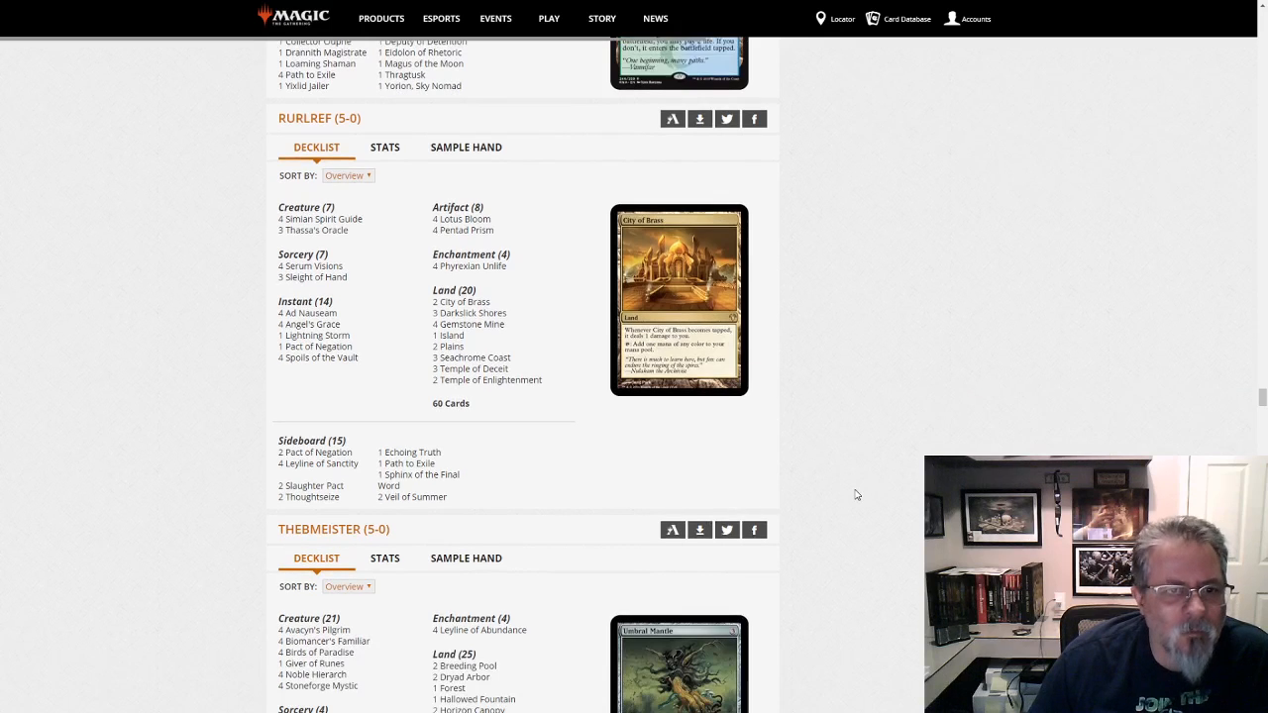
{"action": "scroll", "scroll_direction": "down", "scroll_amount": 3}
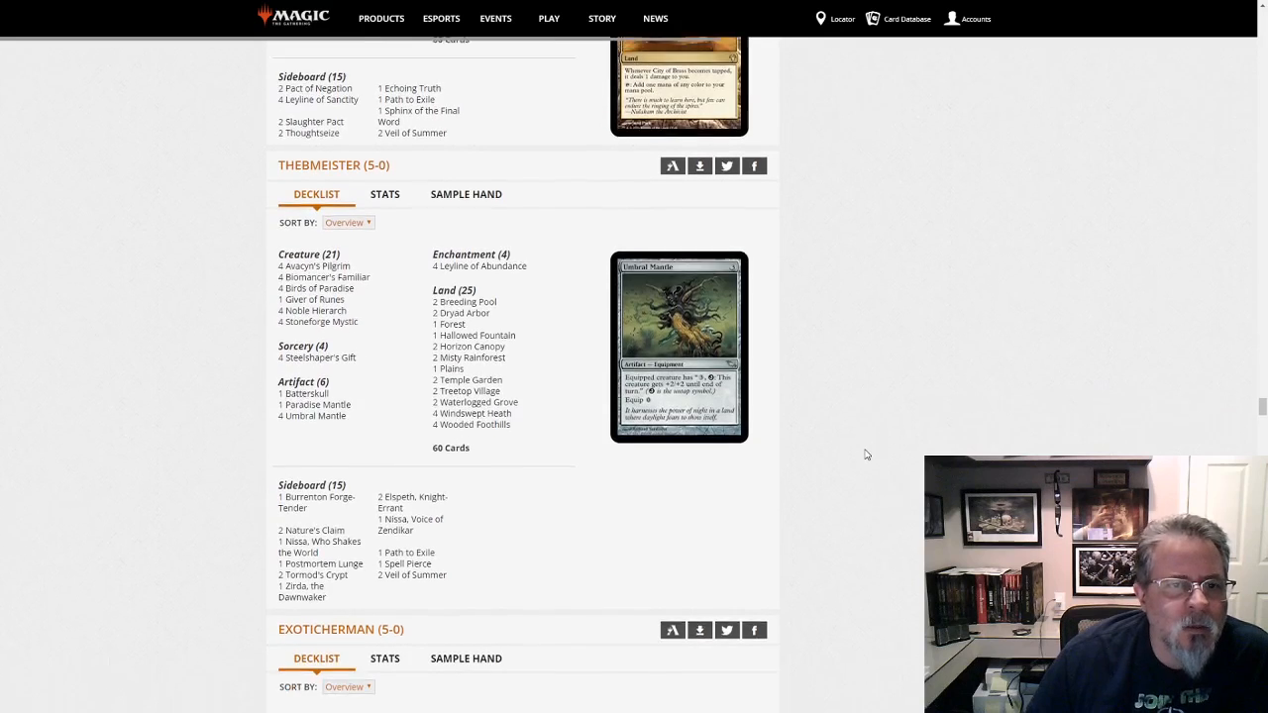
{"action": "scroll", "scroll_direction": "down", "scroll_amount": 3}
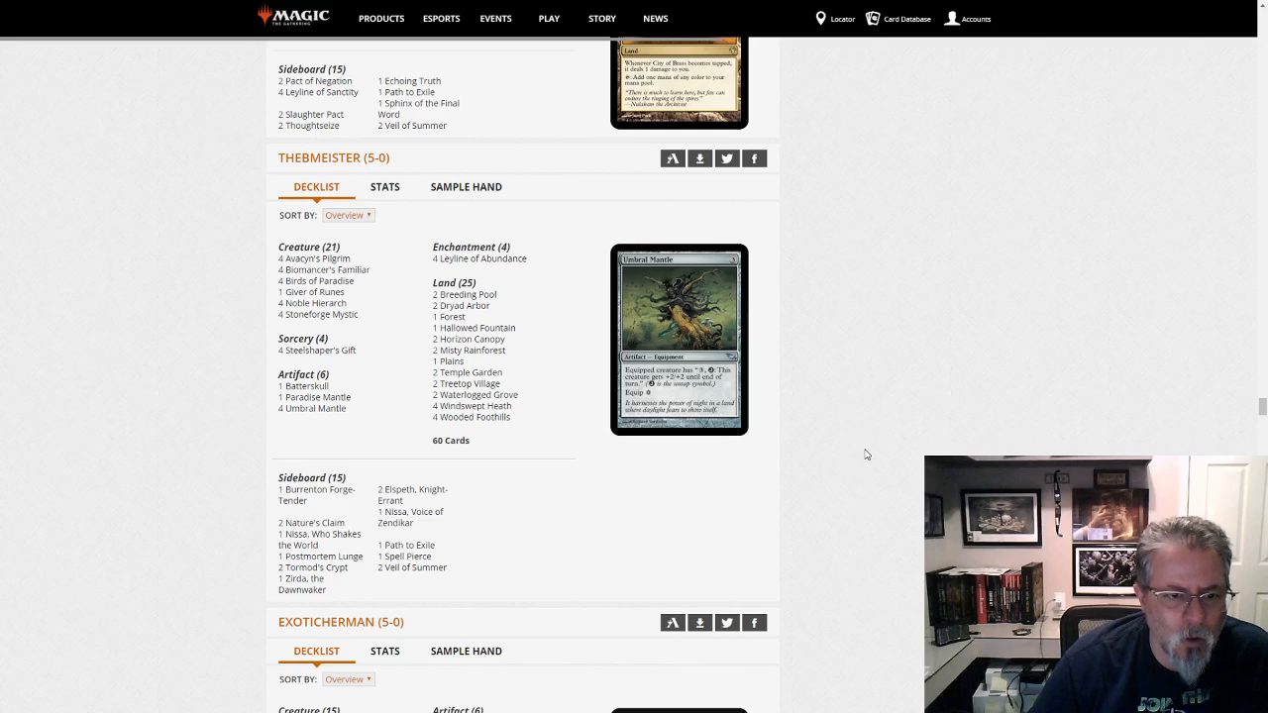
{"action": "mouse_move", "coordinate": [329, 426]}
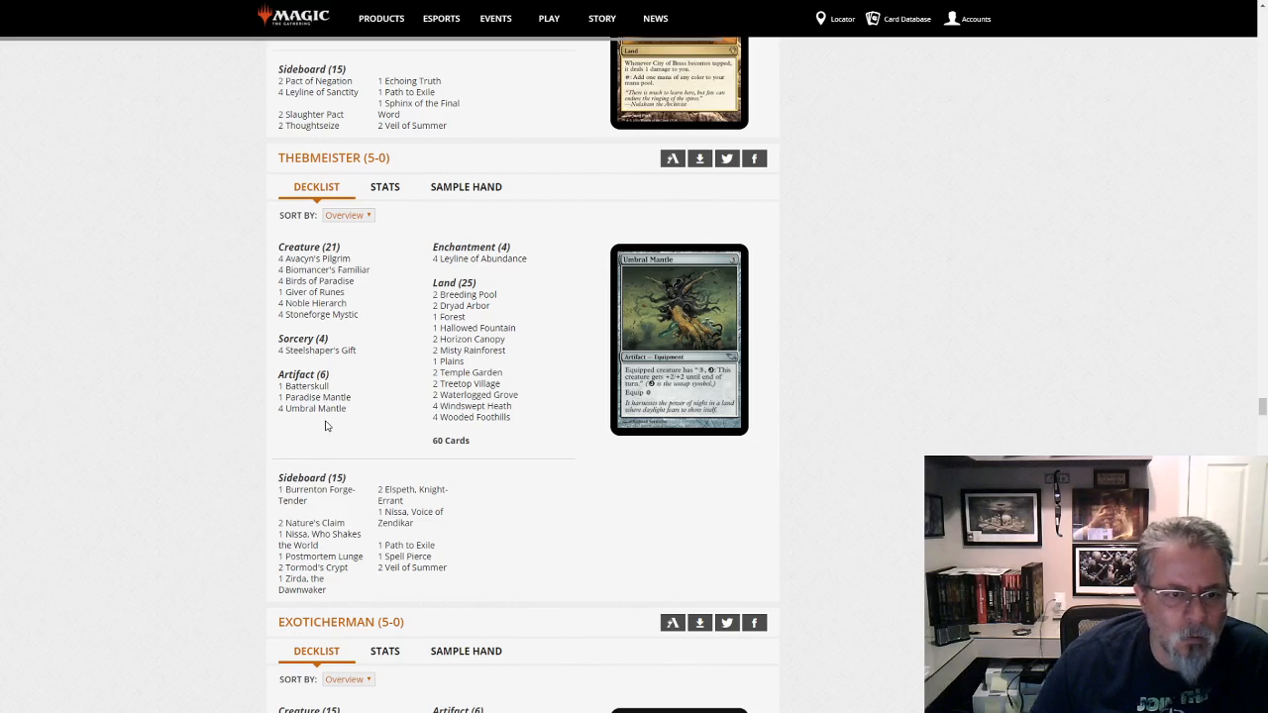
{"action": "mouse_move", "coordinate": [315, 408]}
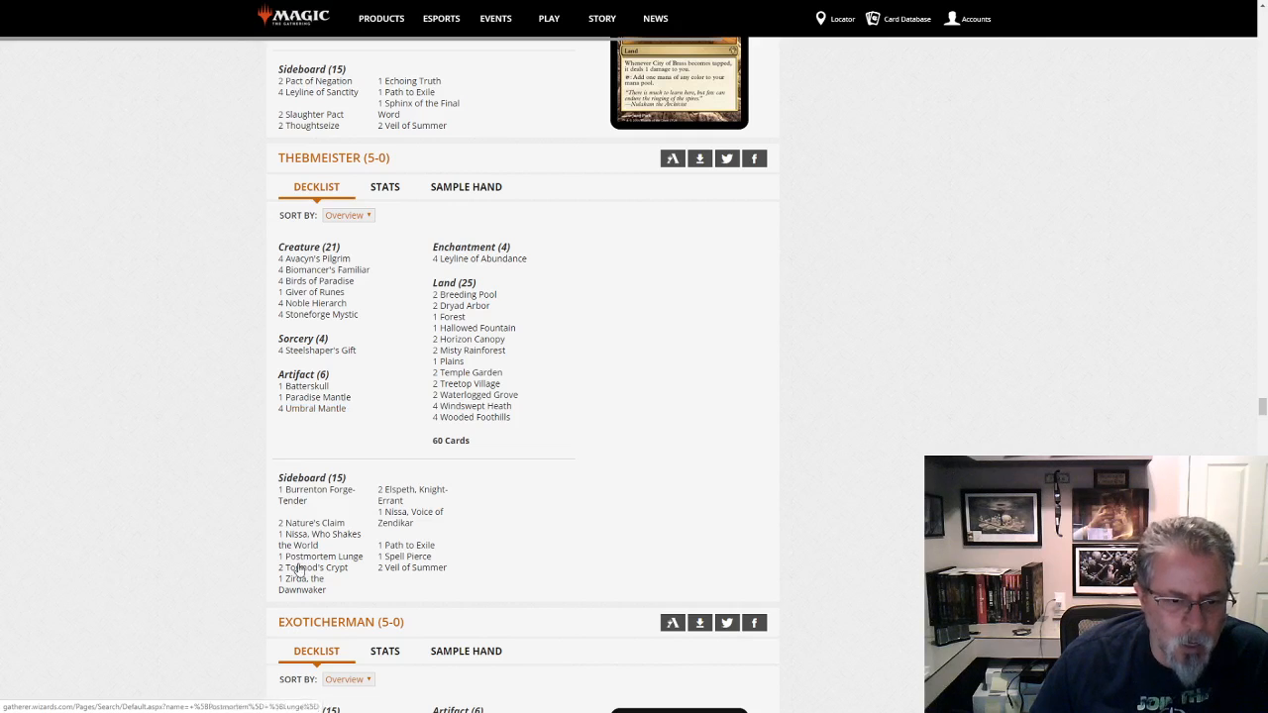
{"action": "mouse_move", "coordinate": [317, 258]}
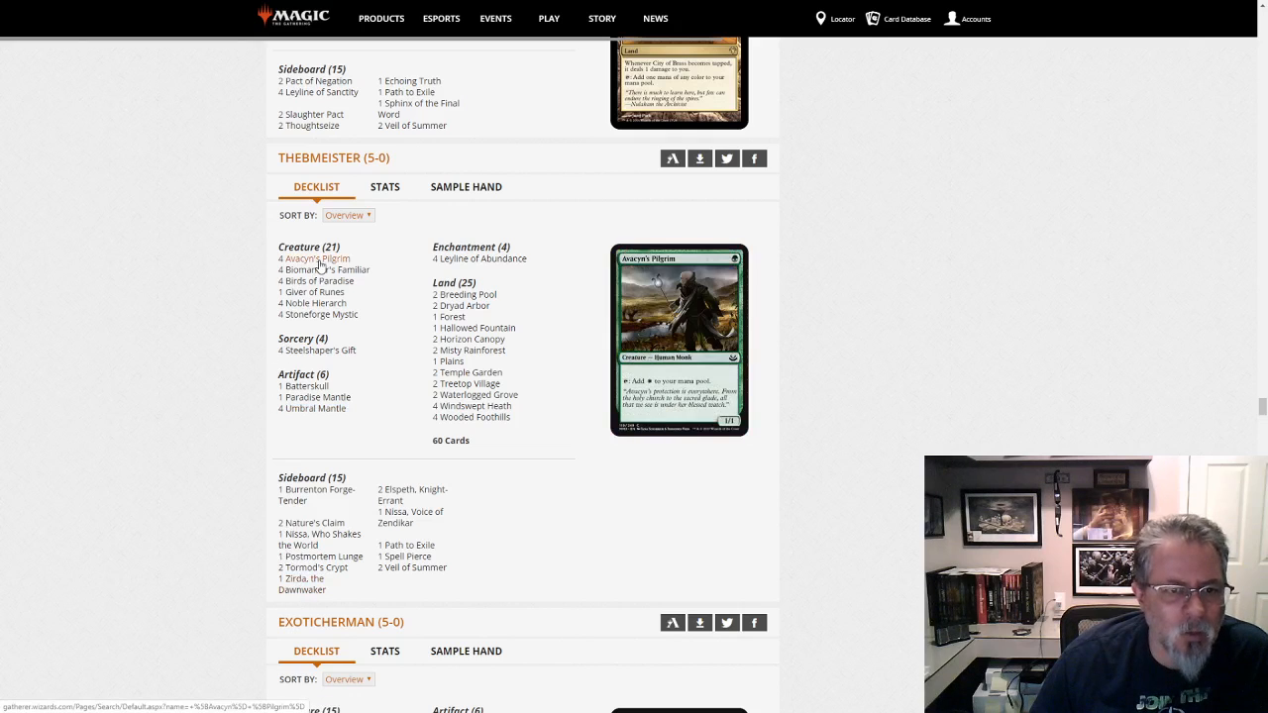
{"action": "mouse_move", "coordinate": [313, 303]}
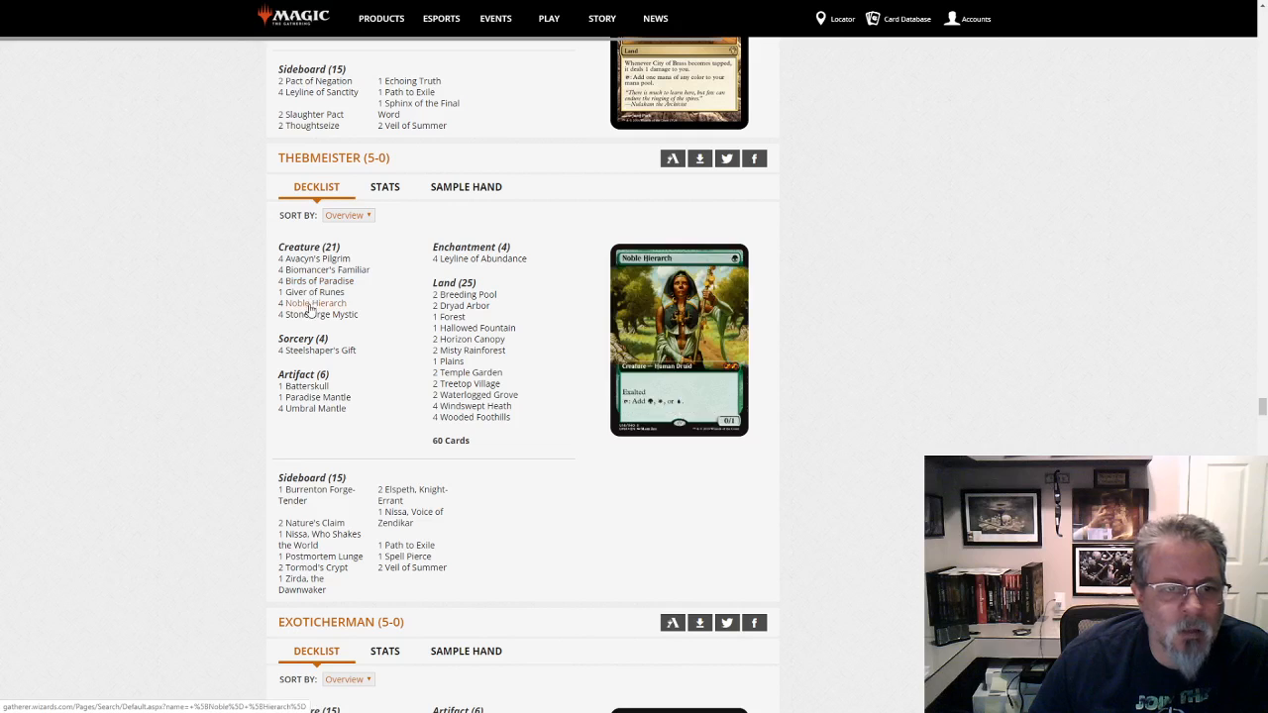
{"action": "mouse_move", "coordinate": [325, 269]}
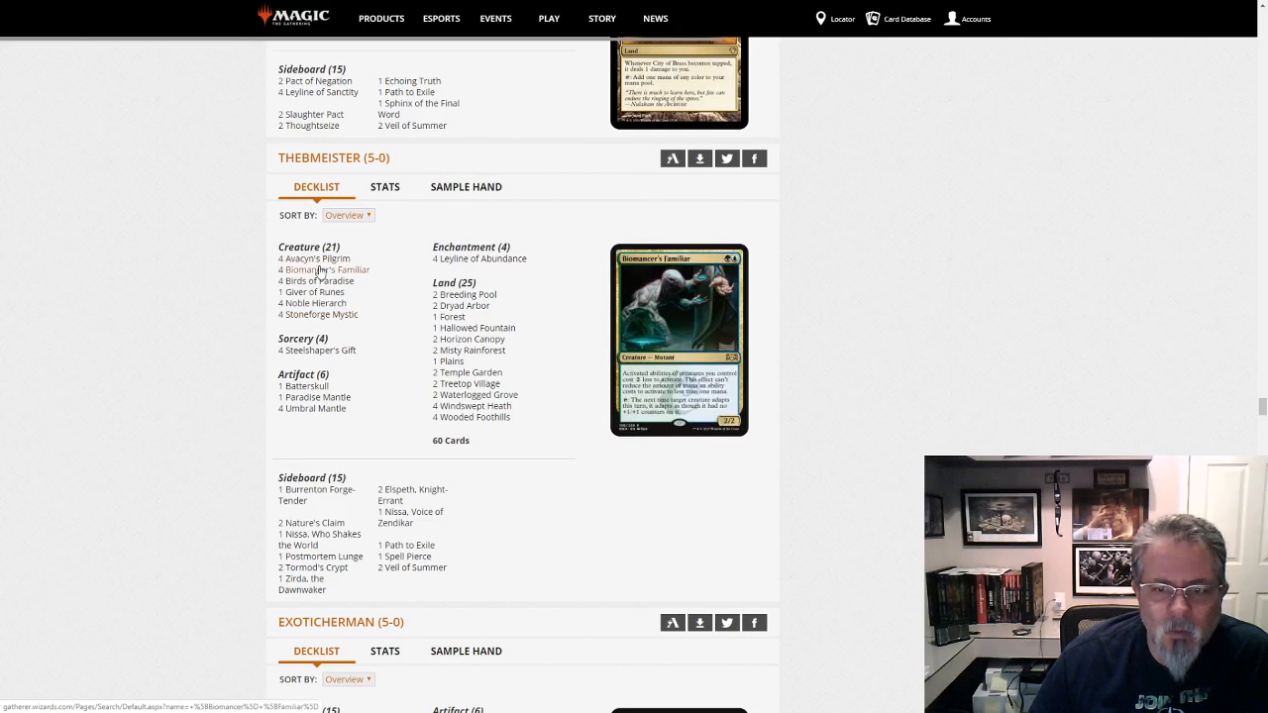
{"action": "mouse_move", "coordinate": [313, 301]}
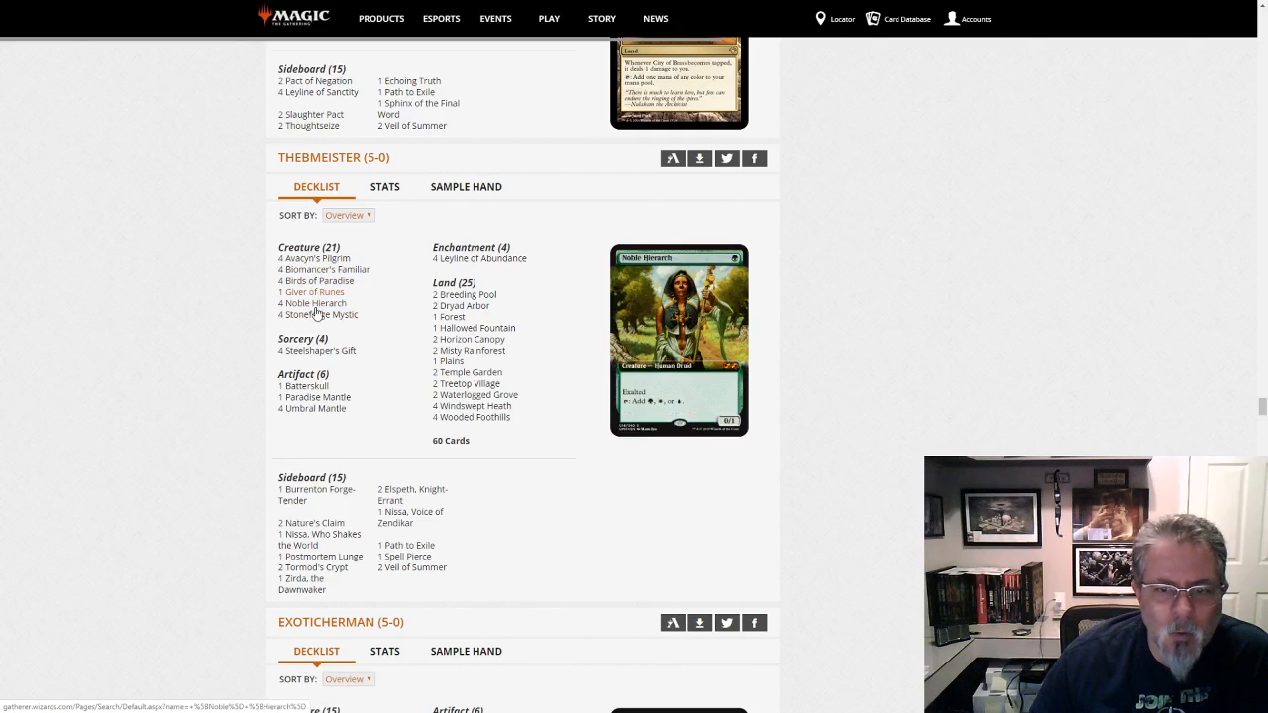
{"action": "mouse_move", "coordinate": [315, 408]}
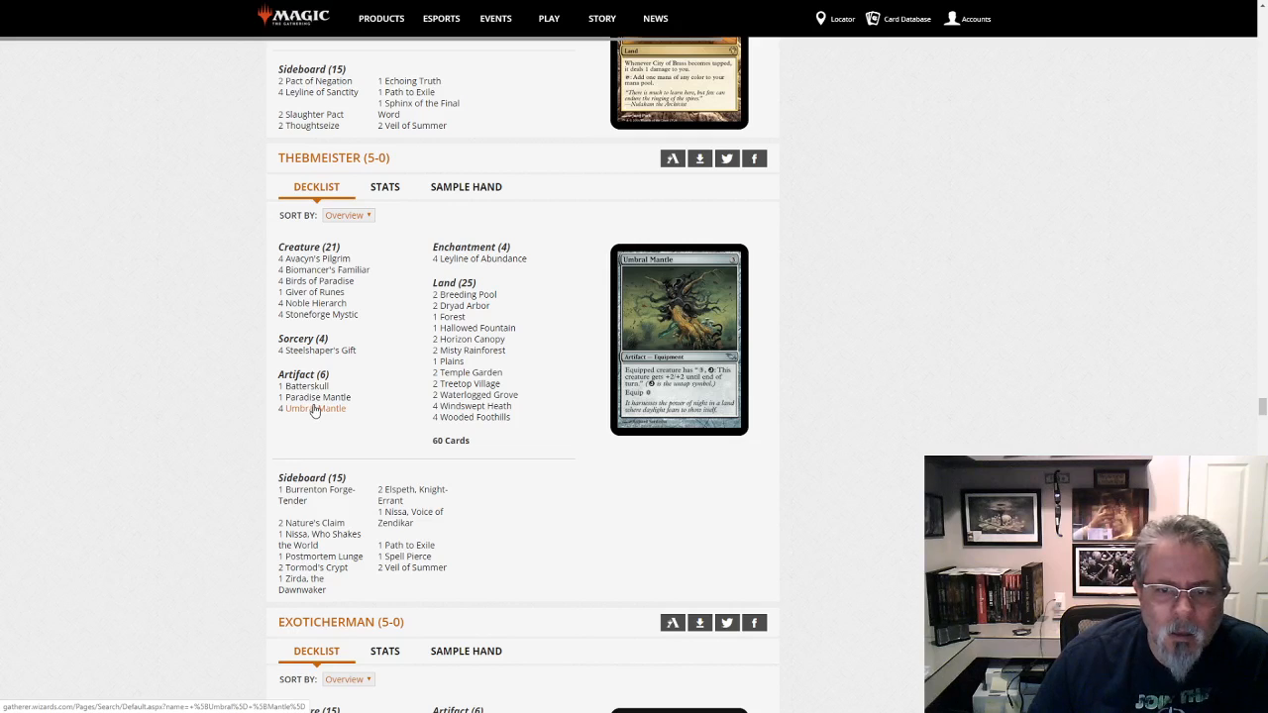
{"action": "mouse_move", "coordinate": [313, 397]}
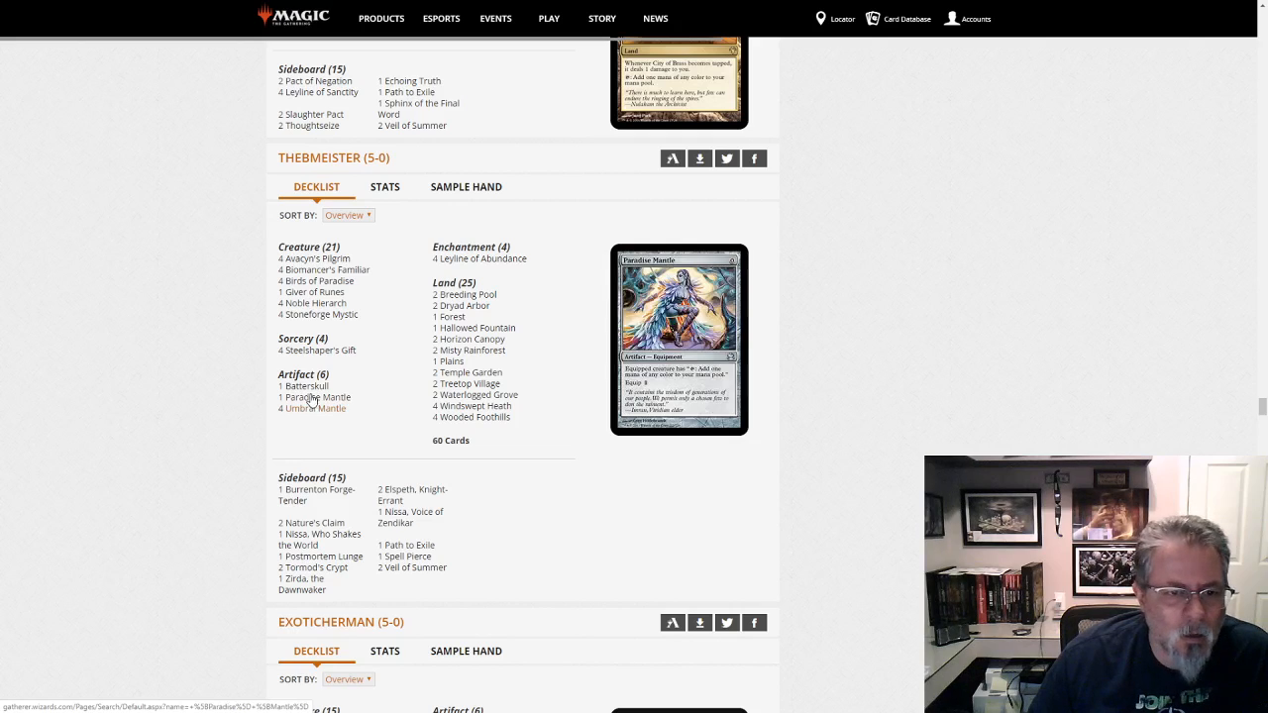
{"action": "mouse_move", "coordinate": [313, 281]}
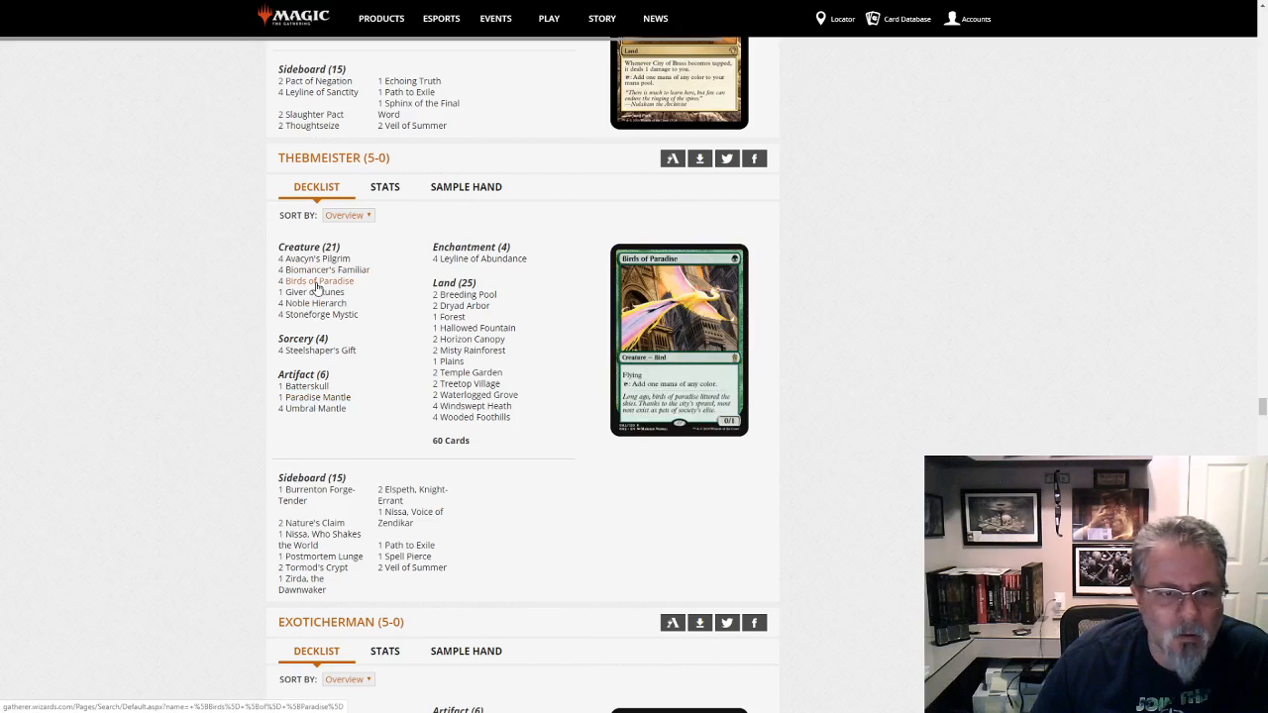
{"action": "mouse_move", "coordinate": [313, 303]}
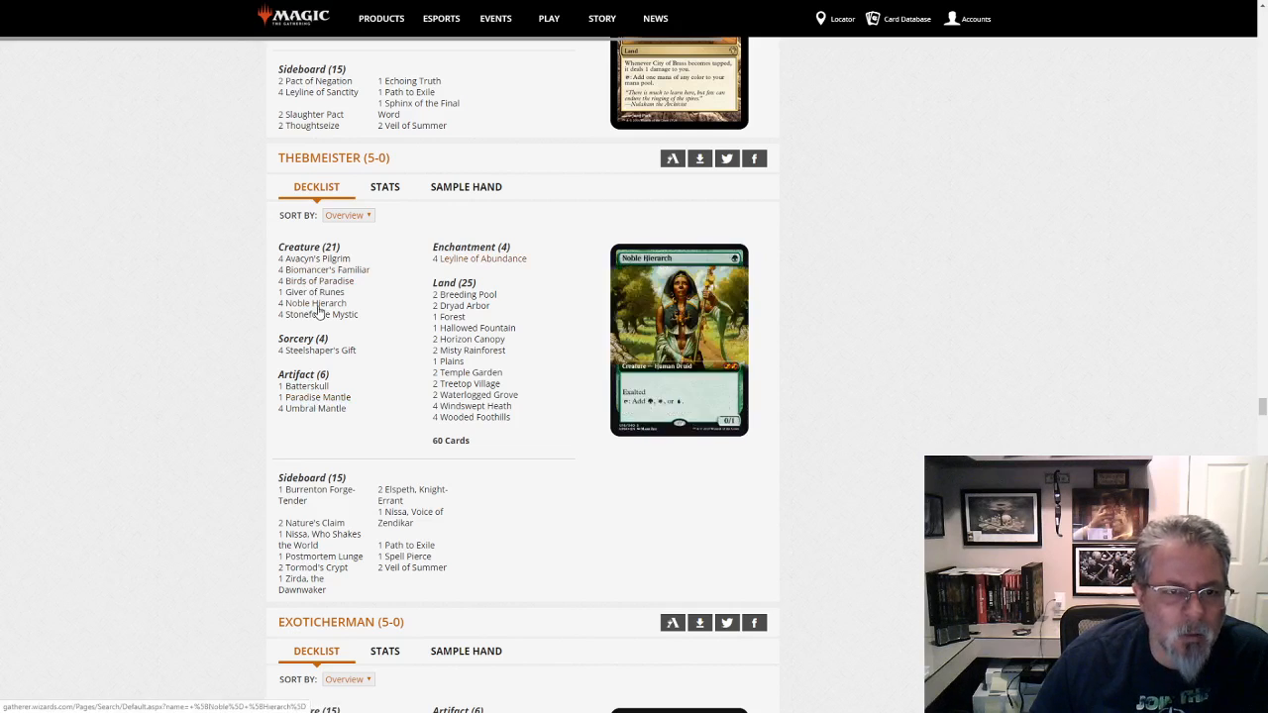
{"action": "mouse_move", "coordinate": [313, 408]}
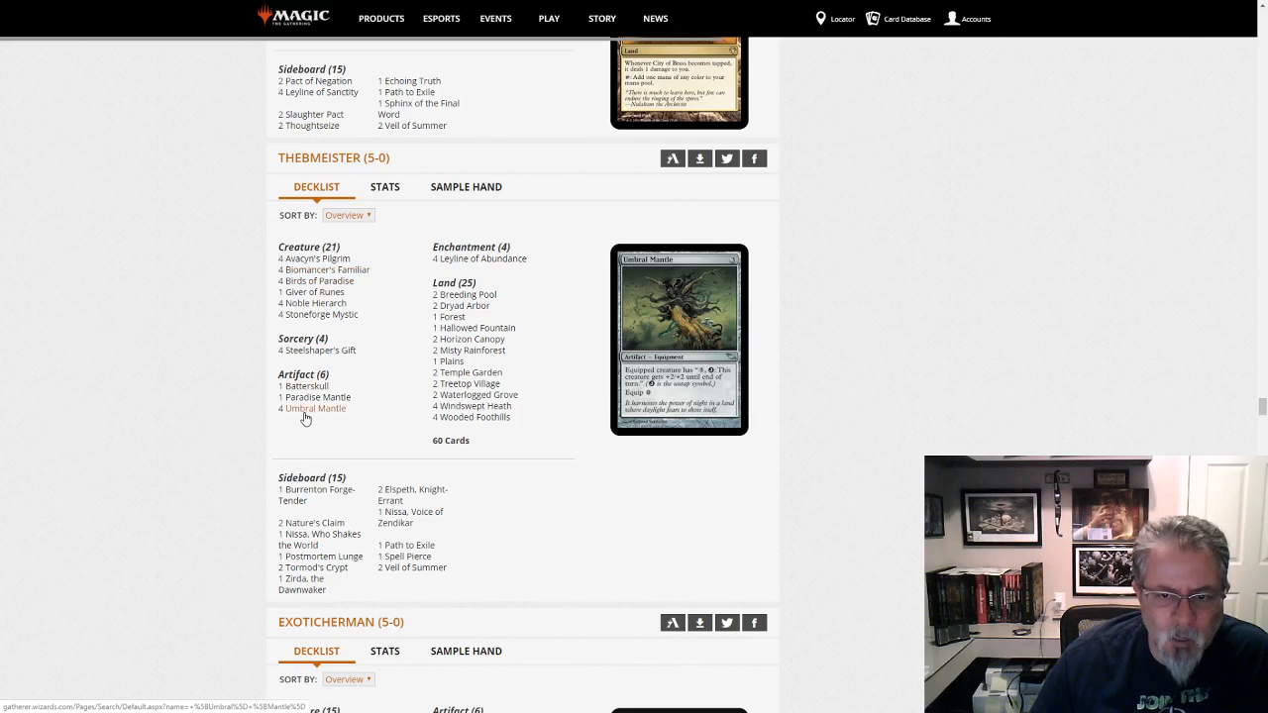
{"action": "mouse_move", "coordinate": [317, 282]}
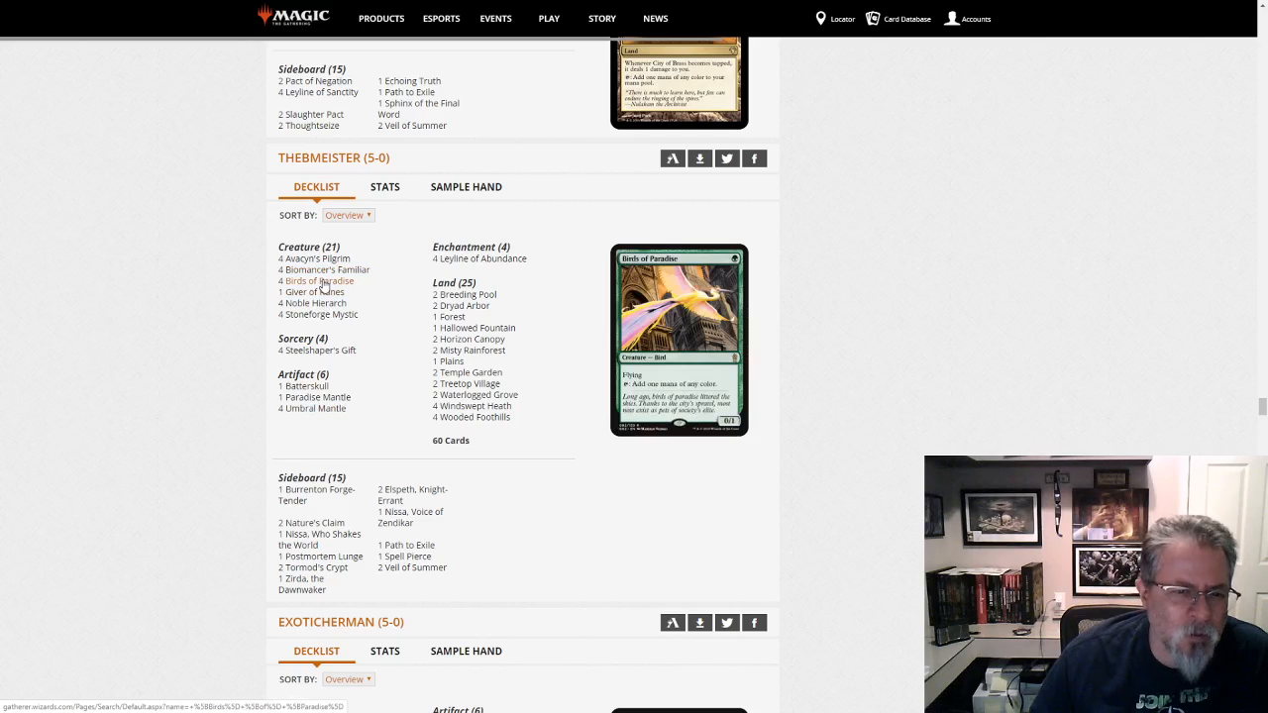
{"action": "mouse_move", "coordinate": [325, 269]}
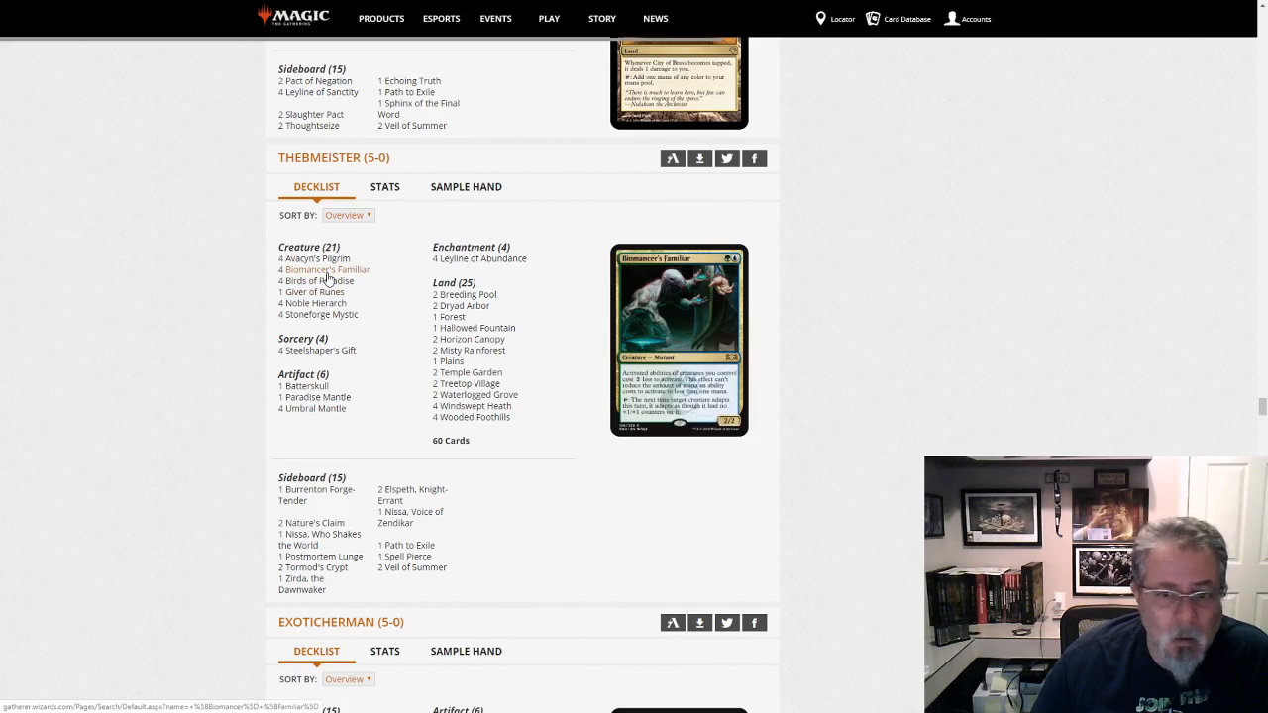
{"action": "mouse_move", "coordinate": [887, 257]}
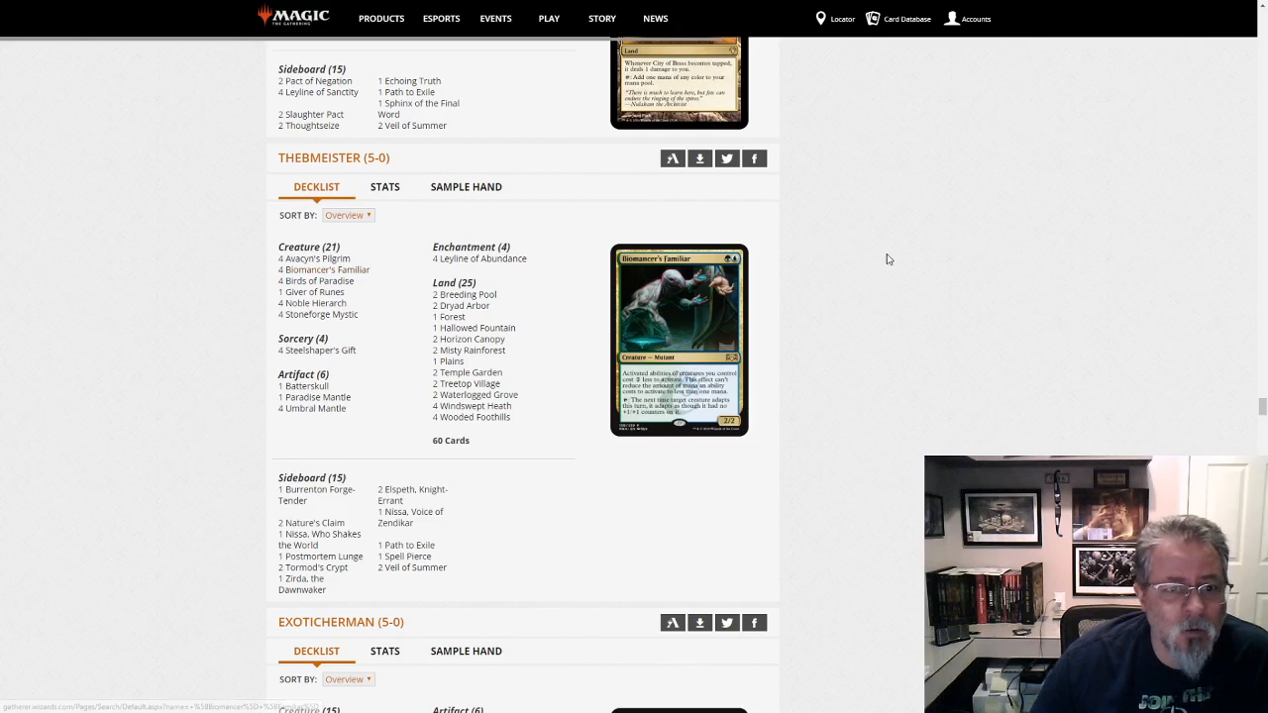
{"action": "mouse_move", "coordinate": [915, 507]}
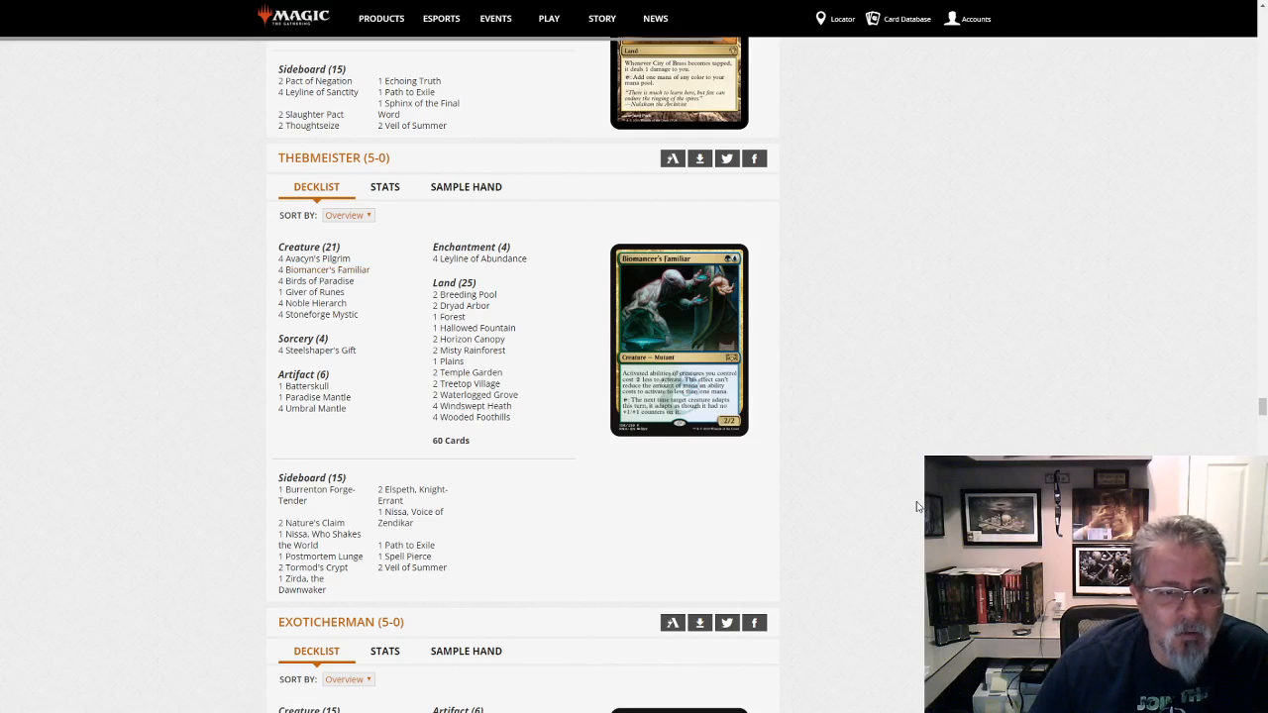
{"action": "scroll", "scroll_direction": "down", "scroll_amount": 3}
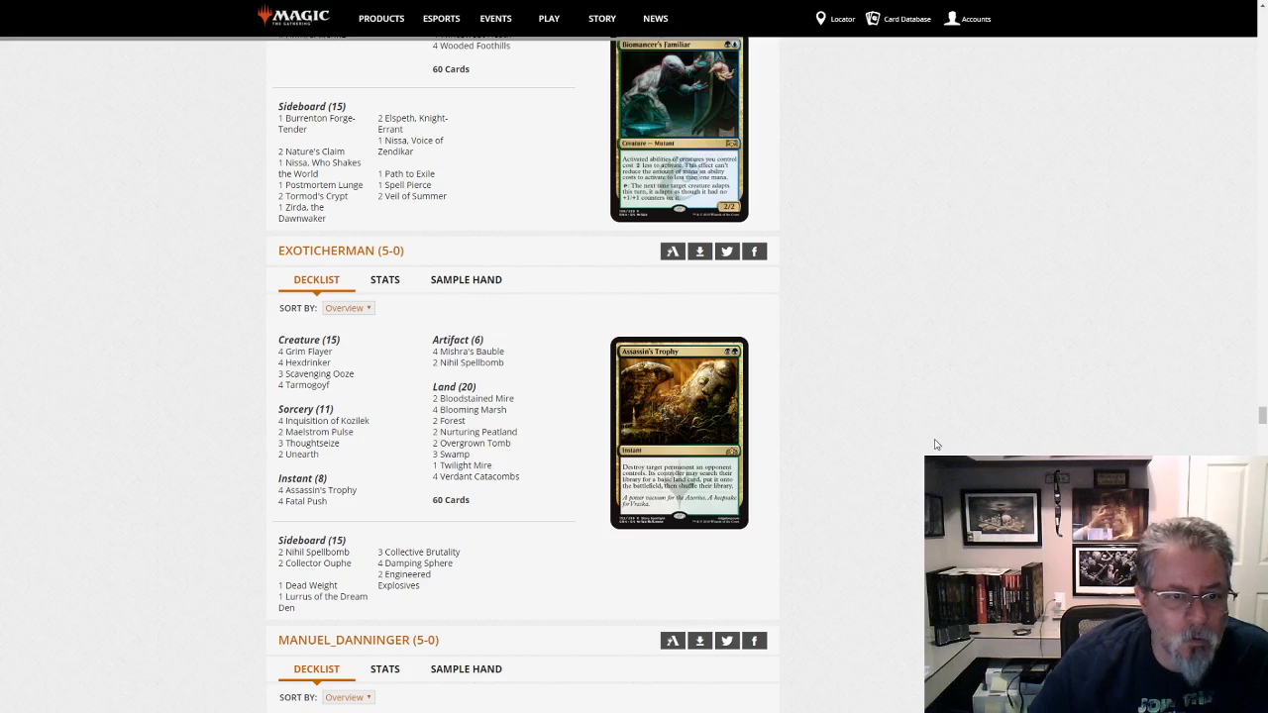
{"action": "mouse_move", "coordinate": [309, 420]}
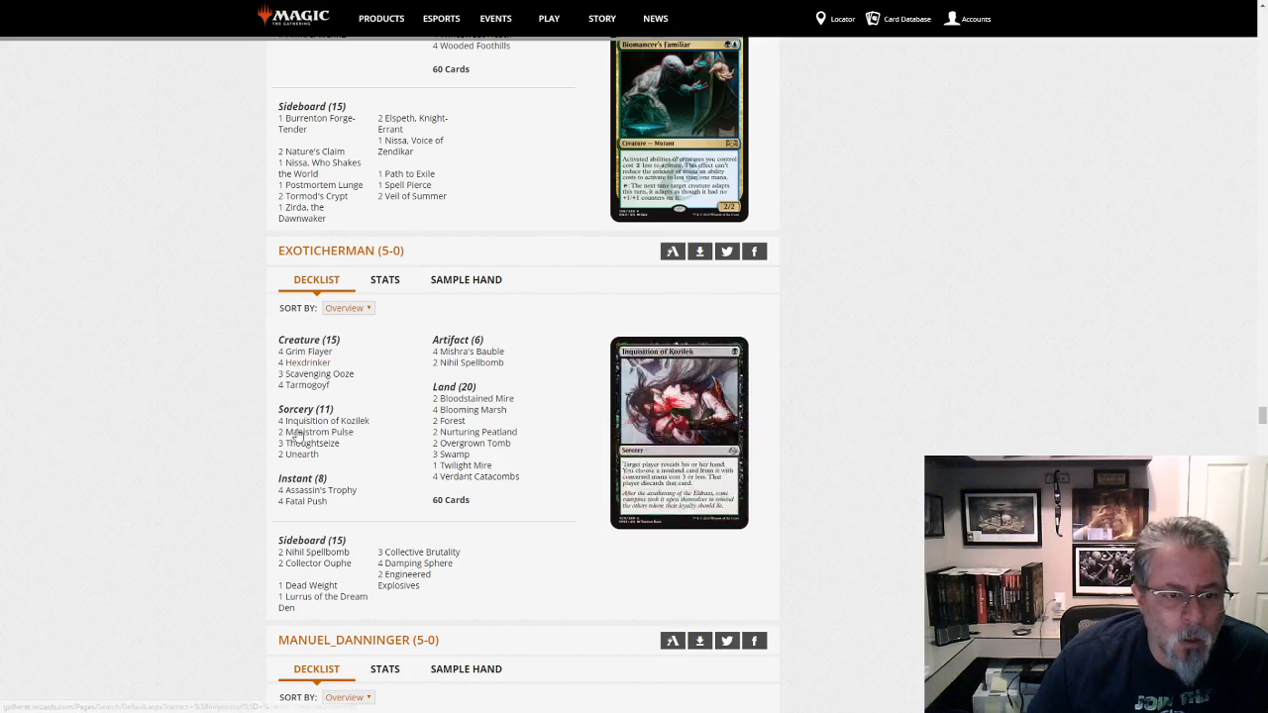
{"action": "mouse_move", "coordinate": [467, 352]}
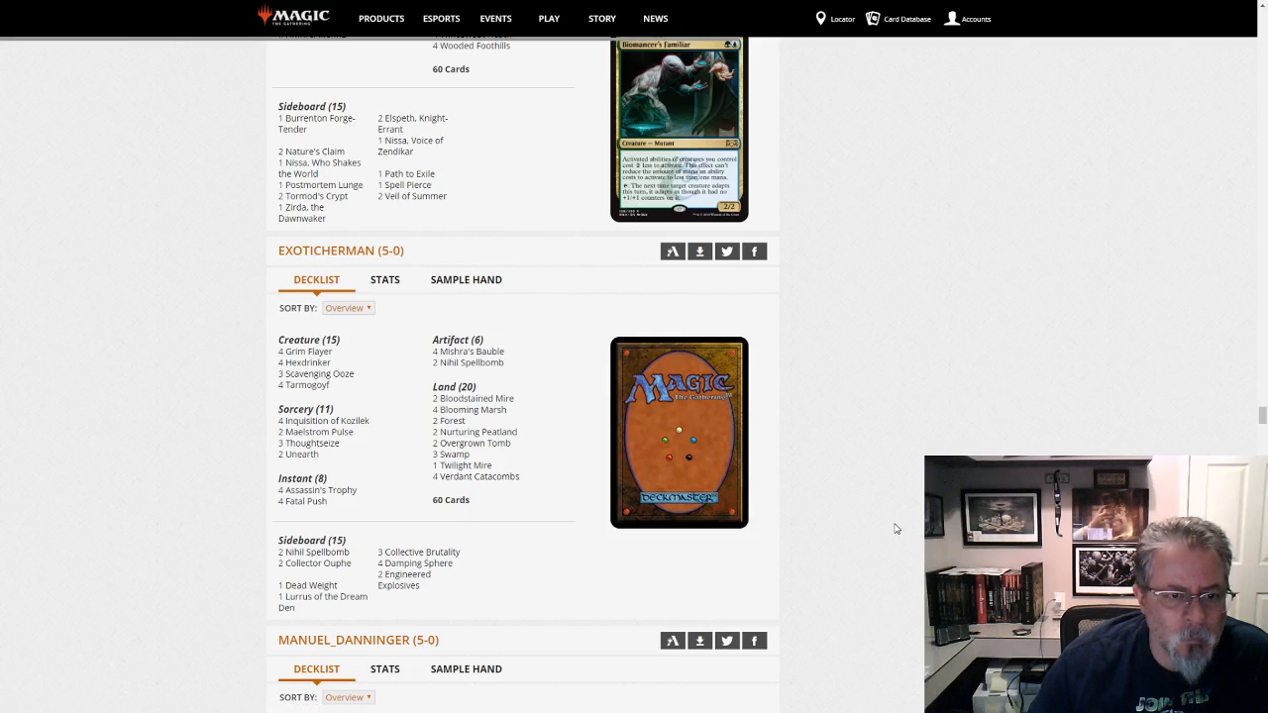
{"action": "scroll", "scroll_direction": "down", "scroll_amount": 3}
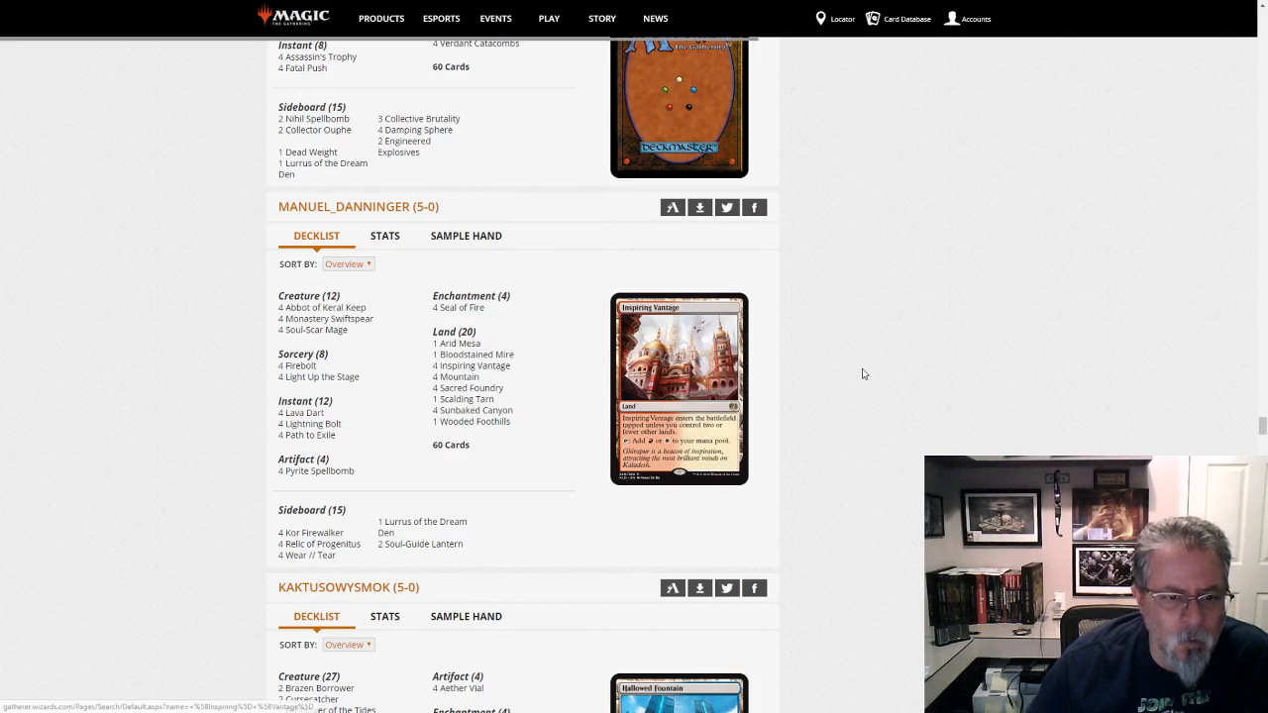
{"action": "mouse_move", "coordinate": [317, 472]}
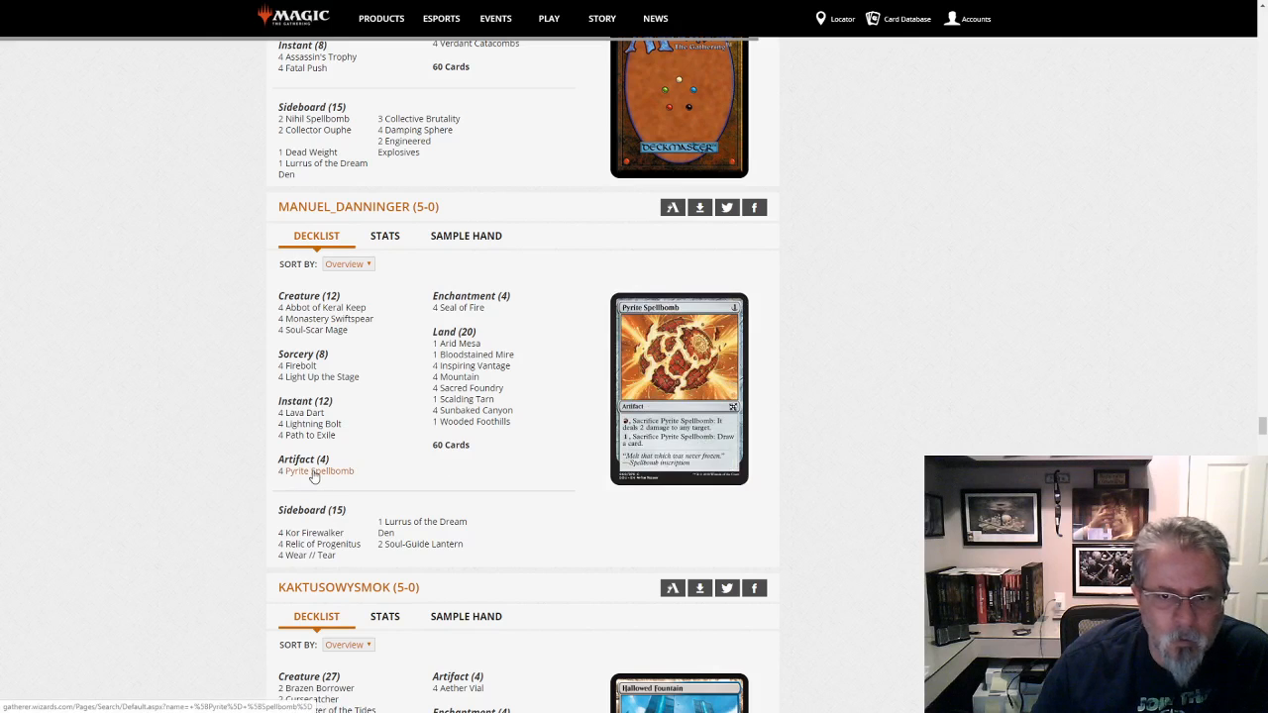
{"action": "scroll", "scroll_direction": "down", "scroll_amount": 3}
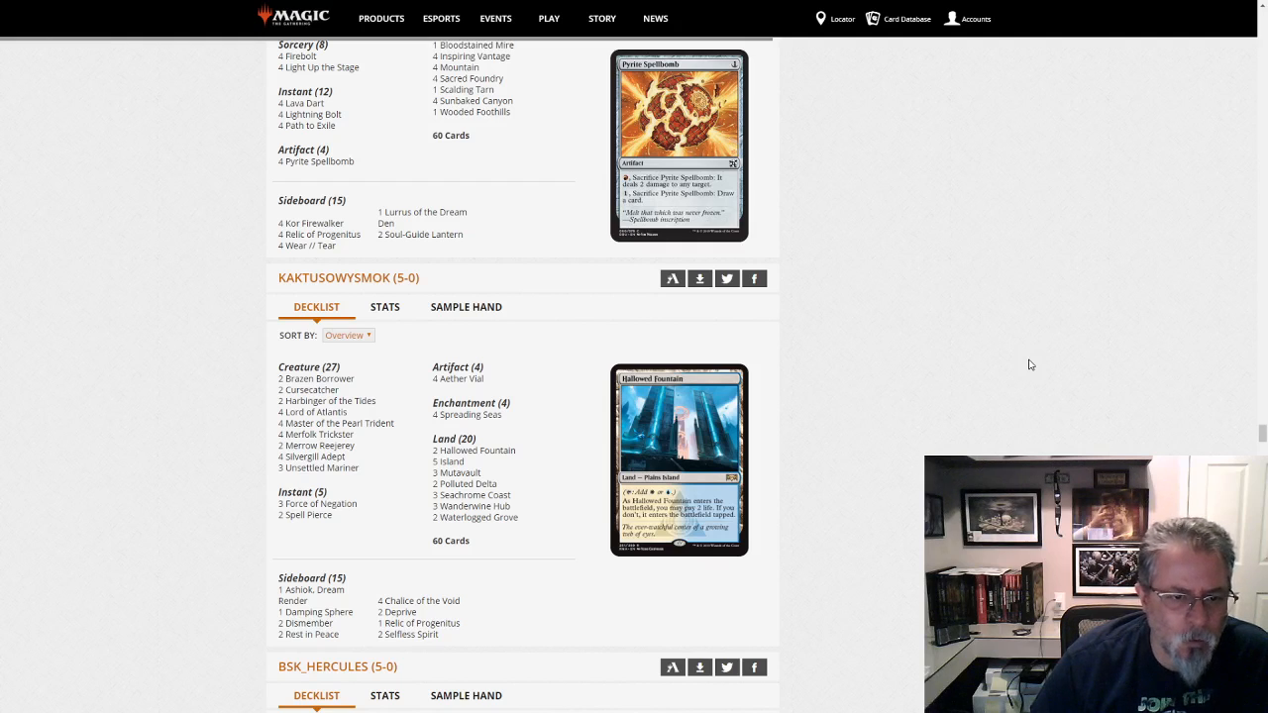
{"action": "mouse_move", "coordinate": [772, 395]}
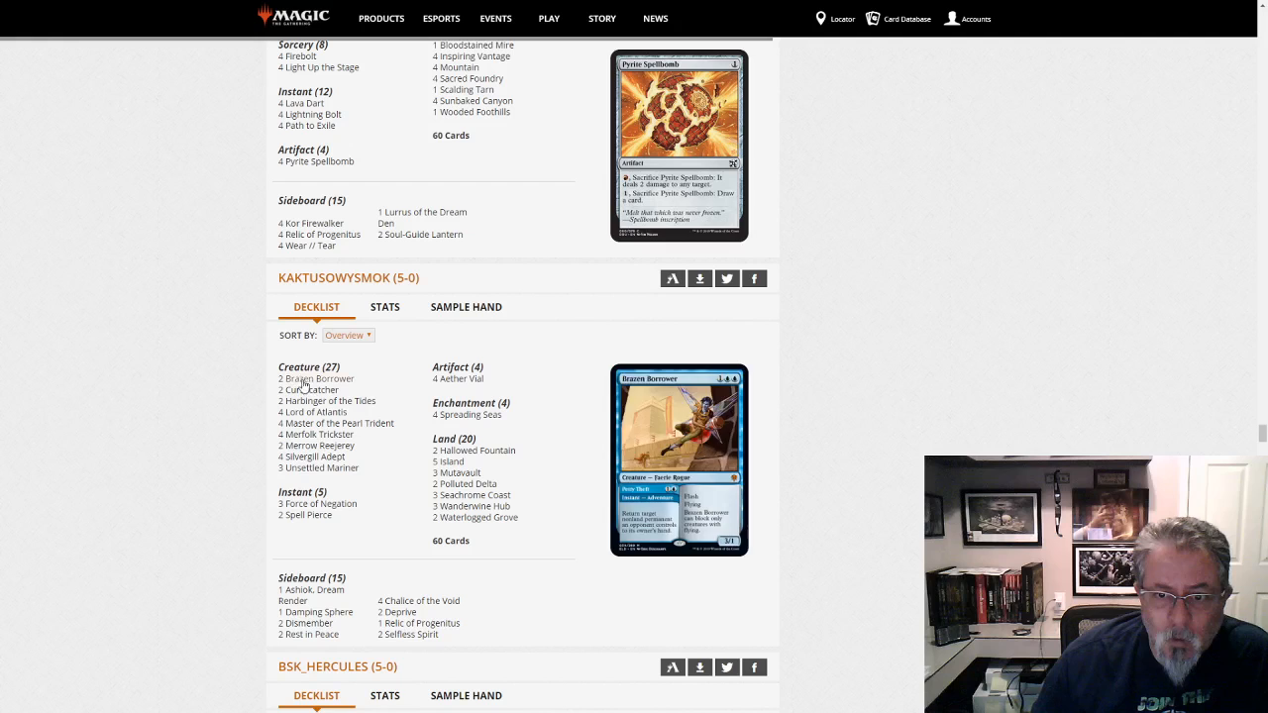
{"action": "mouse_move", "coordinate": [317, 468]}
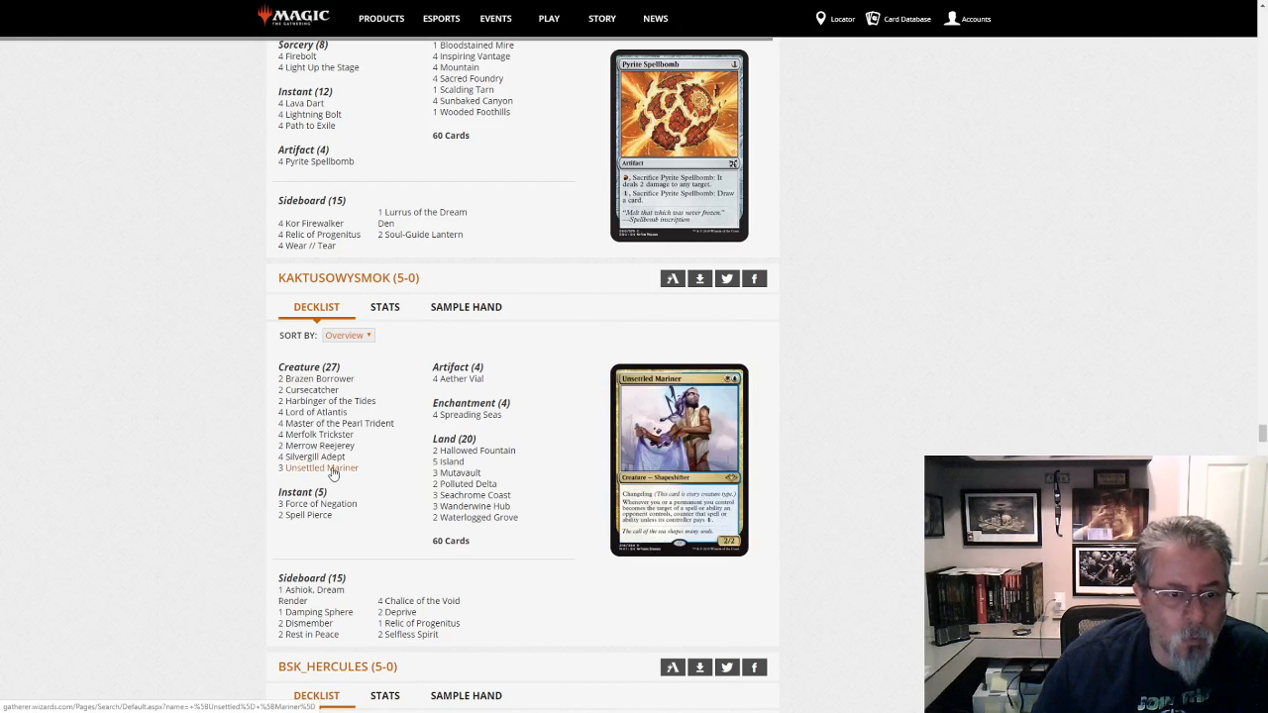
{"action": "mouse_move", "coordinate": [472, 507]}
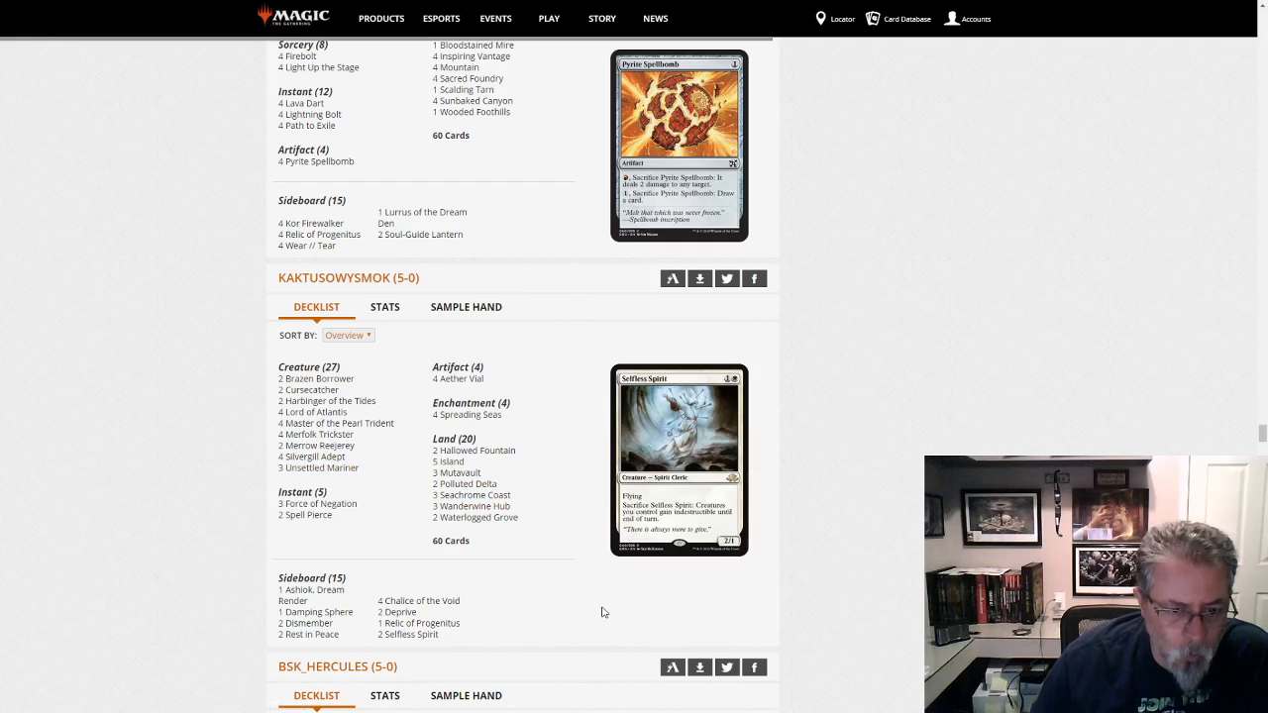
{"action": "scroll", "scroll_direction": "down", "scroll_amount": 3}
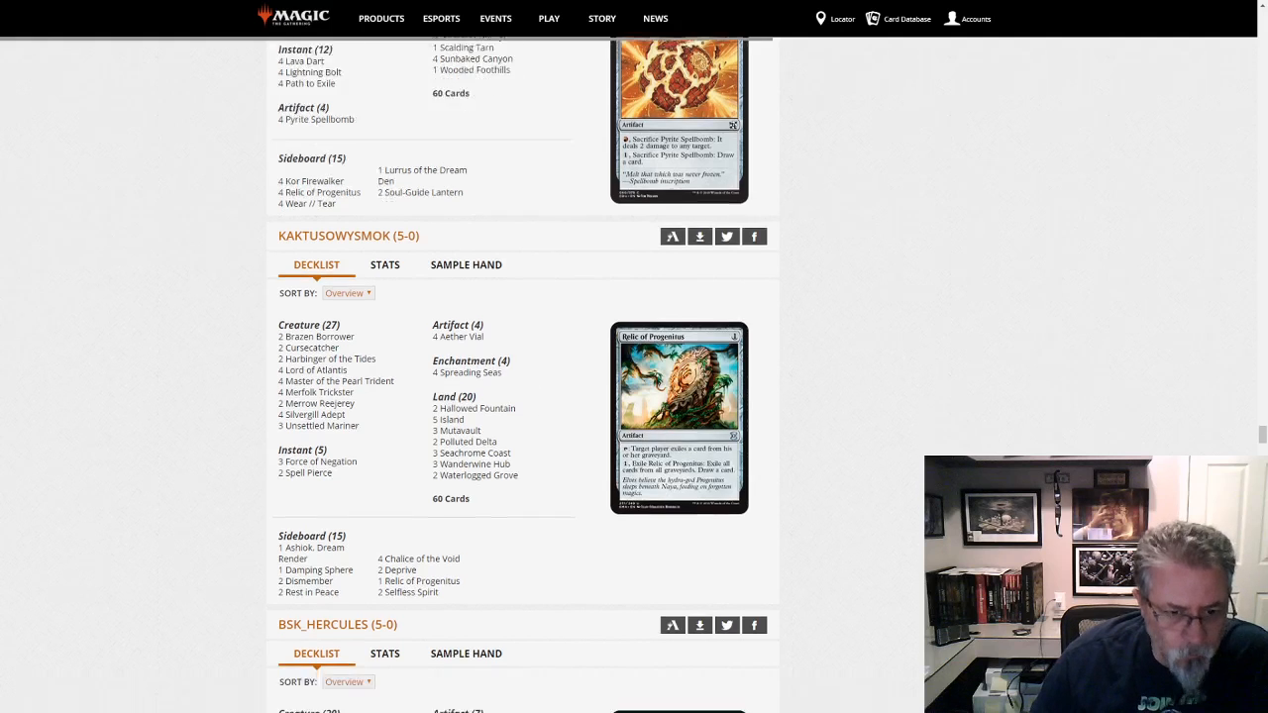
{"action": "scroll", "scroll_direction": "down", "scroll_amount": 3}
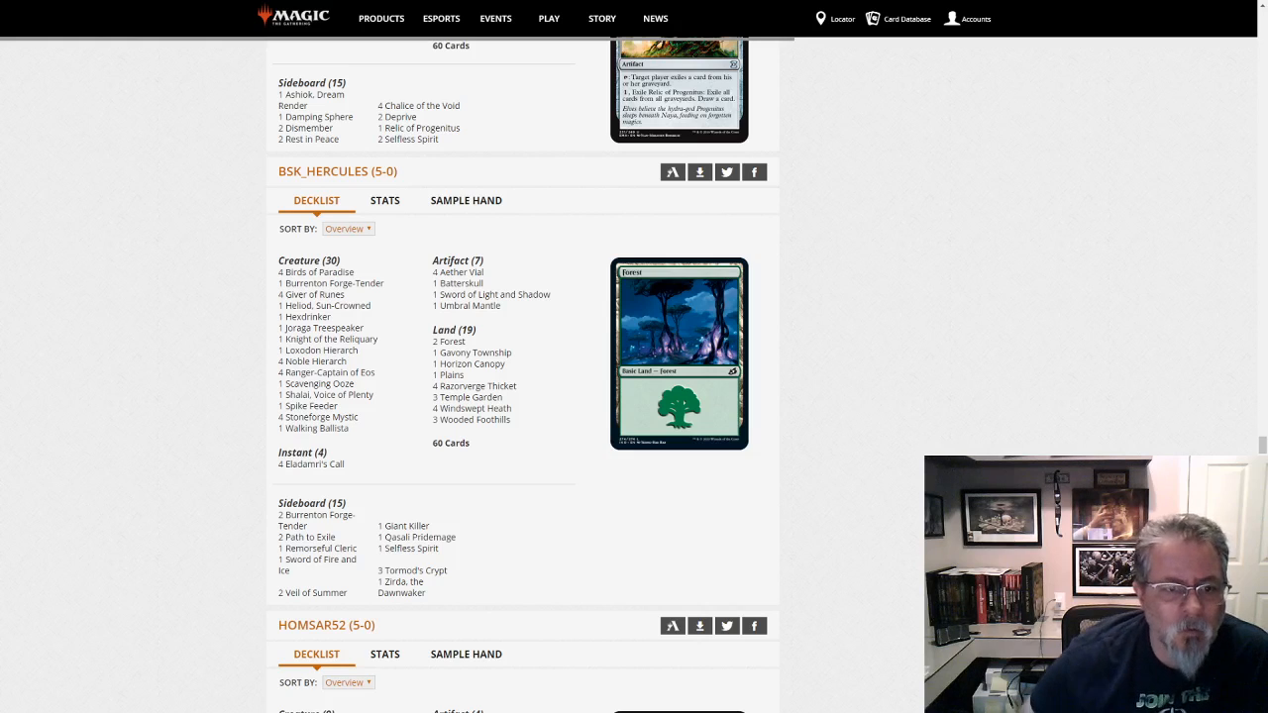
{"action": "mouse_move", "coordinate": [737, 400]}
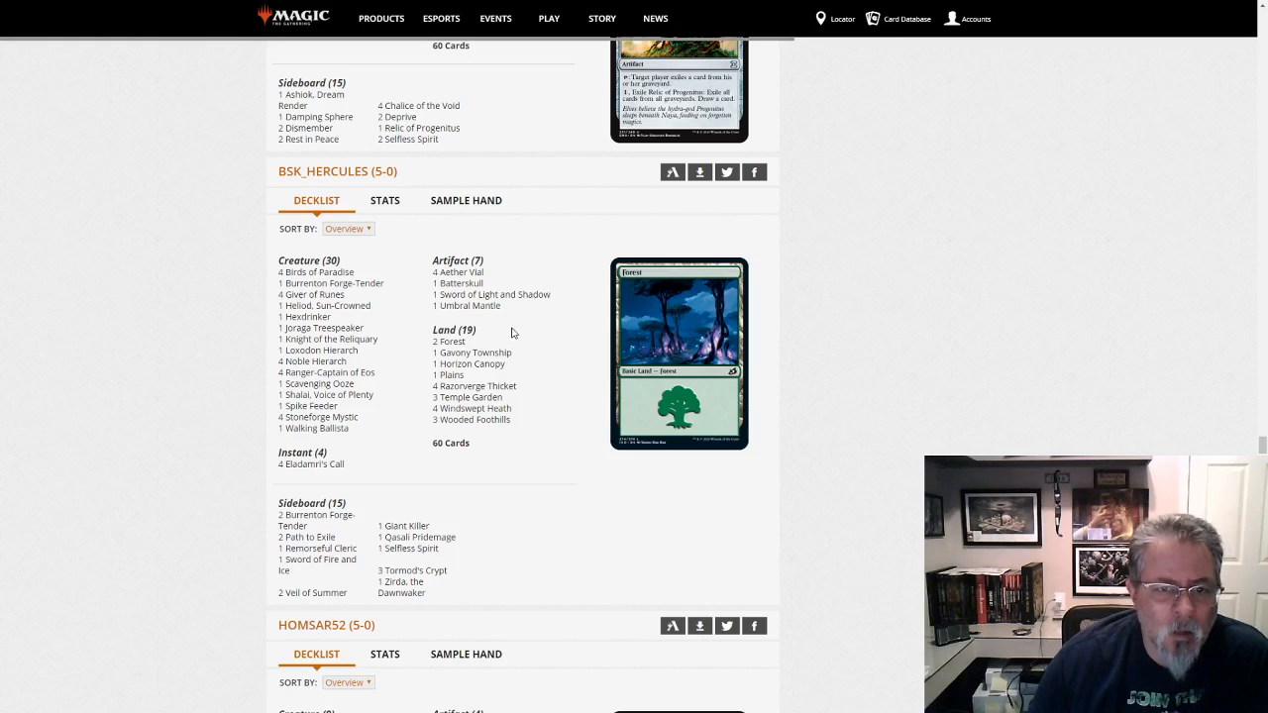
{"action": "mouse_move", "coordinate": [467, 305]}
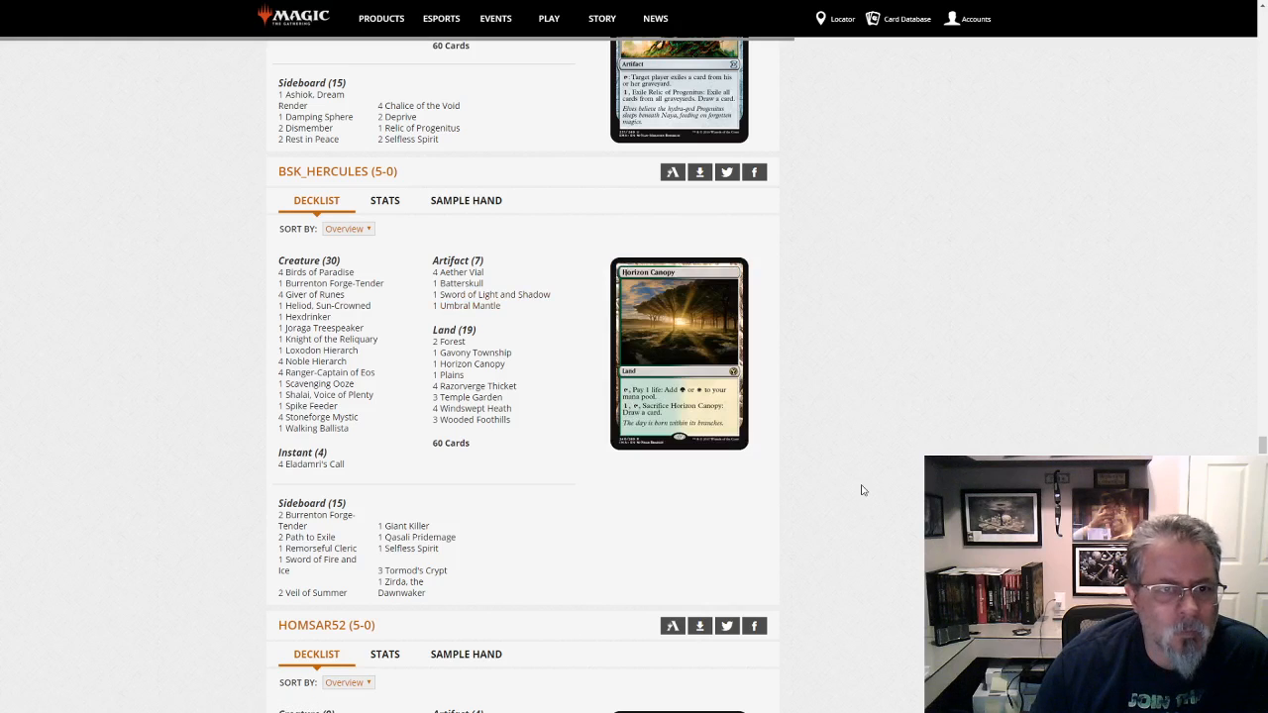
{"action": "mouse_move", "coordinate": [309, 535]}
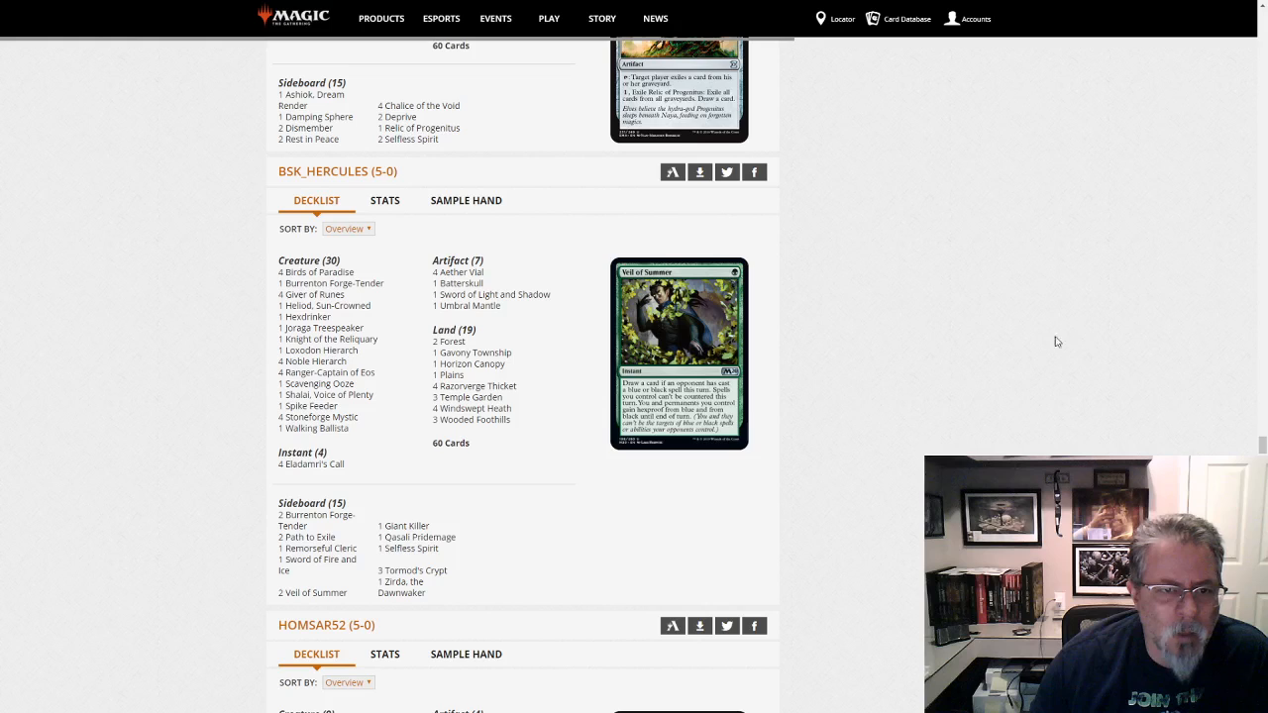
{"action": "scroll", "scroll_direction": "down", "scroll_amount": 3}
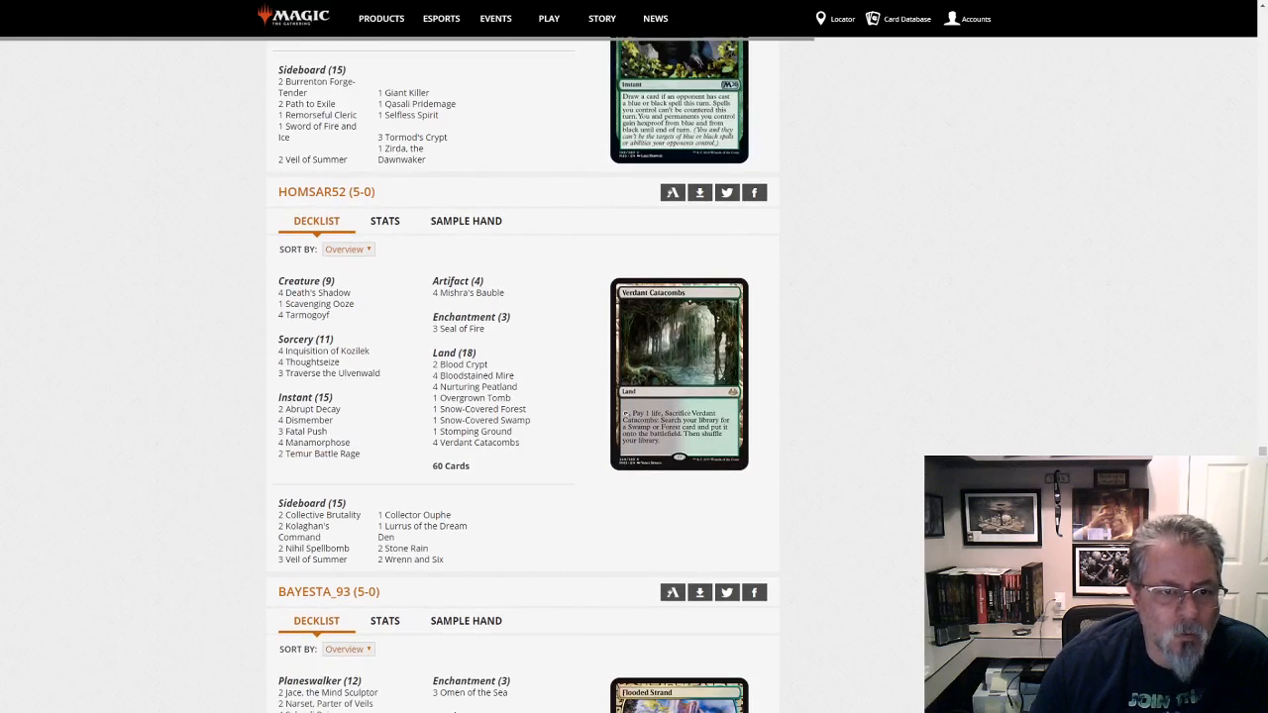
{"action": "mouse_move", "coordinate": [404, 269]}
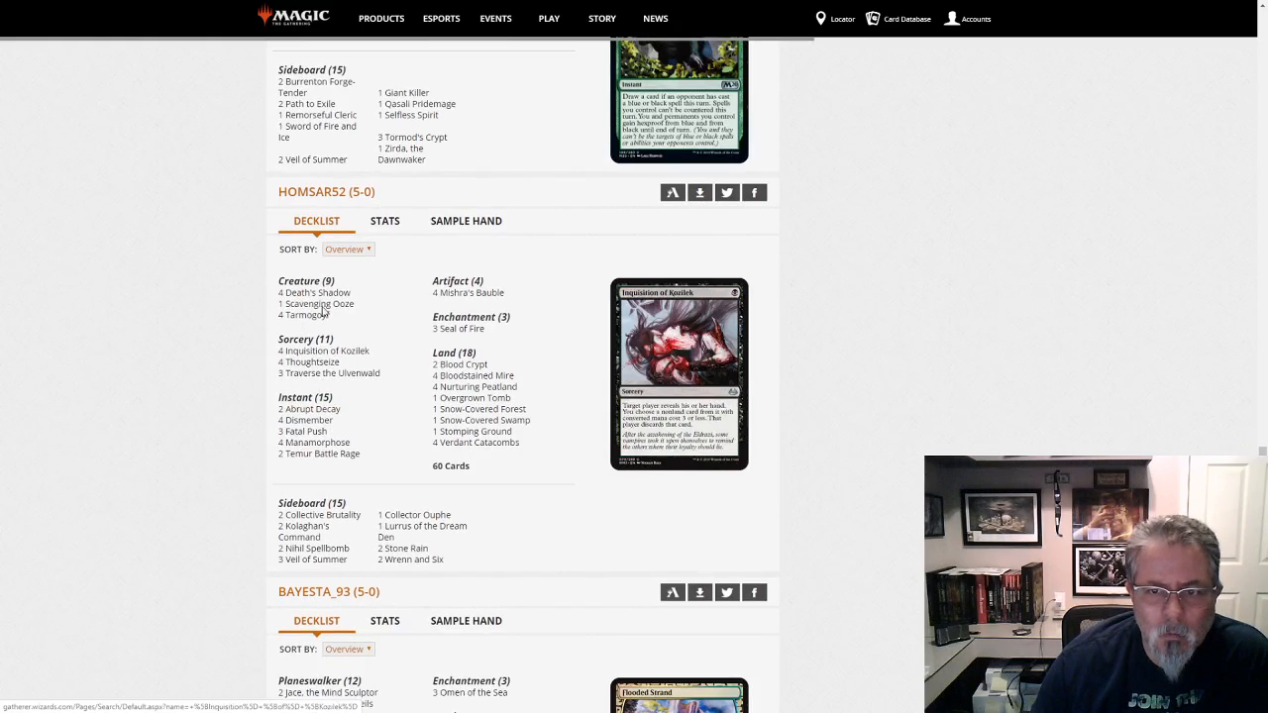
{"action": "mouse_move", "coordinate": [309, 408]}
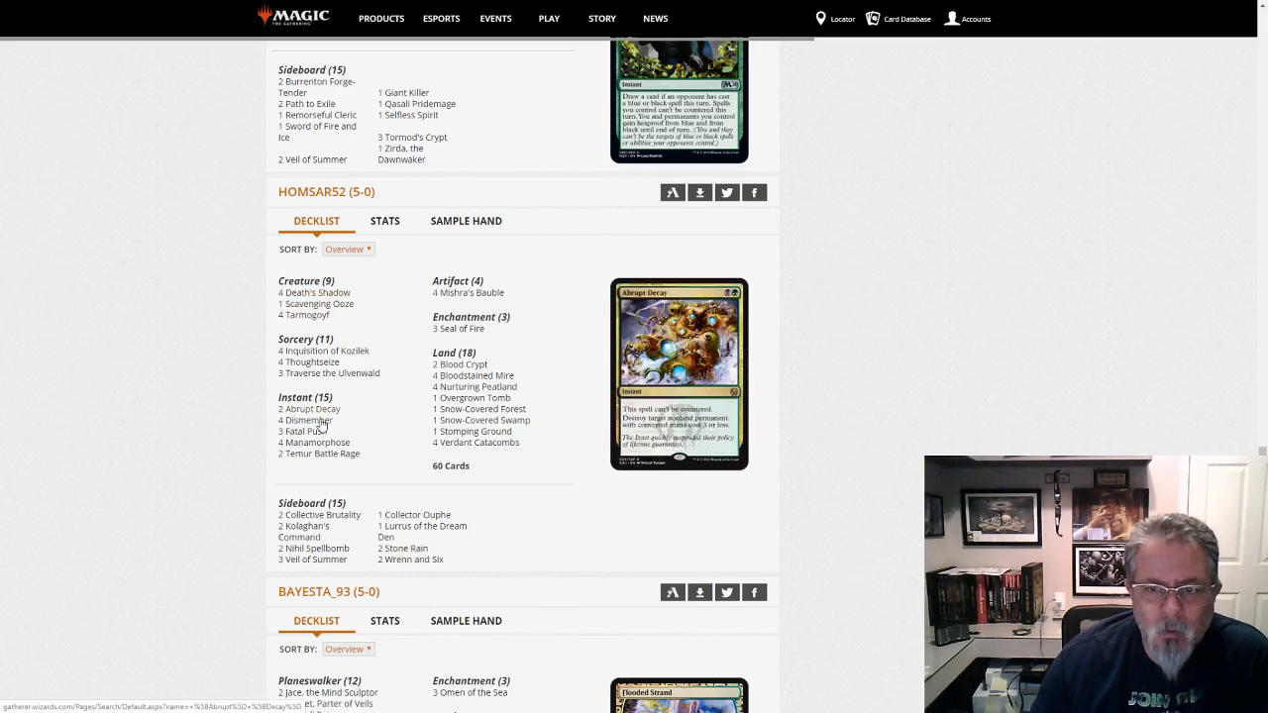
{"action": "mouse_move", "coordinate": [319, 454]}
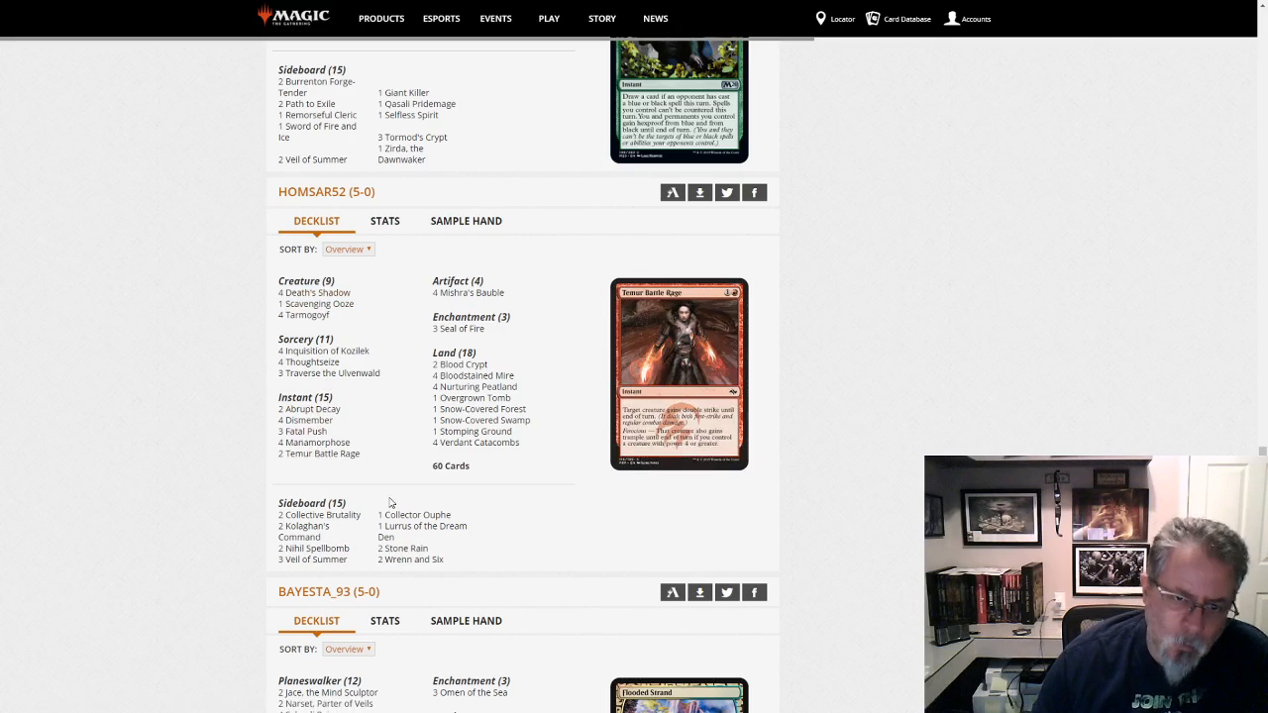
{"action": "mouse_move", "coordinate": [939, 444]}
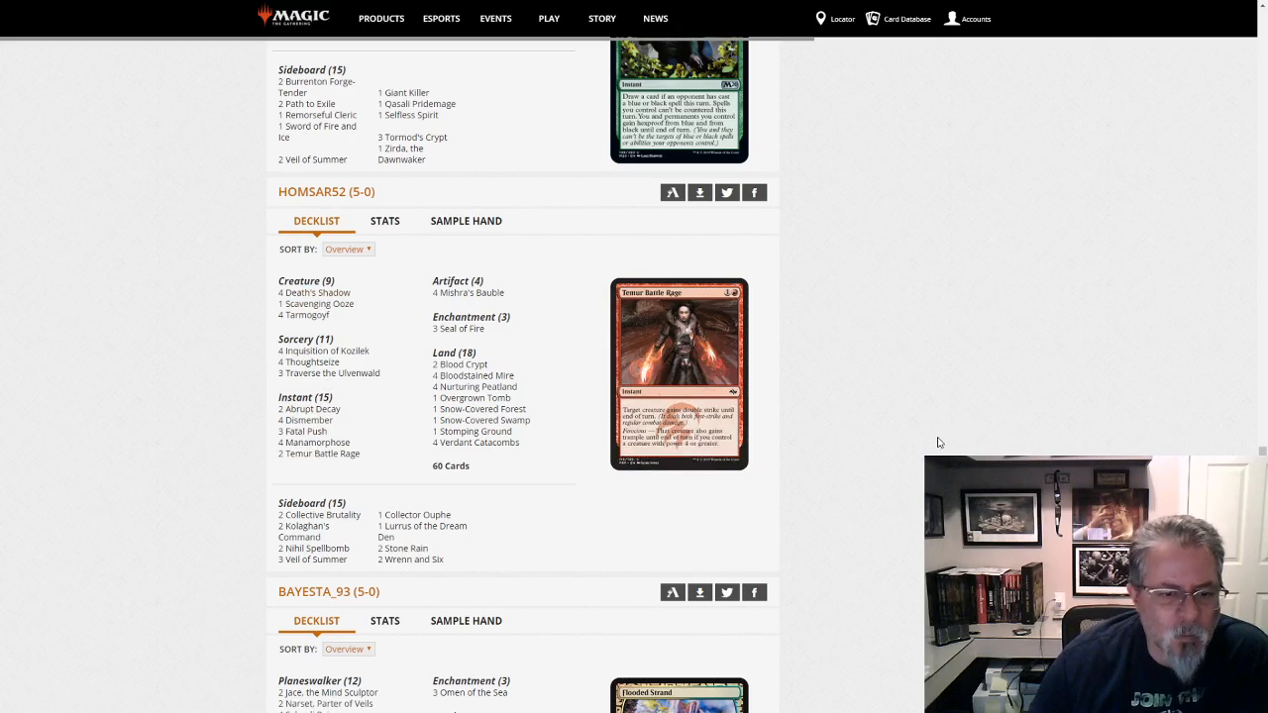
{"action": "mouse_move", "coordinate": [186, 408]}
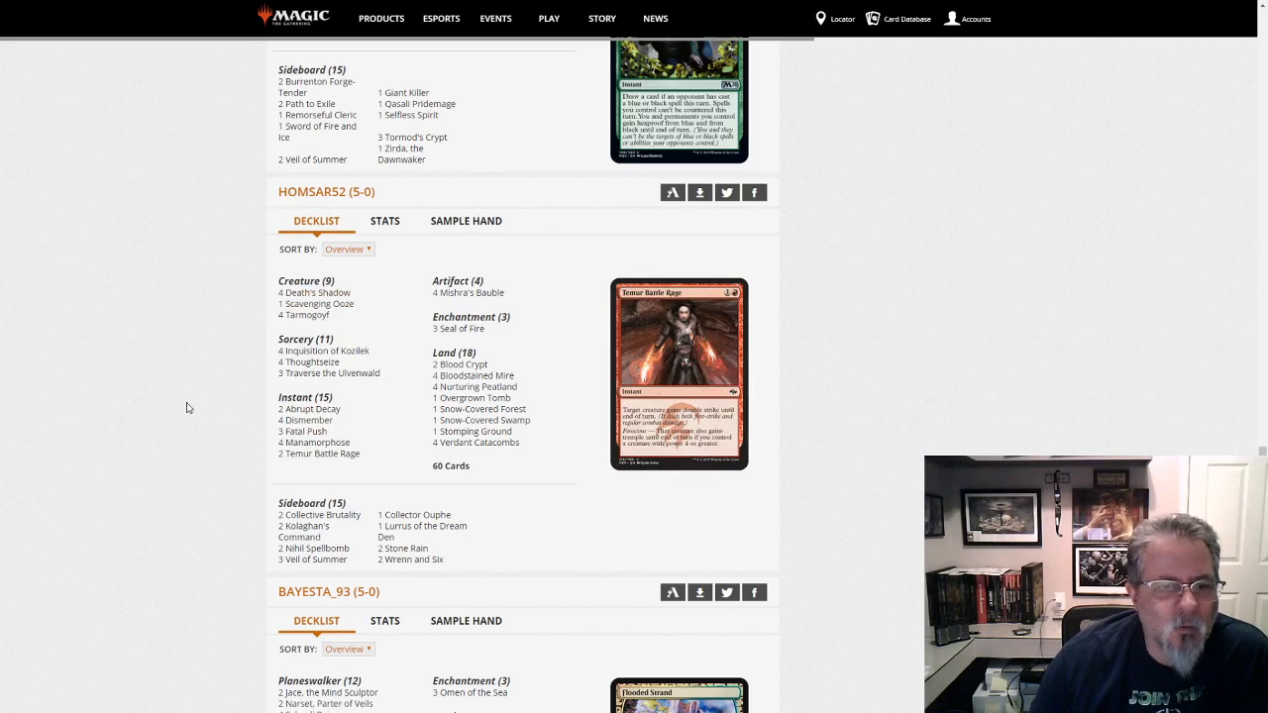
{"action": "scroll", "scroll_direction": "down", "scroll_amount": 3}
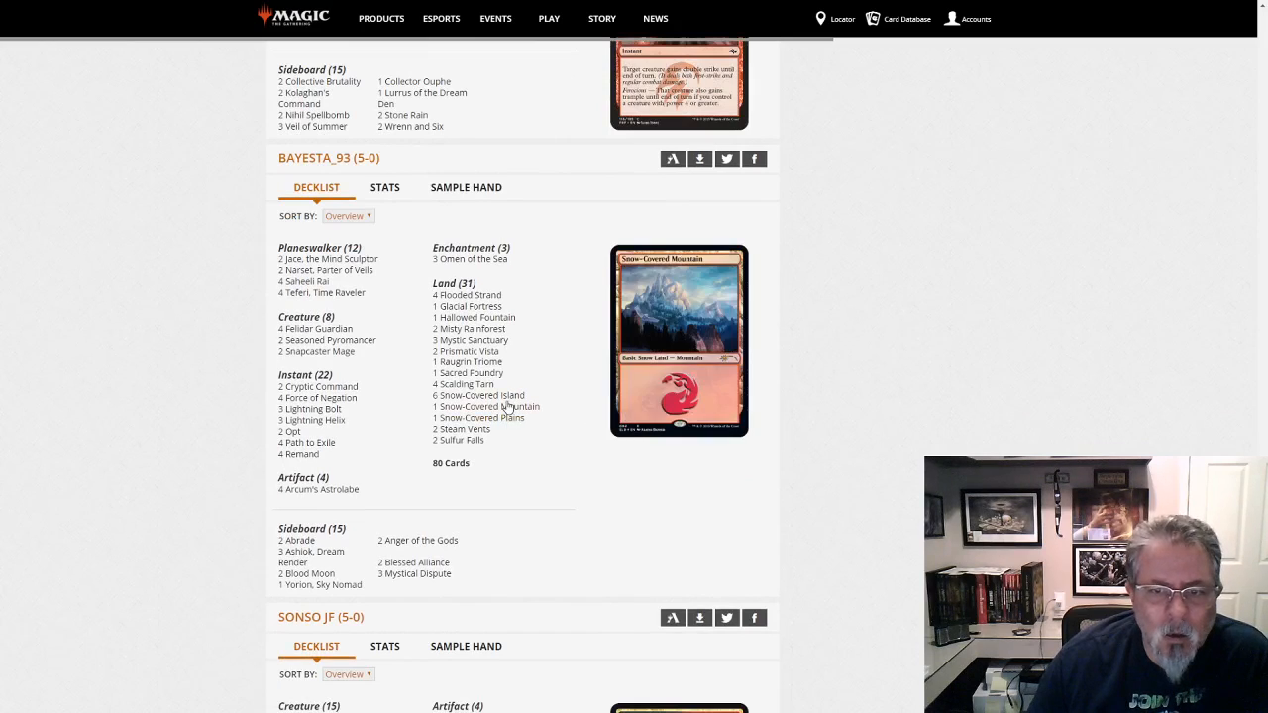
{"action": "mouse_move", "coordinate": [321, 293]}
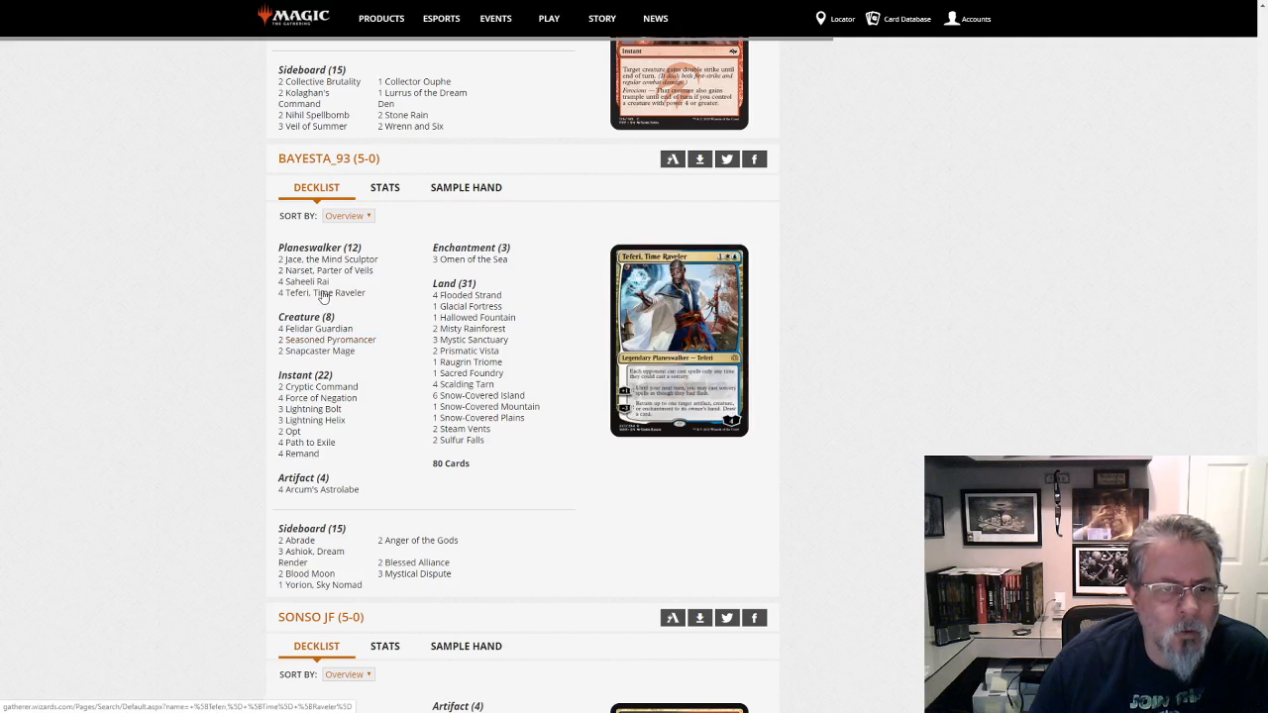
{"action": "mouse_move", "coordinate": [317, 329]}
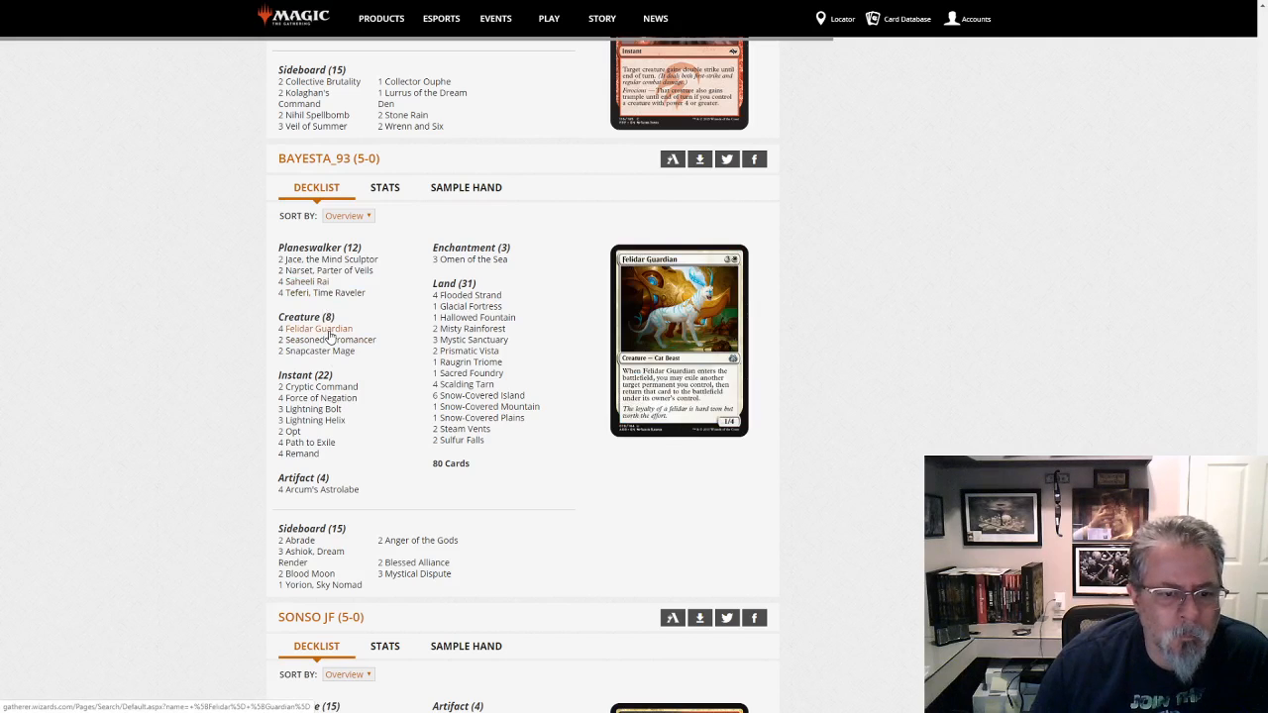
{"action": "mouse_move", "coordinate": [469, 257]}
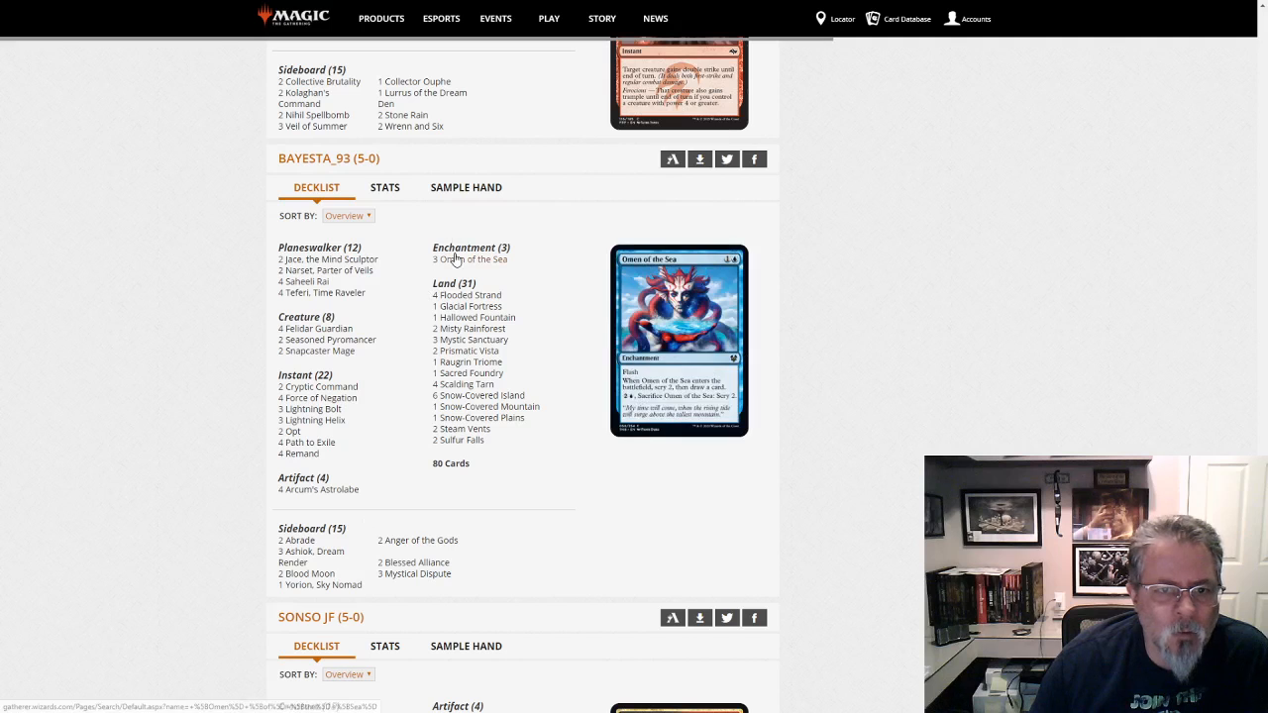
{"action": "scroll", "scroll_direction": "down", "scroll_amount": 3}
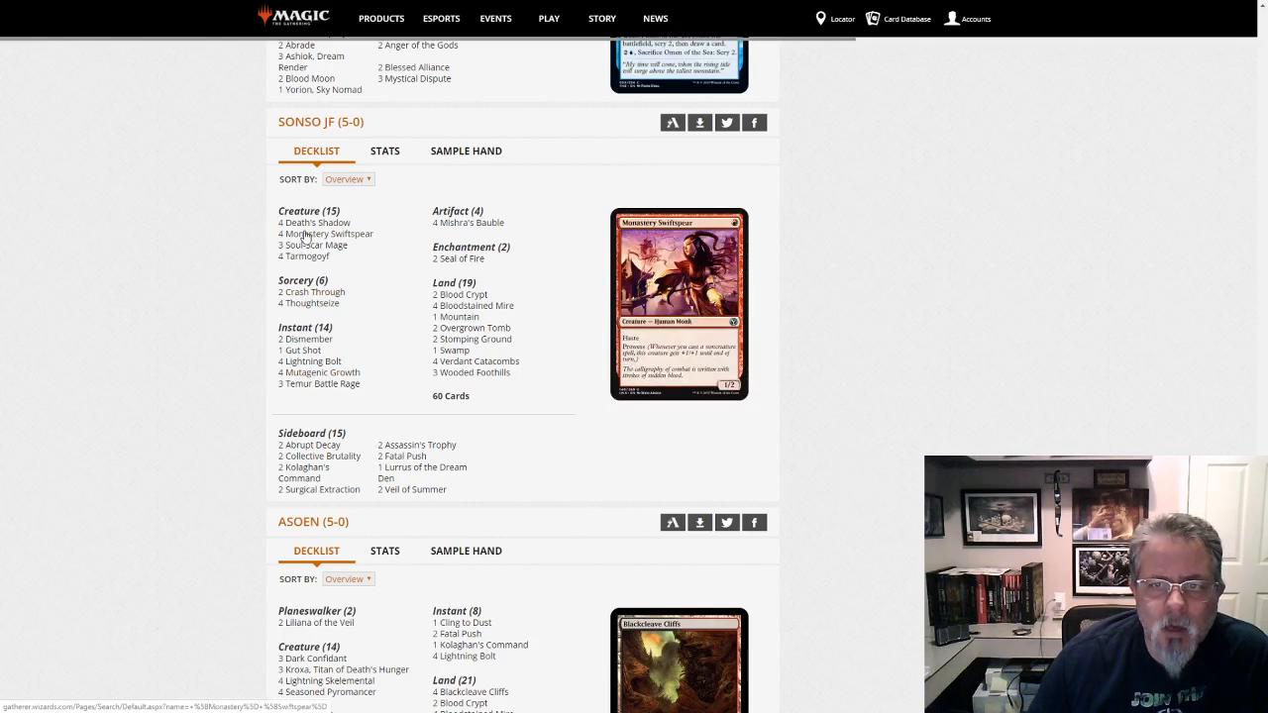
{"action": "mouse_move", "coordinate": [323, 384]}
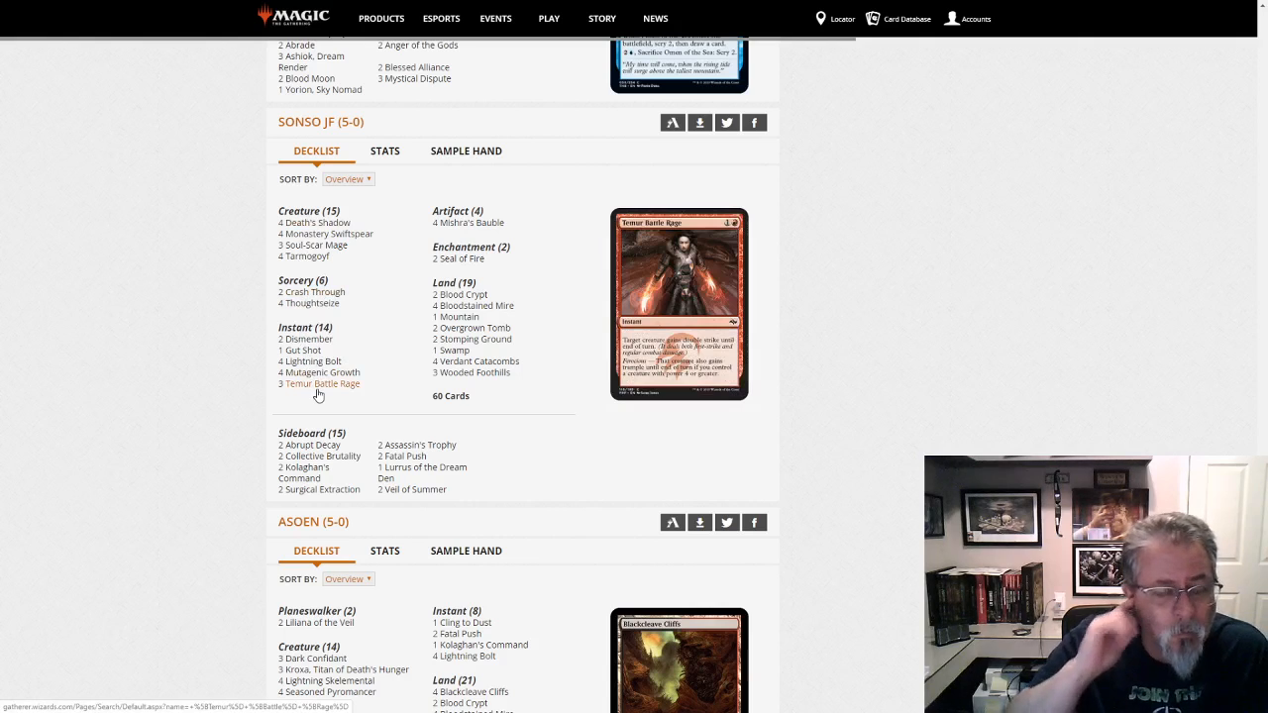
{"action": "scroll", "scroll_direction": "up", "scroll_amount": 3}
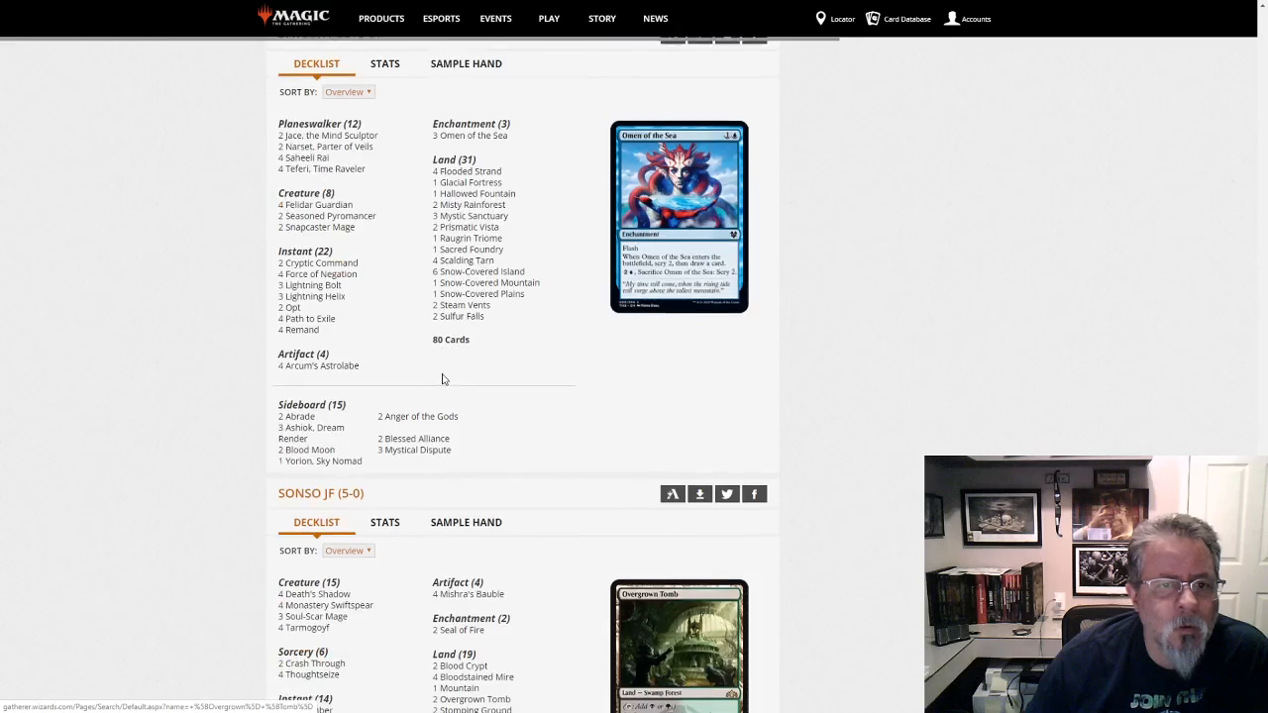
{"action": "scroll", "scroll_direction": "up", "scroll_amount": 3}
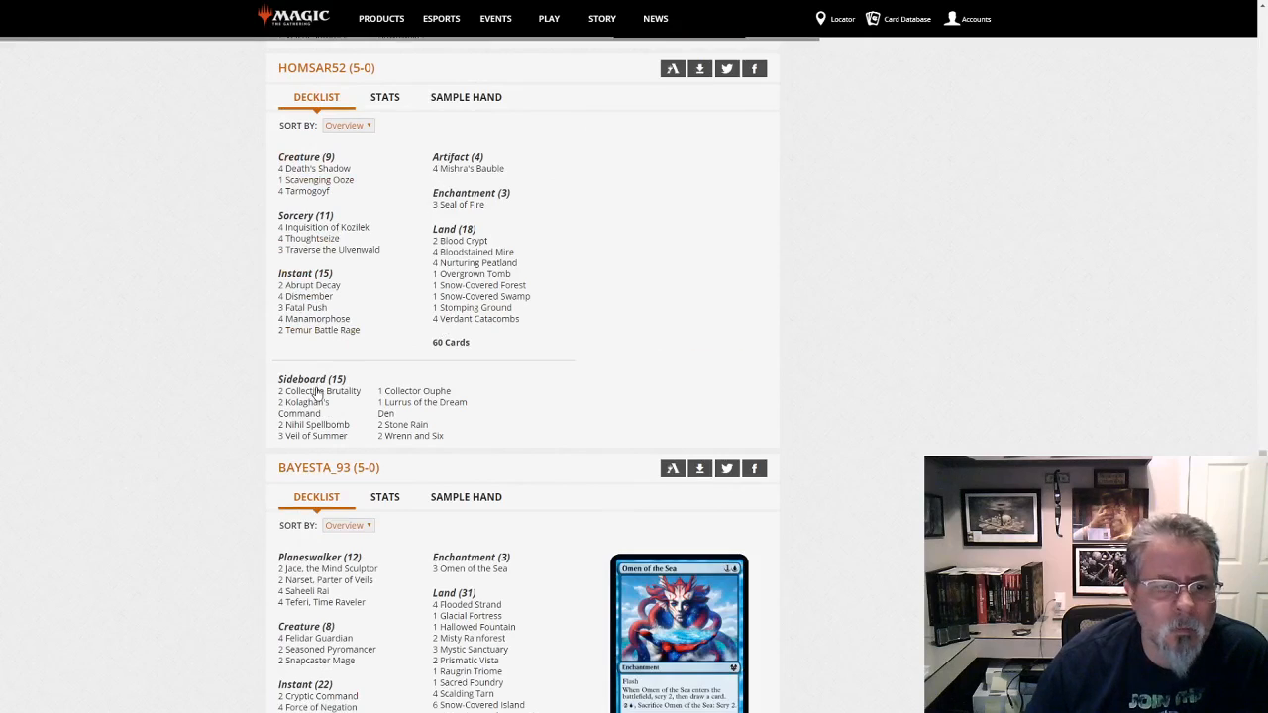
{"action": "scroll", "scroll_direction": "down", "scroll_amount": 3}
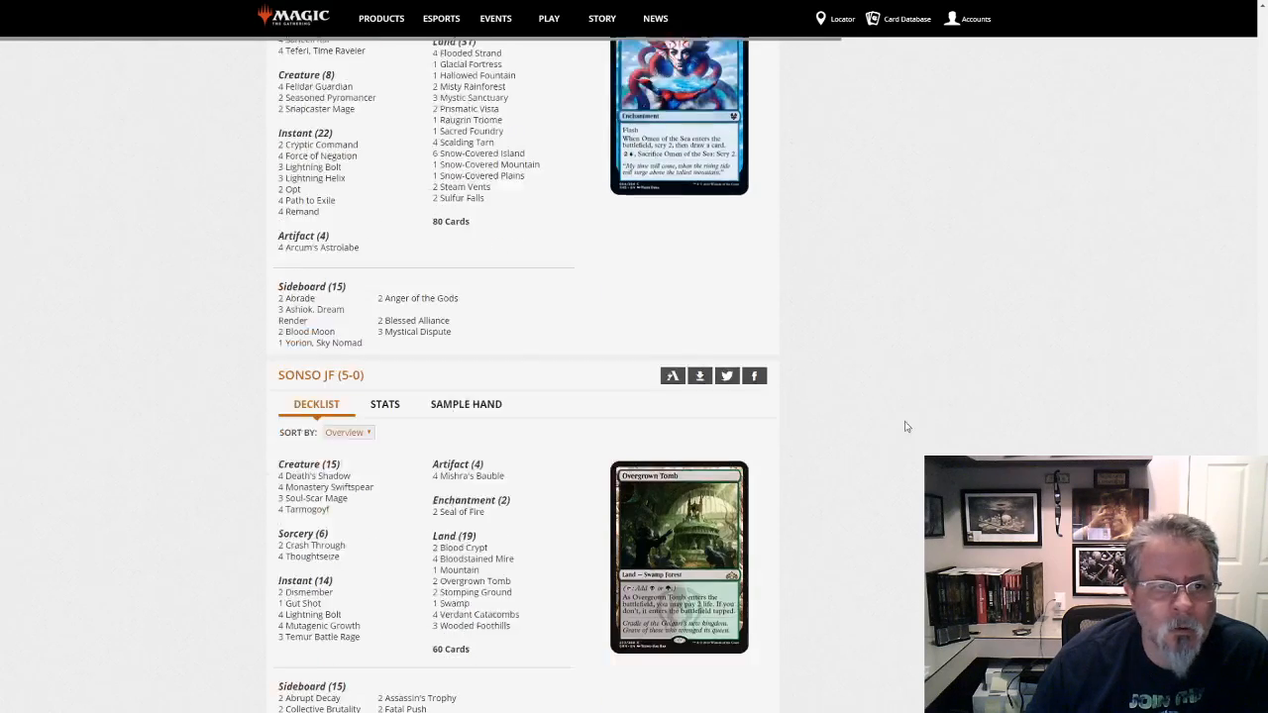
{"action": "scroll", "scroll_direction": "down", "scroll_amount": 3}
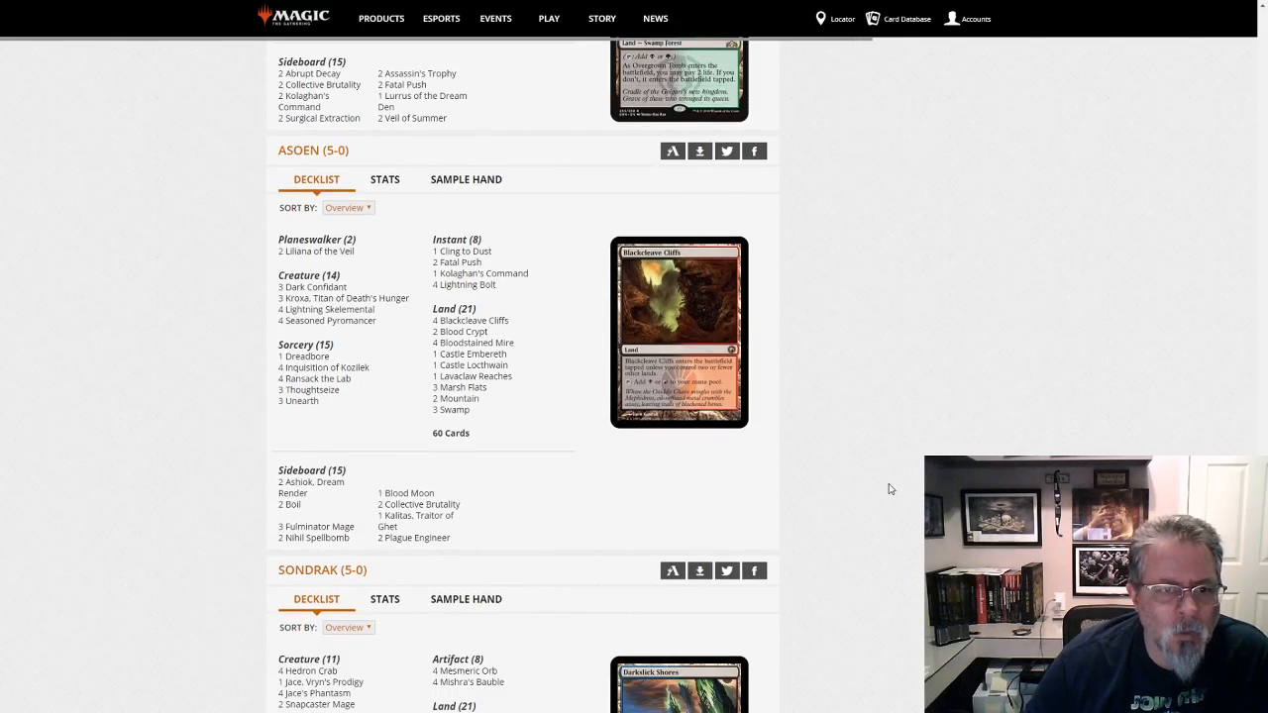
{"action": "mouse_move", "coordinate": [834, 507]}
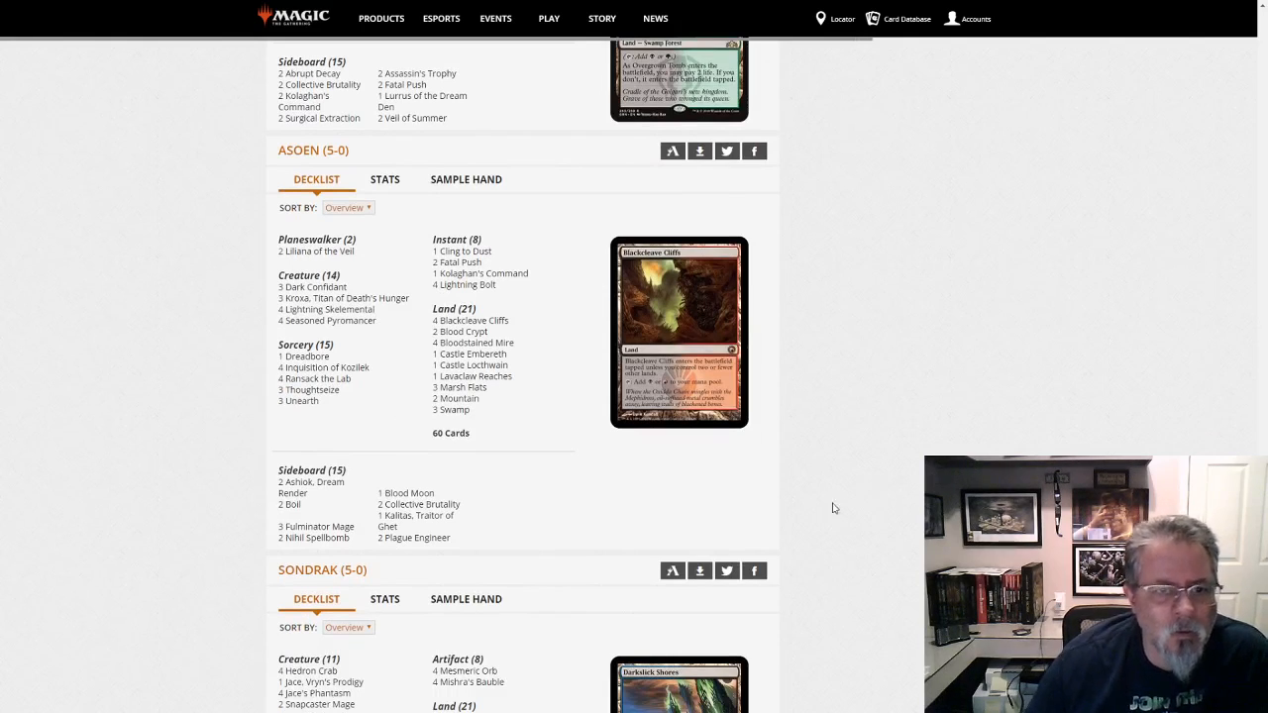
{"action": "mouse_move", "coordinate": [329, 321]}
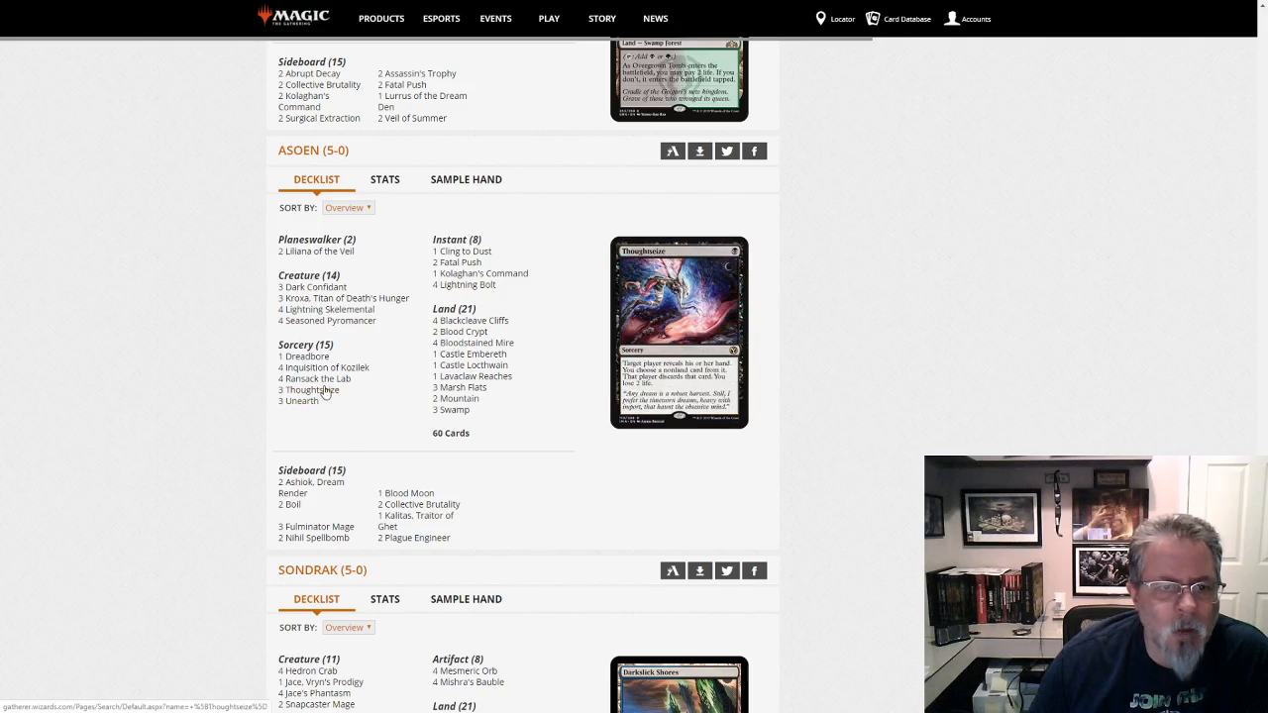
{"action": "mouse_move", "coordinate": [479, 274]}
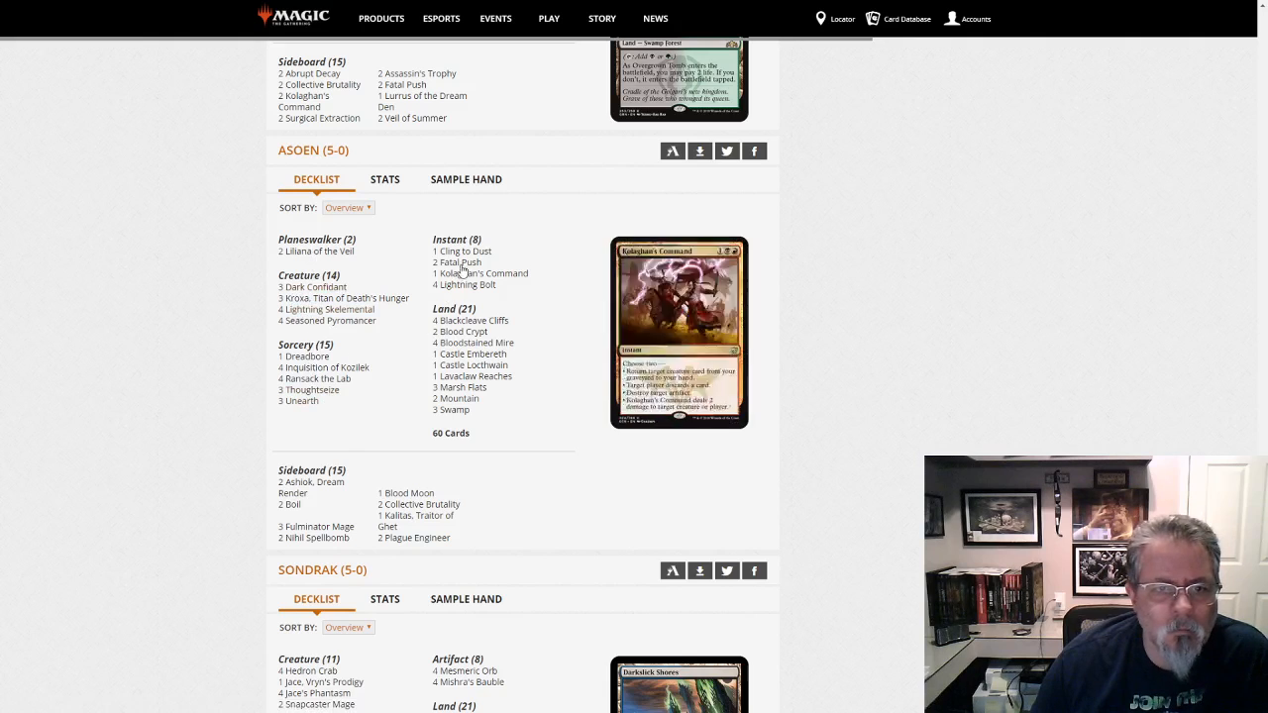
{"action": "mouse_move", "coordinate": [451, 408]}
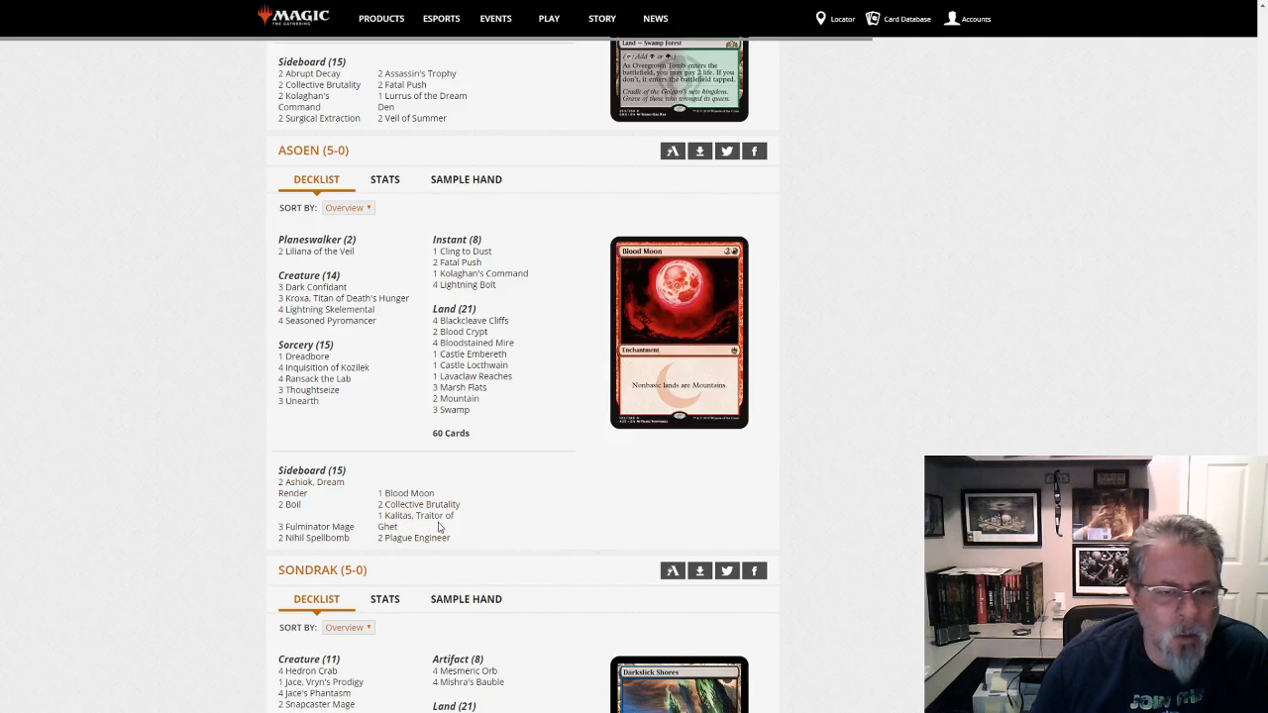
{"action": "mouse_move", "coordinate": [317, 250]}
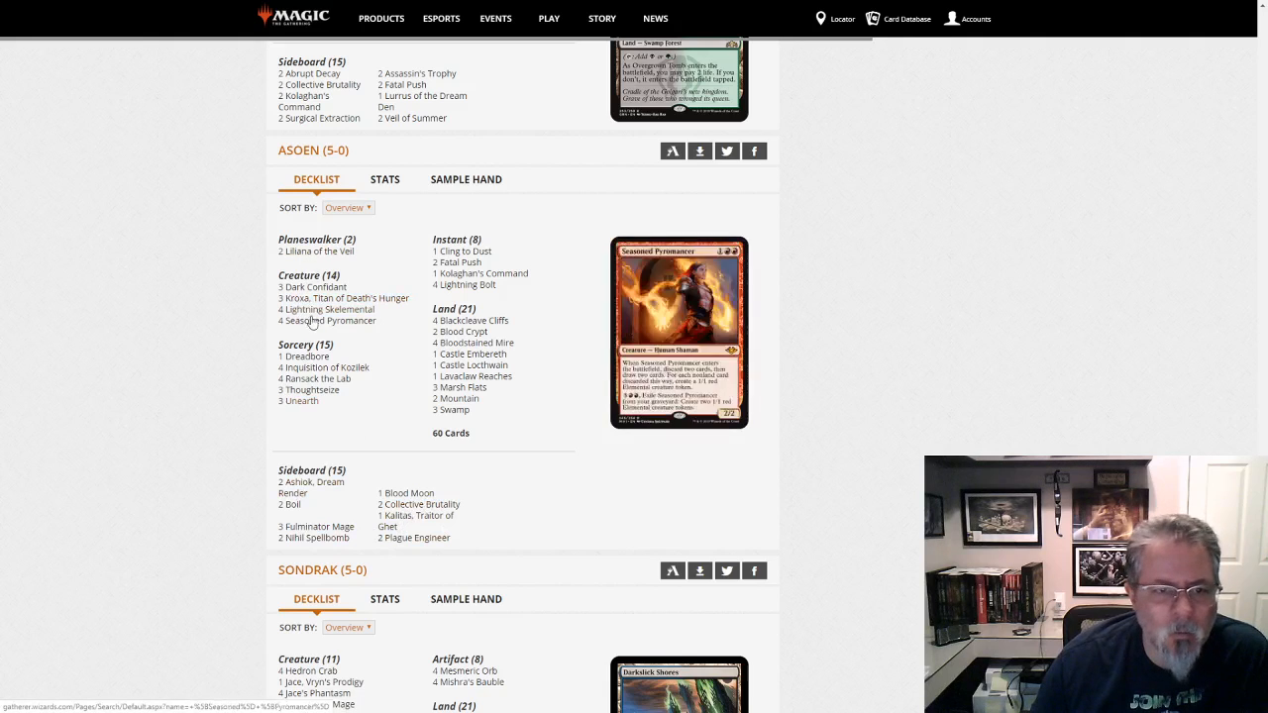
{"action": "mouse_move", "coordinate": [313, 390]}
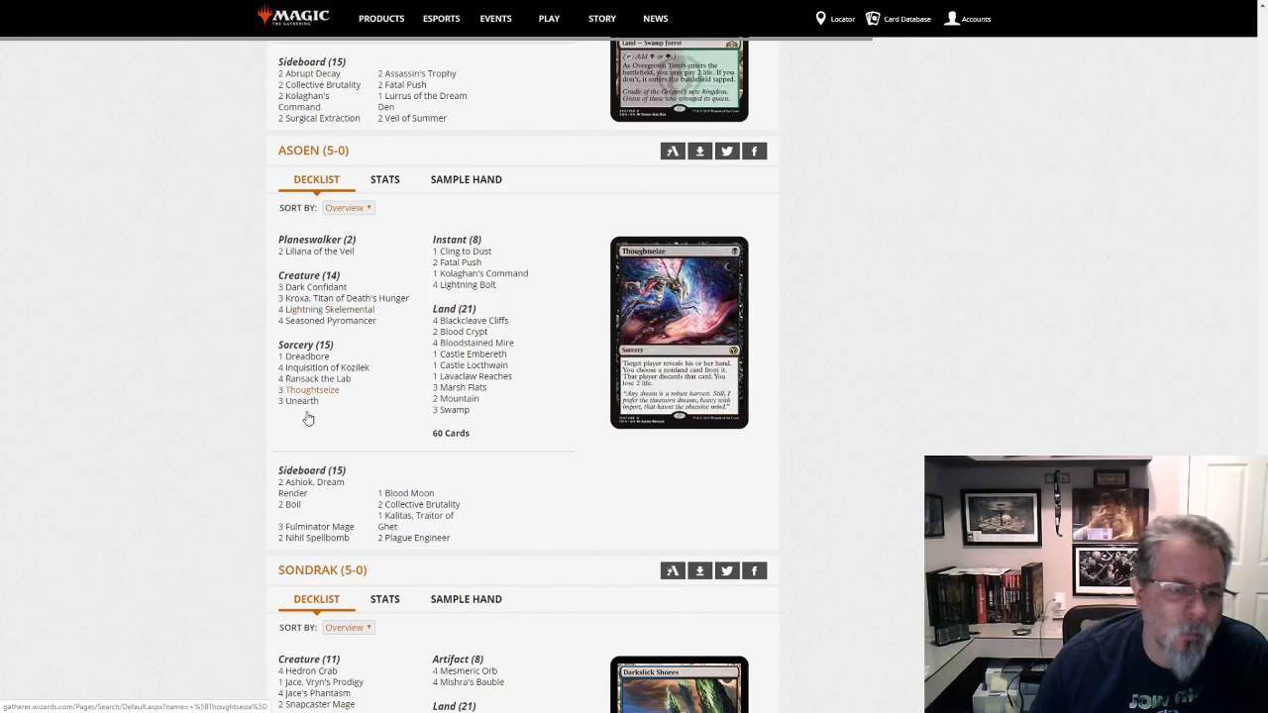
{"action": "mouse_move", "coordinate": [327, 321]}
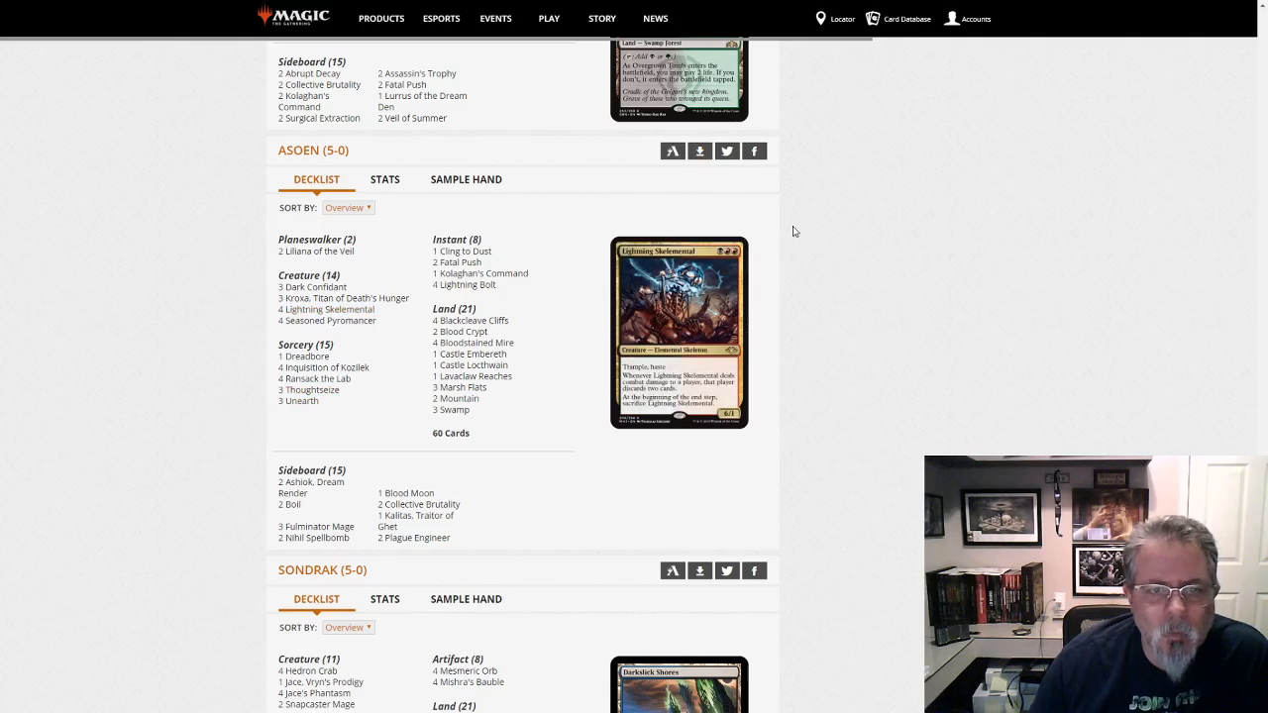
{"action": "mouse_move", "coordinate": [333, 321]}
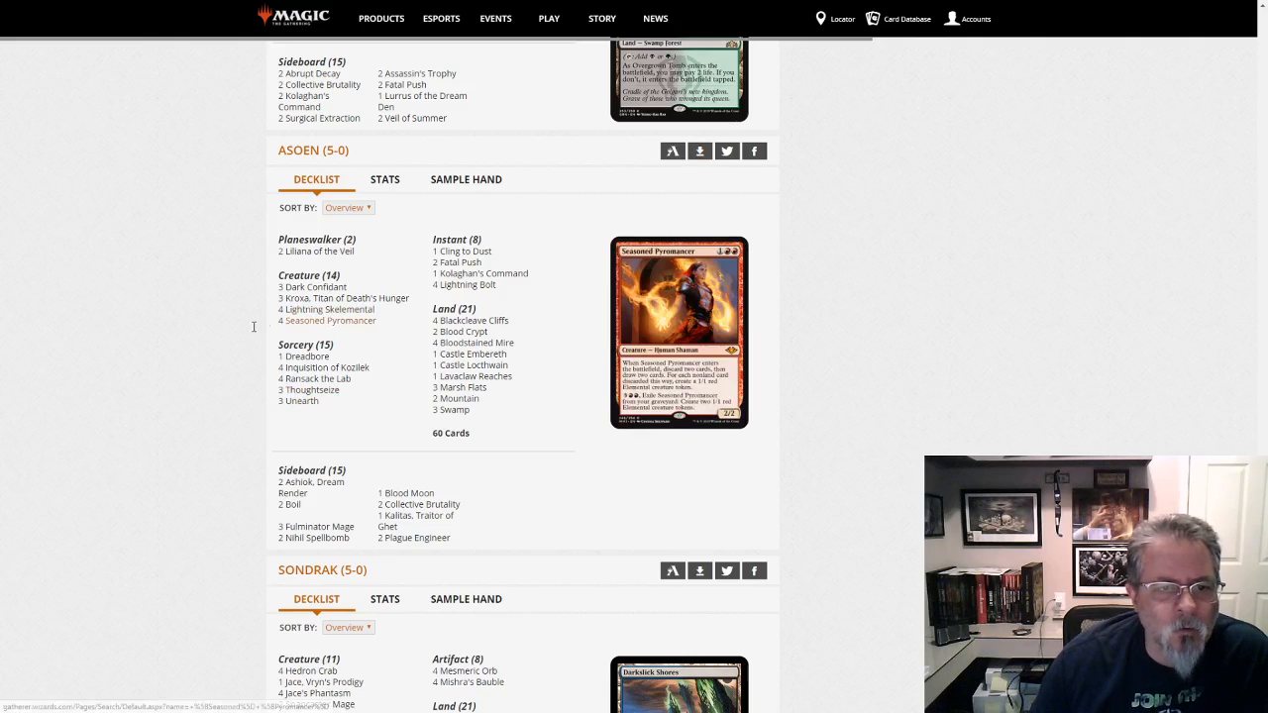
{"action": "scroll", "scroll_direction": "down", "scroll_amount": 3}
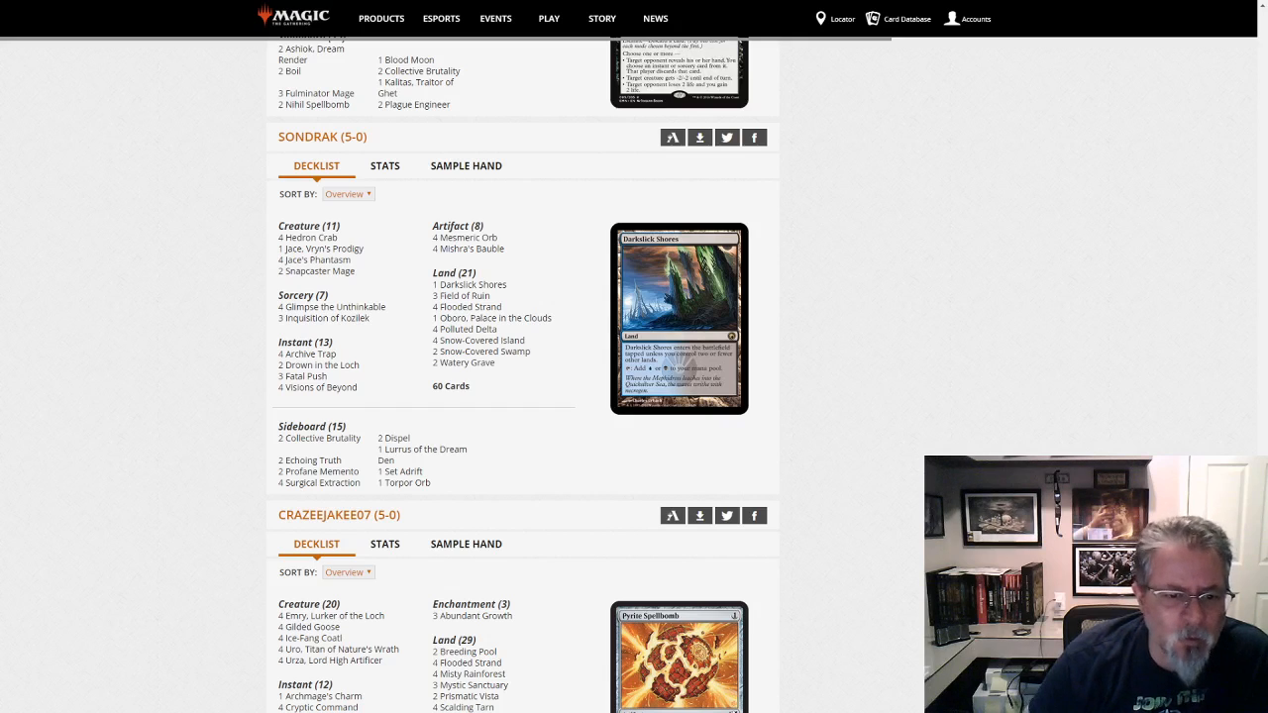
{"action": "scroll", "scroll_direction": "down", "scroll_amount": 3}
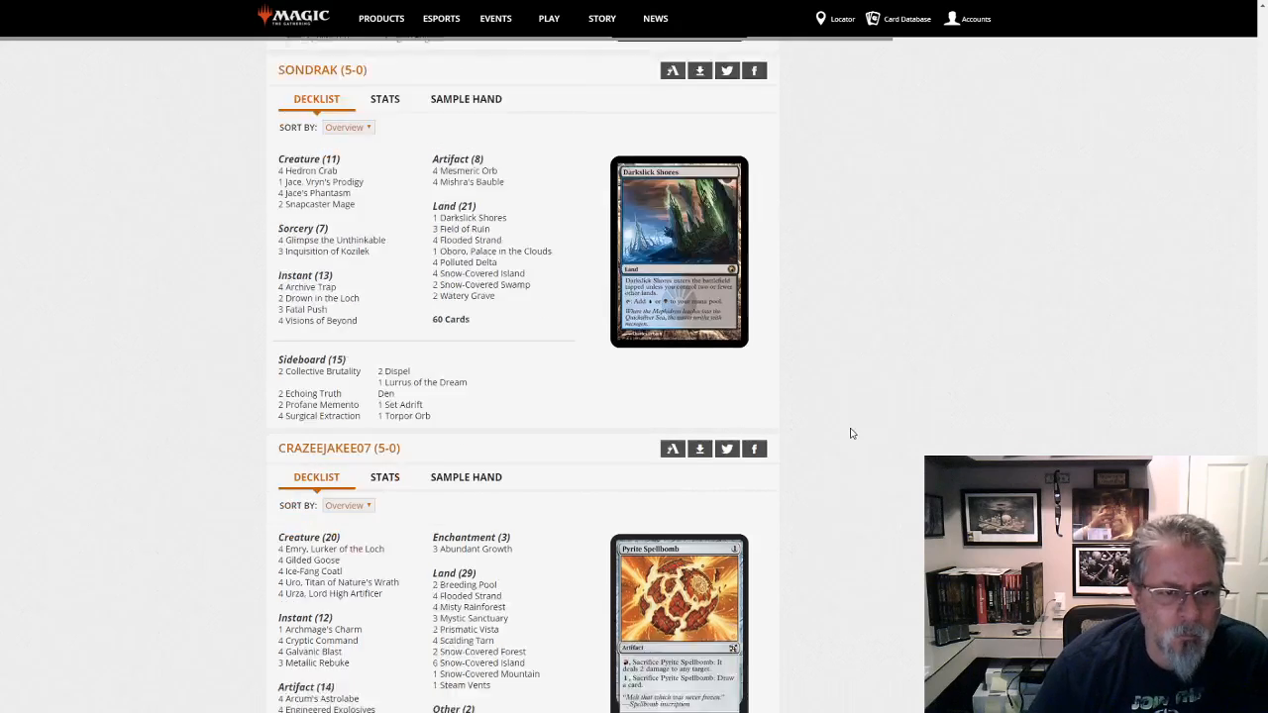
{"action": "scroll", "scroll_direction": "down", "scroll_amount": 3}
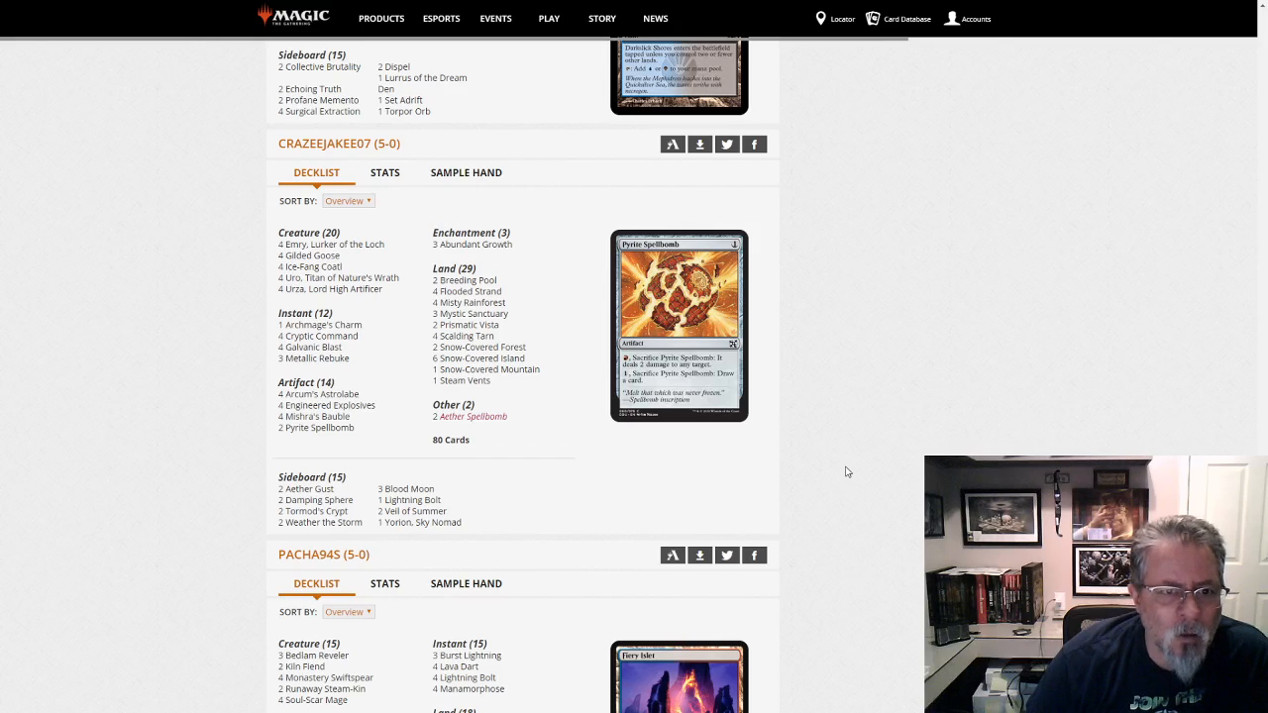
{"action": "mouse_move", "coordinate": [523, 534]}
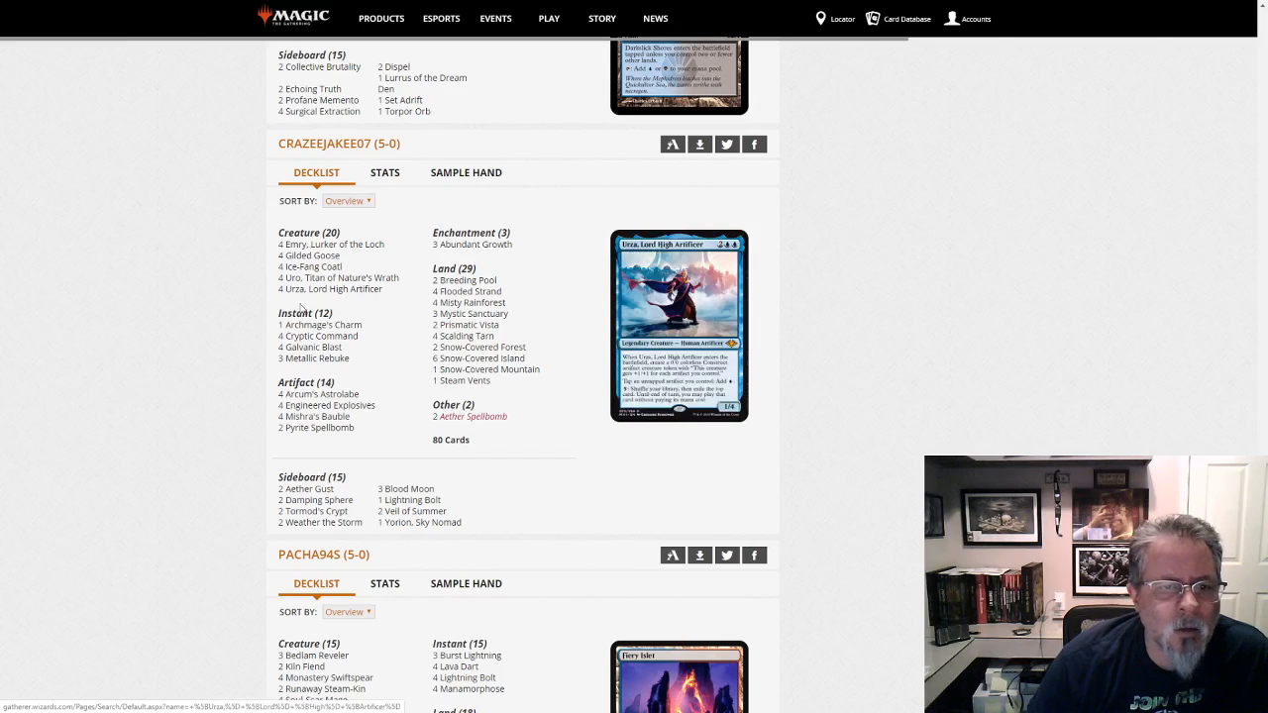
{"action": "mouse_move", "coordinate": [317, 393]}
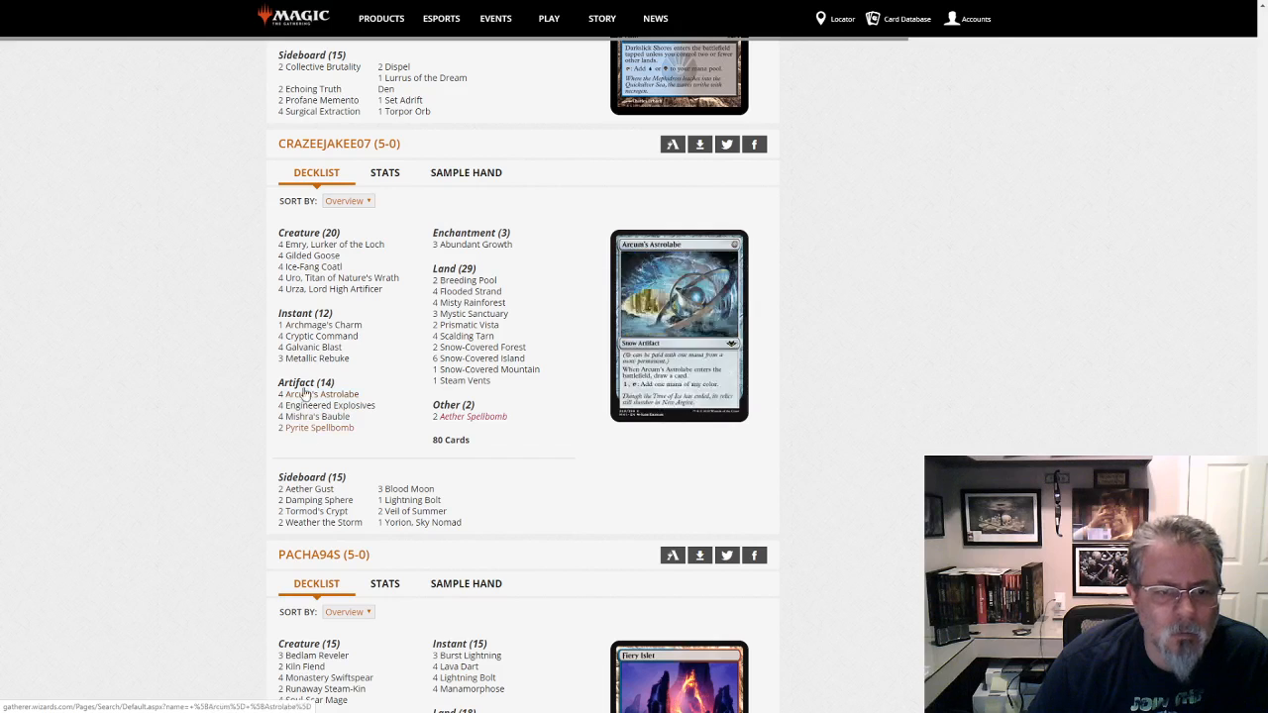
{"action": "mouse_move", "coordinate": [309, 347]}
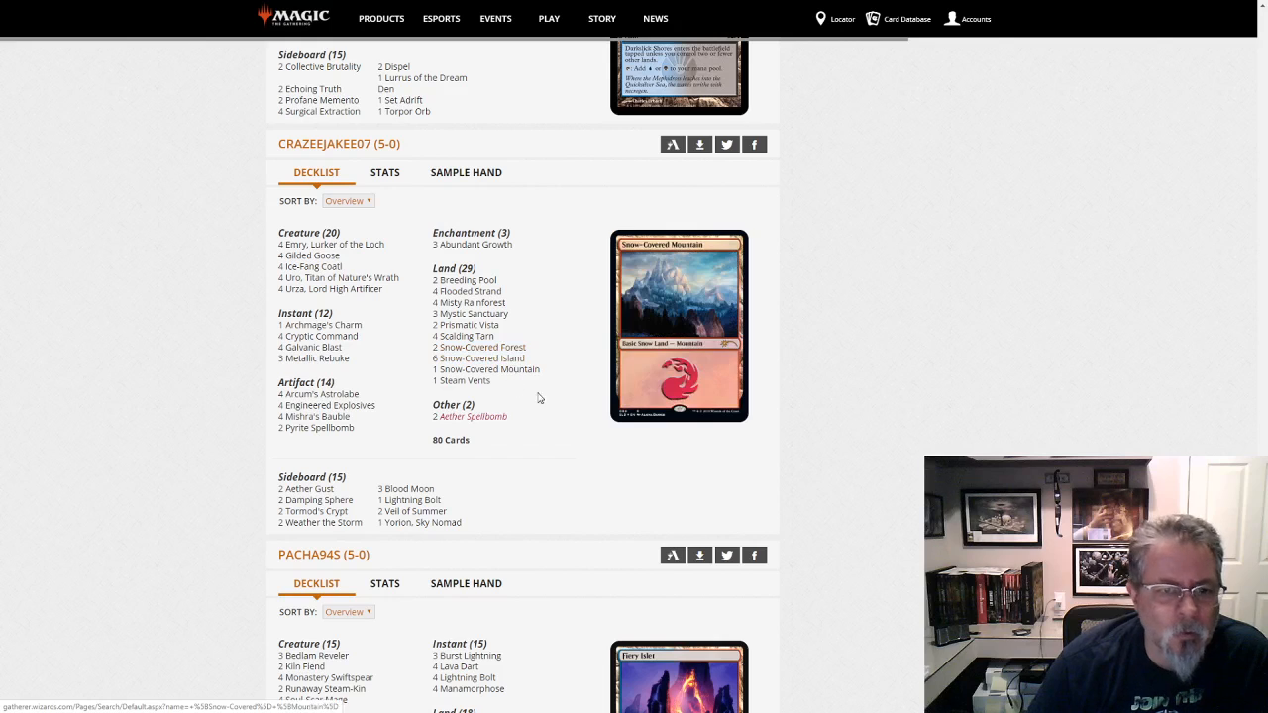
{"action": "scroll", "scroll_direction": "down", "scroll_amount": 3}
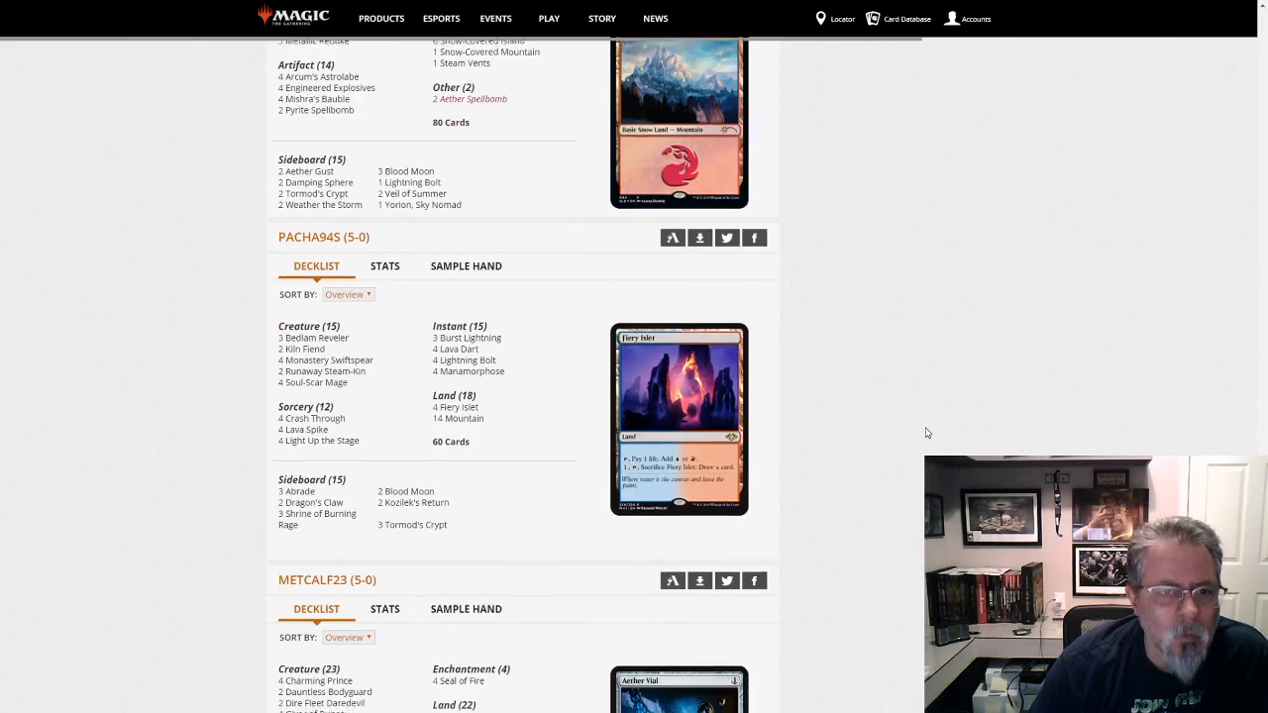
{"action": "scroll", "scroll_direction": "down", "scroll_amount": 3}
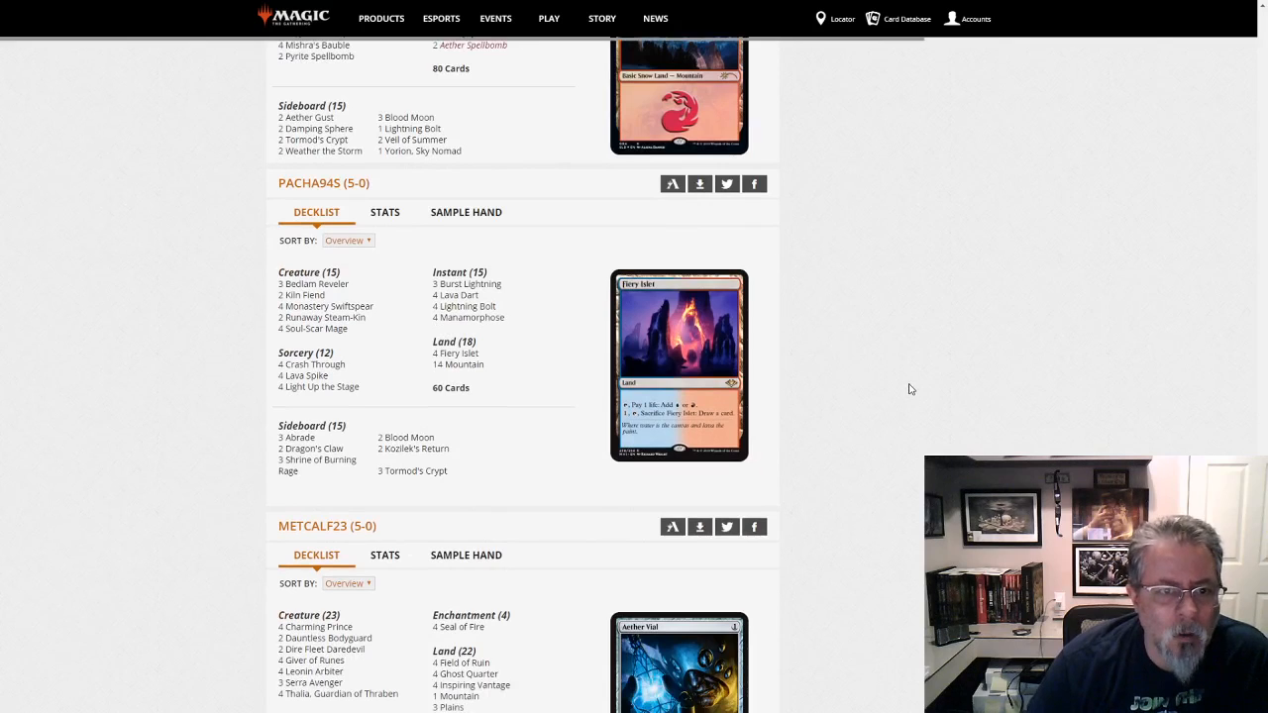
{"action": "scroll", "scroll_direction": "down", "scroll_amount": 3}
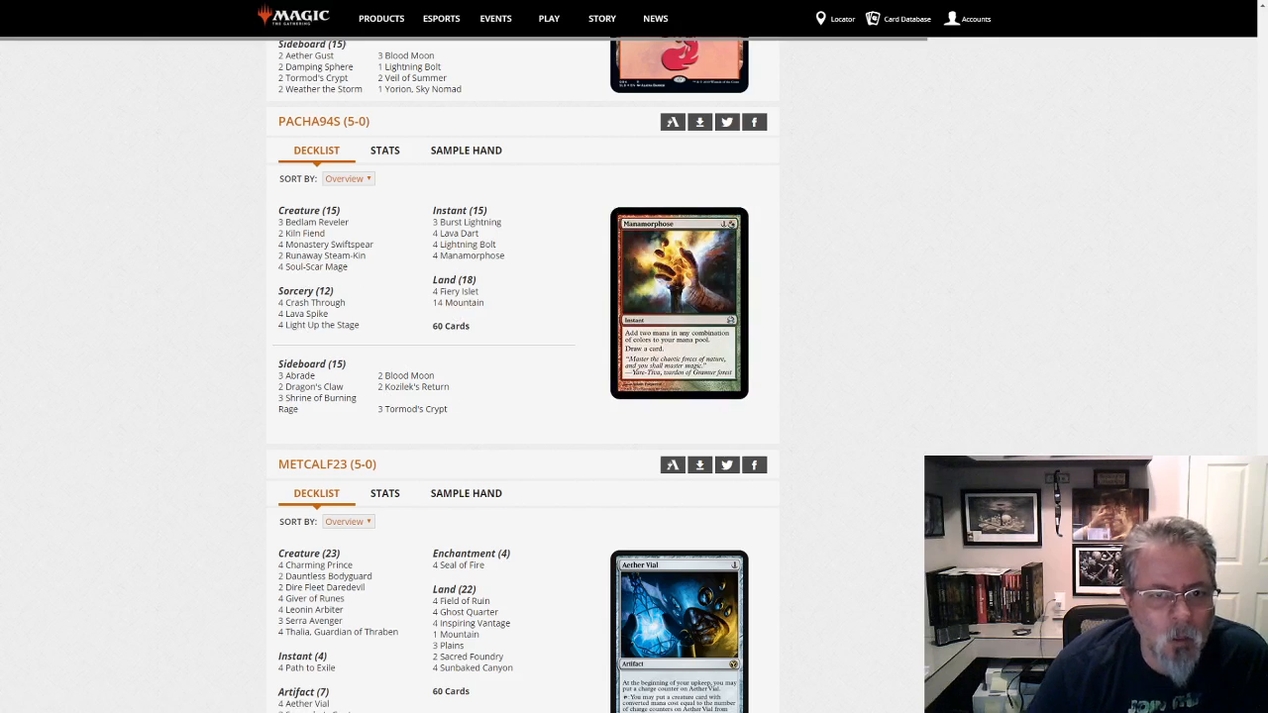
{"action": "scroll", "scroll_direction": "down", "scroll_amount": 3}
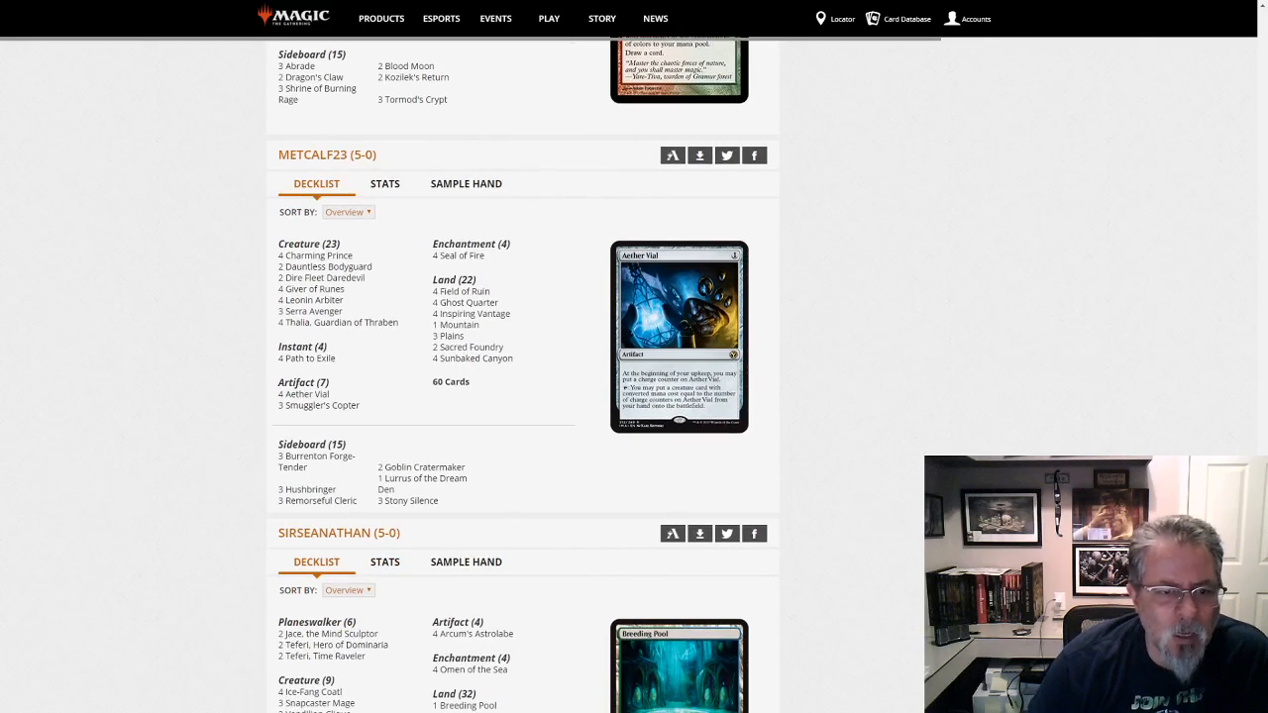
{"action": "mouse_move", "coordinate": [568, 475]}
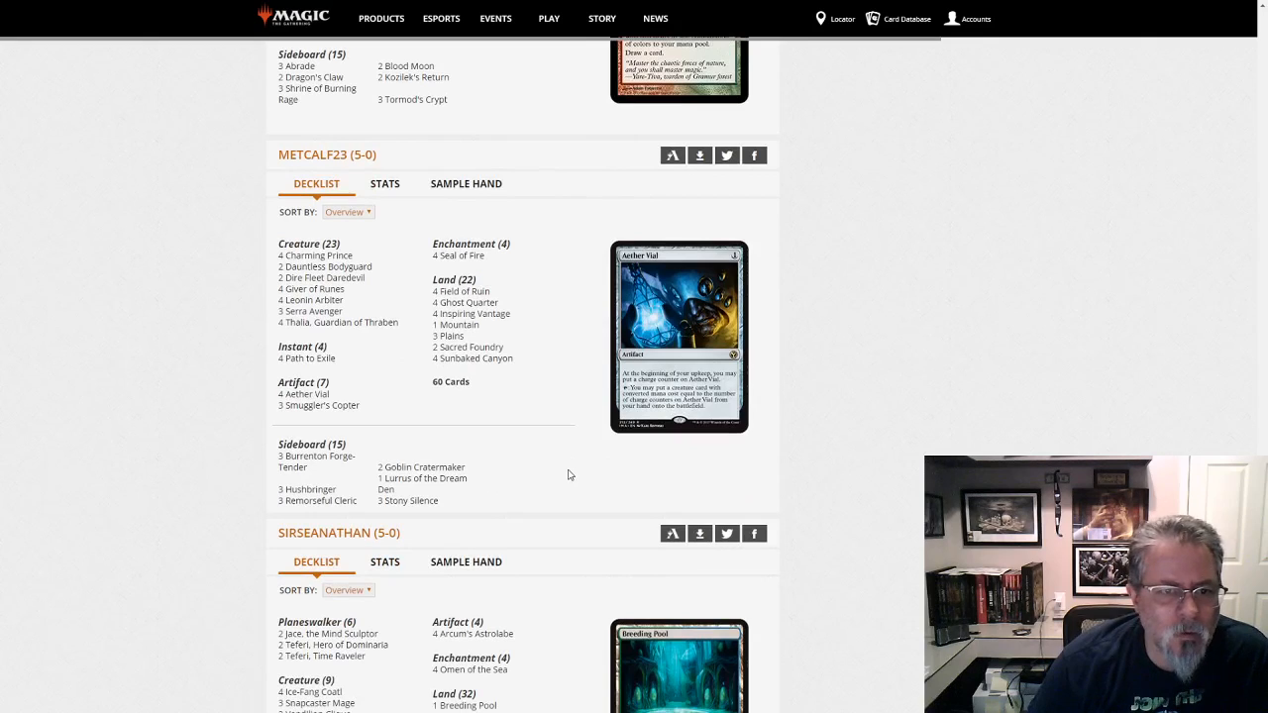
{"action": "mouse_move", "coordinate": [374, 420]}
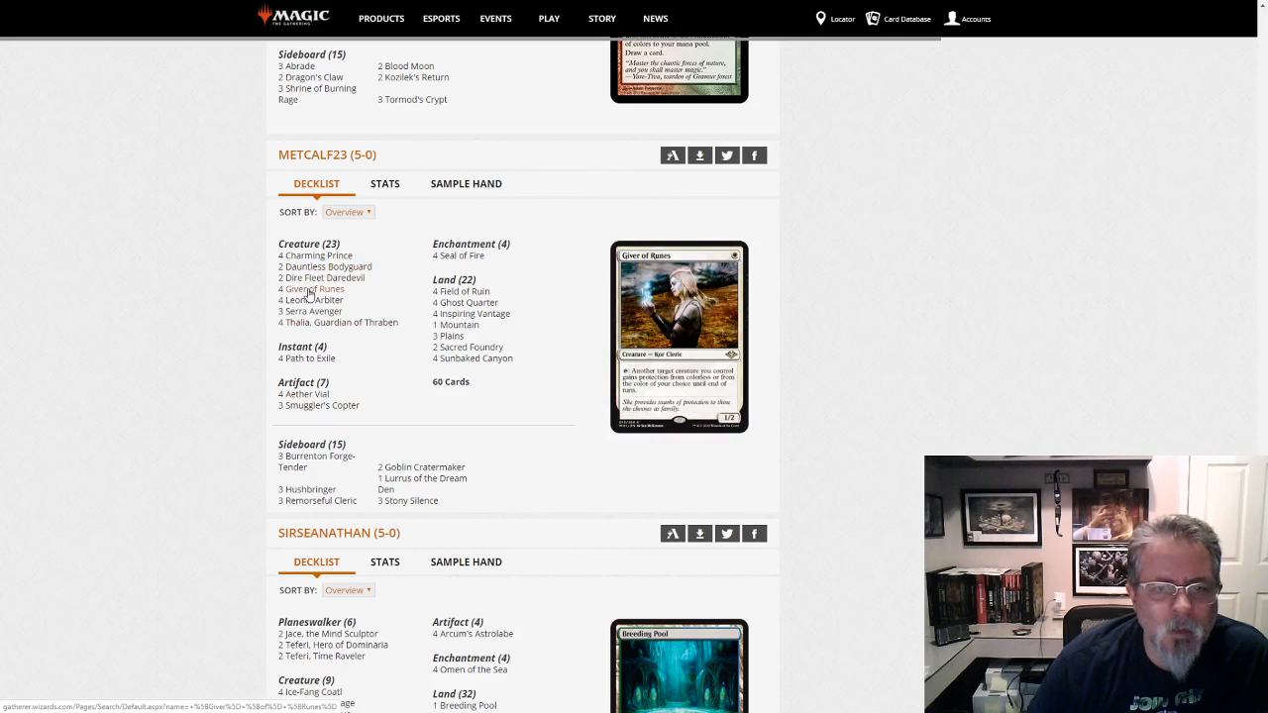
{"action": "mouse_move", "coordinate": [460, 255]}
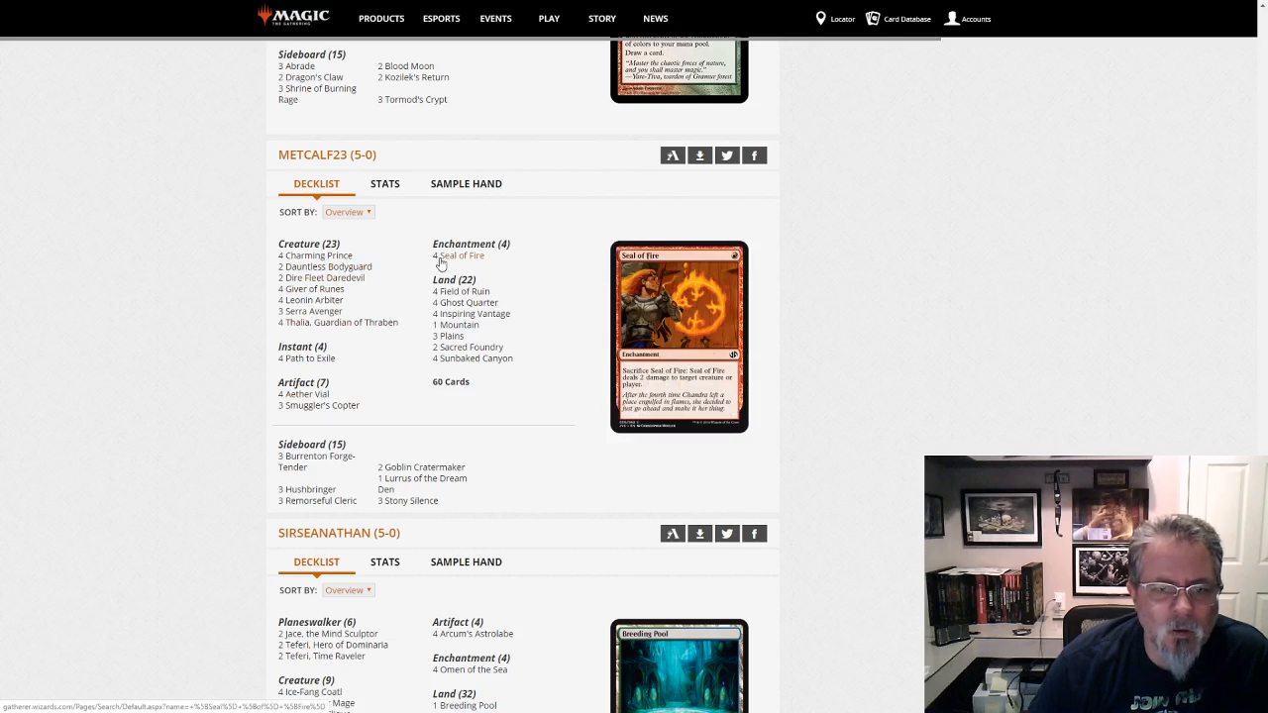
{"action": "mouse_move", "coordinate": [380, 385]}
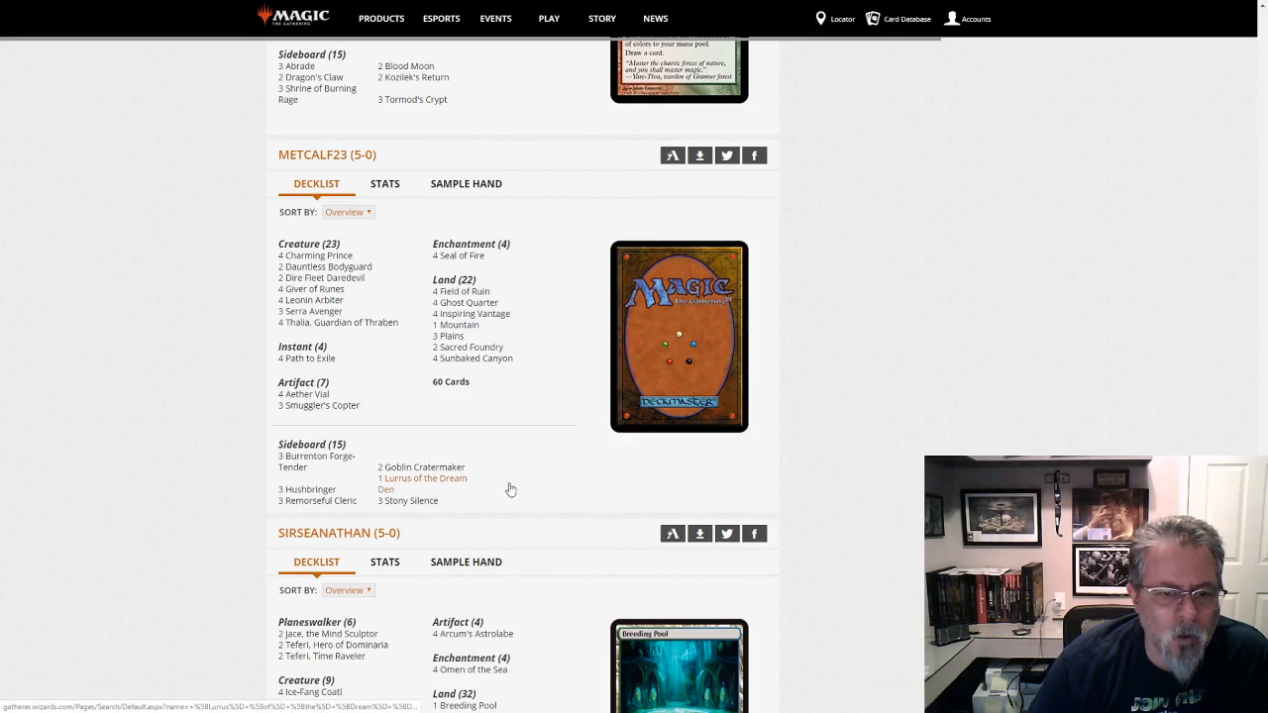
{"action": "scroll", "scroll_direction": "down", "scroll_amount": 3}
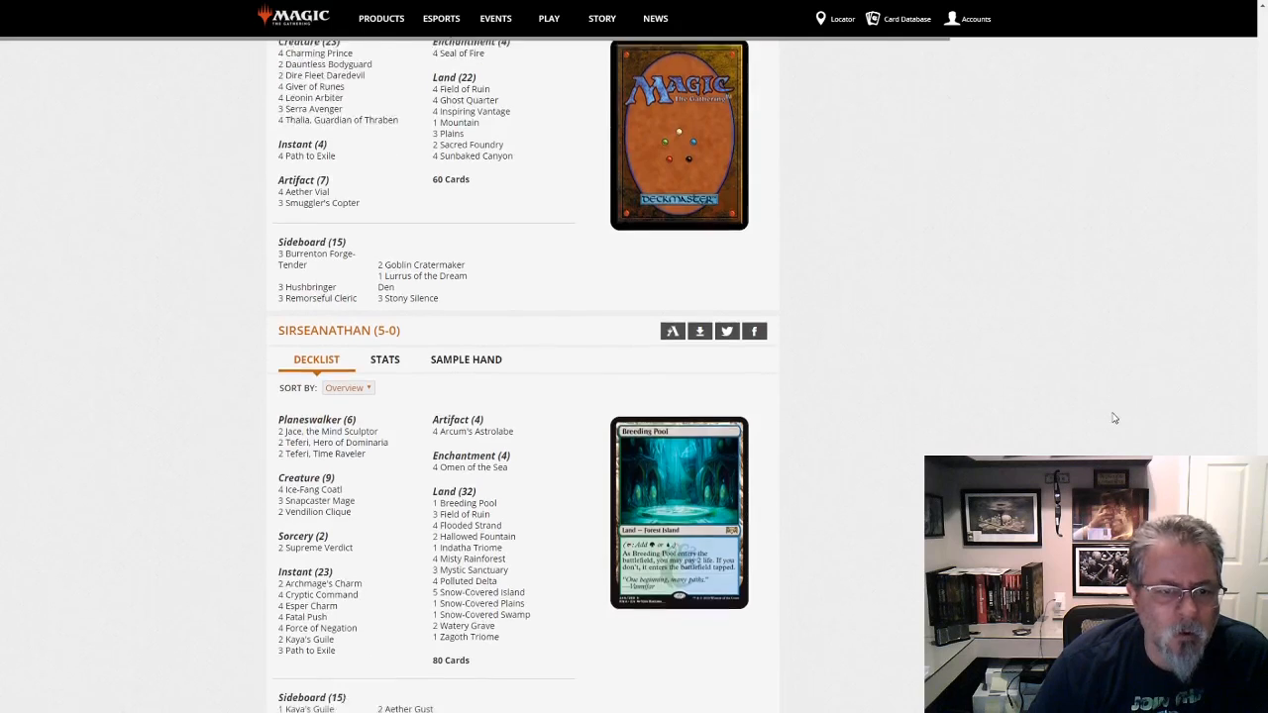
{"action": "scroll", "scroll_direction": "down", "scroll_amount": 3}
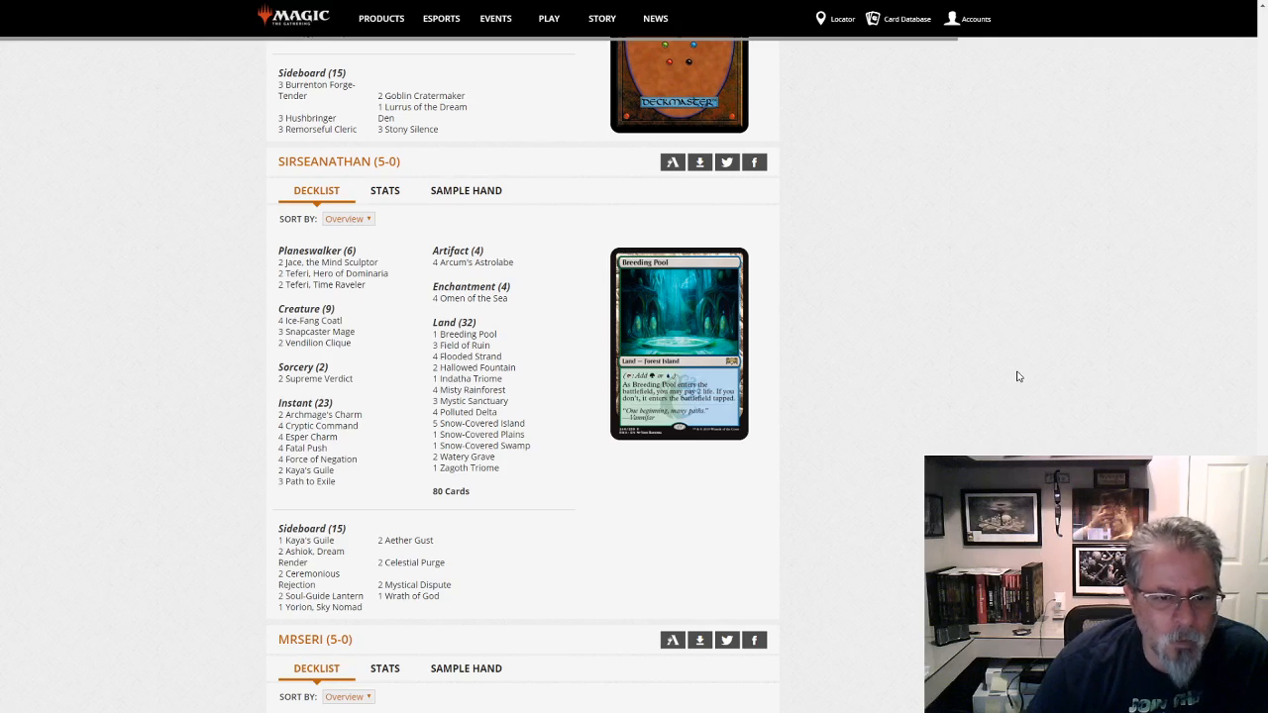
{"action": "mouse_move", "coordinate": [480, 424]}
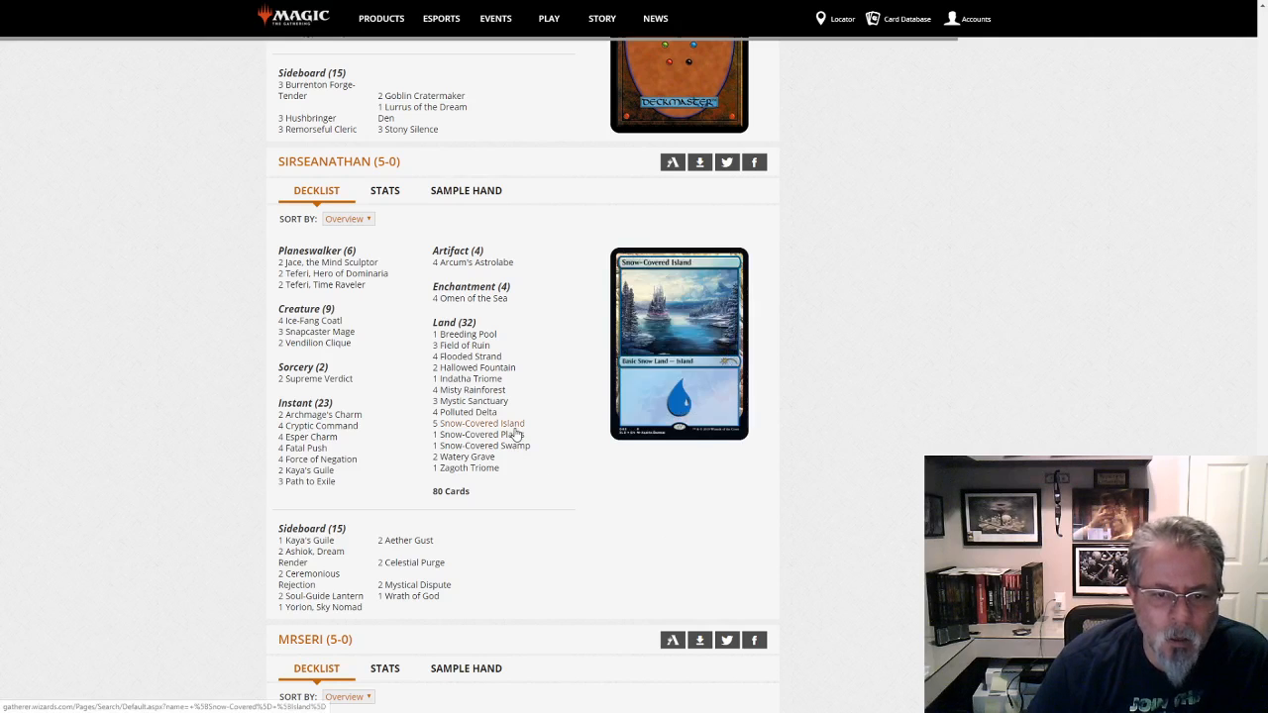
{"action": "mouse_move", "coordinate": [479, 434]}
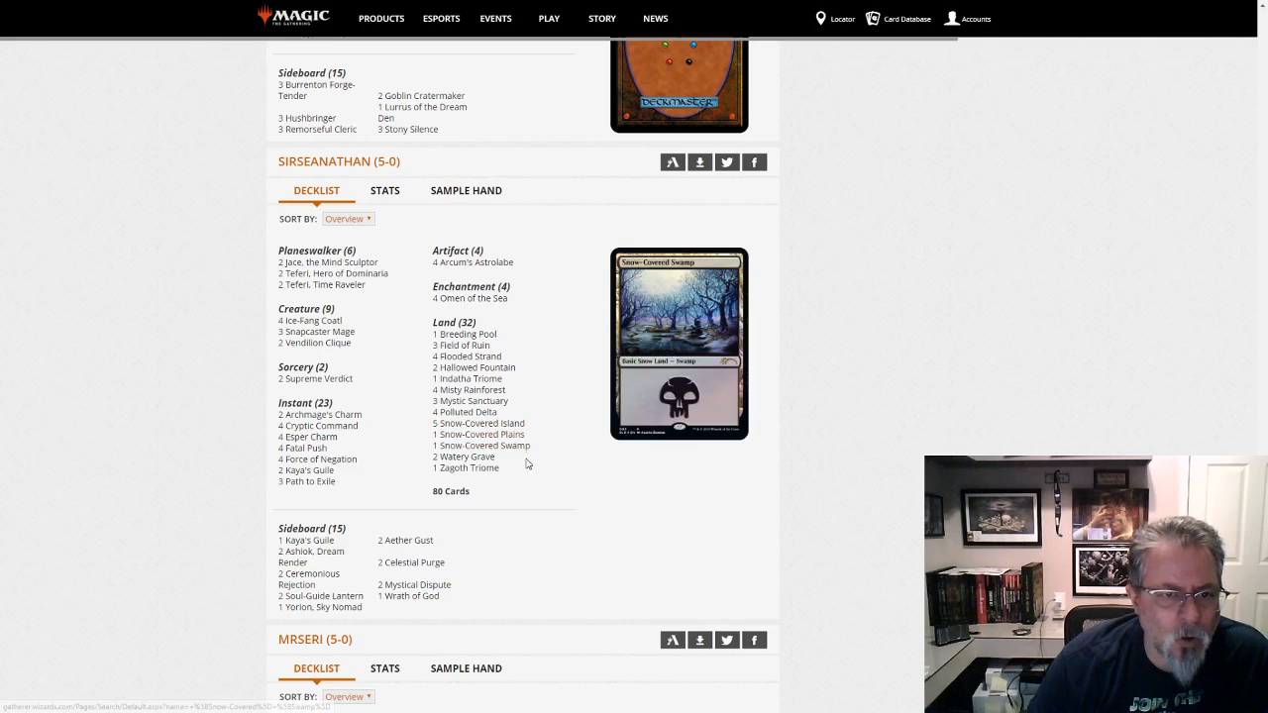
{"action": "mouse_move", "coordinate": [309, 470]}
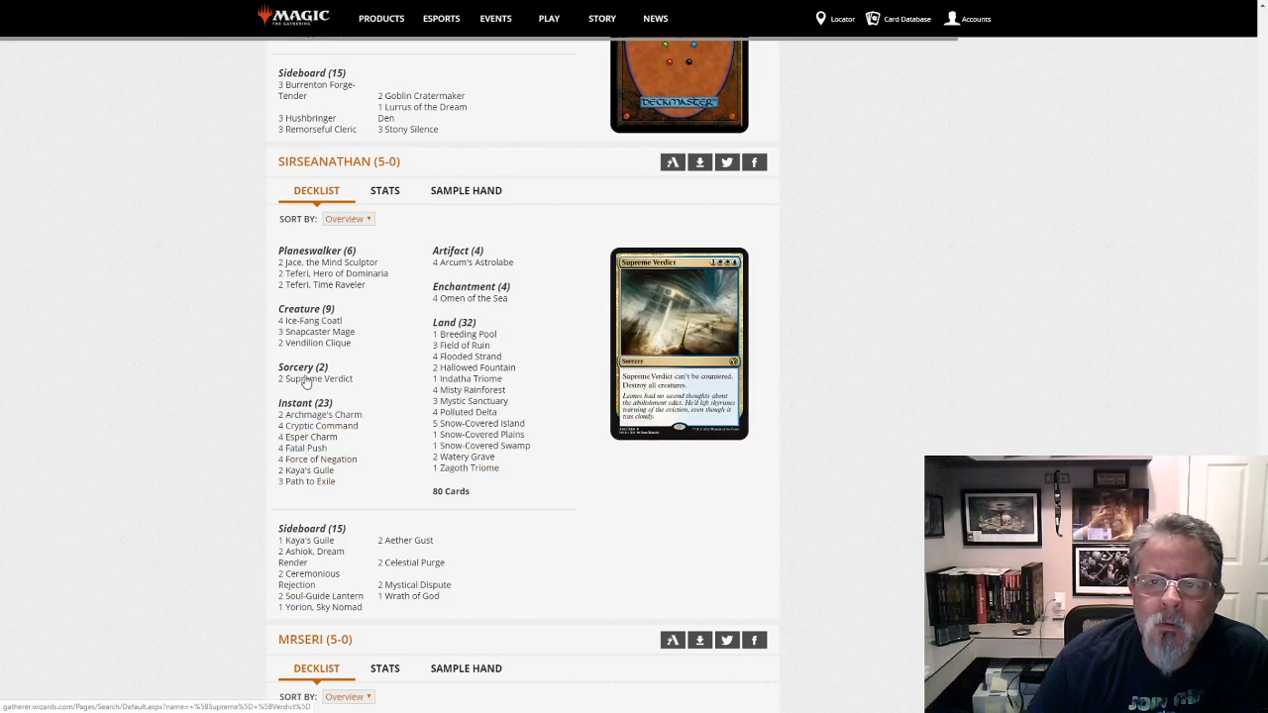
{"action": "mouse_move", "coordinate": [318, 332]}
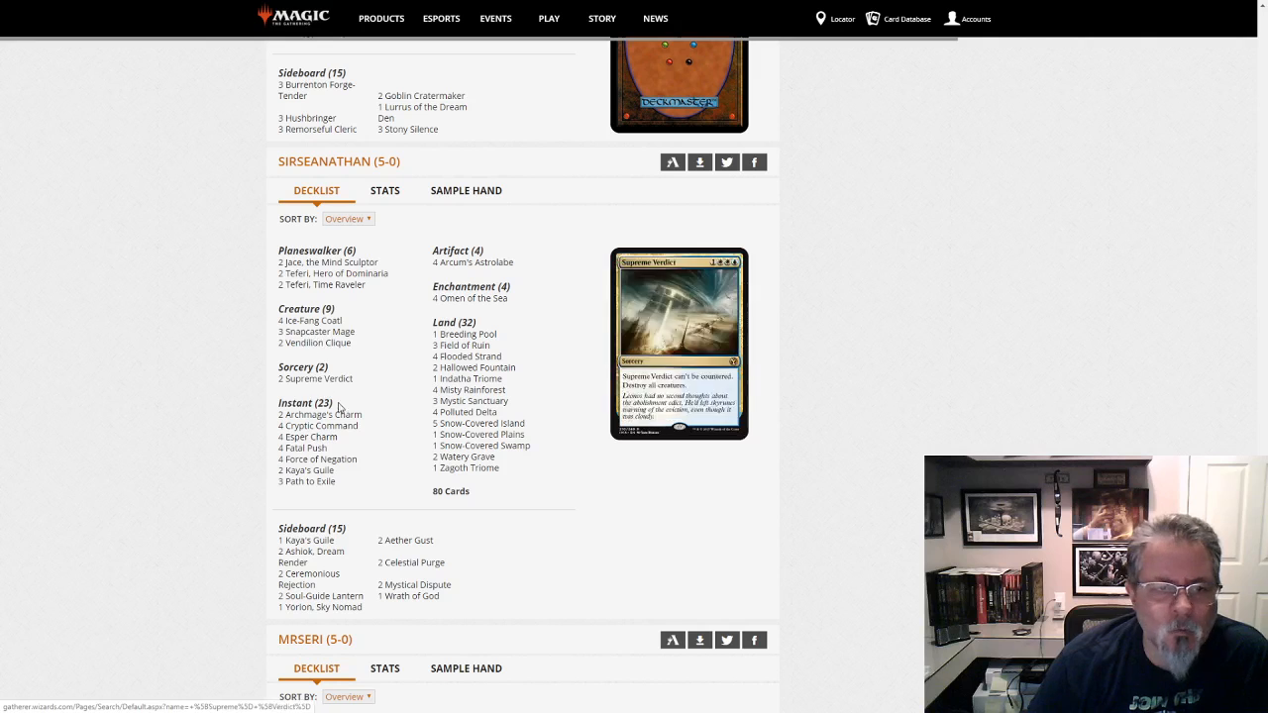
{"action": "scroll", "scroll_direction": "down", "scroll_amount": 3}
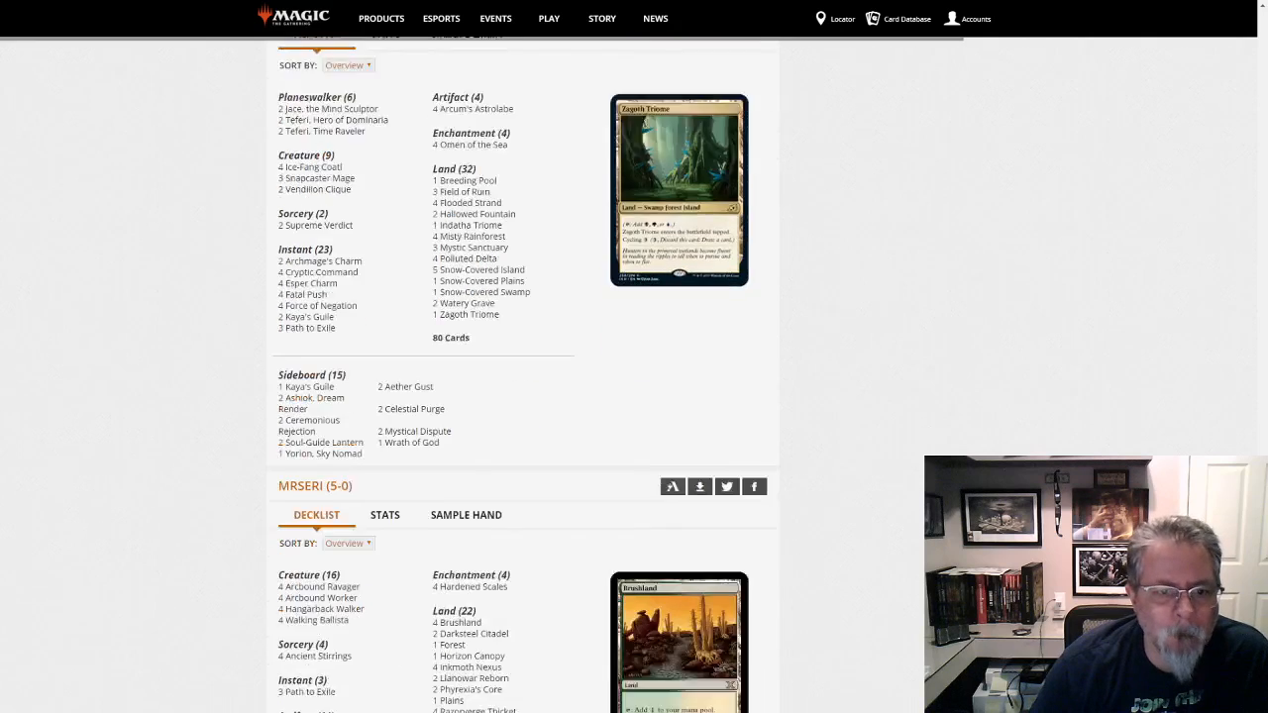
{"action": "scroll", "scroll_direction": "down", "scroll_amount": 3}
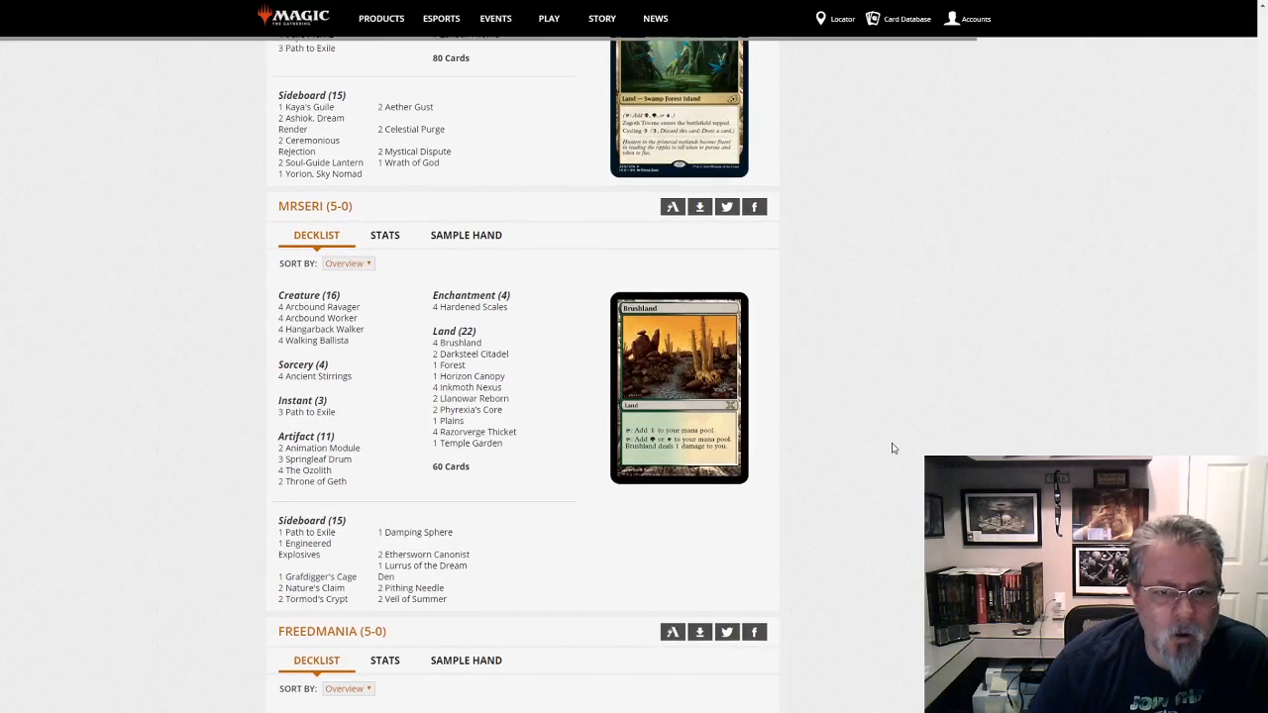
{"action": "mouse_move", "coordinate": [915, 460]}
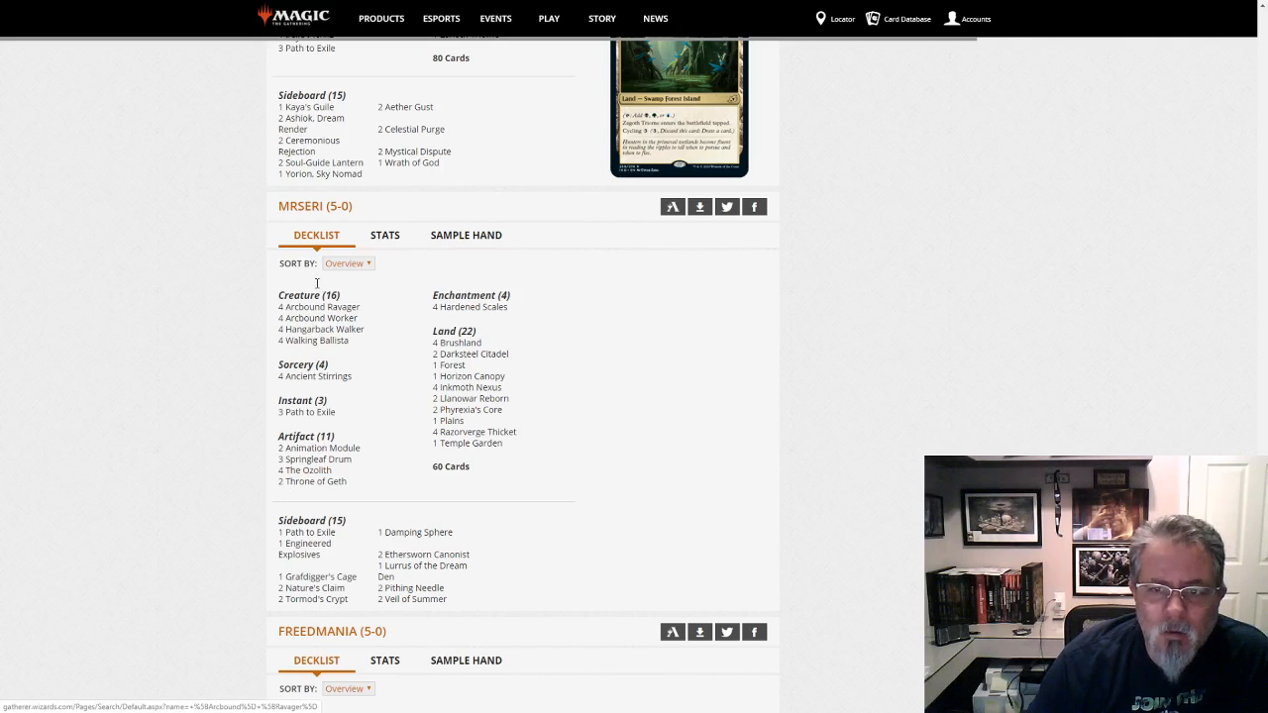
{"action": "mouse_move", "coordinate": [315, 463]}
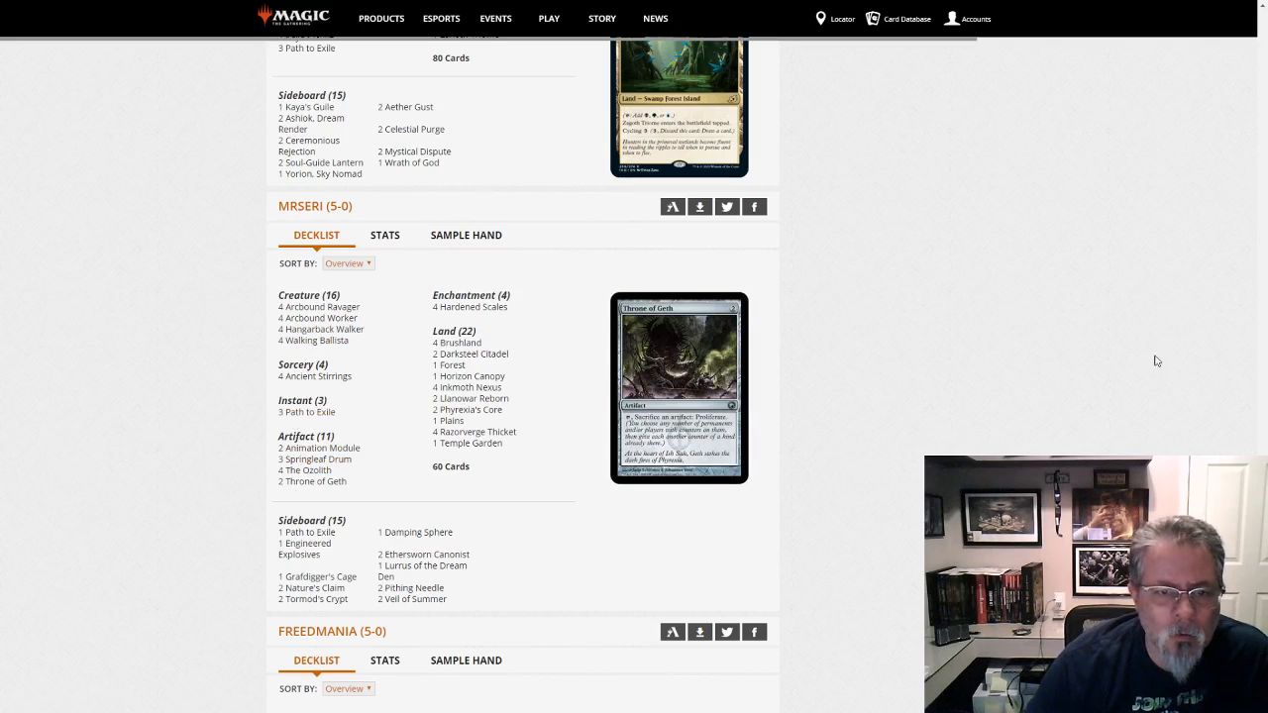
{"action": "scroll", "scroll_direction": "down", "scroll_amount": 3}
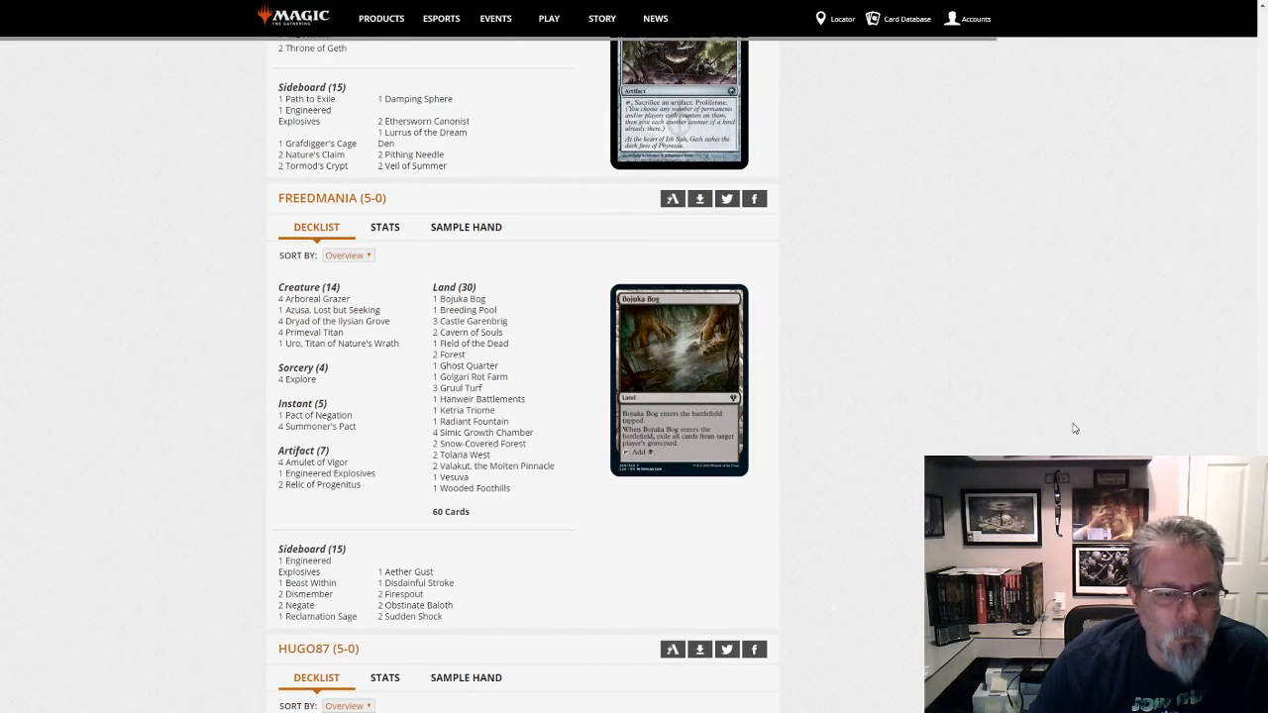
{"action": "mouse_move", "coordinate": [1068, 386]}
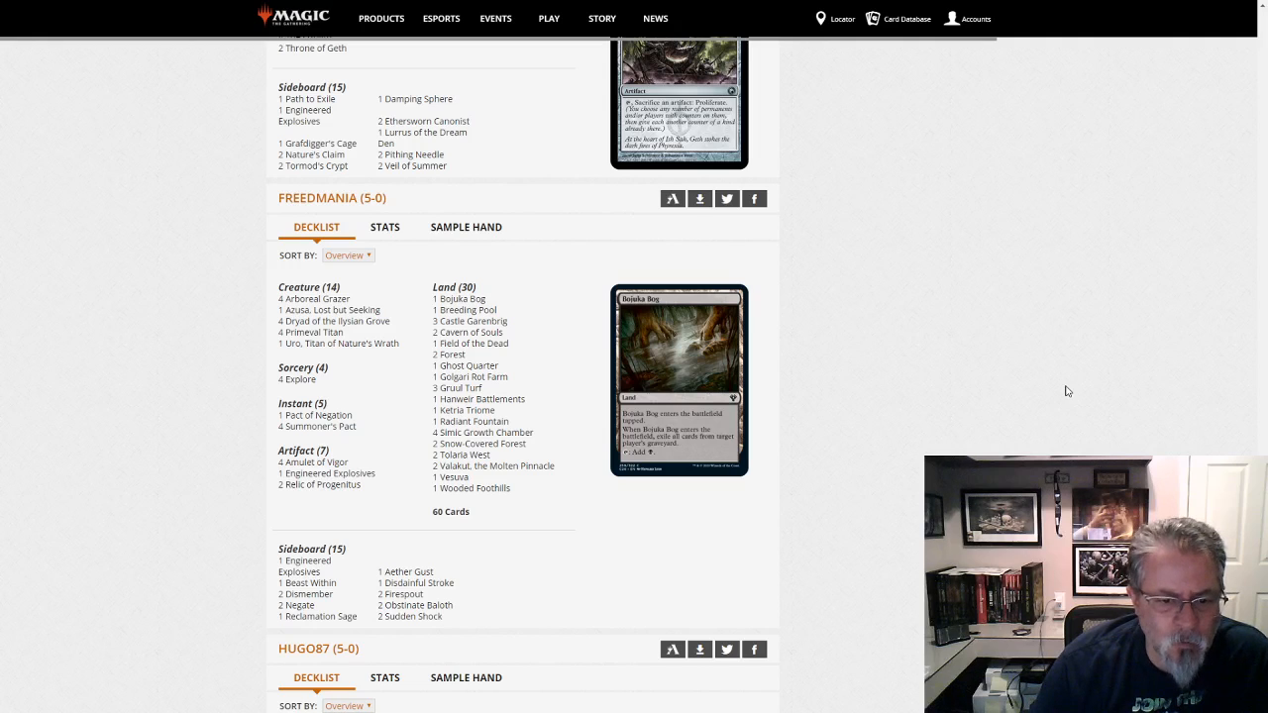
{"action": "mouse_move", "coordinate": [539, 604]}
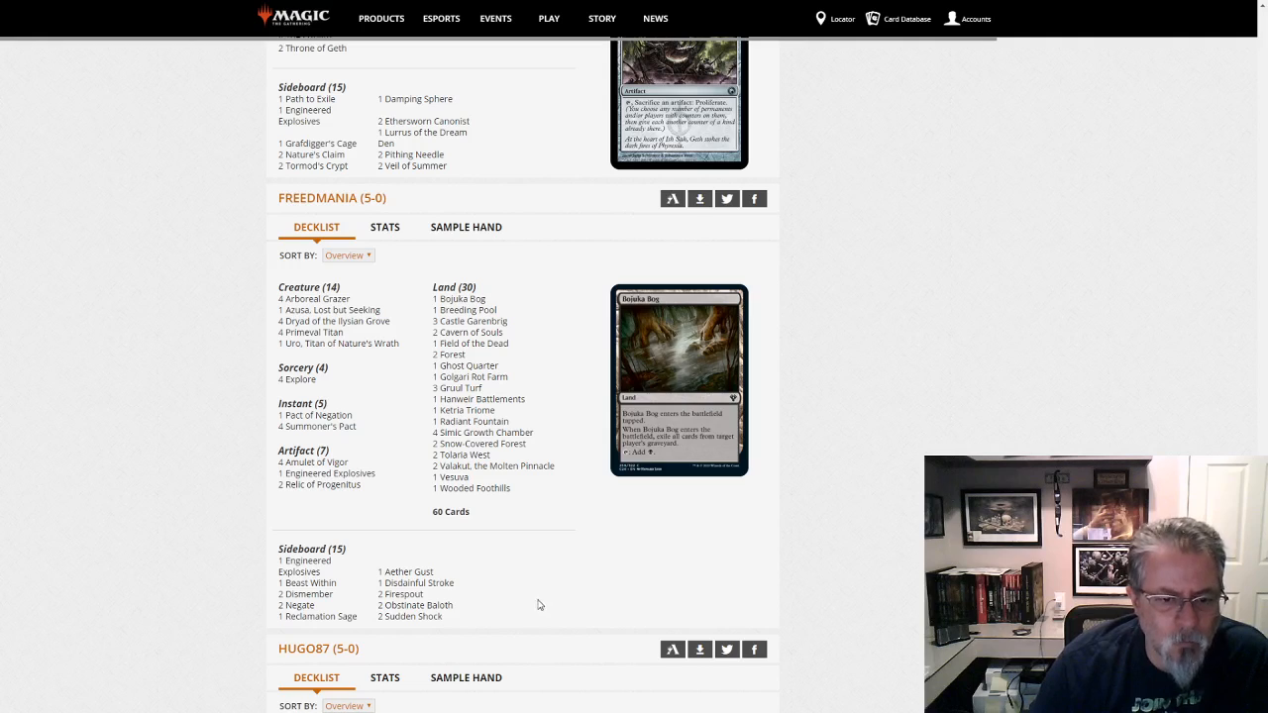
{"action": "mouse_move", "coordinate": [400, 594]}
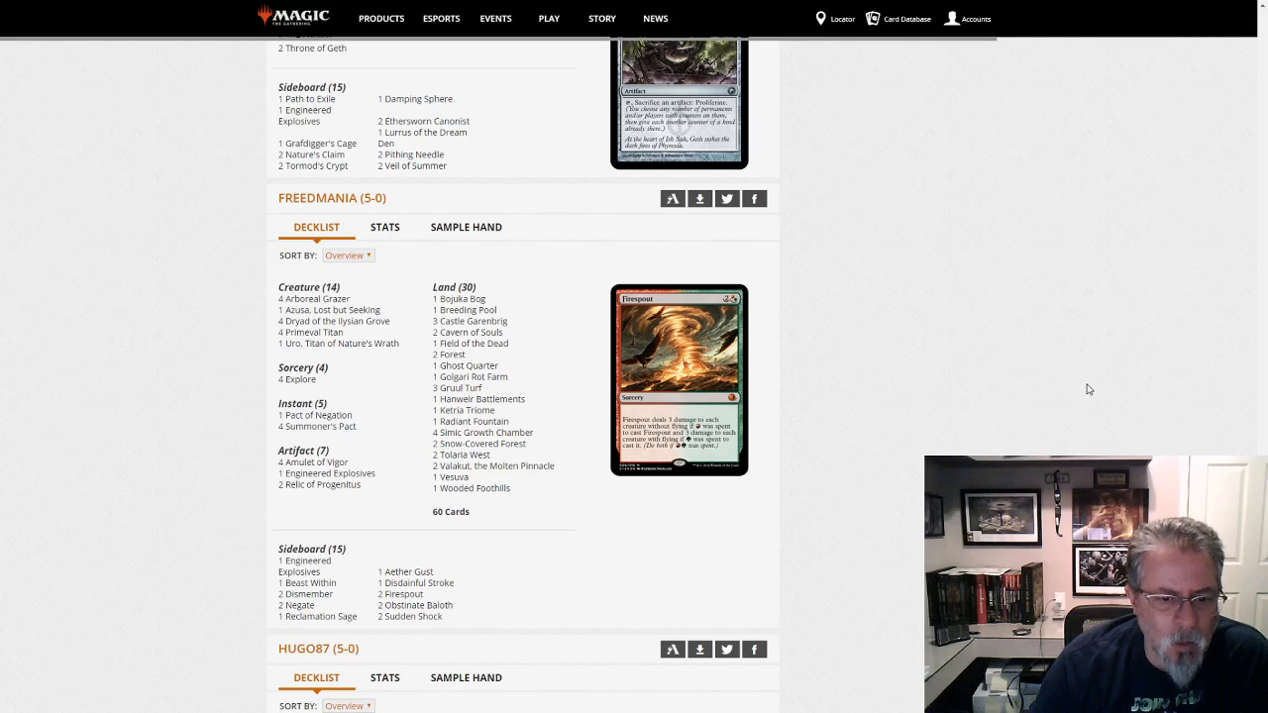
{"action": "scroll", "scroll_direction": "down", "scroll_amount": 3}
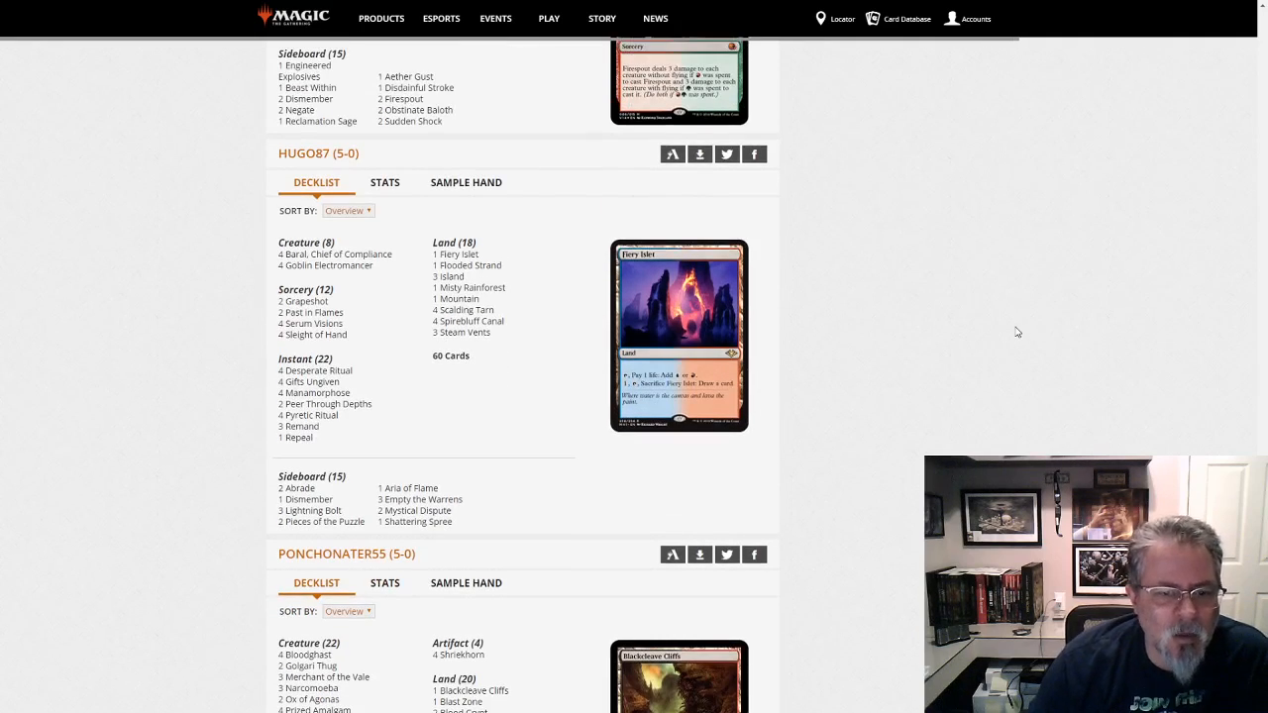
{"action": "mouse_move", "coordinate": [555, 484]}
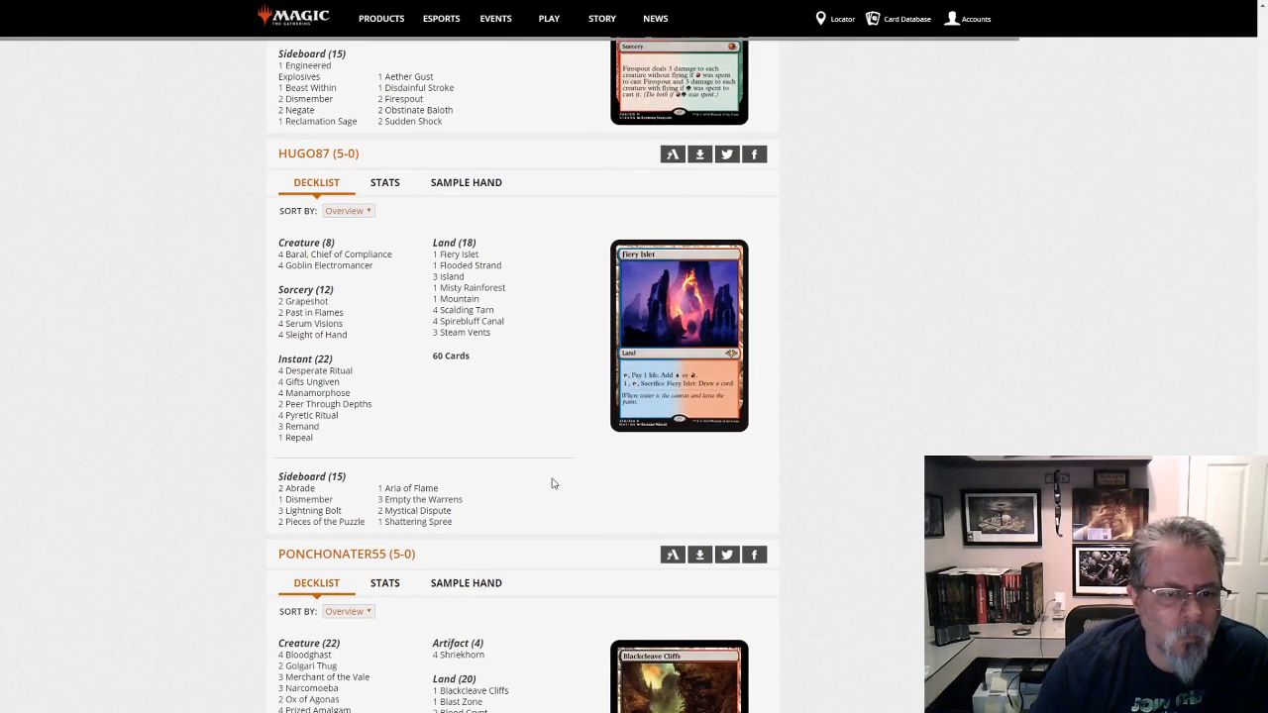
{"action": "mouse_move", "coordinate": [444, 453]}
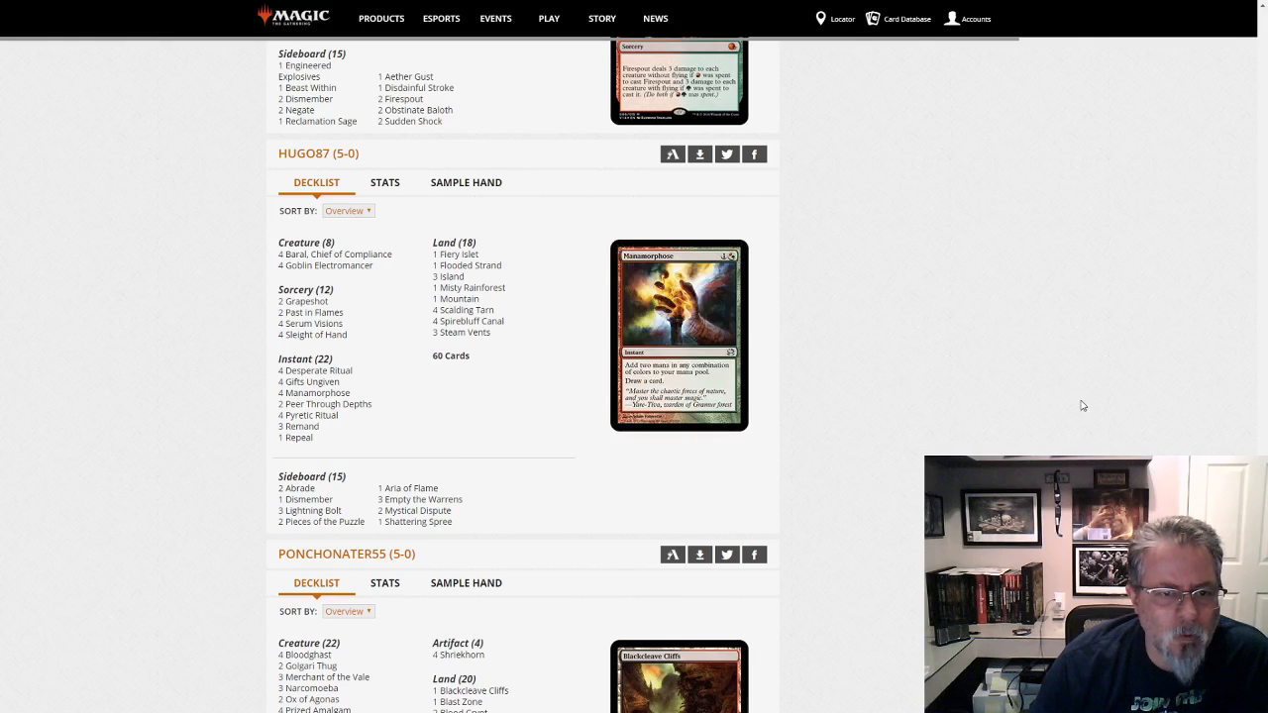
{"action": "scroll", "scroll_direction": "down", "scroll_amount": 3}
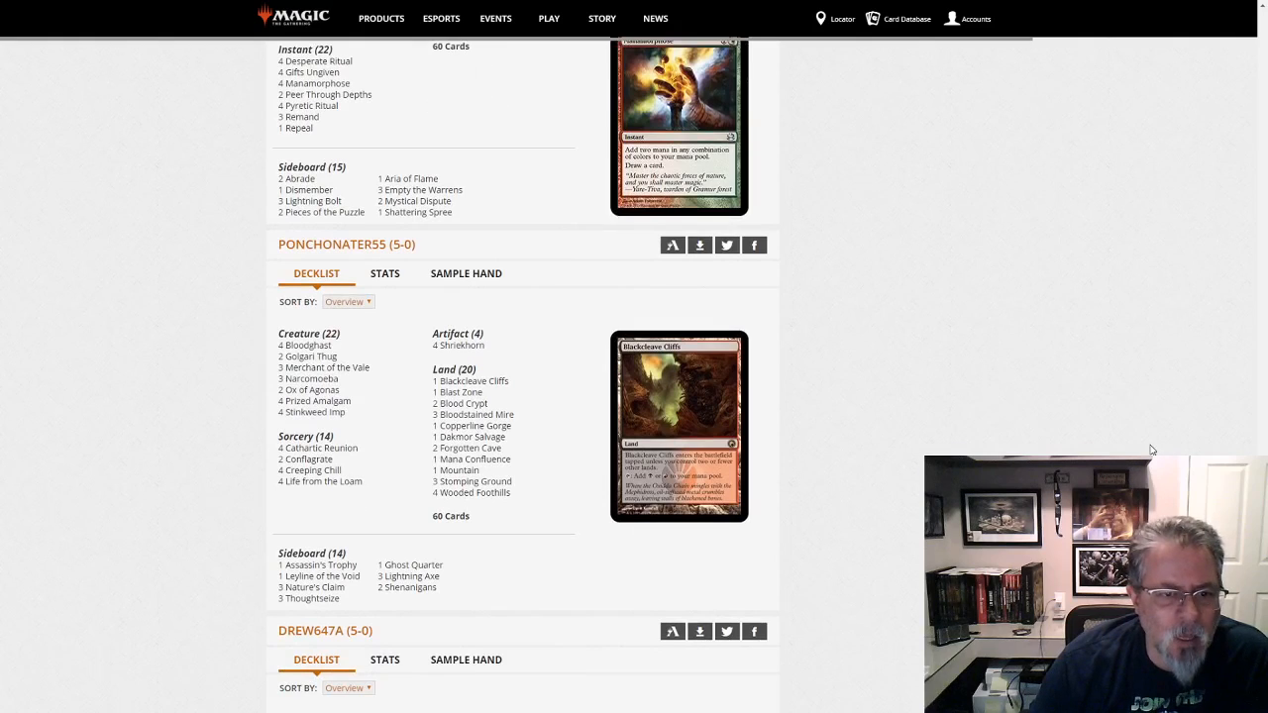
{"action": "mouse_move", "coordinate": [586, 565]}
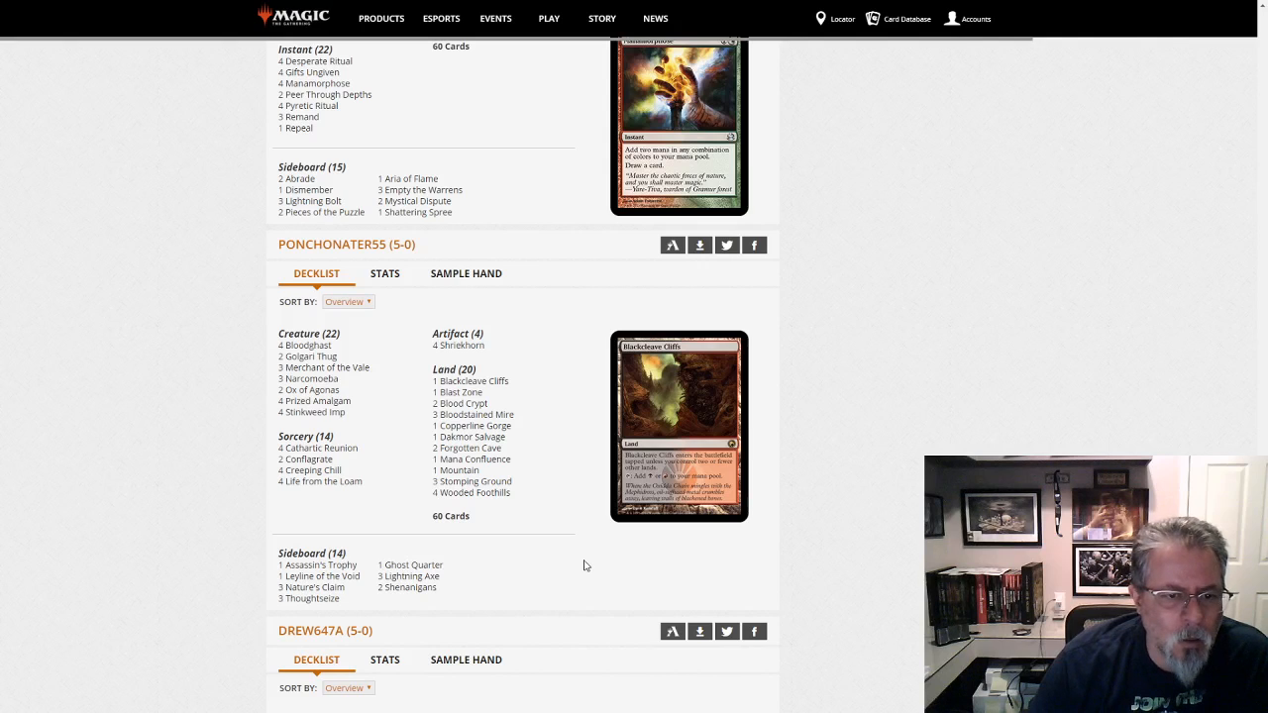
{"action": "mouse_move", "coordinate": [531, 638]}
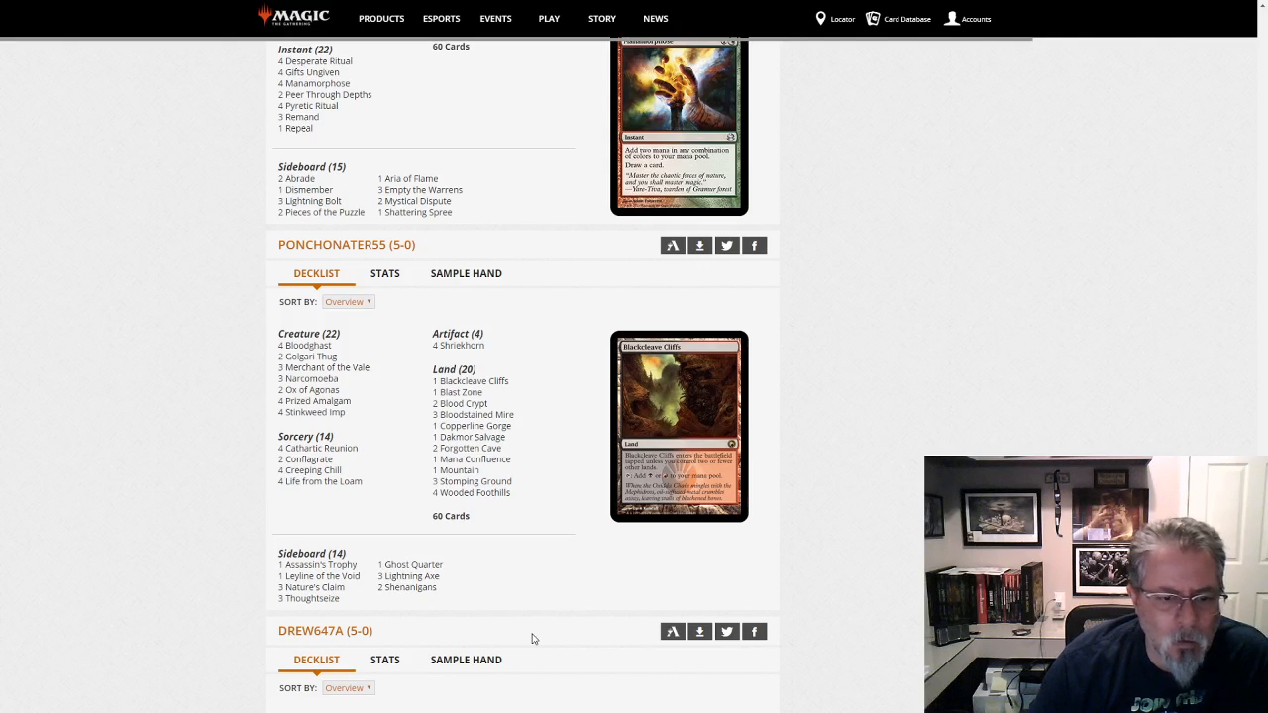
{"action": "scroll", "scroll_direction": "down", "scroll_amount": 3}
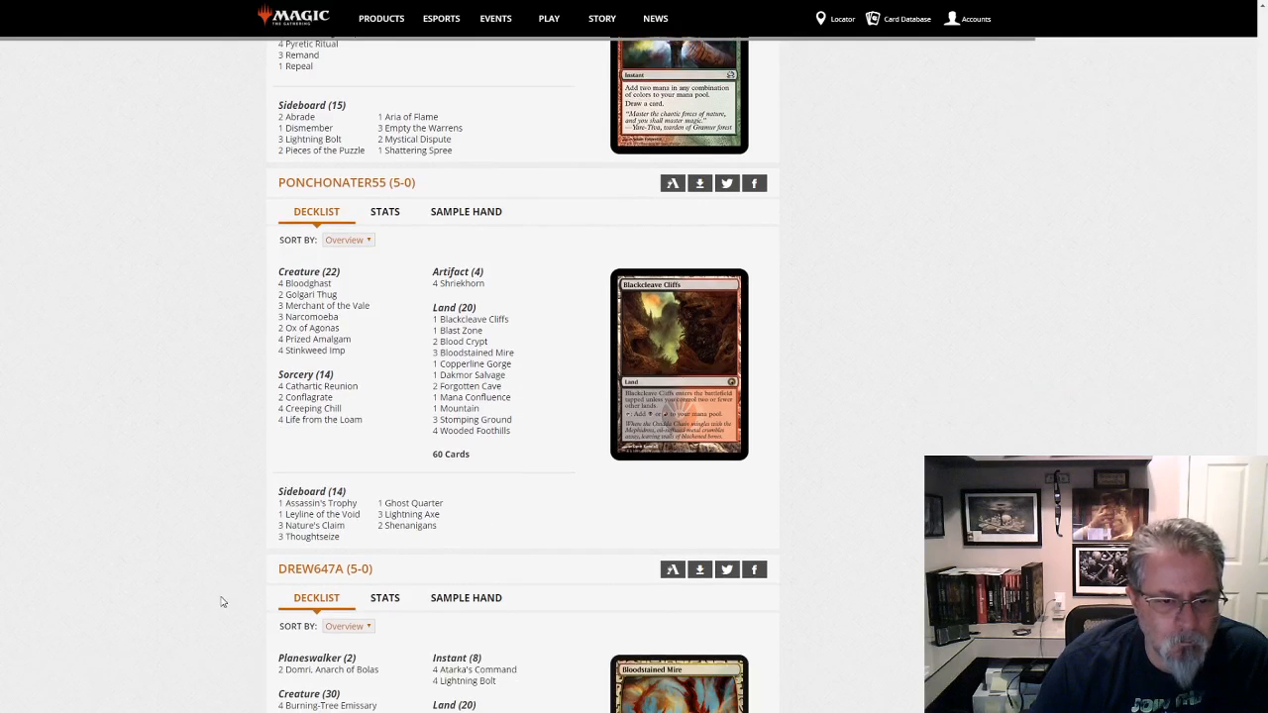
{"action": "mouse_move", "coordinate": [410, 527]}
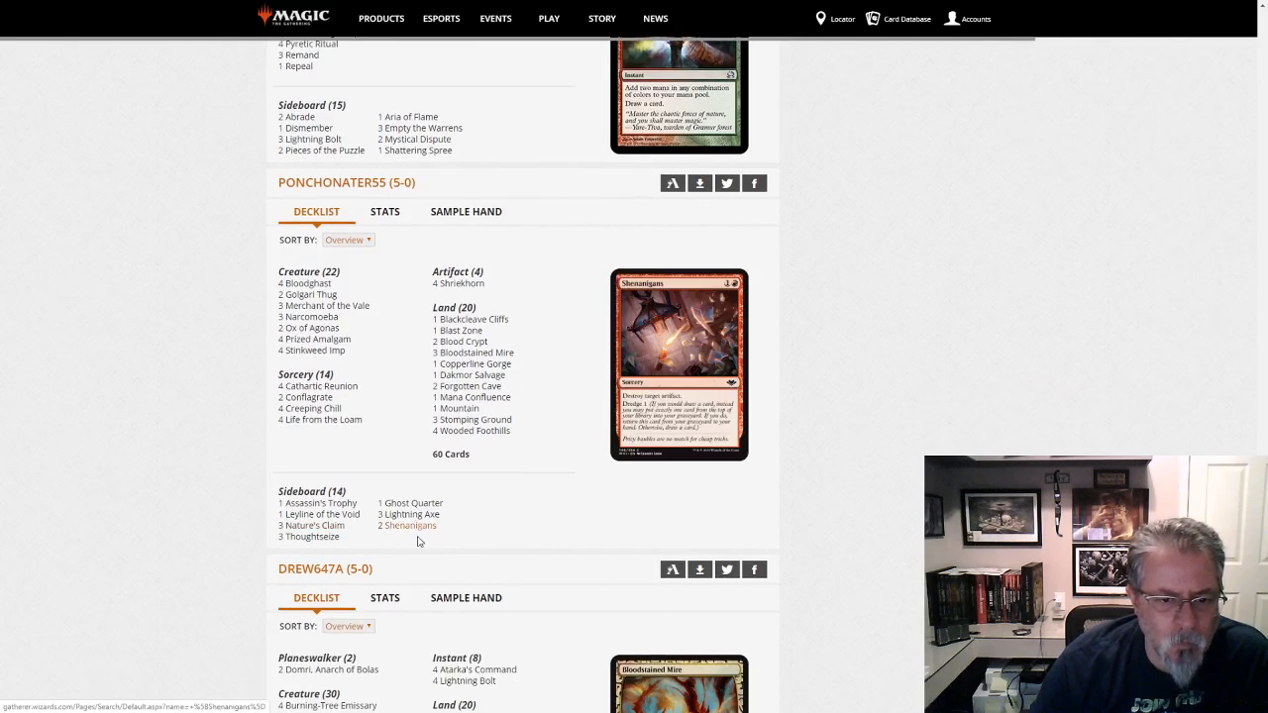
{"action": "scroll", "scroll_direction": "down", "scroll_amount": 3}
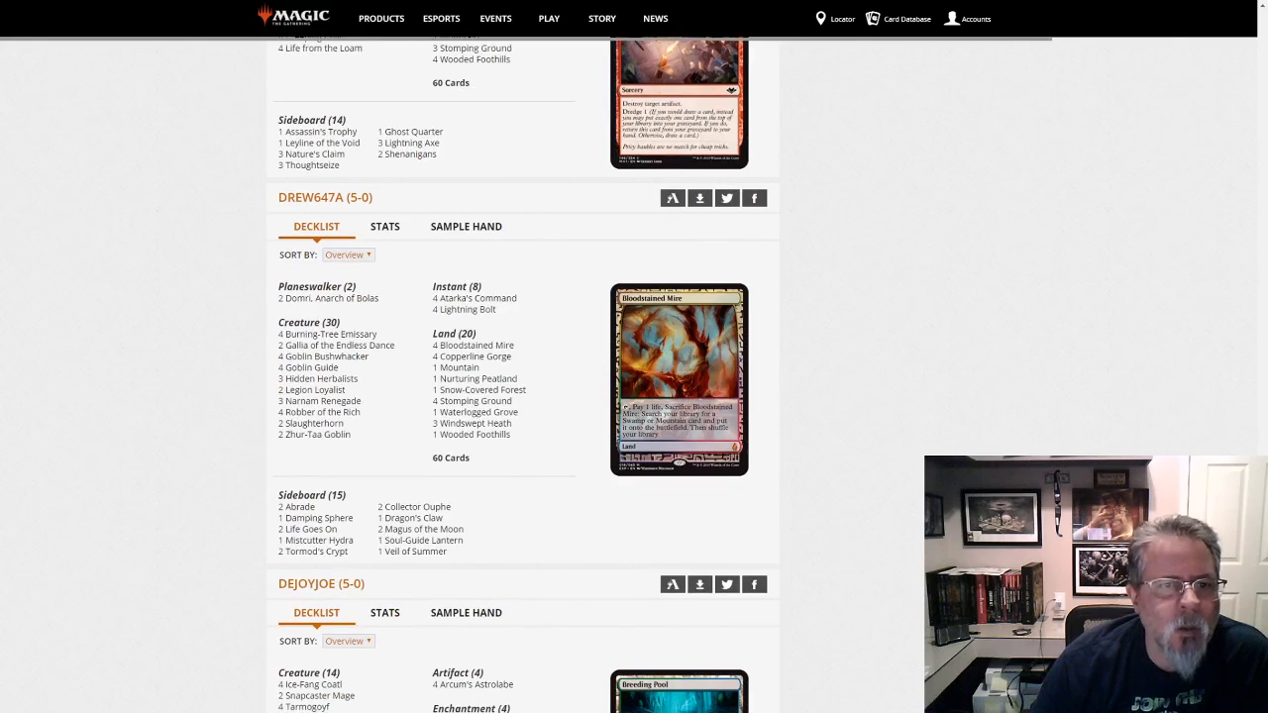
{"action": "scroll", "scroll_direction": "down", "scroll_amount": 3}
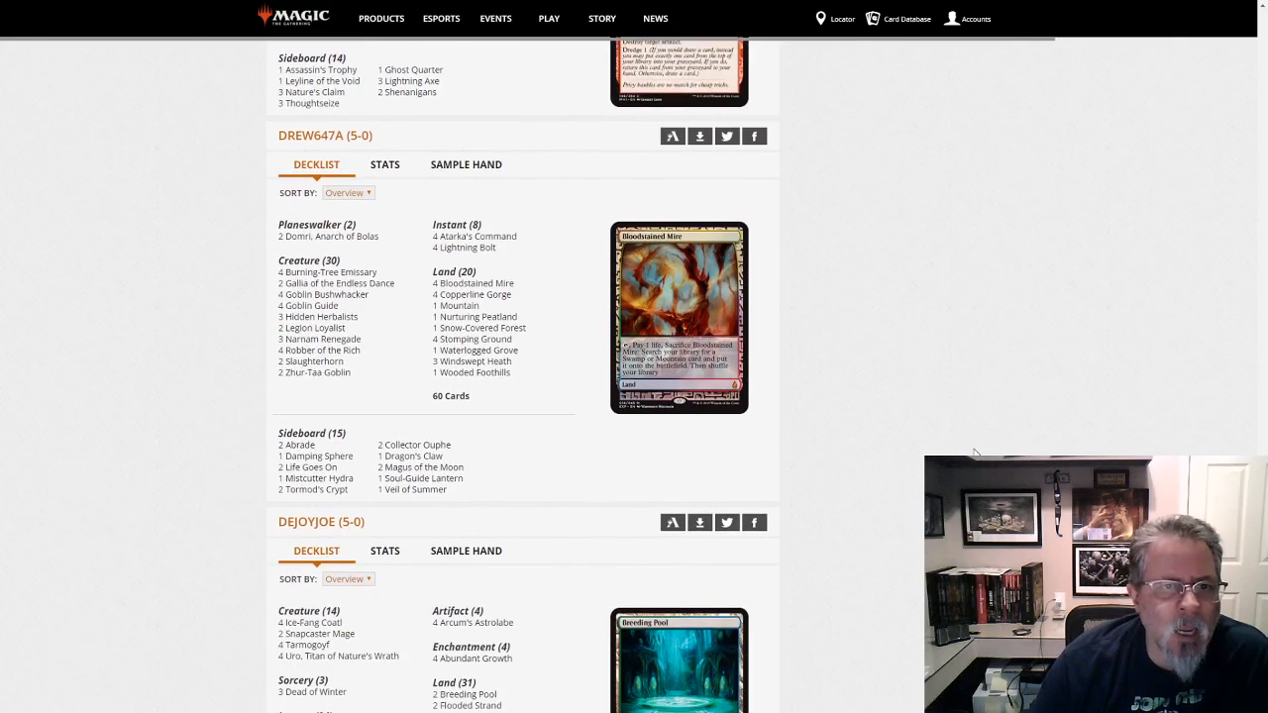
{"action": "mouse_move", "coordinate": [463, 511]}
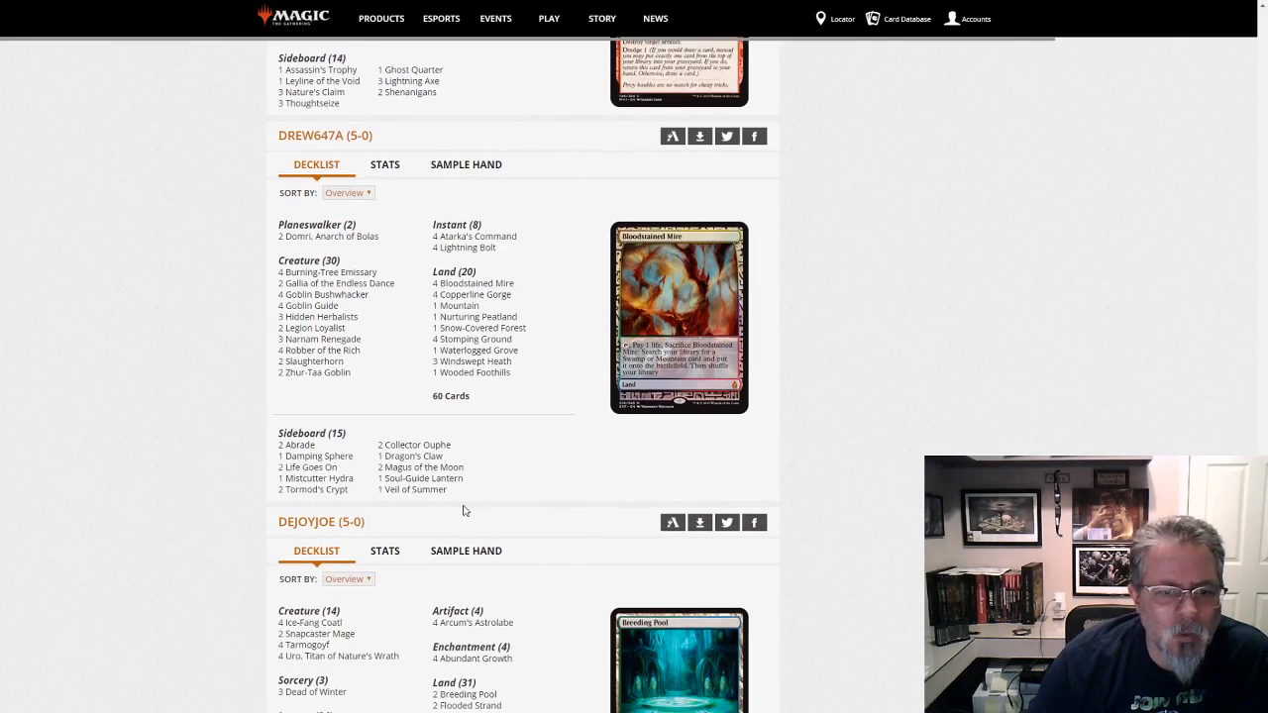
{"action": "mouse_move", "coordinate": [485, 497]}
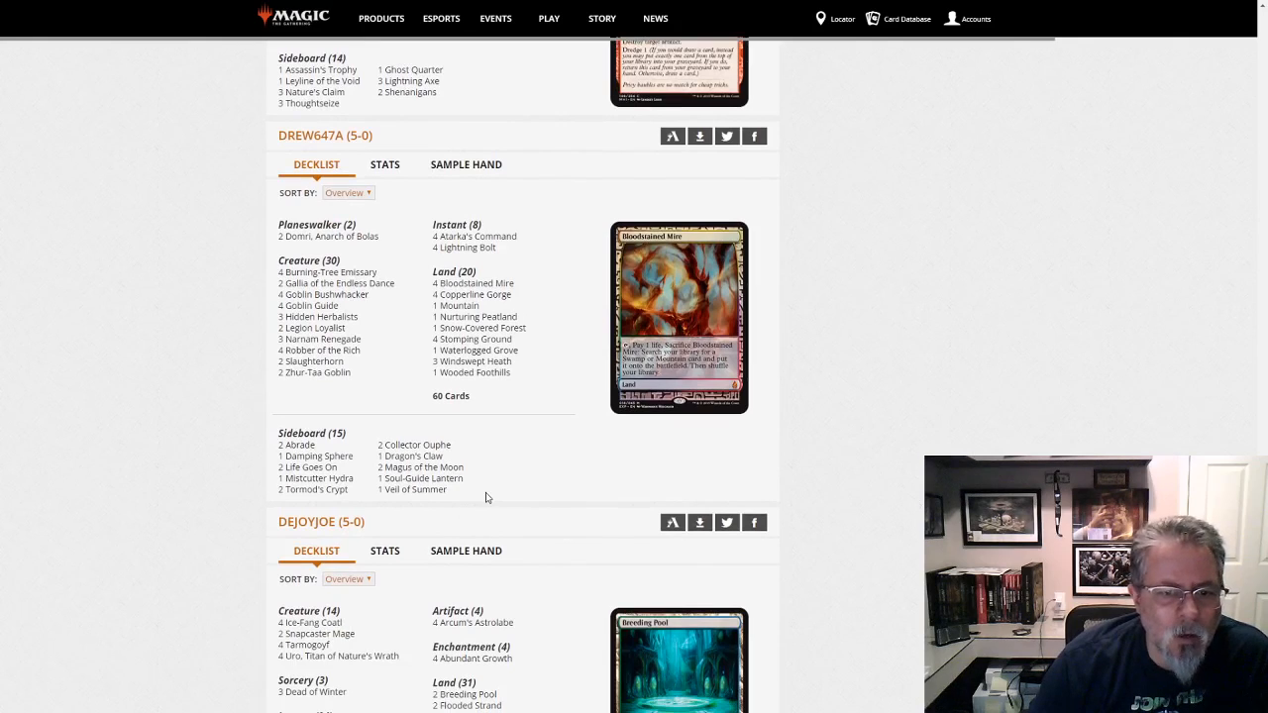
{"action": "mouse_move", "coordinate": [317, 372]}
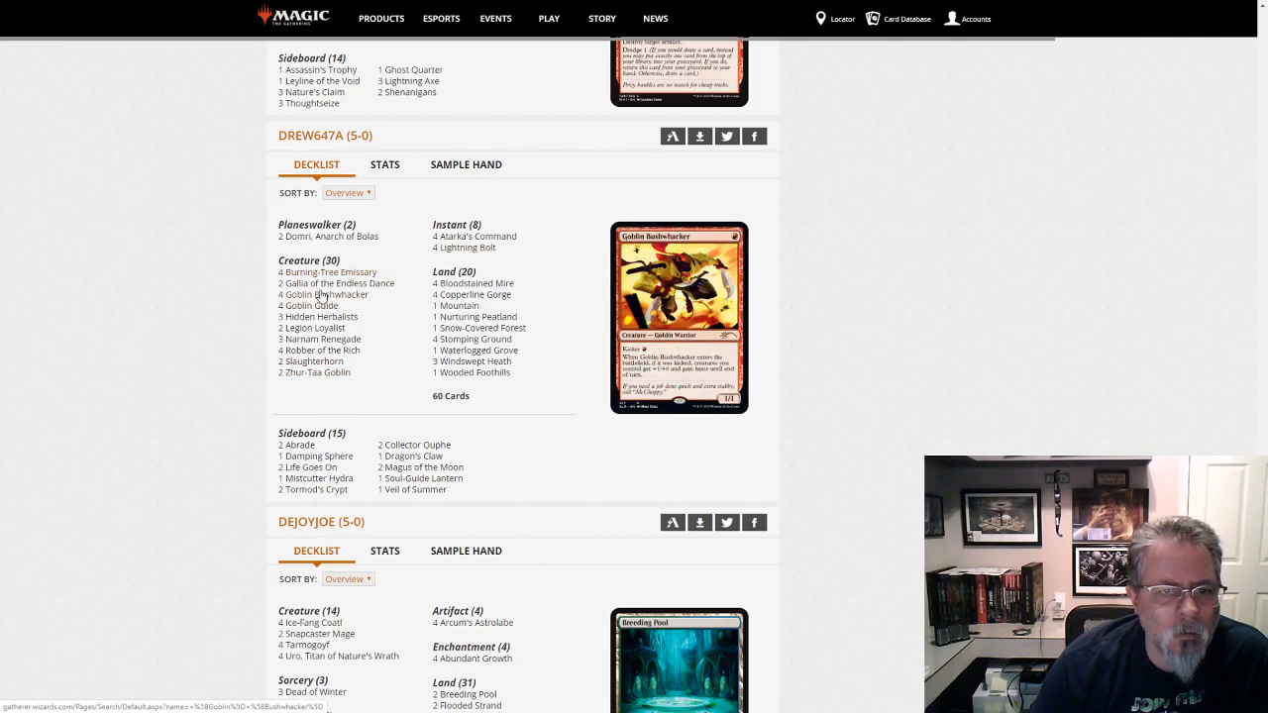
{"action": "mouse_move", "coordinate": [311, 305]}
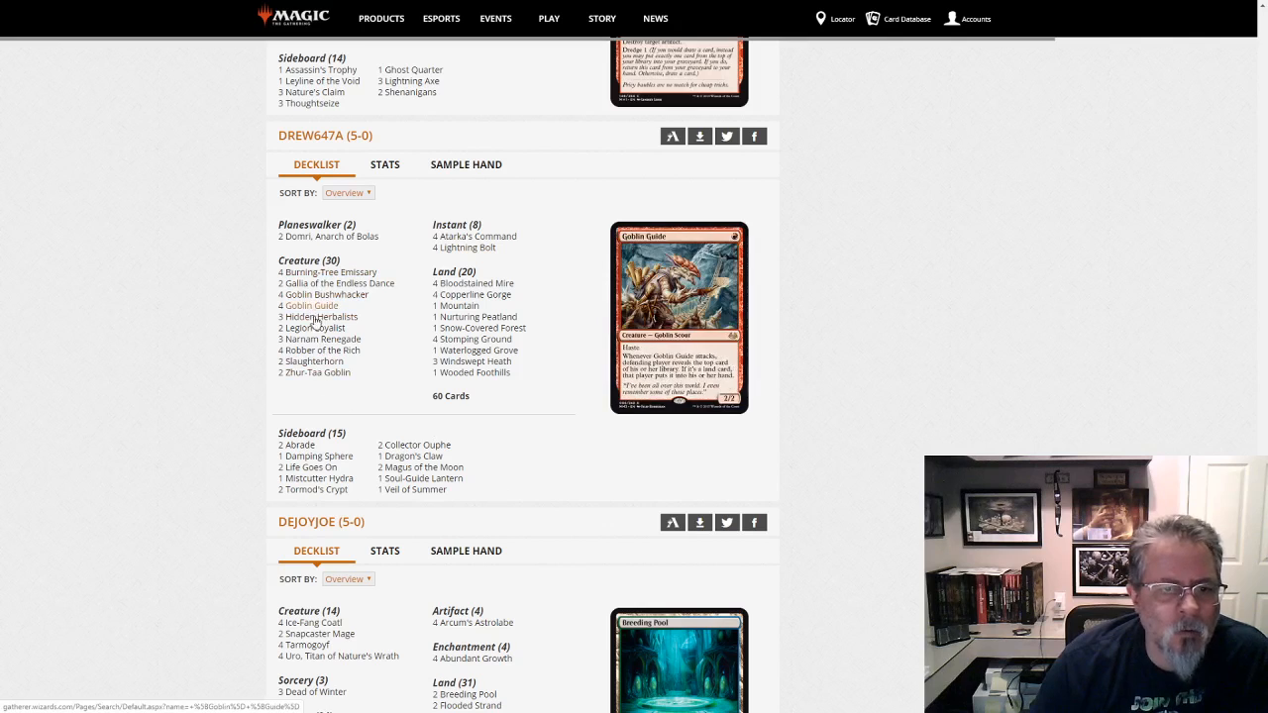
{"action": "mouse_move", "coordinate": [315, 372]}
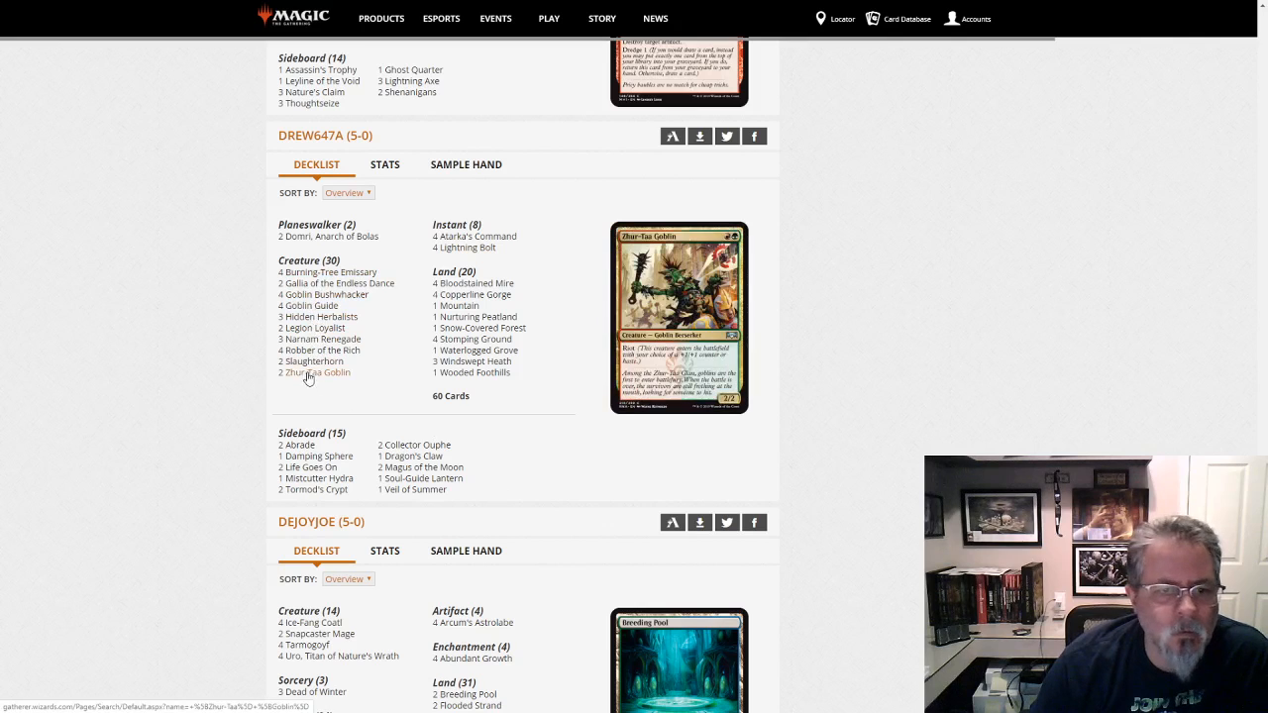
{"action": "mouse_move", "coordinate": [321, 293]}
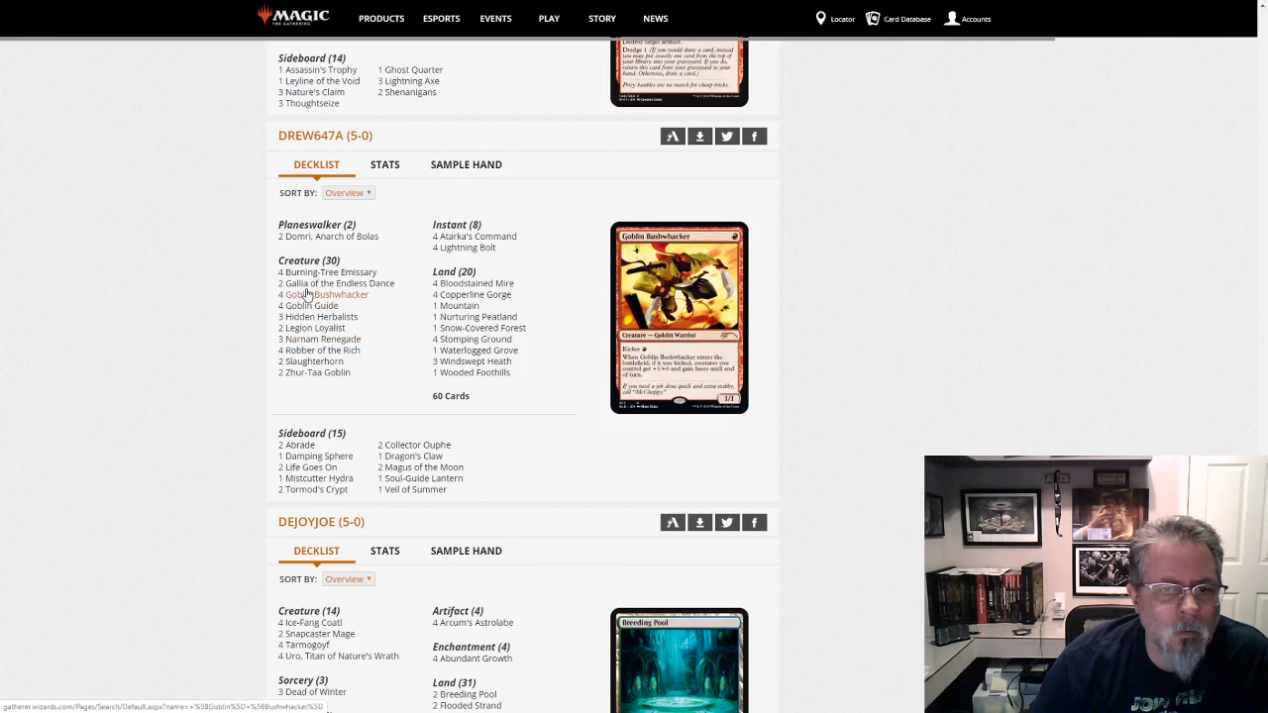
{"action": "mouse_move", "coordinate": [476, 236]}
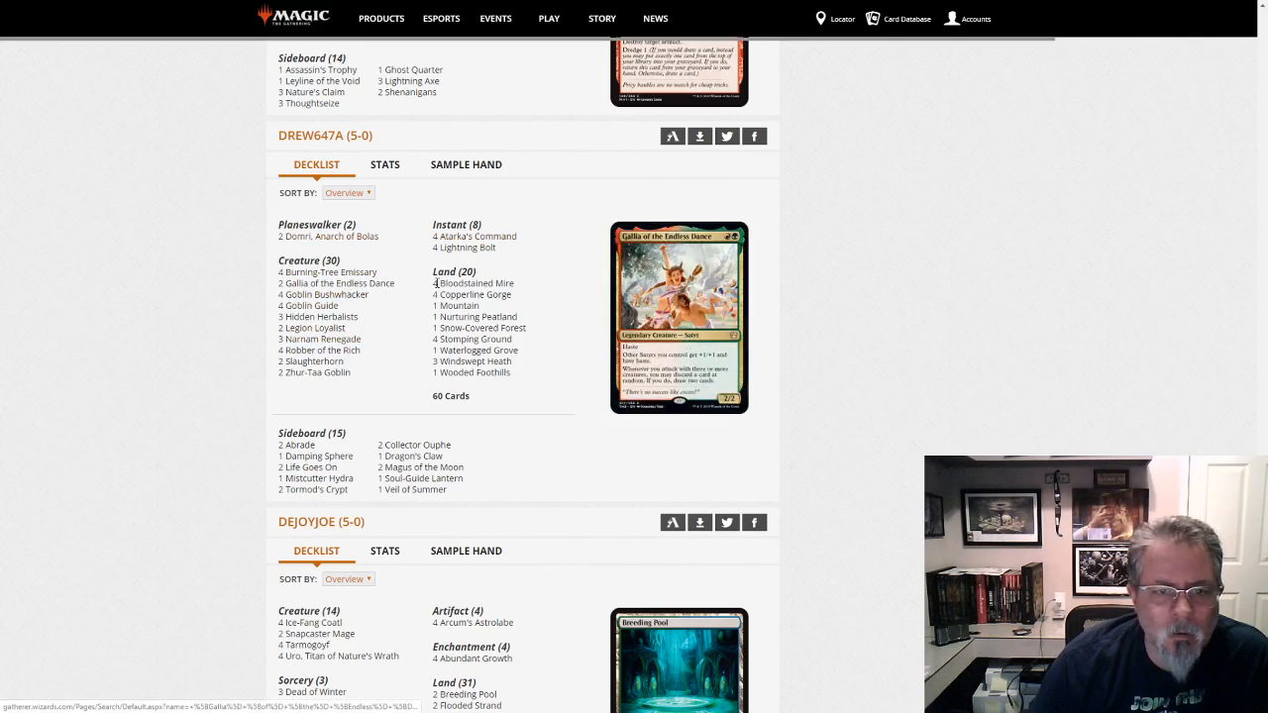
{"action": "mouse_move", "coordinate": [474, 235]}
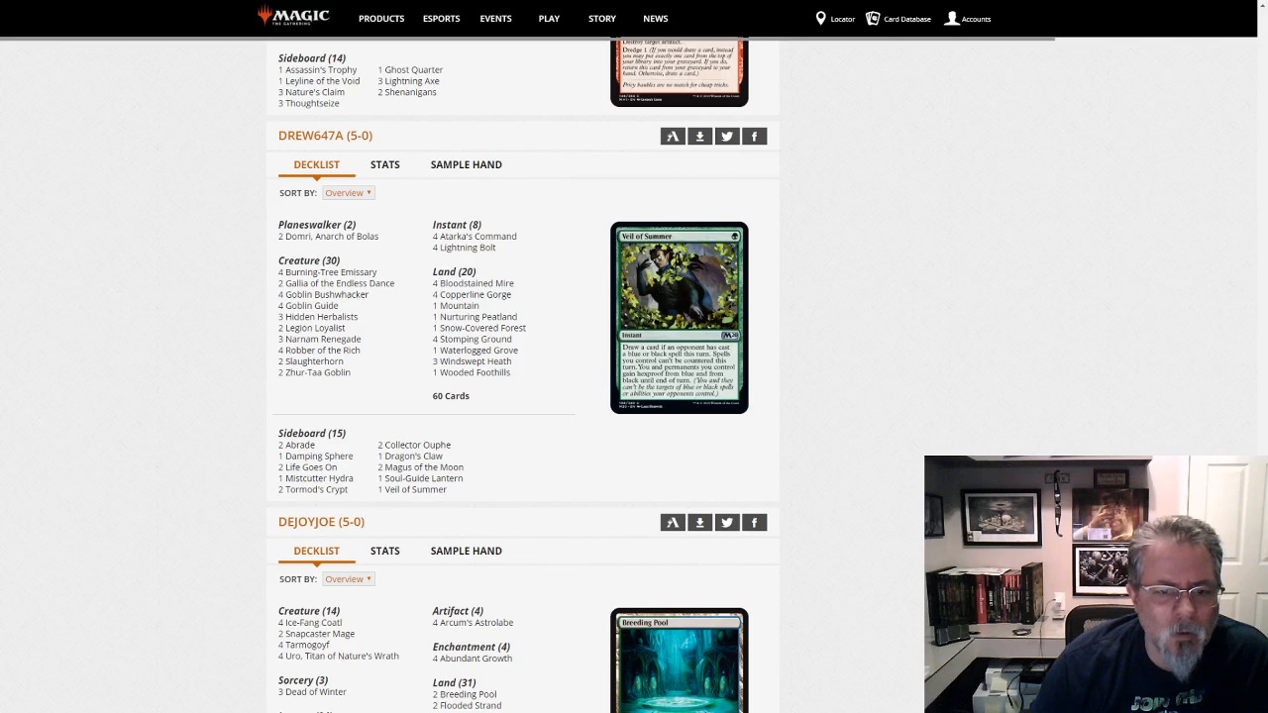
{"action": "scroll", "scroll_direction": "down", "scroll_amount": 3}
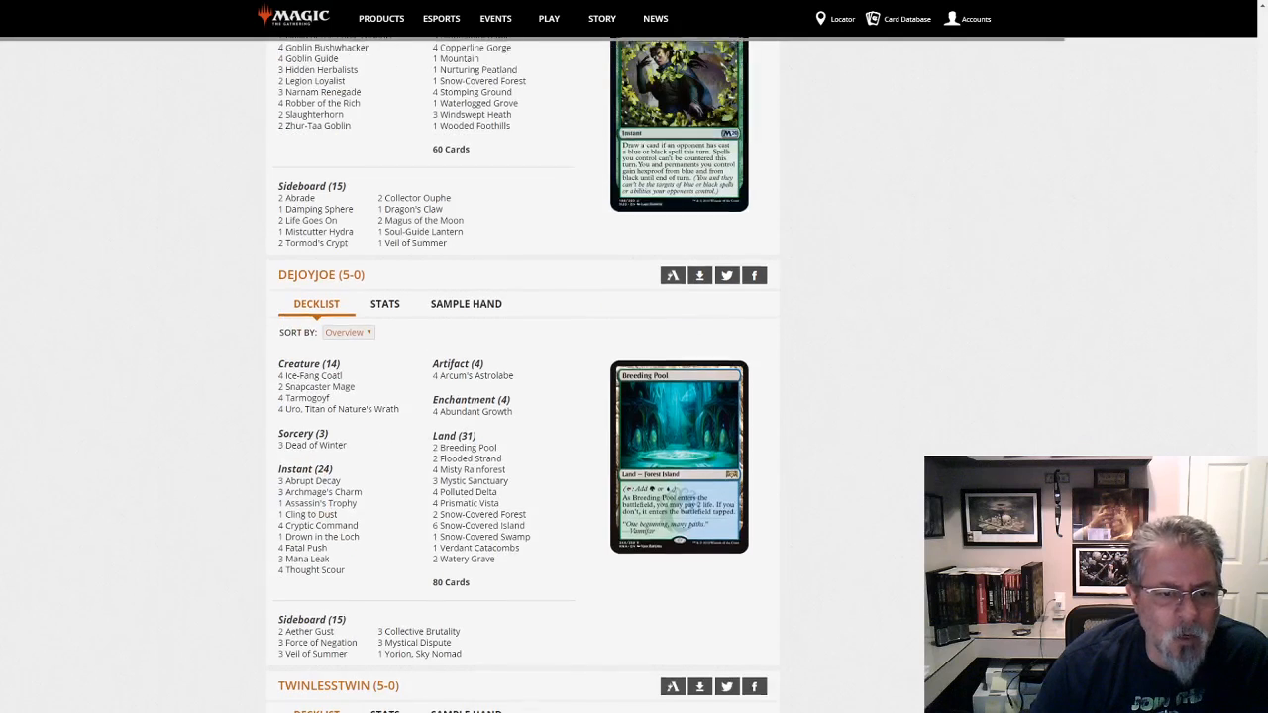
{"action": "scroll", "scroll_direction": "down", "scroll_amount": 3}
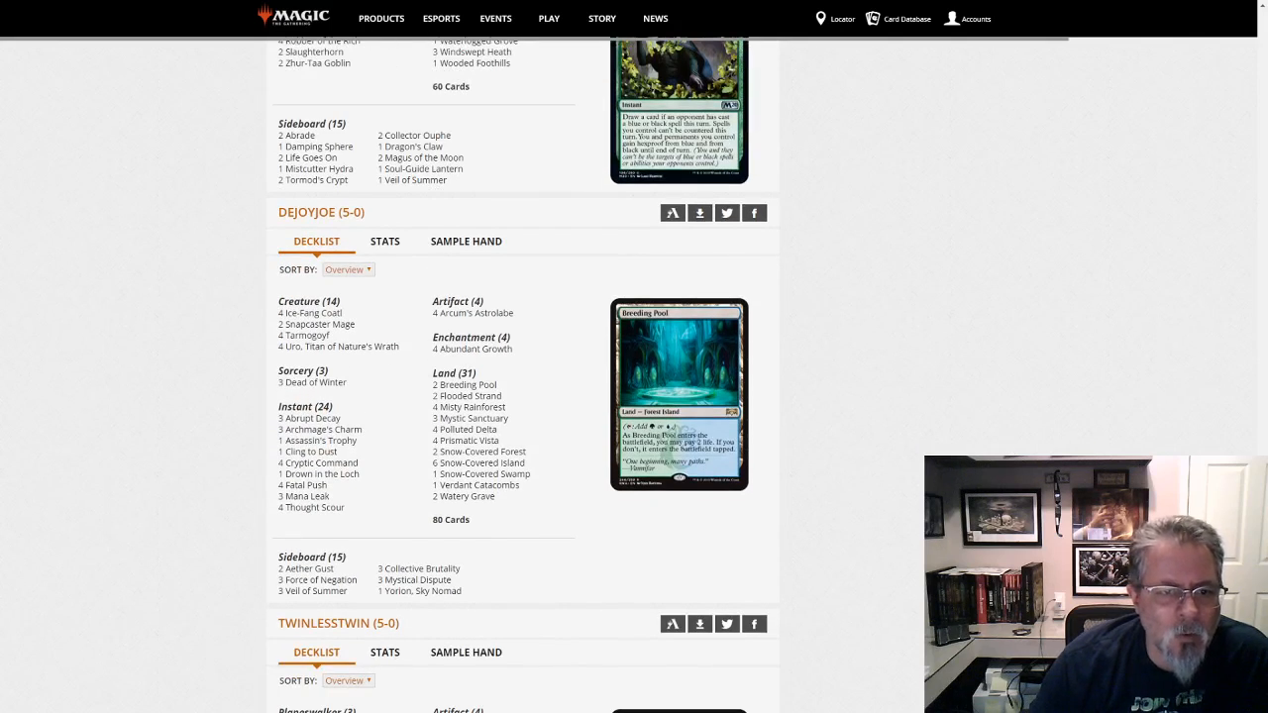
{"action": "mouse_move", "coordinate": [535, 570]}
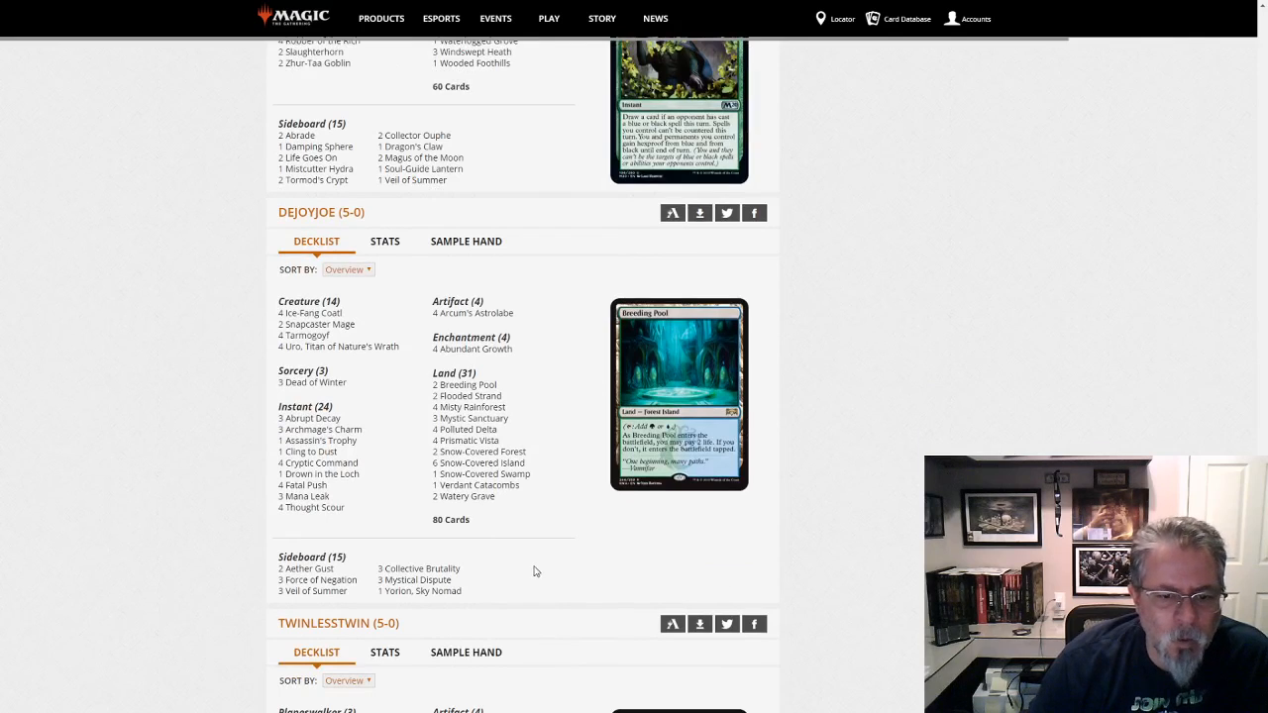
{"action": "mouse_move", "coordinate": [297, 418]}
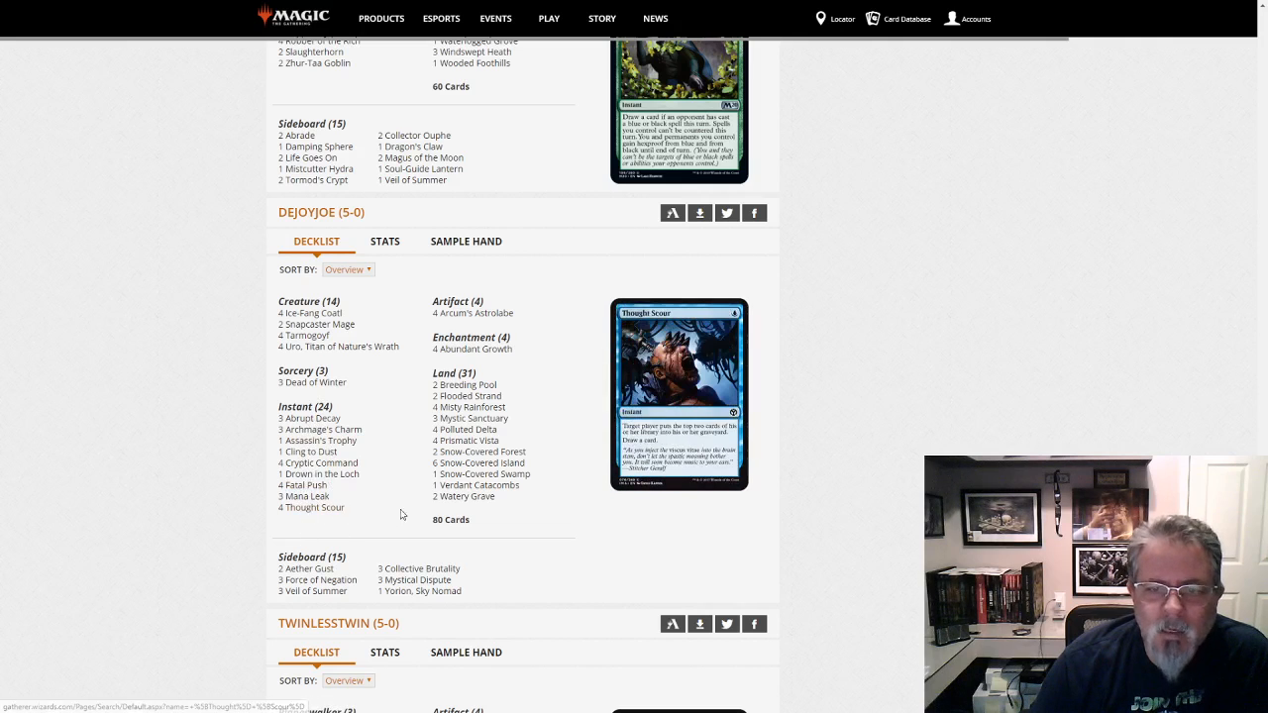
{"action": "mouse_move", "coordinate": [476, 485]}
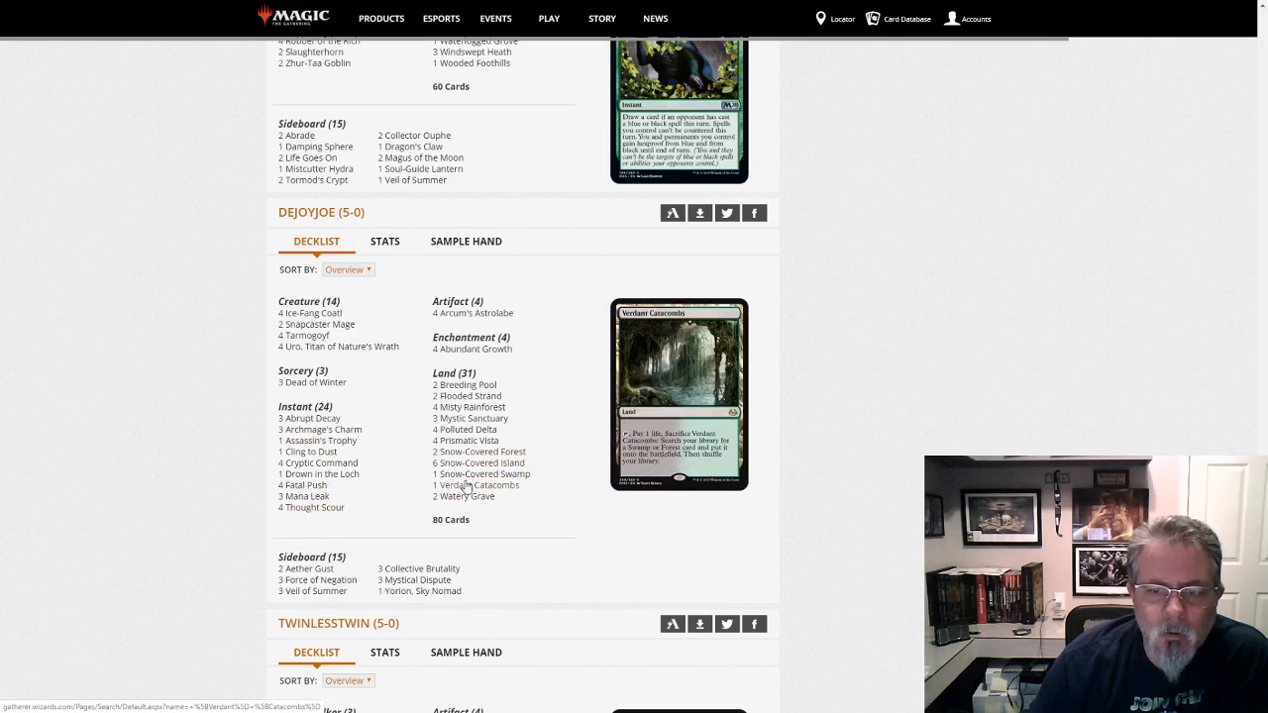
{"action": "mouse_move", "coordinate": [480, 464]}
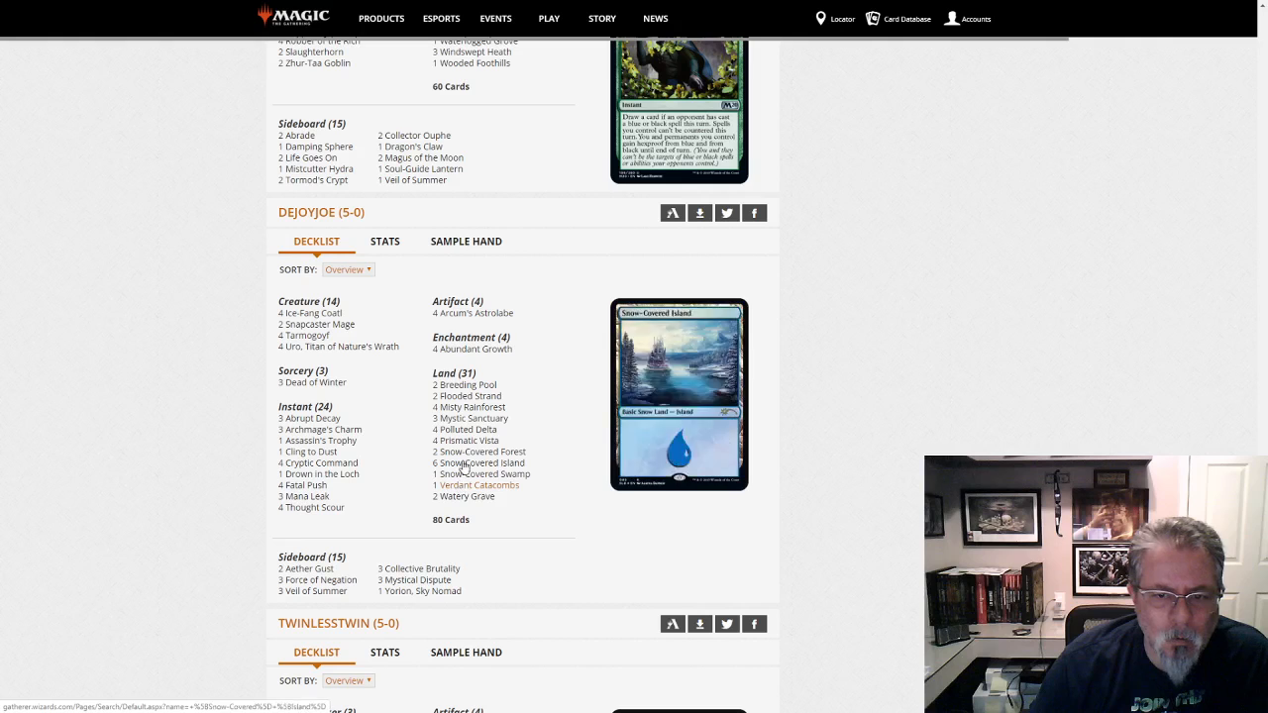
{"action": "mouse_move", "coordinate": [468, 409]}
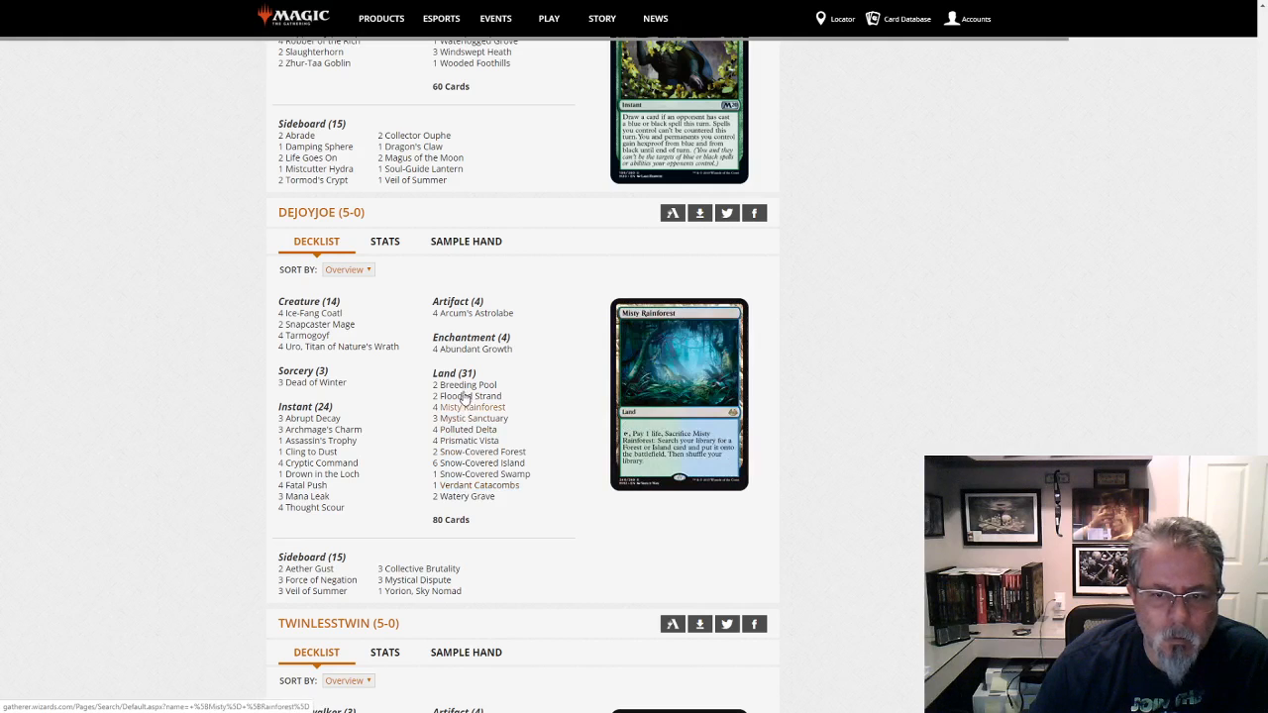
{"action": "mouse_move", "coordinate": [309, 452]}
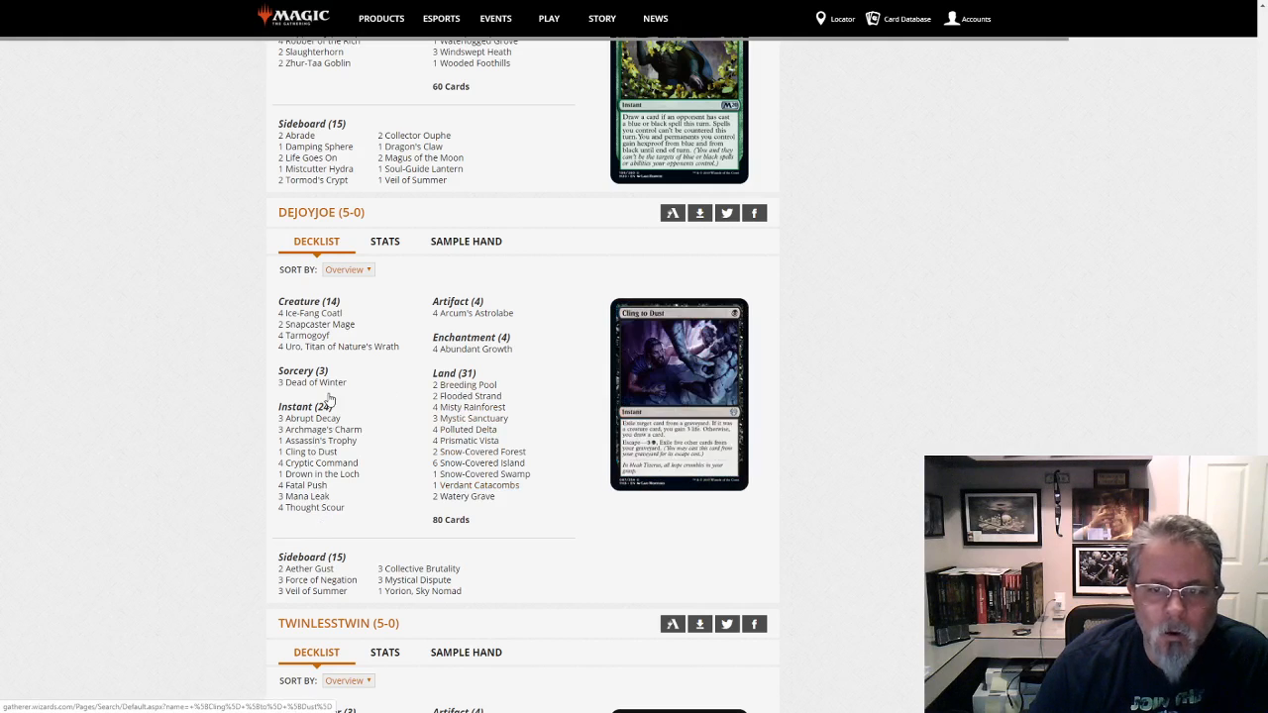
{"action": "mouse_move", "coordinate": [336, 347]}
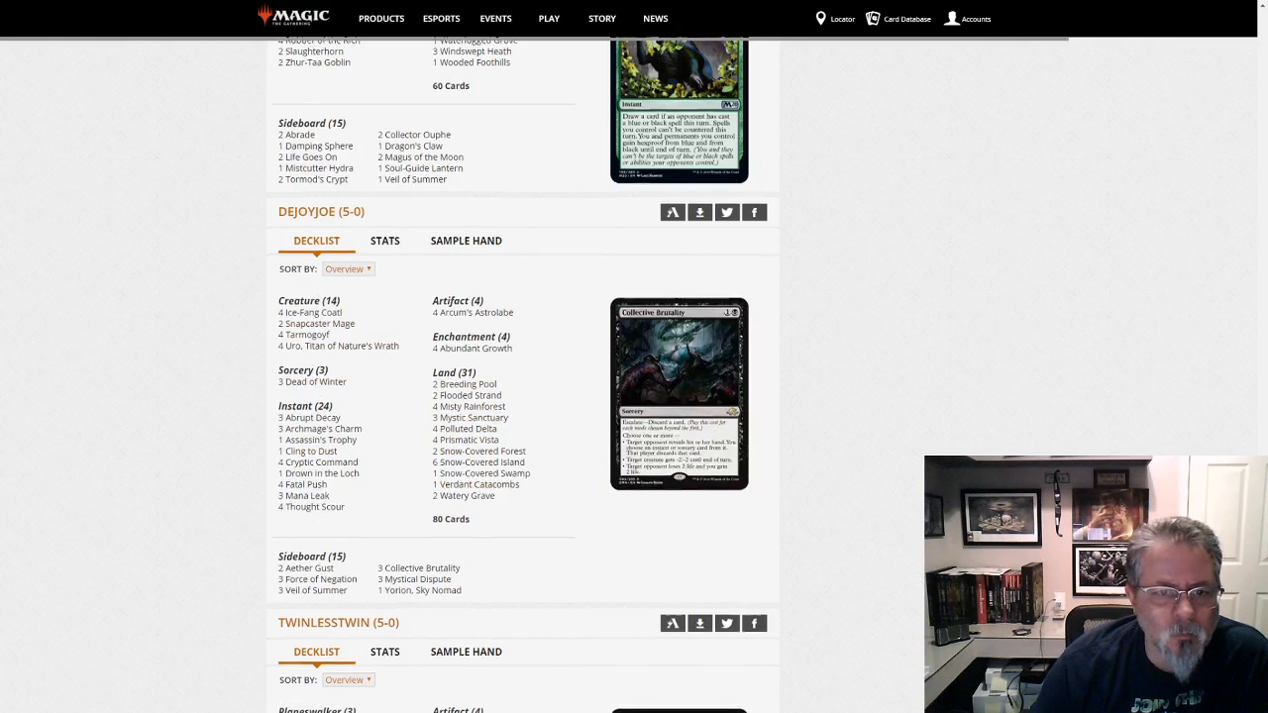
{"action": "scroll", "scroll_direction": "down", "scroll_amount": 3}
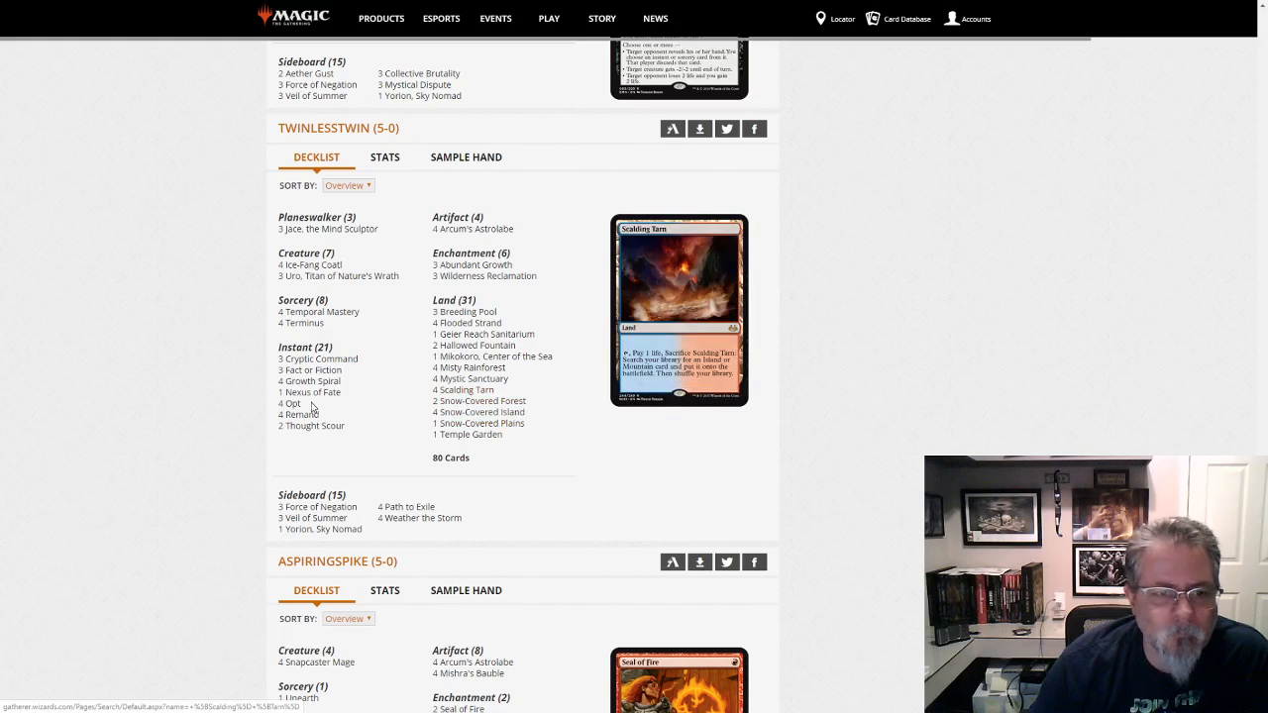
{"action": "mouse_move", "coordinate": [307, 393]}
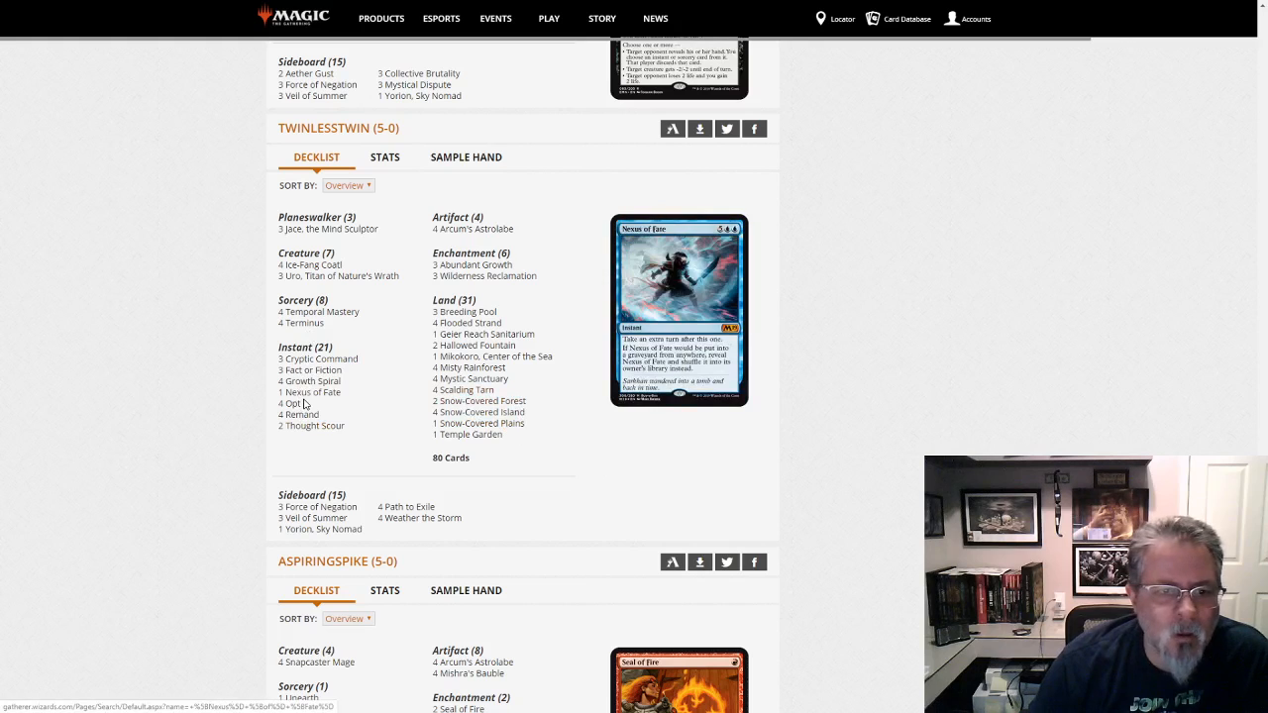
{"action": "mouse_move", "coordinate": [495, 275]}
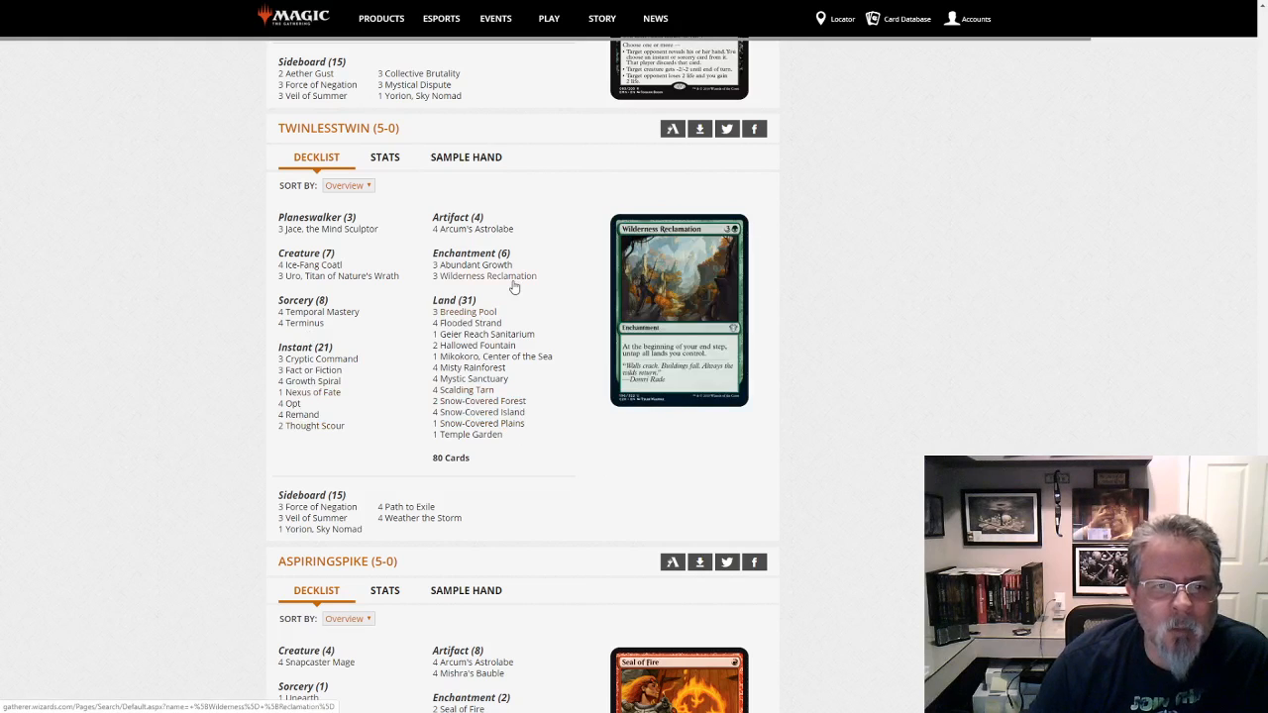
{"action": "mouse_move", "coordinate": [475, 400]}
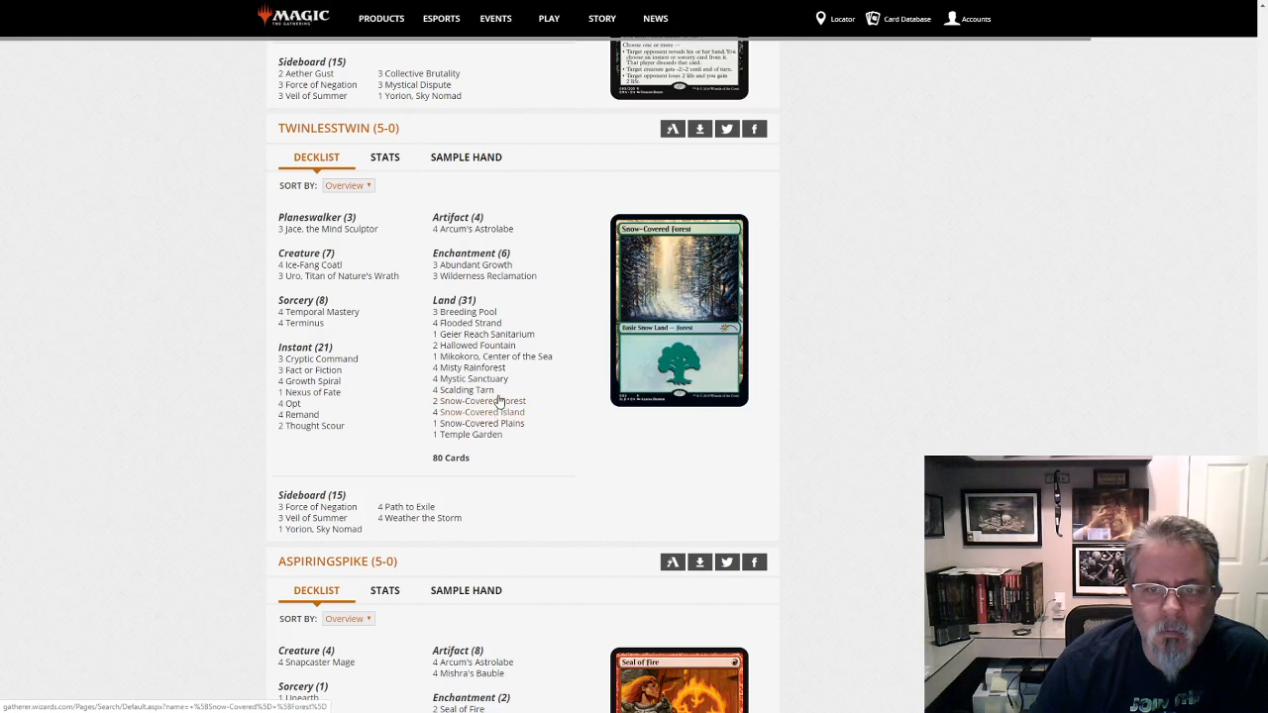
{"action": "mouse_move", "coordinate": [309, 381]}
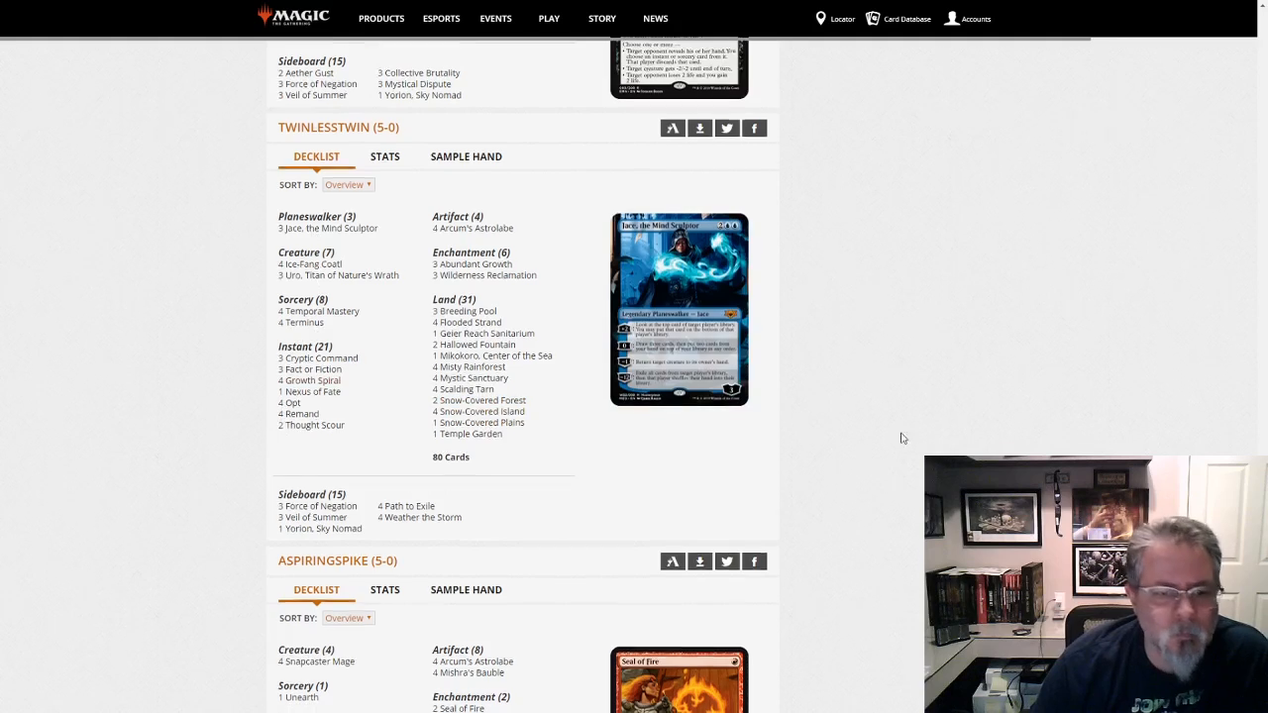
{"action": "scroll", "scroll_direction": "down", "scroll_amount": 3}
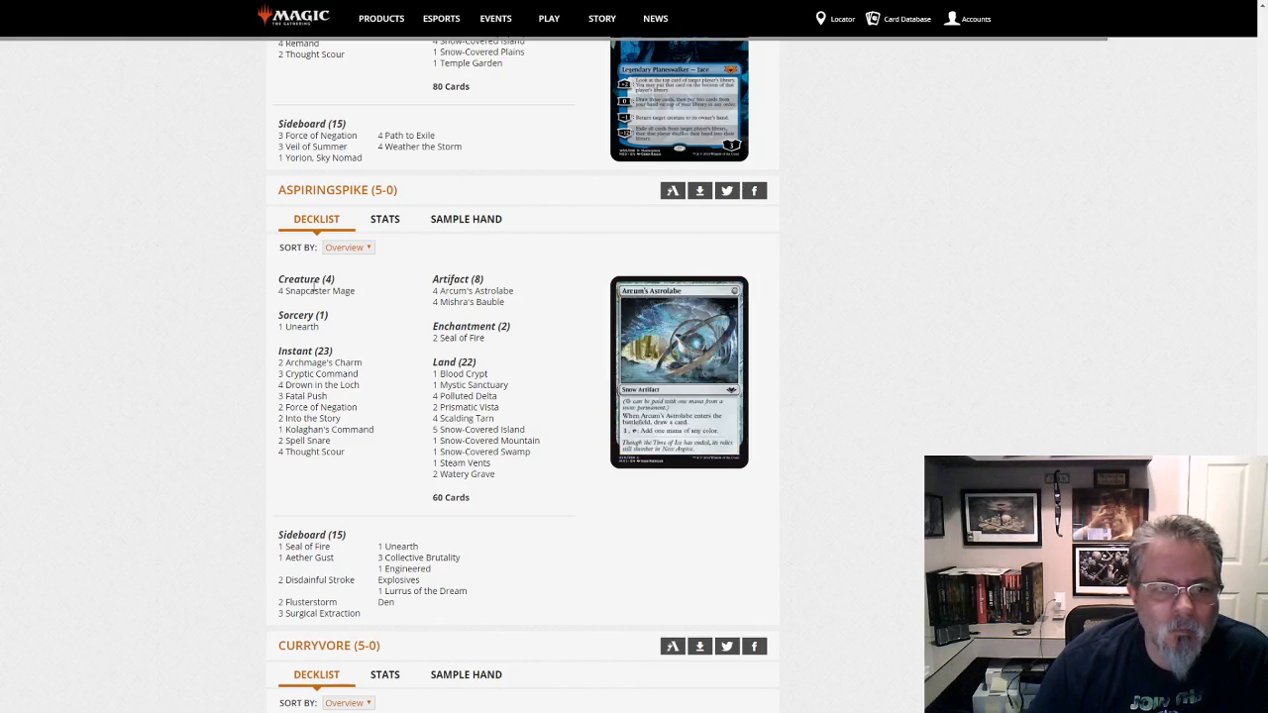
{"action": "mouse_move", "coordinate": [327, 428]}
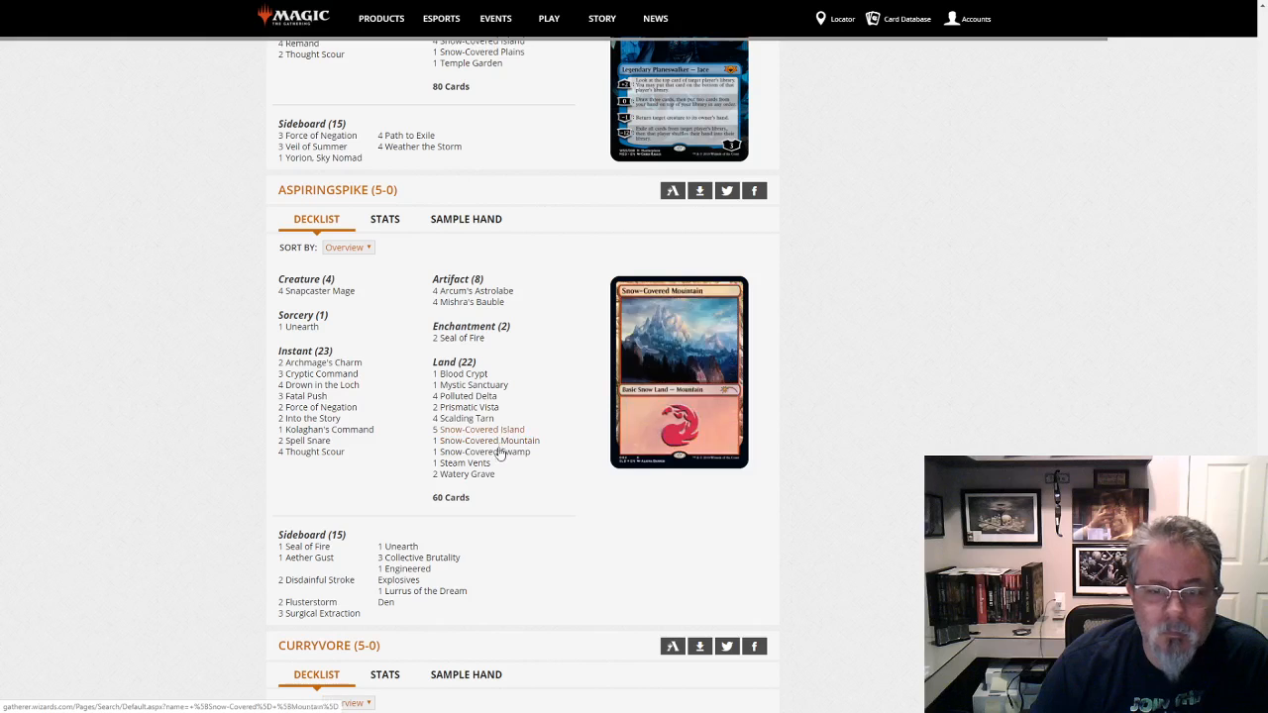
{"action": "mouse_move", "coordinate": [321, 372]}
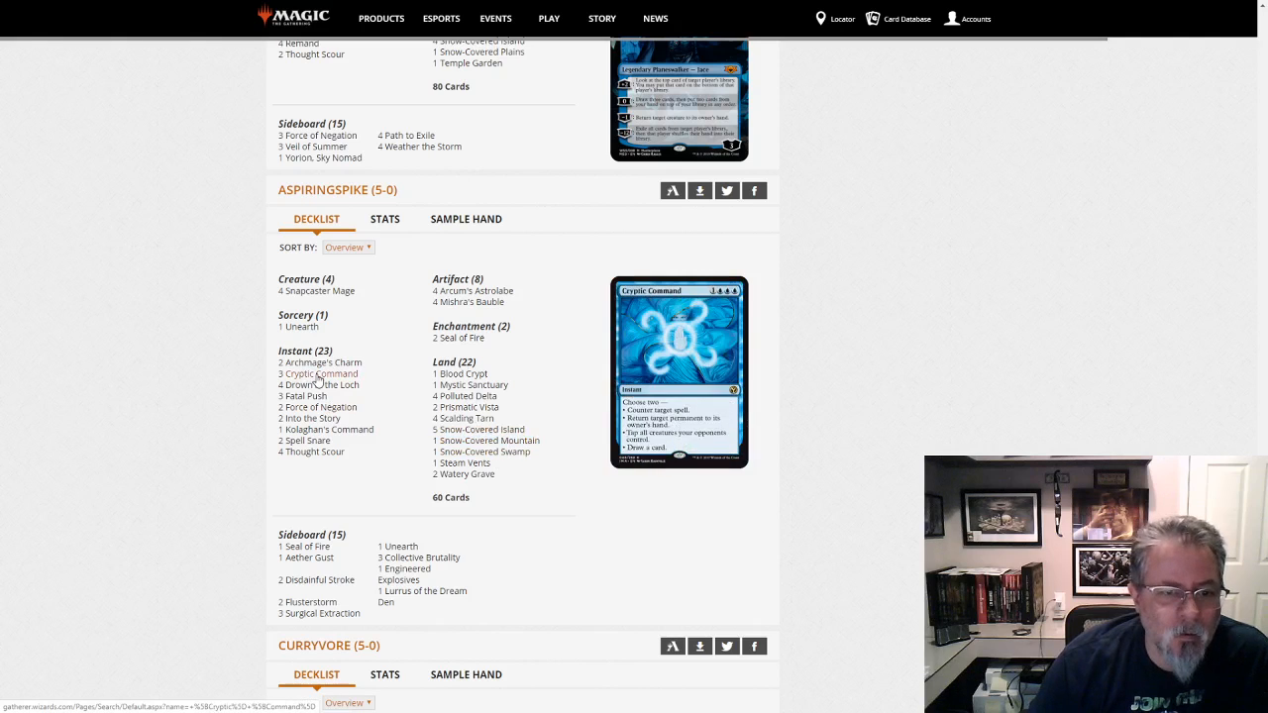
{"action": "mouse_move", "coordinate": [313, 451]}
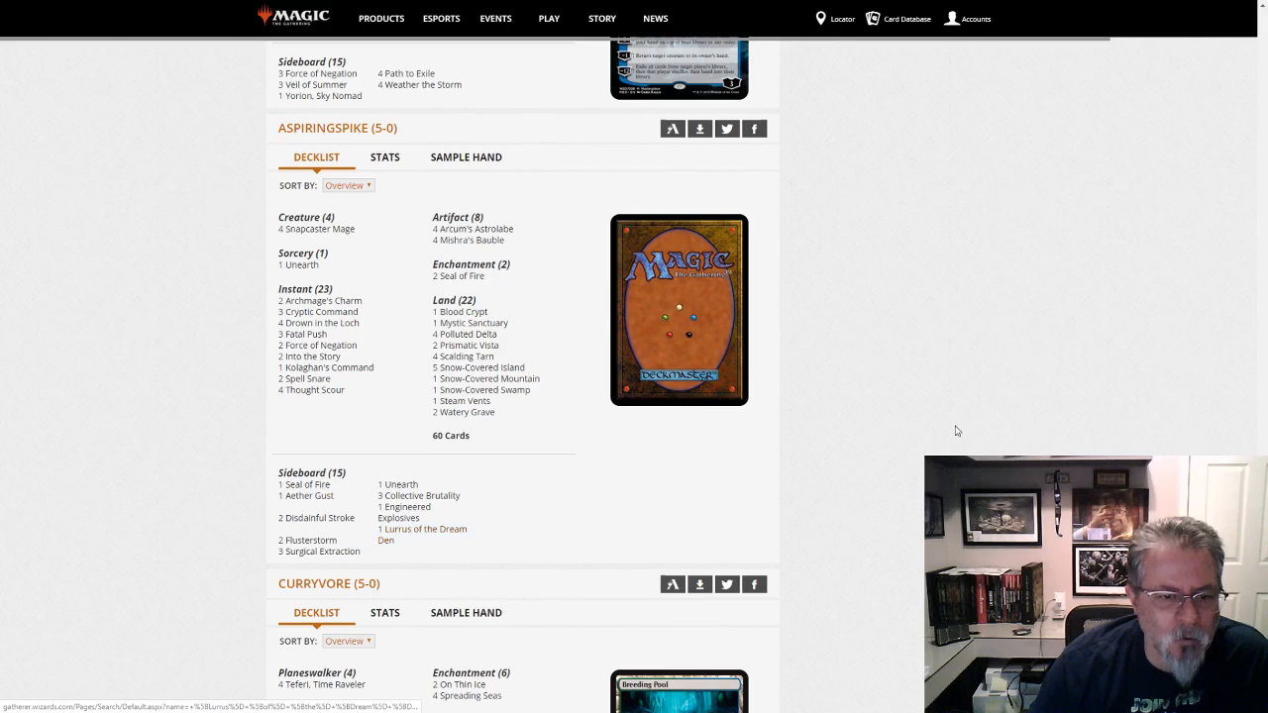
{"action": "scroll", "scroll_direction": "down", "scroll_amount": 3}
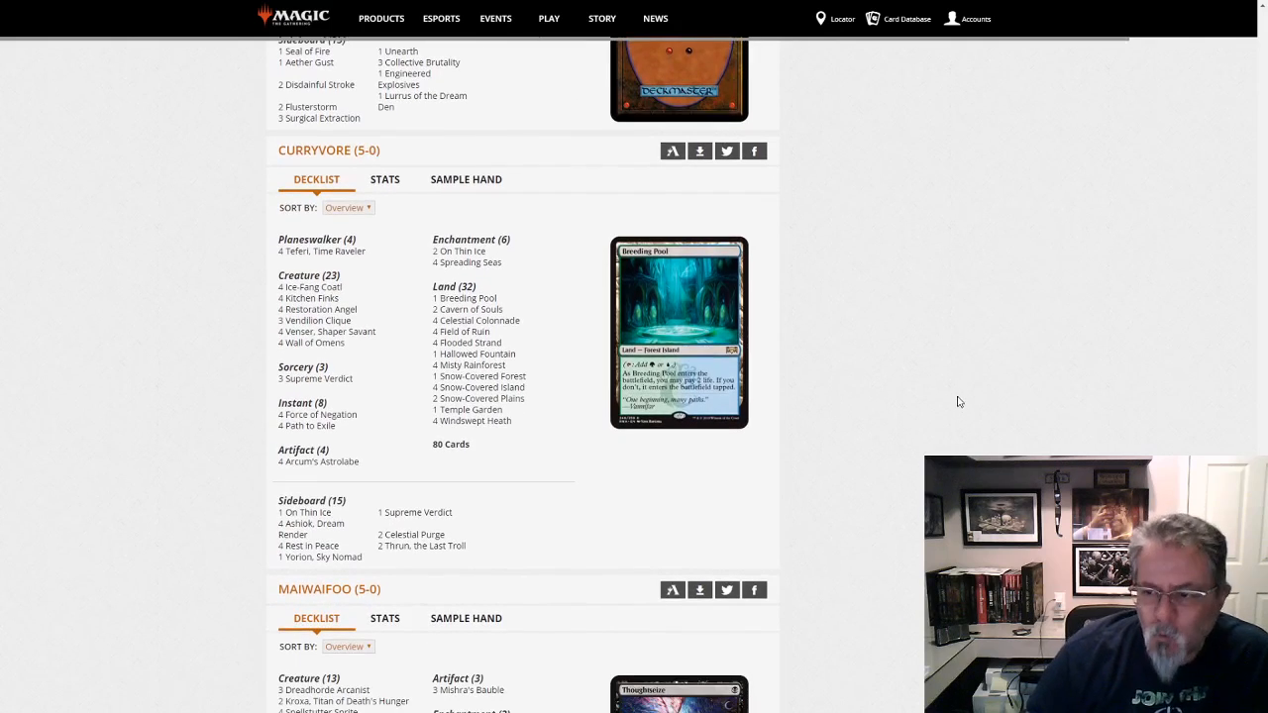
{"action": "mouse_move", "coordinate": [530, 505]}
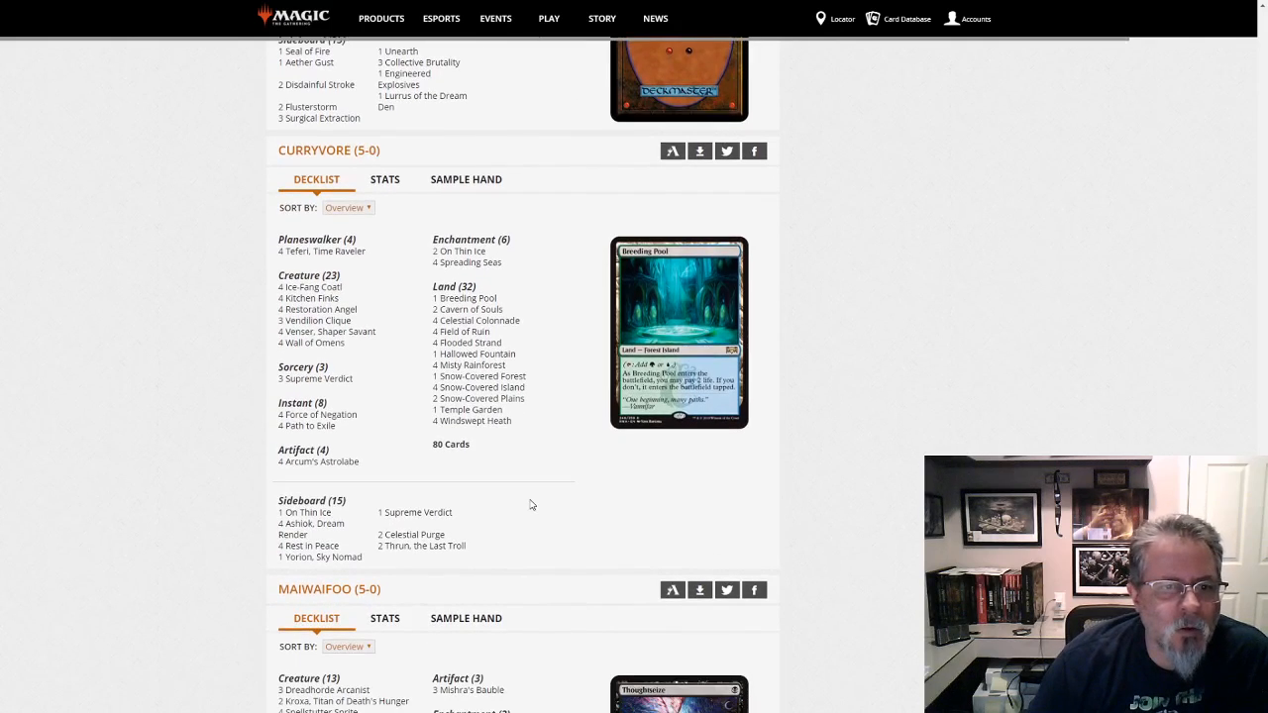
{"action": "mouse_move", "coordinate": [448, 456]}
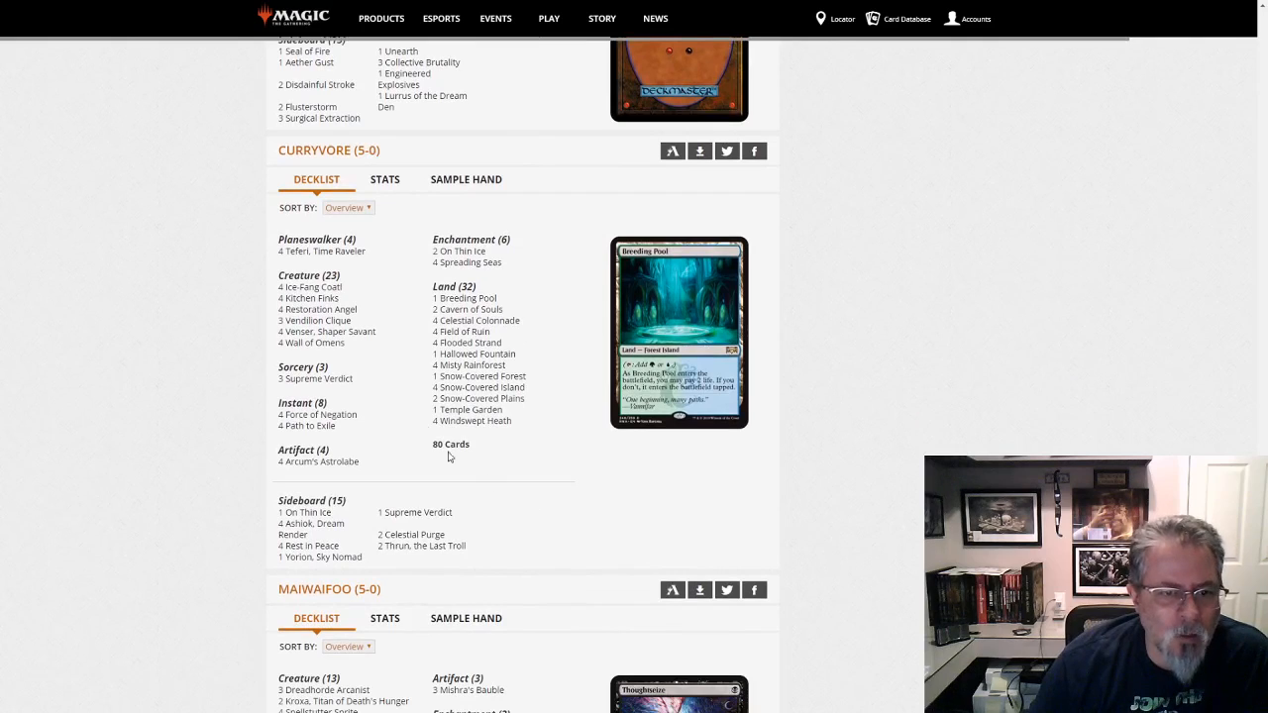
{"action": "mouse_move", "coordinate": [375, 349]}
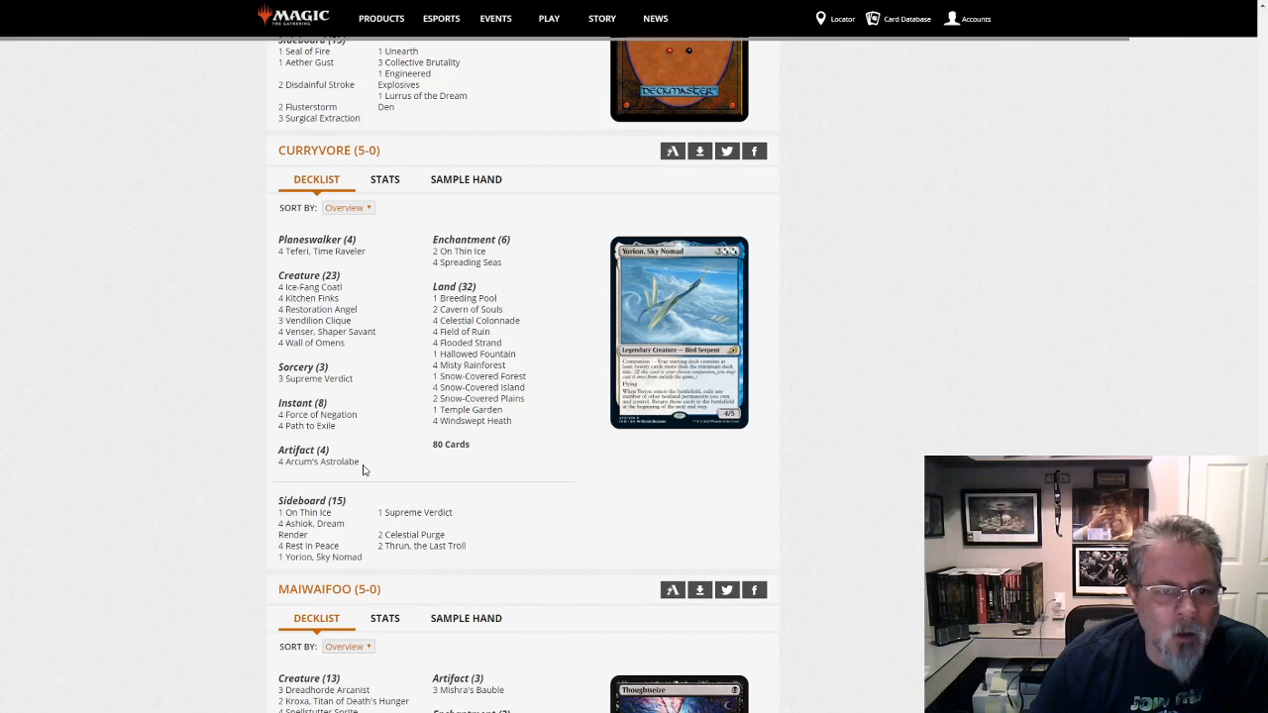
{"action": "mouse_move", "coordinate": [309, 287]}
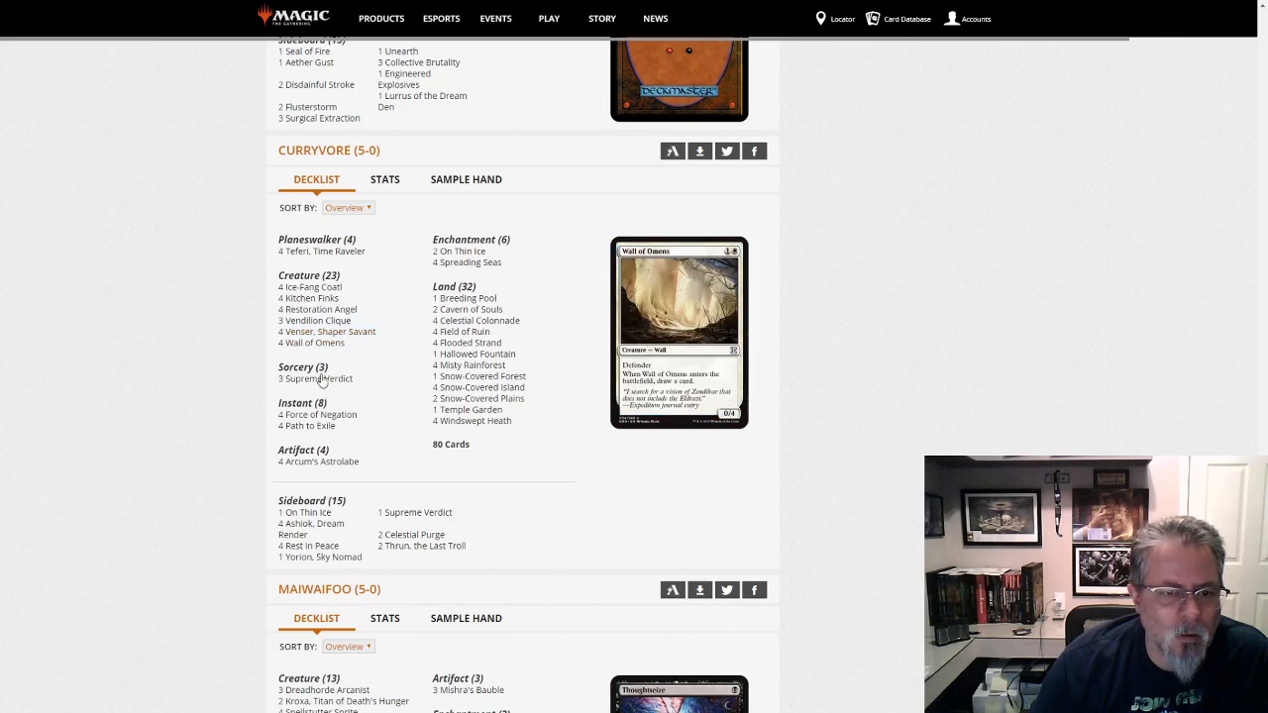
{"action": "mouse_move", "coordinate": [327, 331]}
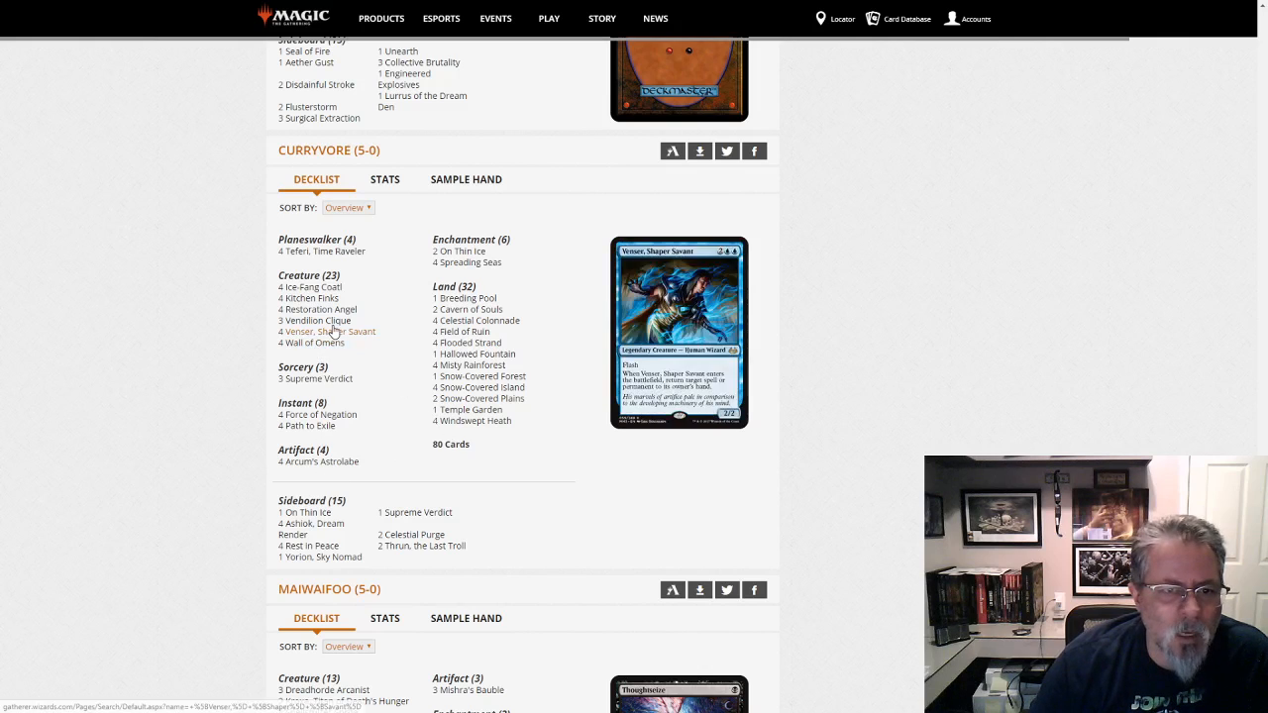
{"action": "mouse_move", "coordinate": [309, 285]}
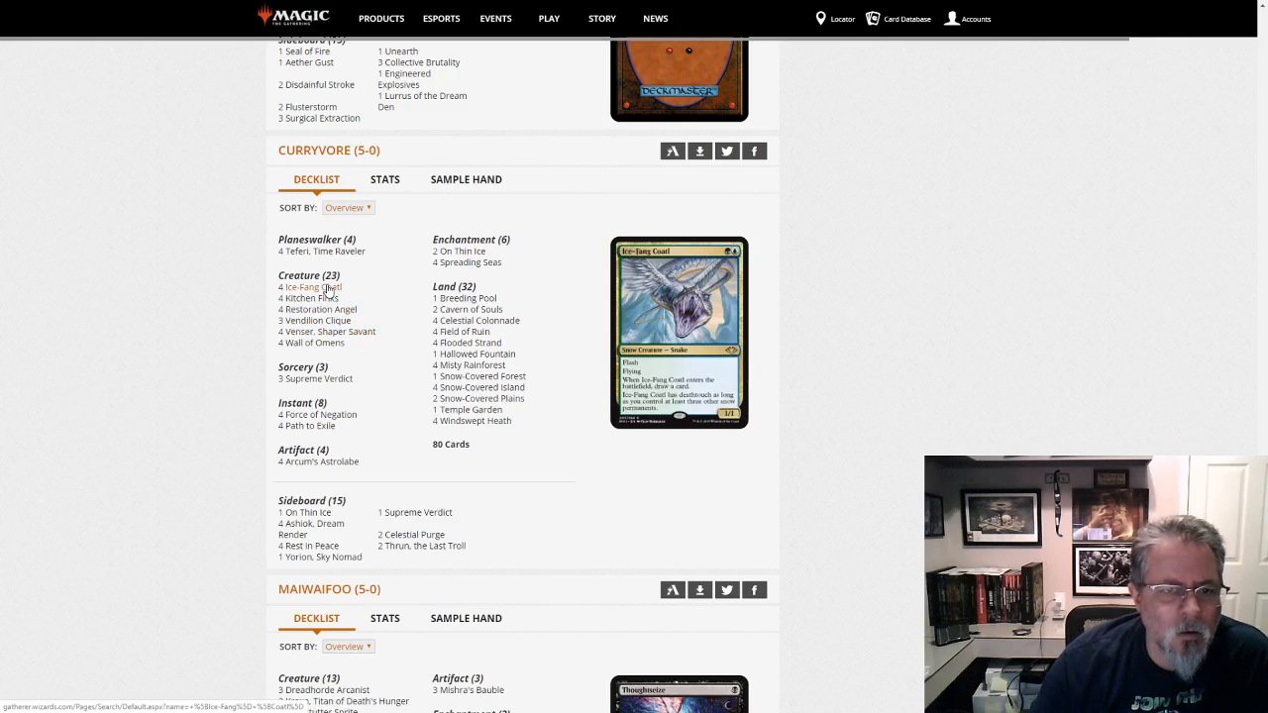
{"action": "mouse_move", "coordinate": [475, 420]}
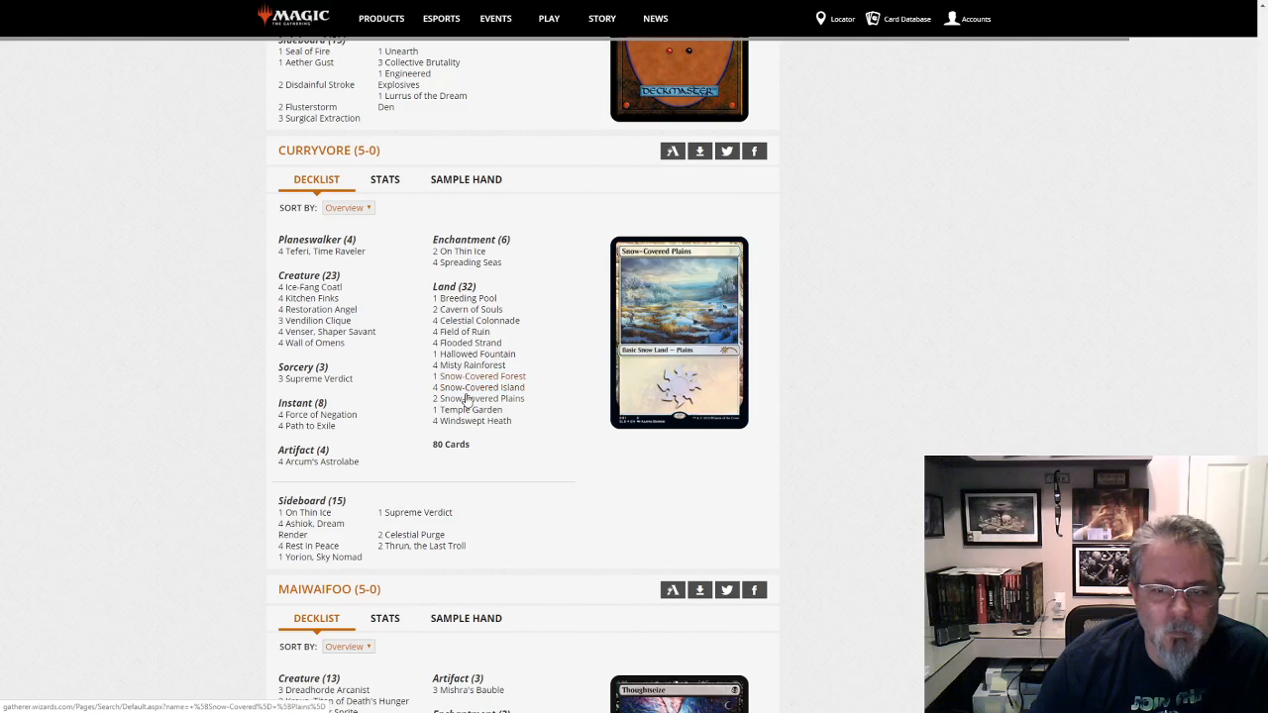
{"action": "mouse_move", "coordinate": [317, 309]}
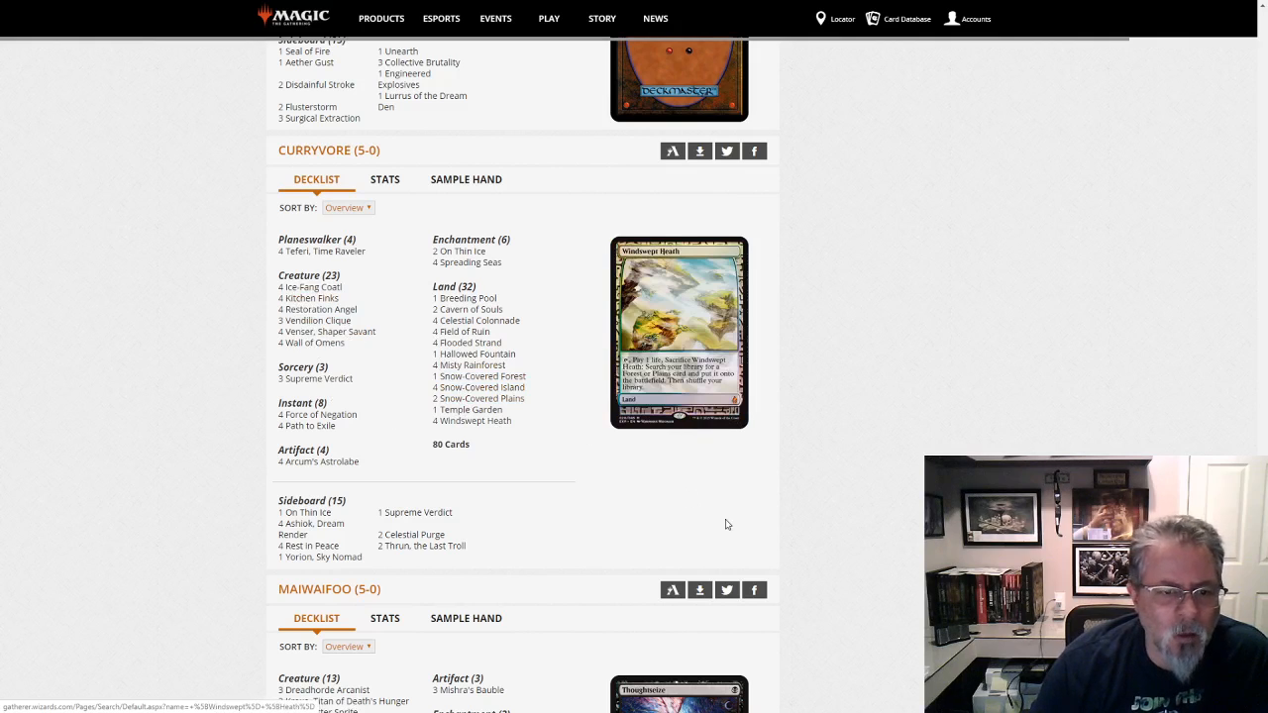
{"action": "mouse_move", "coordinate": [868, 519]}
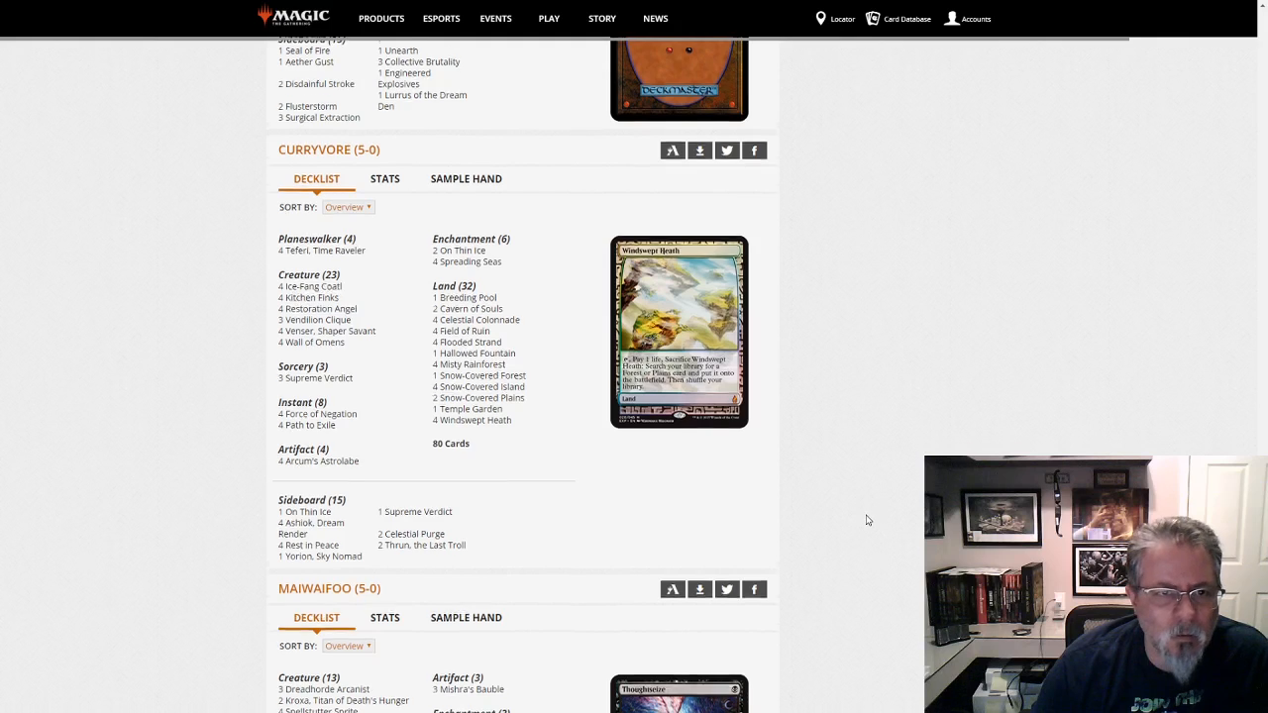
{"action": "scroll", "scroll_direction": "down", "scroll_amount": 3}
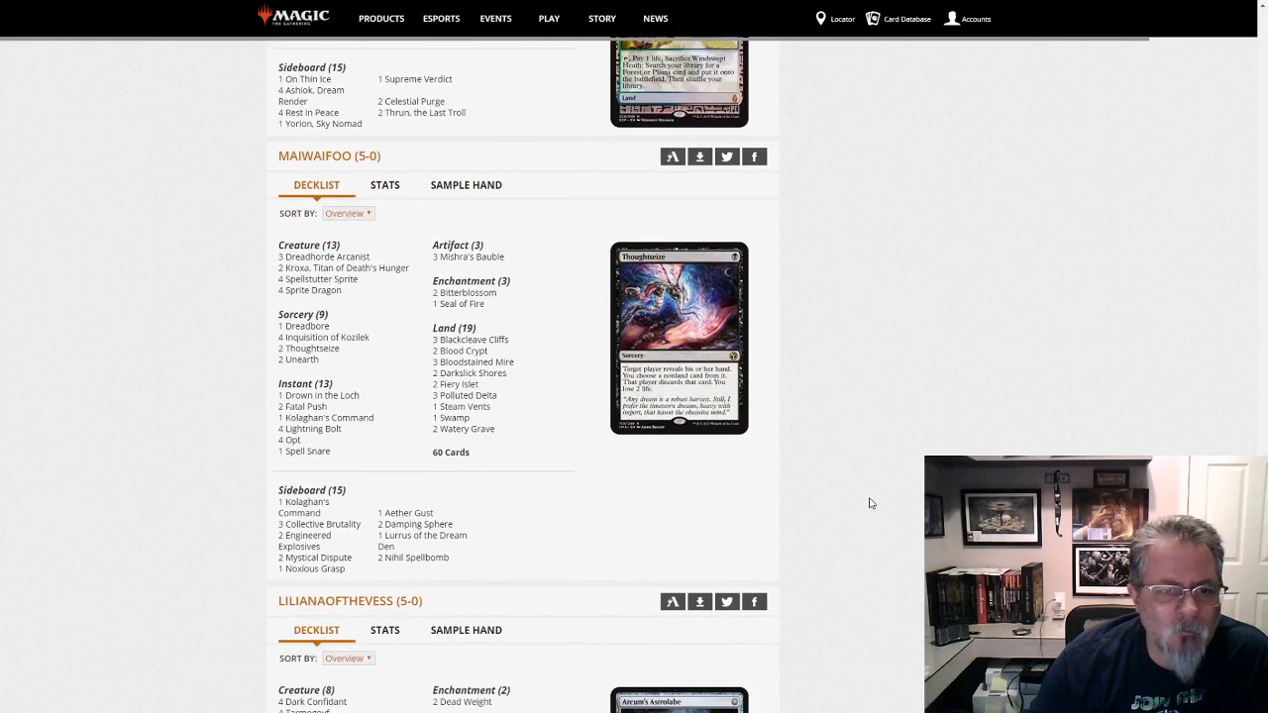
{"action": "mouse_move", "coordinate": [488, 485]}
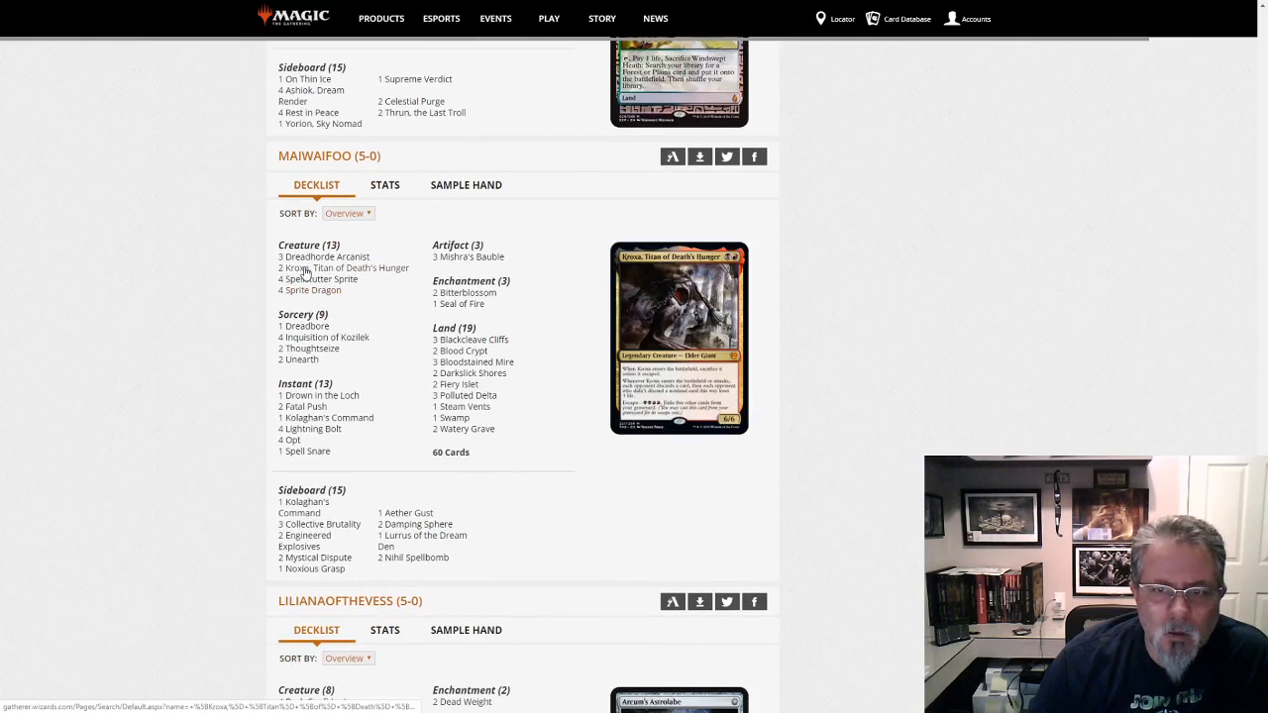
{"action": "mouse_move", "coordinate": [311, 349]}
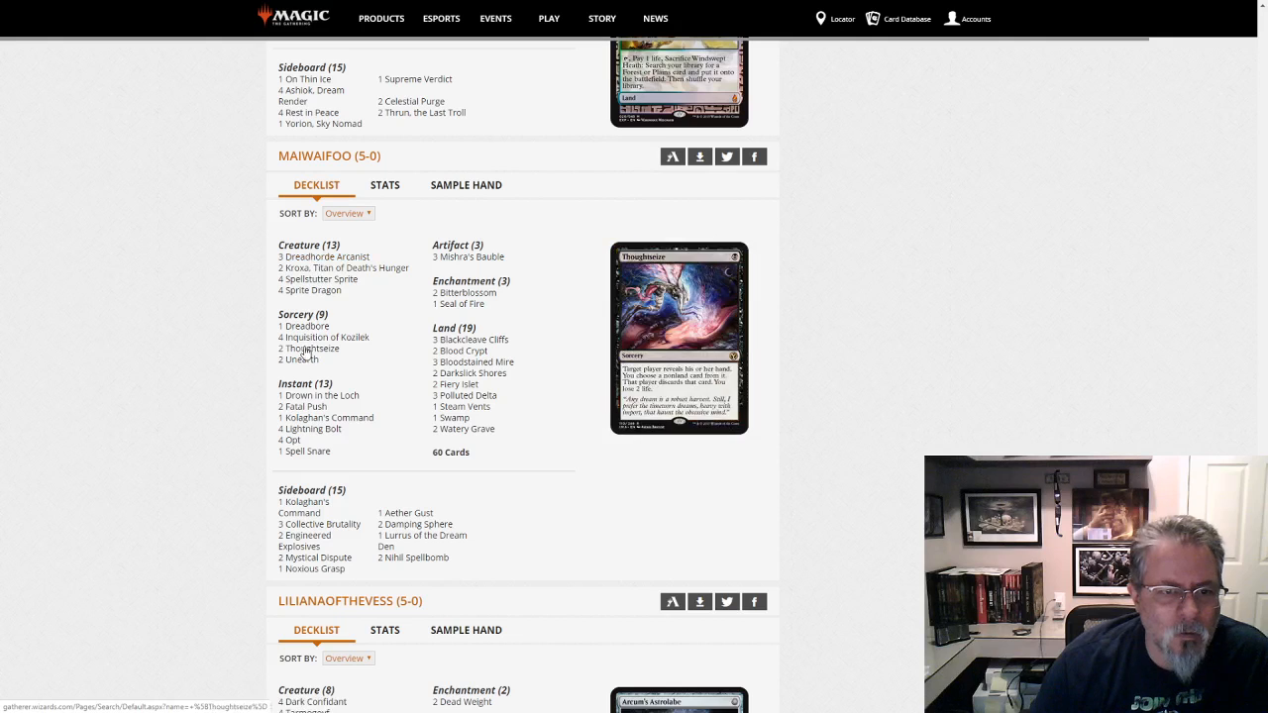
{"action": "mouse_move", "coordinate": [305, 452]}
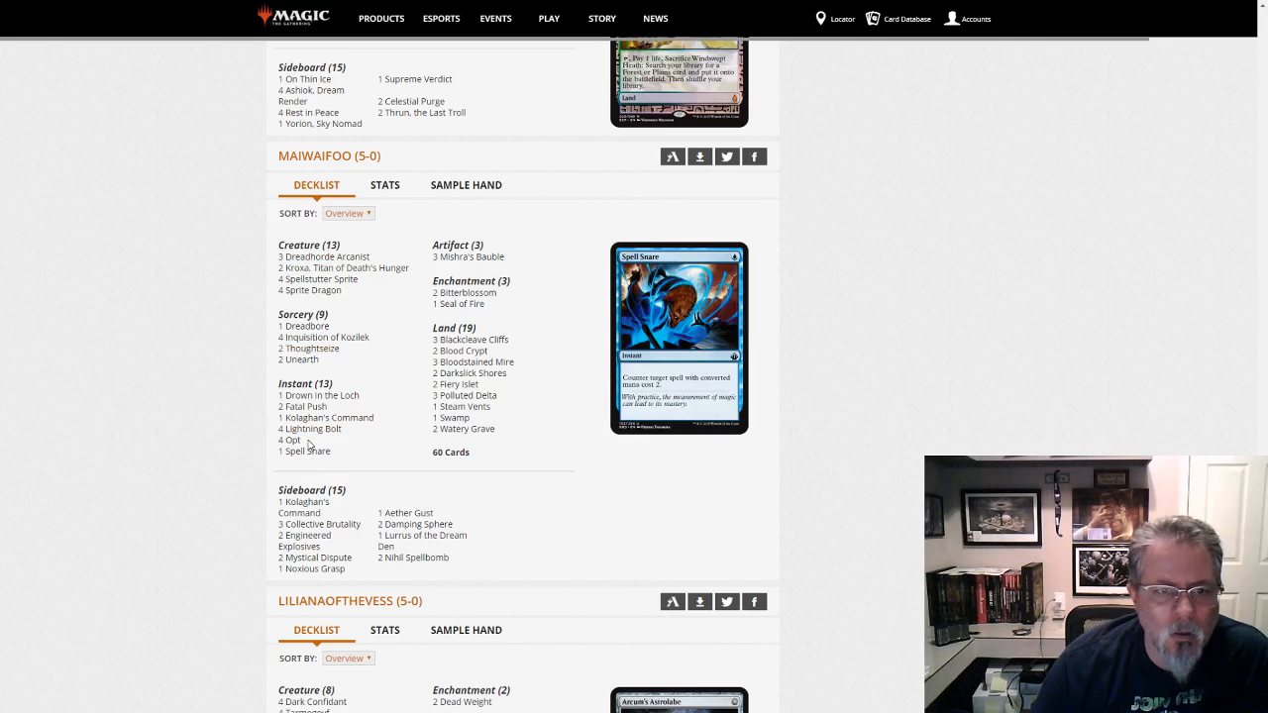
{"action": "mouse_move", "coordinate": [297, 361]}
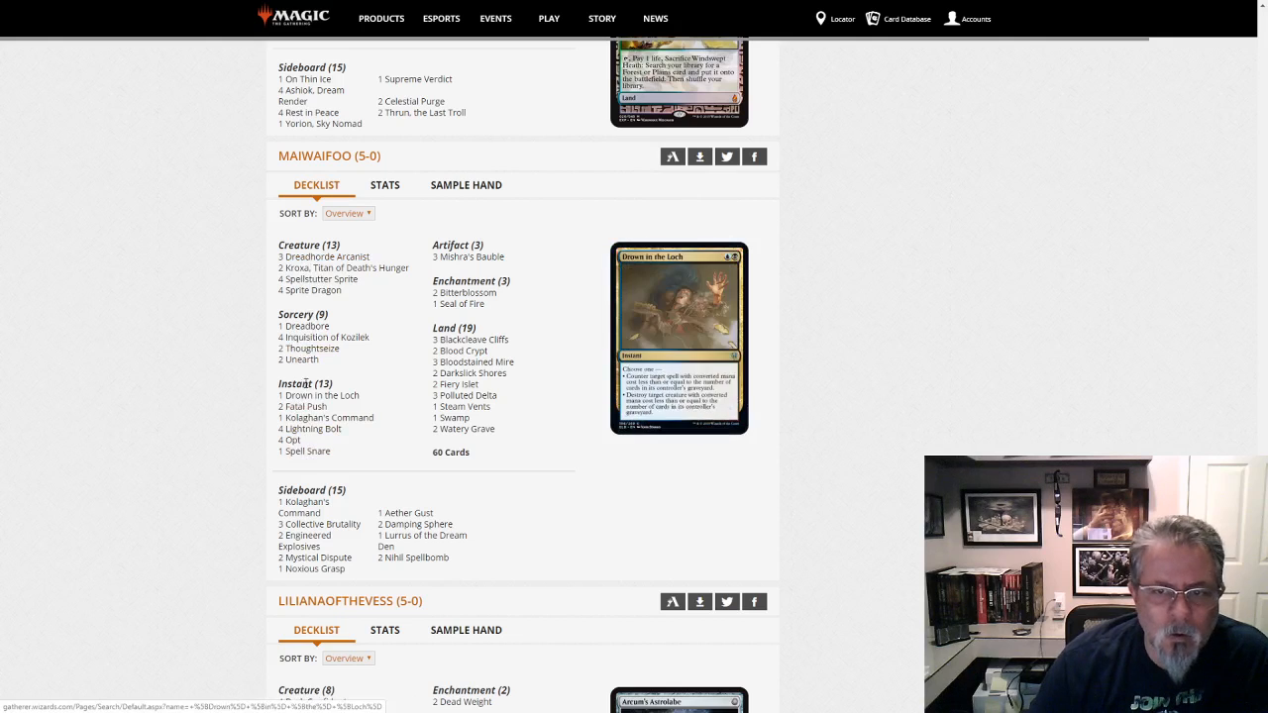
{"action": "mouse_move", "coordinate": [343, 268]}
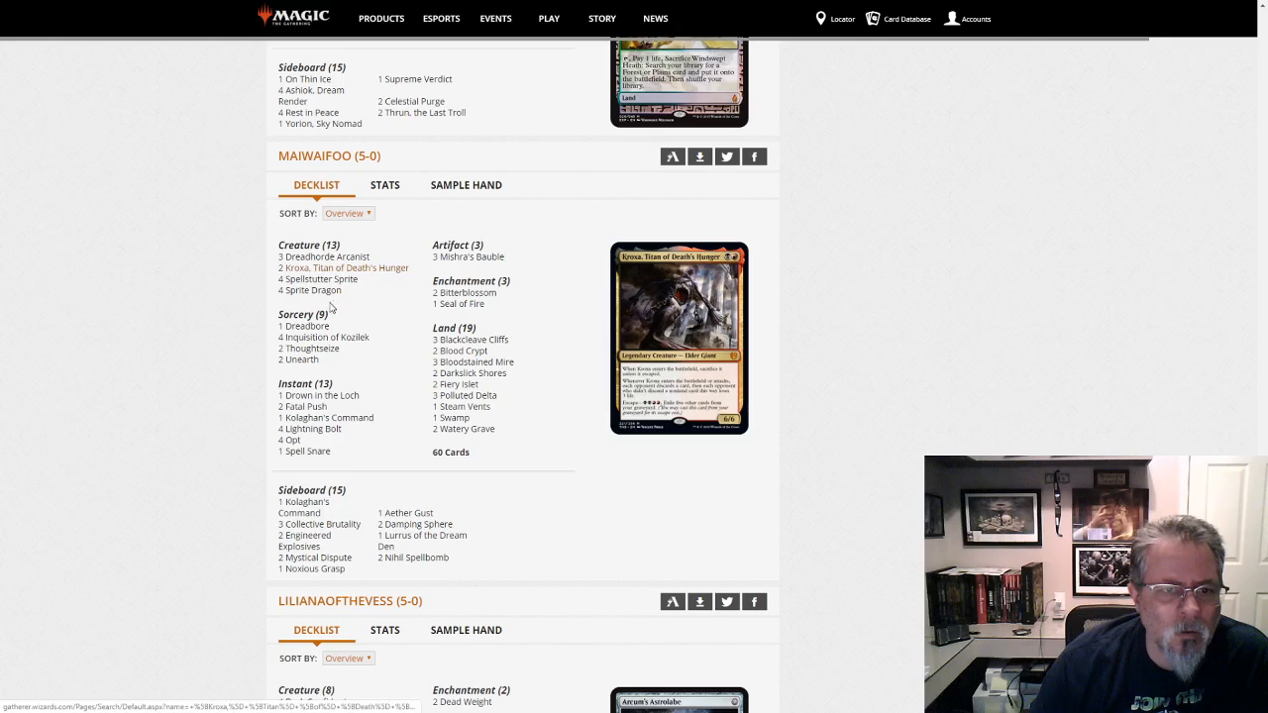
{"action": "mouse_move", "coordinate": [328, 270]}
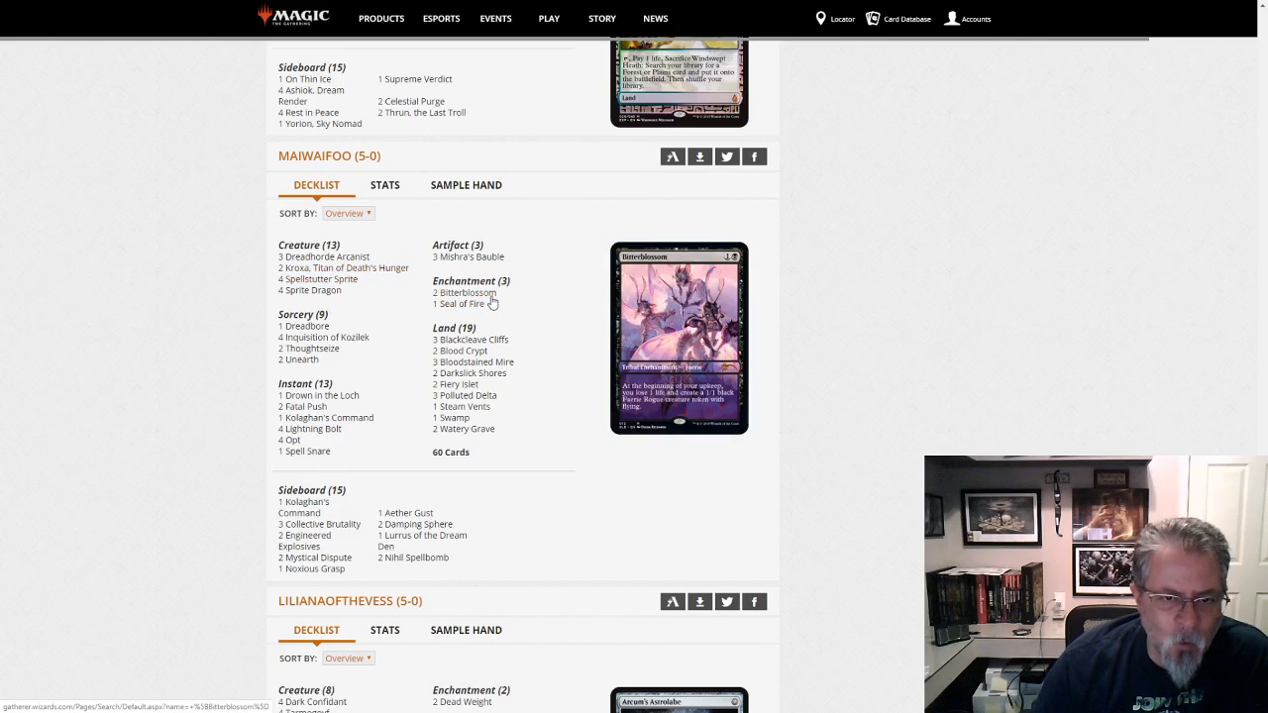
{"action": "mouse_move", "coordinate": [538, 454]}
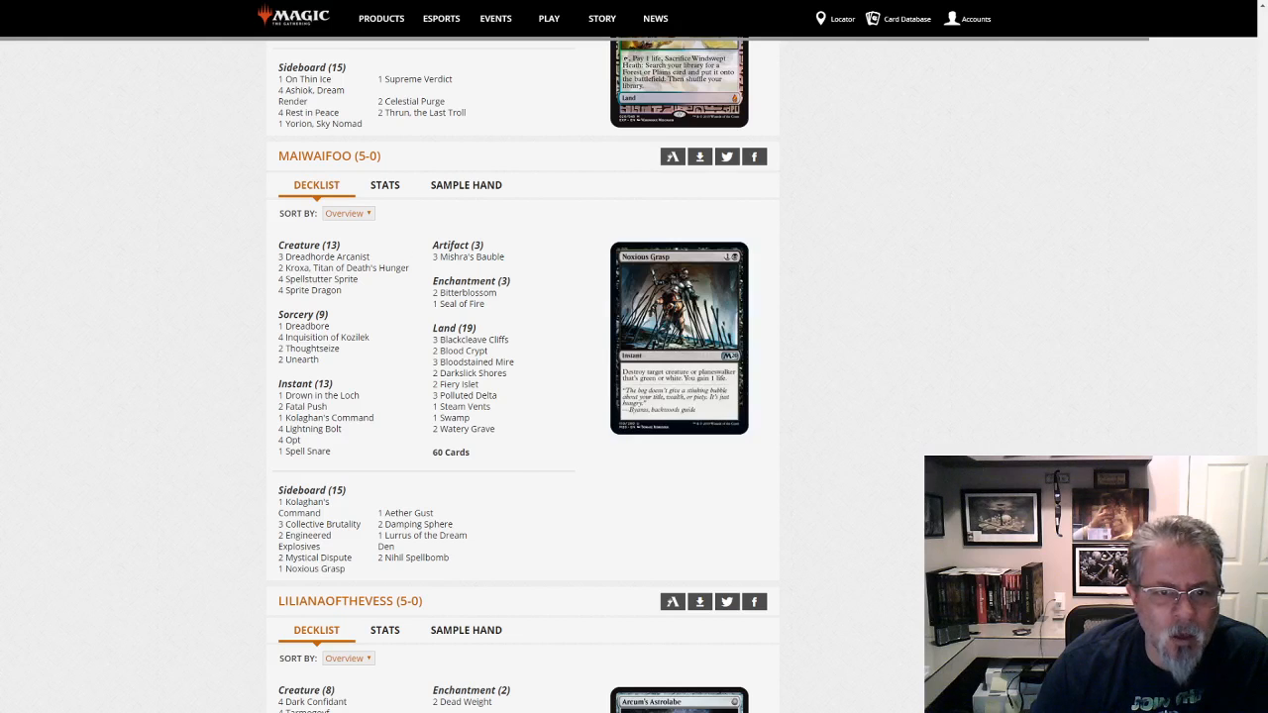
{"action": "scroll", "scroll_direction": "down", "scroll_amount": 3}
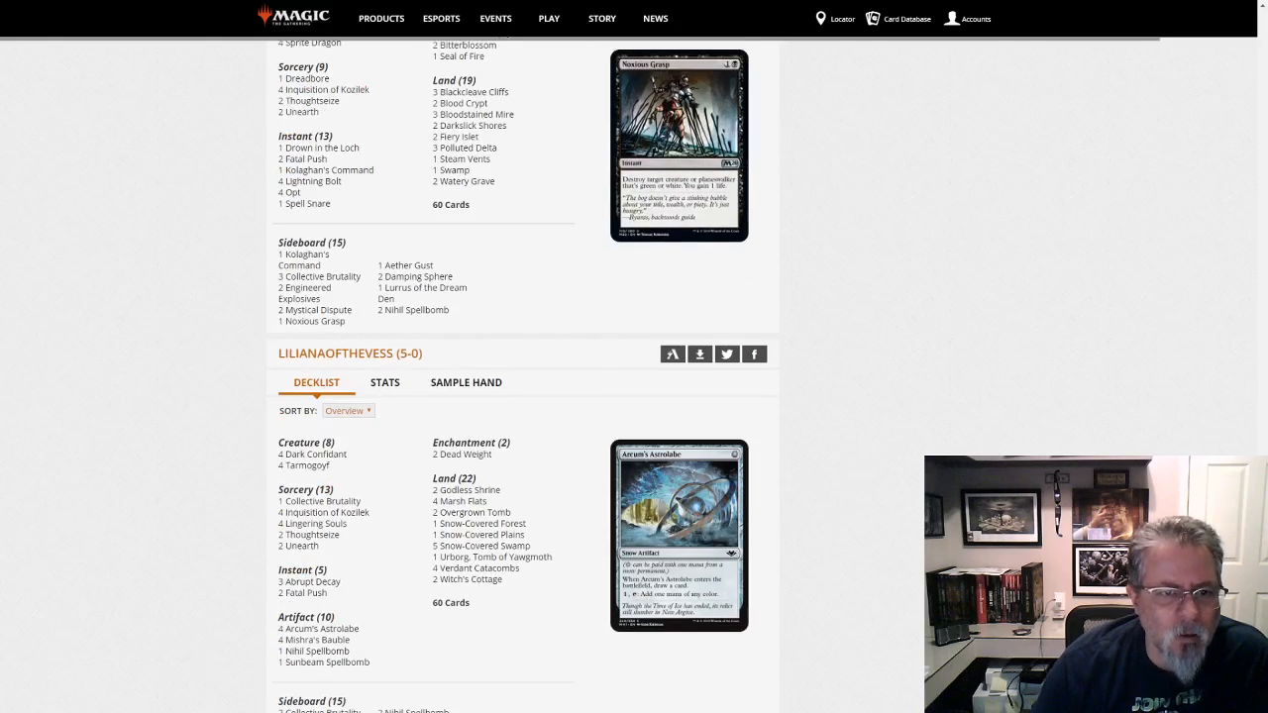
{"action": "scroll", "scroll_direction": "down", "scroll_amount": 3}
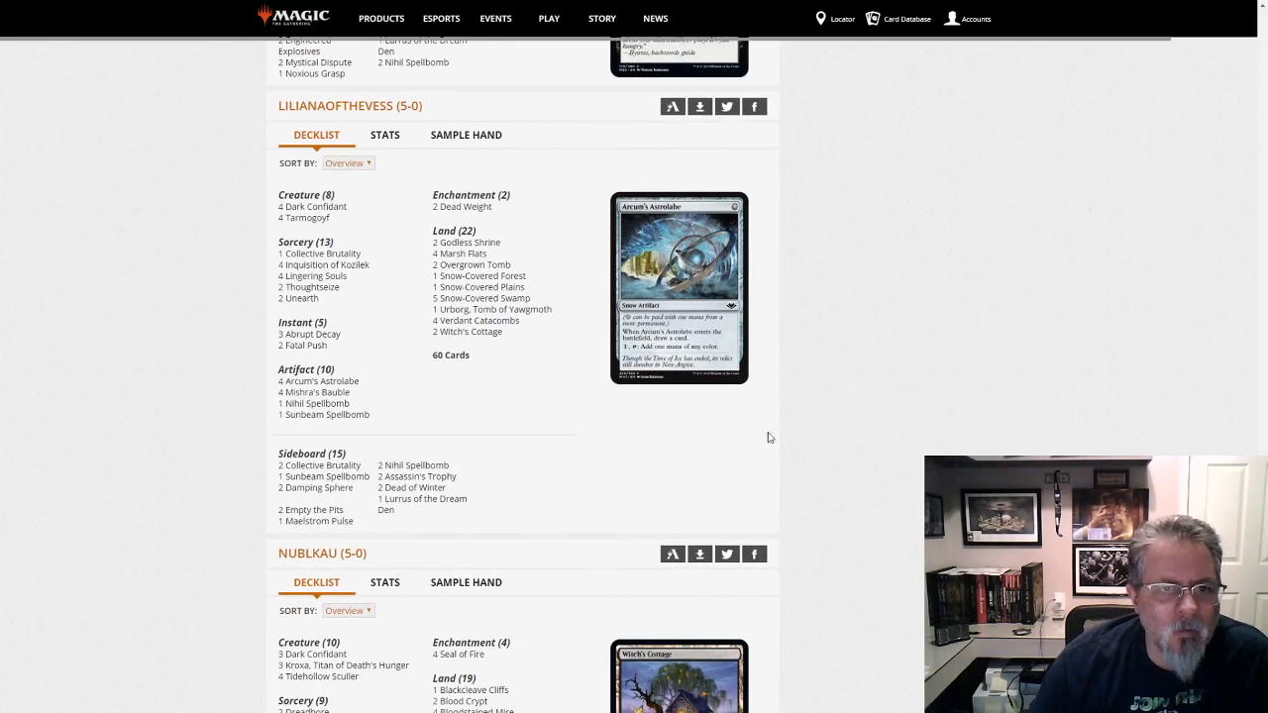
{"action": "mouse_move", "coordinate": [824, 451]}
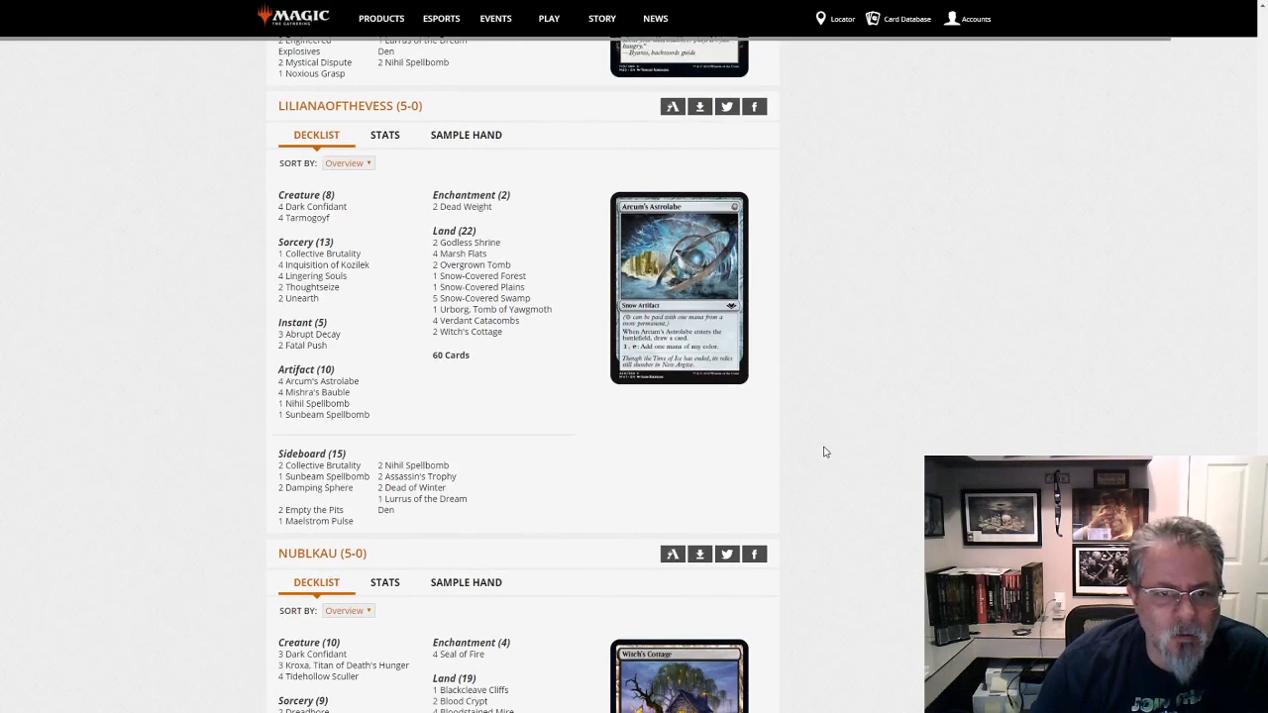
{"action": "mouse_move", "coordinate": [483, 297]}
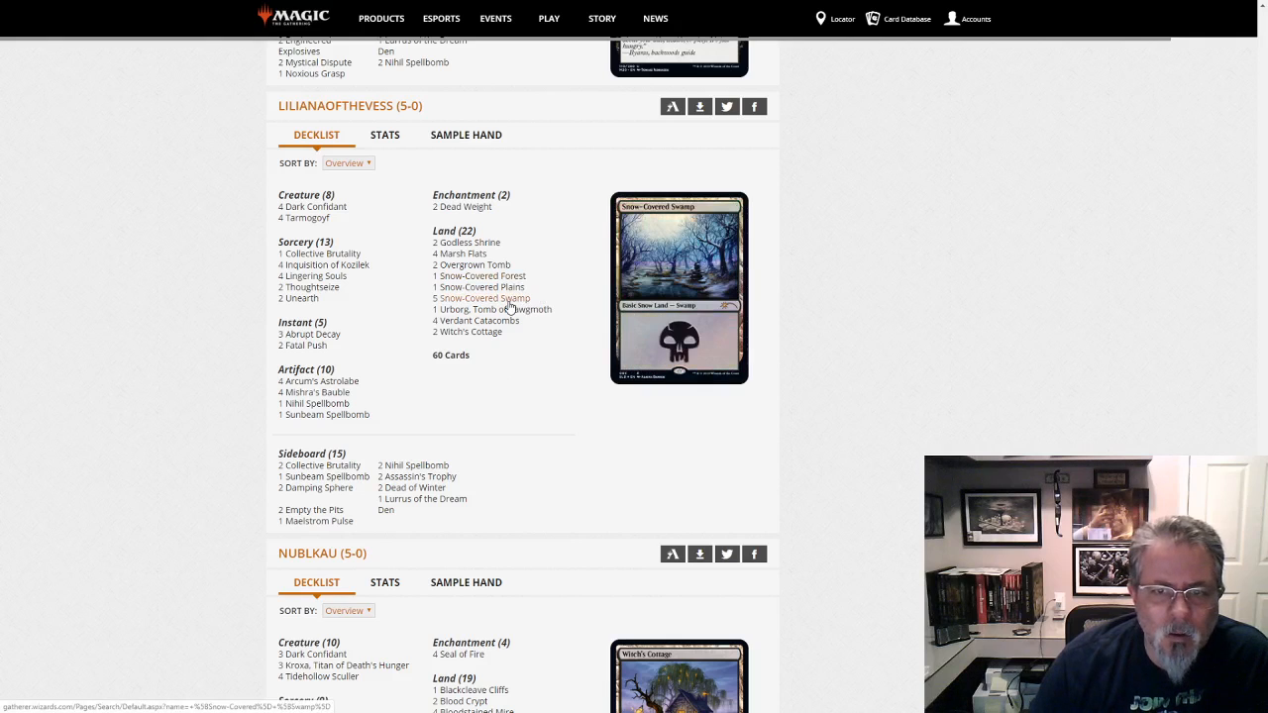
{"action": "mouse_move", "coordinate": [473, 265]}
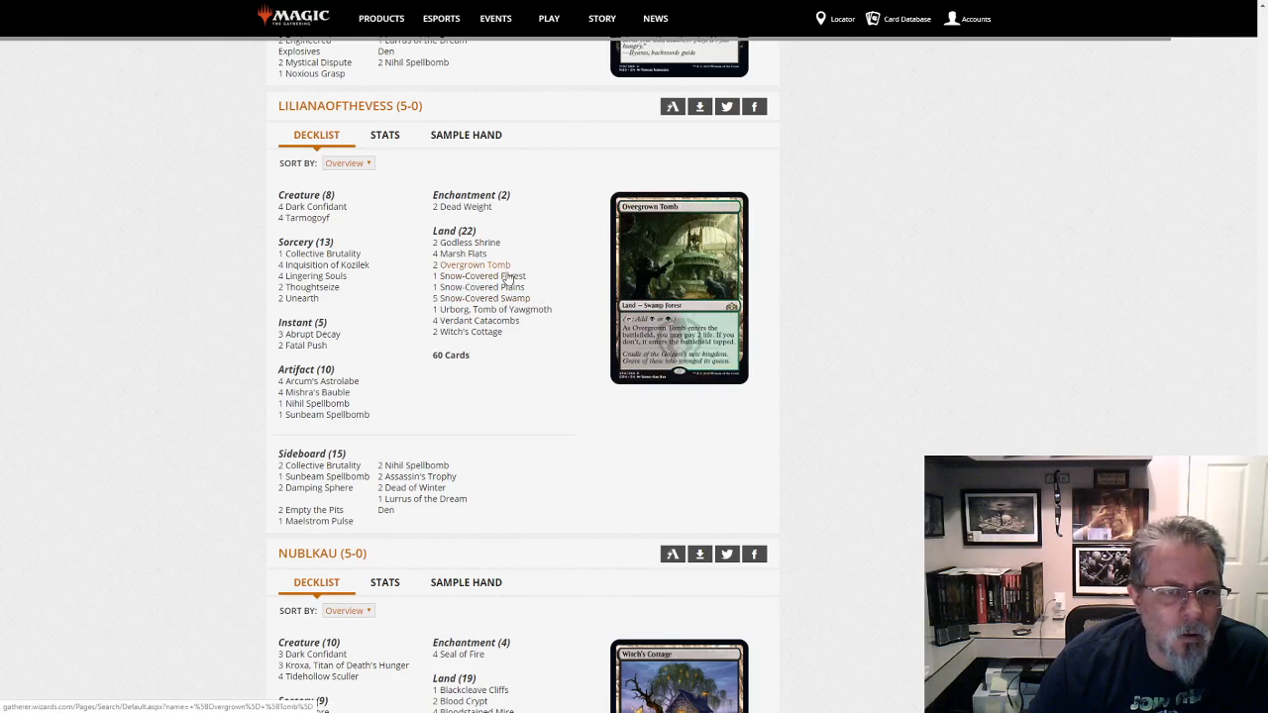
{"action": "mouse_move", "coordinate": [309, 218]}
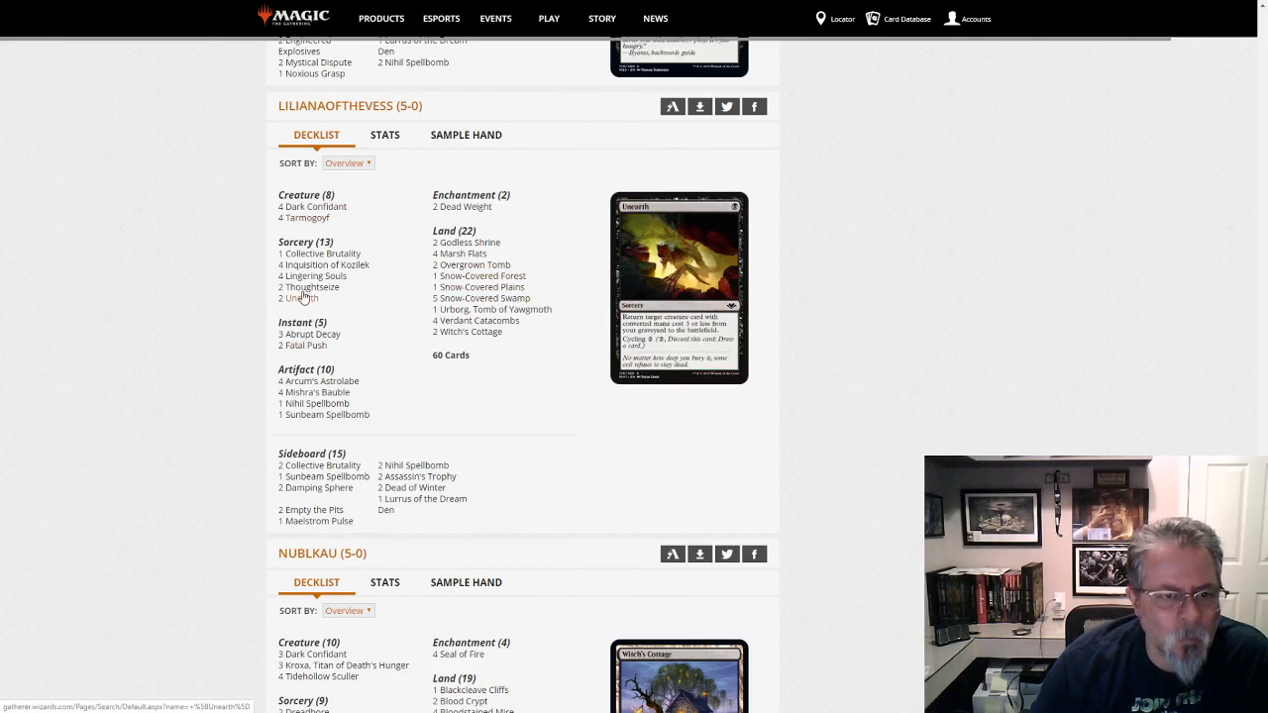
{"action": "mouse_move", "coordinate": [319, 254]}
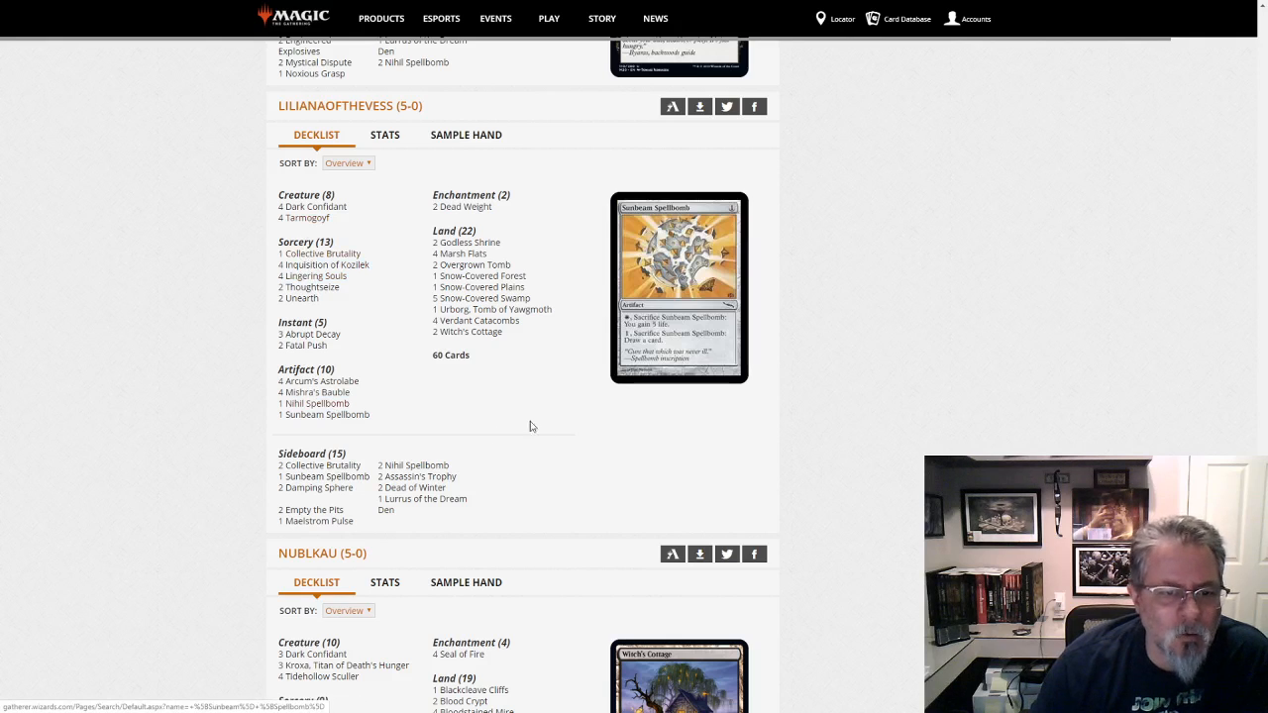
{"action": "mouse_move", "coordinate": [328, 414]}
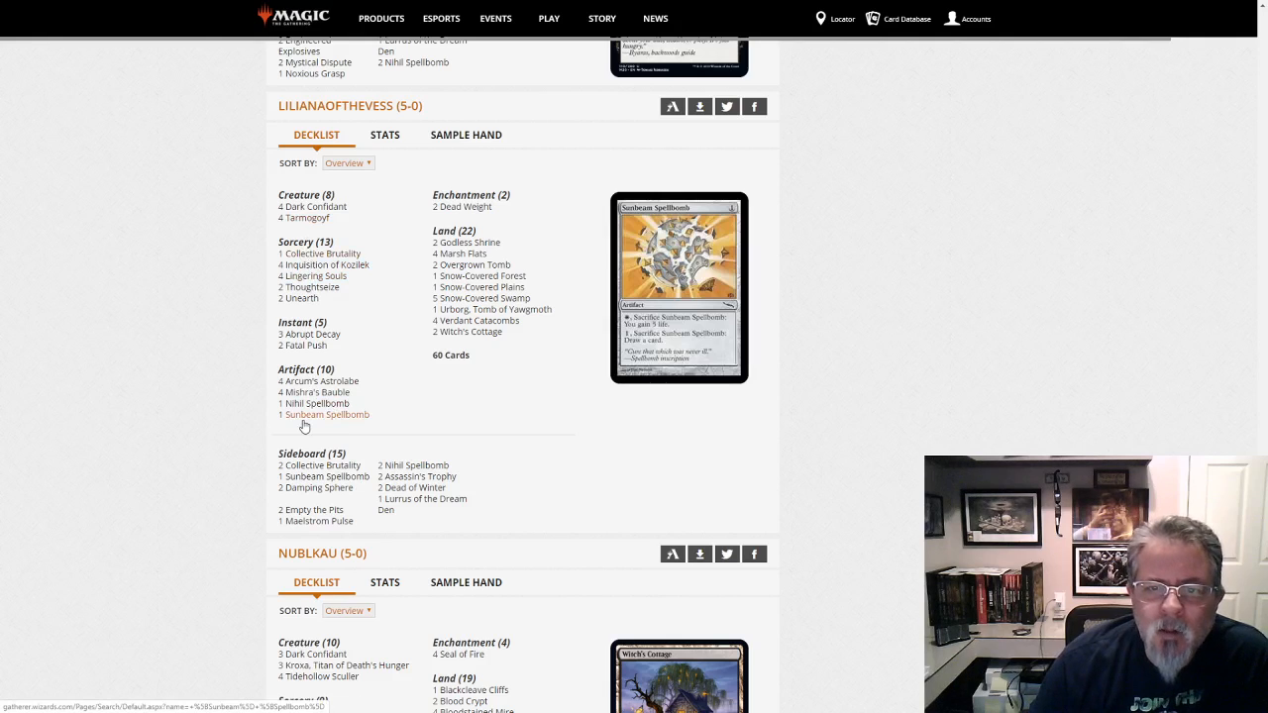
{"action": "mouse_move", "coordinate": [723, 431]}
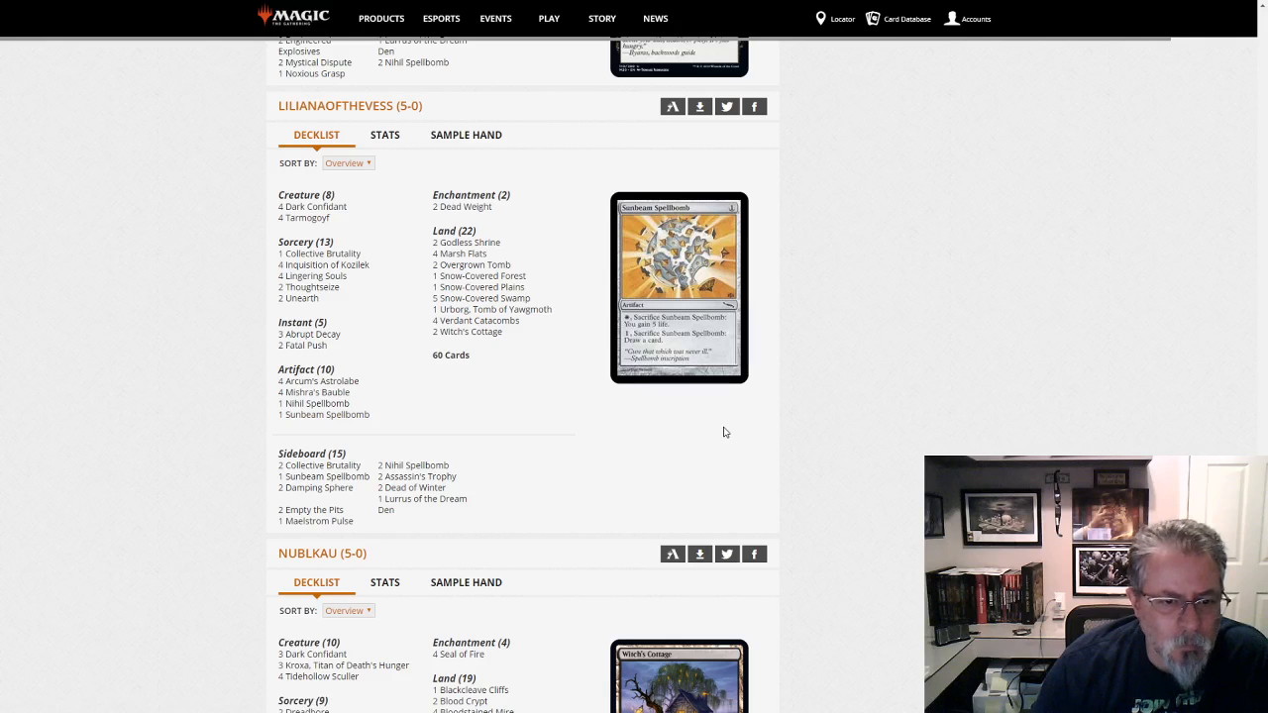
{"action": "mouse_move", "coordinate": [719, 438]}
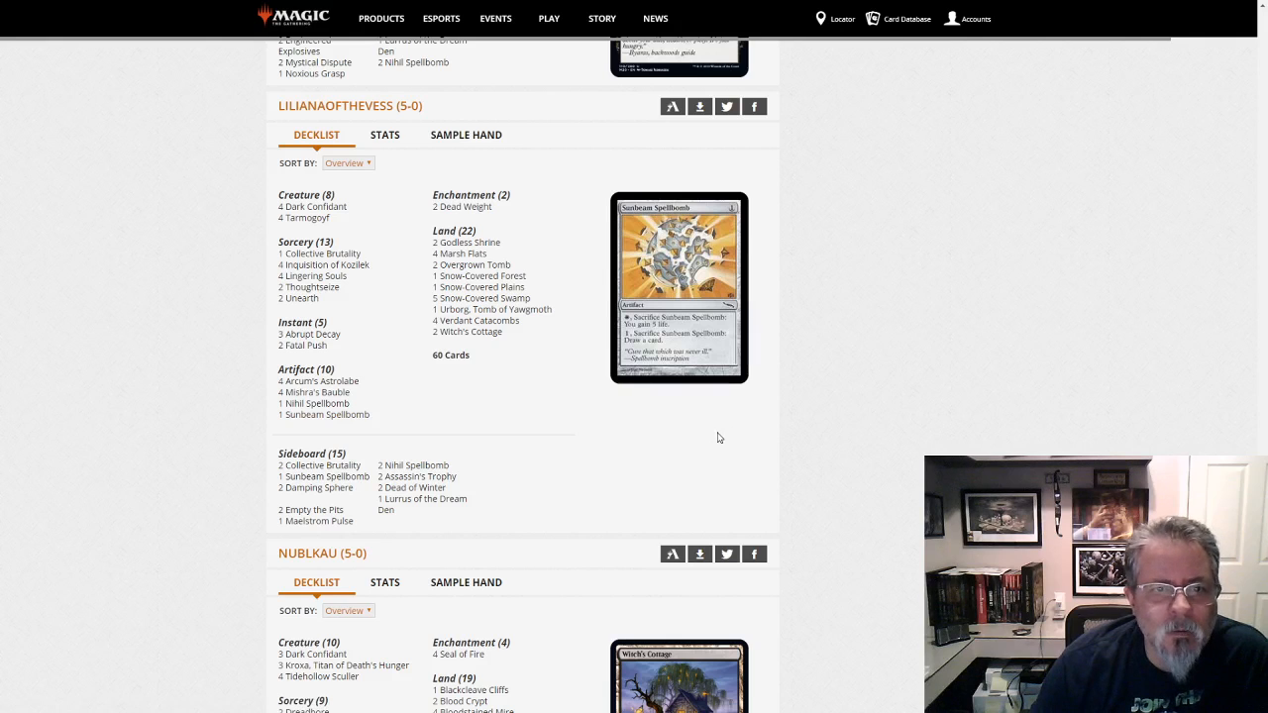
{"action": "scroll", "scroll_direction": "down", "scroll_amount": 3}
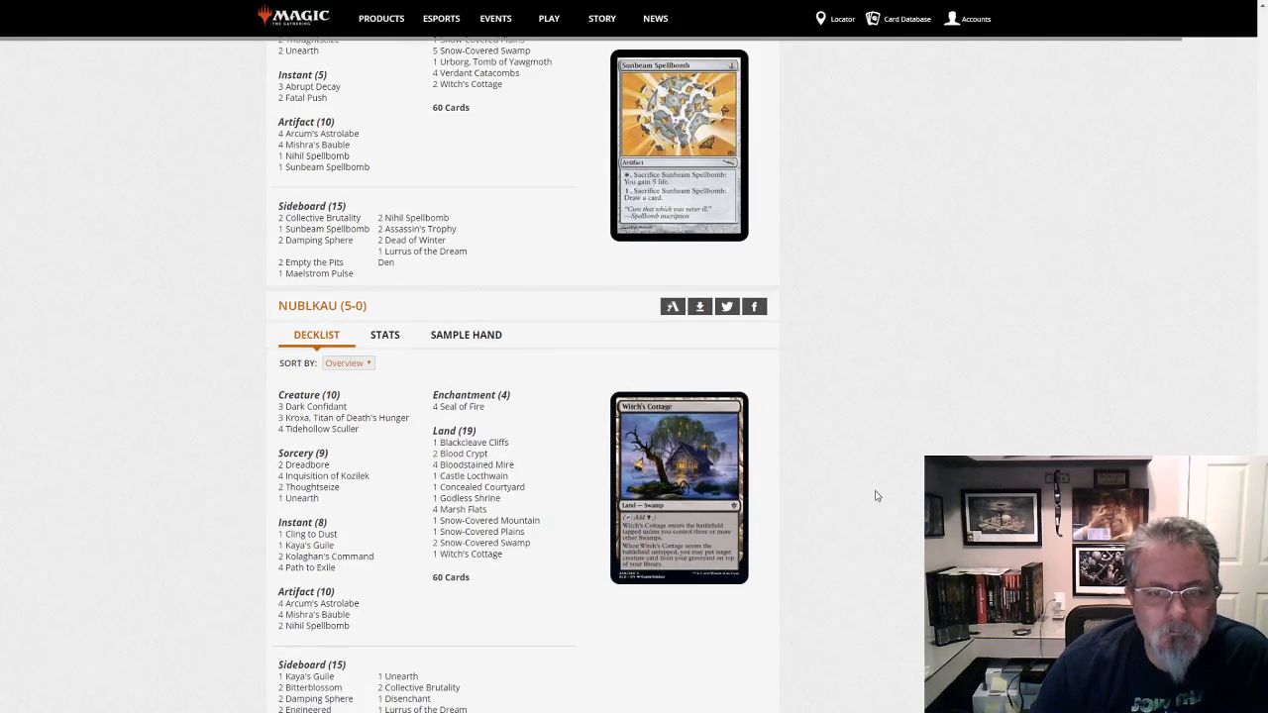
{"action": "scroll", "scroll_direction": "up", "scroll_amount": 3}
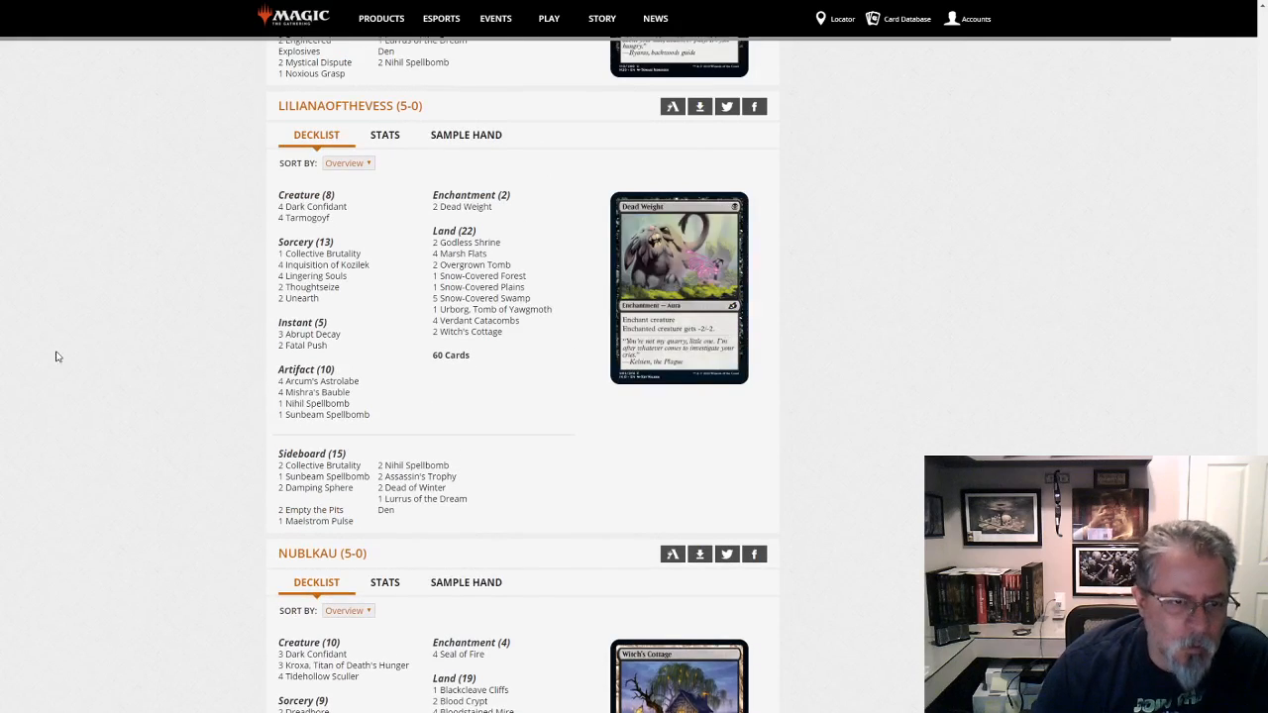
{"action": "scroll", "scroll_direction": "down", "scroll_amount": 3}
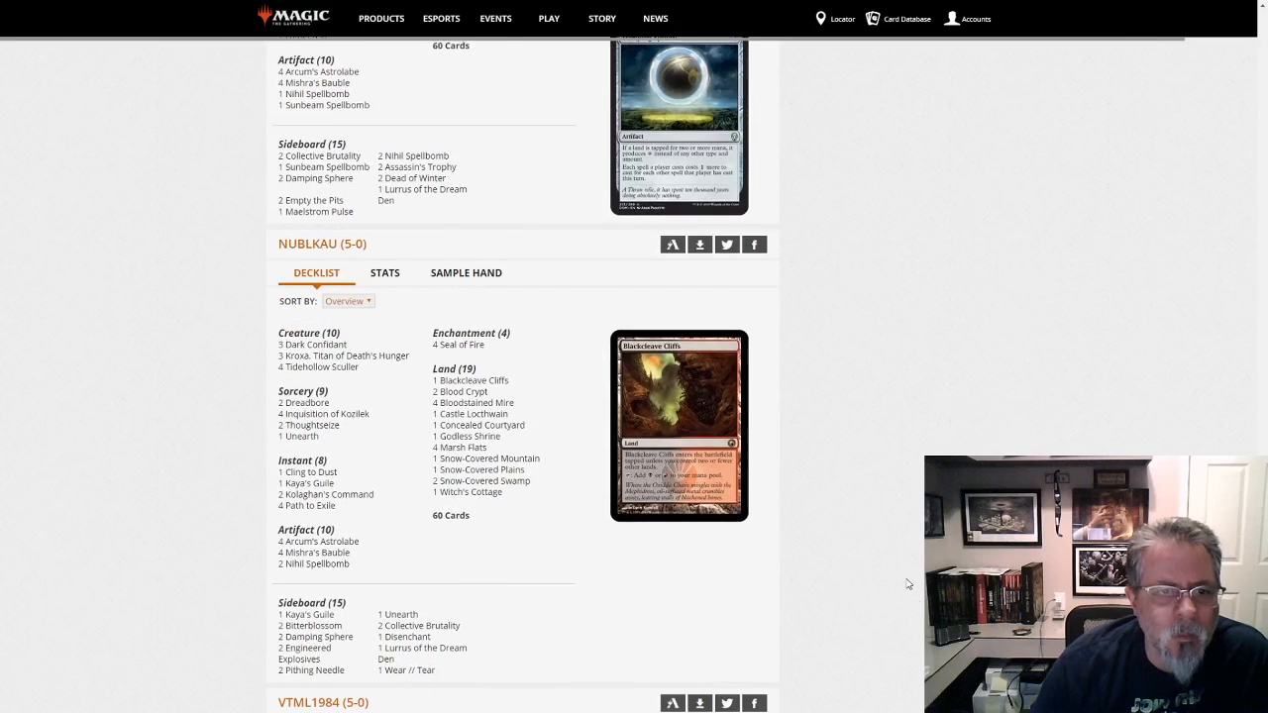
{"action": "scroll", "scroll_direction": "down", "scroll_amount": 3}
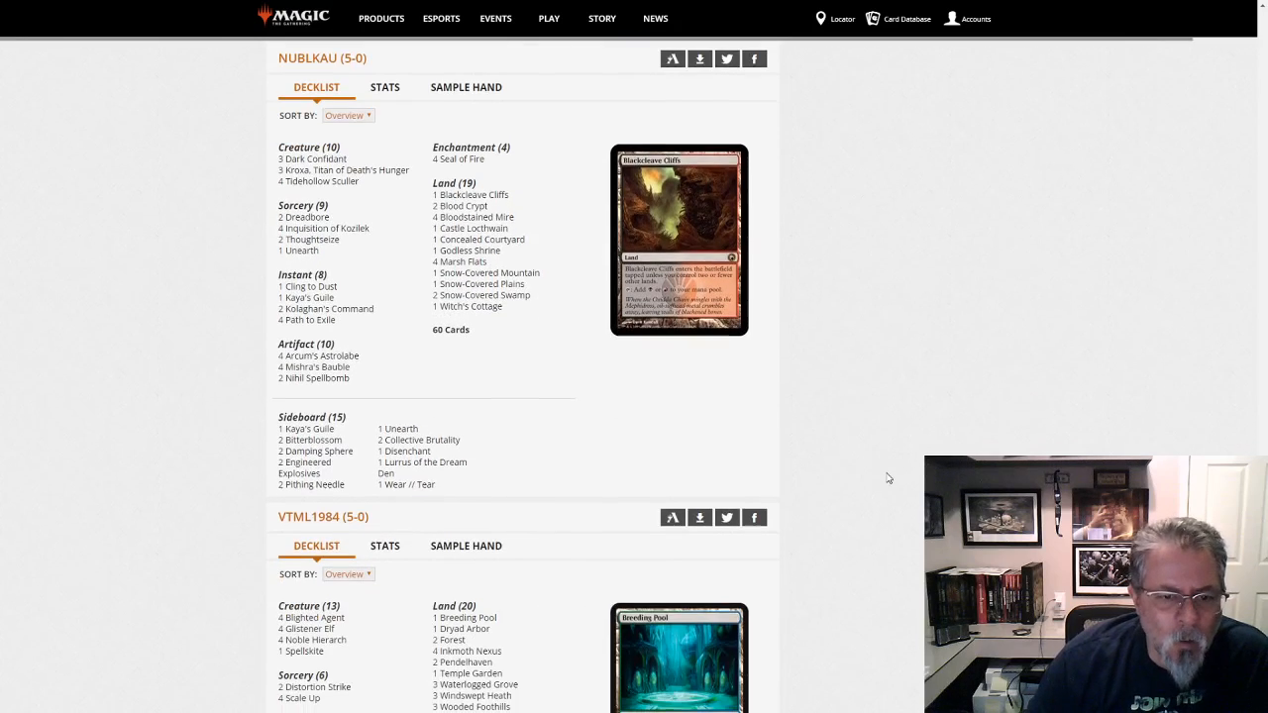
{"action": "scroll", "scroll_direction": "up", "scroll_amount": 3}
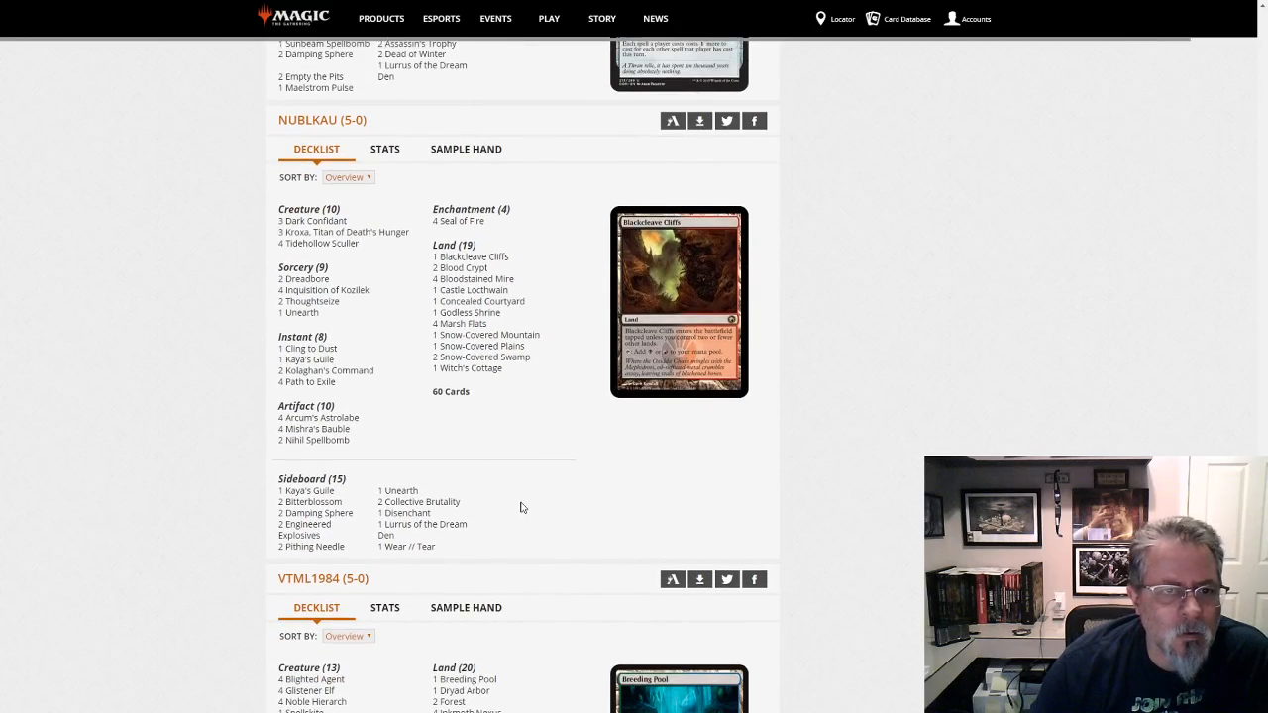
{"action": "mouse_move", "coordinate": [325, 290]}
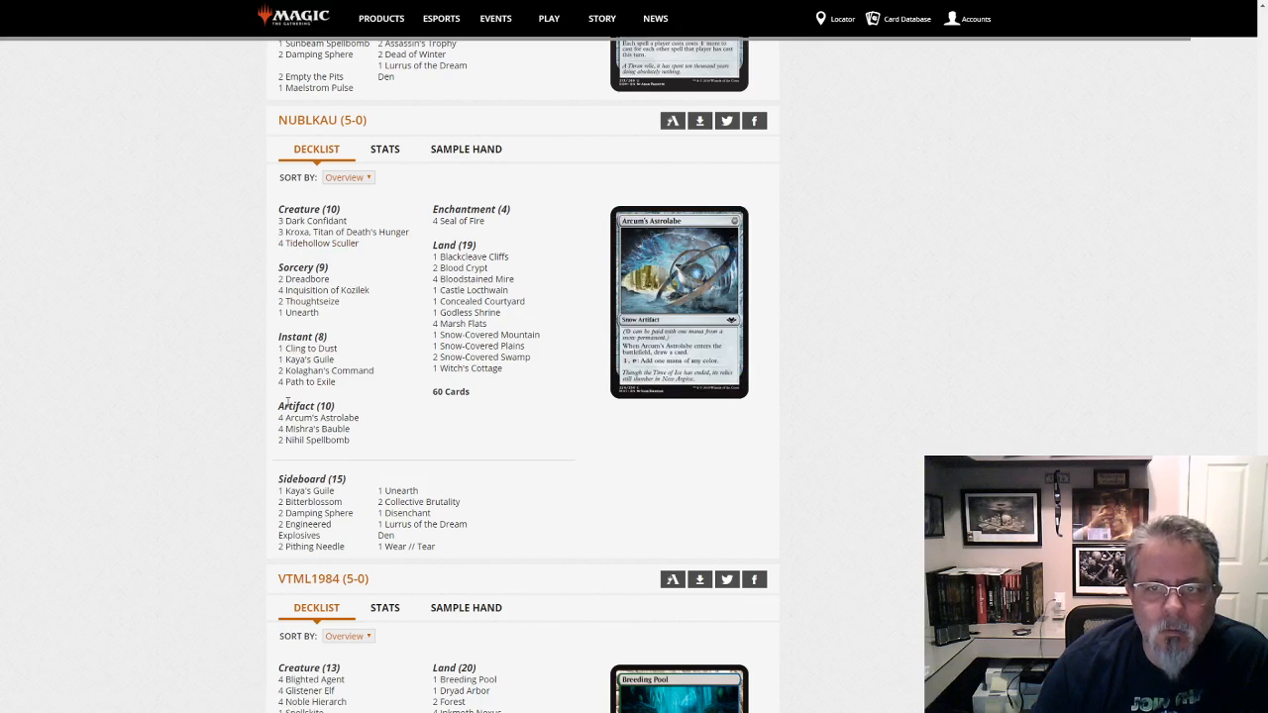
{"action": "mouse_move", "coordinate": [321, 242]}
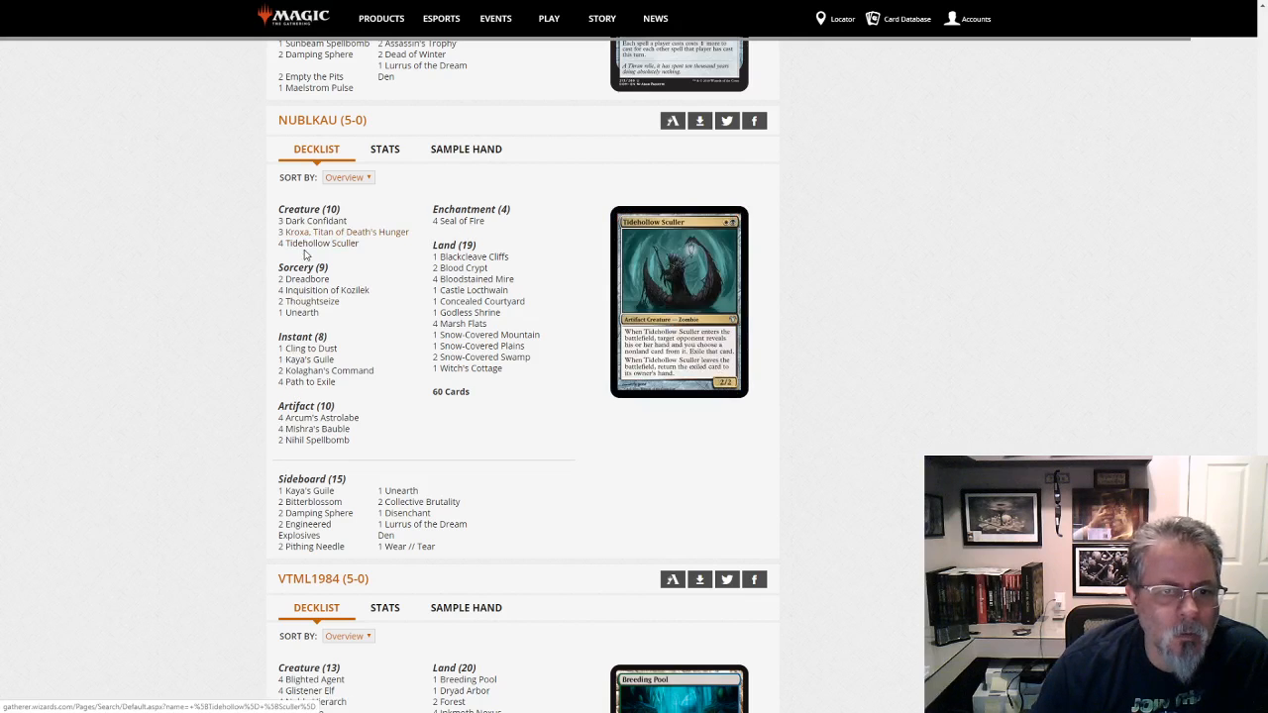
{"action": "mouse_move", "coordinate": [313, 220]}
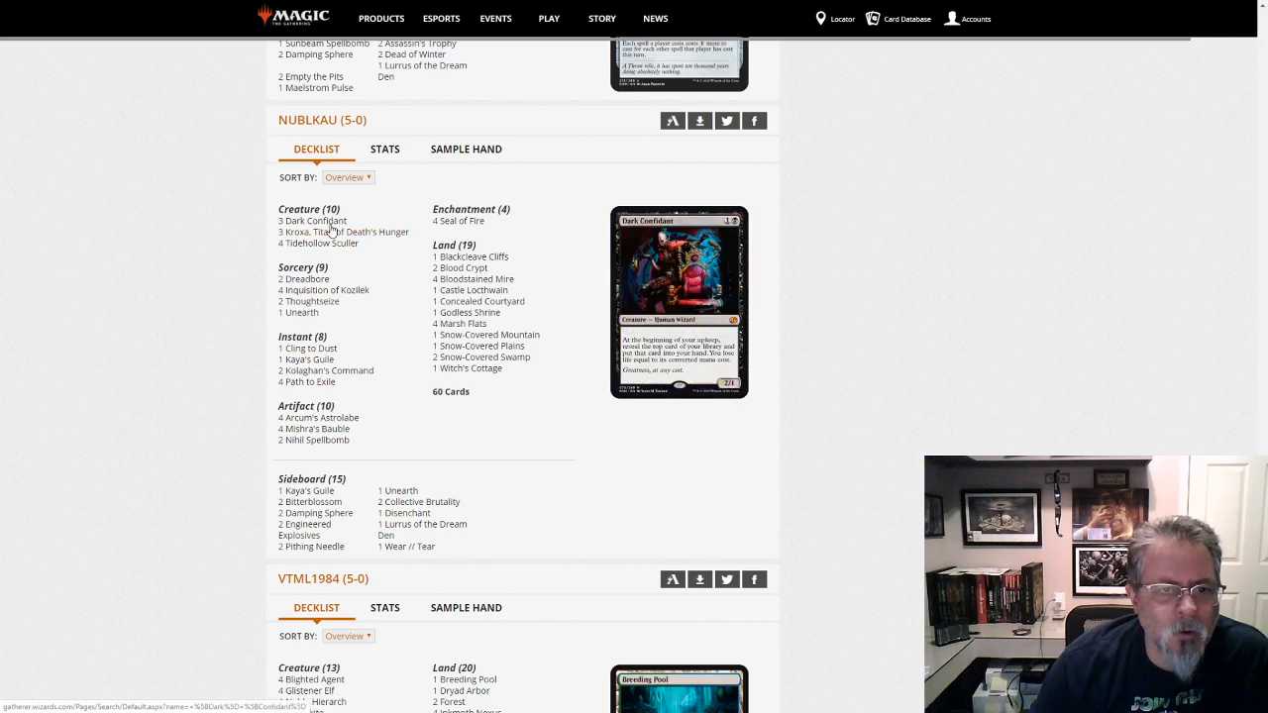
{"action": "mouse_move", "coordinate": [315, 428]}
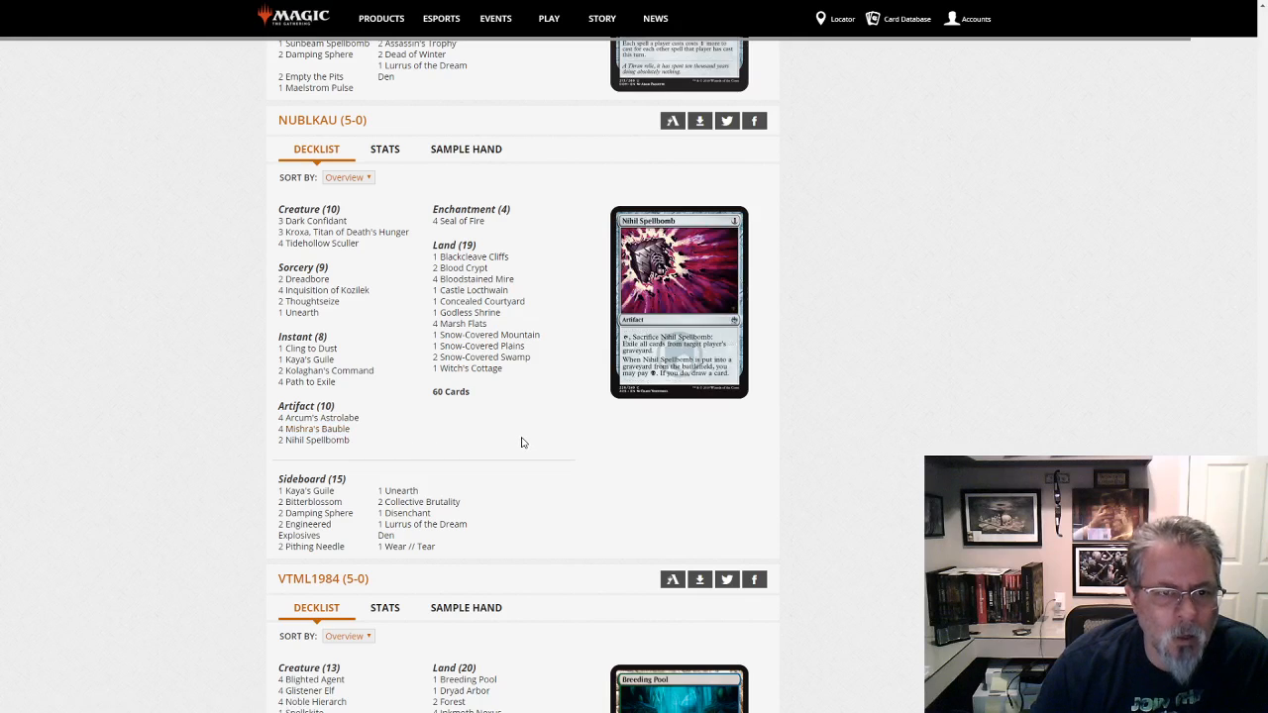
{"action": "mouse_move", "coordinate": [984, 448]}
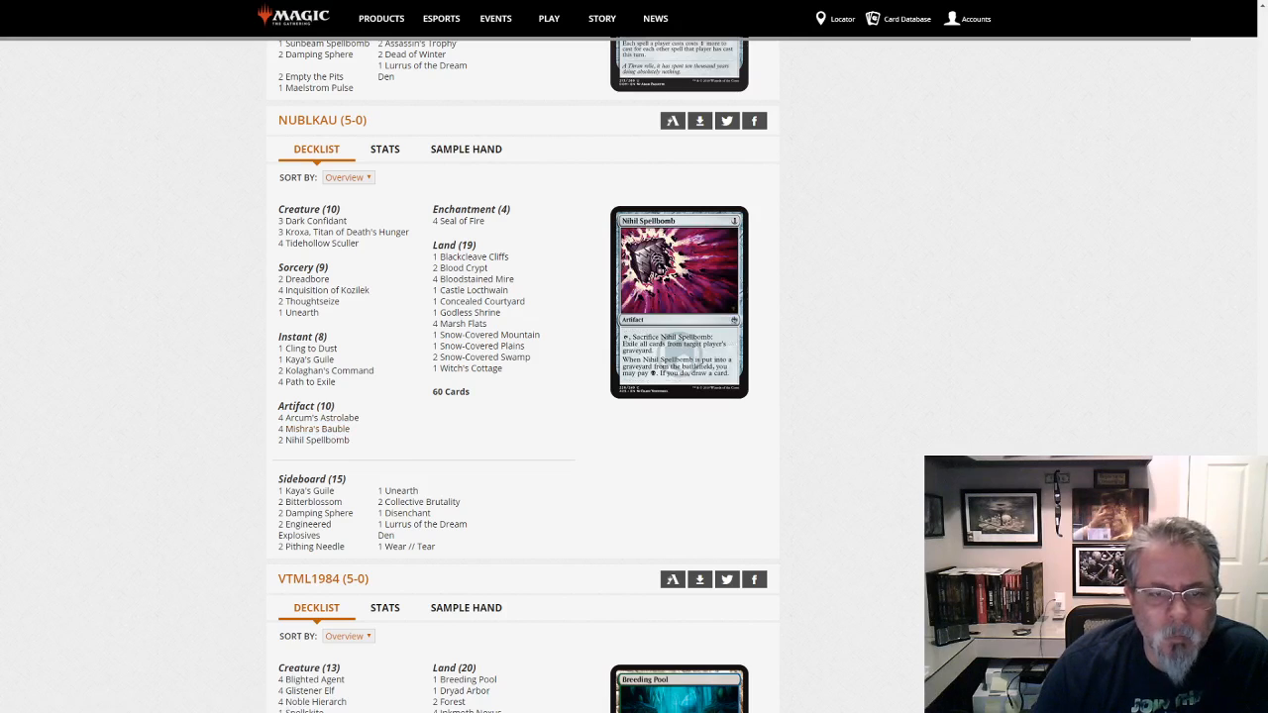
{"action": "mouse_move", "coordinate": [945, 386]}
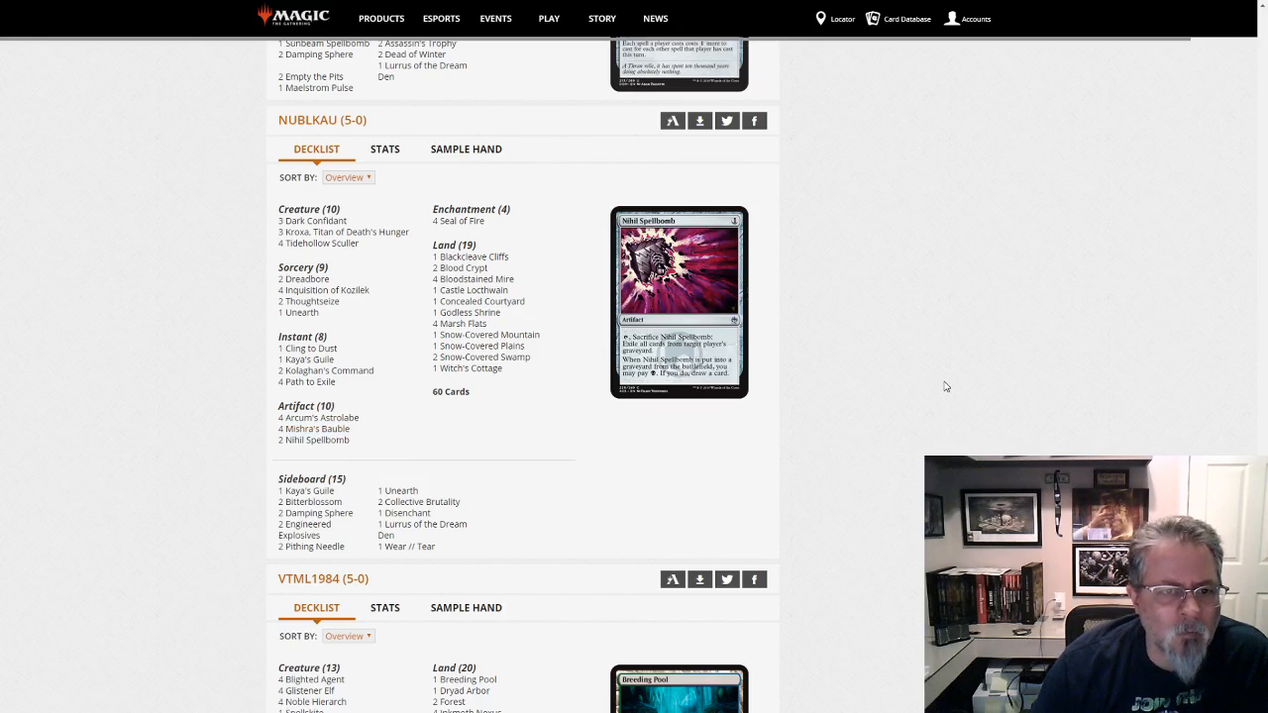
{"action": "scroll", "scroll_direction": "down", "scroll_amount": 3}
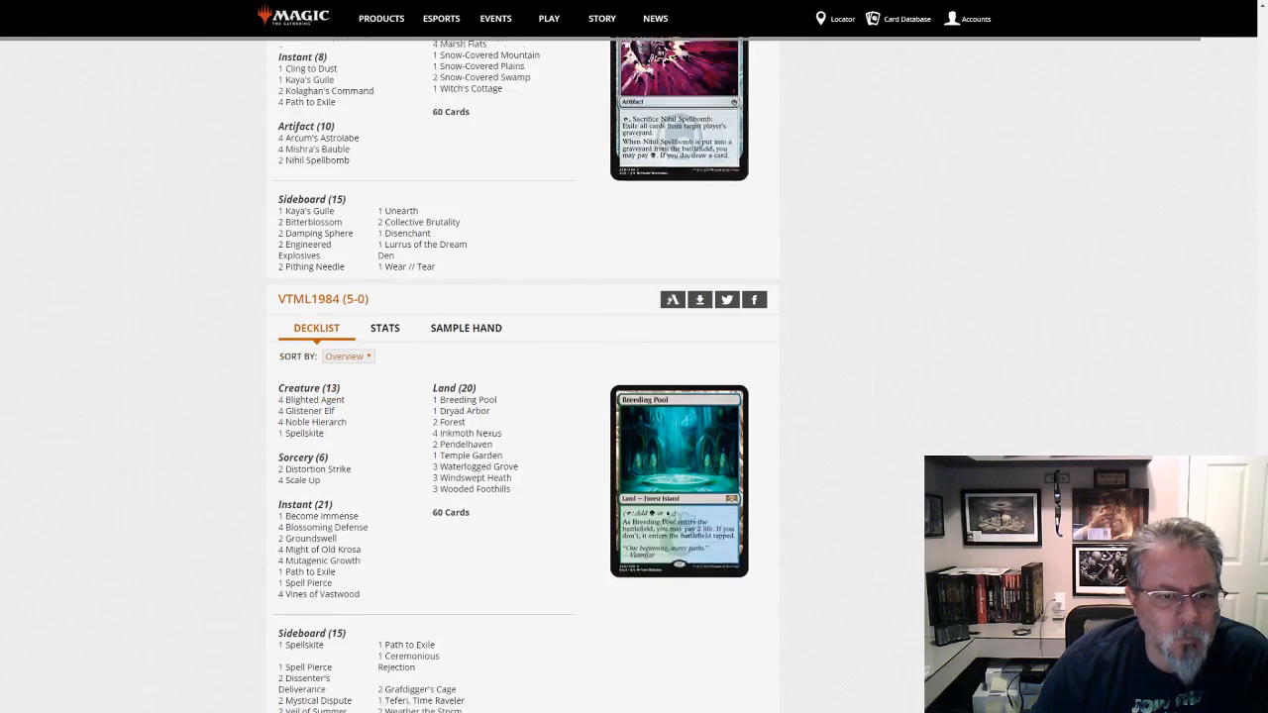
{"action": "scroll", "scroll_direction": "down", "scroll_amount": 3}
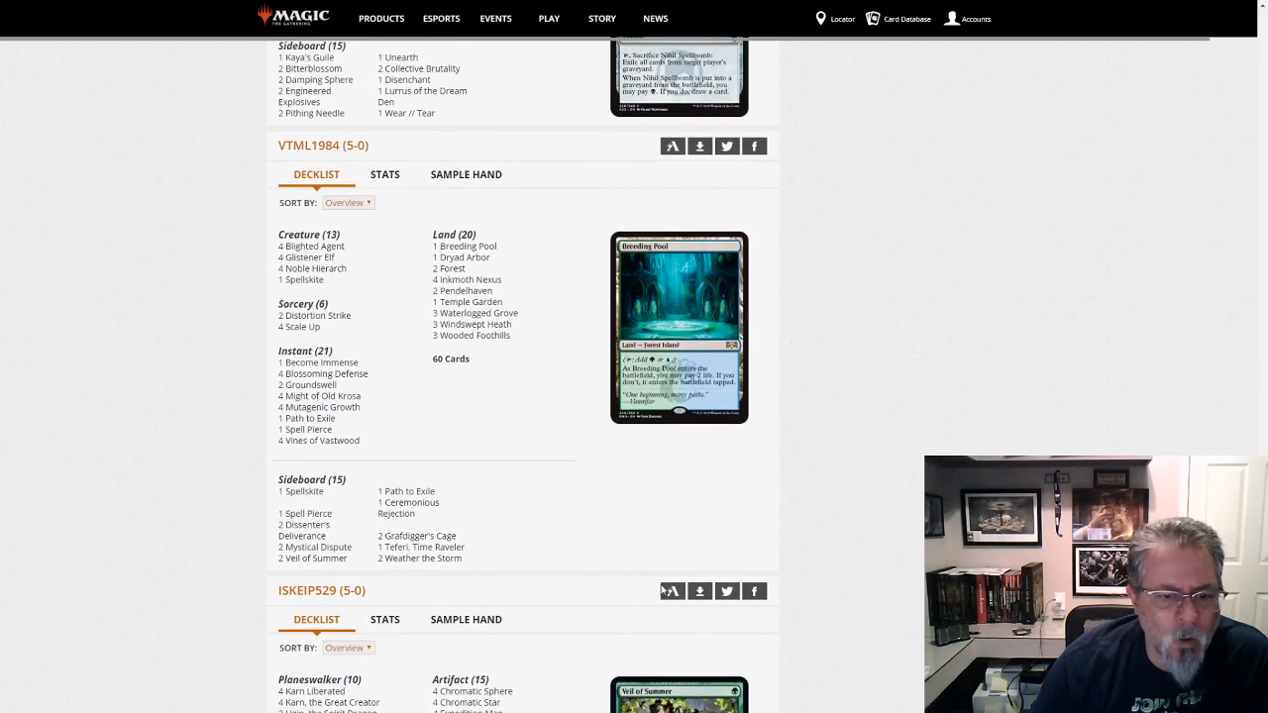
{"action": "mouse_move", "coordinate": [472, 457]}
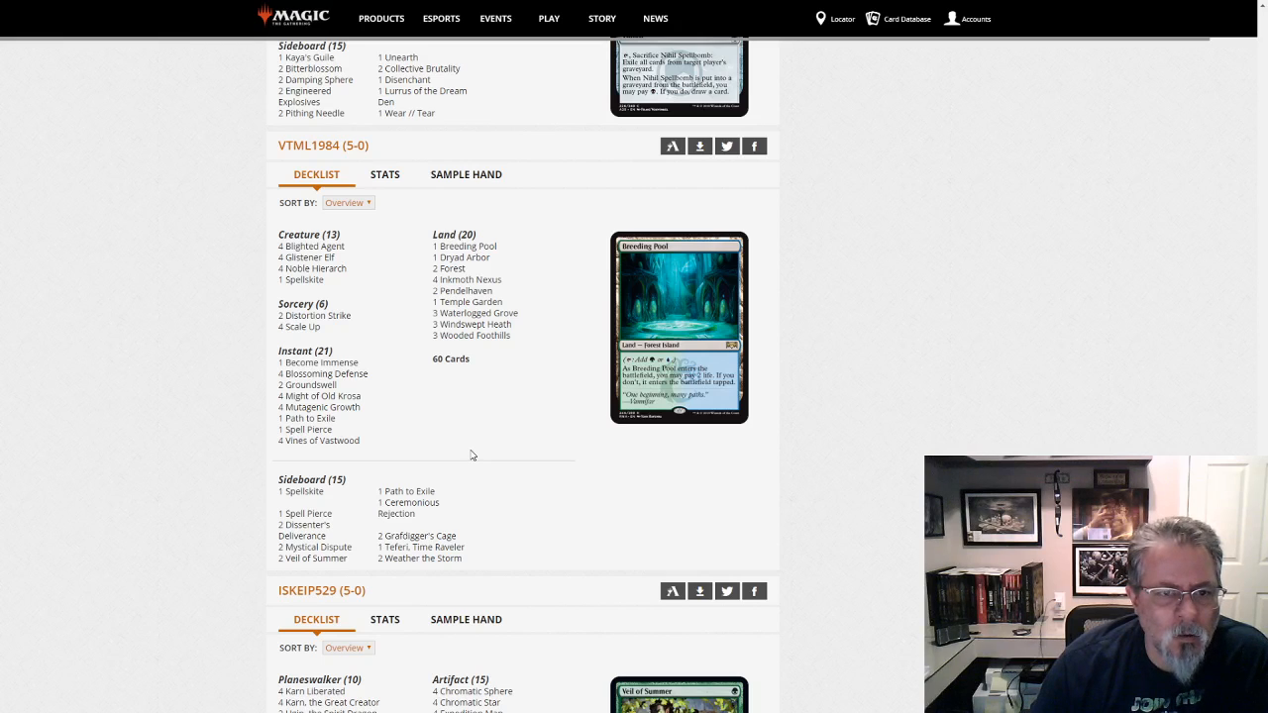
{"action": "mouse_move", "coordinate": [515, 473]}
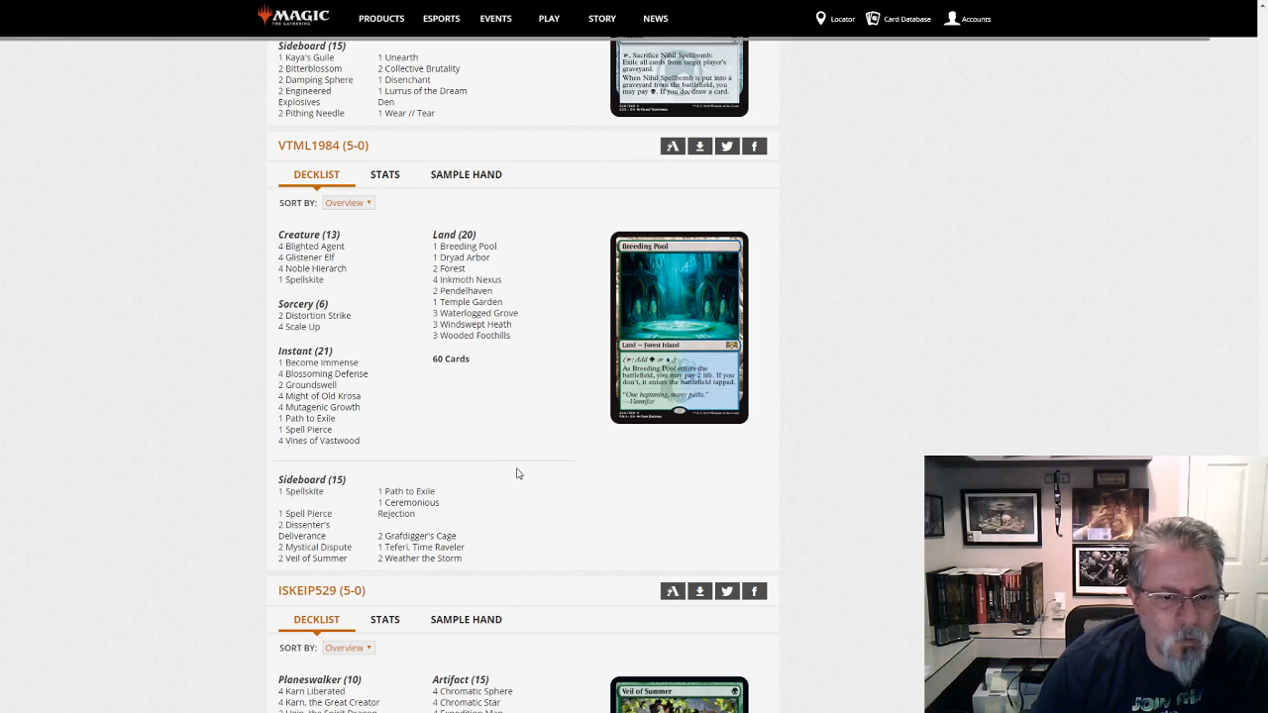
{"action": "mouse_move", "coordinate": [1010, 370]}
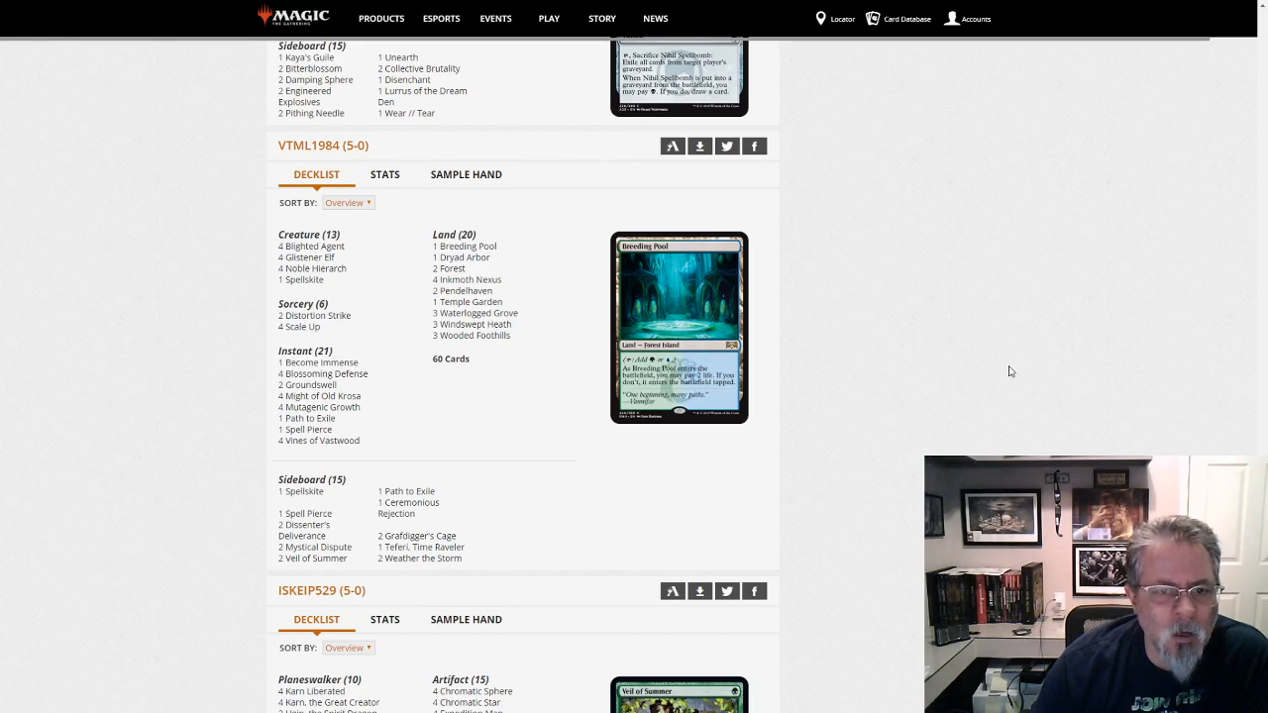
{"action": "scroll", "scroll_direction": "down", "scroll_amount": 3}
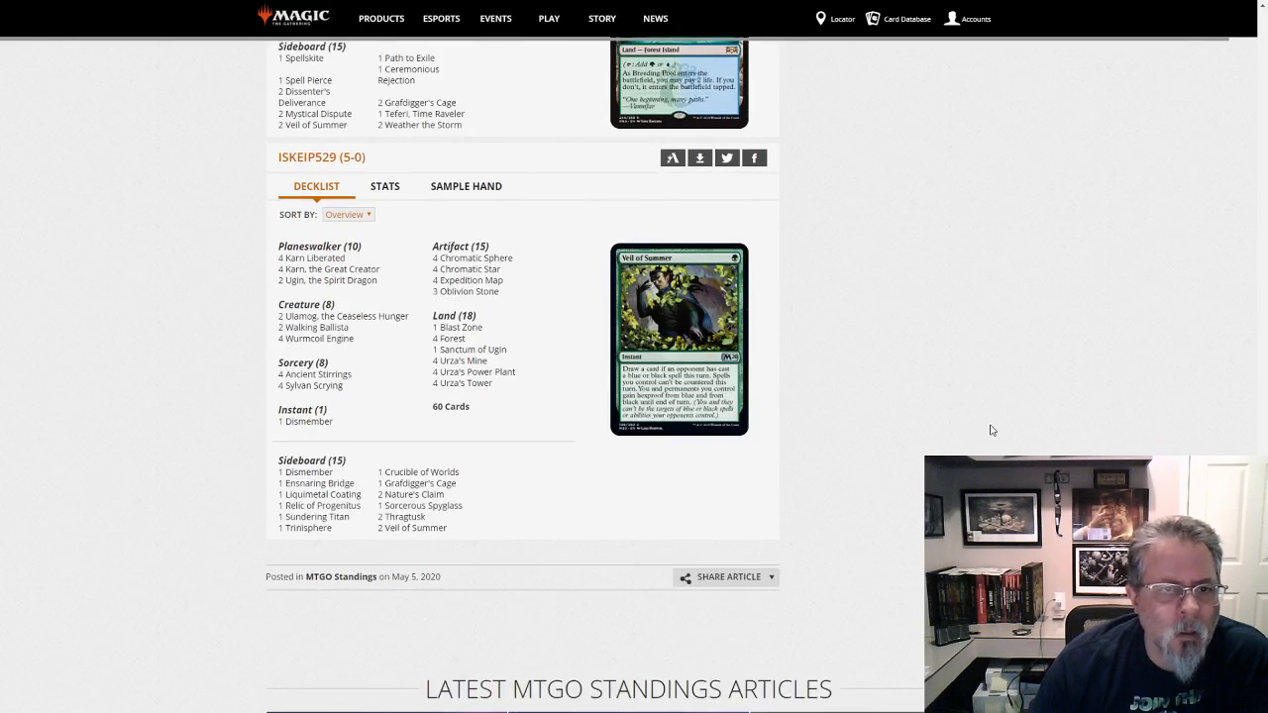
{"action": "mouse_move", "coordinate": [975, 408]}
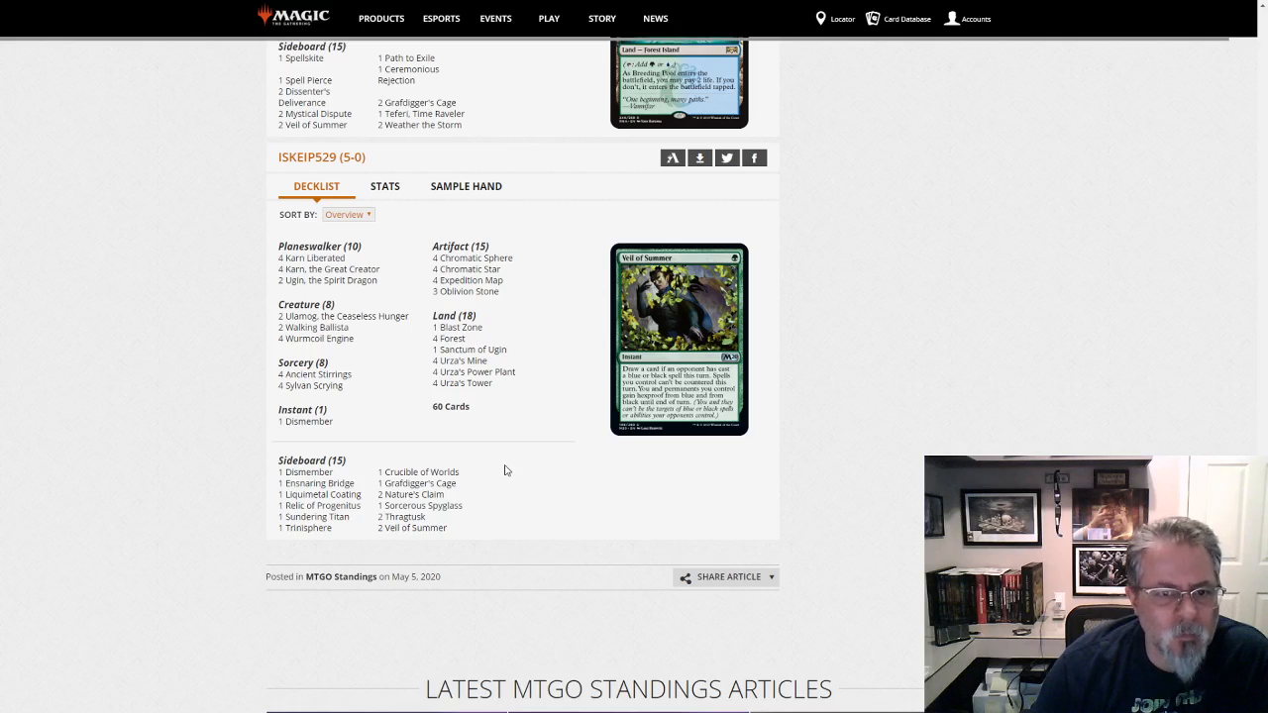
{"action": "mouse_move", "coordinate": [248, 305]}
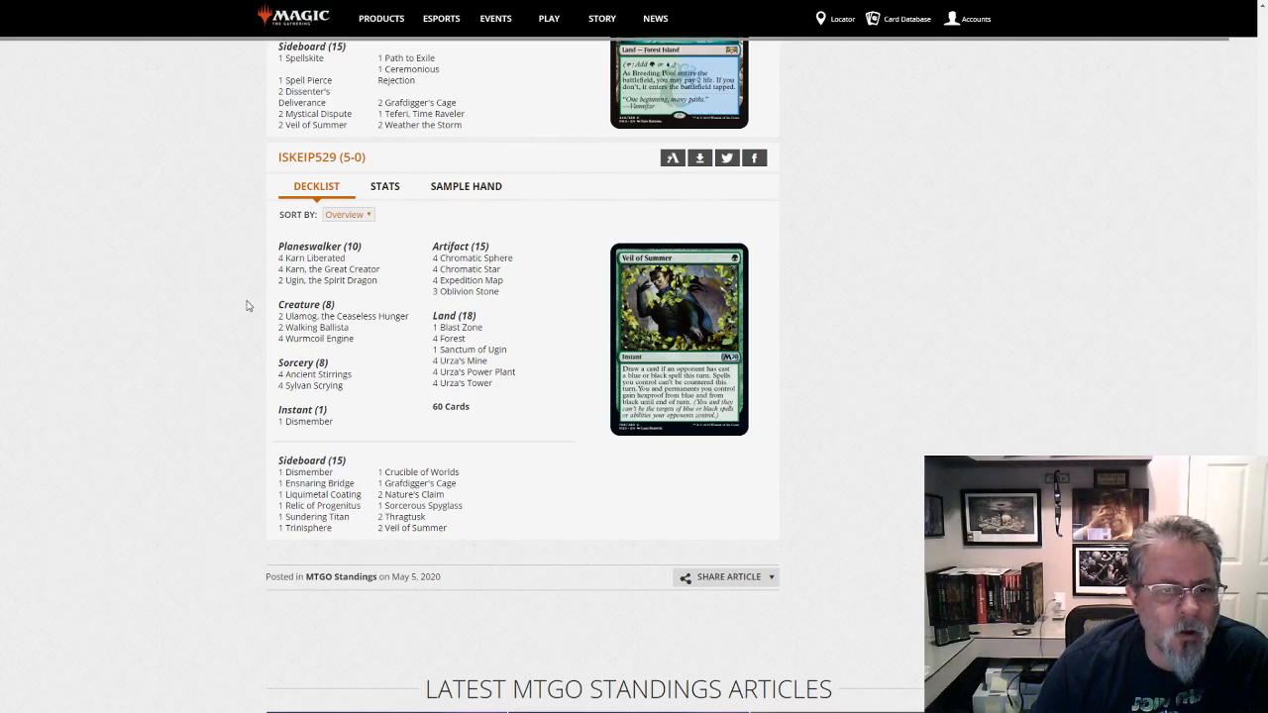
{"action": "mouse_move", "coordinate": [349, 315]}
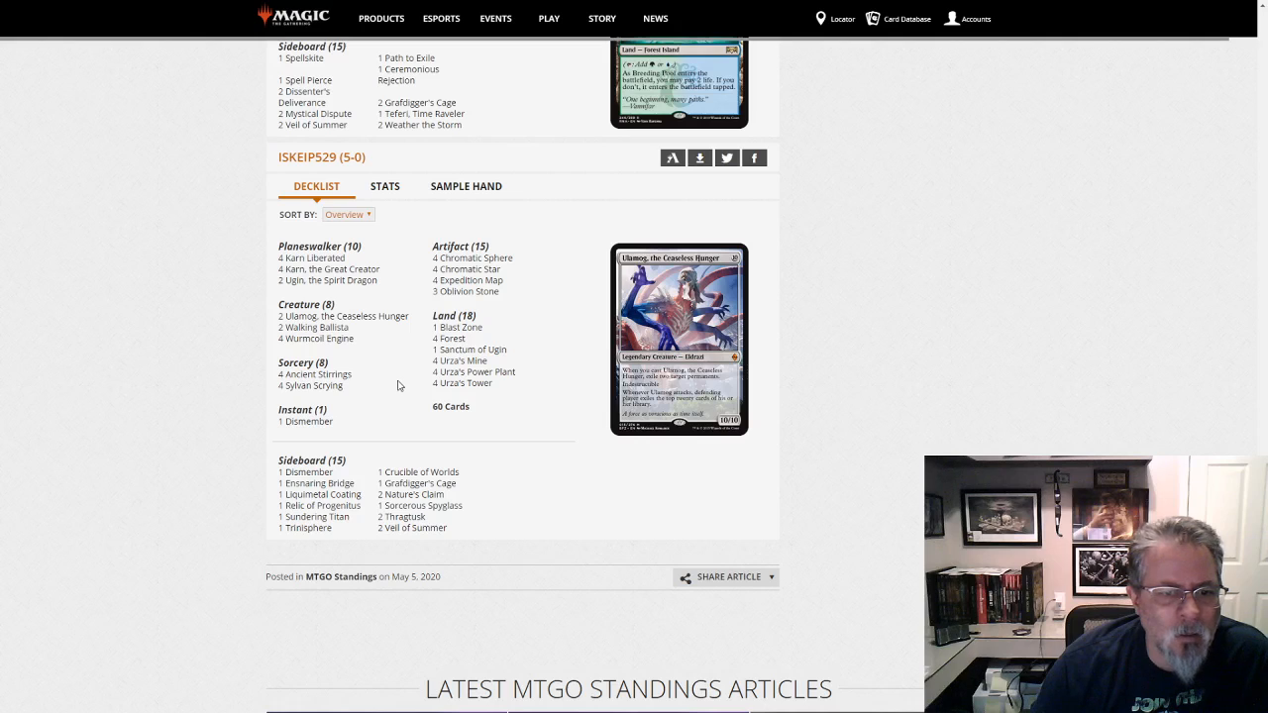
{"action": "mouse_move", "coordinate": [376, 404]}
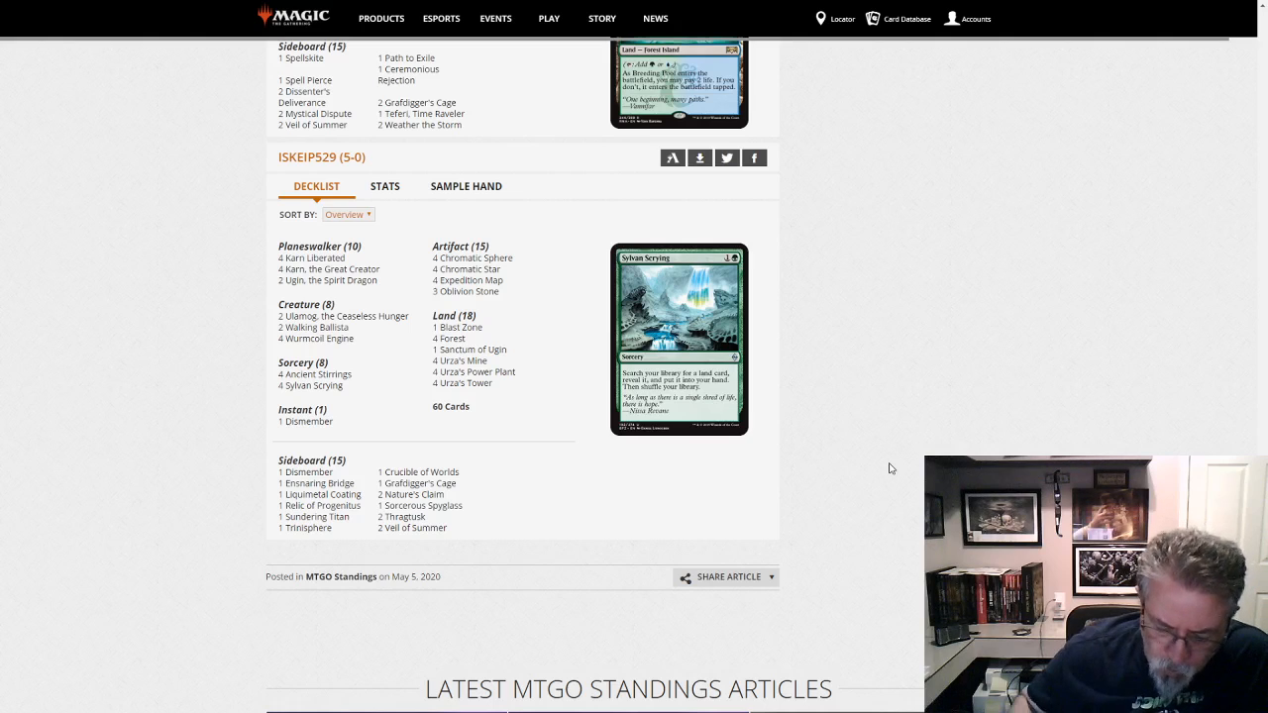
{"action": "mouse_move", "coordinate": [523, 535]}
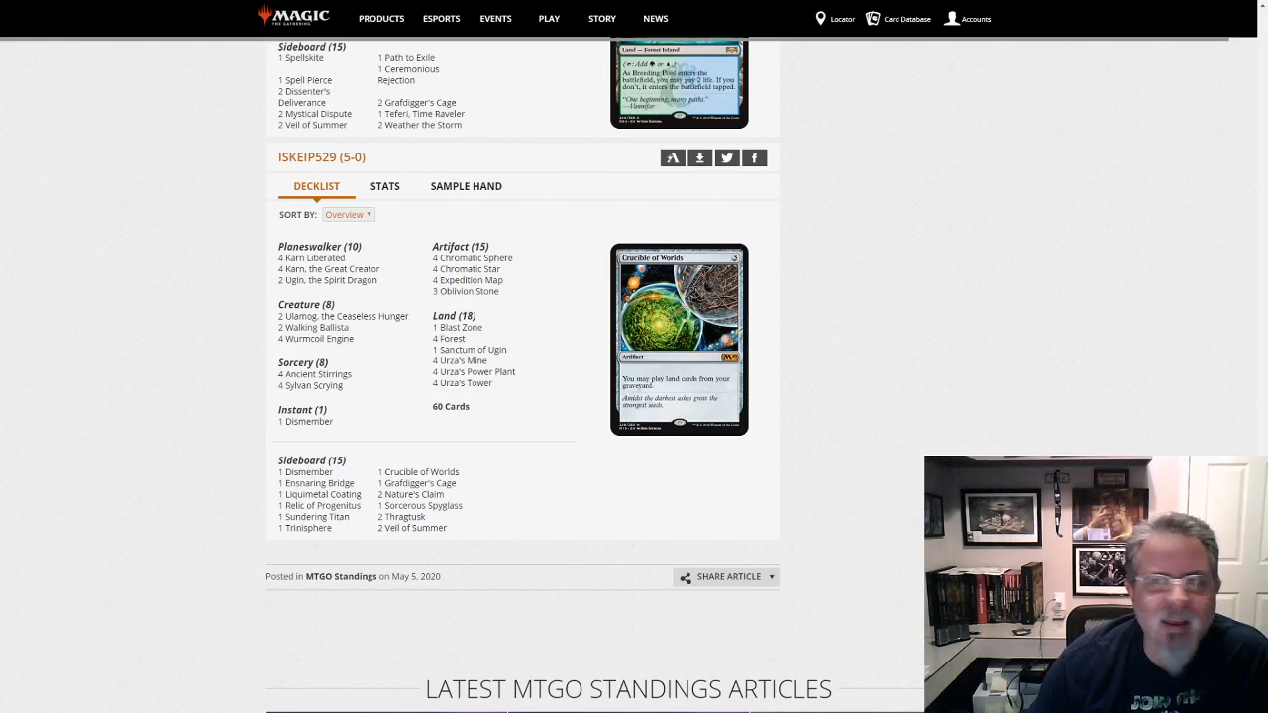
{"action": "scroll", "scroll_direction": "up", "scroll_amount": 3}
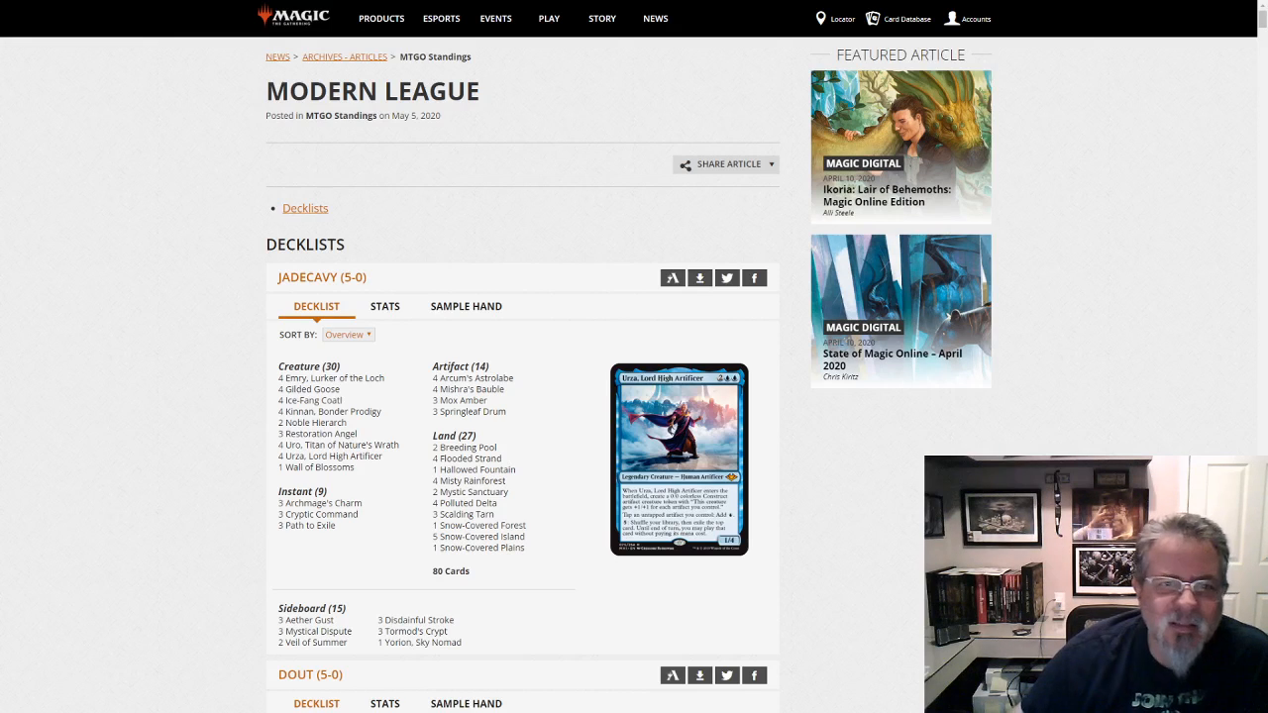